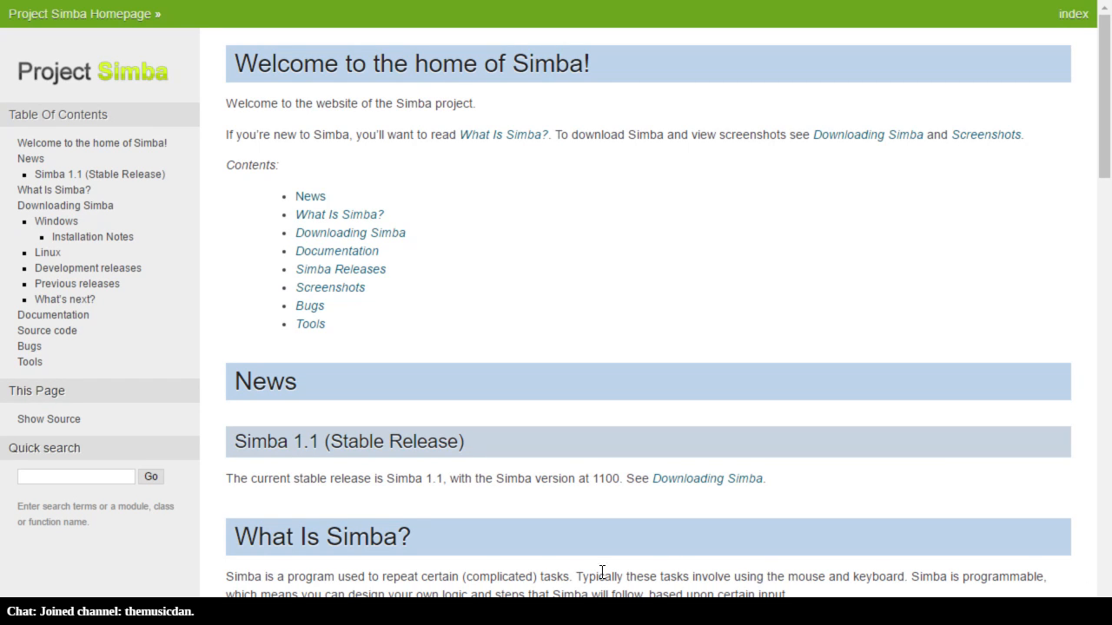
pyautogui.moveTo(472, 308)
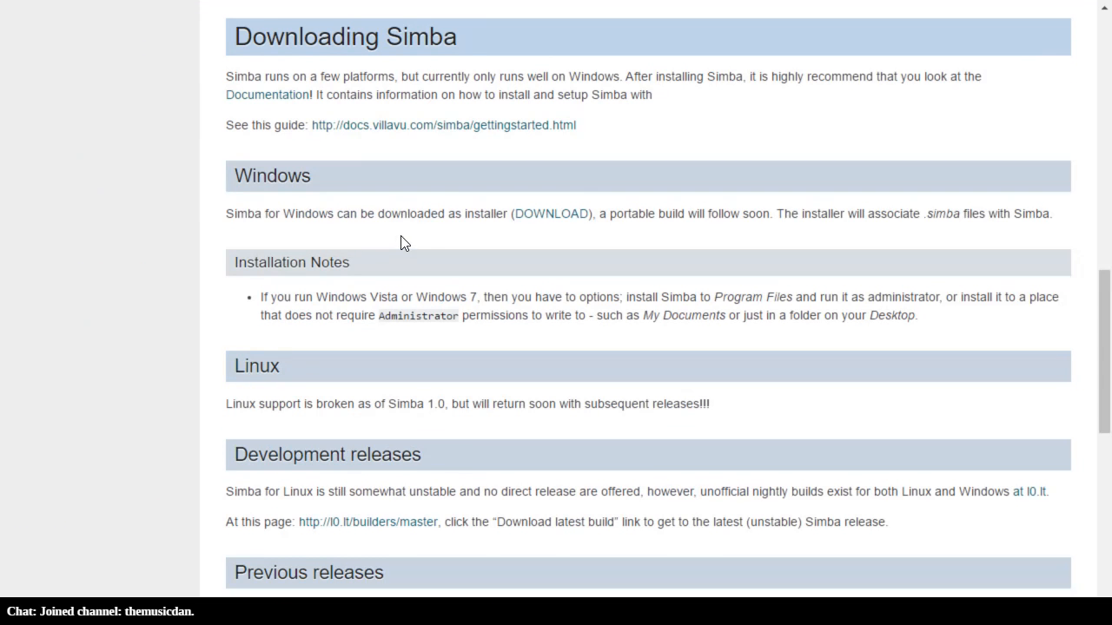
pyautogui.moveTo(466, 125)
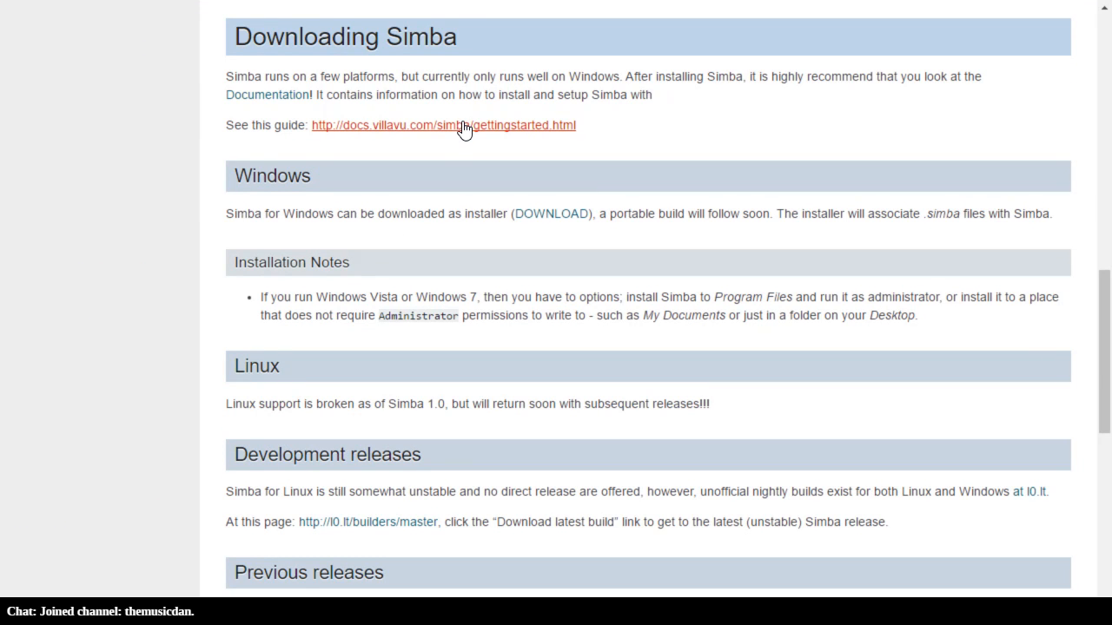
# Step: Follow the Getting Started guide links to the Simba homepage's Downloading Simba section
pyautogui.click(445, 125)
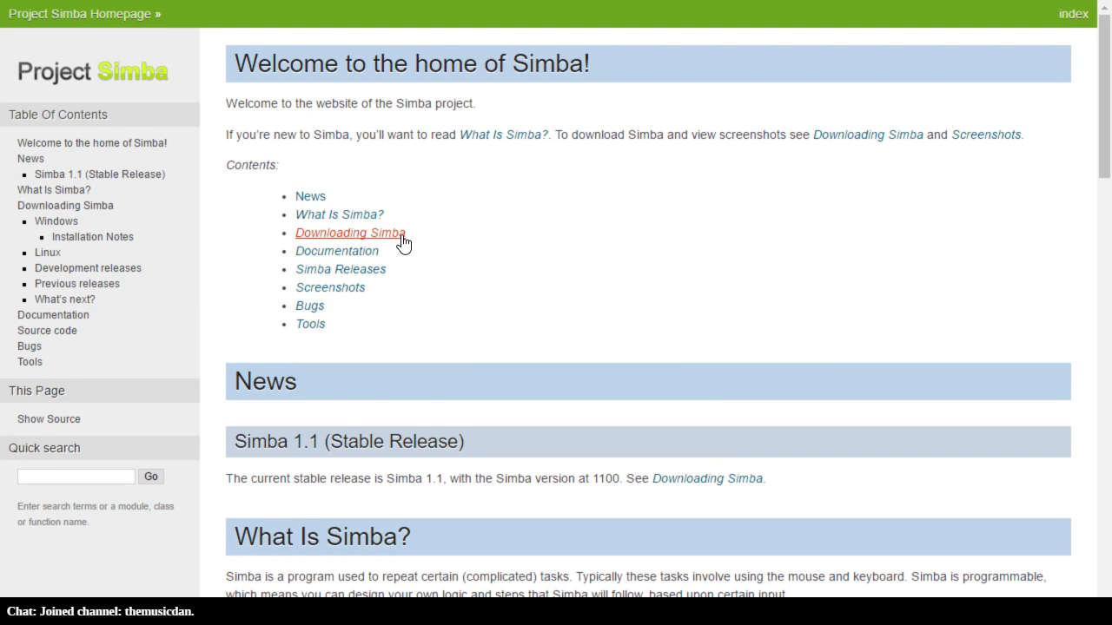
pyautogui.click(350, 233)
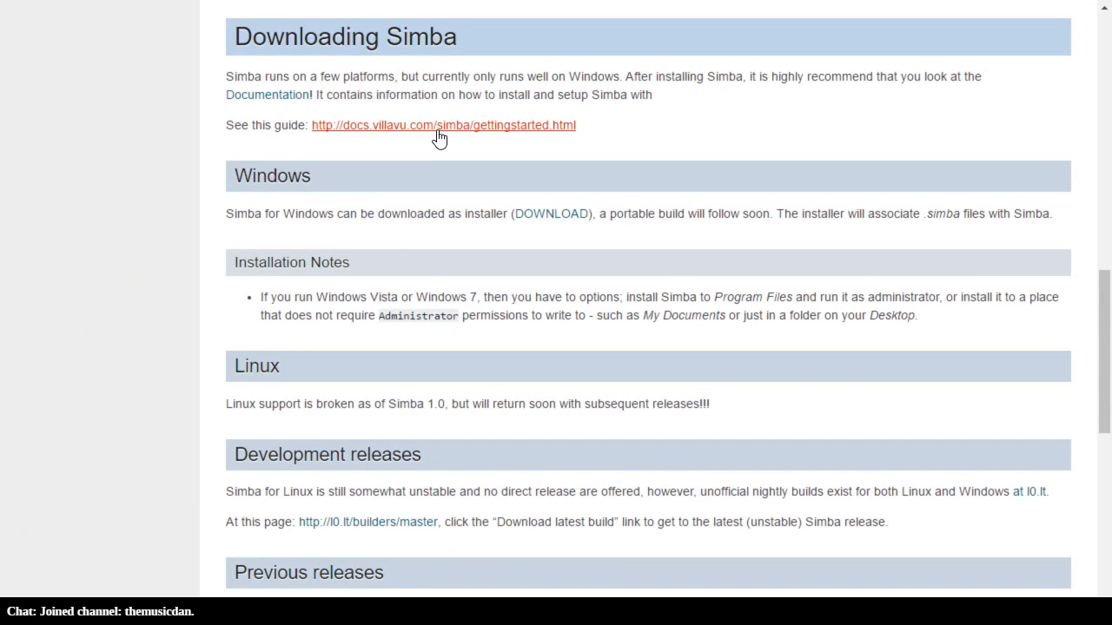
pyautogui.click(441, 125)
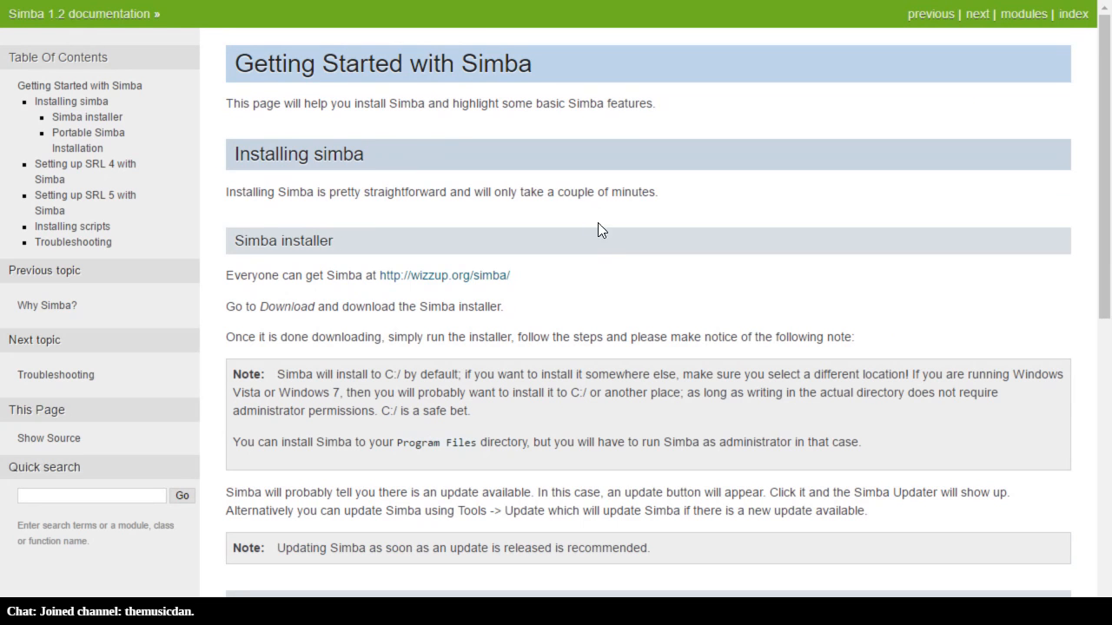
pyautogui.moveTo(444, 274)
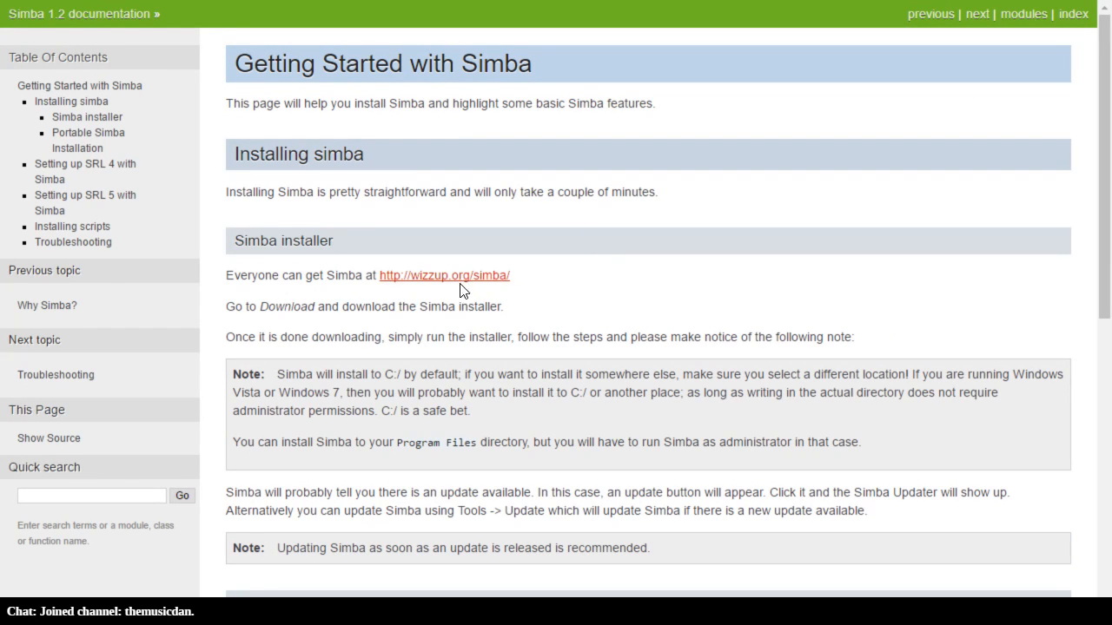
pyautogui.moveTo(490, 288)
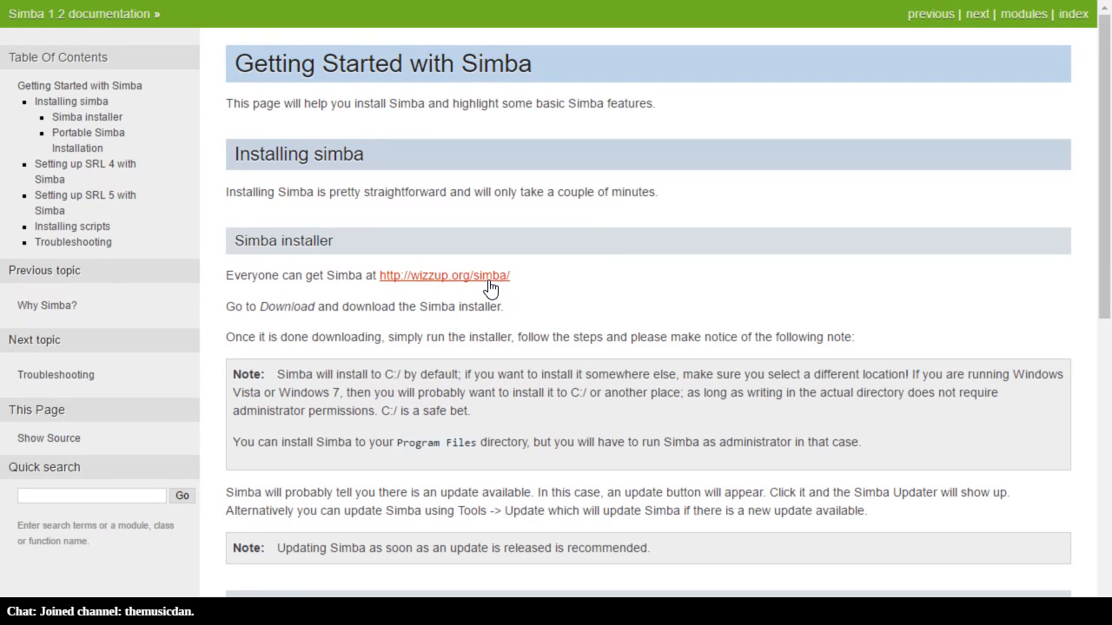
pyautogui.click(445, 275)
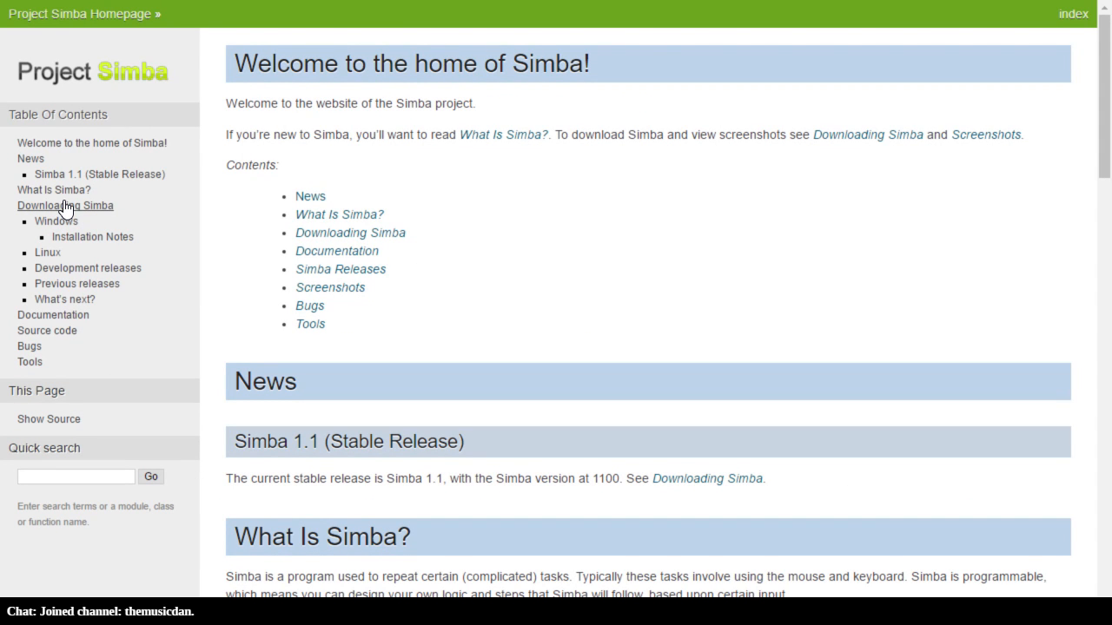
pyautogui.click(66, 205)
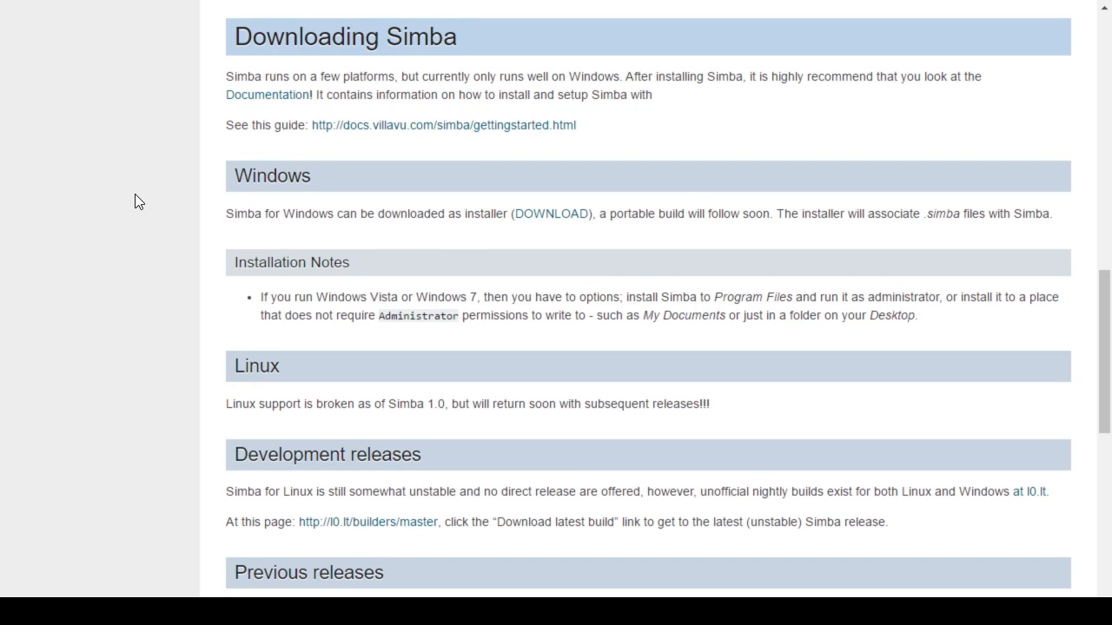
pyautogui.moveTo(552, 214)
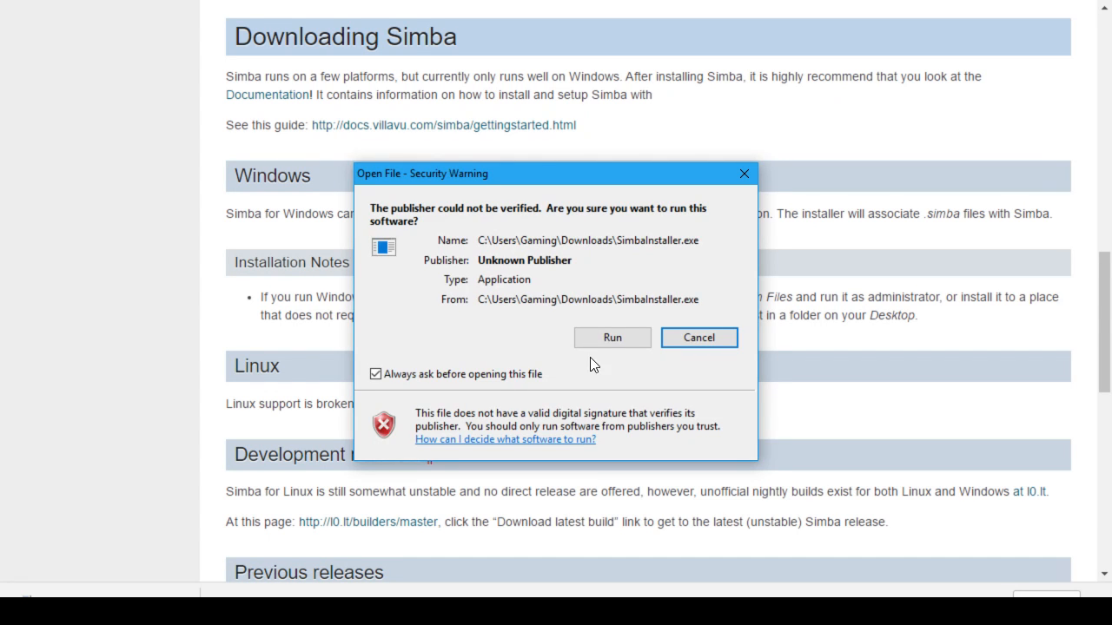
# Step: Run the unverified installer and accept C:\Simba, the Simba Start Menu folder and desktop icon
pyautogui.click(612, 337)
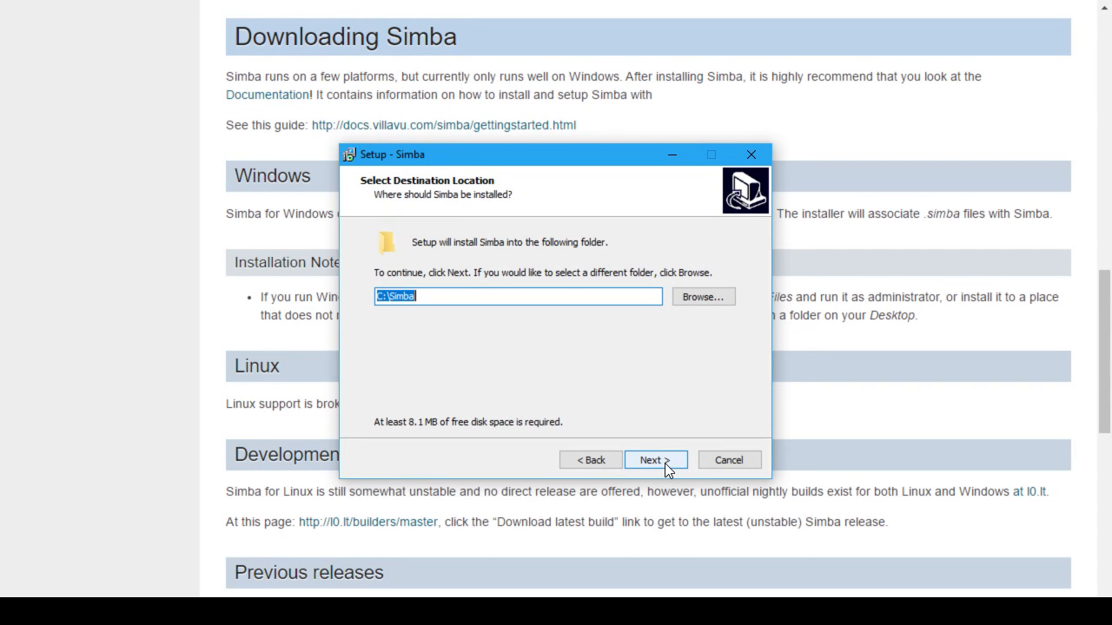
pyautogui.click(655, 459)
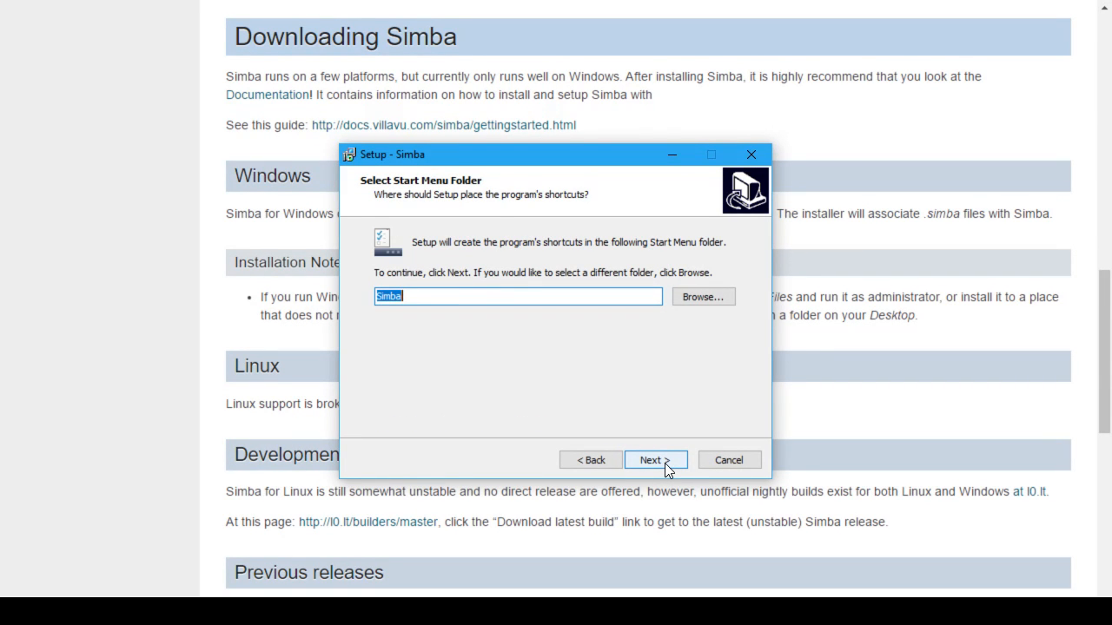
pyautogui.click(650, 459)
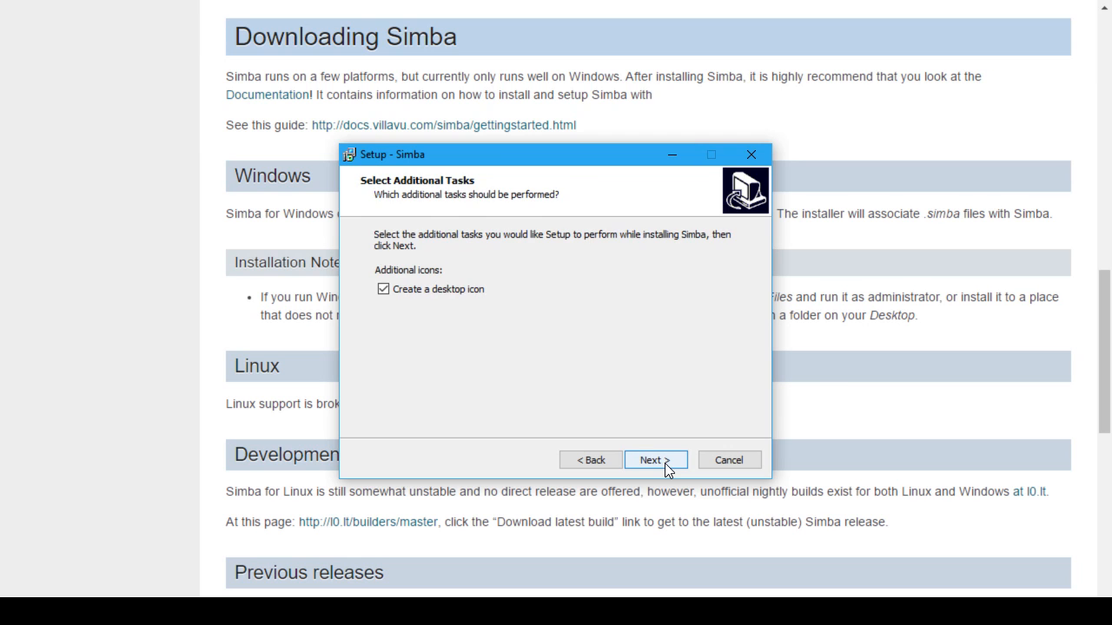
pyautogui.click(650, 459)
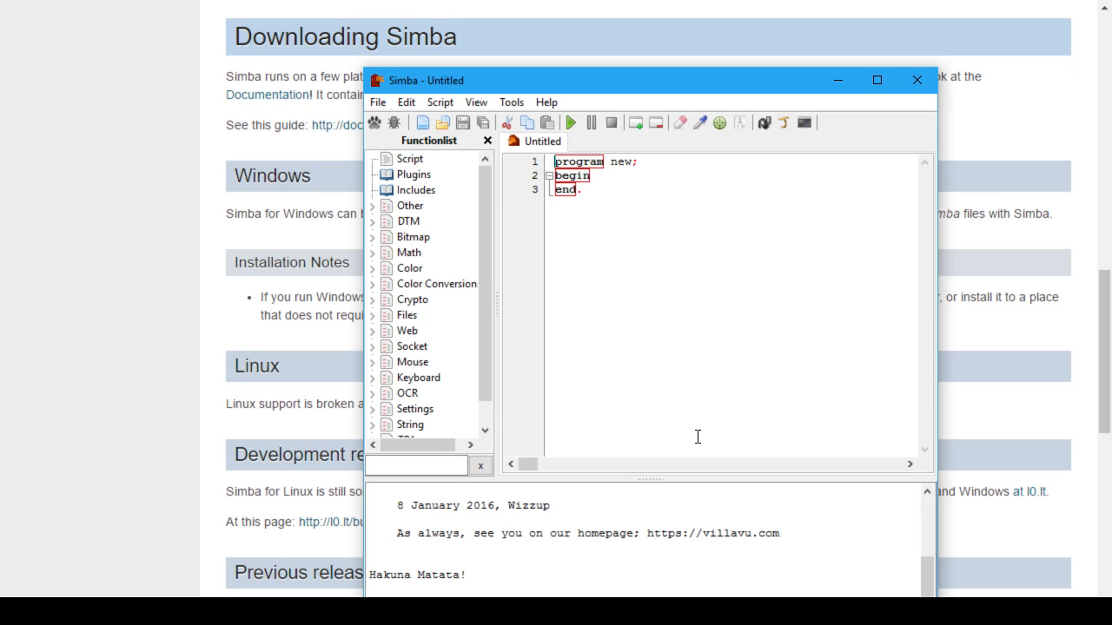
pyautogui.moveTo(792, 201)
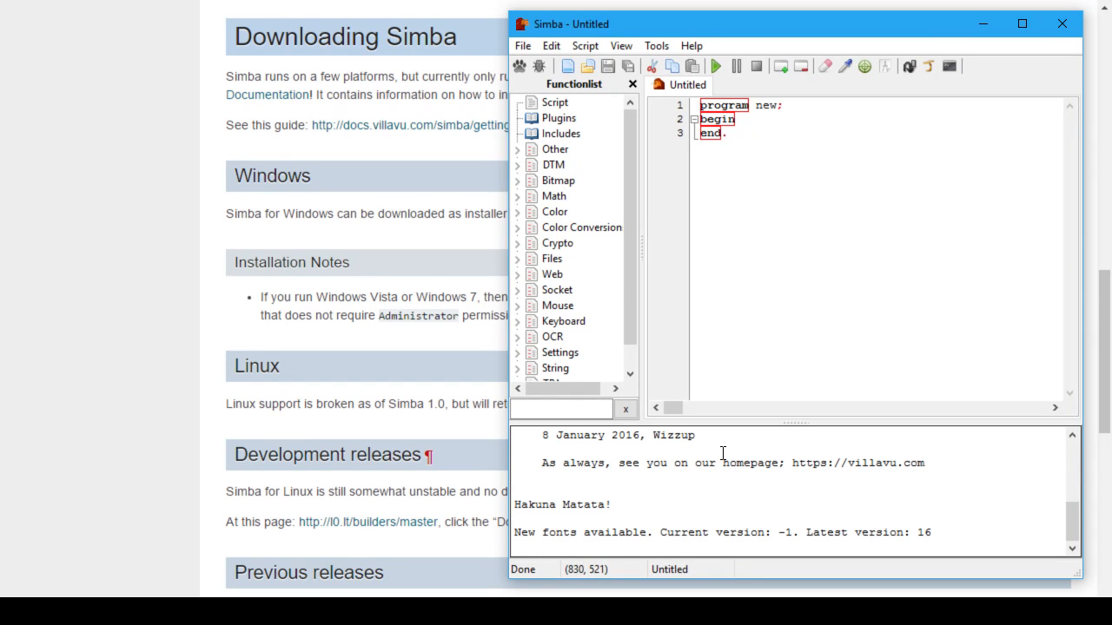
pyautogui.moveTo(750, 476)
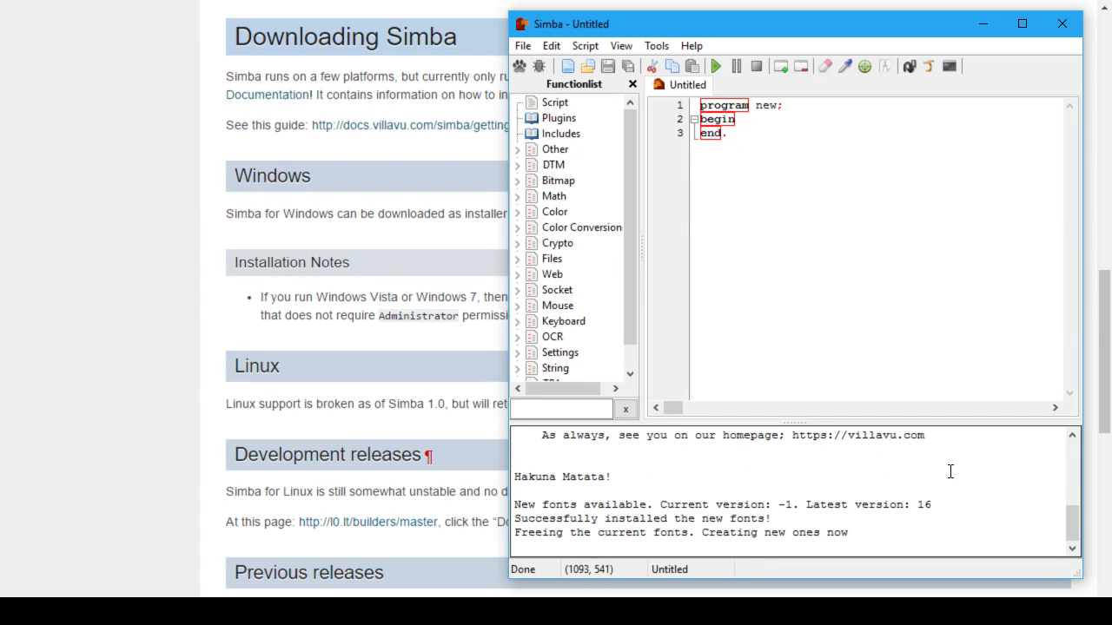
pyautogui.moveTo(792, 476)
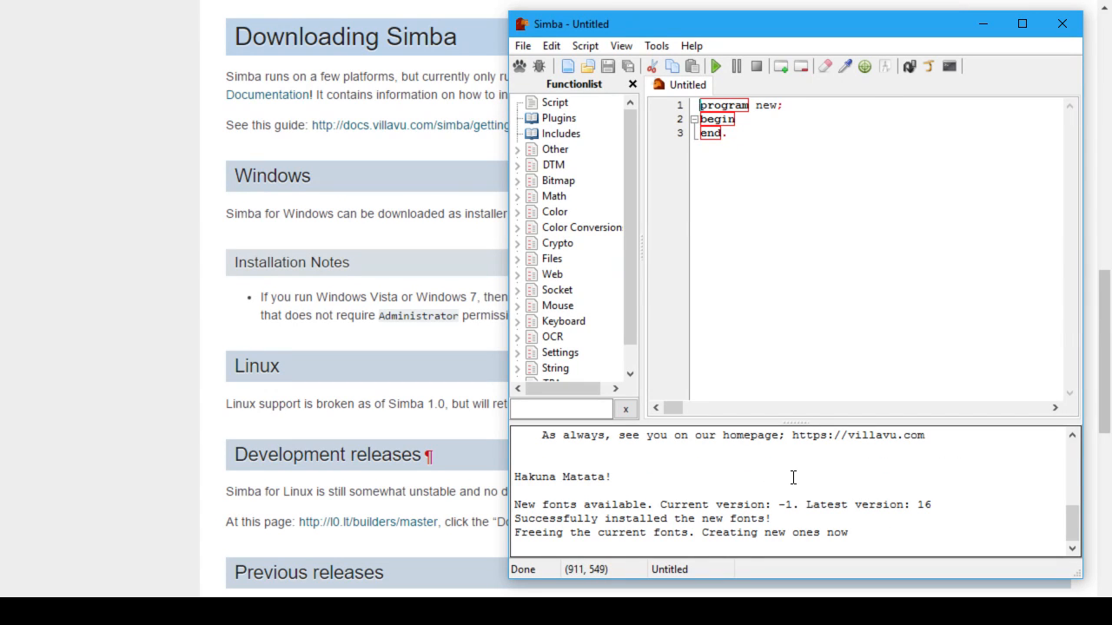
pyautogui.moveTo(802, 472)
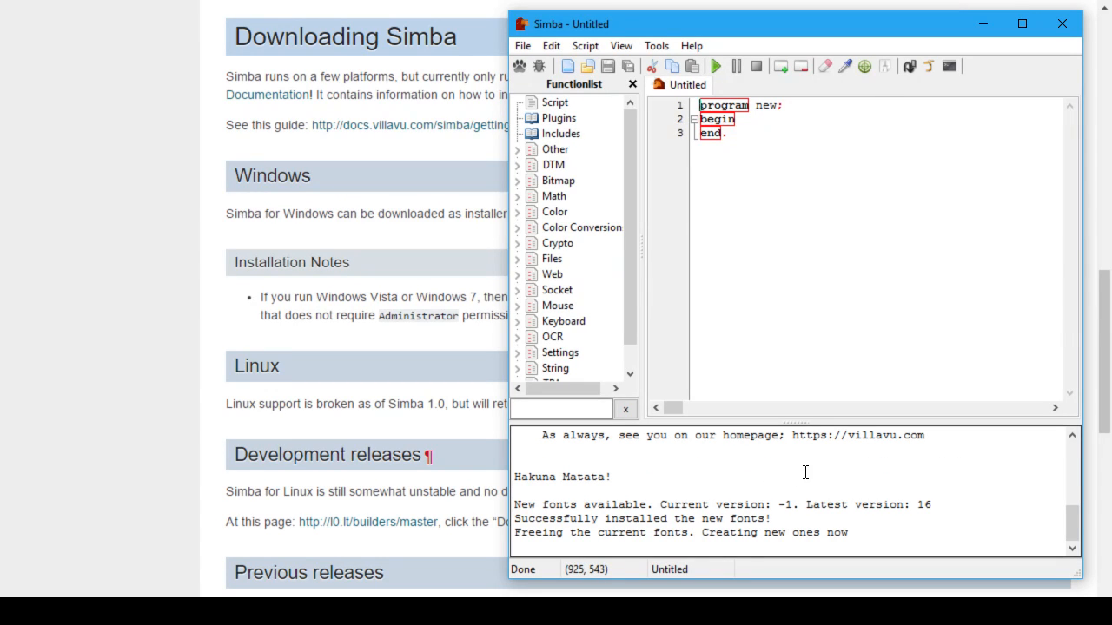
pyautogui.moveTo(813, 479)
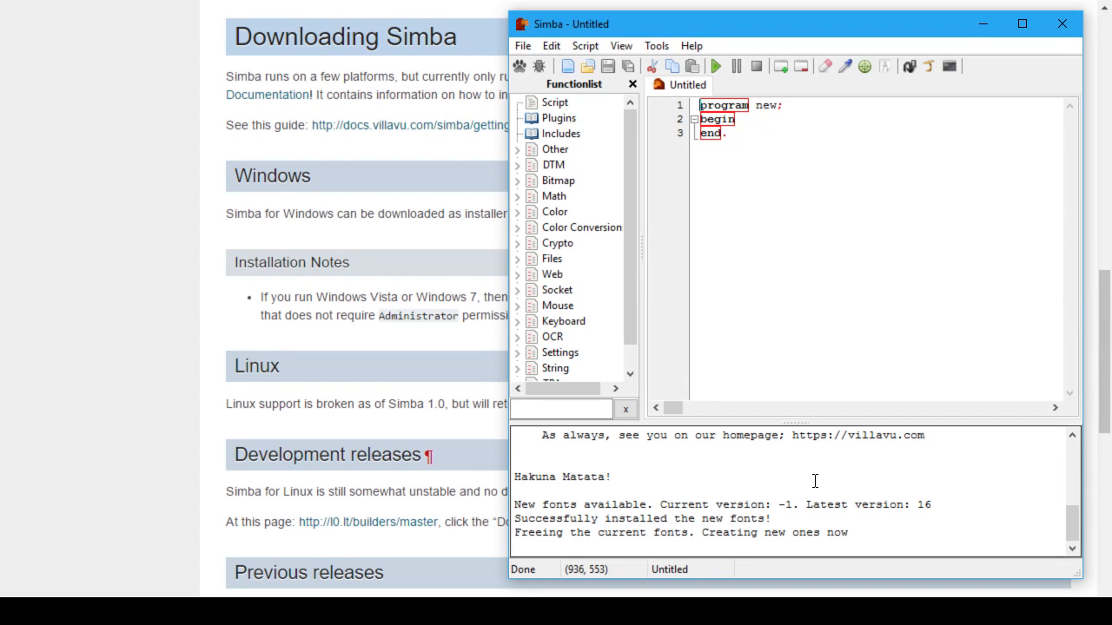
pyautogui.moveTo(862, 487)
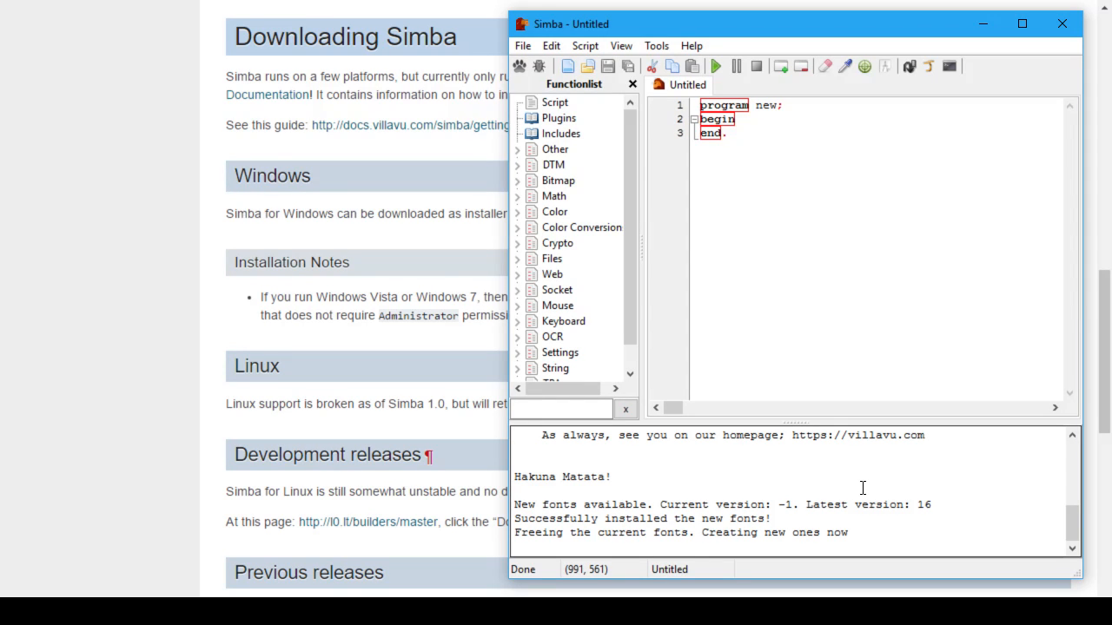
pyautogui.moveTo(863, 486)
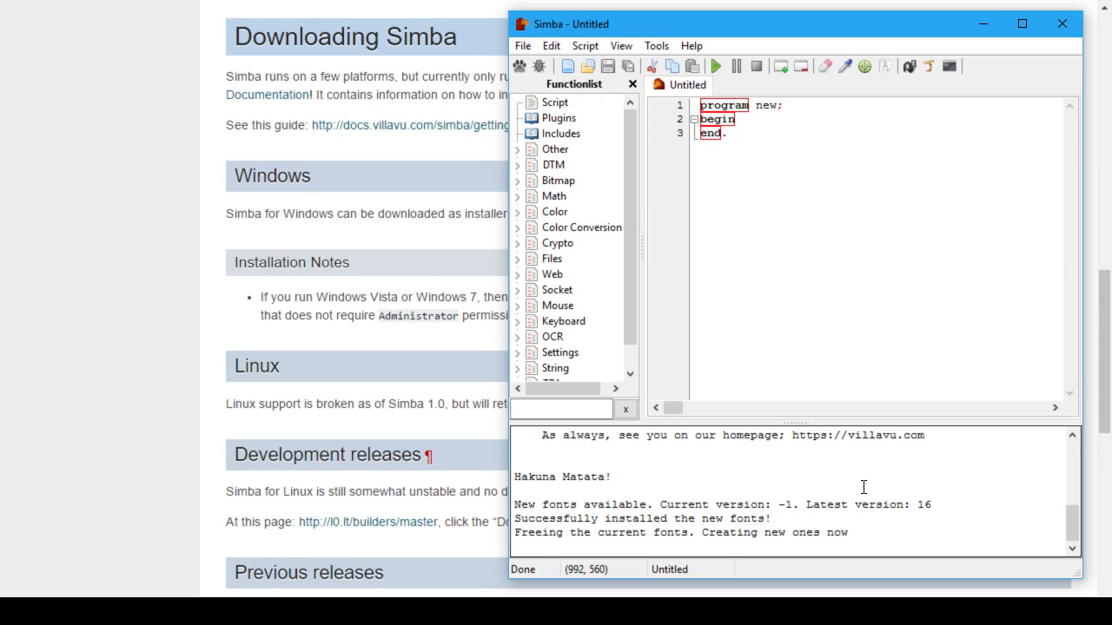
pyautogui.moveTo(594, 363)
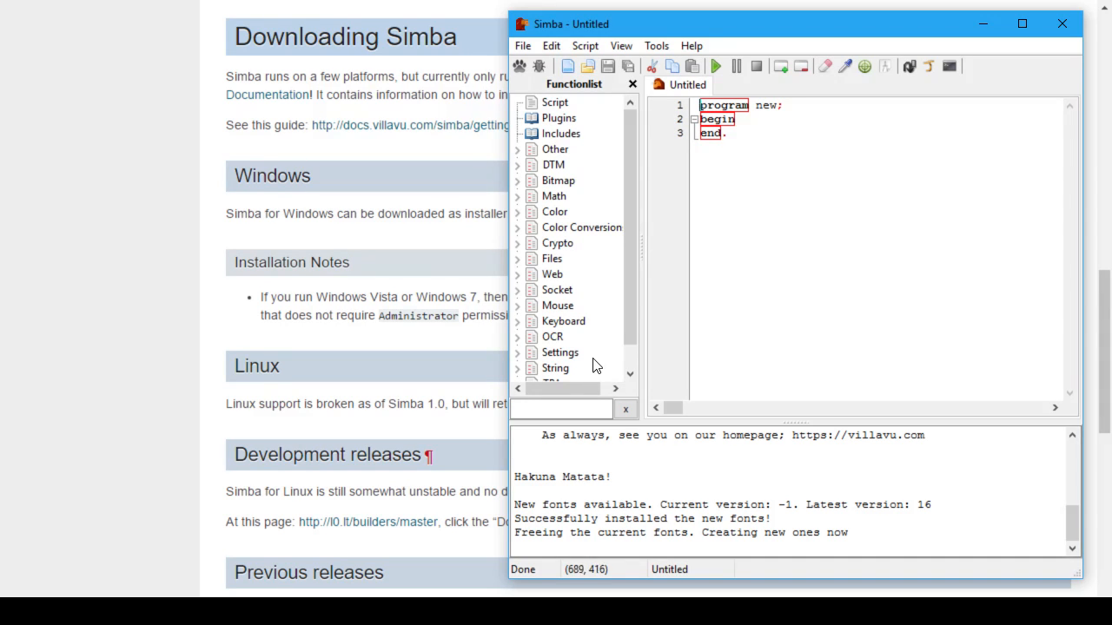
pyautogui.moveTo(758, 172)
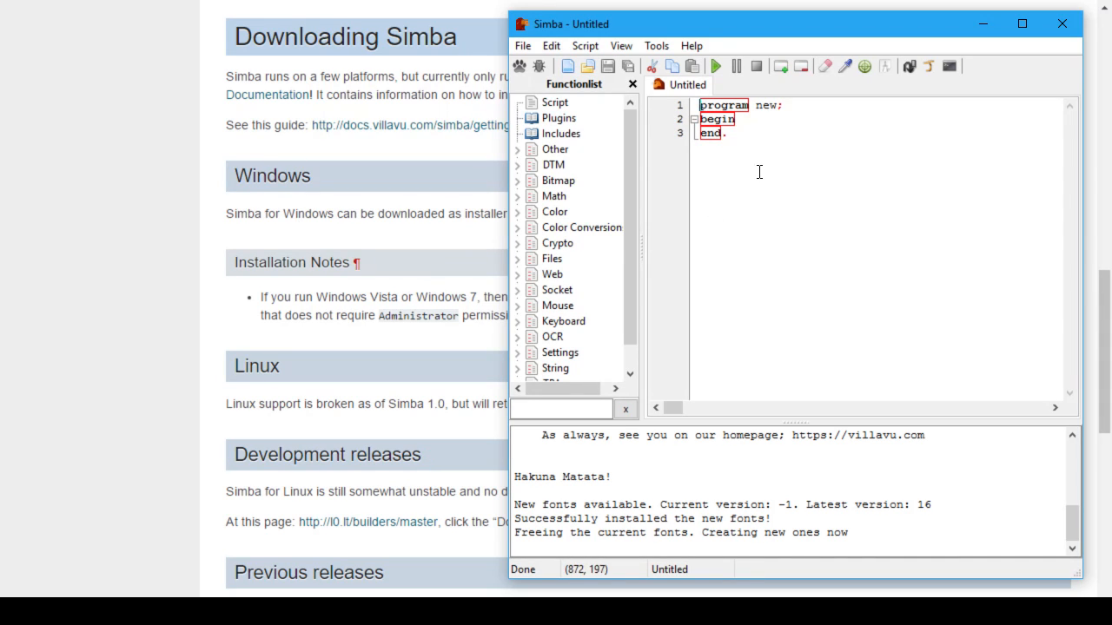
pyautogui.moveTo(391, 217)
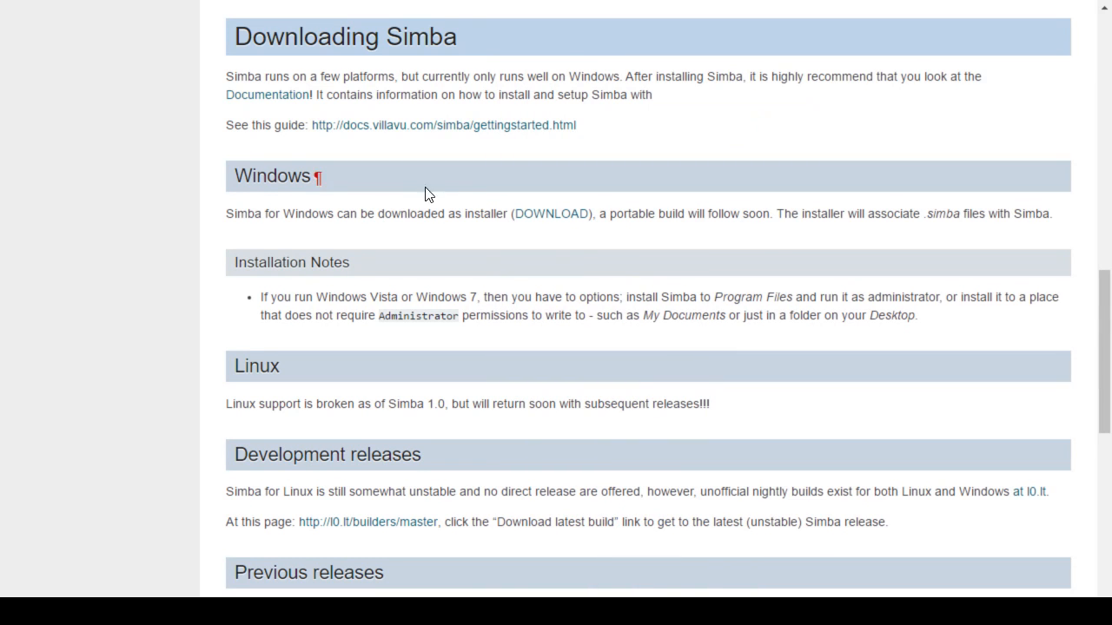
pyautogui.moveTo(464, 278)
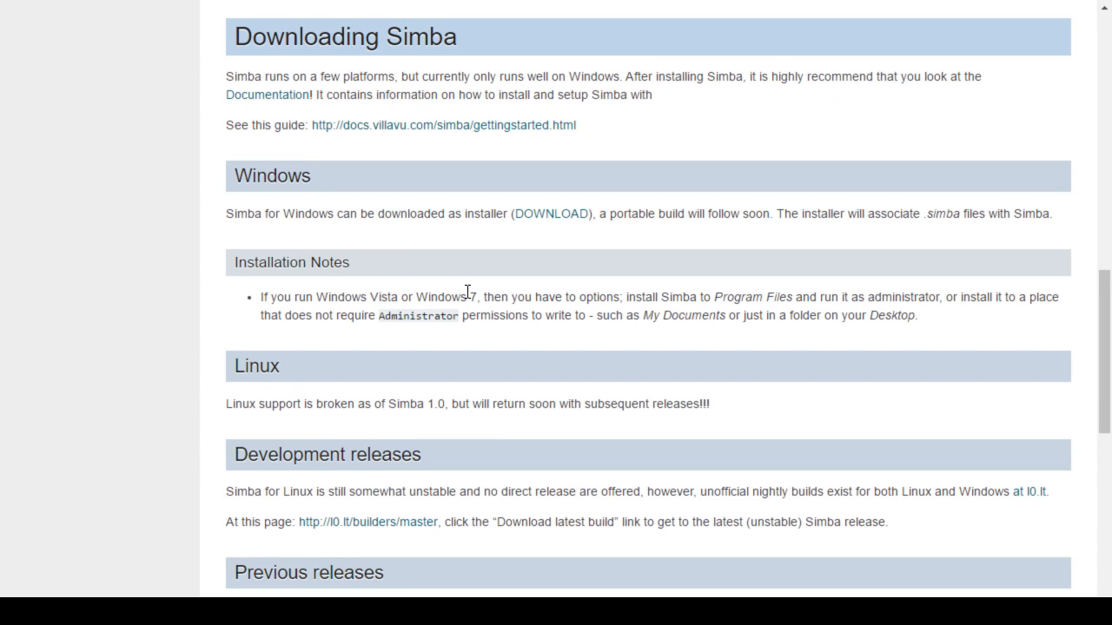
pyautogui.moveTo(629, 306)
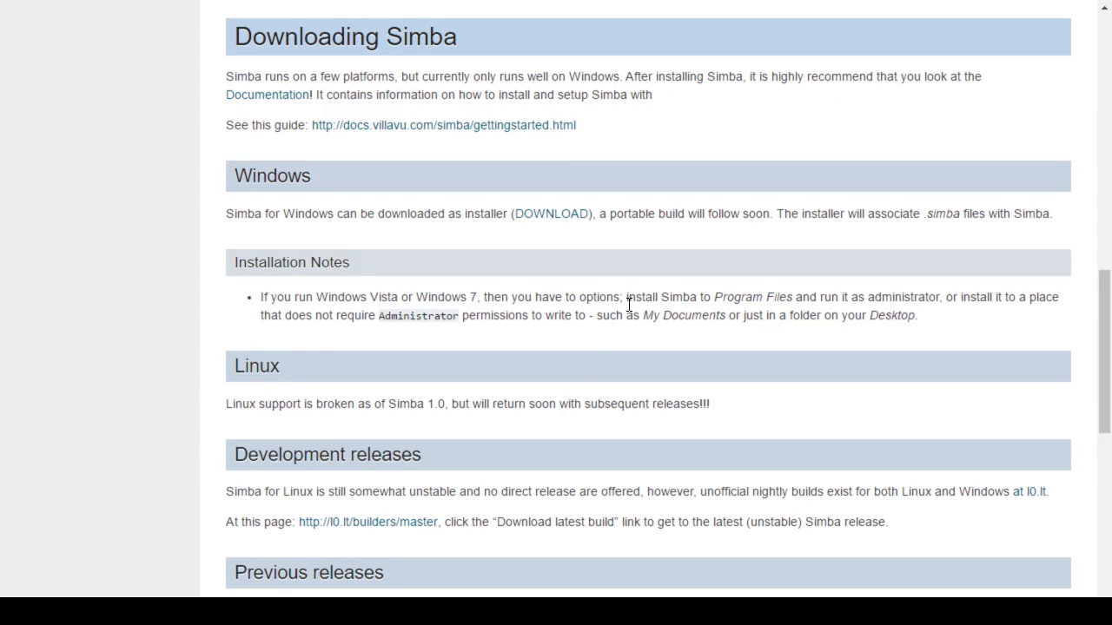
pyautogui.moveTo(562, 486)
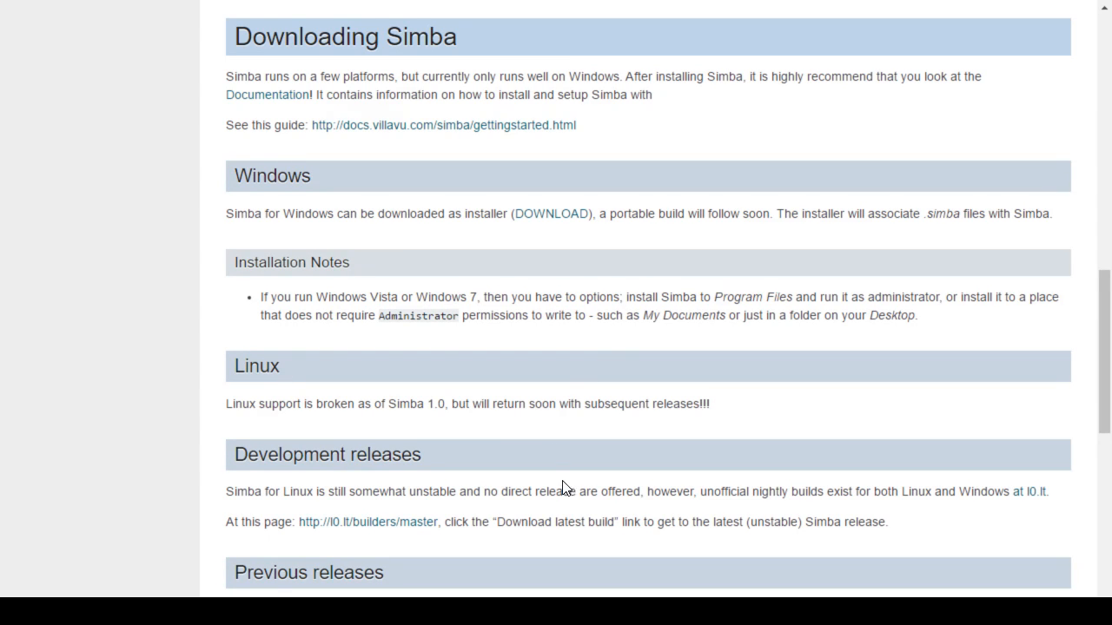
# Step: Open the linked documentation guide and scroll down to the Setting up SRL 5 with Simba section
pyautogui.scroll(-3)
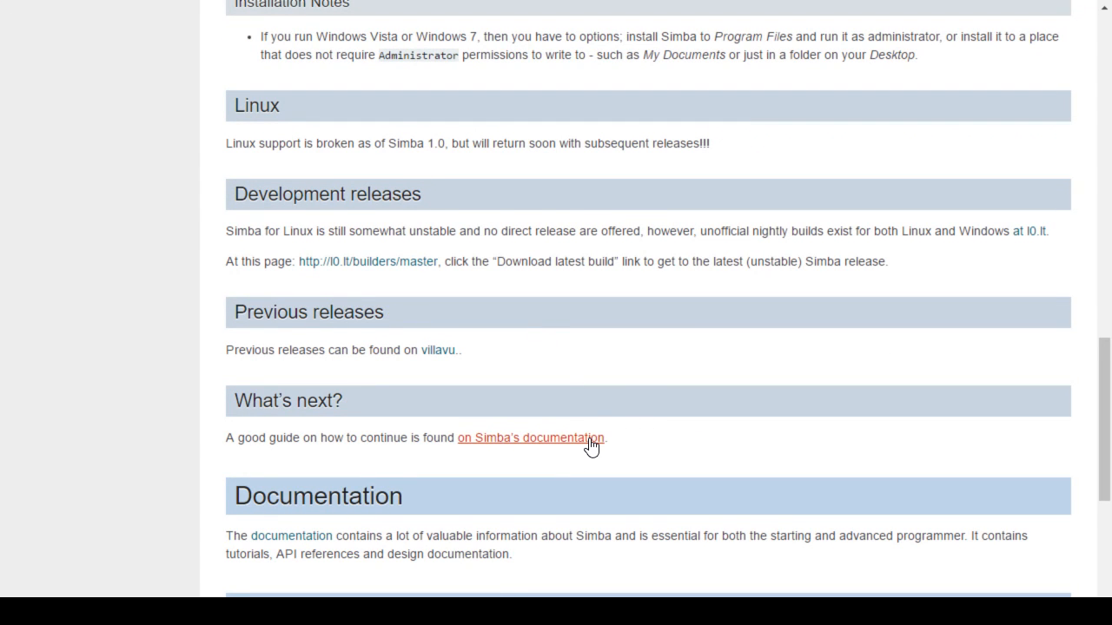
pyautogui.click(530, 438)
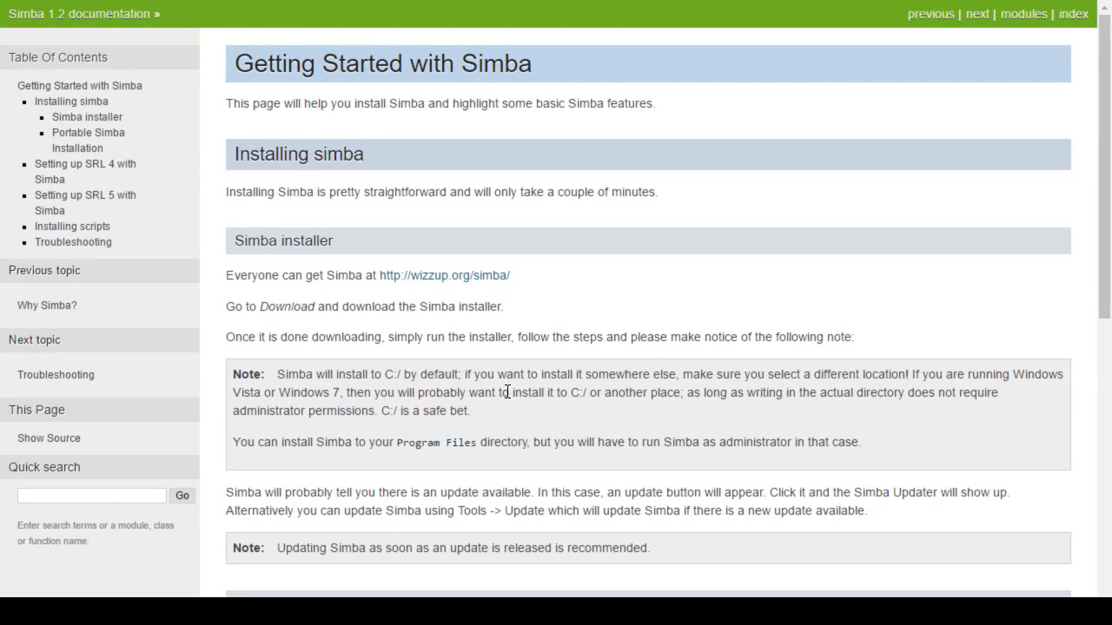
pyautogui.moveTo(580, 320)
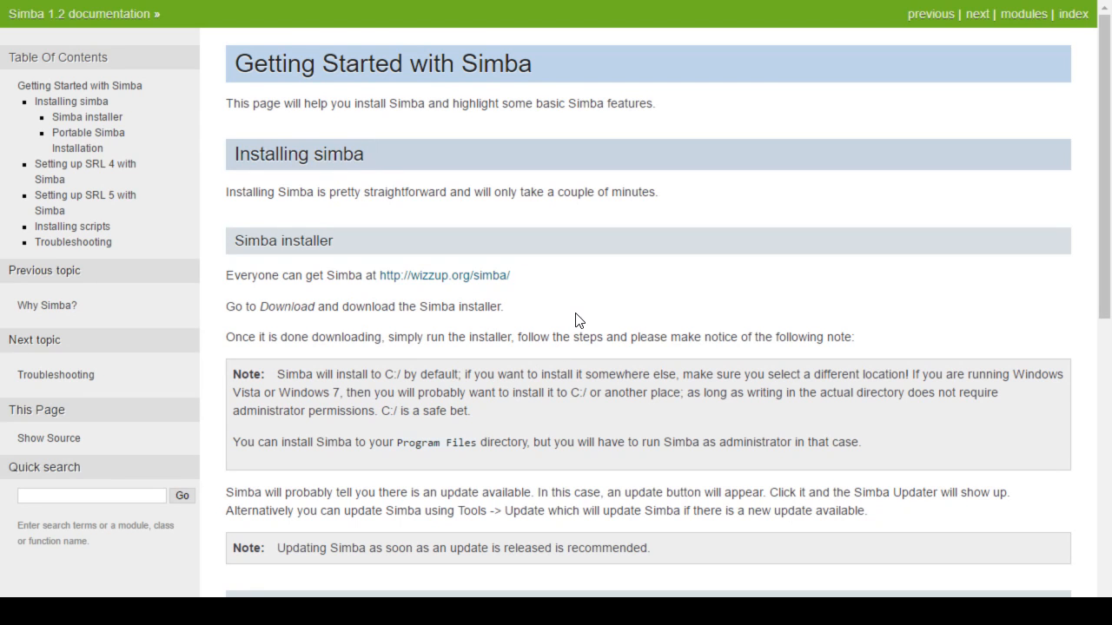
pyautogui.scroll(-3)
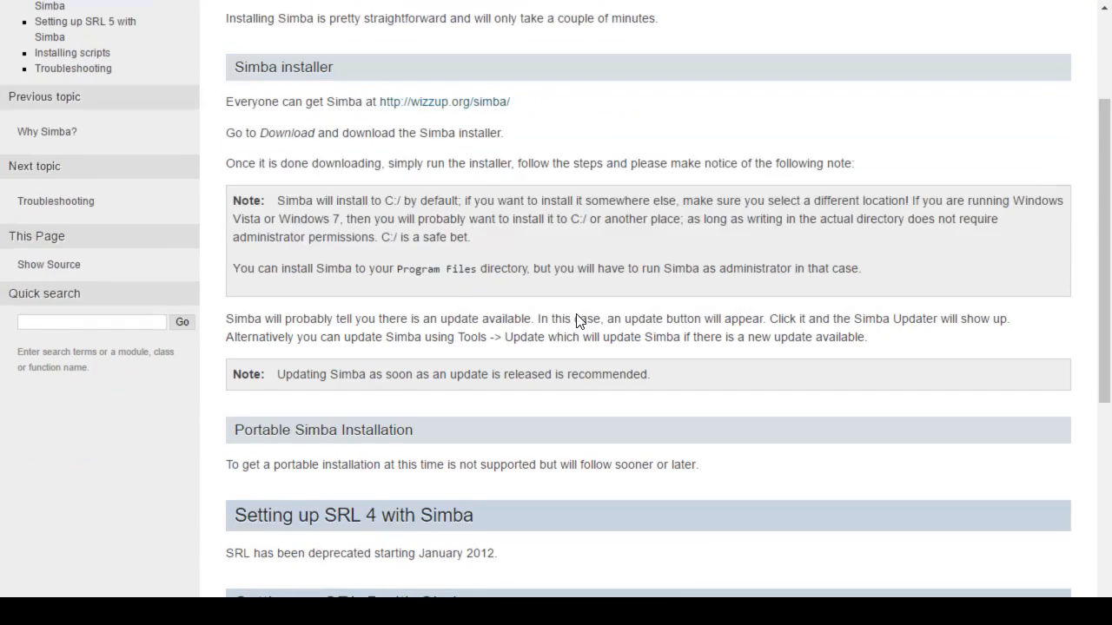
pyautogui.scroll(-3)
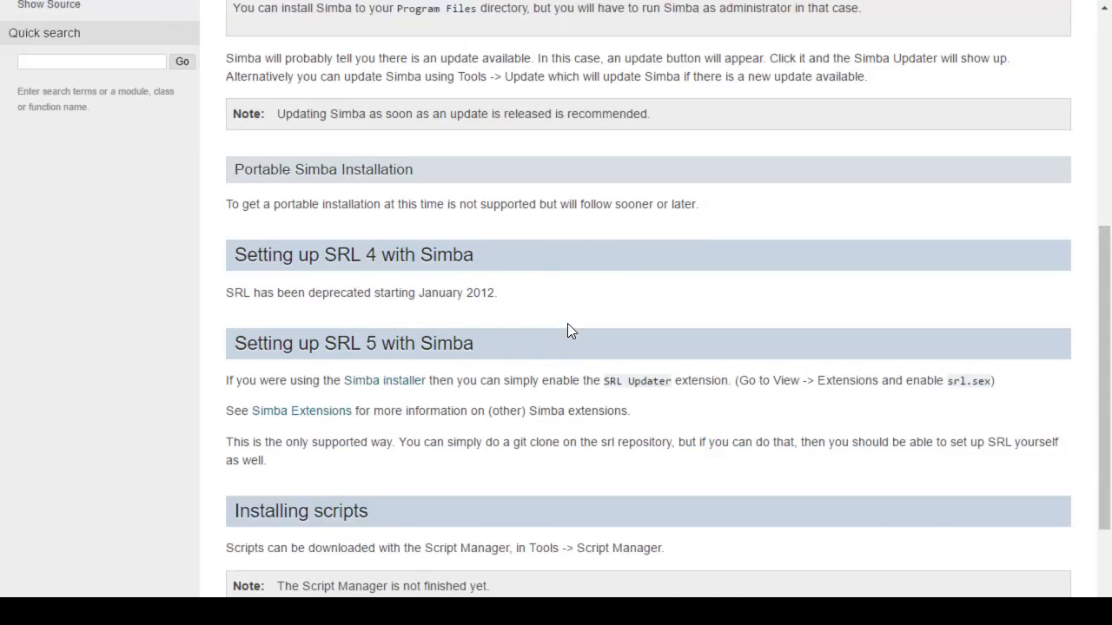
pyautogui.scroll(-3)
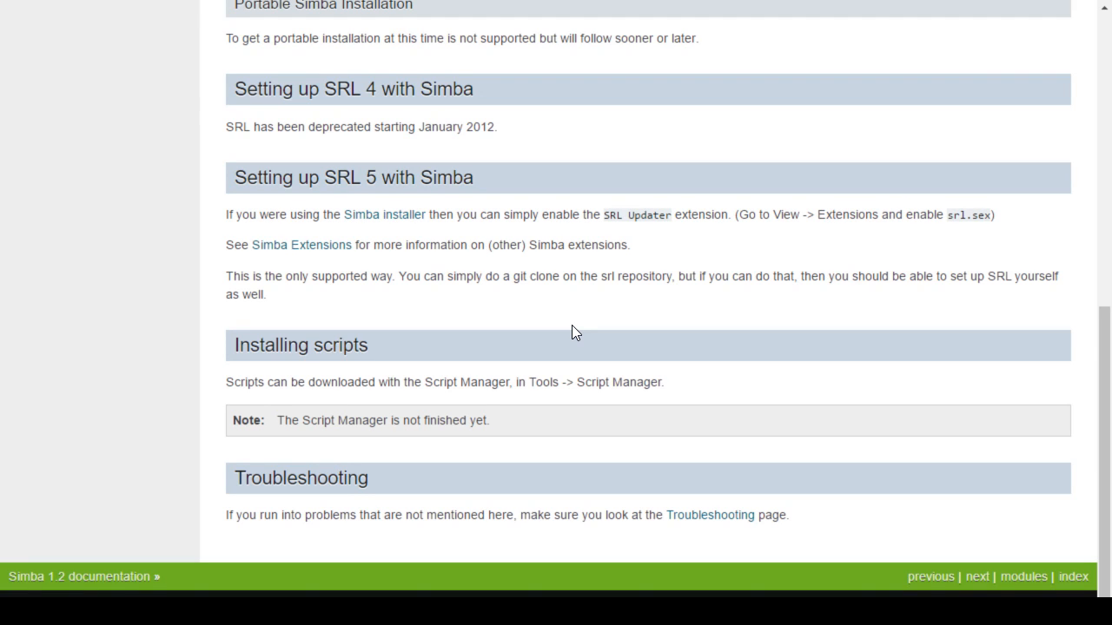
pyautogui.moveTo(354, 239)
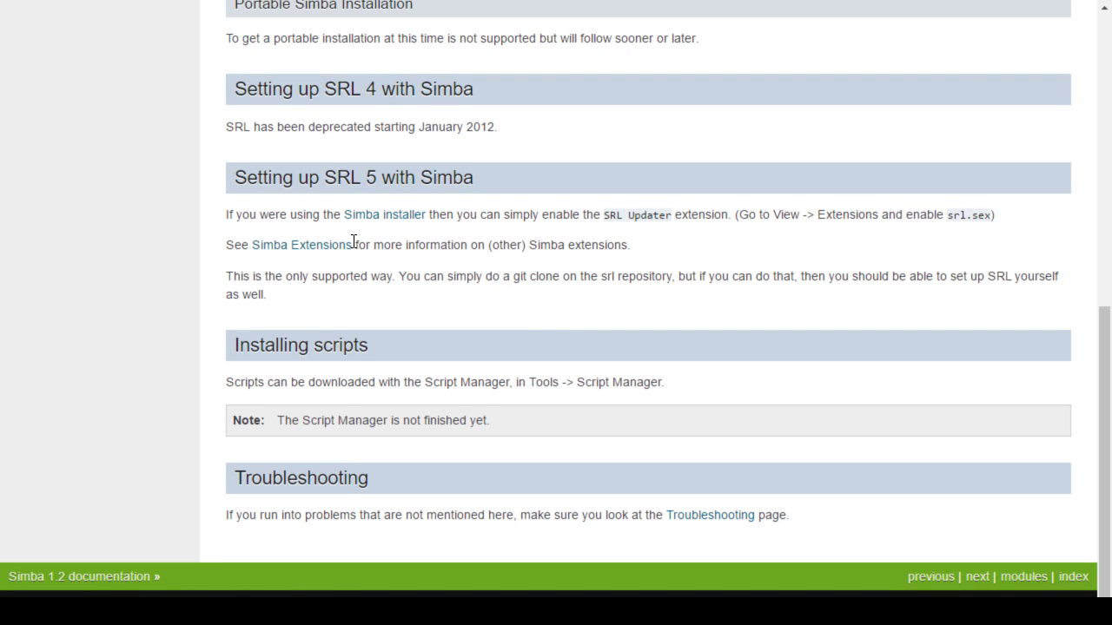
pyautogui.moveTo(384, 216)
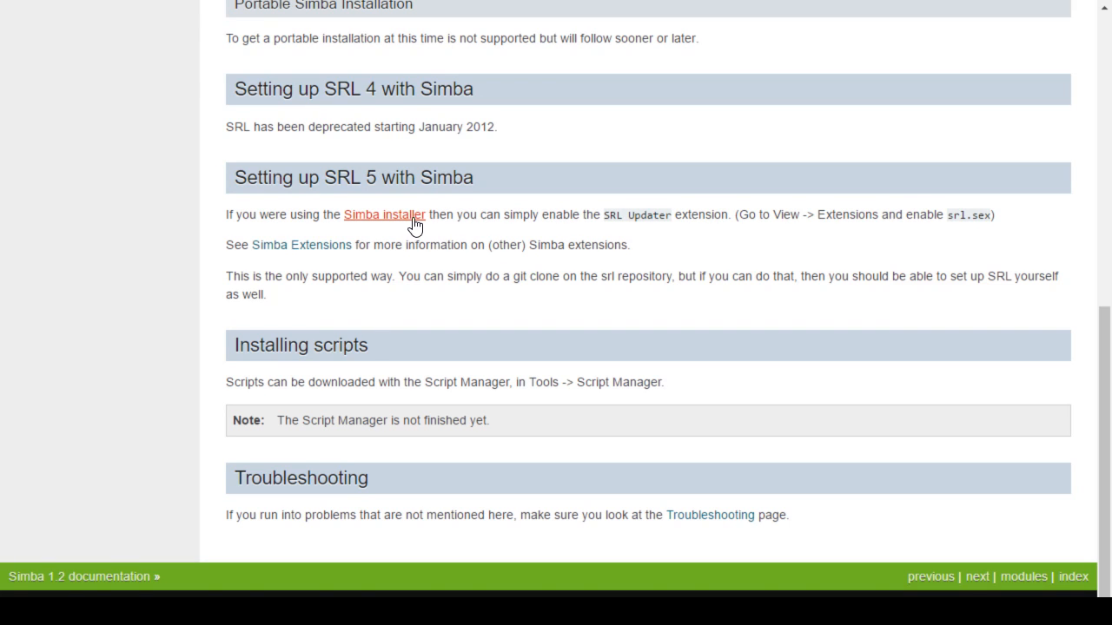
pyautogui.moveTo(694, 219)
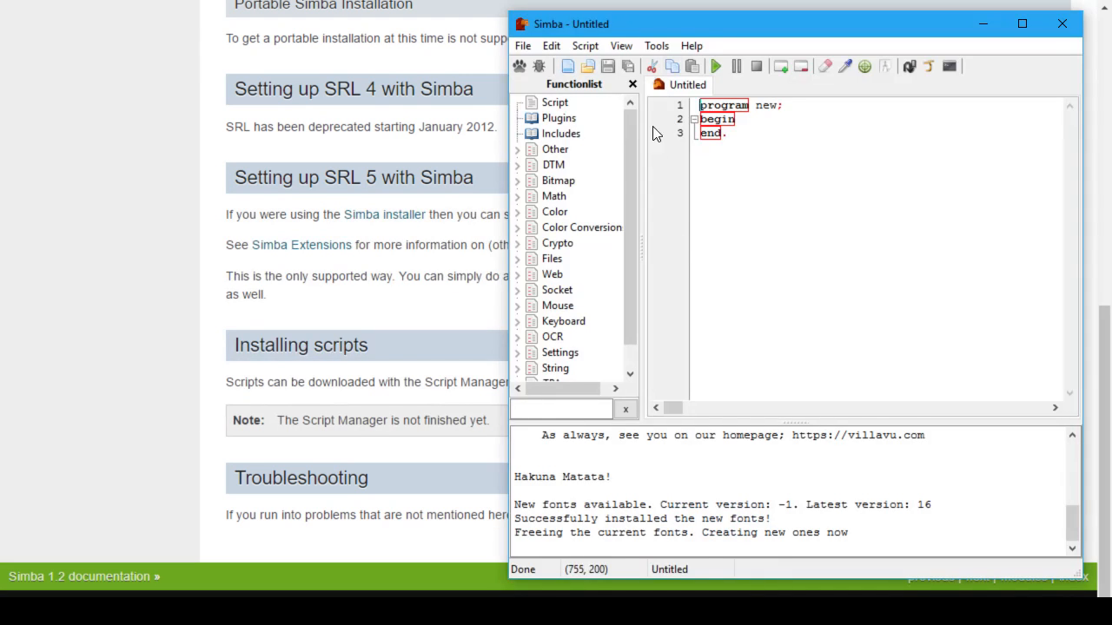
# Step: Show the Extensions menu and bring up the extensions list with srl.sex selected
pyautogui.click(620, 45)
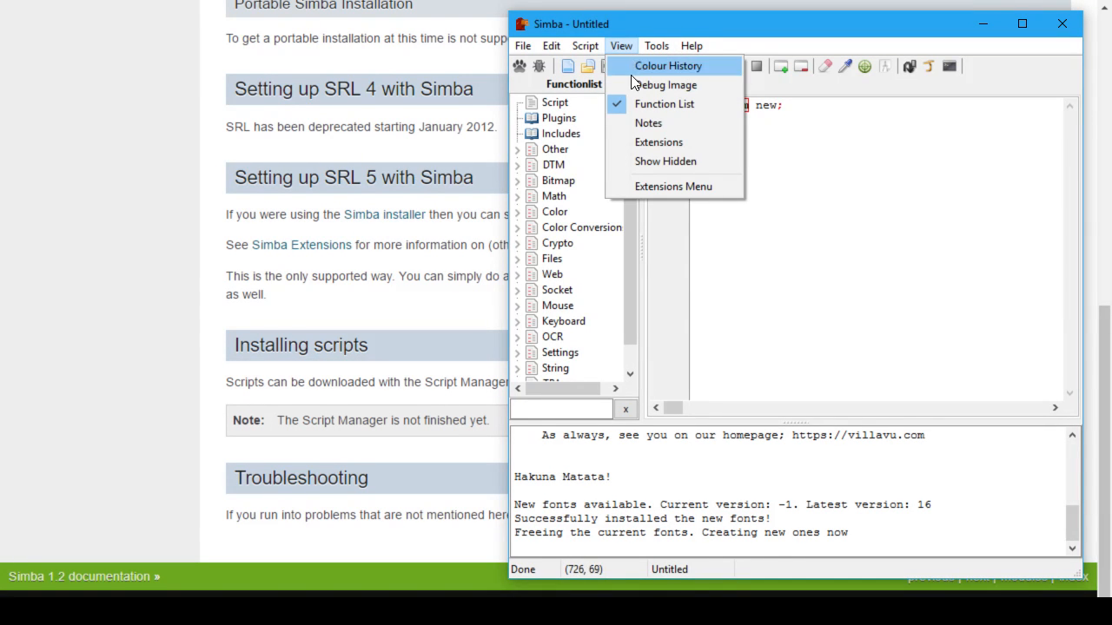
pyautogui.click(674, 186)
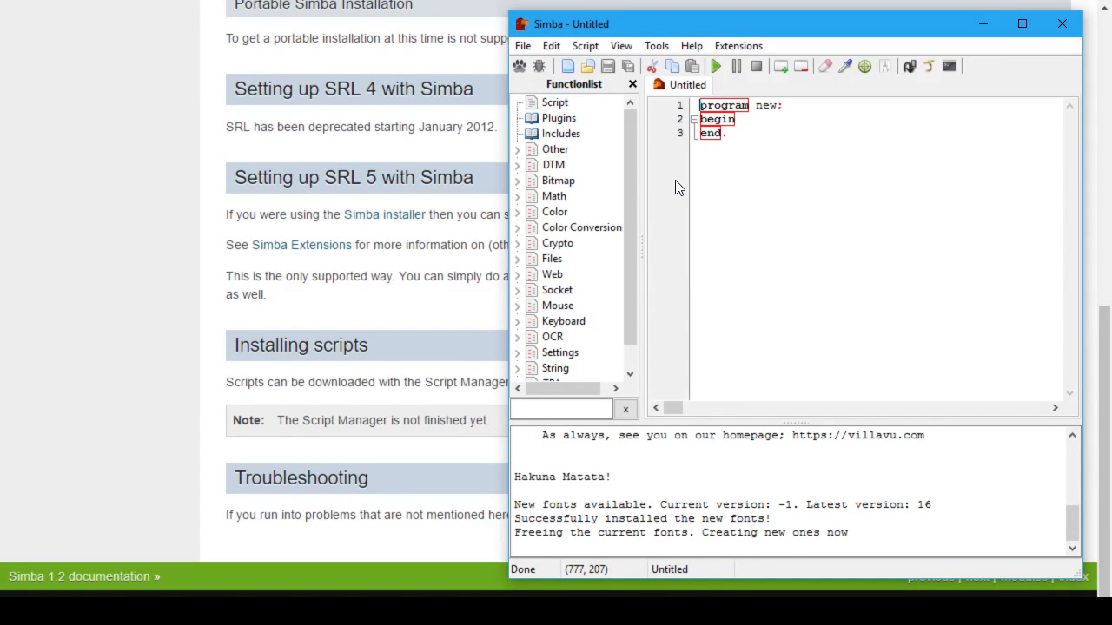
pyautogui.moveTo(605, 219)
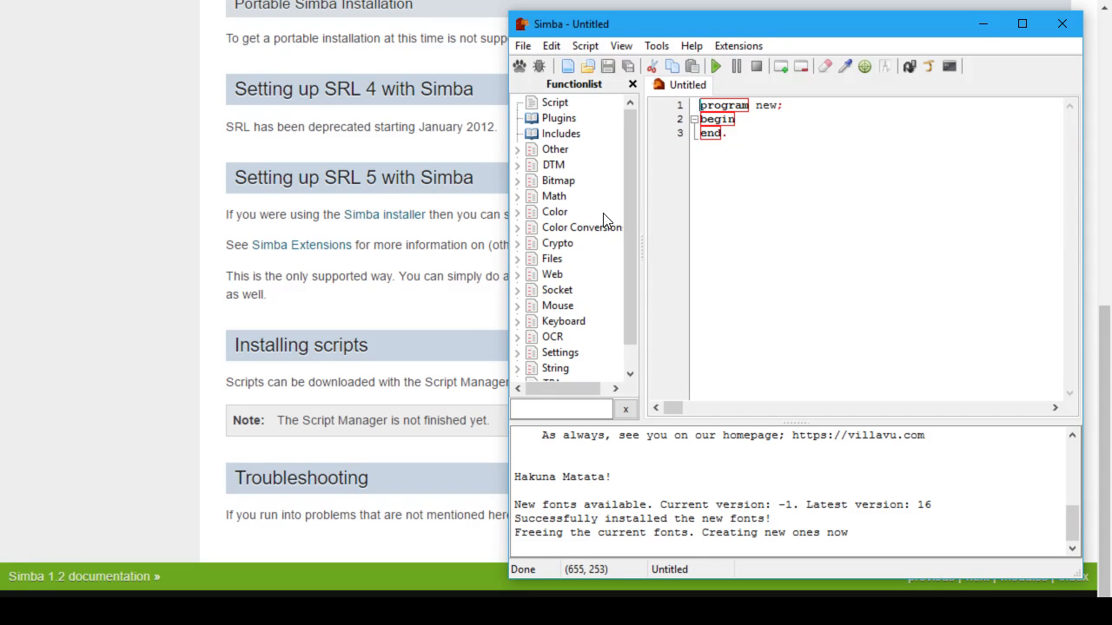
pyautogui.click(657, 45)
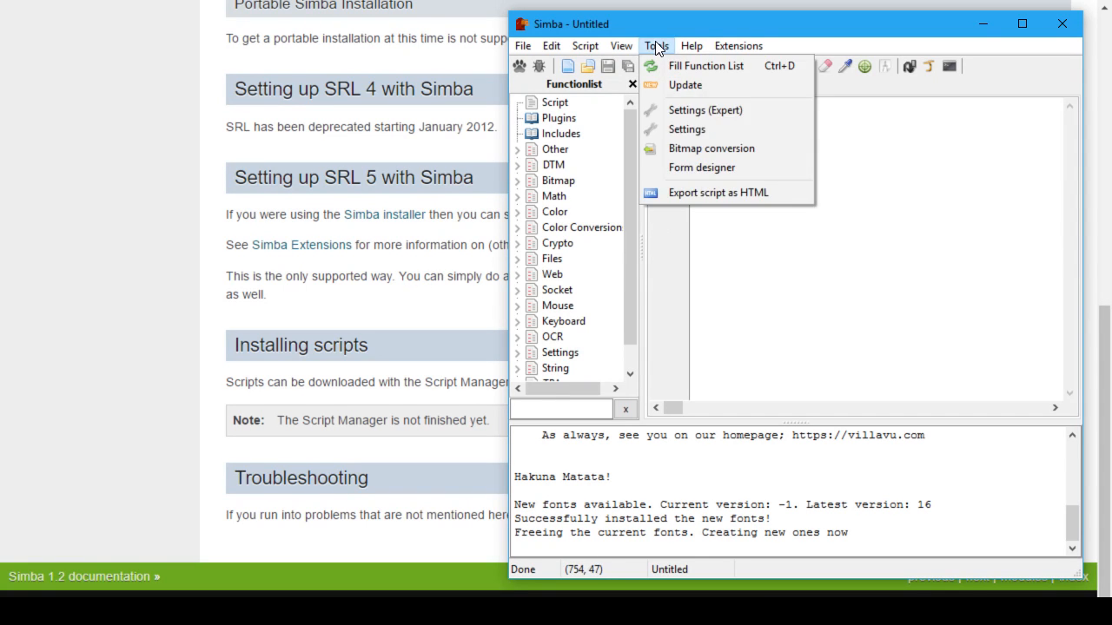
pyautogui.click(622, 45)
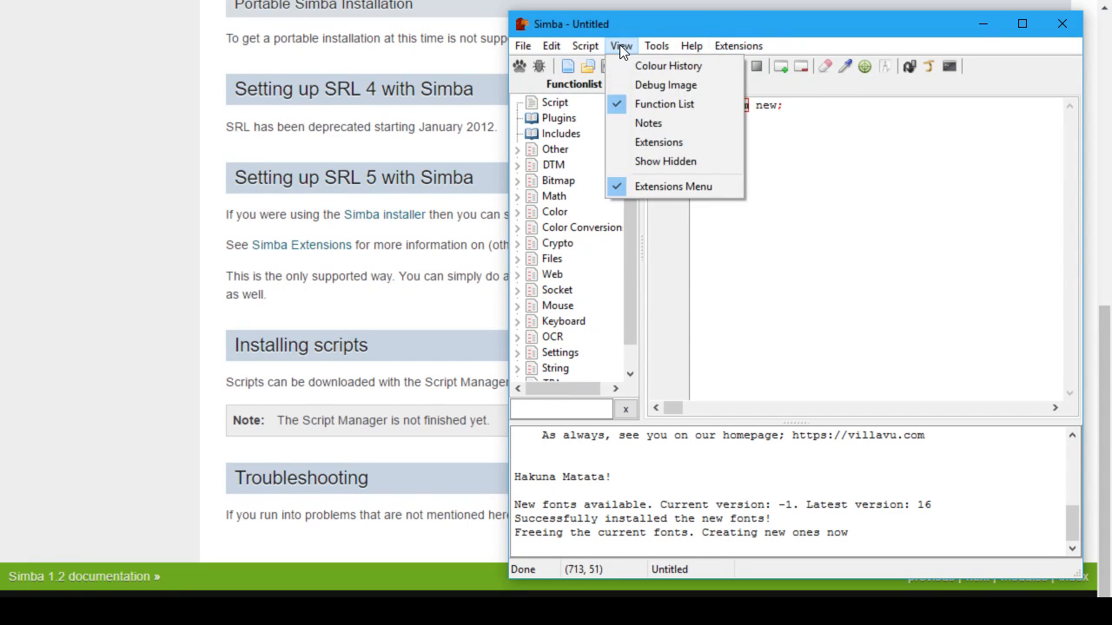
pyautogui.click(658, 143)
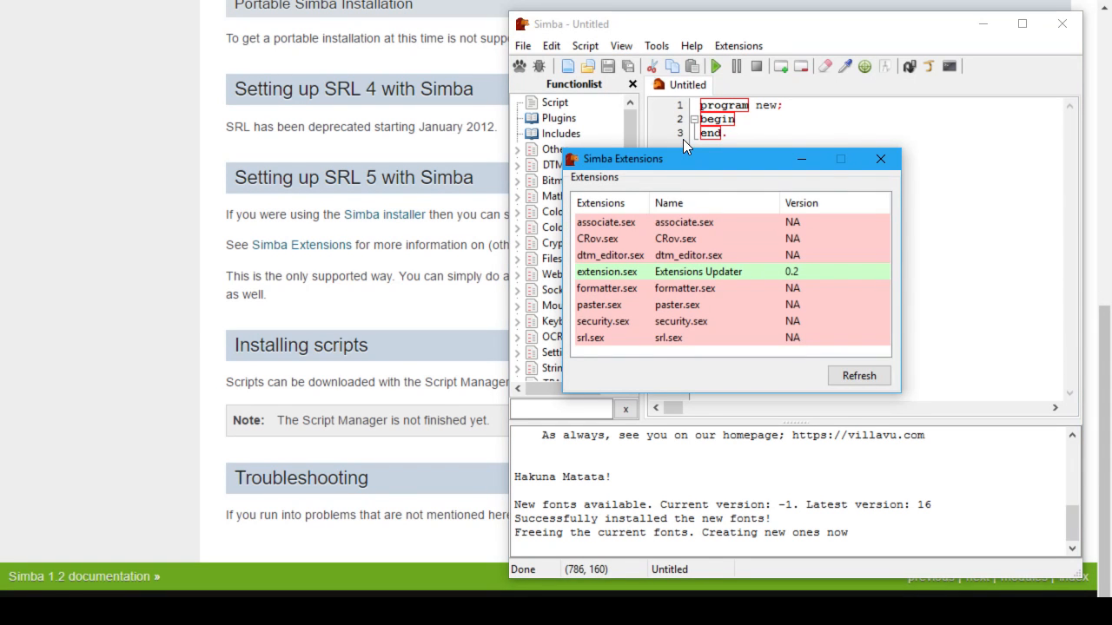
pyautogui.moveTo(605, 339)
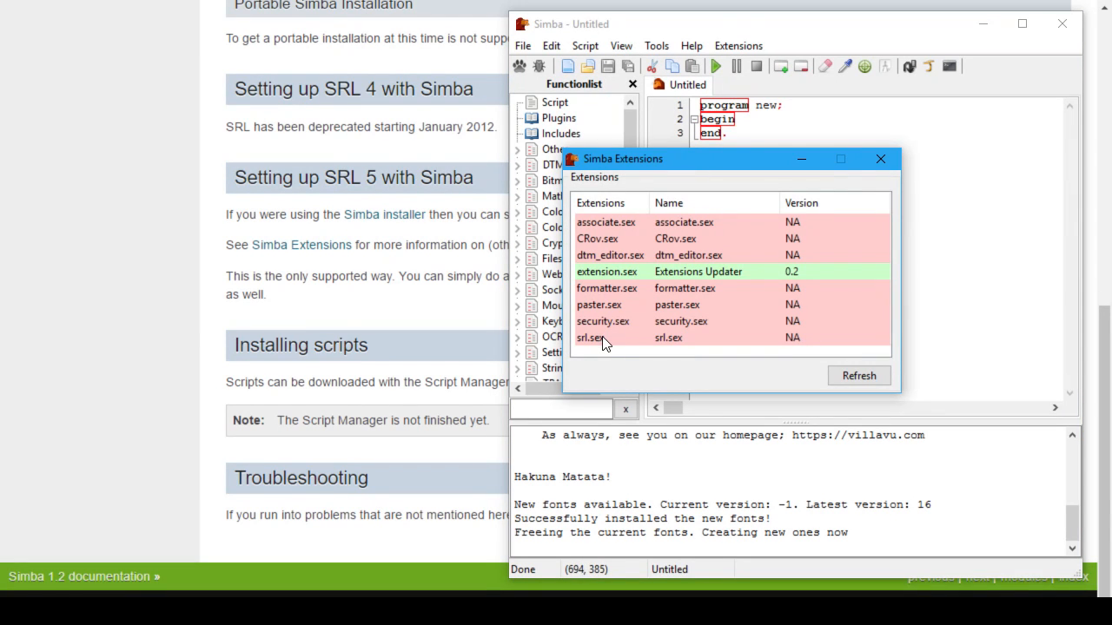
pyautogui.moveTo(610, 337)
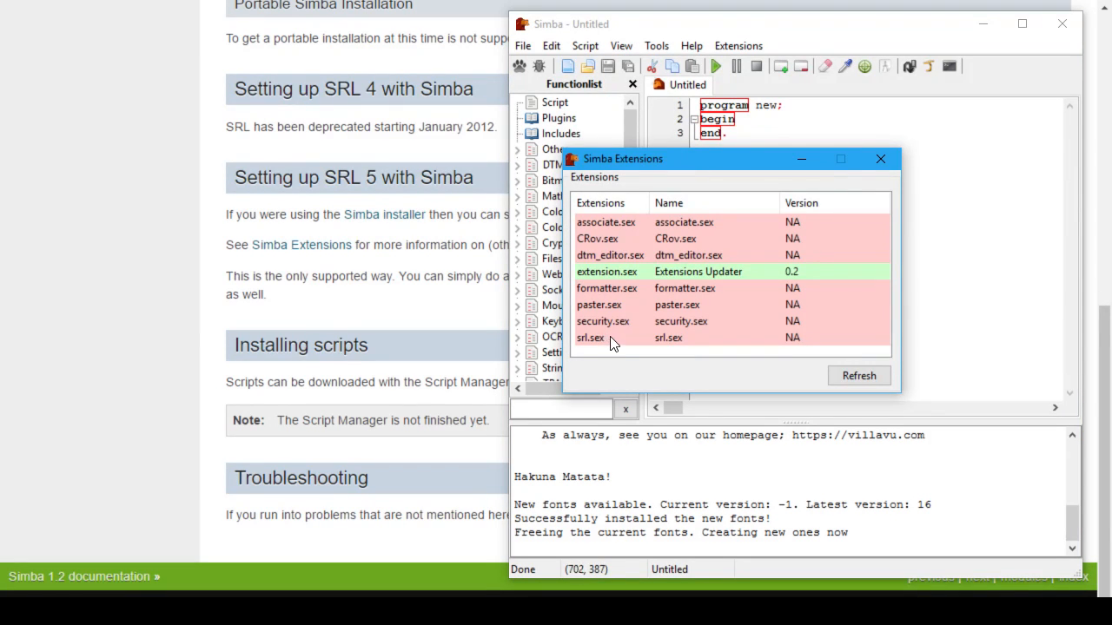
pyautogui.moveTo(611, 341)
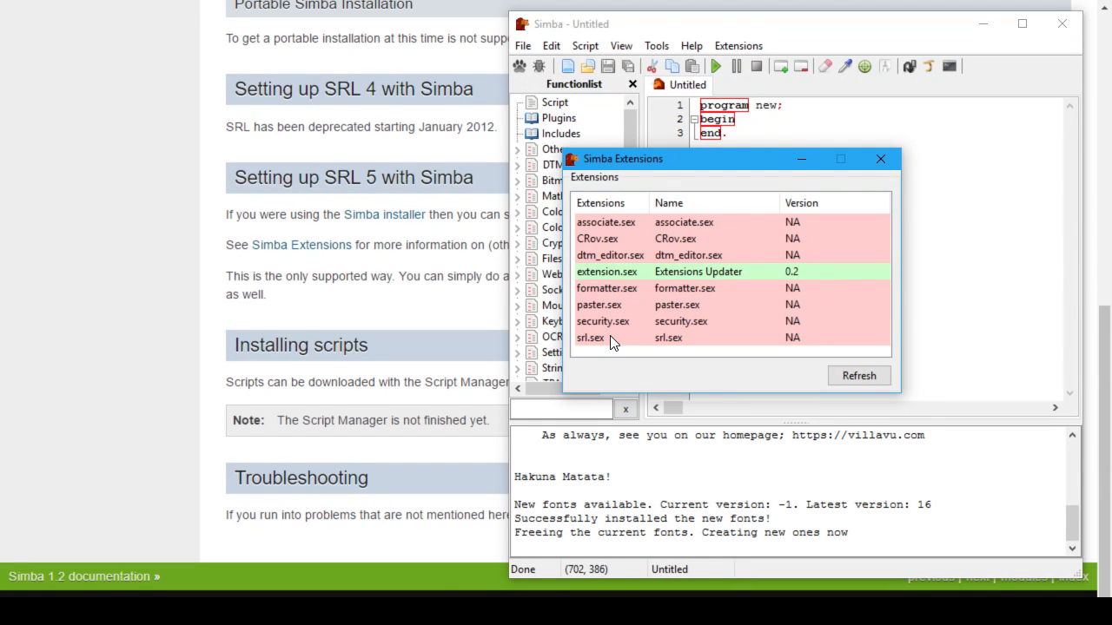
pyautogui.moveTo(612, 339)
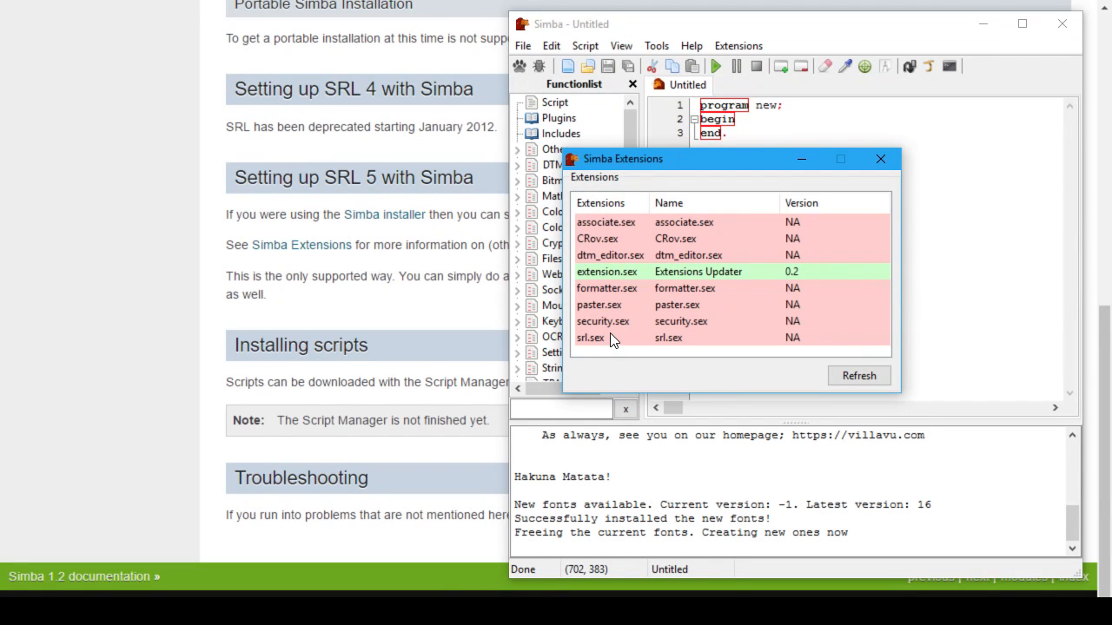
pyautogui.moveTo(611, 329)
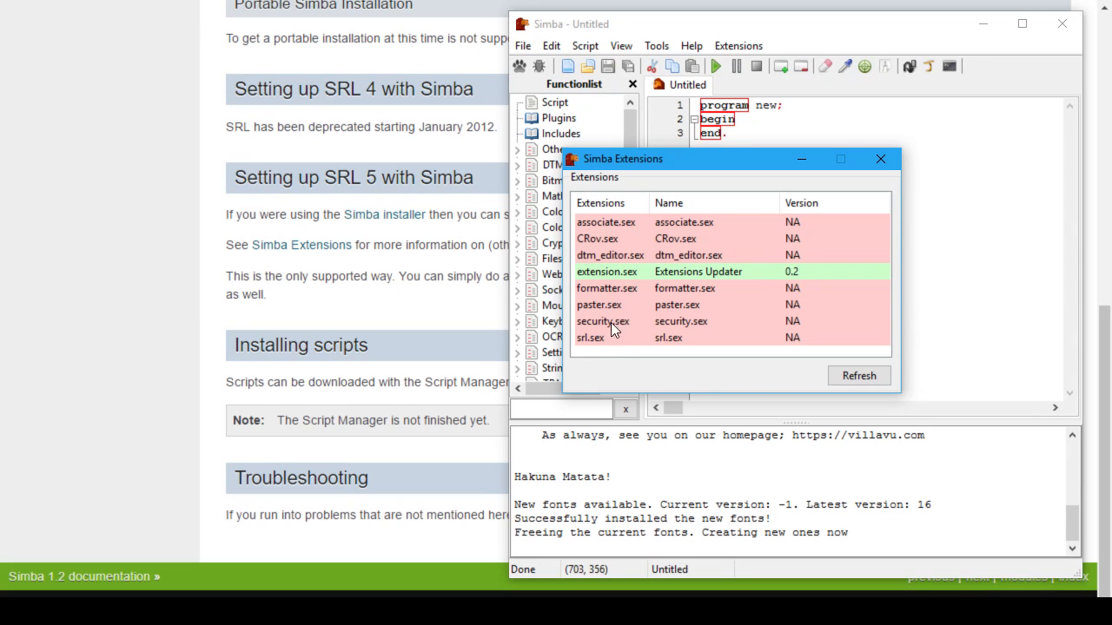
pyautogui.click(591, 337)
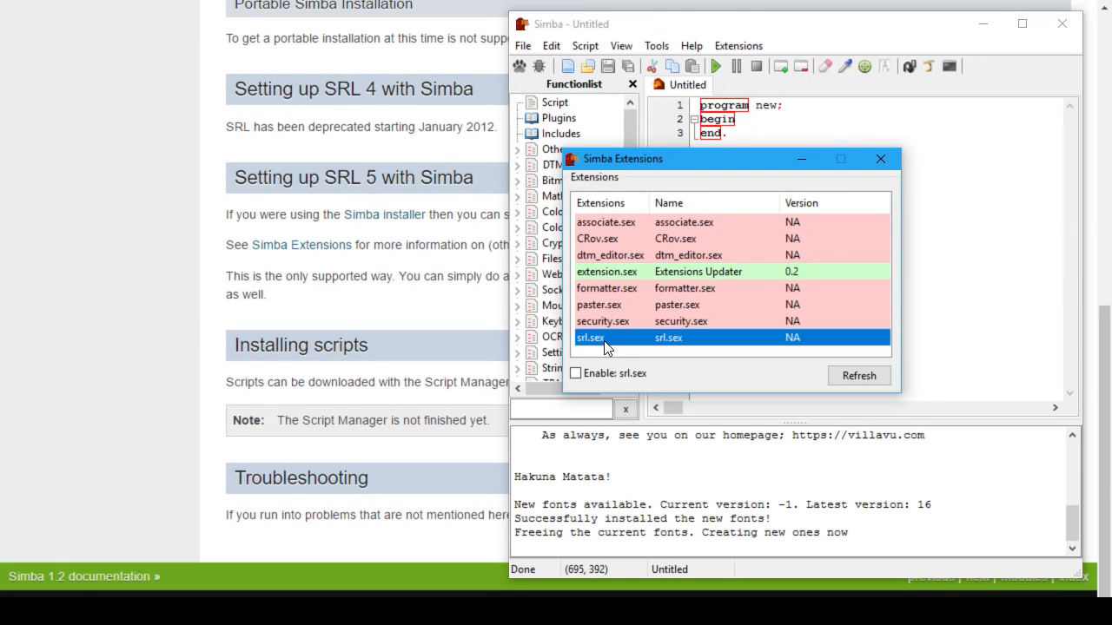
pyautogui.moveTo(619, 351)
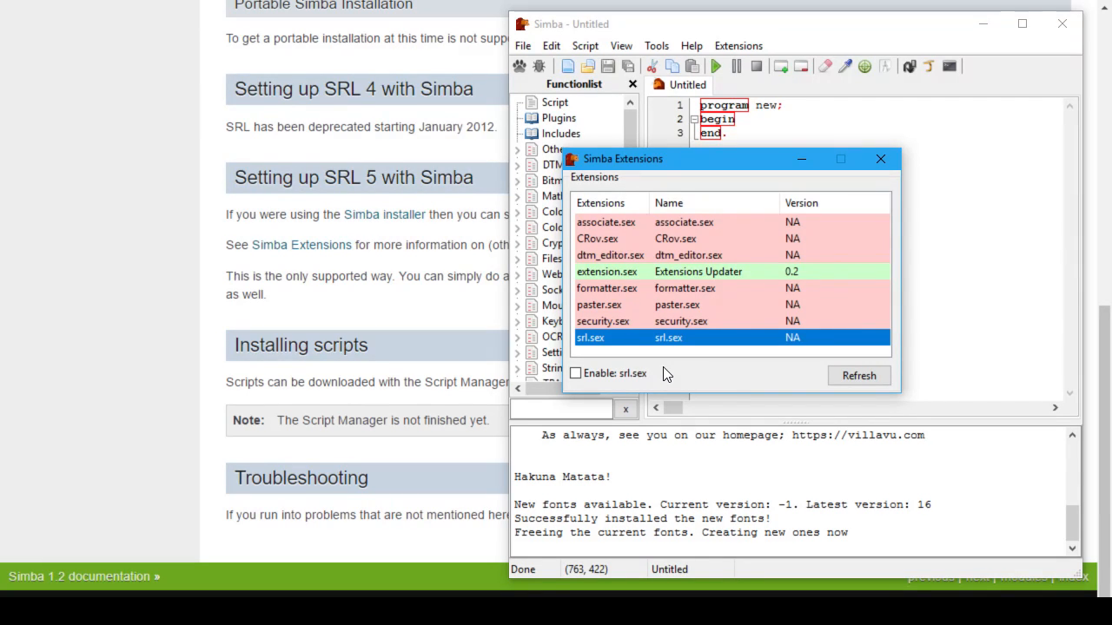
pyautogui.moveTo(775, 166)
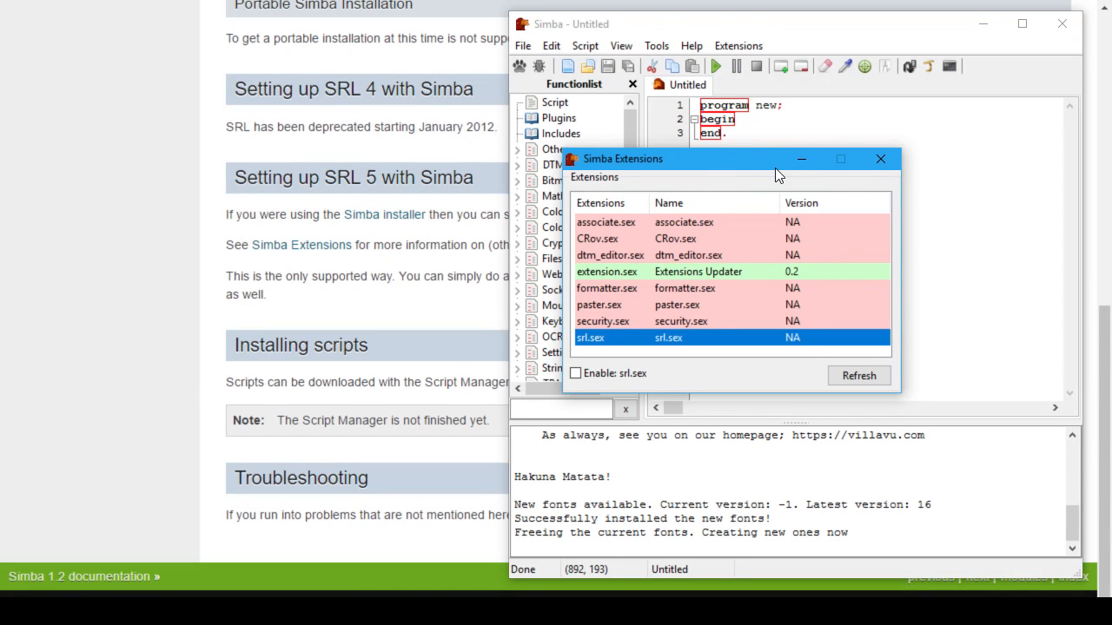
pyautogui.moveTo(782, 143)
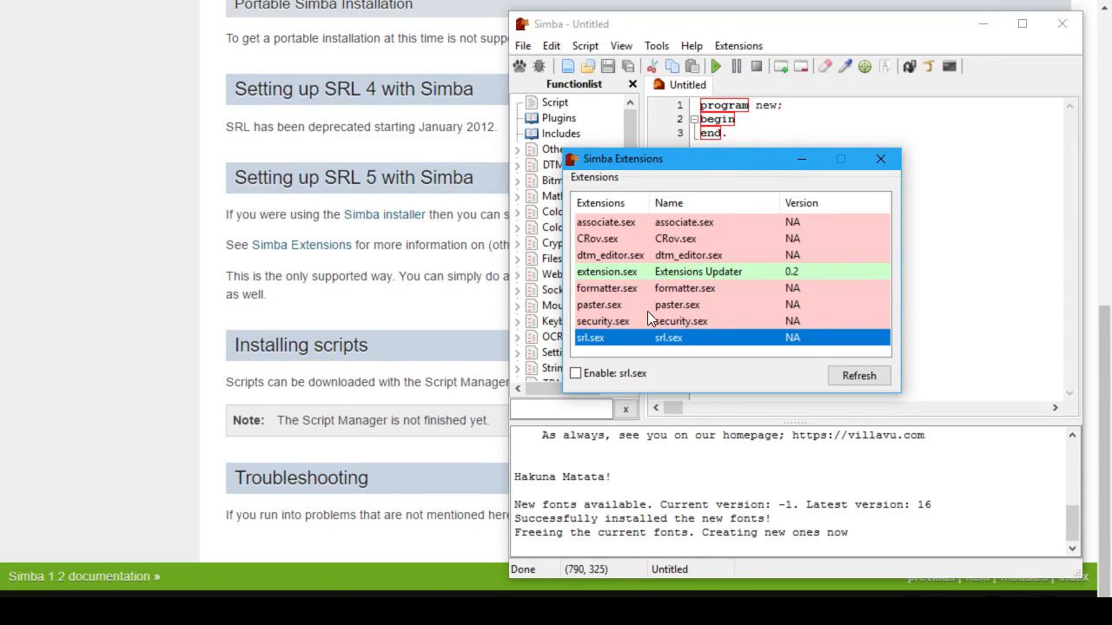
pyautogui.moveTo(654, 264)
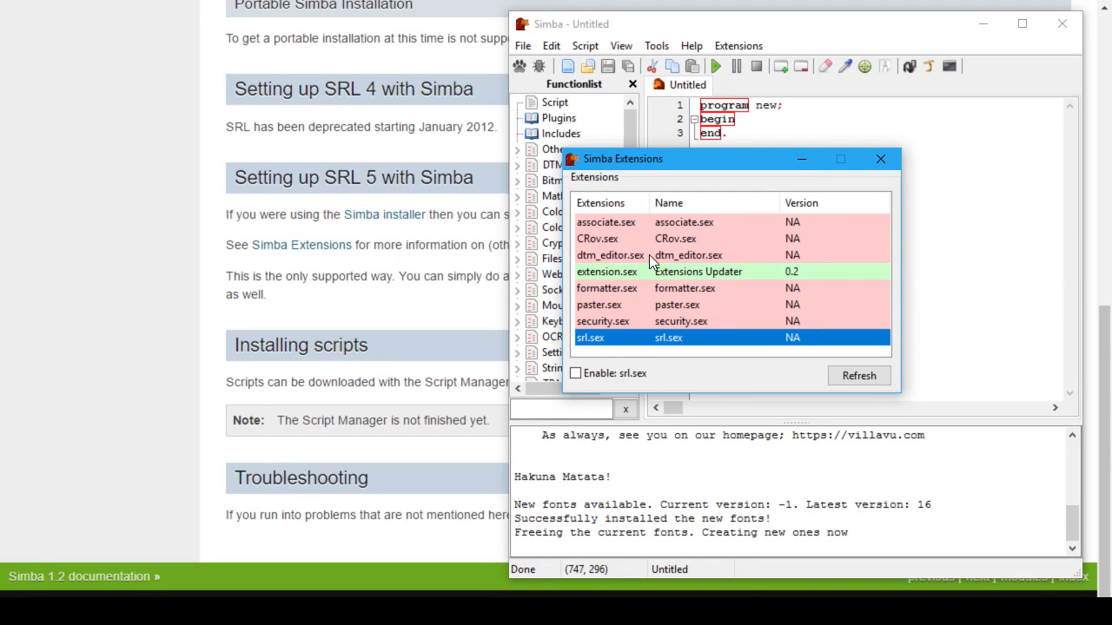
pyautogui.moveTo(600, 313)
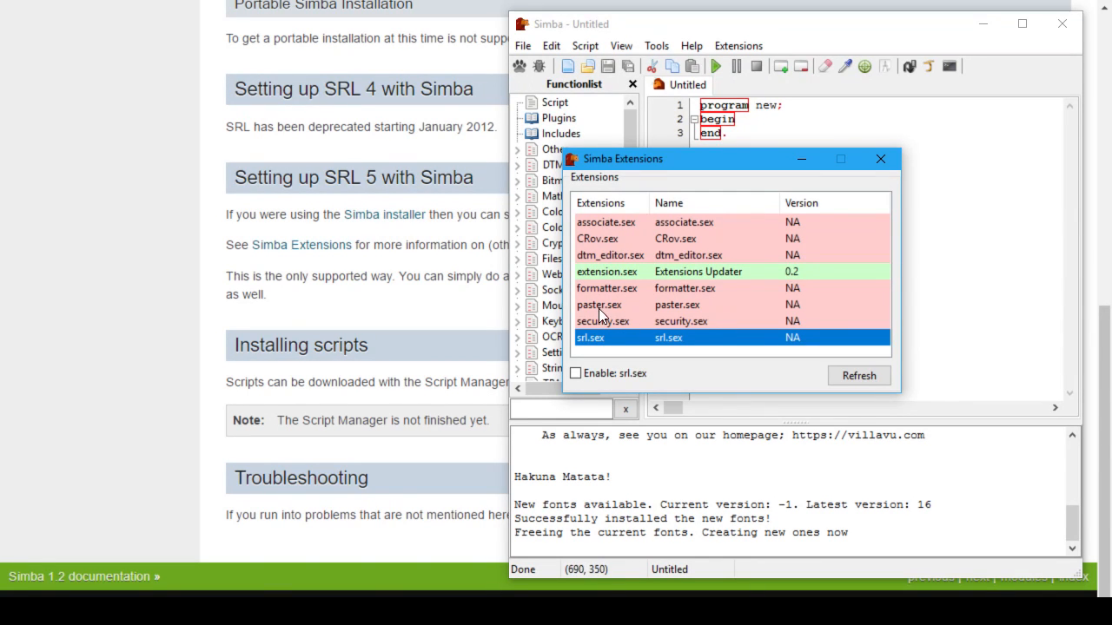
# Step: Enable srl.sex and the Extensions/SRL updater extensions, then return to the documentation
pyautogui.click(575, 372)
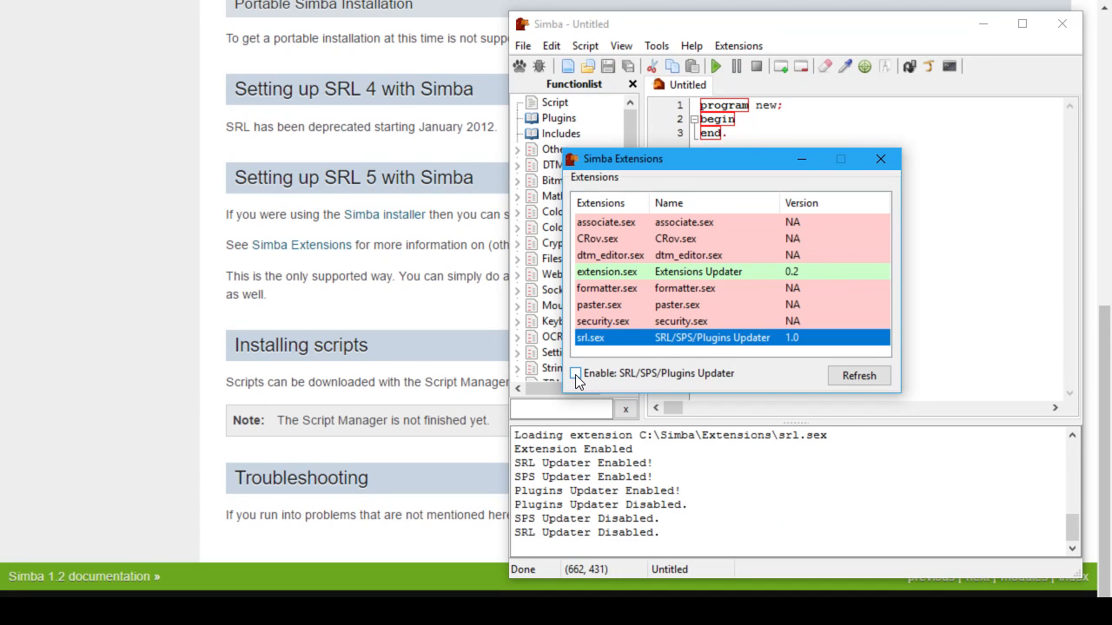
pyautogui.click(575, 373)
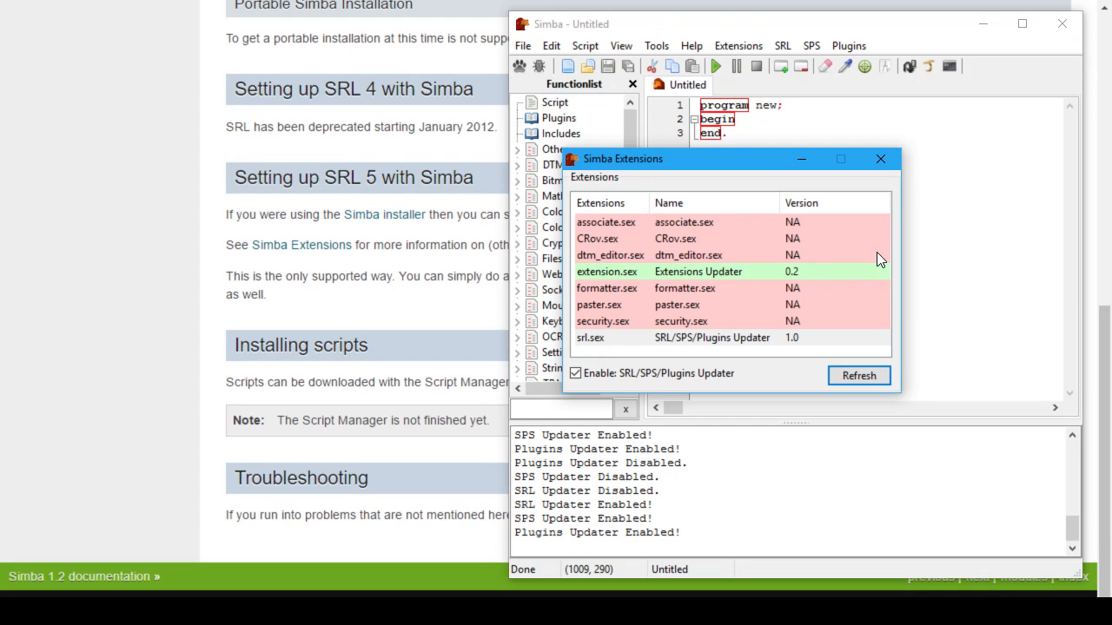
pyautogui.moveTo(817, 302)
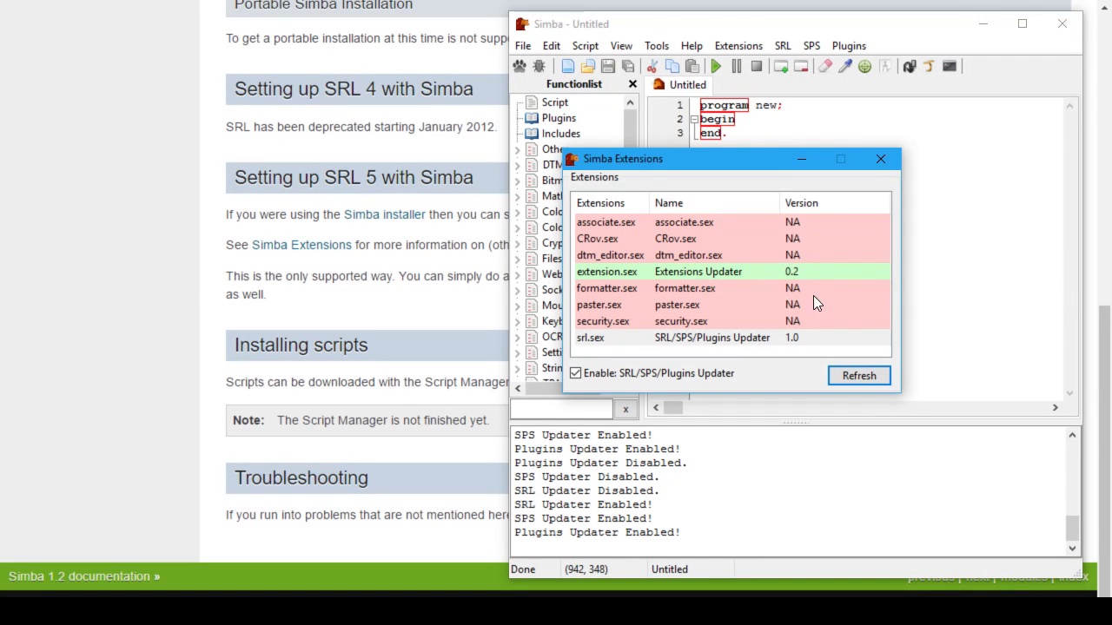
pyautogui.click(698, 272)
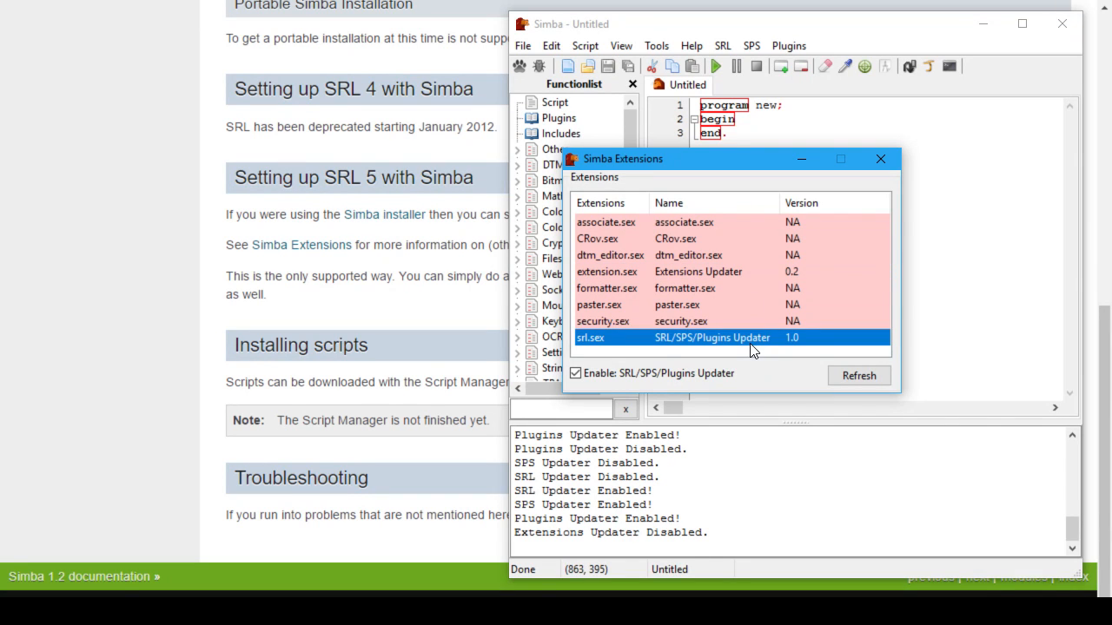
pyautogui.click(698, 271)
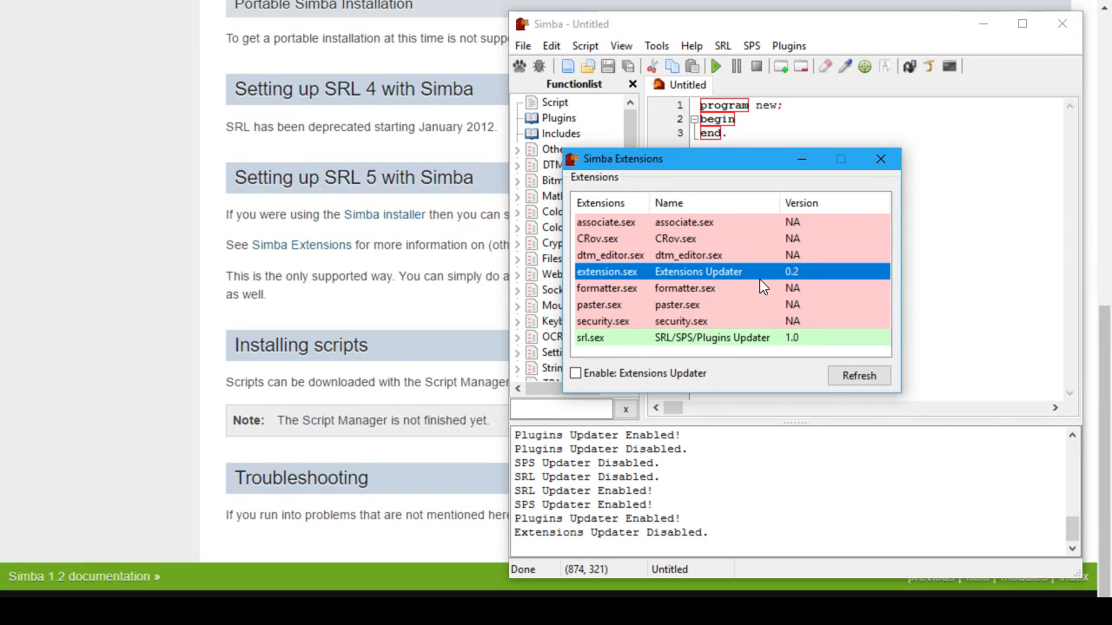
pyautogui.moveTo(751, 287)
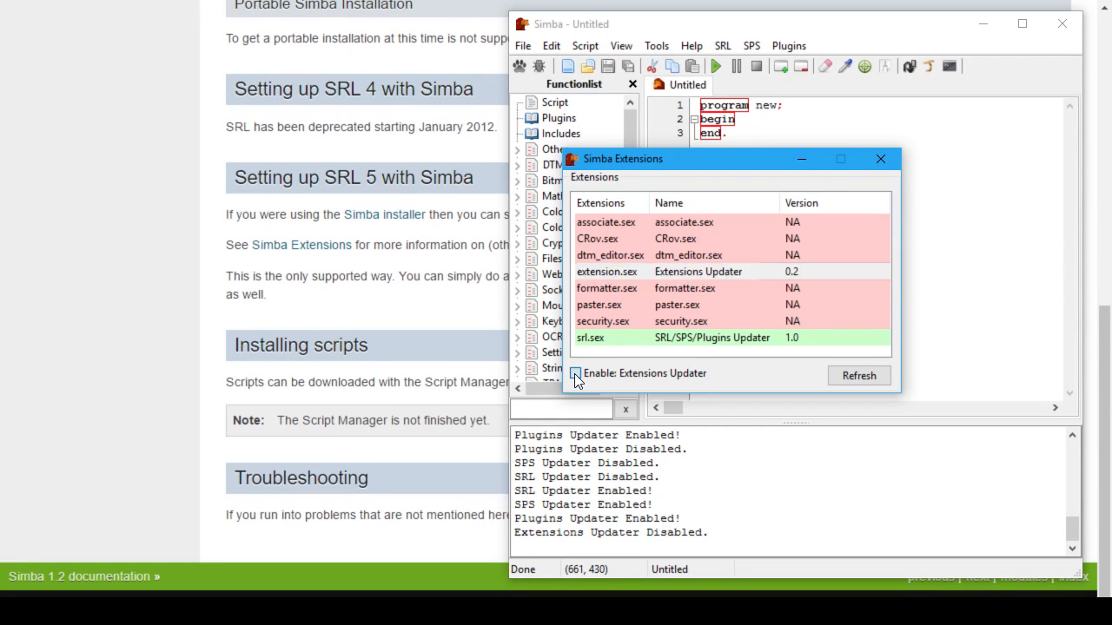
pyautogui.click(713, 337)
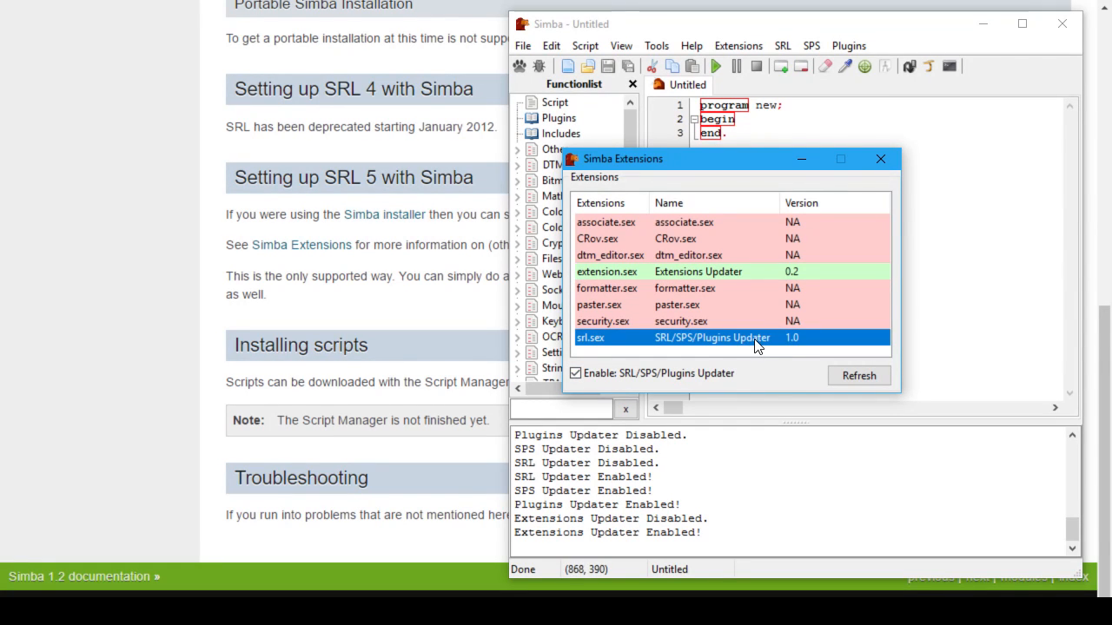
pyautogui.moveTo(764, 333)
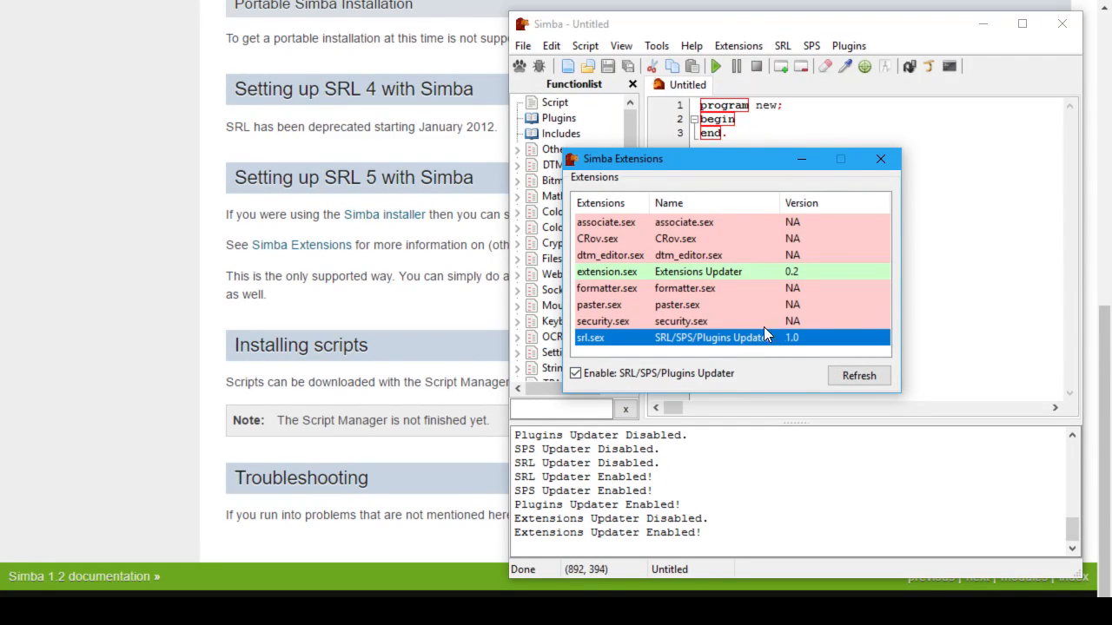
pyautogui.moveTo(734, 294)
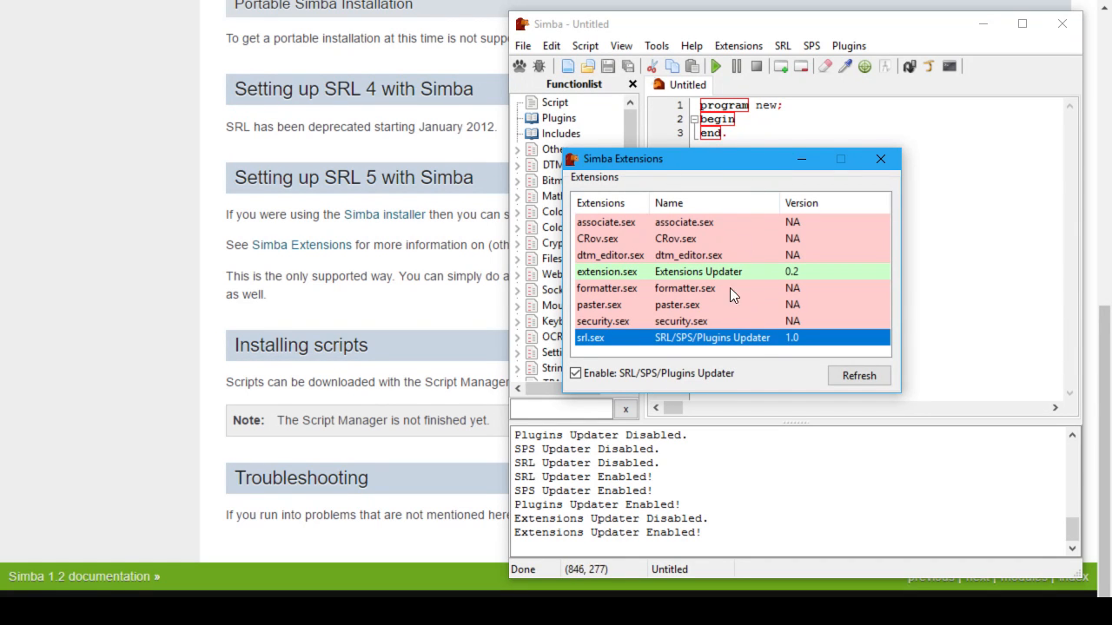
pyautogui.moveTo(768, 351)
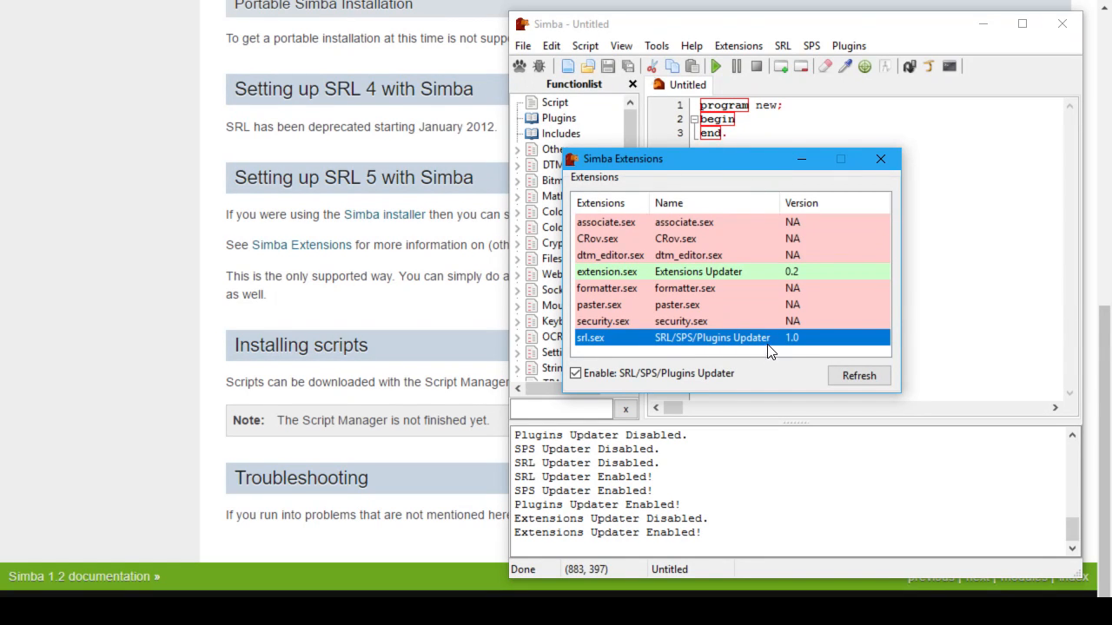
pyautogui.moveTo(785, 346)
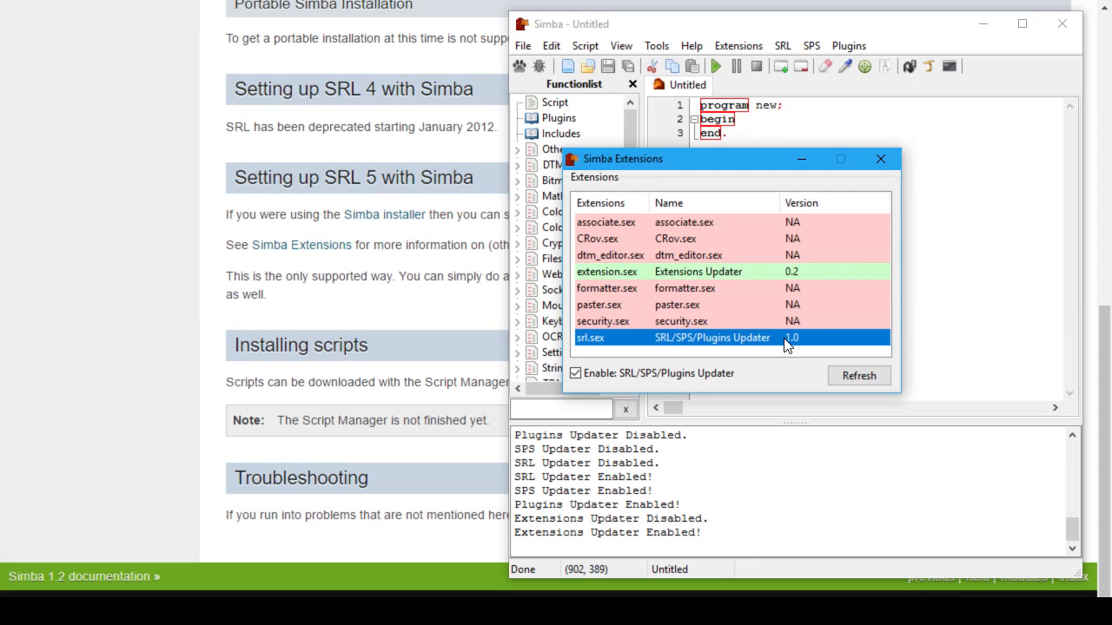
pyautogui.moveTo(788, 339)
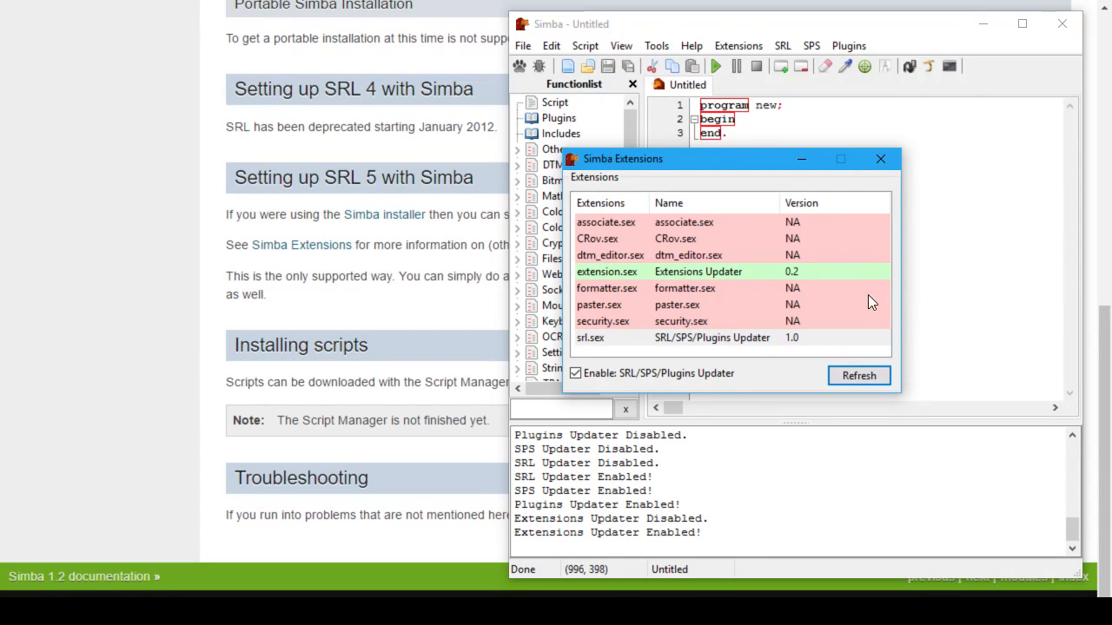
pyautogui.click(712, 337)
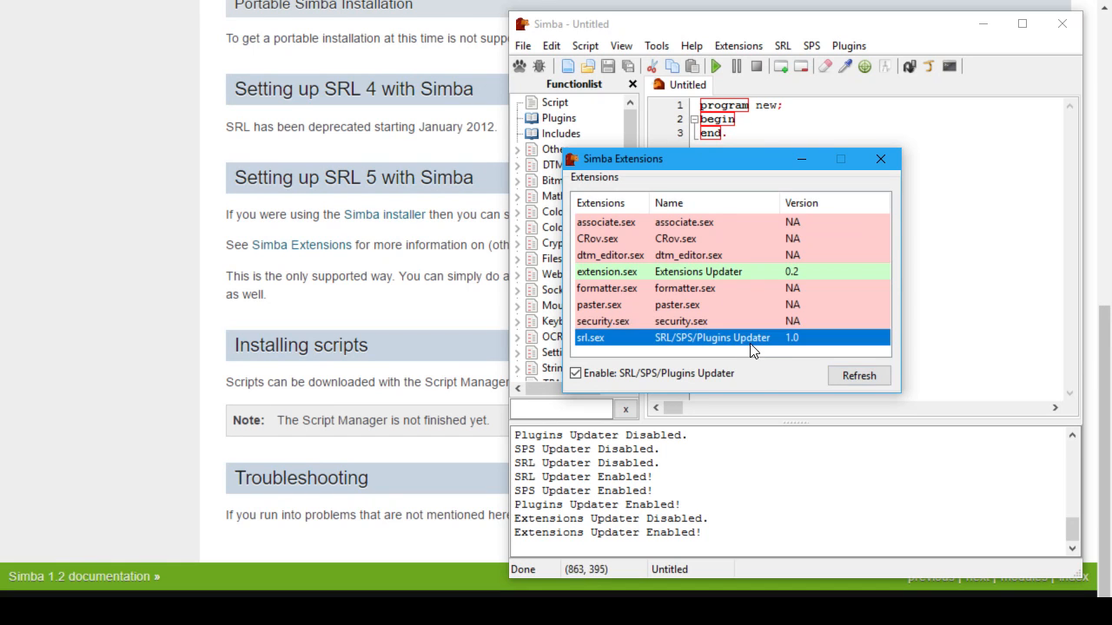
pyautogui.click(879, 160)
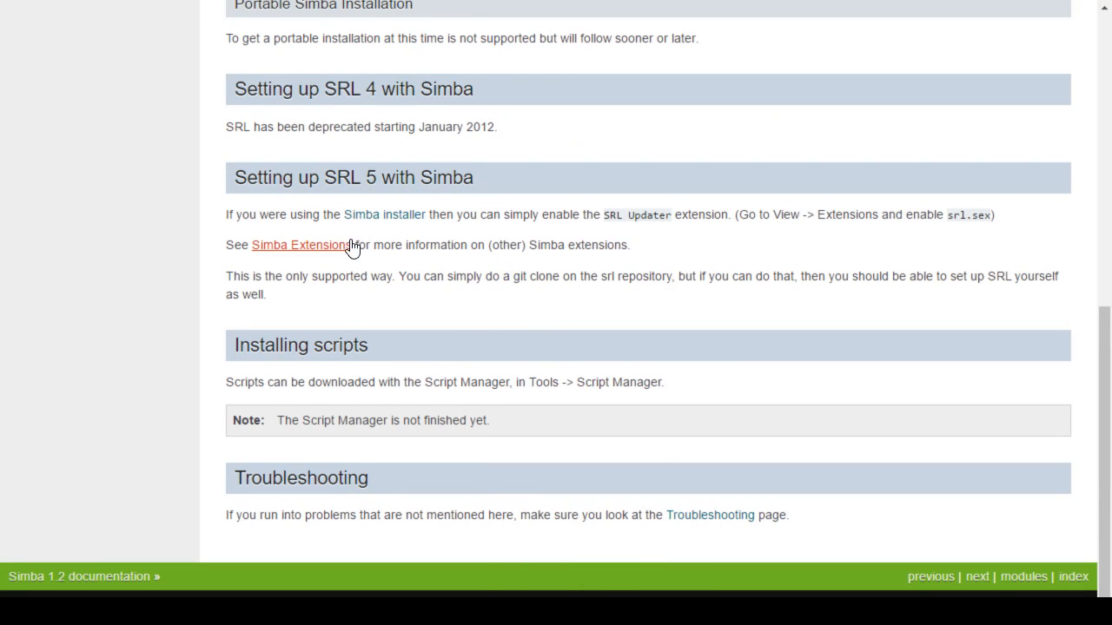
pyautogui.moveTo(674, 267)
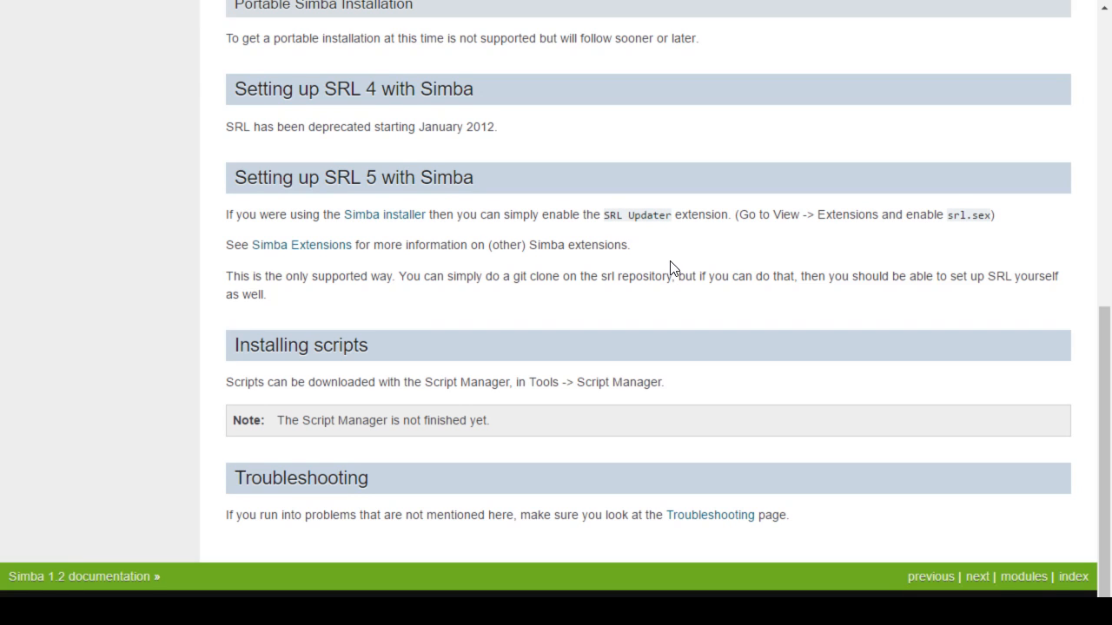
pyautogui.moveTo(410, 299)
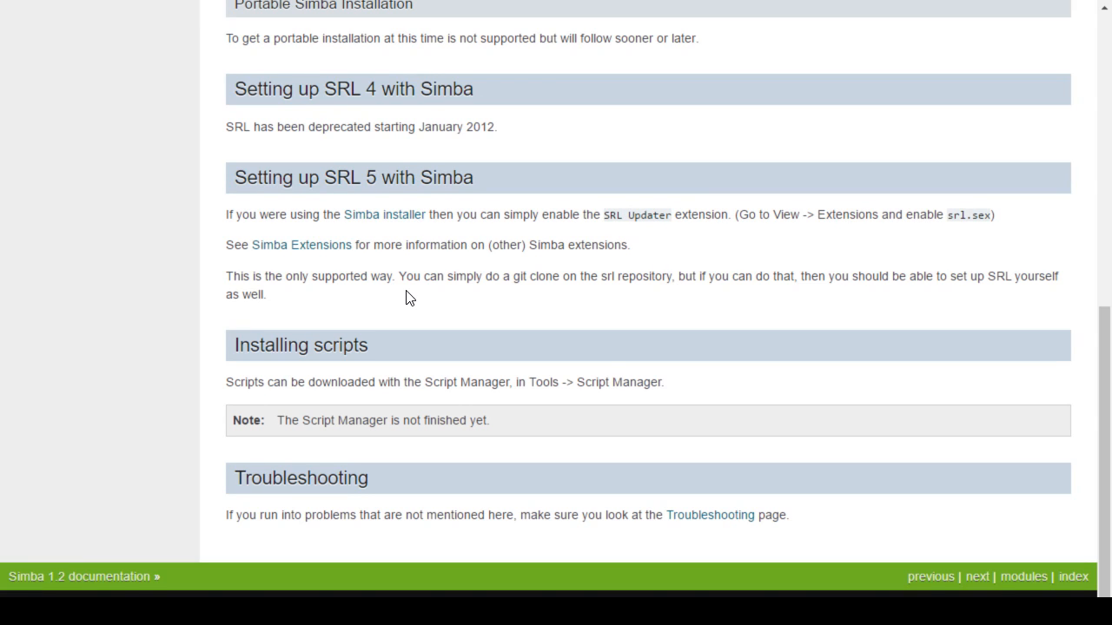
pyautogui.moveTo(399, 302)
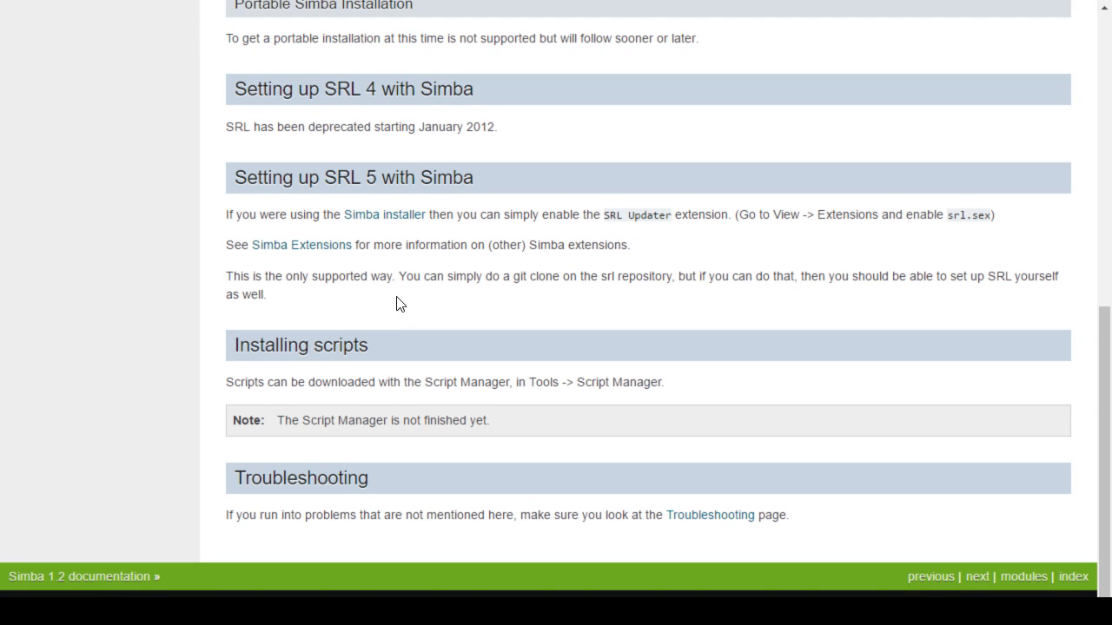
pyautogui.moveTo(459, 415)
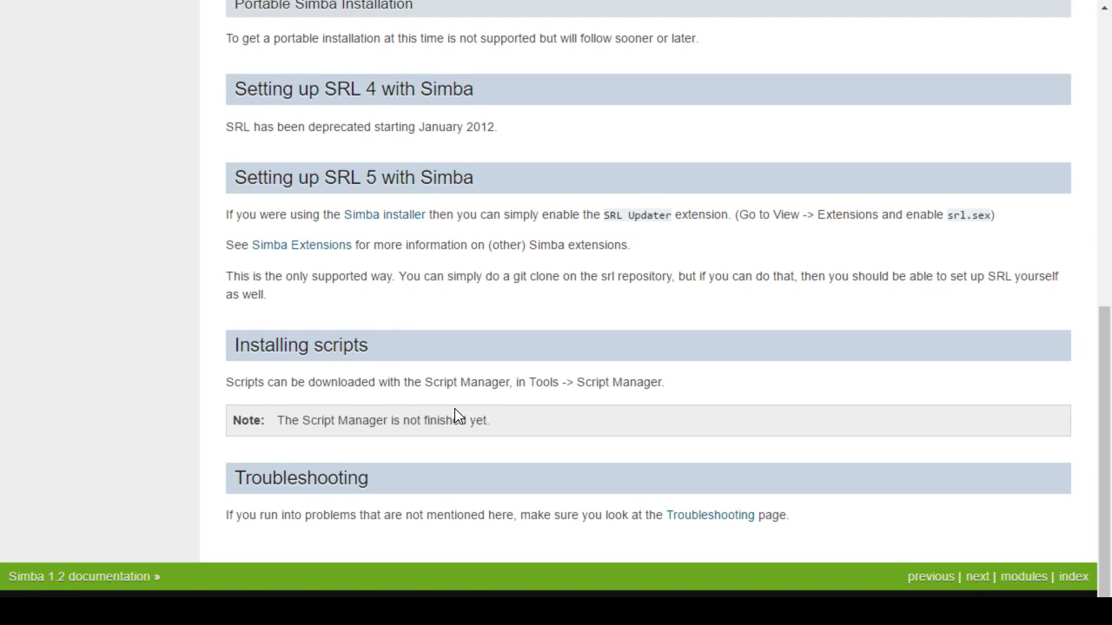
pyautogui.moveTo(493, 437)
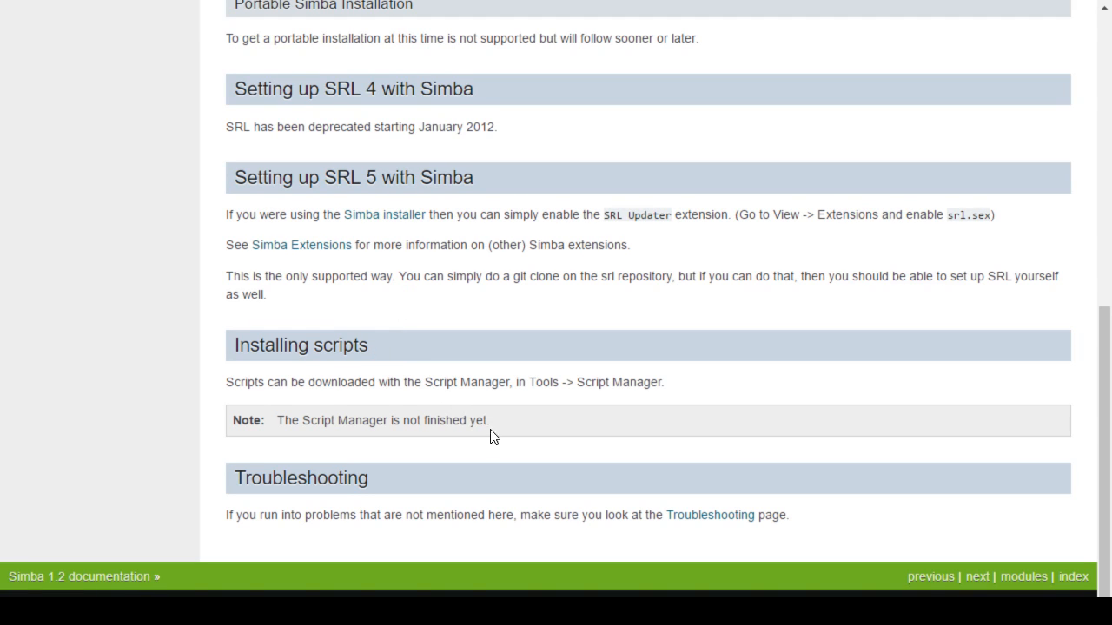
pyautogui.moveTo(302, 244)
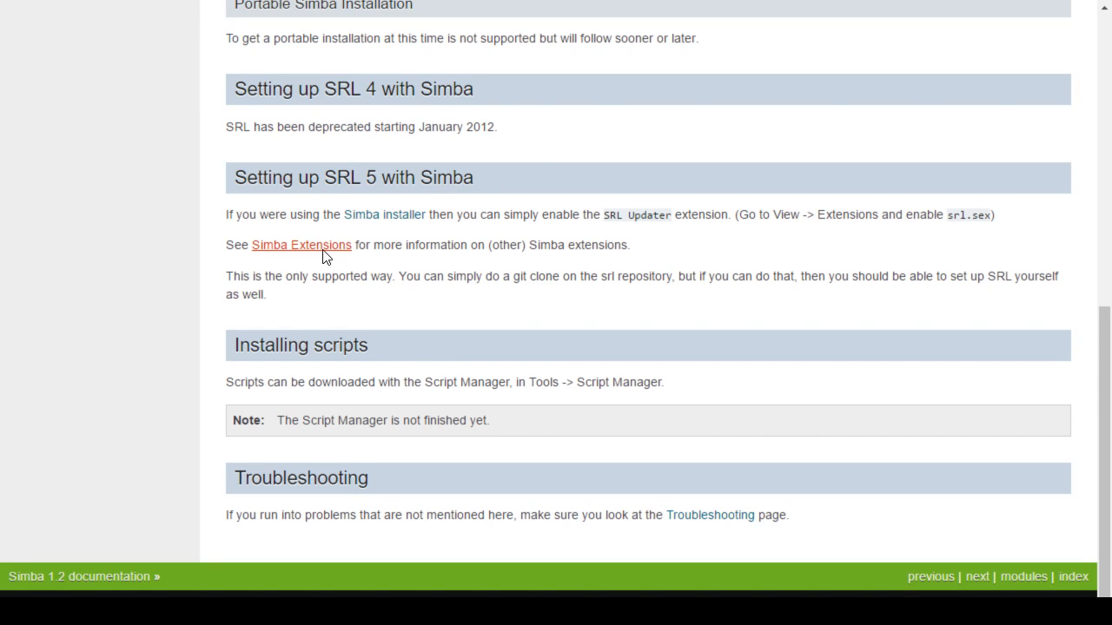
# Step: Follow the Simba Extensions link from the Setting up SRL 5 section
pyautogui.click(302, 243)
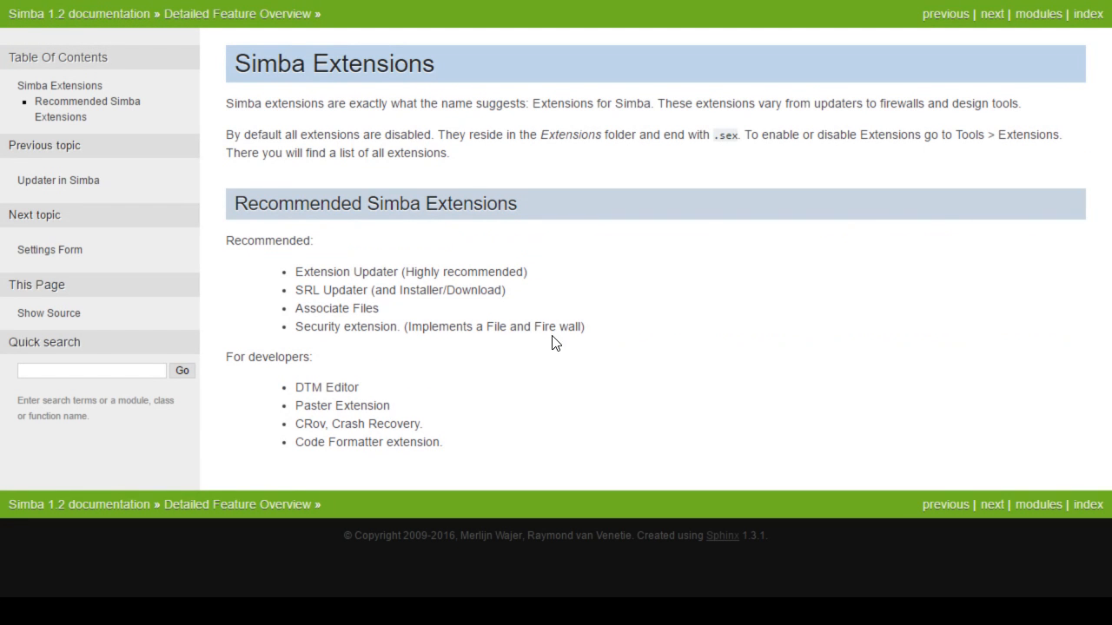
pyautogui.moveTo(615, 340)
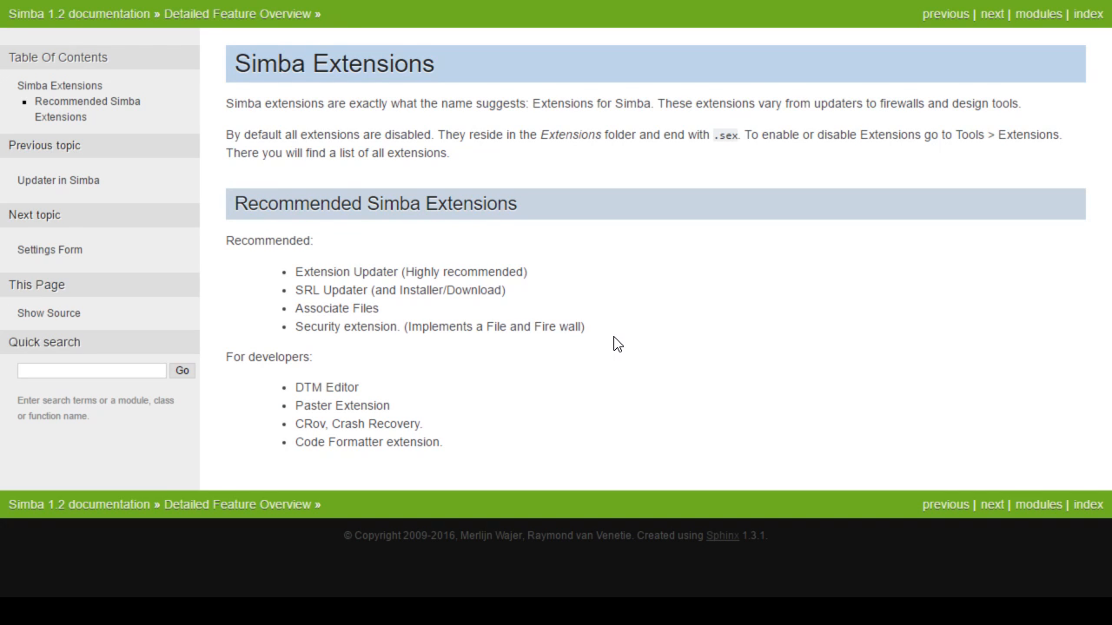
pyautogui.moveTo(555, 267)
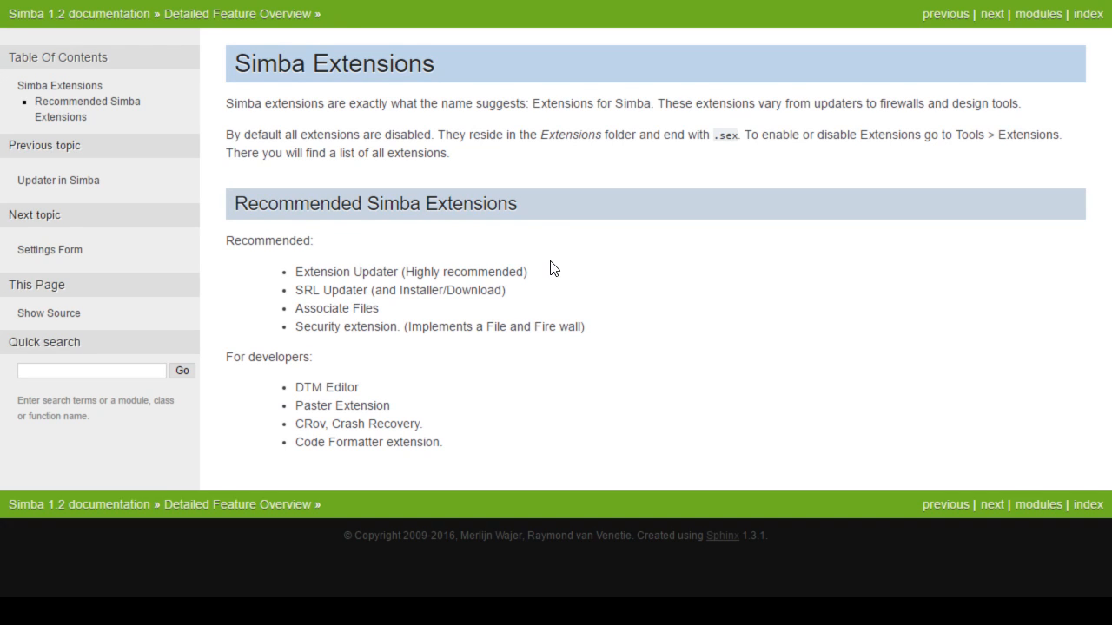
pyautogui.moveTo(545, 296)
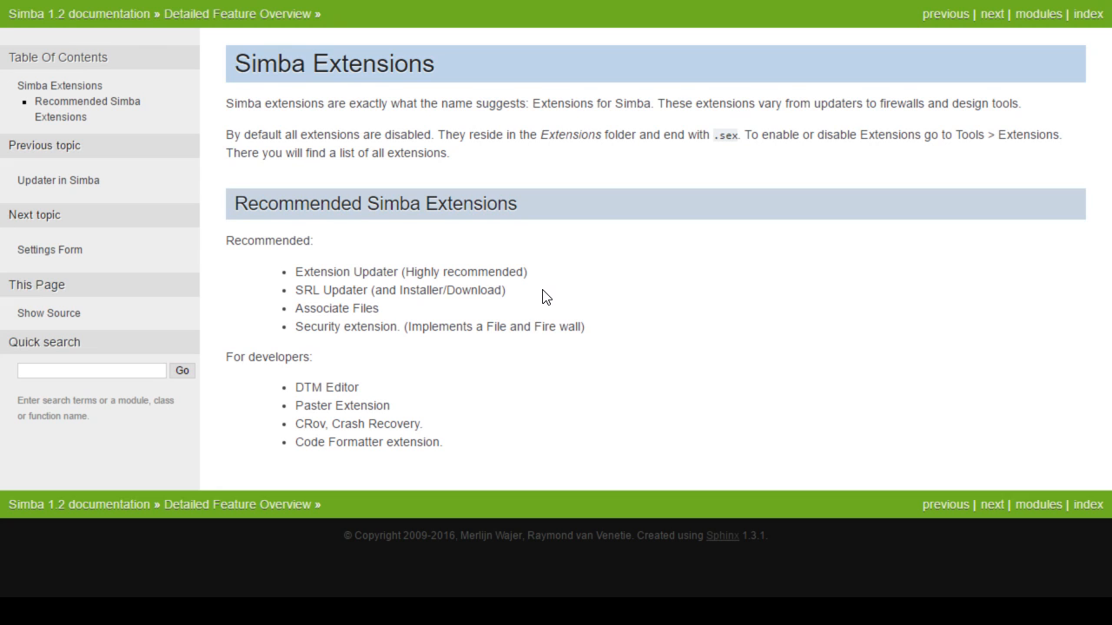
pyautogui.moveTo(597, 320)
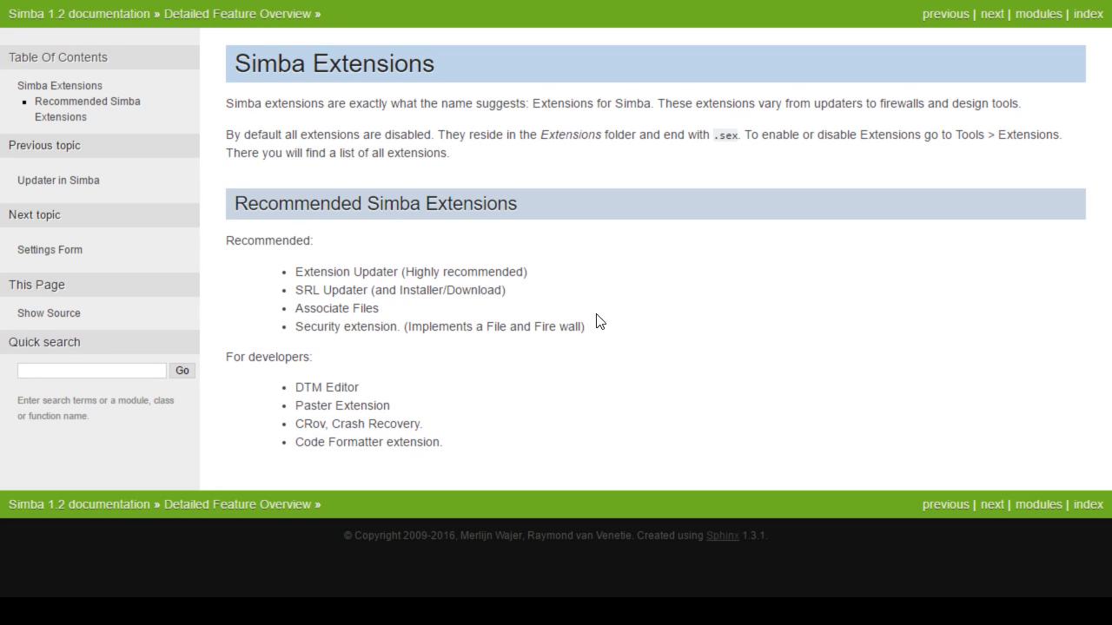
pyautogui.moveTo(612, 332)
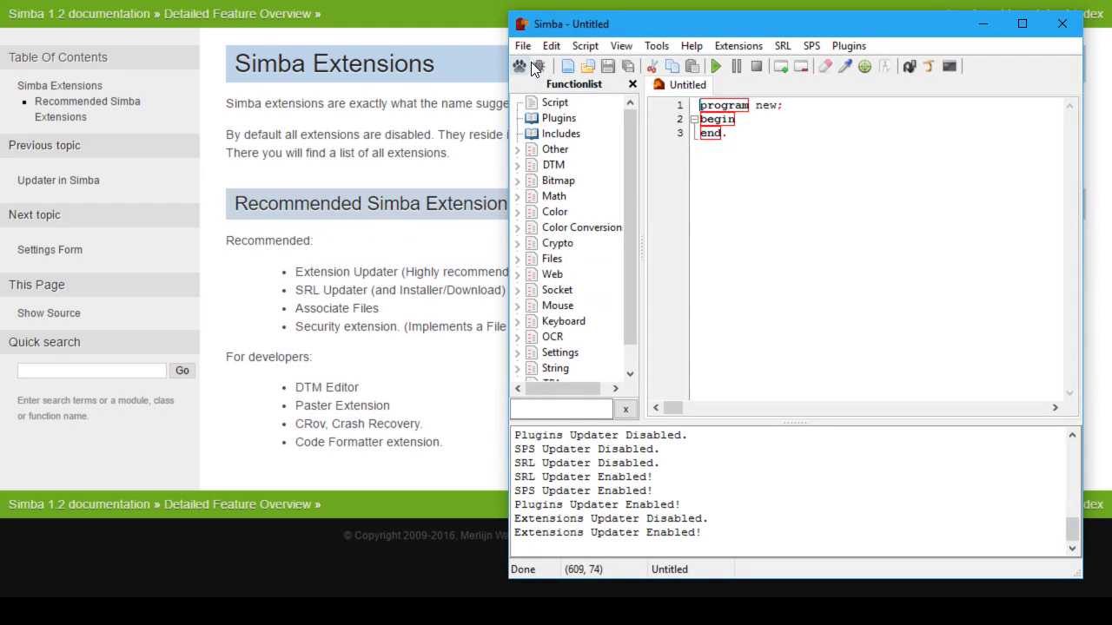
# Step: From the Extensions menu list, select security.sex and tick Enable for it
pyautogui.click(782, 45)
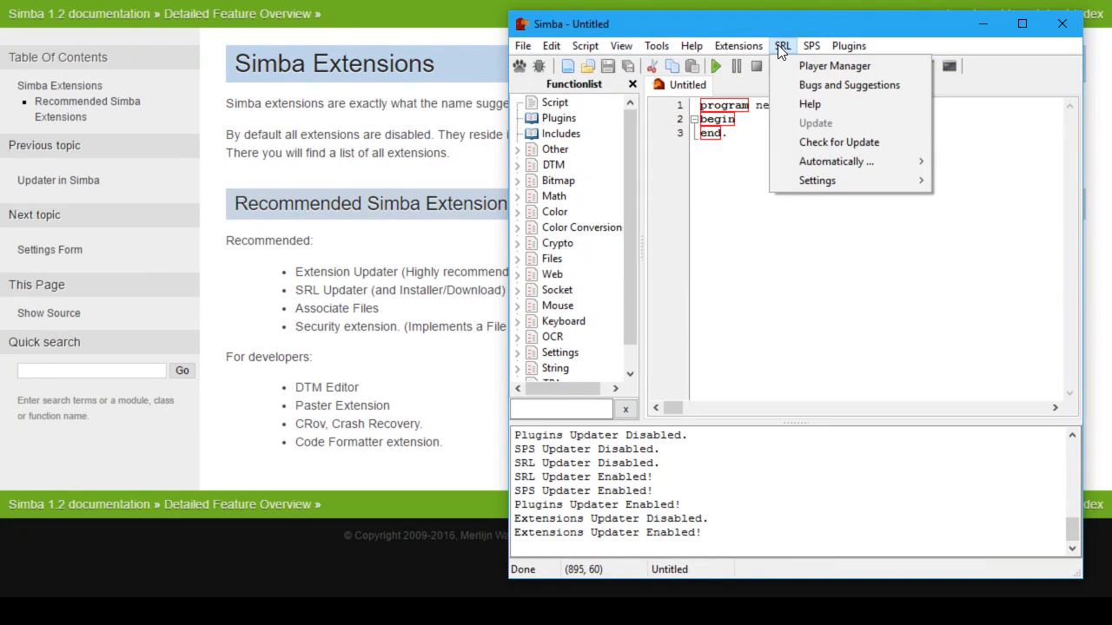
pyautogui.moveTo(780, 45)
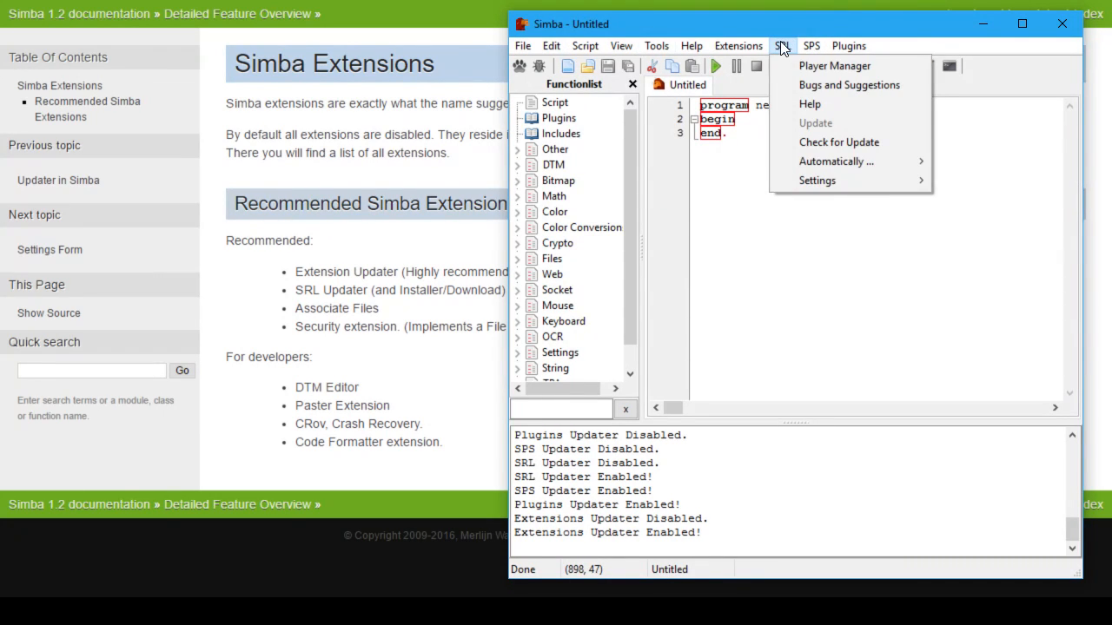
pyautogui.click(737, 45)
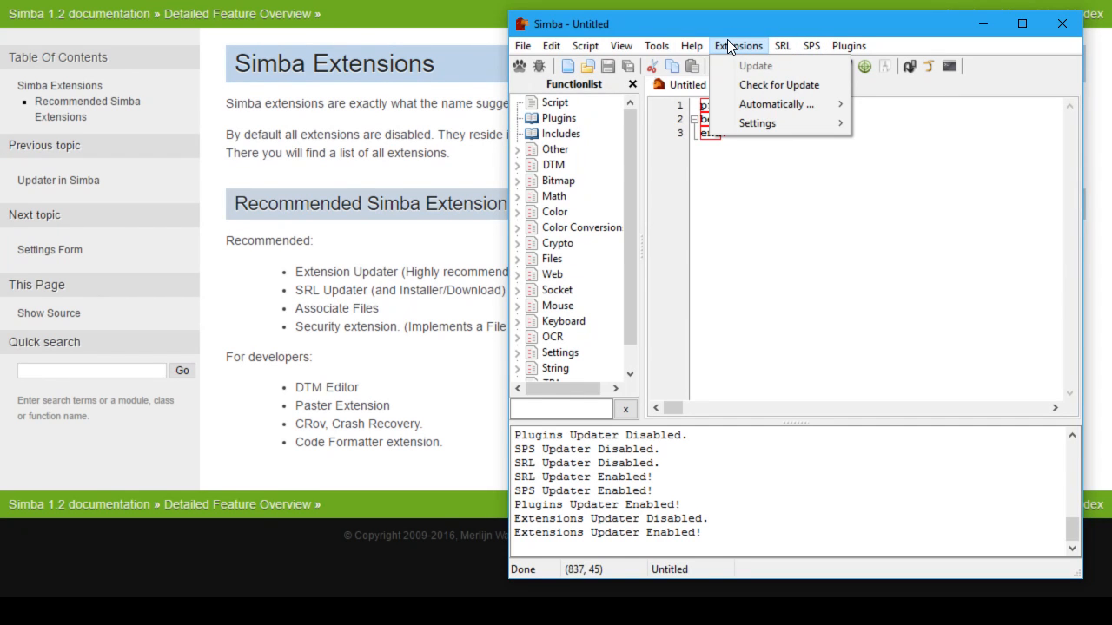
pyautogui.click(656, 45)
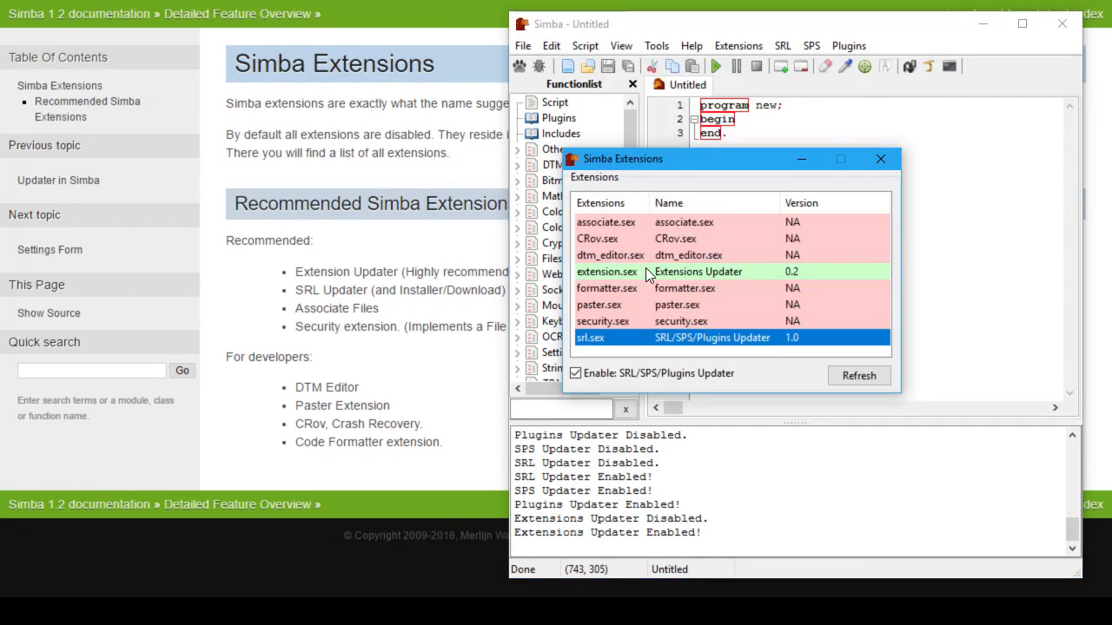
pyautogui.click(603, 322)
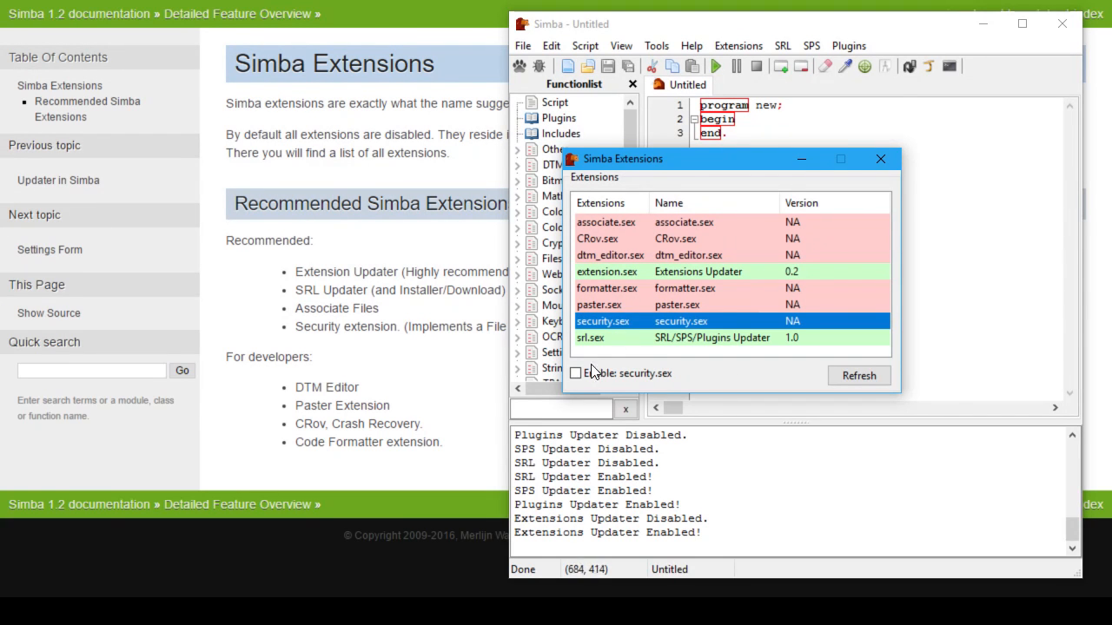
pyautogui.click(575, 372)
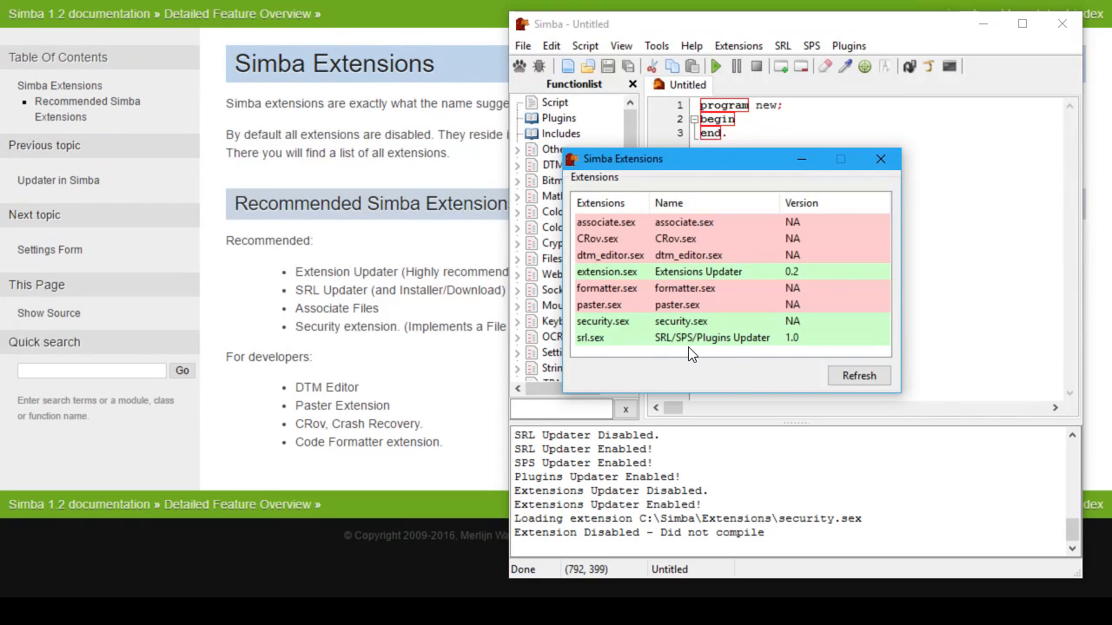
# Step: Tick Enable for associate.sex as well, reselect the SRL updater and refresh the list
pyautogui.click(605, 222)
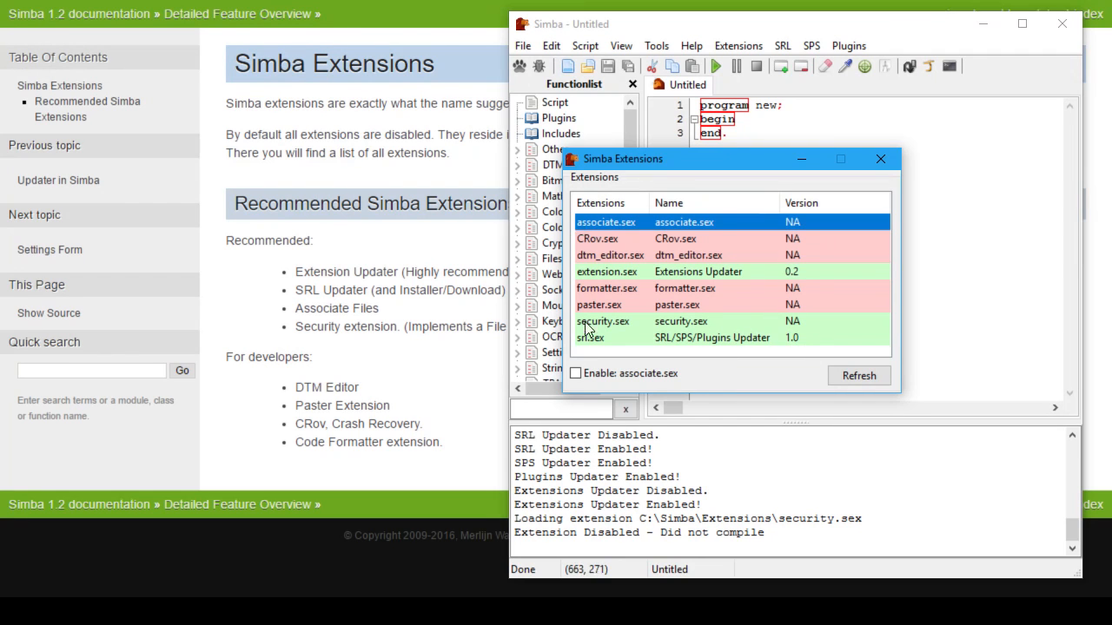
pyautogui.click(575, 372)
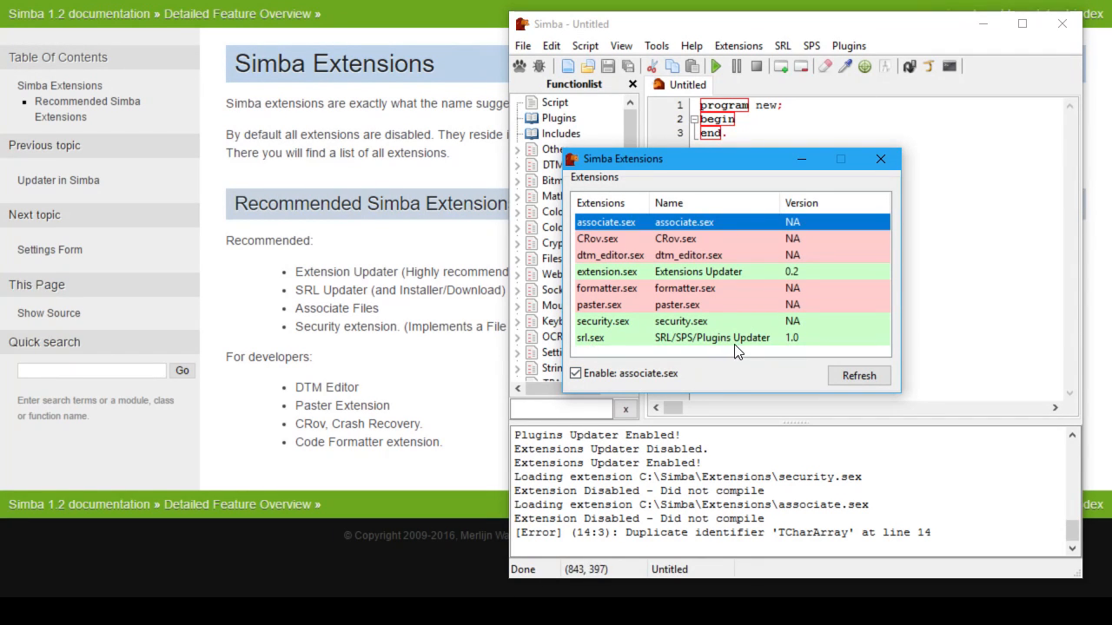
pyautogui.click(713, 337)
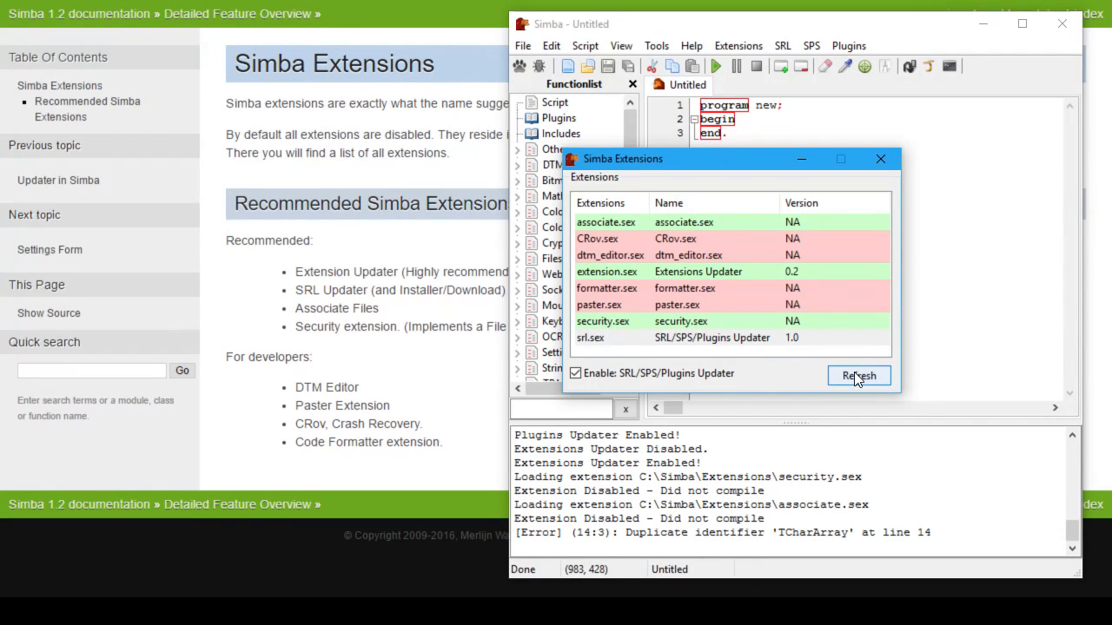
pyautogui.click(879, 158)
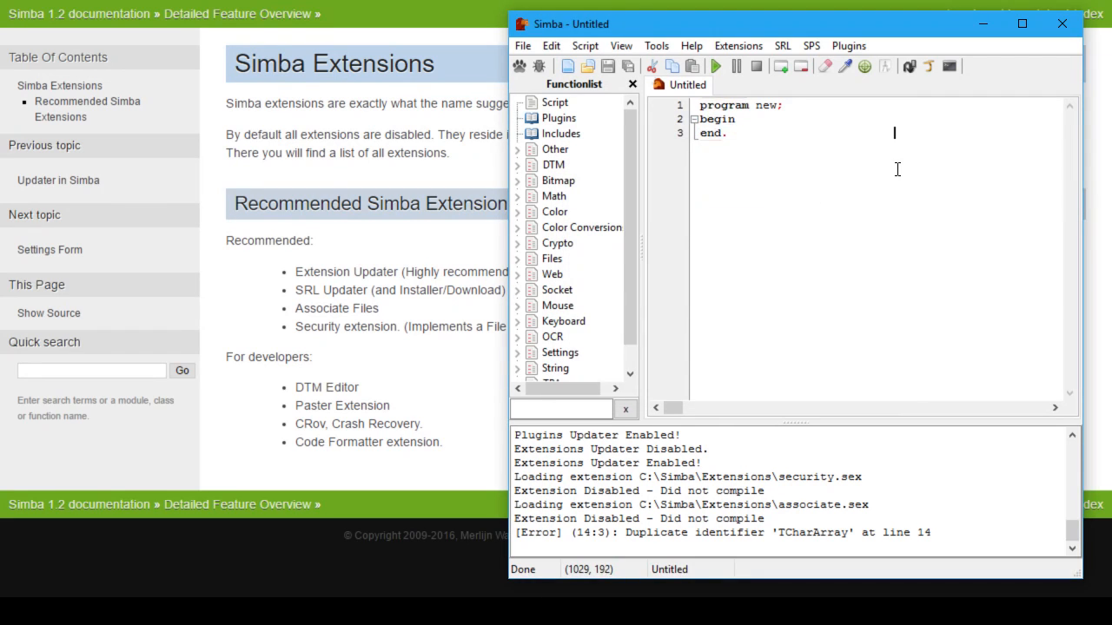
pyautogui.moveTo(796, 228)
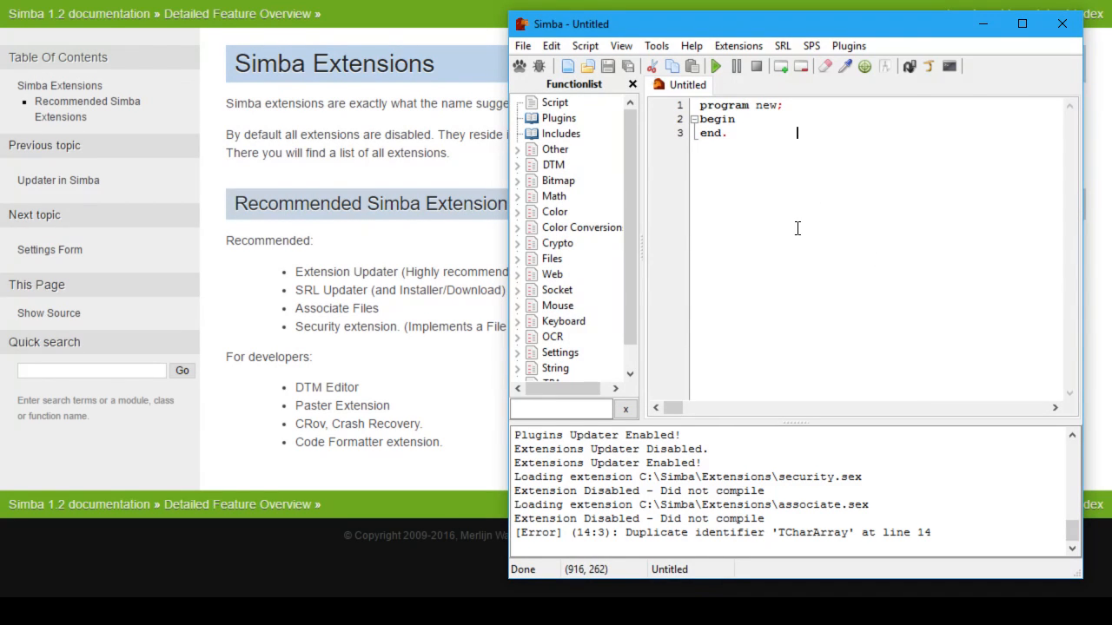
pyautogui.moveTo(799, 190)
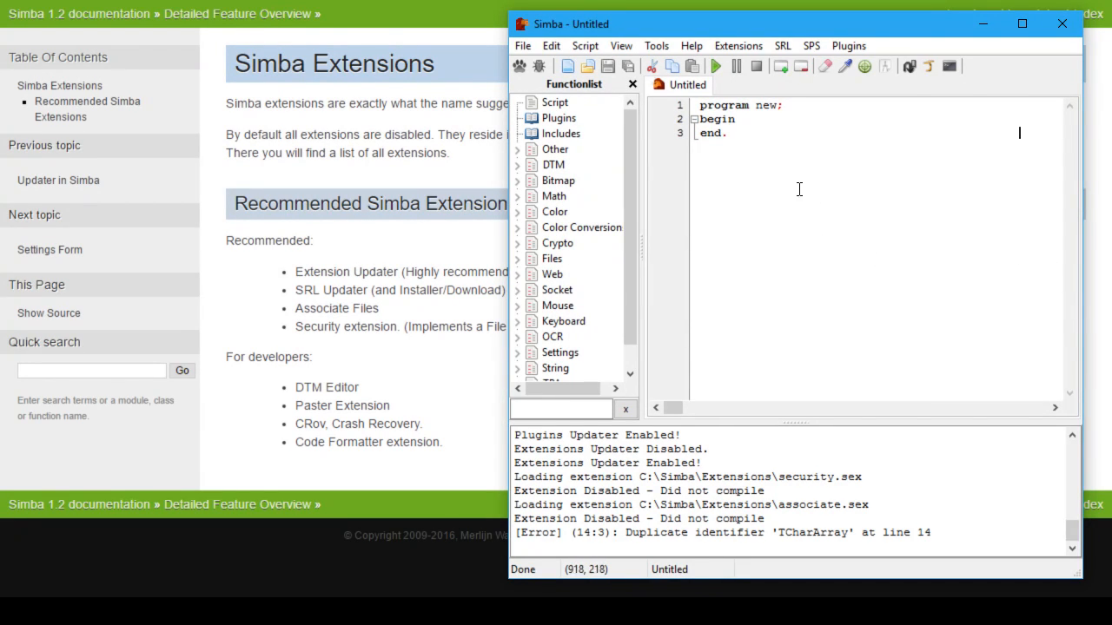
pyautogui.moveTo(812, 196)
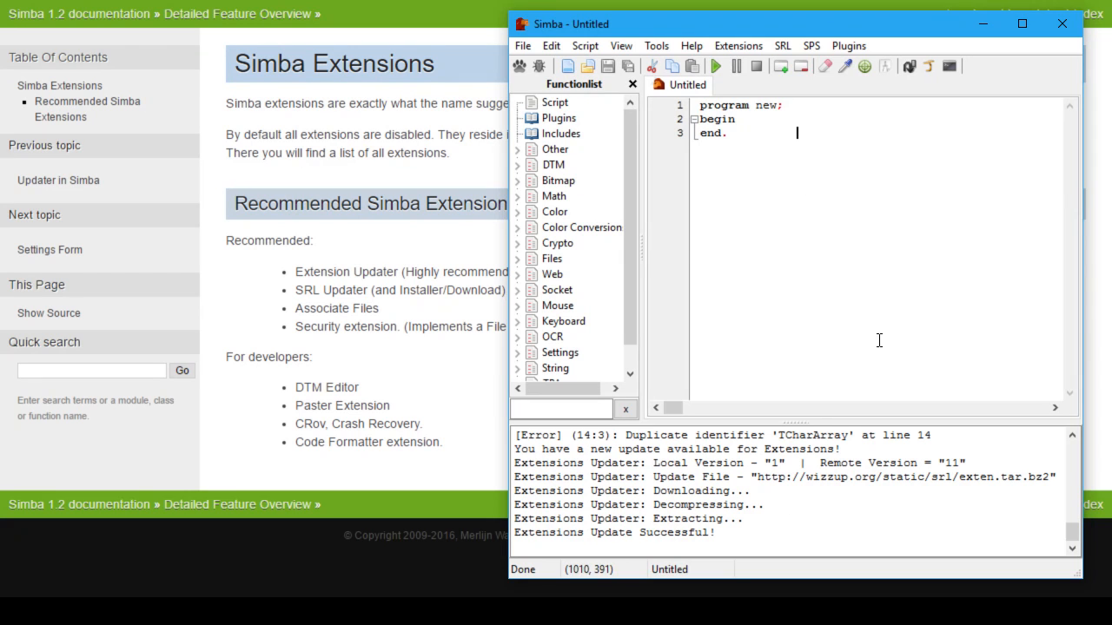
# Step: Run Extensions > Check for Update, which reports none, and reopen the View menu
pyautogui.click(737, 45)
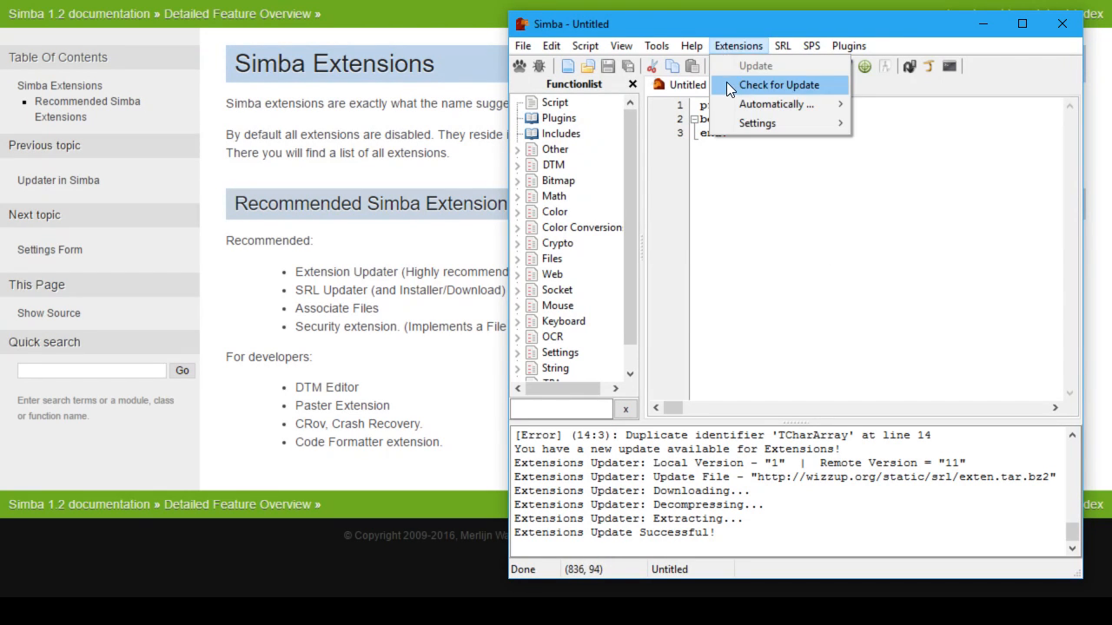
pyautogui.click(779, 83)
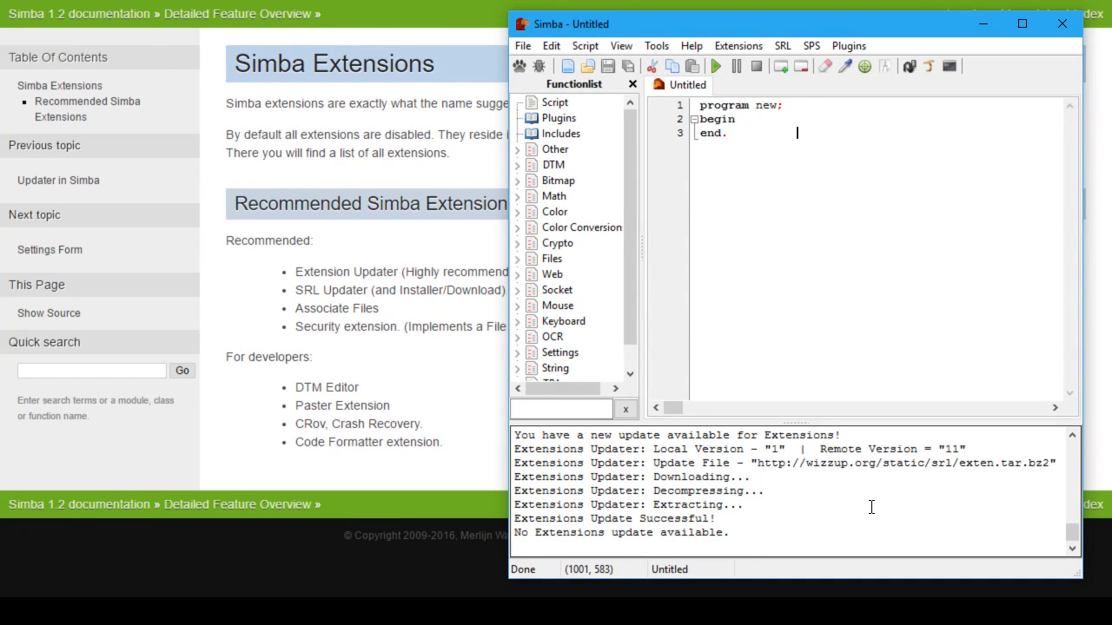
pyautogui.moveTo(622, 52)
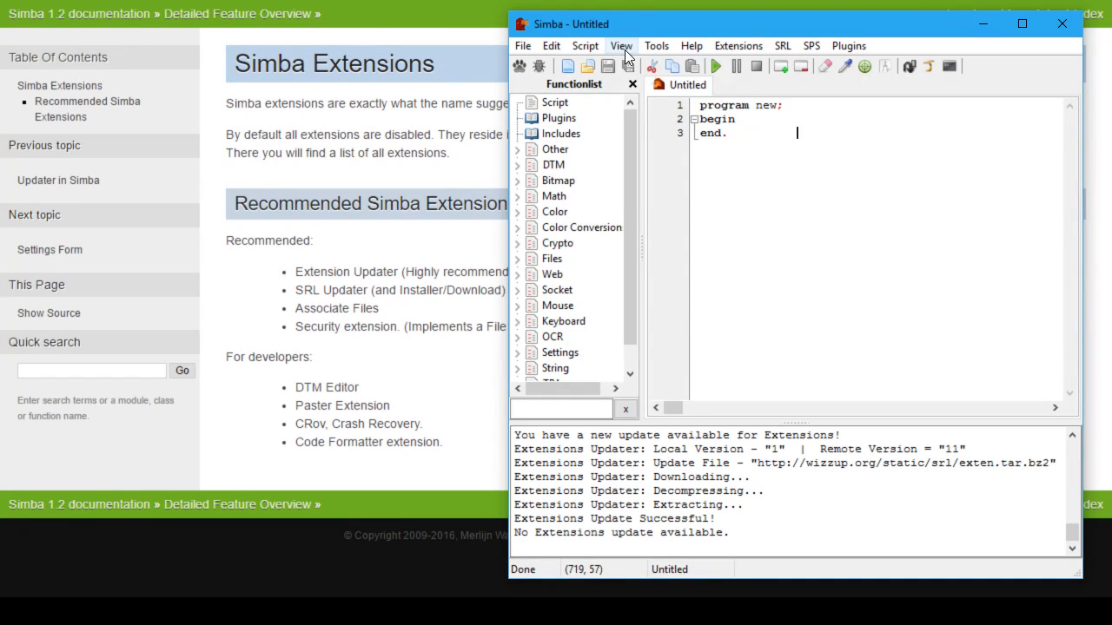
pyautogui.click(736, 46)
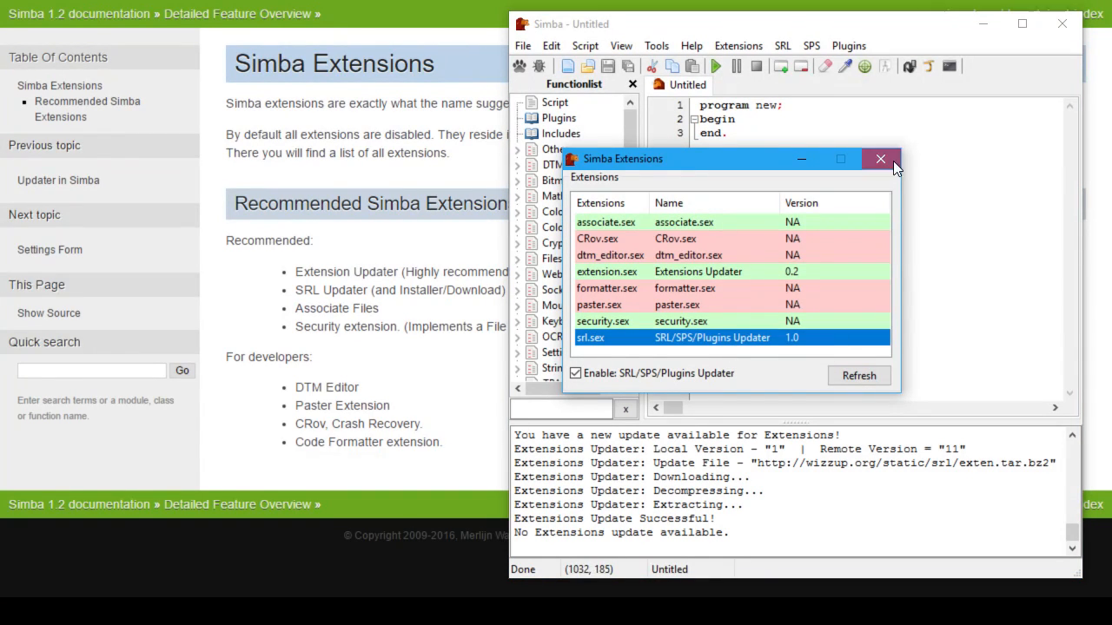
# Step: Close the extensions list and scroll the output log through fonts loaded and January 2016 news
pyautogui.click(523, 45)
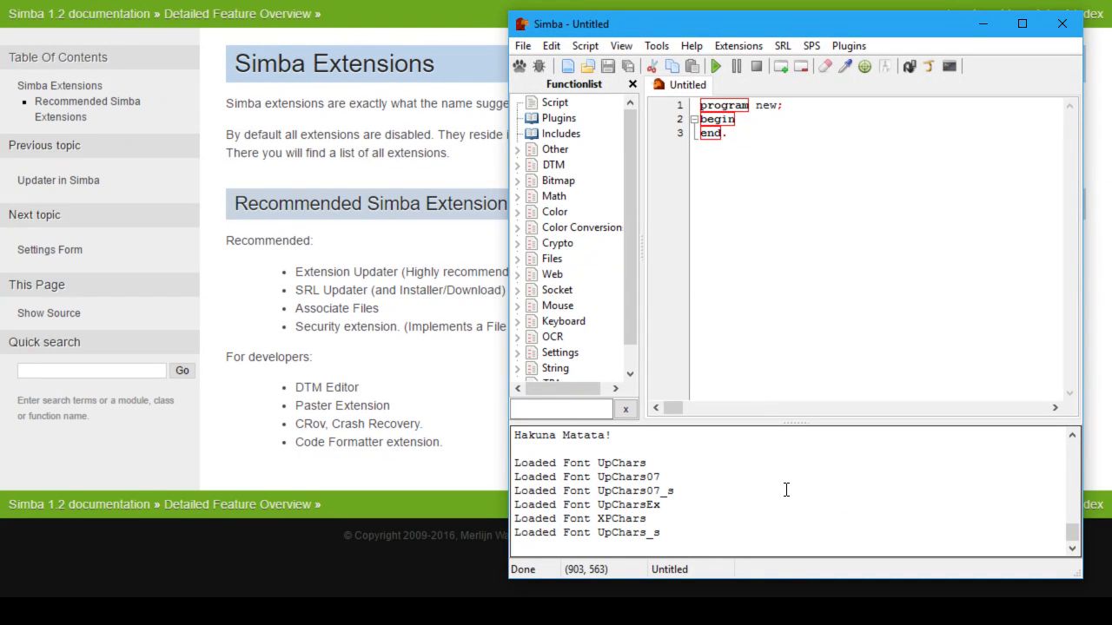
pyautogui.moveTo(804, 493)
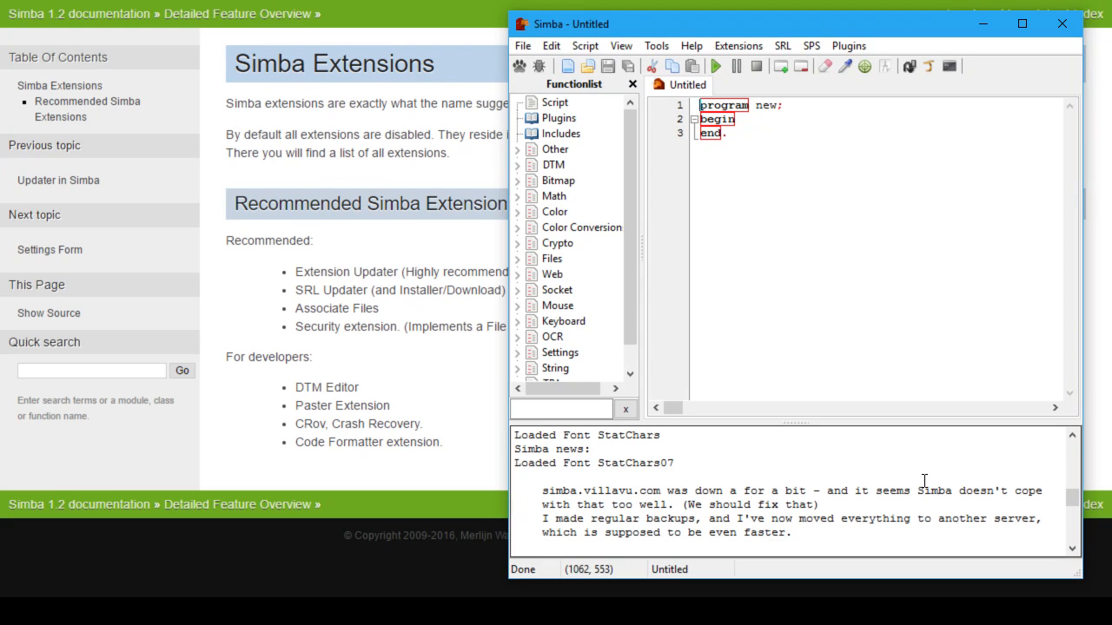
pyautogui.moveTo(834, 482)
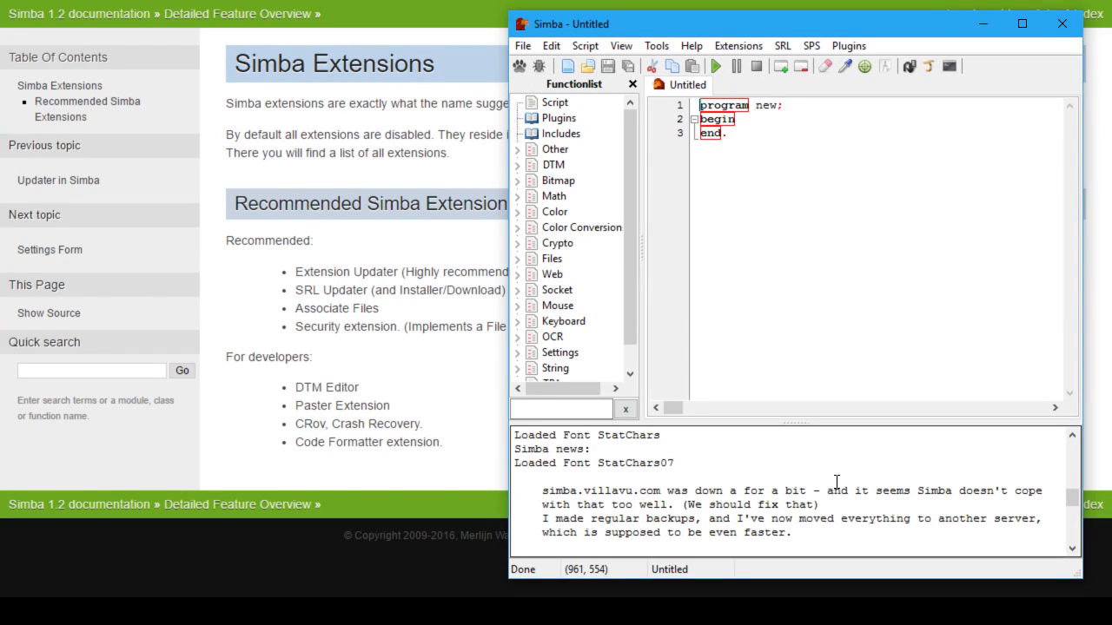
pyautogui.scroll(-3)
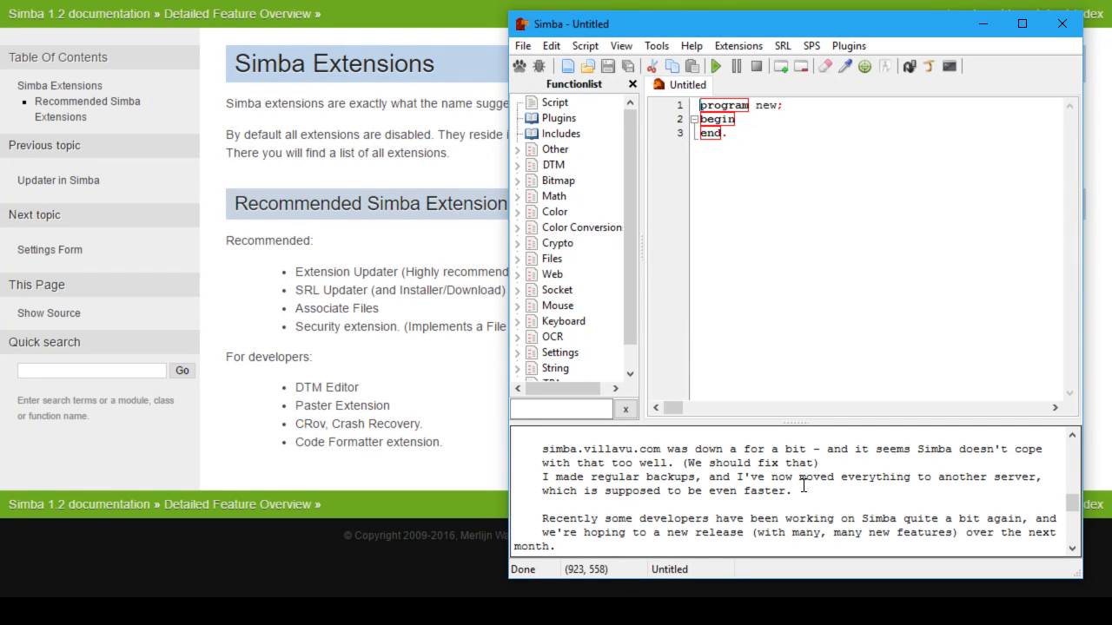
pyautogui.scroll(-3)
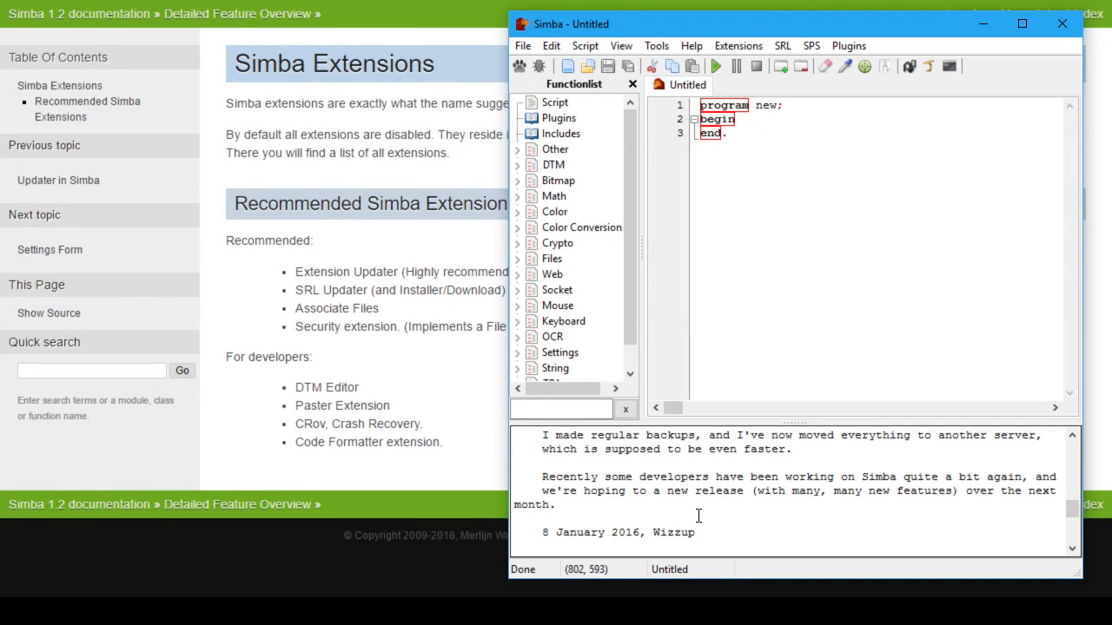
pyautogui.moveTo(789, 508)
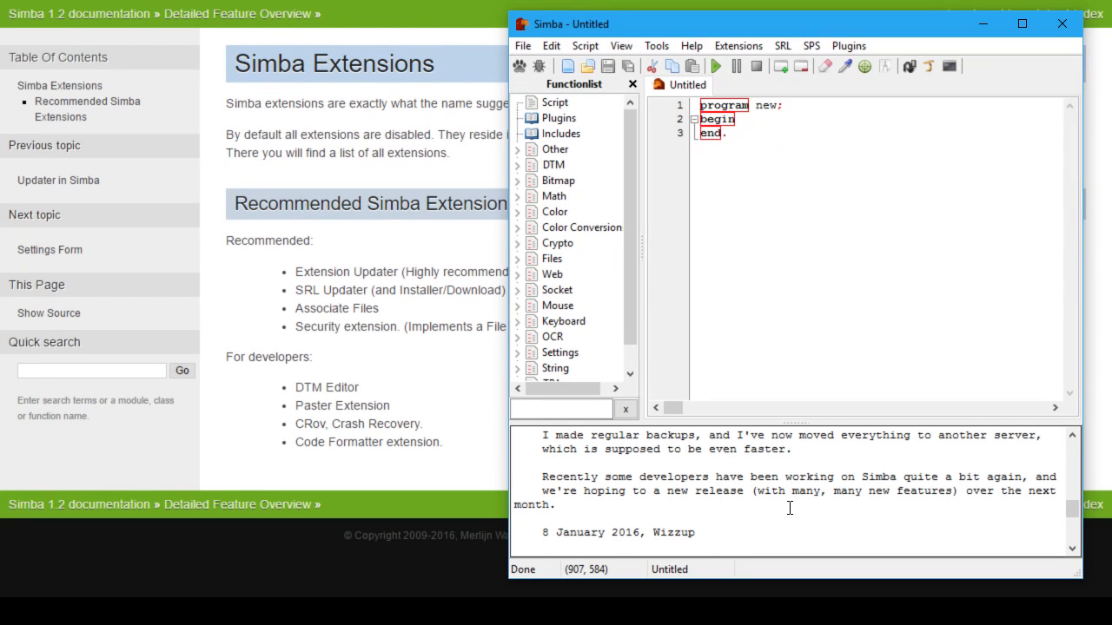
pyautogui.scroll(-3)
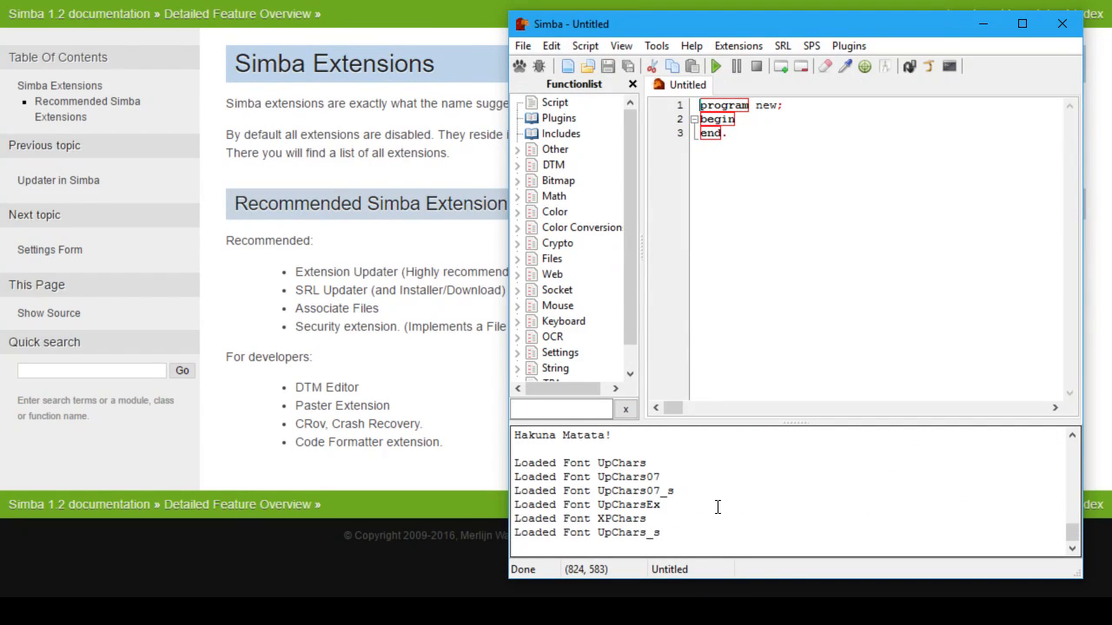
pyautogui.moveTo(709, 507)
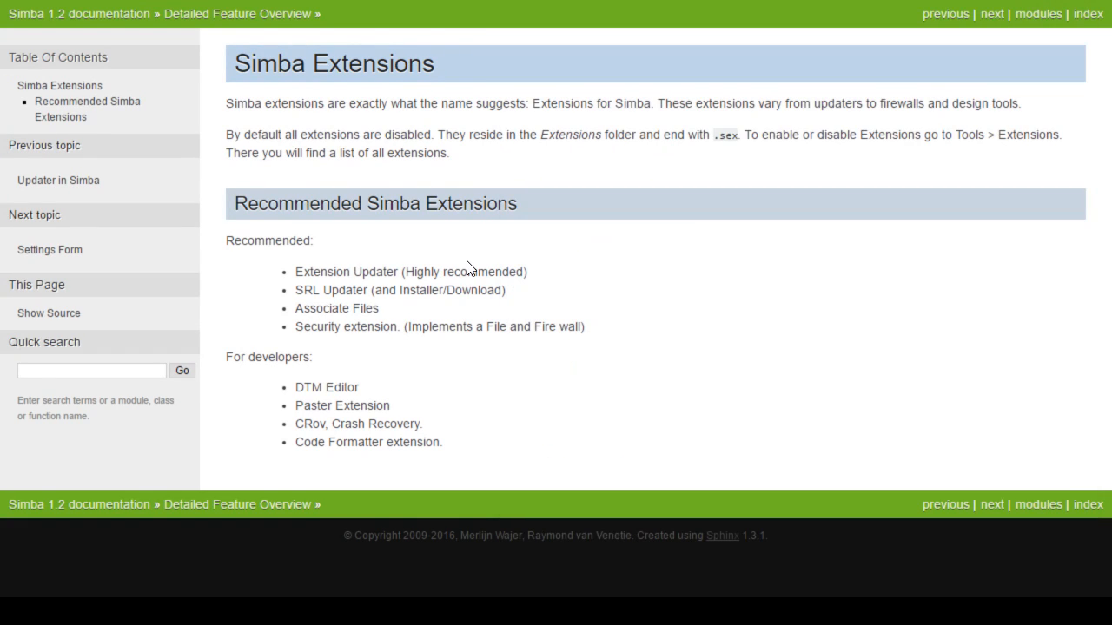
pyautogui.moveTo(368, 377)
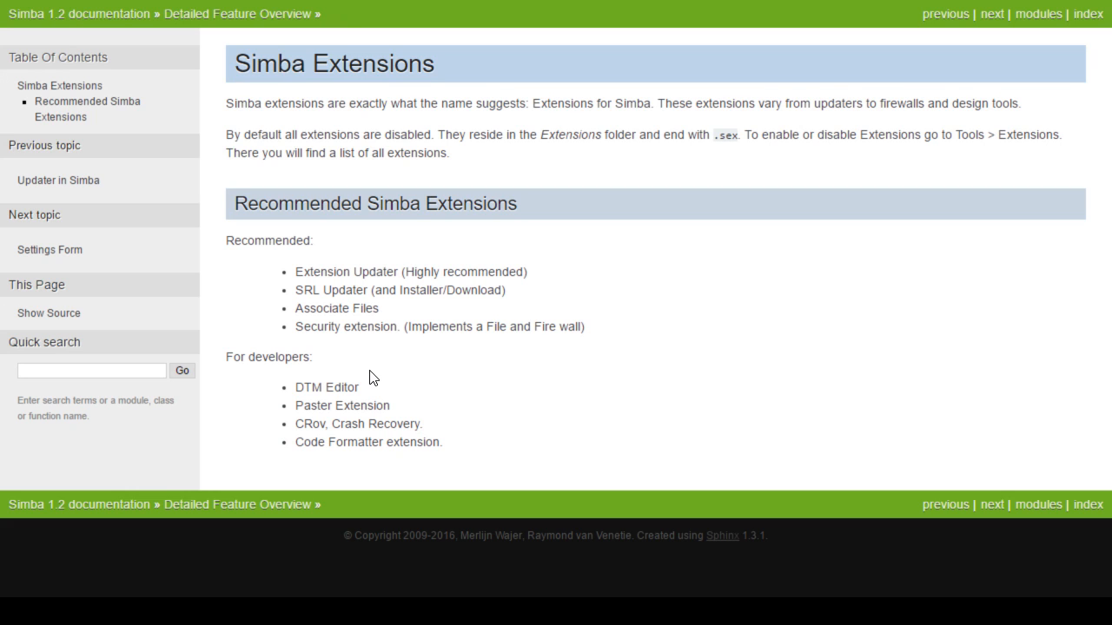
pyautogui.moveTo(389, 340)
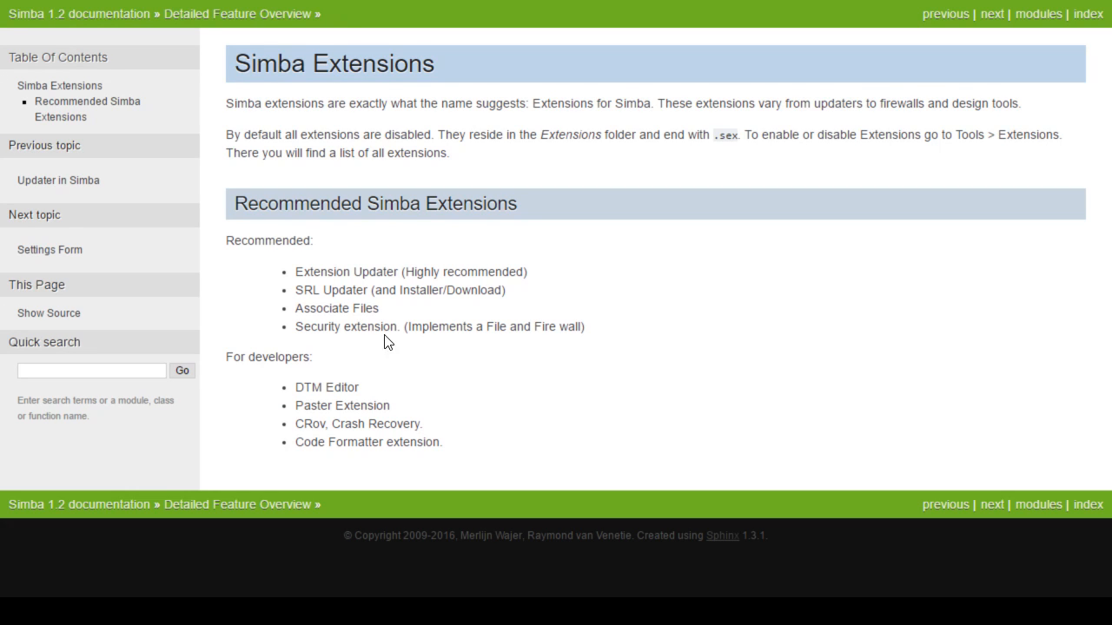
pyautogui.moveTo(402, 235)
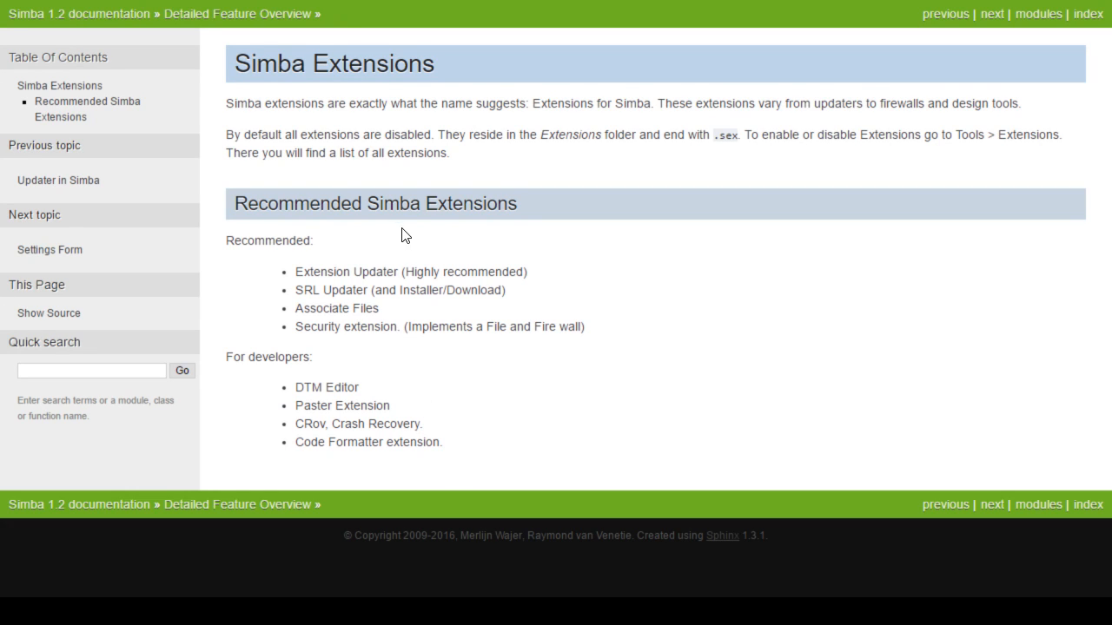
pyautogui.moveTo(511, 247)
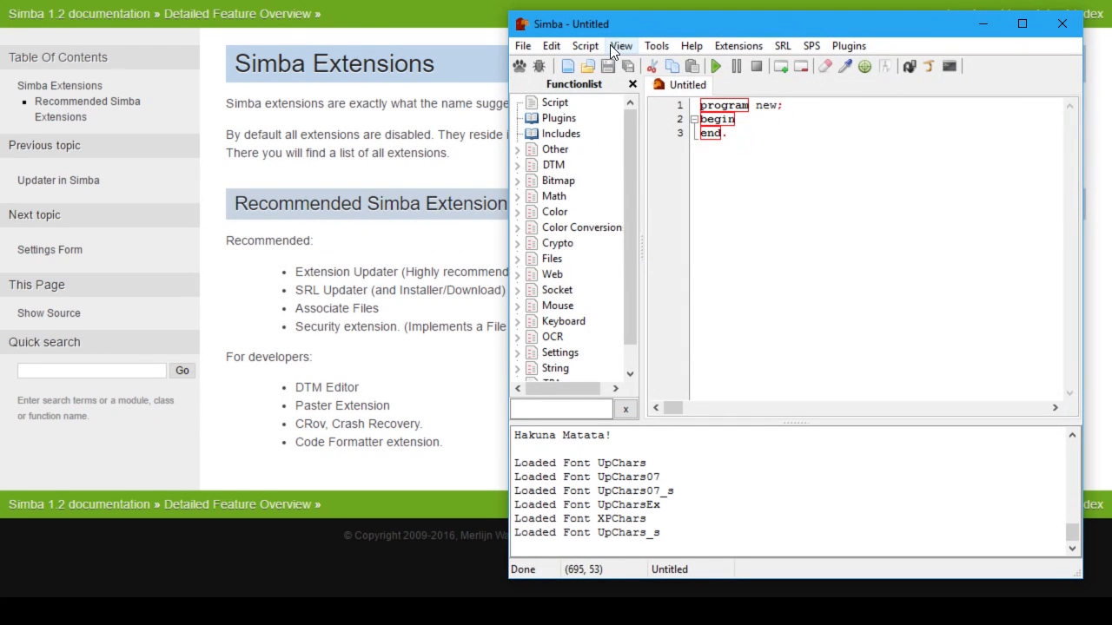
# Step: In the extensions list enable dtm_editor.sex and Paster, then CRov.sex, which fails to compile
pyautogui.click(737, 45)
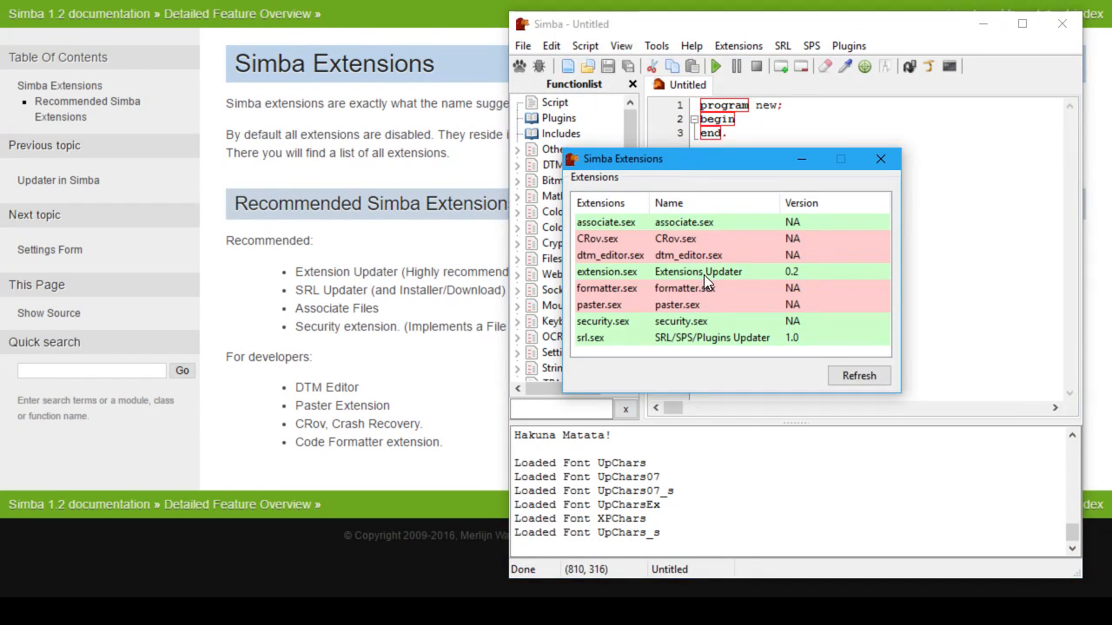
pyautogui.click(688, 254)
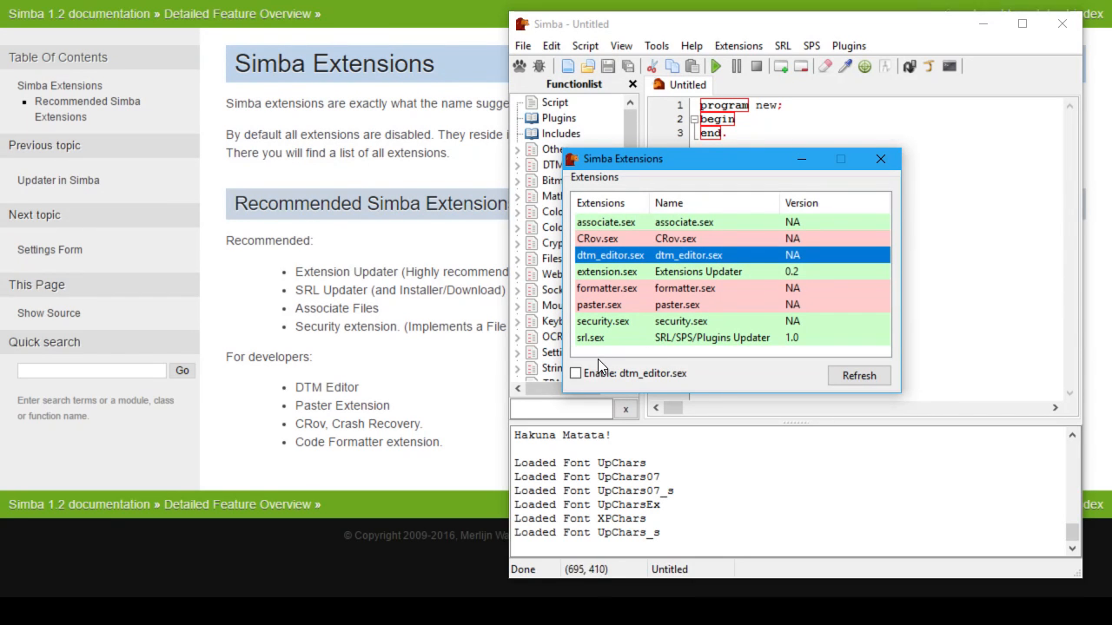
pyautogui.click(575, 372)
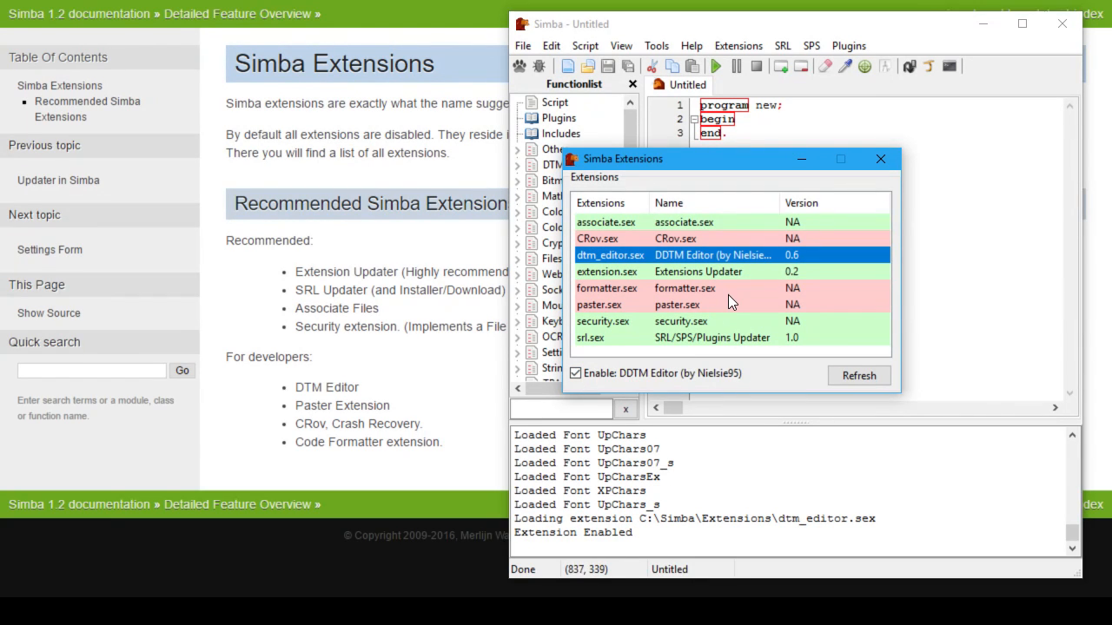
pyautogui.moveTo(709, 299)
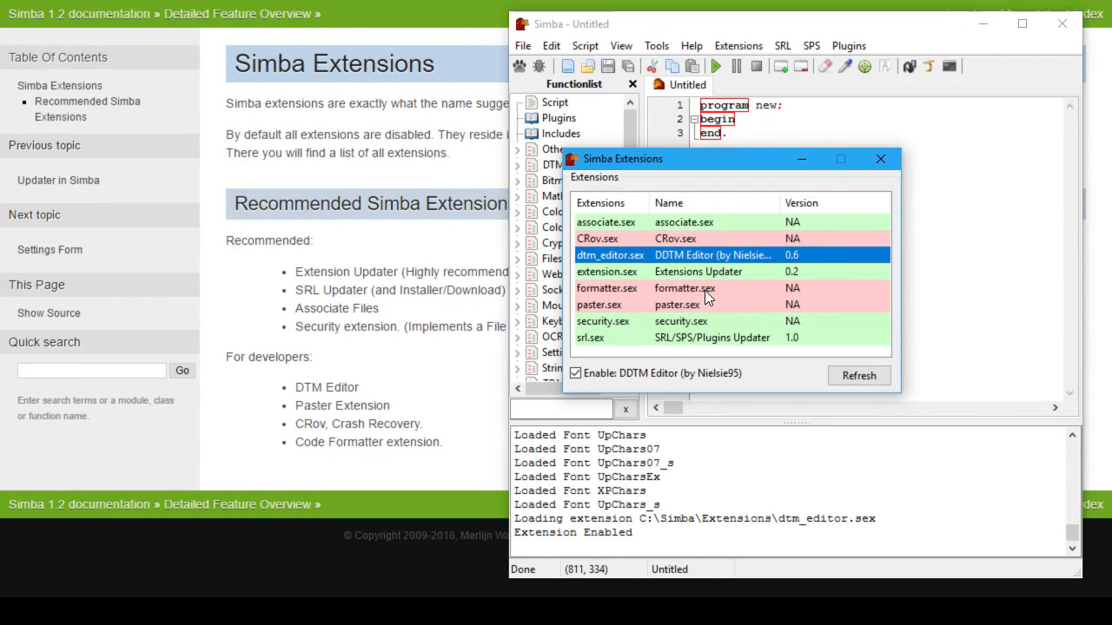
pyautogui.click(599, 304)
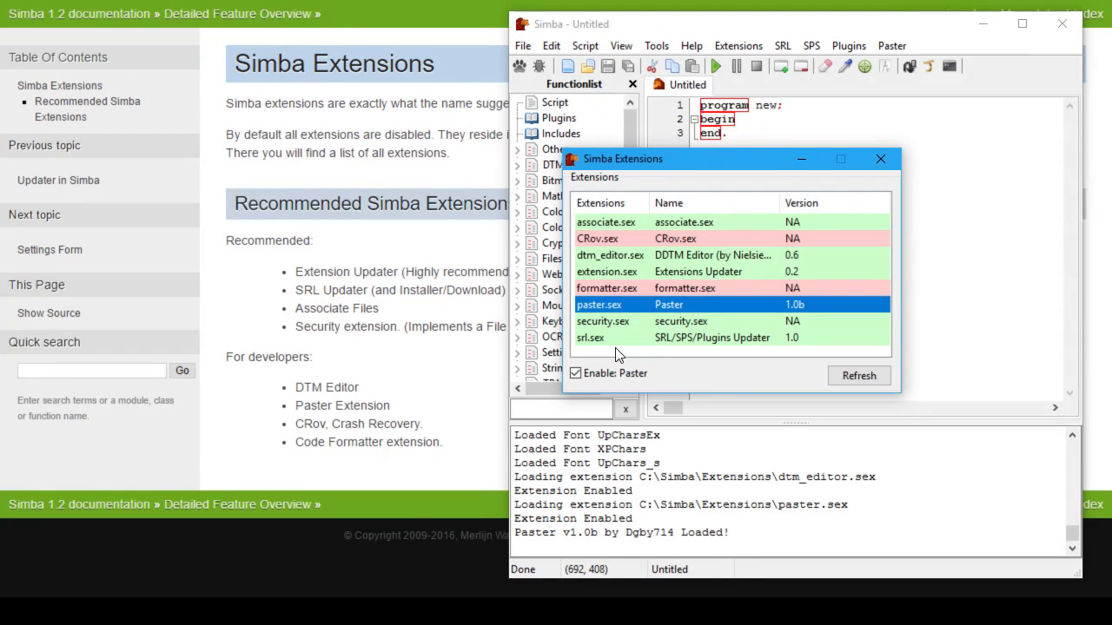
pyautogui.moveTo(751, 243)
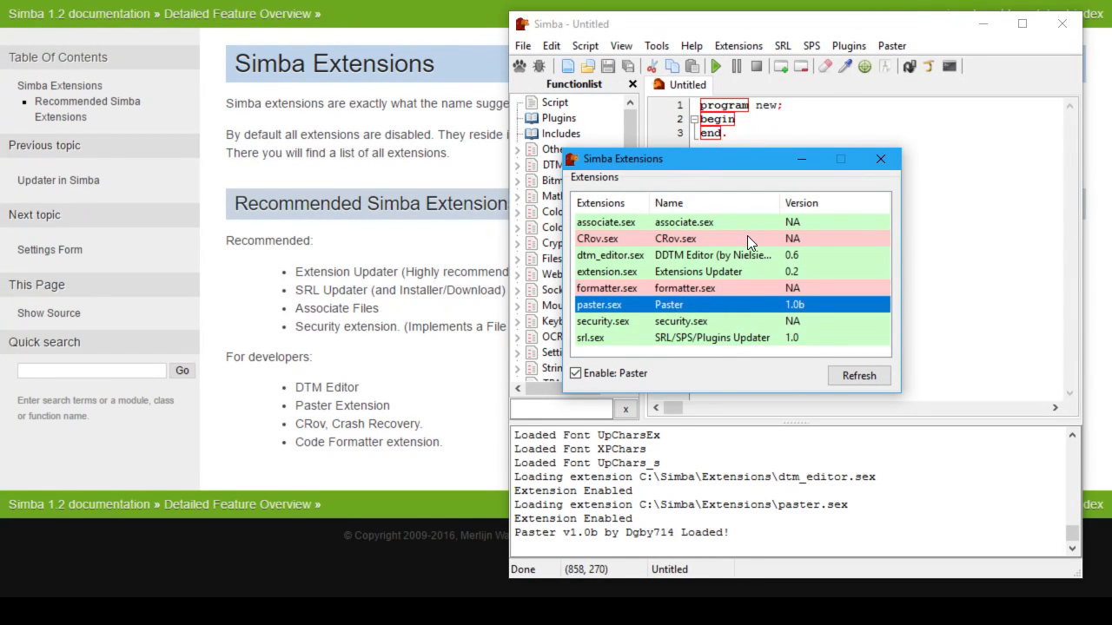
pyautogui.click(695, 238)
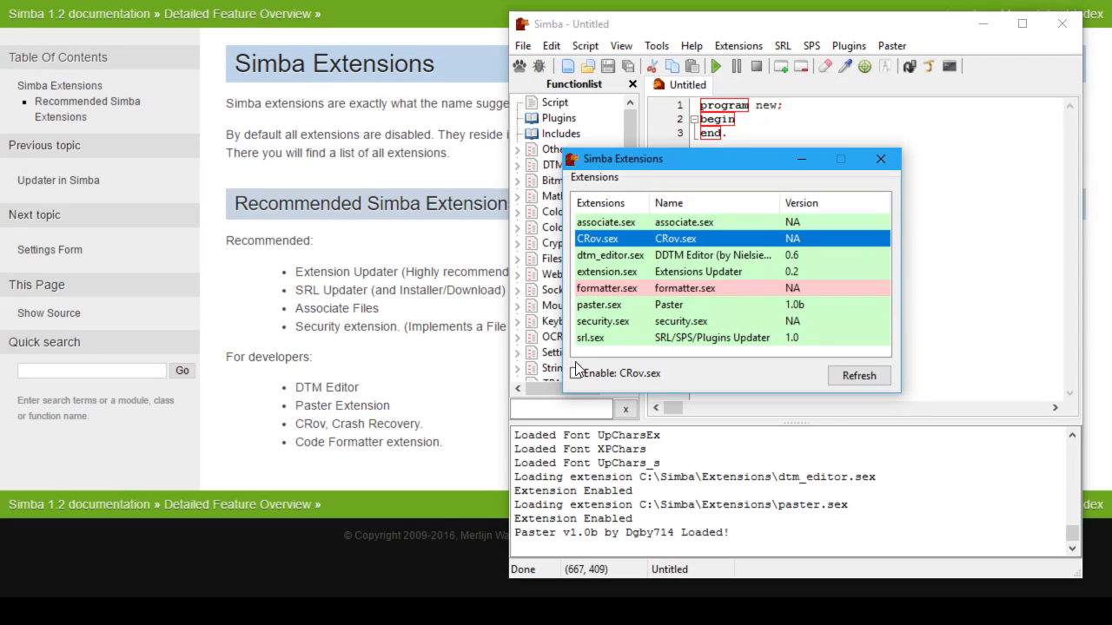
pyautogui.click(575, 372)
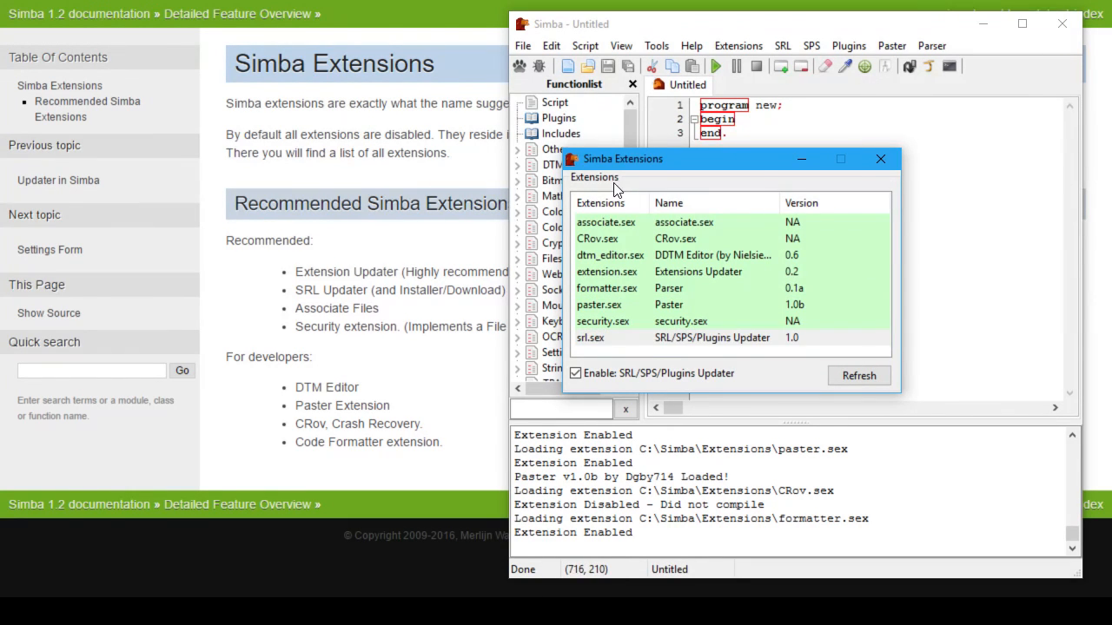
# Step: Run SRL > Check for Update so the plugins and SRL library download and install
pyautogui.click(737, 45)
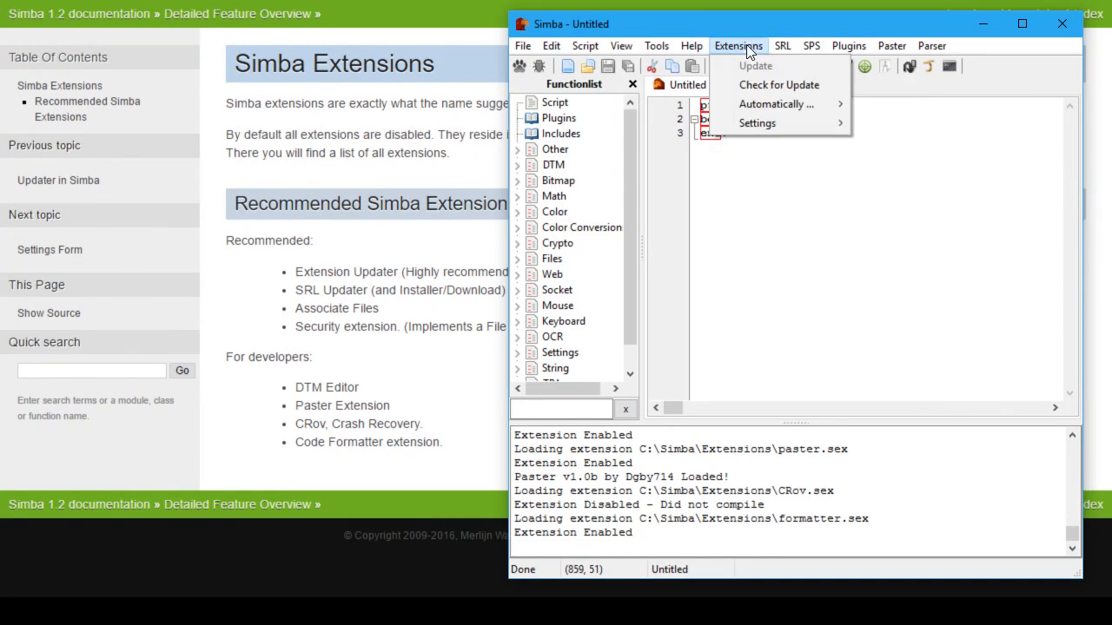
pyautogui.click(781, 45)
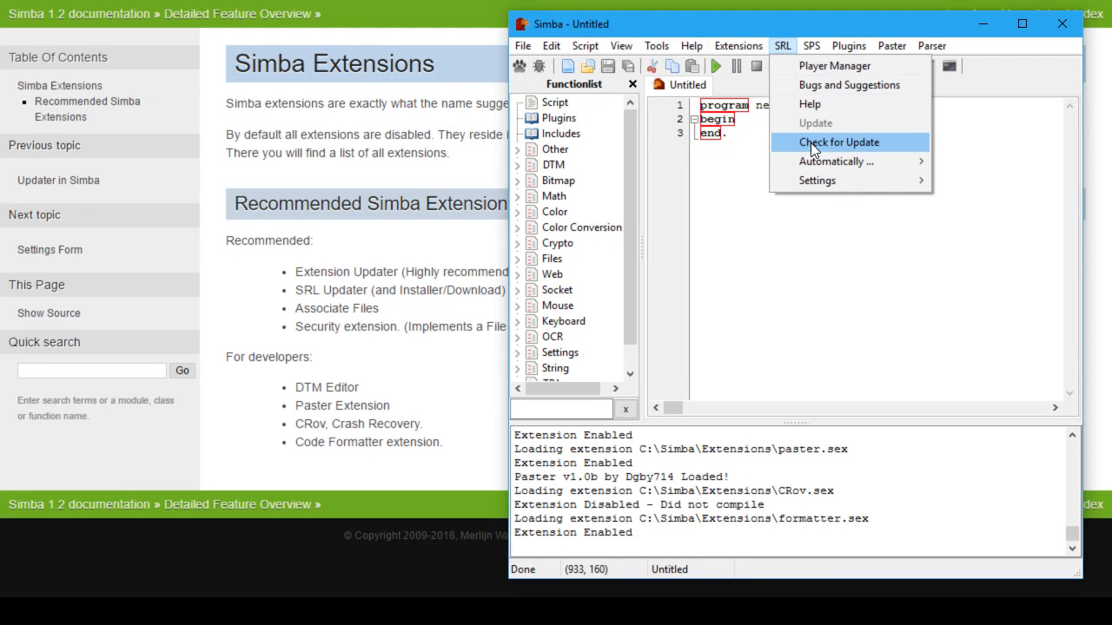
pyautogui.click(837, 143)
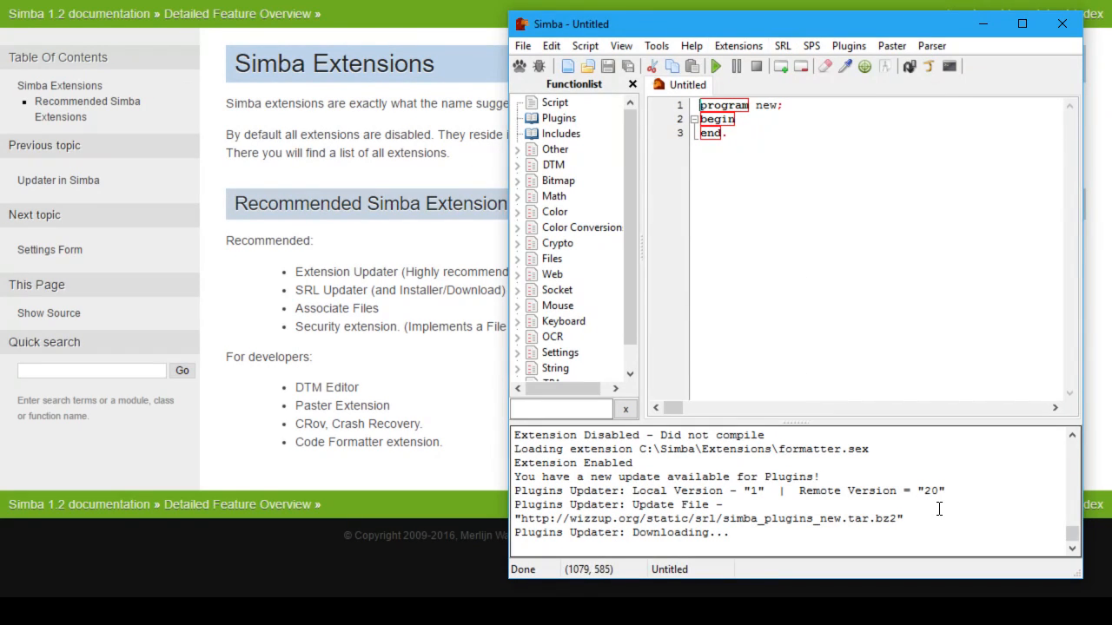
pyautogui.moveTo(943, 516)
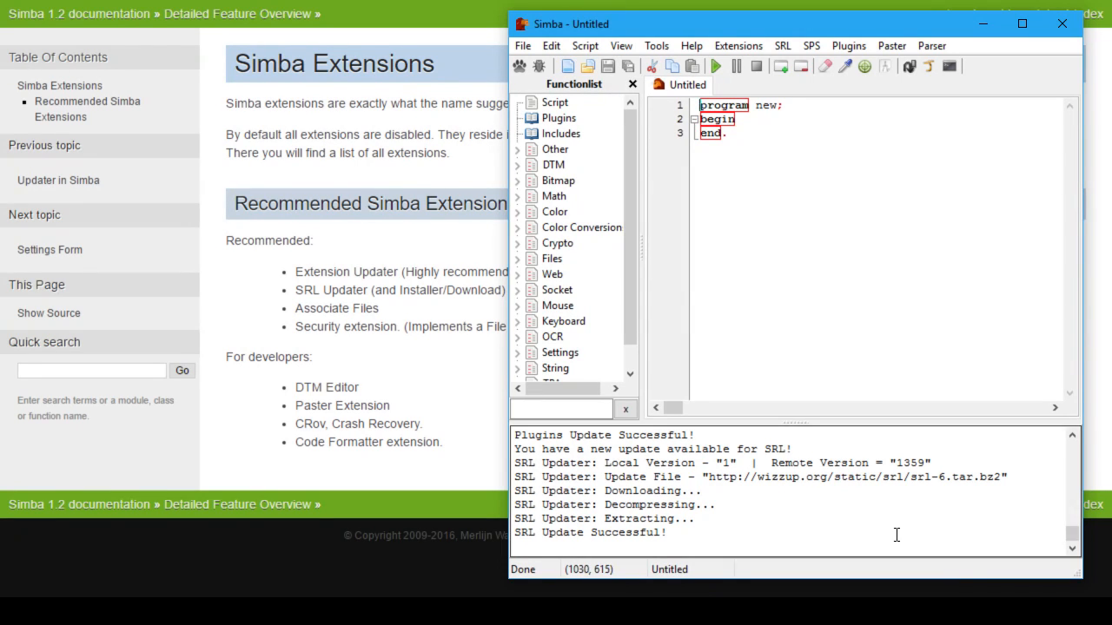
# Step: Browse the function list's Plugins and Includes sections and reopen the SRL menu to recheck
pyautogui.scroll(-3)
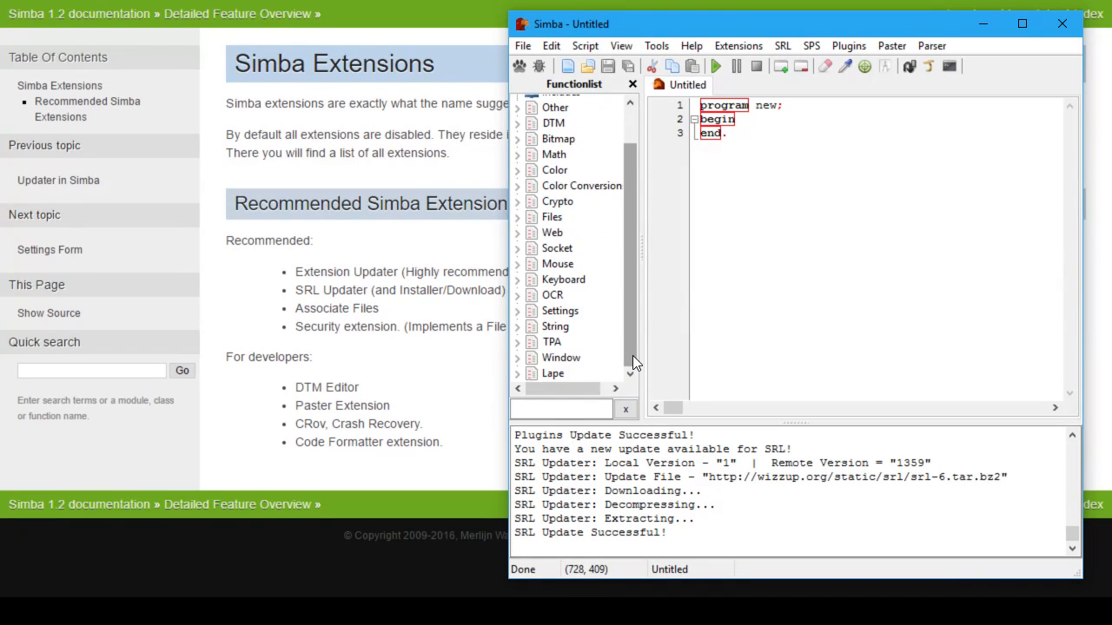
pyautogui.scroll(3)
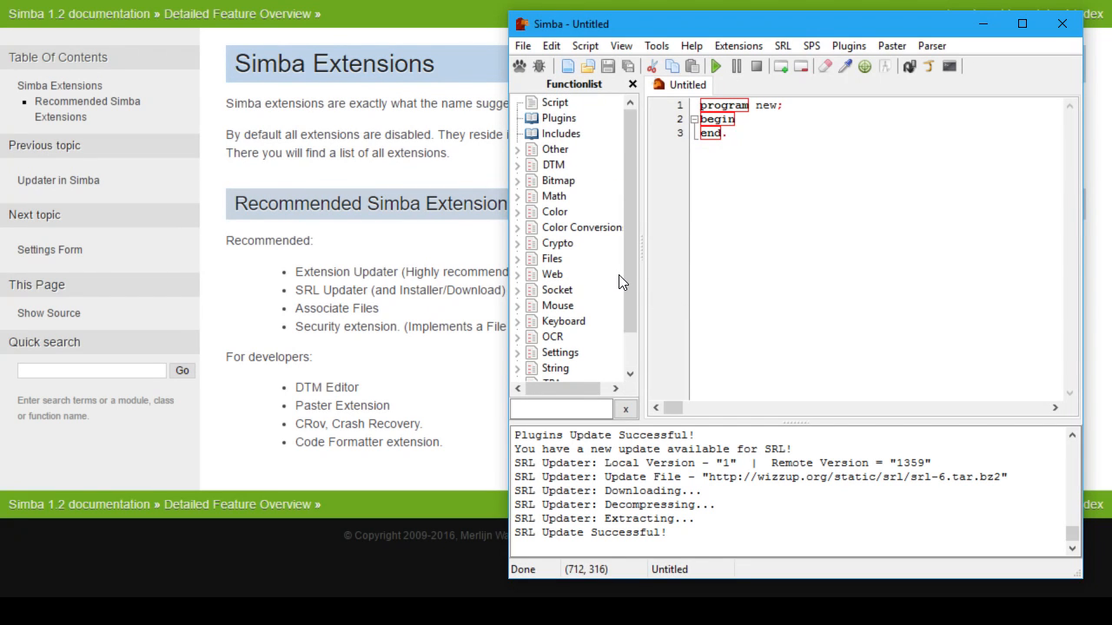
pyautogui.click(559, 118)
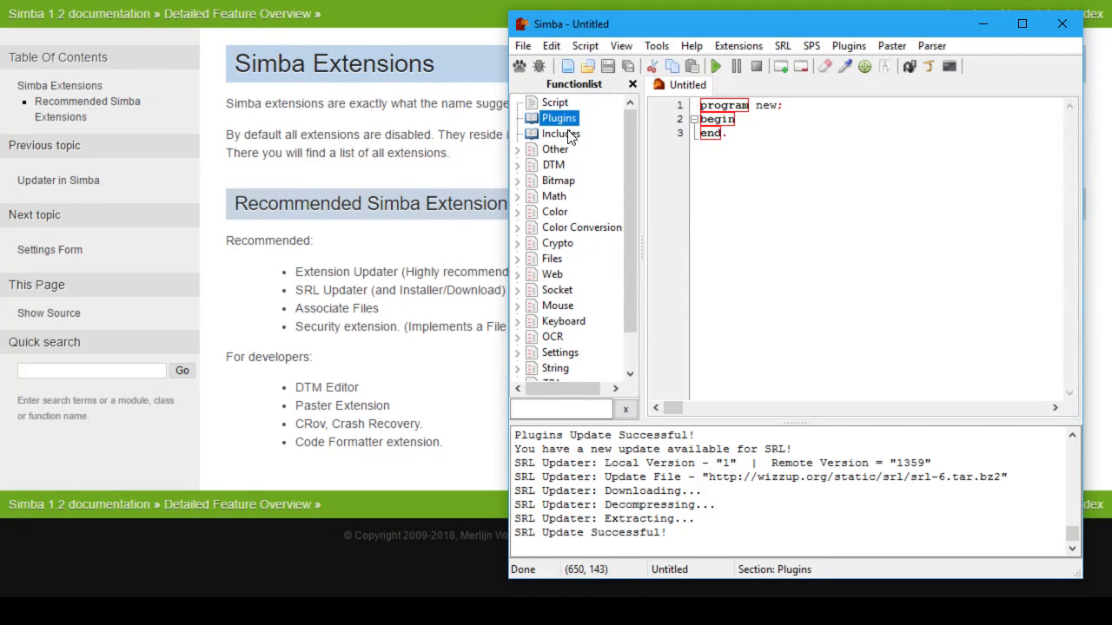
pyautogui.click(562, 132)
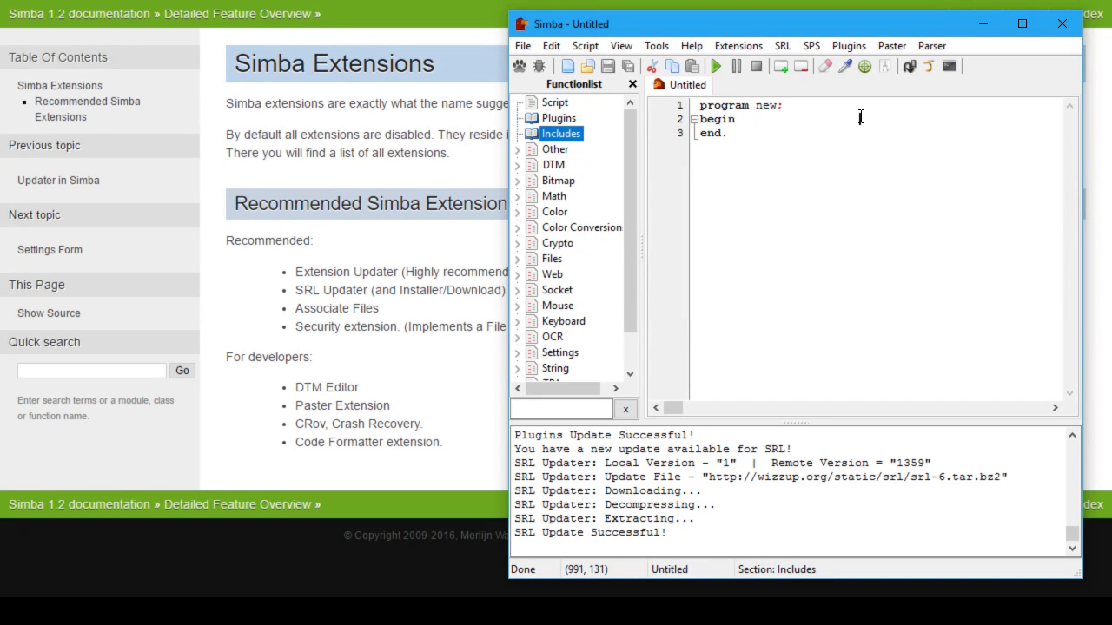
pyautogui.moveTo(773, 43)
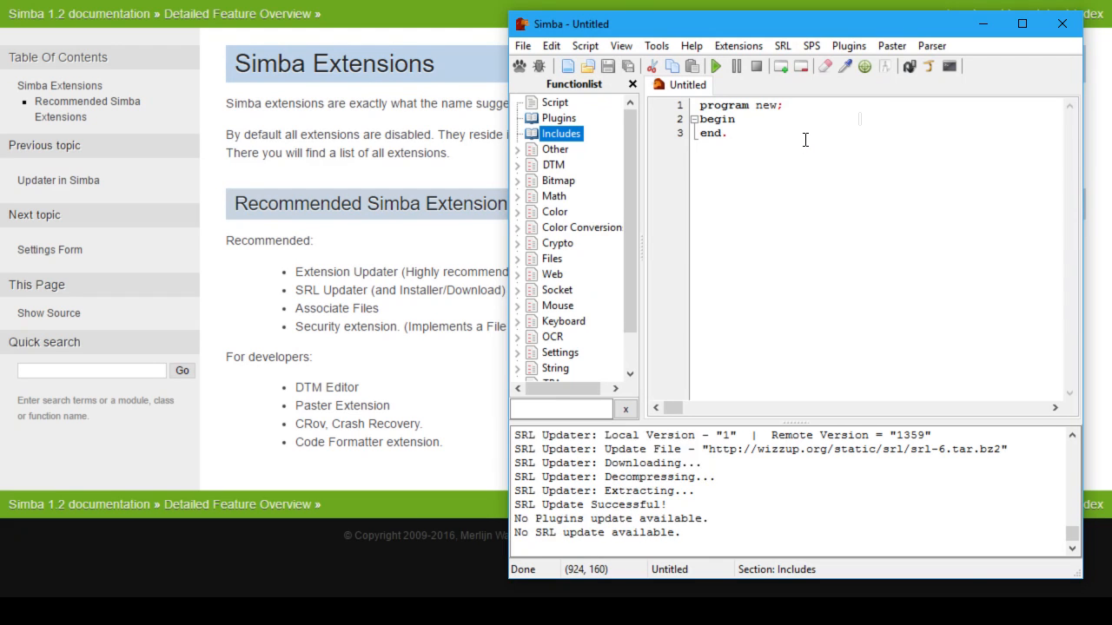
pyautogui.click(781, 45)
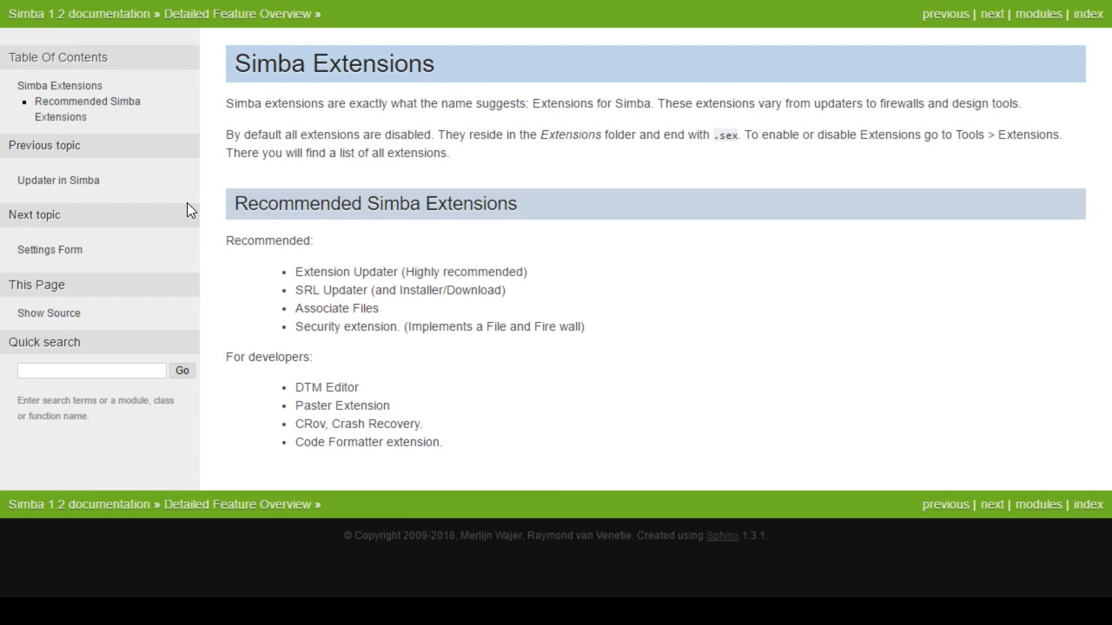
pyautogui.moveTo(49, 250)
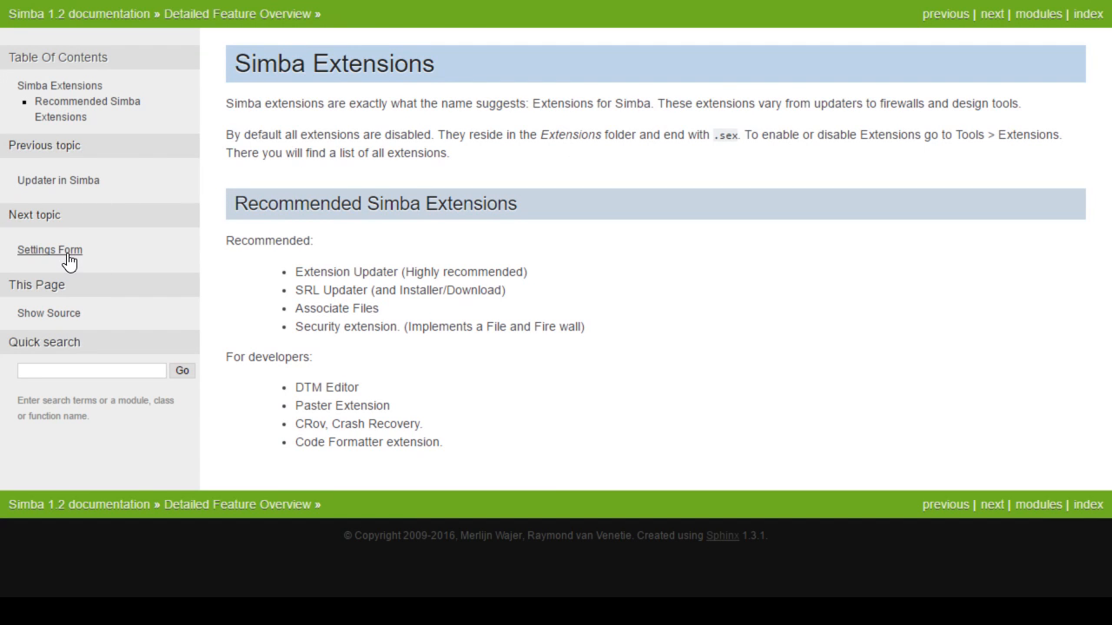
pyautogui.moveTo(58, 57)
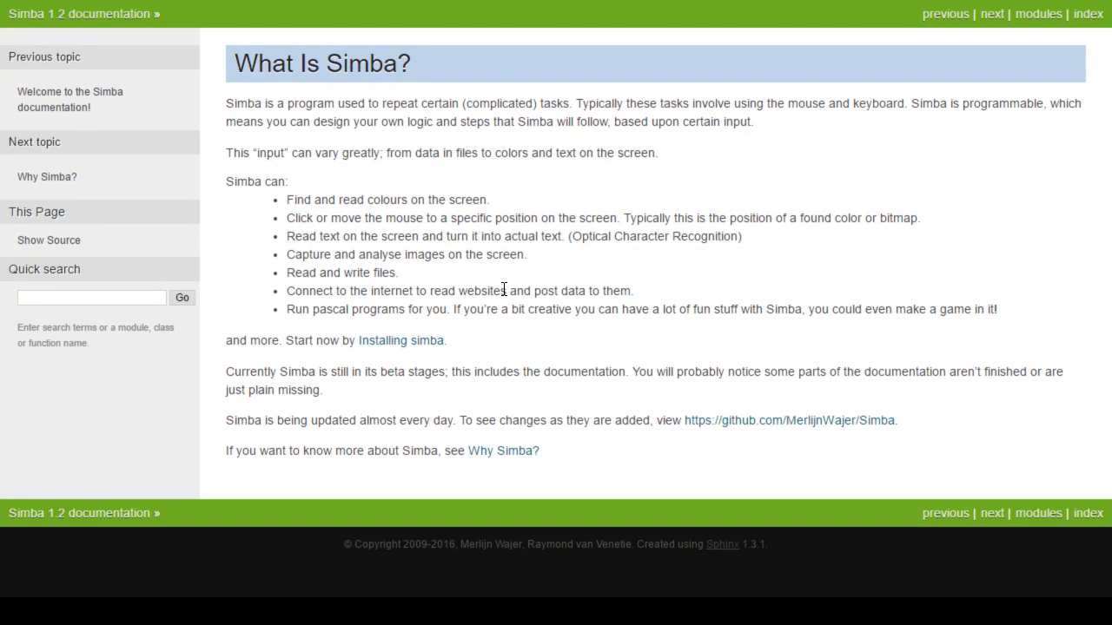
pyautogui.moveTo(595, 219)
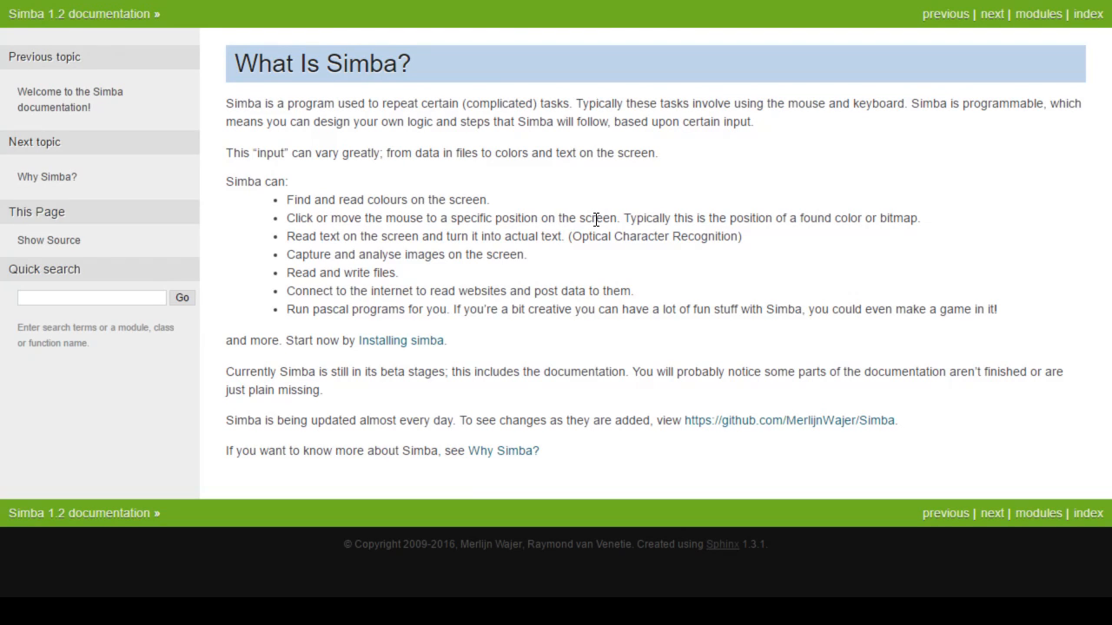
pyautogui.moveTo(740, 164)
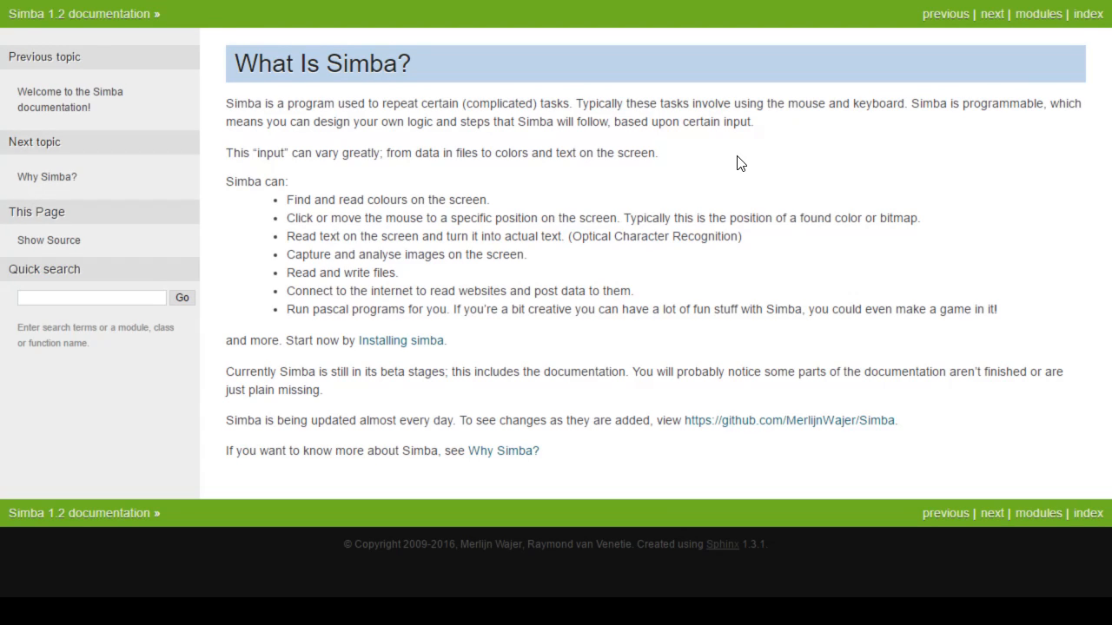
pyautogui.moveTo(318, 242)
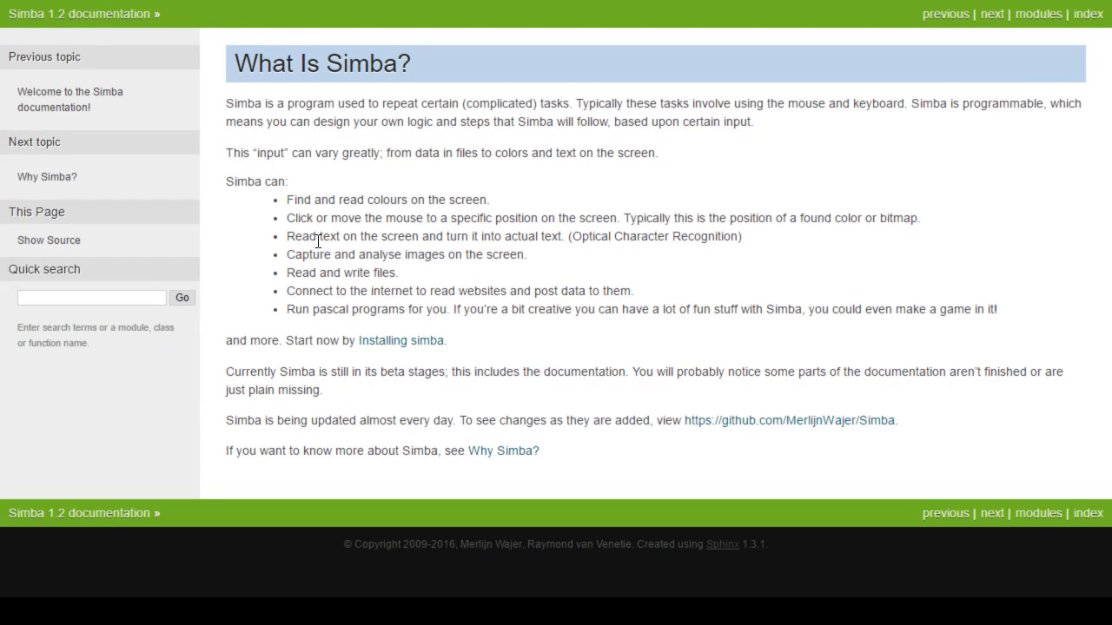
pyautogui.moveTo(385, 396)
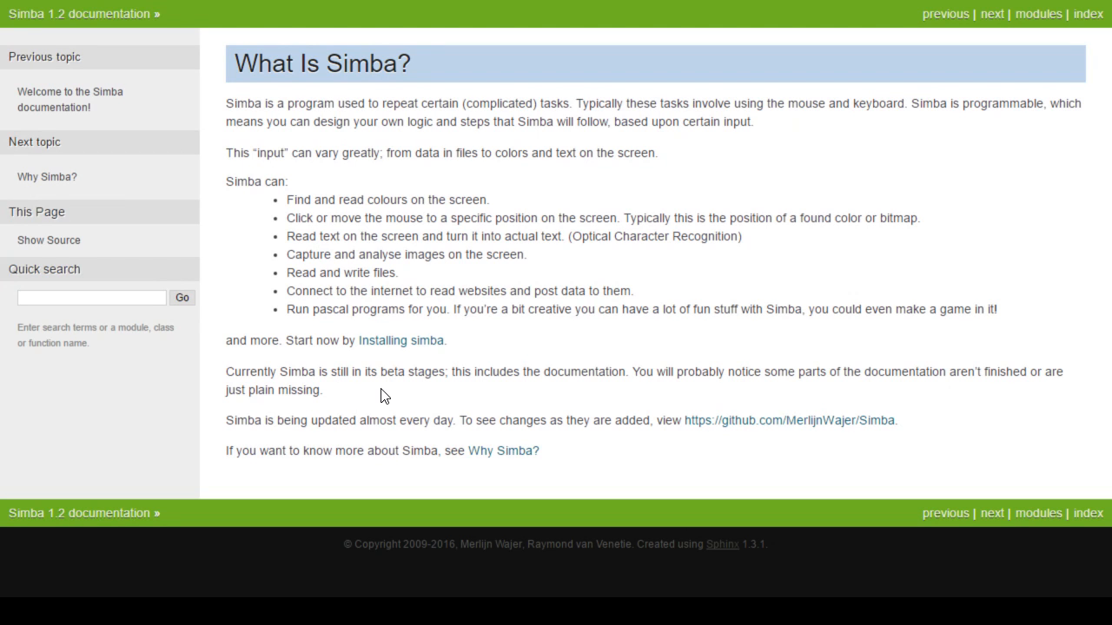
pyautogui.moveTo(598, 388)
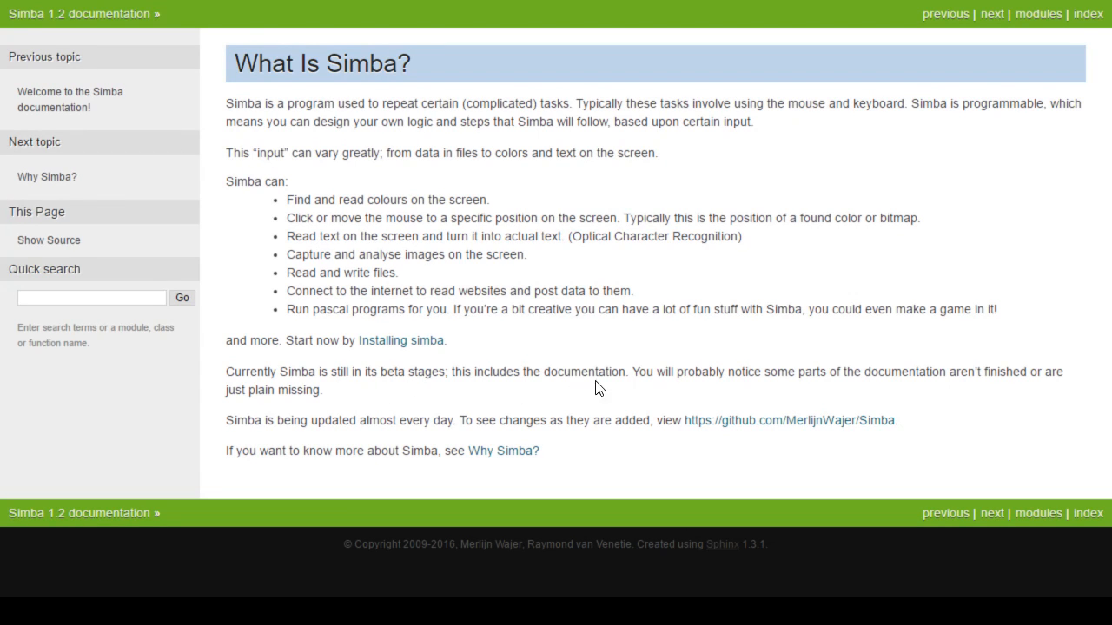
pyautogui.moveTo(966, 365)
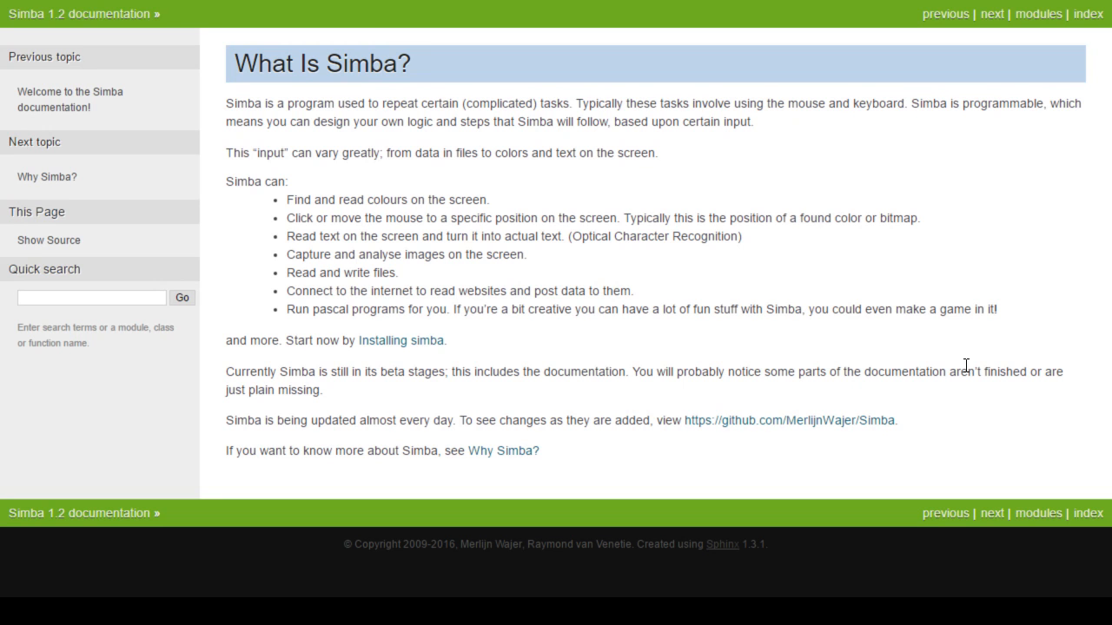
pyautogui.moveTo(337, 416)
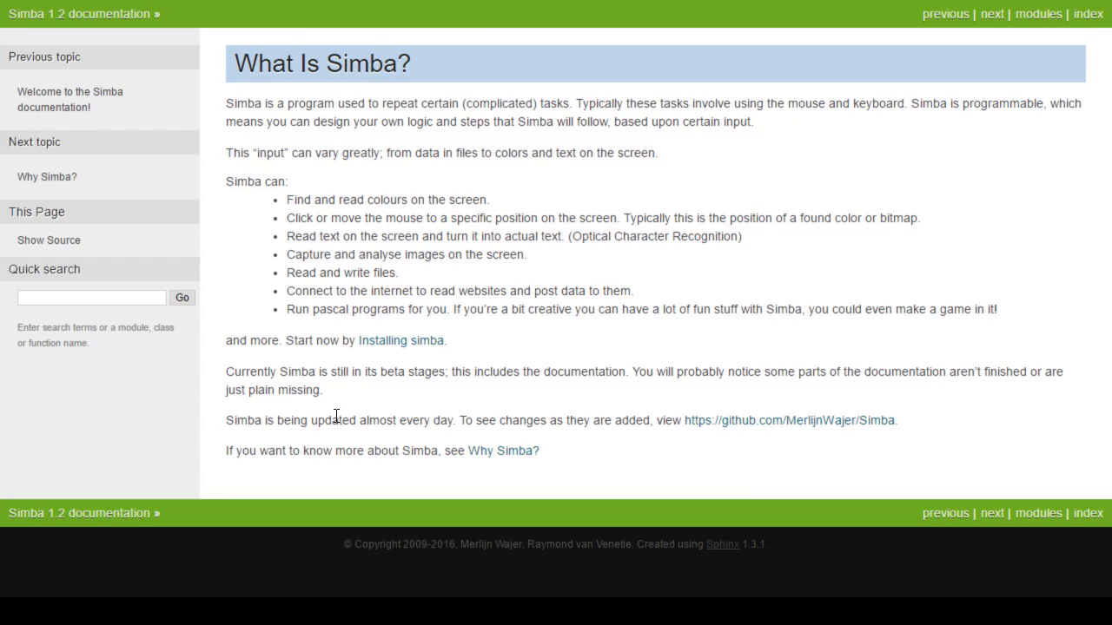
# Step: Open the github.com/MerlijnWajer/Simba repository link in a new tab
pyautogui.rightClick(789, 420)
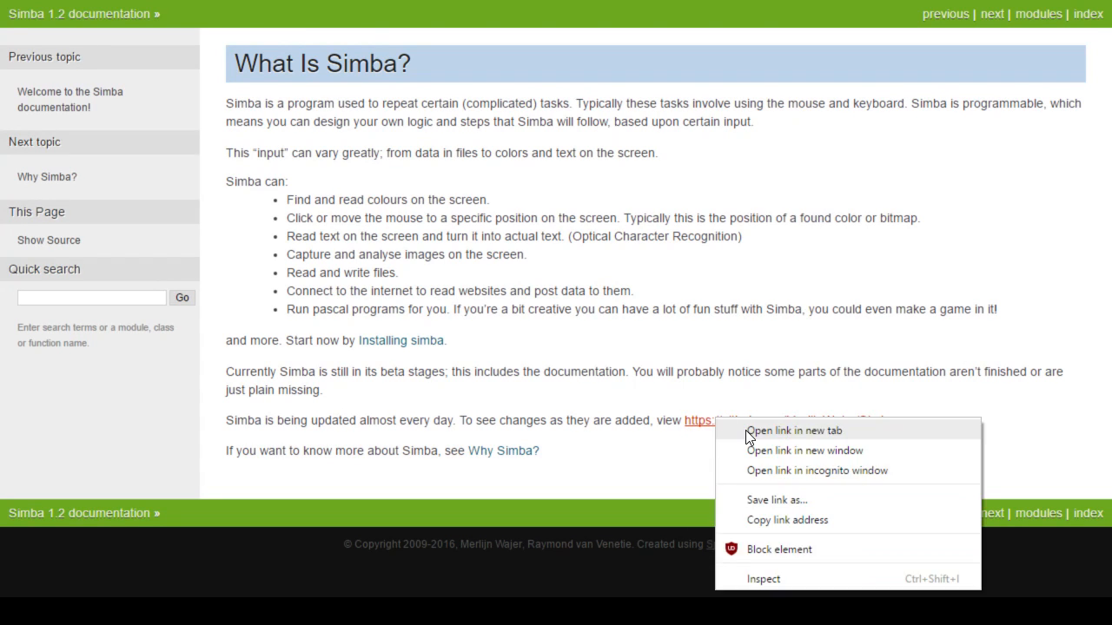
pyautogui.click(793, 431)
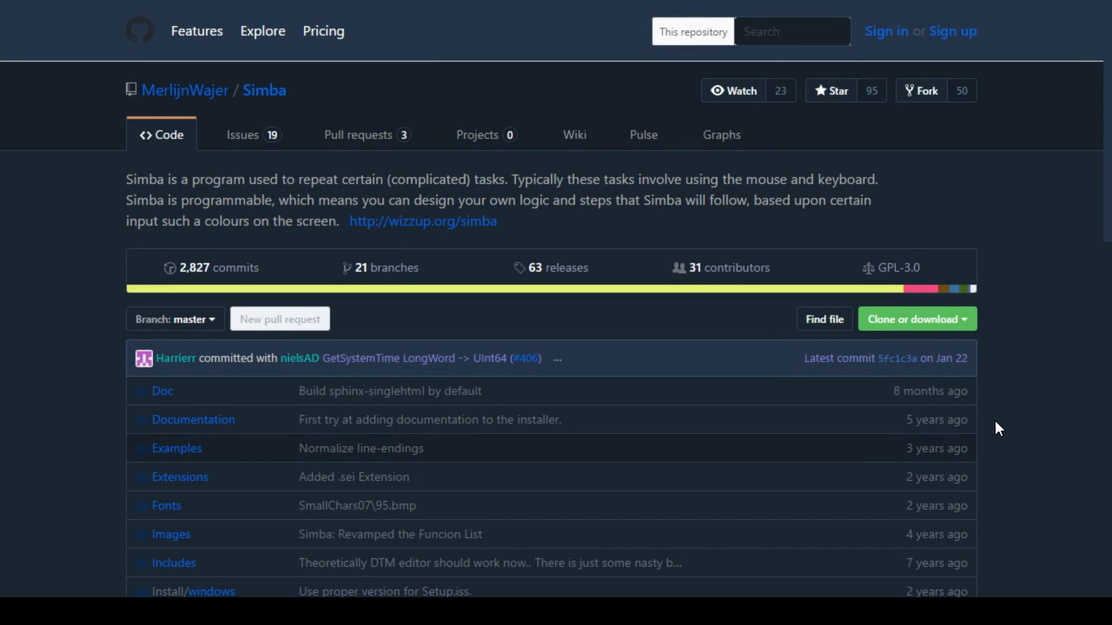
pyautogui.moveTo(1009, 438)
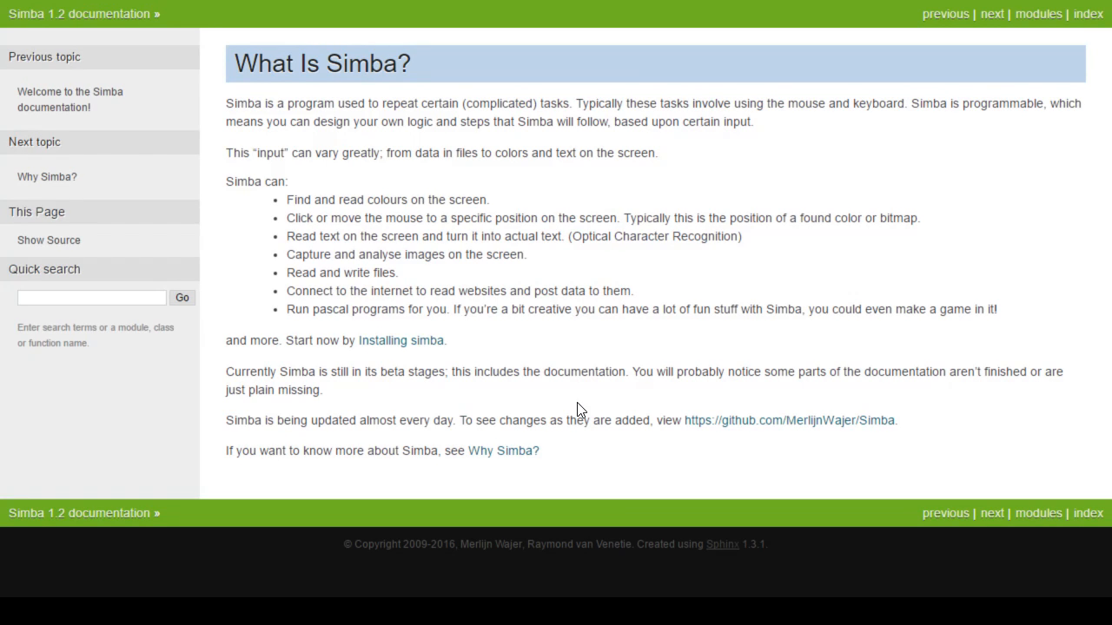
pyautogui.moveTo(504, 511)
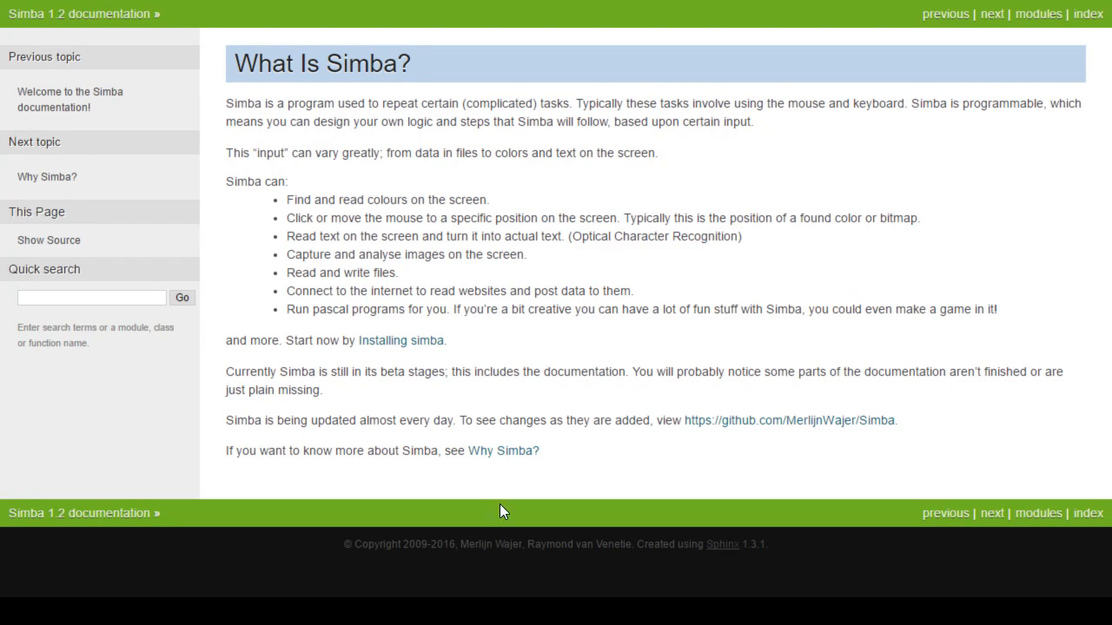
pyautogui.moveTo(573, 393)
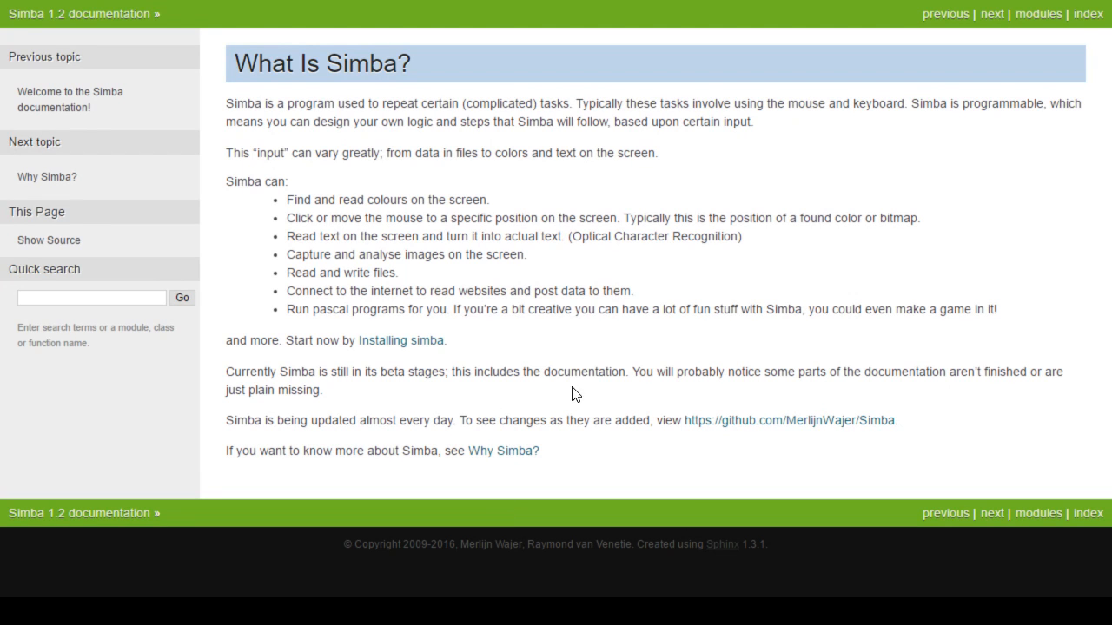
pyautogui.moveTo(633, 413)
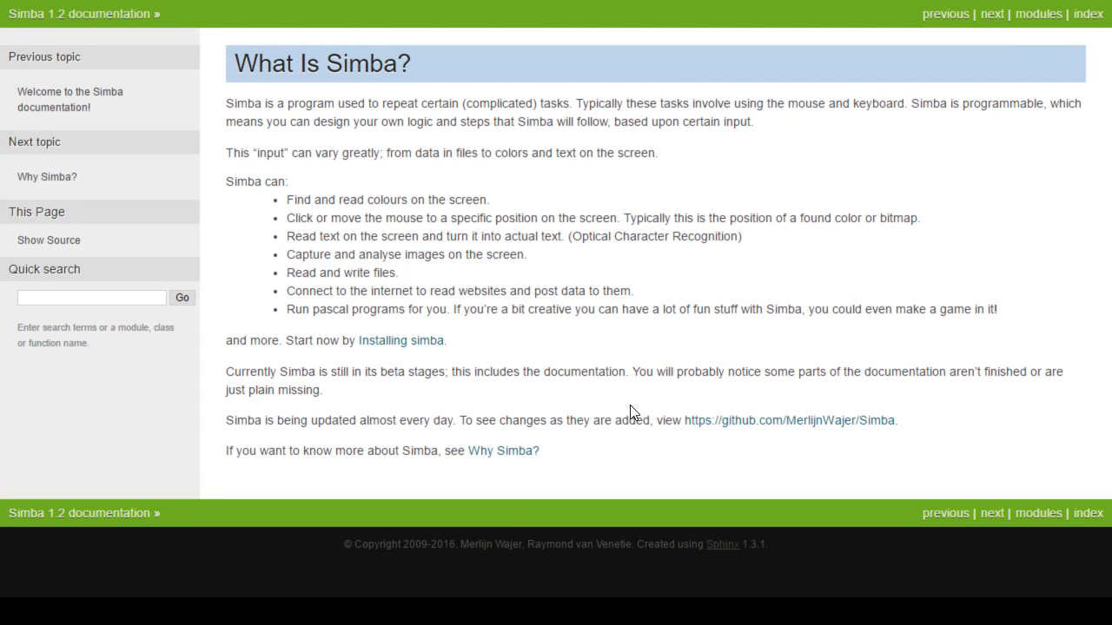
pyautogui.moveTo(511, 212)
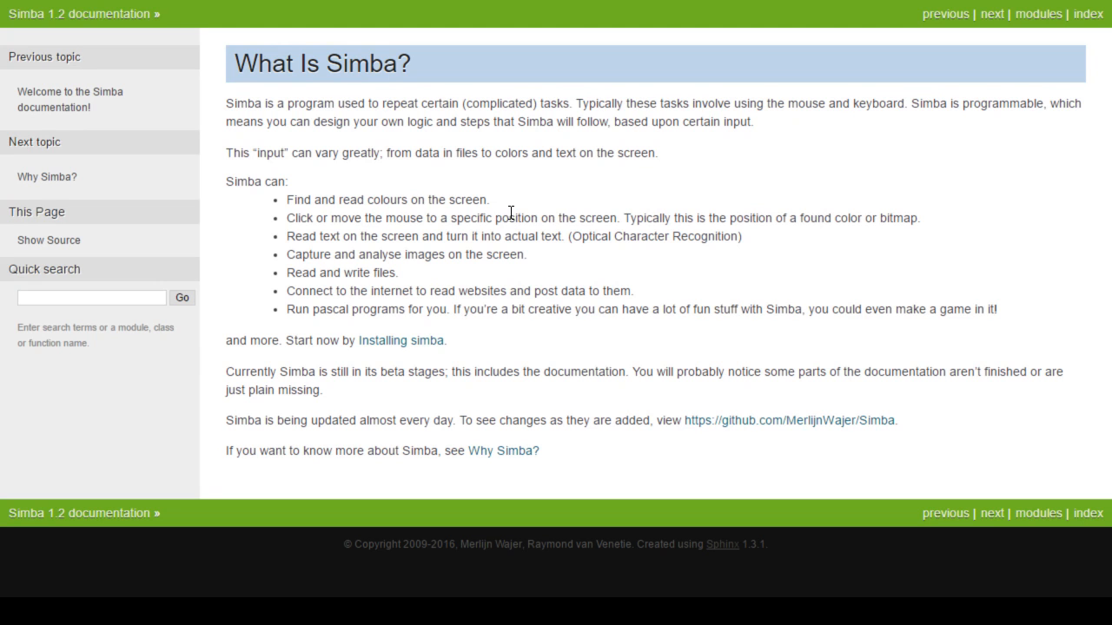
pyautogui.moveTo(584, 425)
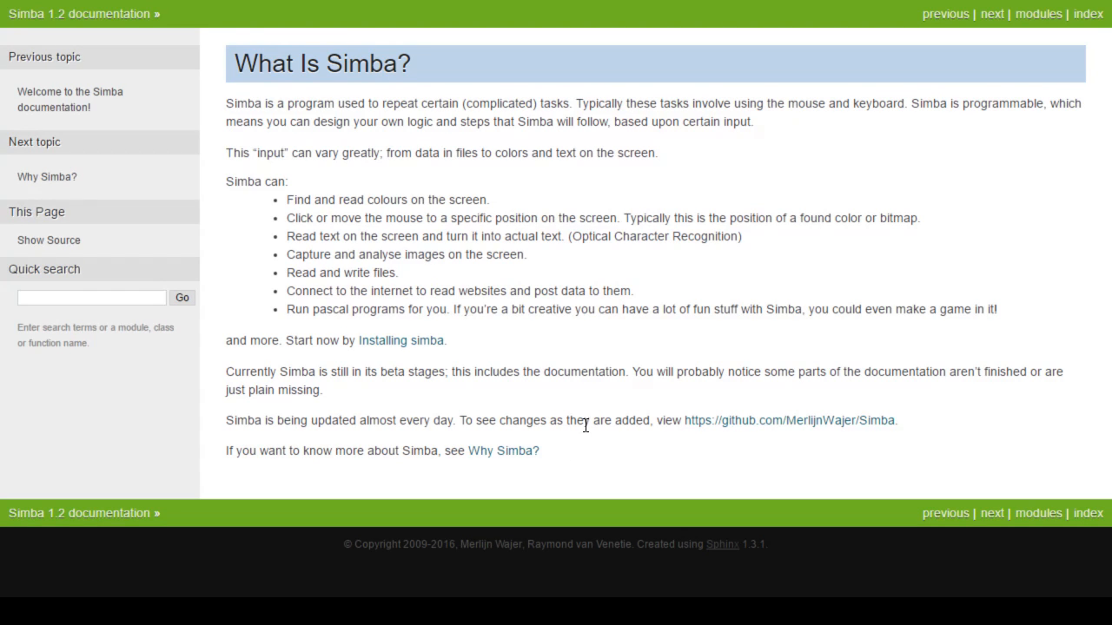
pyautogui.moveTo(424, 367)
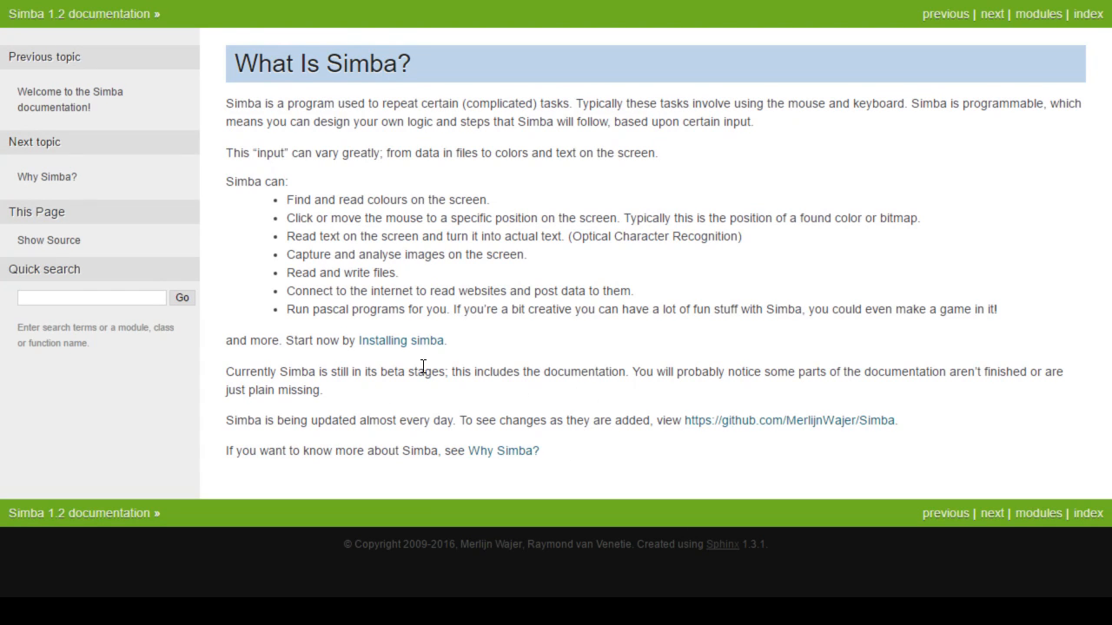
pyautogui.moveTo(622, 387)
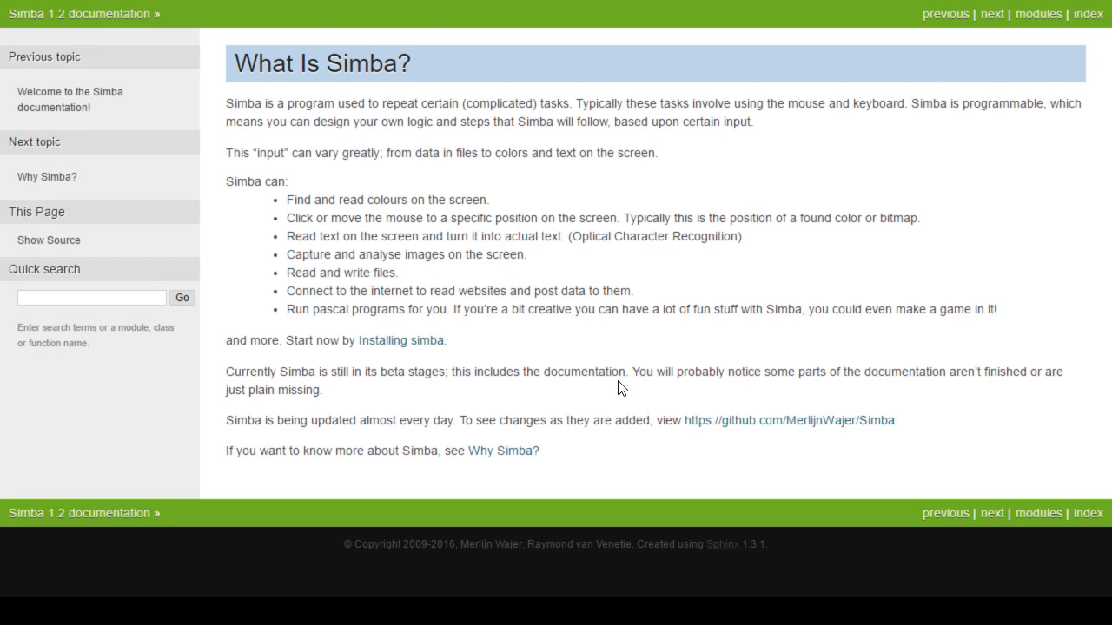
pyautogui.moveTo(545, 419)
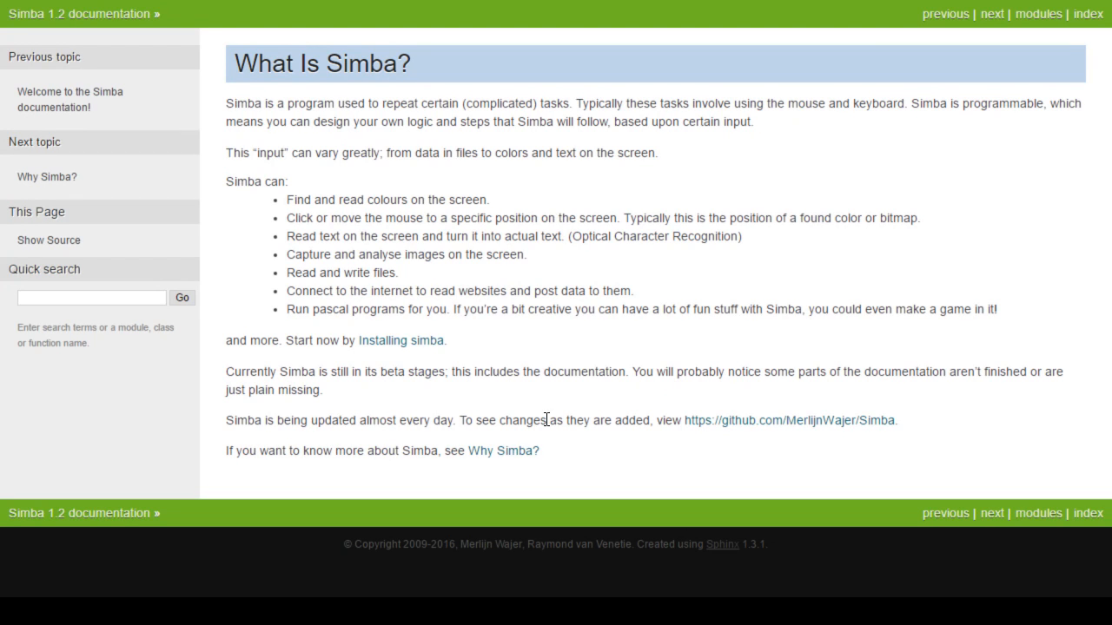
pyautogui.click(503, 450)
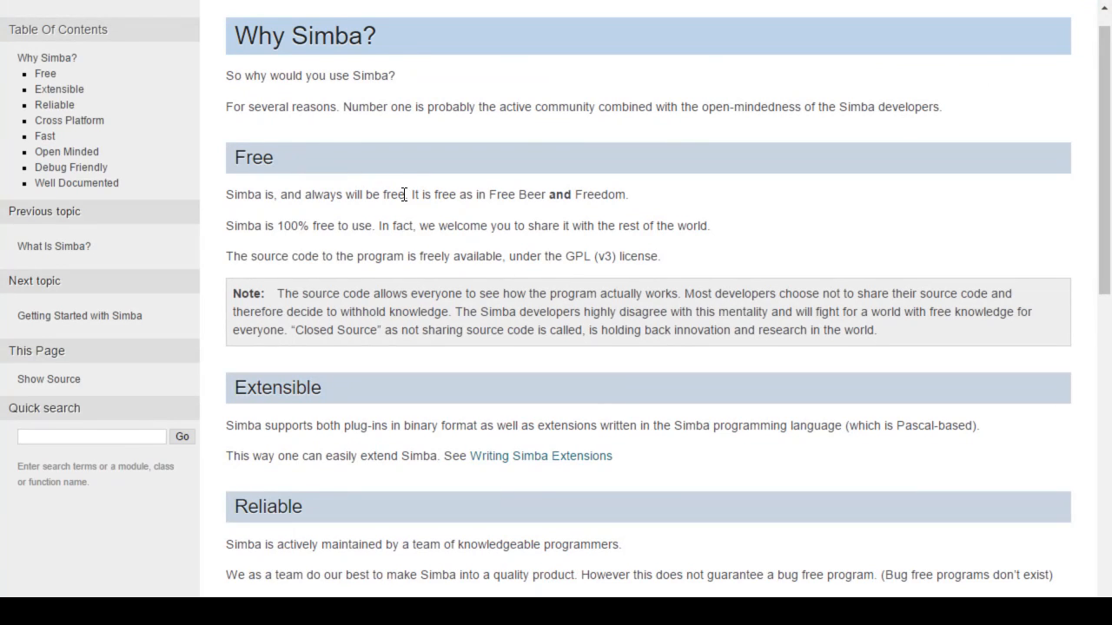
pyautogui.scroll(-3)
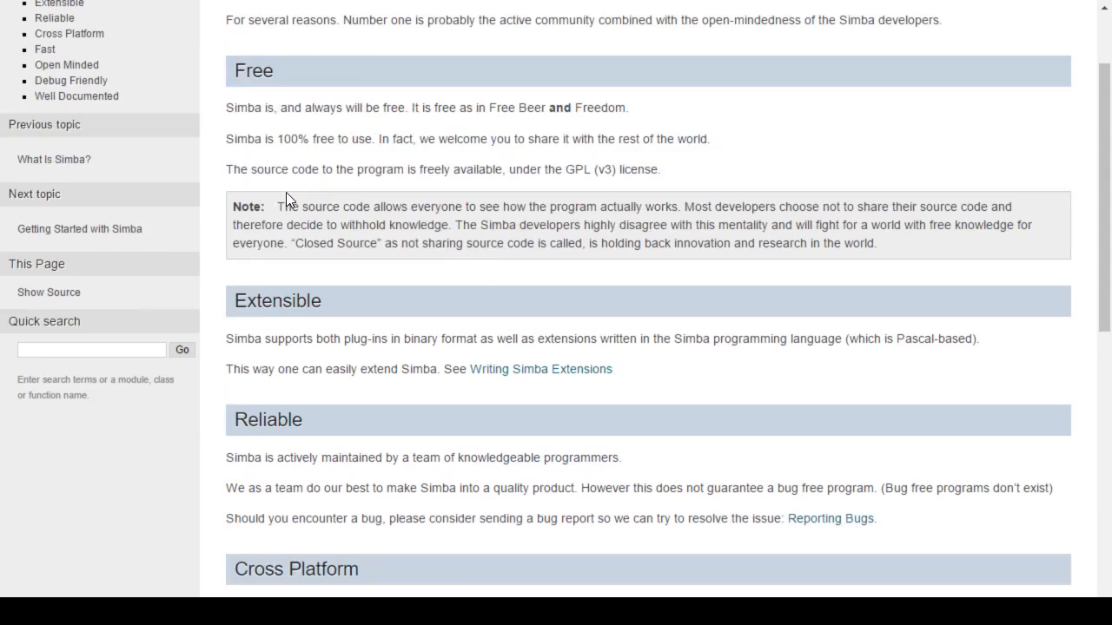
pyautogui.scroll(-3)
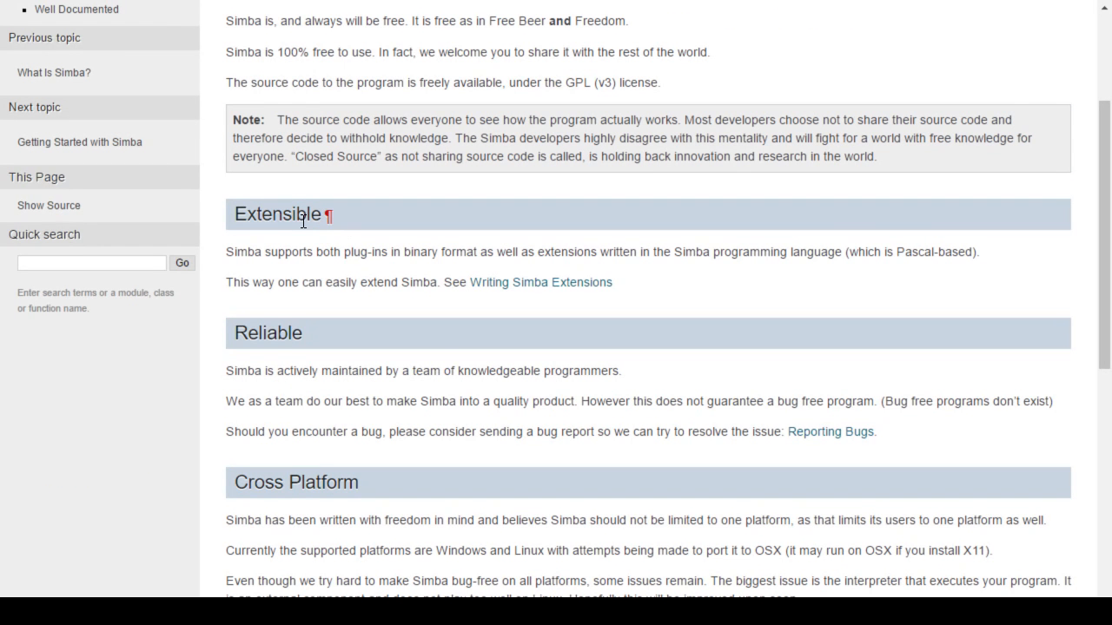
pyautogui.moveTo(314, 212)
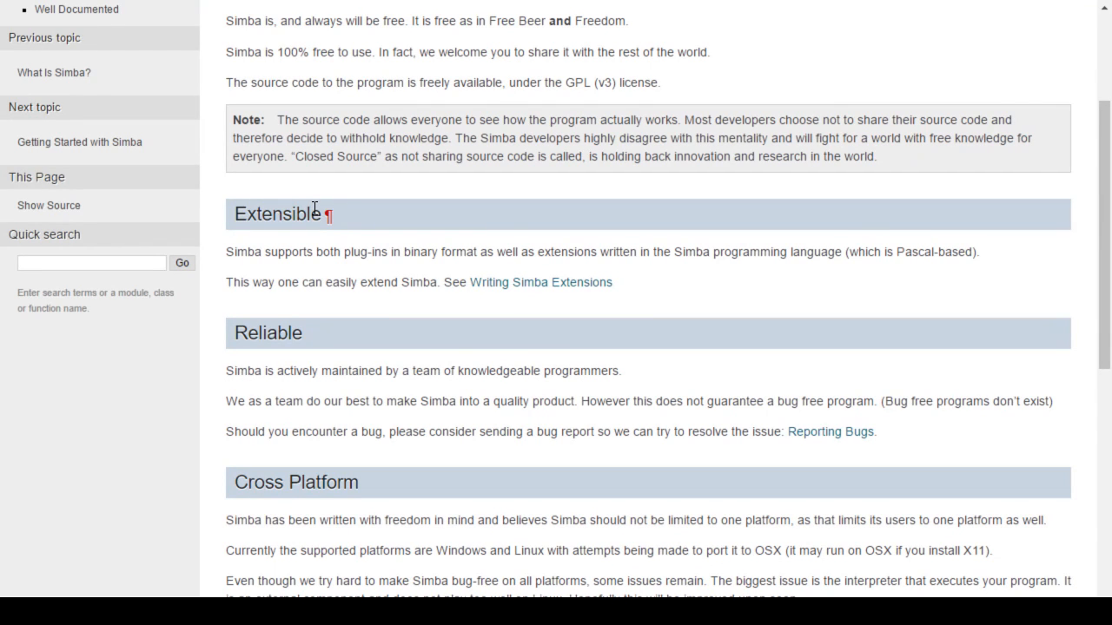
pyautogui.moveTo(392, 258)
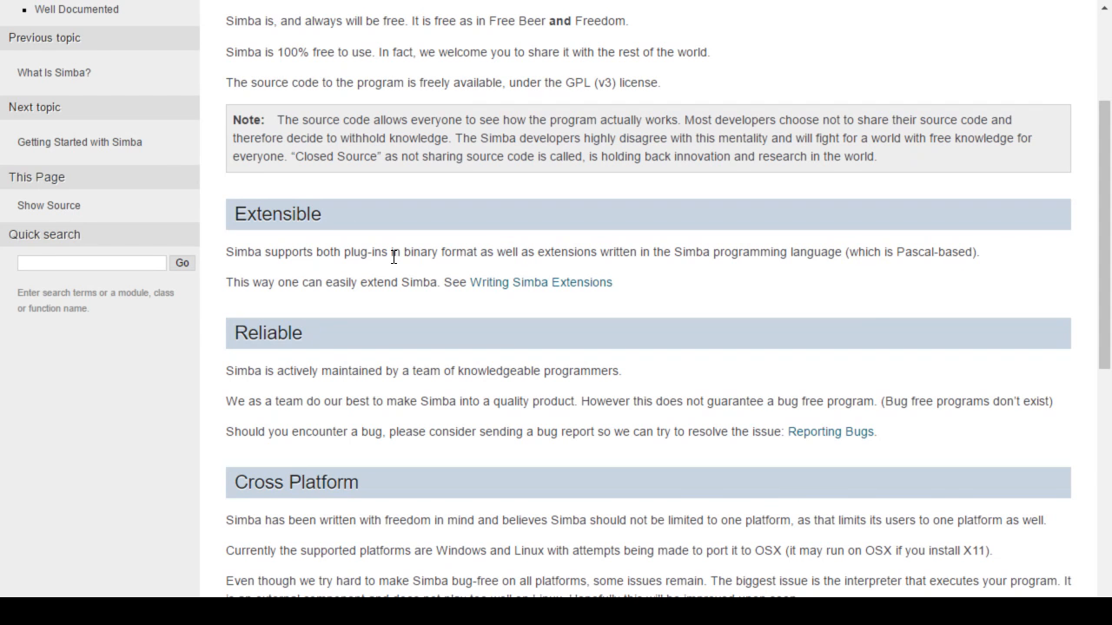
pyautogui.scroll(-3)
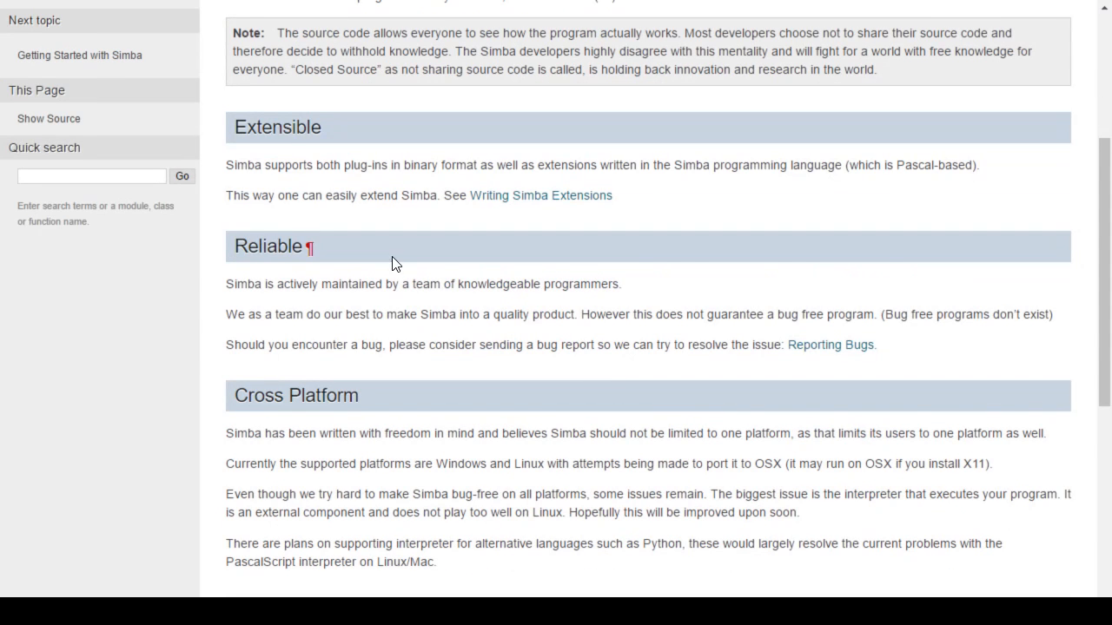
pyautogui.scroll(-3)
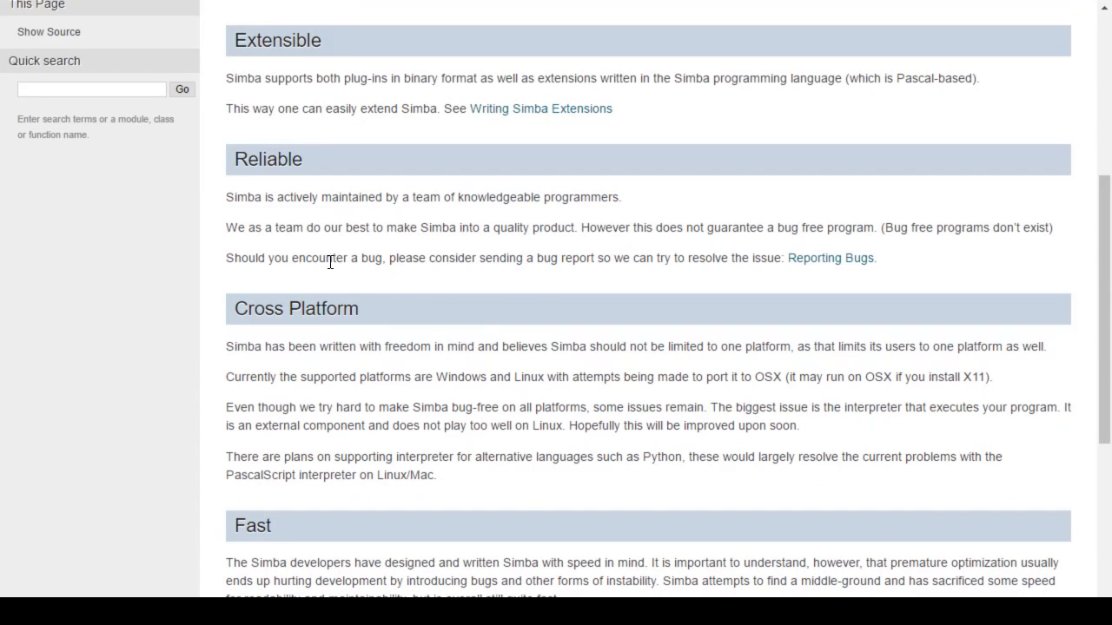
pyautogui.moveTo(524, 195)
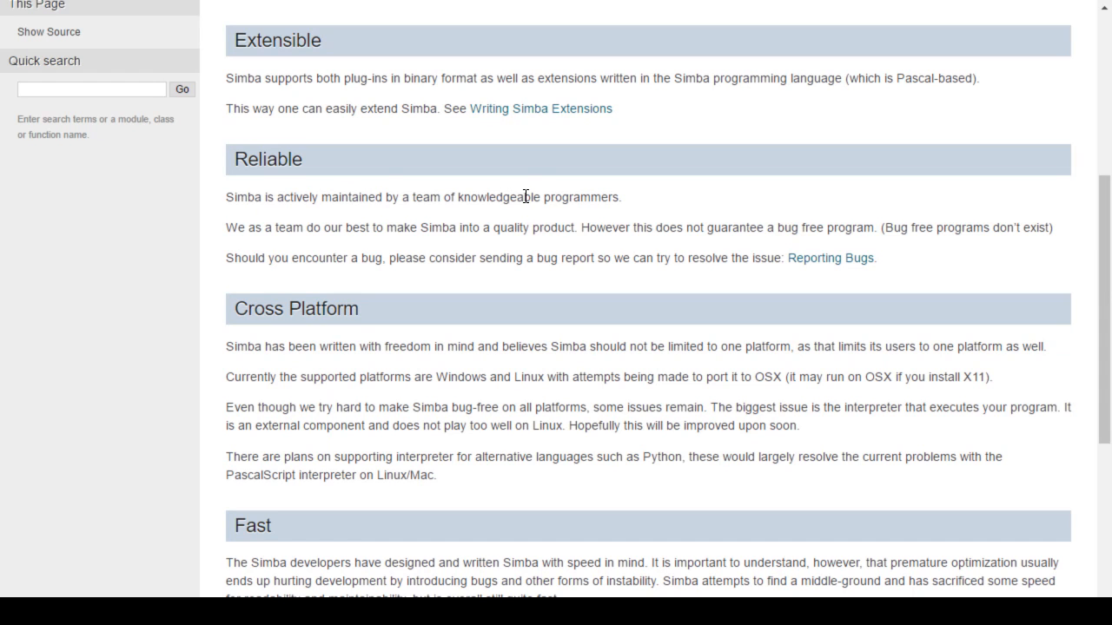
pyautogui.moveTo(772, 306)
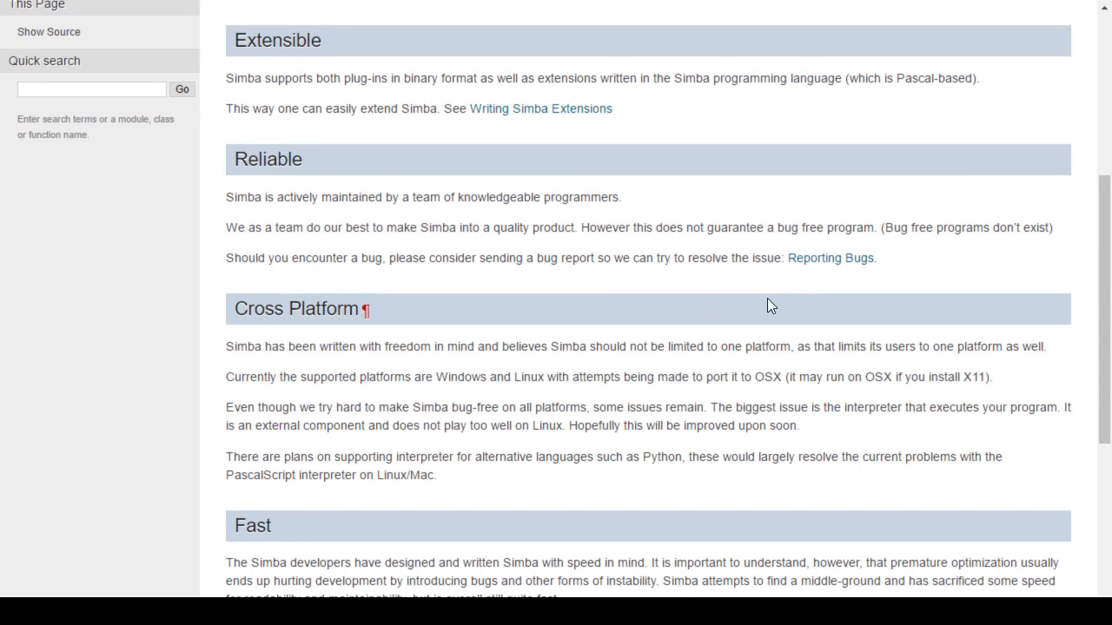
pyautogui.scroll(-3)
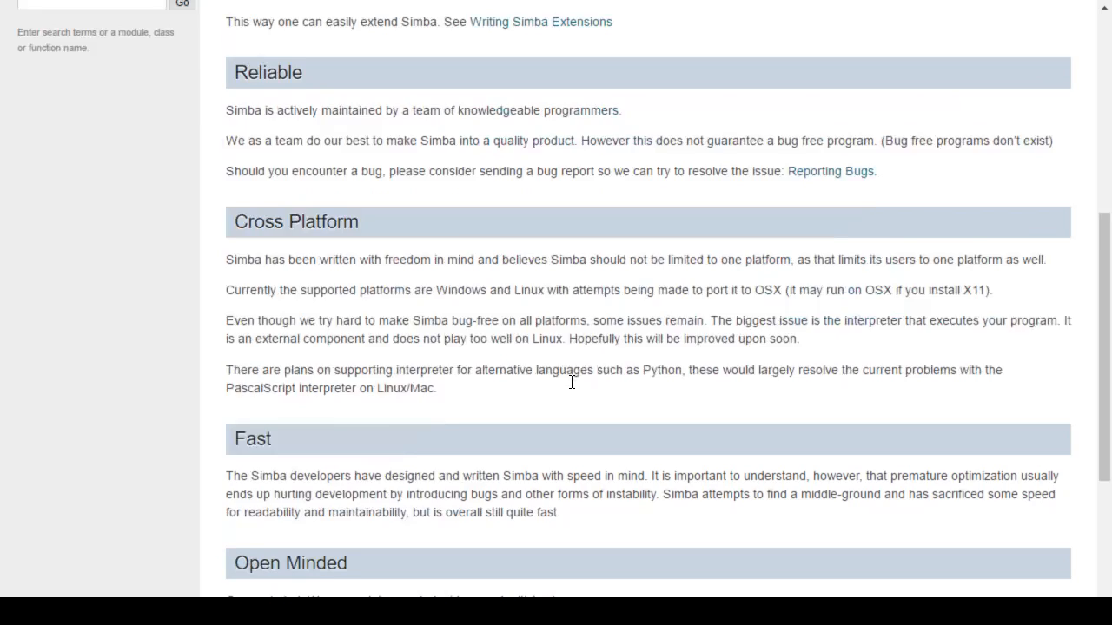
pyautogui.scroll(-3)
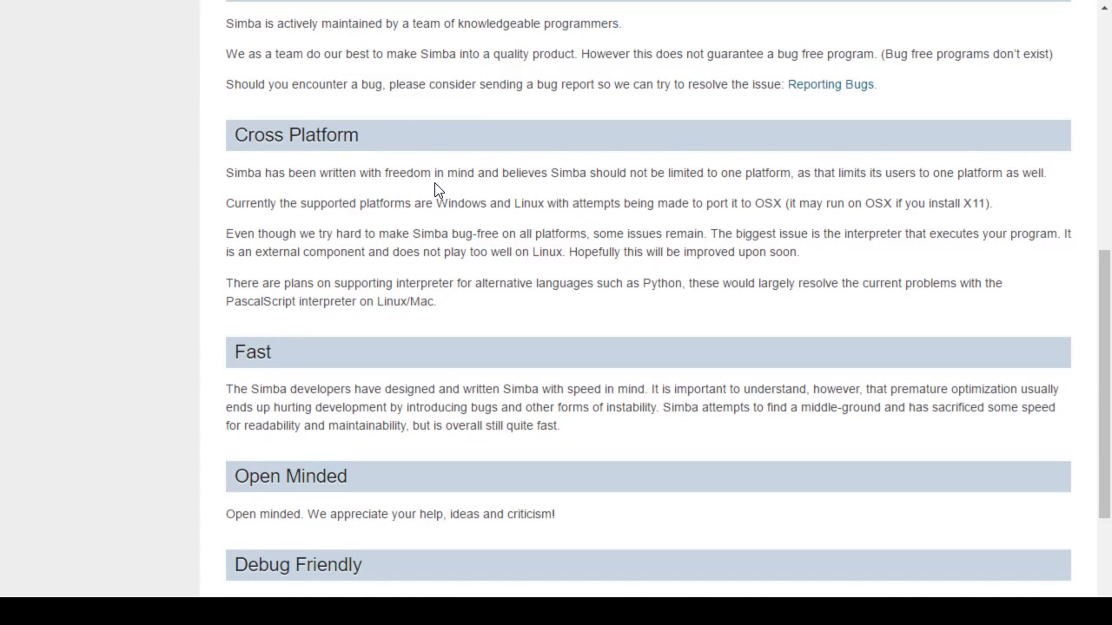
pyautogui.moveTo(315, 189)
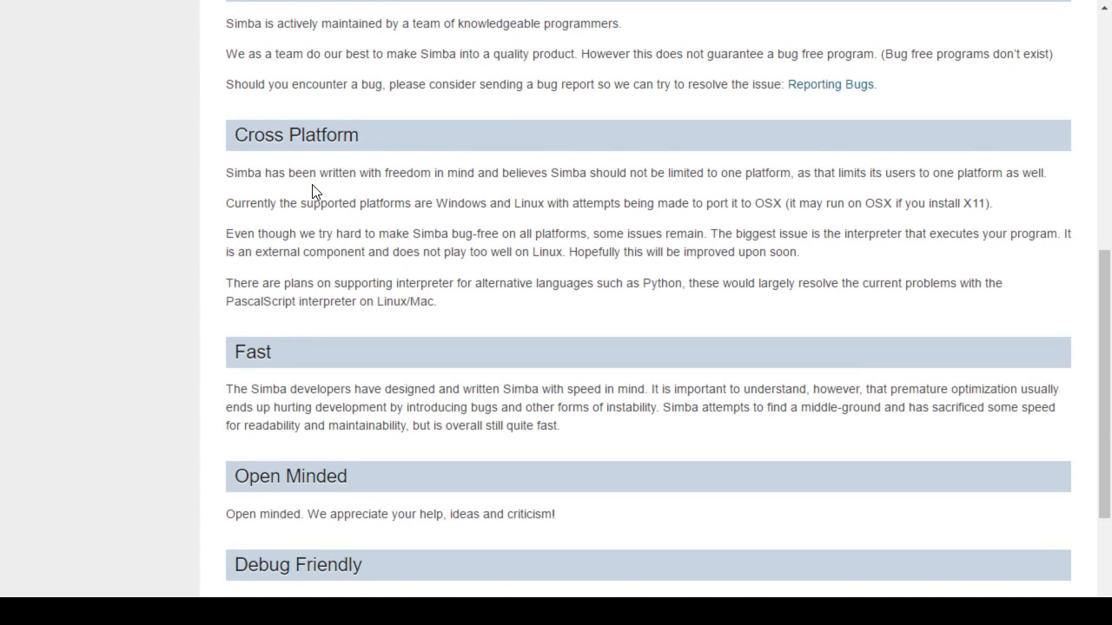
pyautogui.moveTo(672, 229)
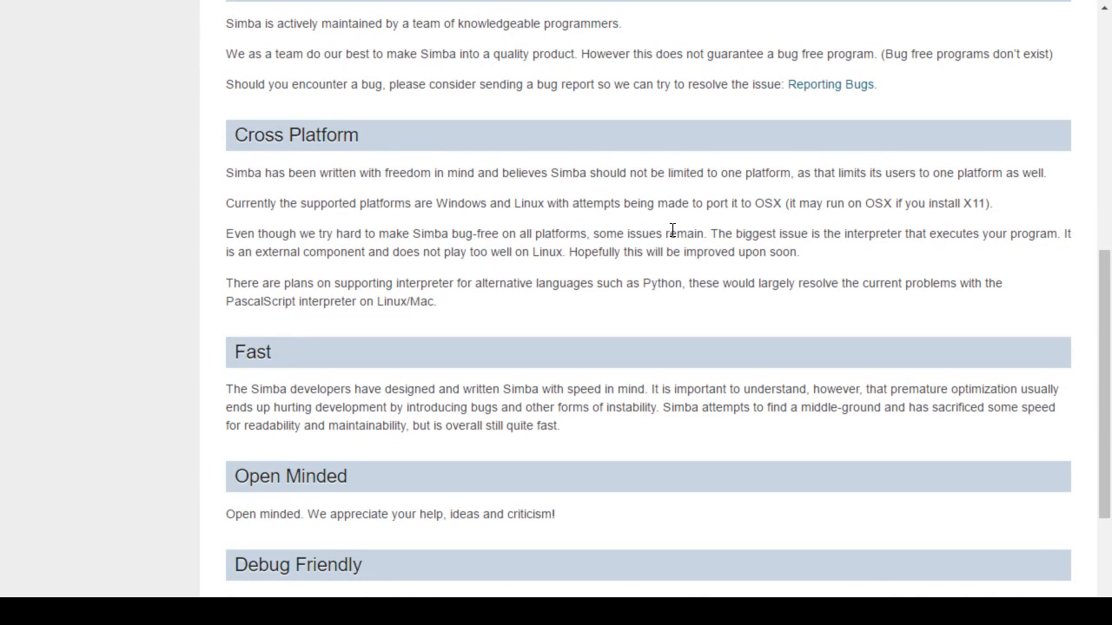
pyautogui.moveTo(778, 233)
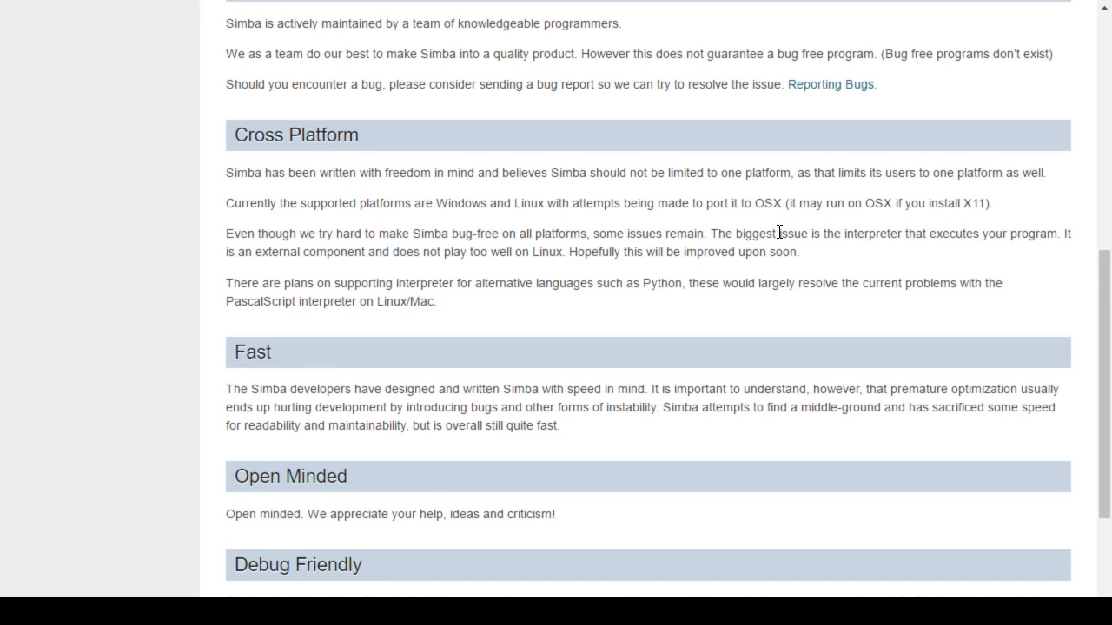
pyautogui.moveTo(646, 250)
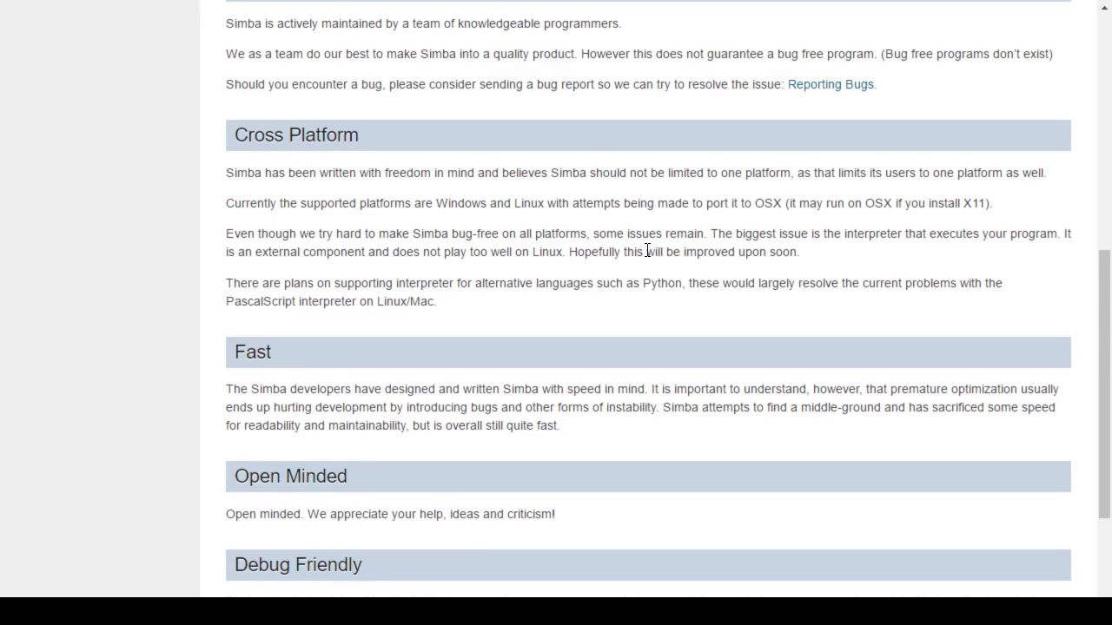
pyautogui.moveTo(632, 289)
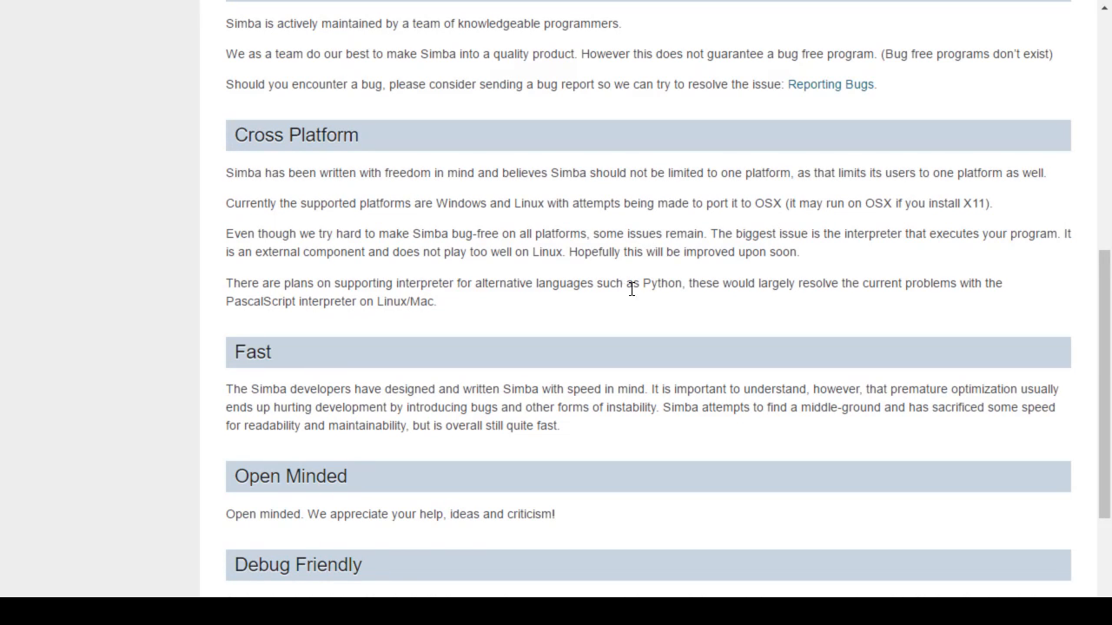
pyautogui.moveTo(538, 240)
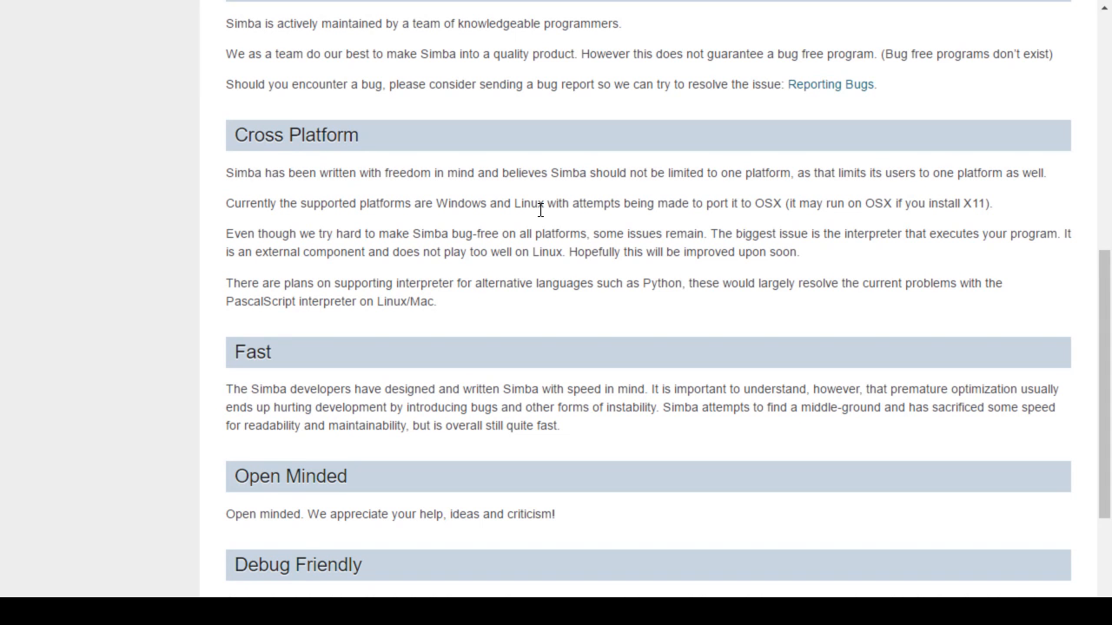
pyautogui.scroll(-3)
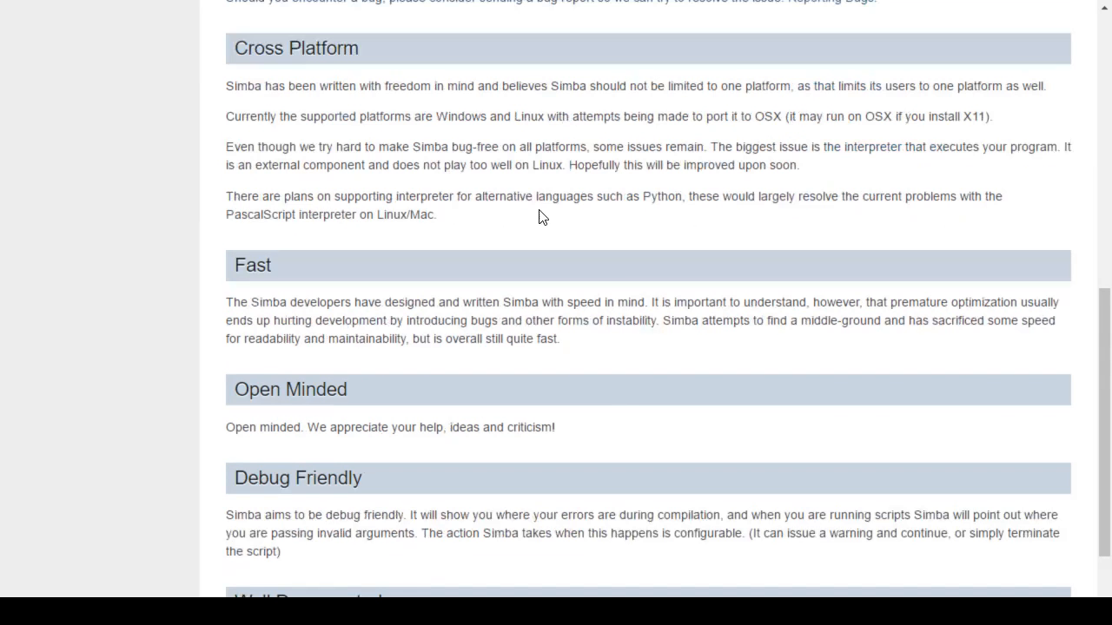
pyautogui.scroll(-3)
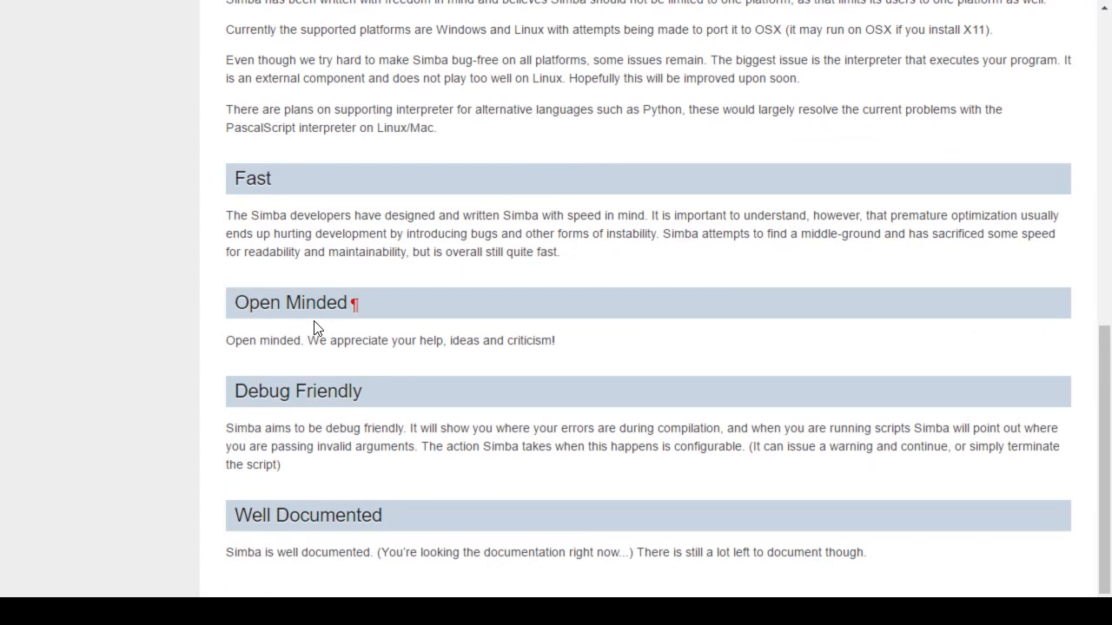
pyautogui.moveTo(629, 410)
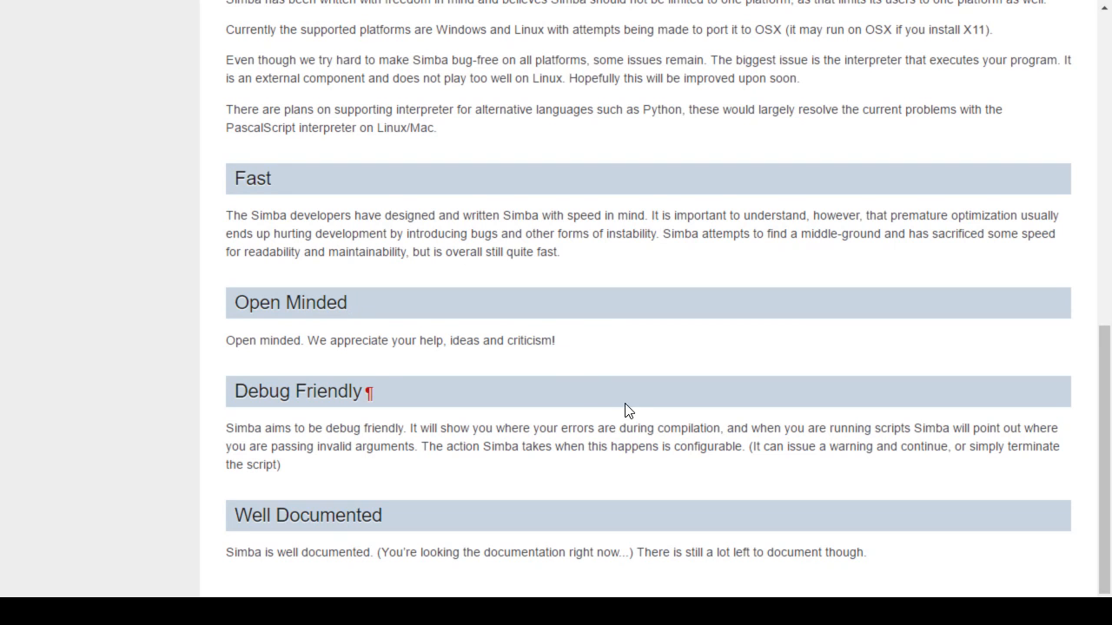
pyautogui.moveTo(329, 568)
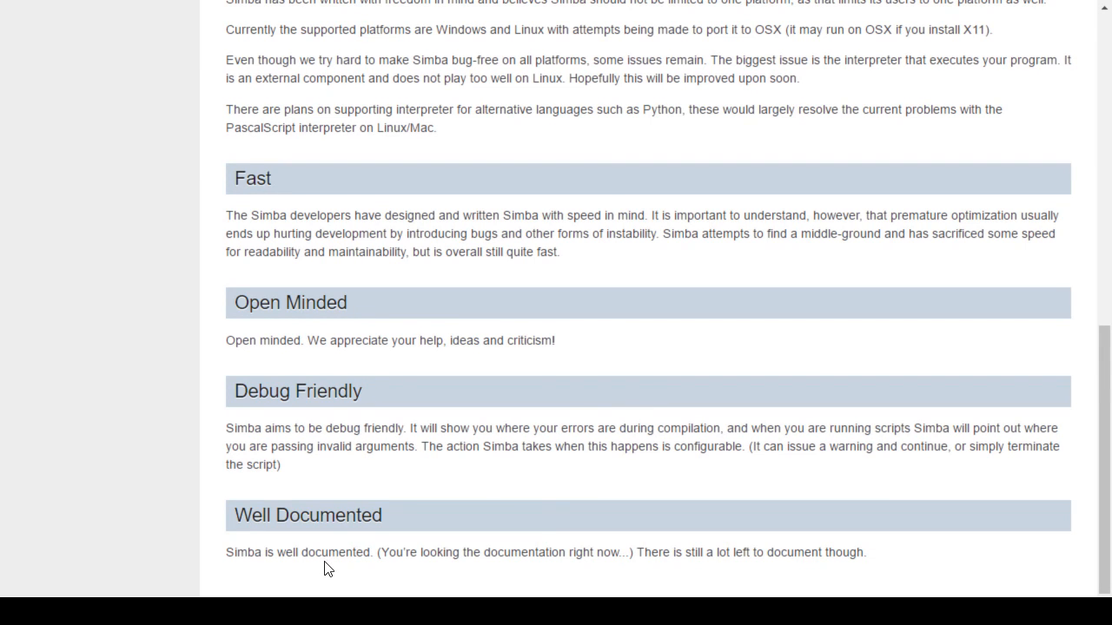
pyautogui.moveTo(396, 559)
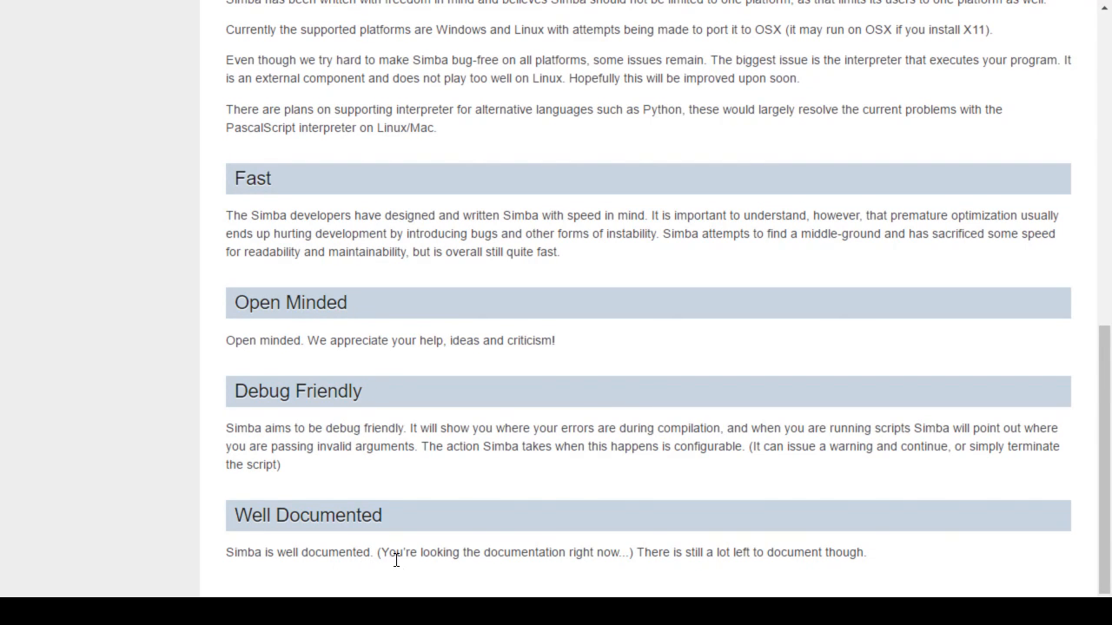
pyautogui.scroll(3)
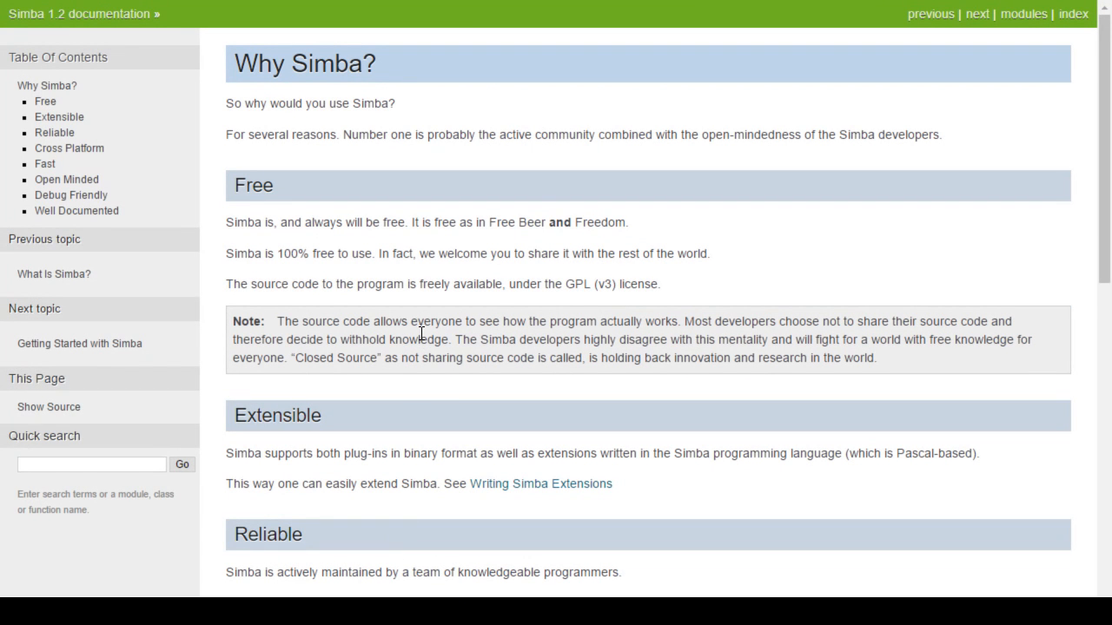
pyautogui.moveTo(612, 271)
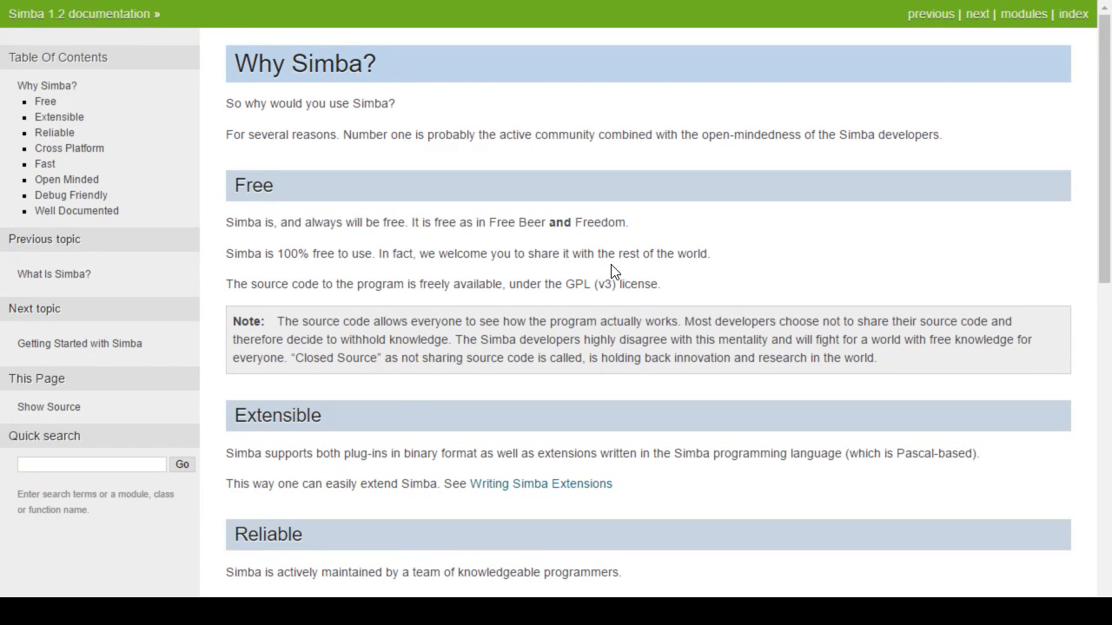
pyautogui.moveTo(634, 303)
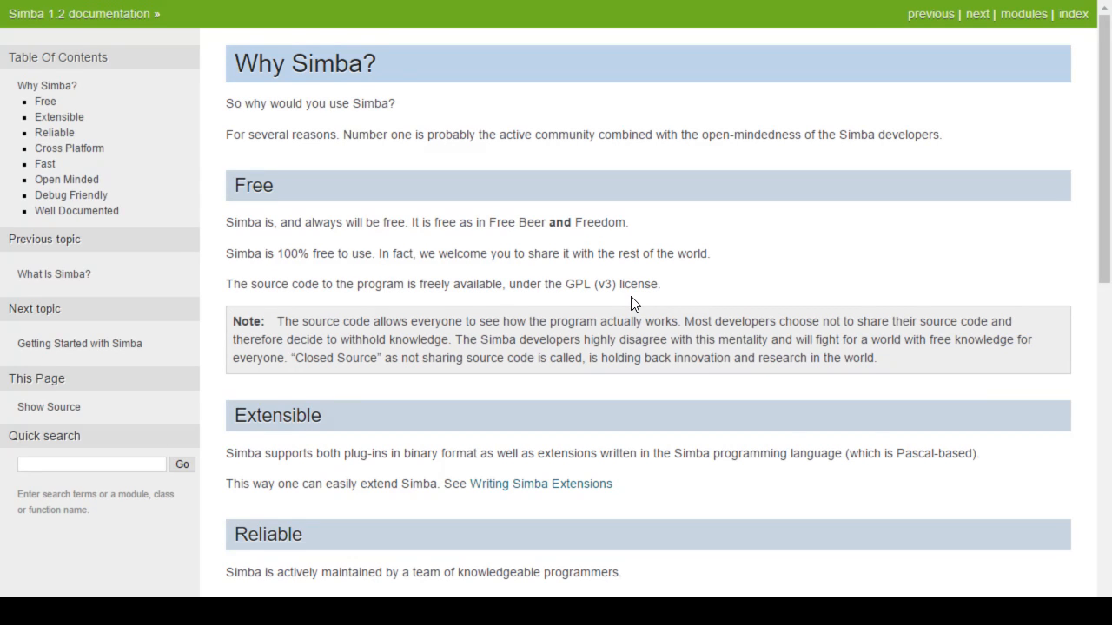
pyautogui.moveTo(80, 344)
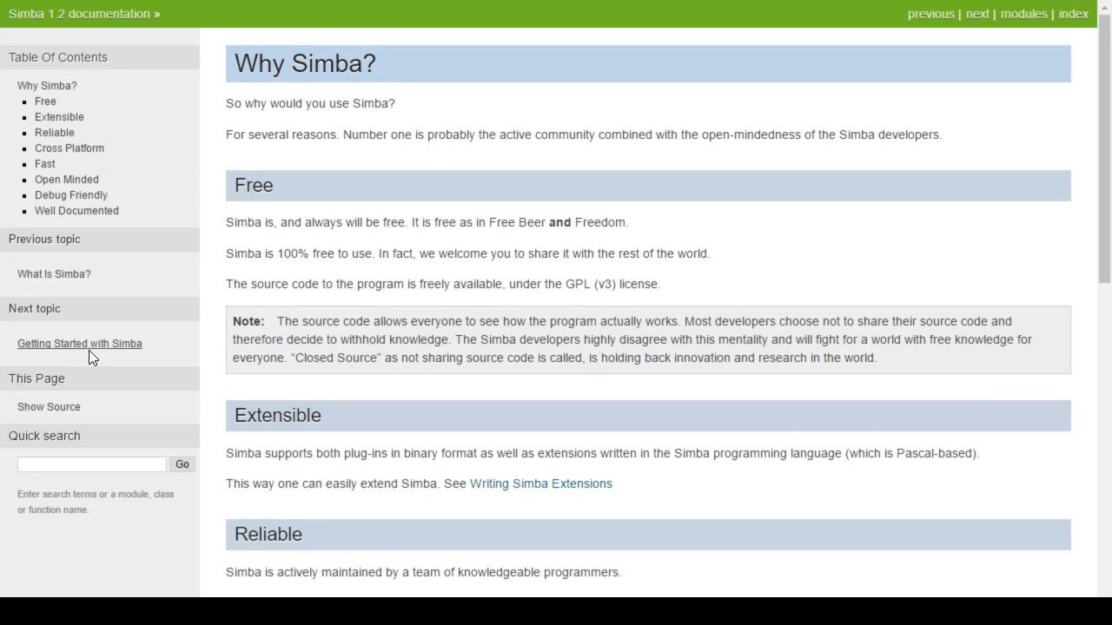
# Step: Go to Getting Started with Simba and read its installation guidance down to Troubleshooting and back
pyautogui.click(80, 344)
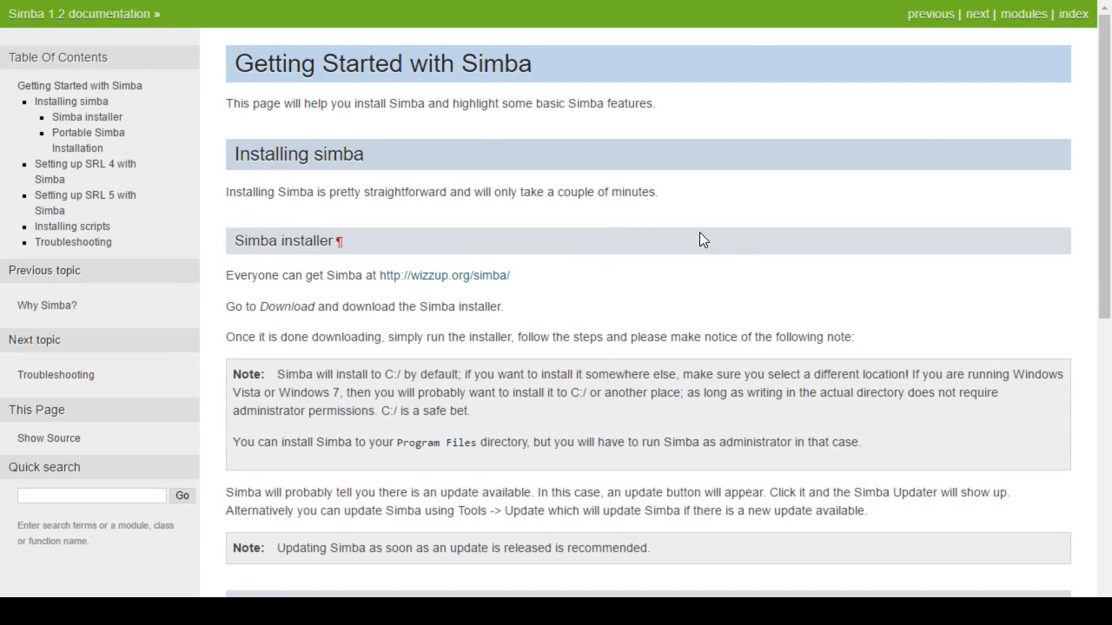
pyautogui.scroll(-3)
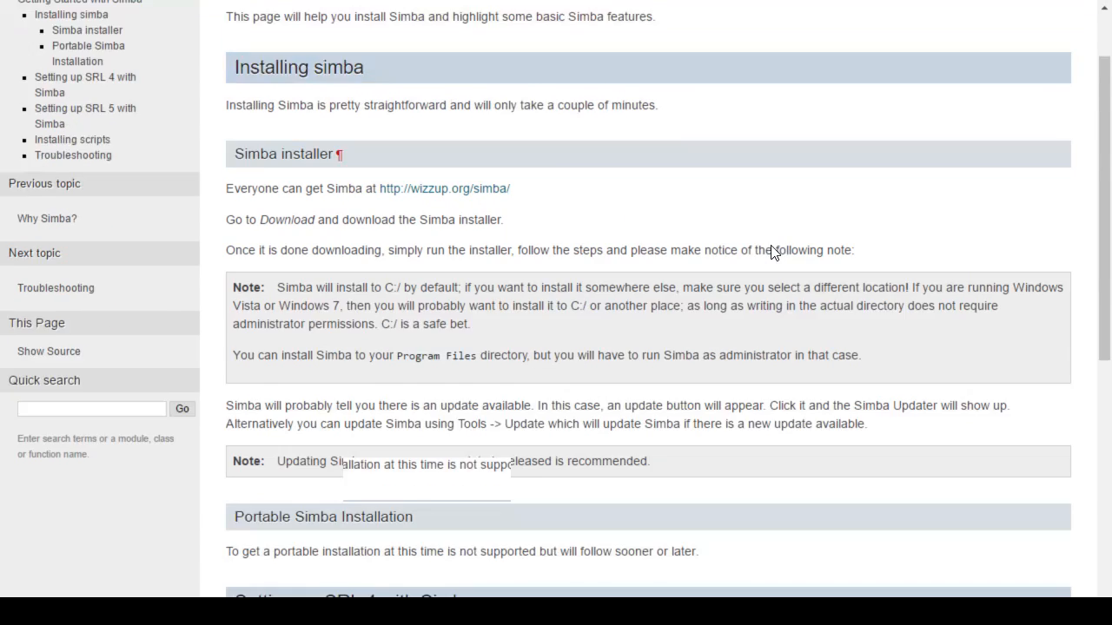
pyautogui.scroll(-3)
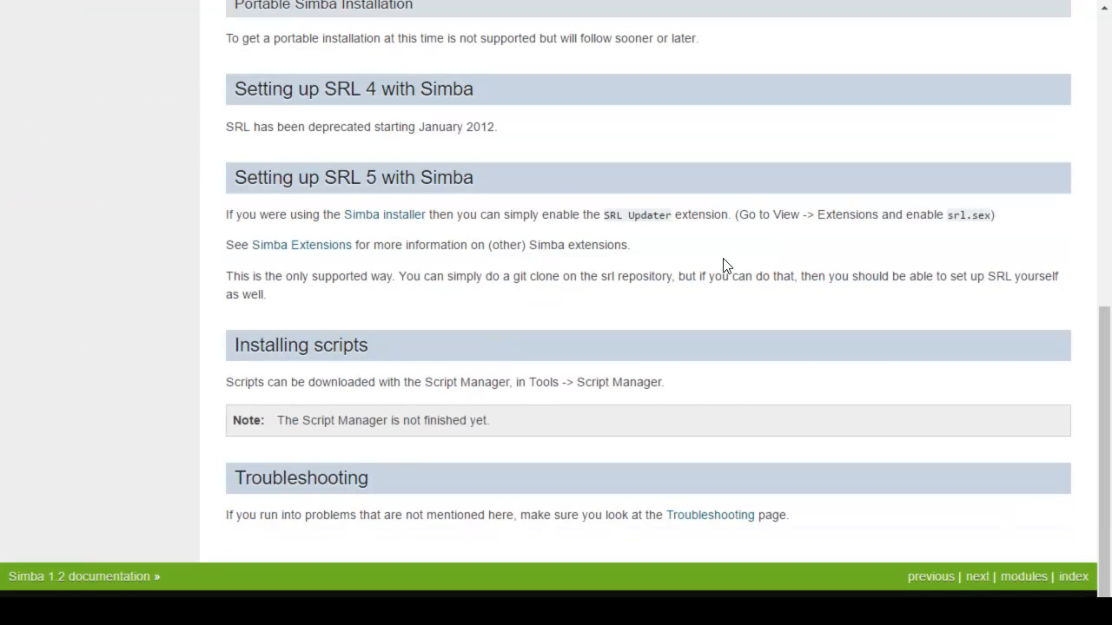
pyautogui.scroll(3)
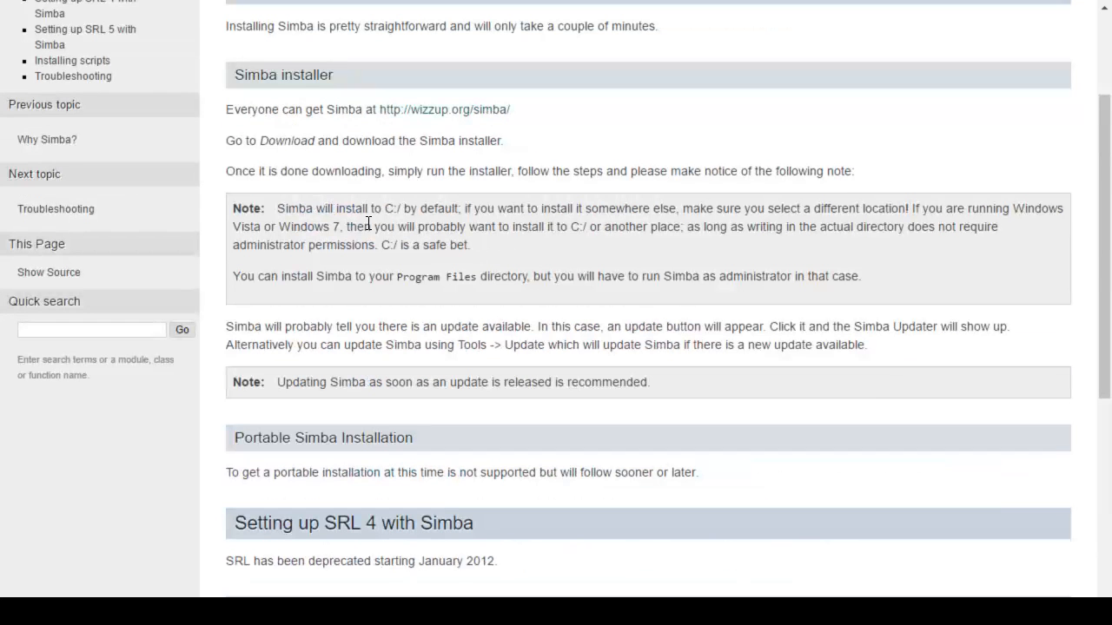
pyautogui.moveTo(424, 261)
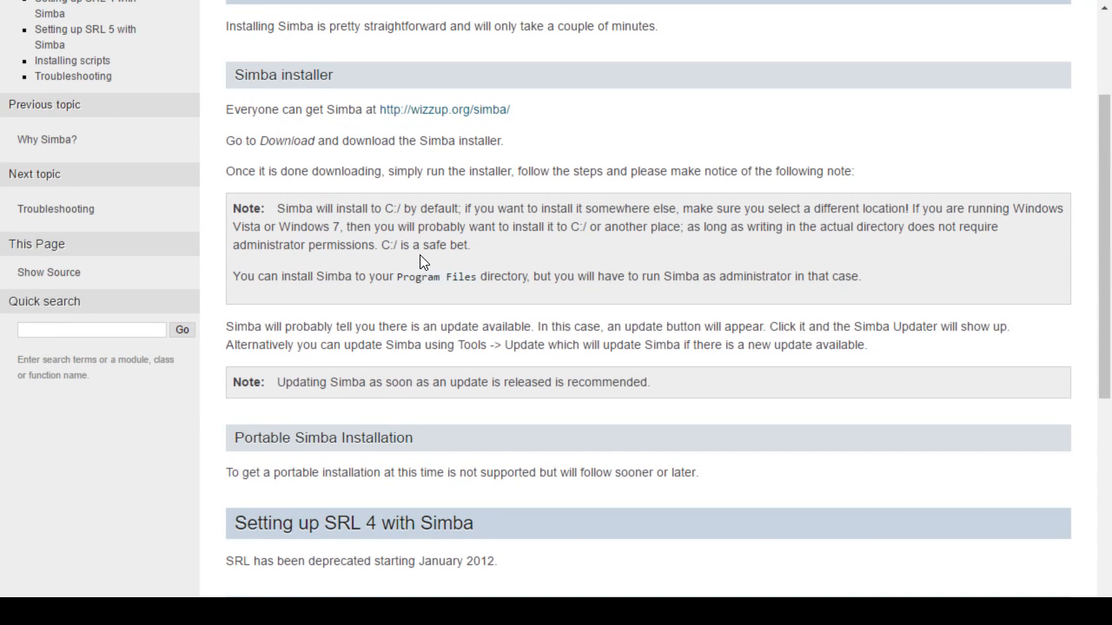
pyautogui.scroll(3)
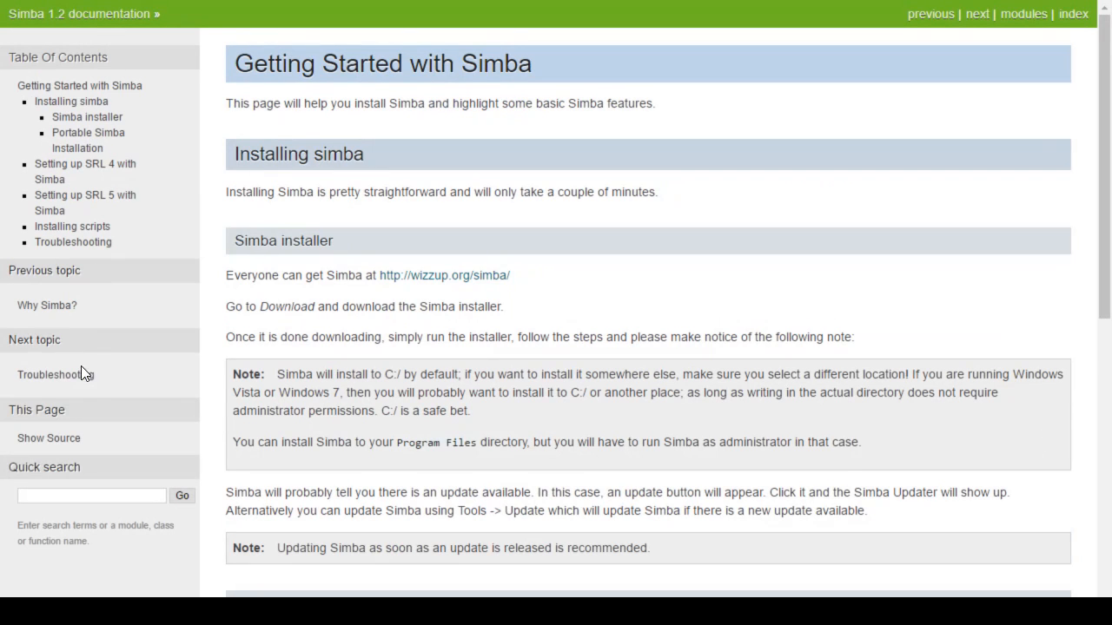
pyautogui.moveTo(49, 375)
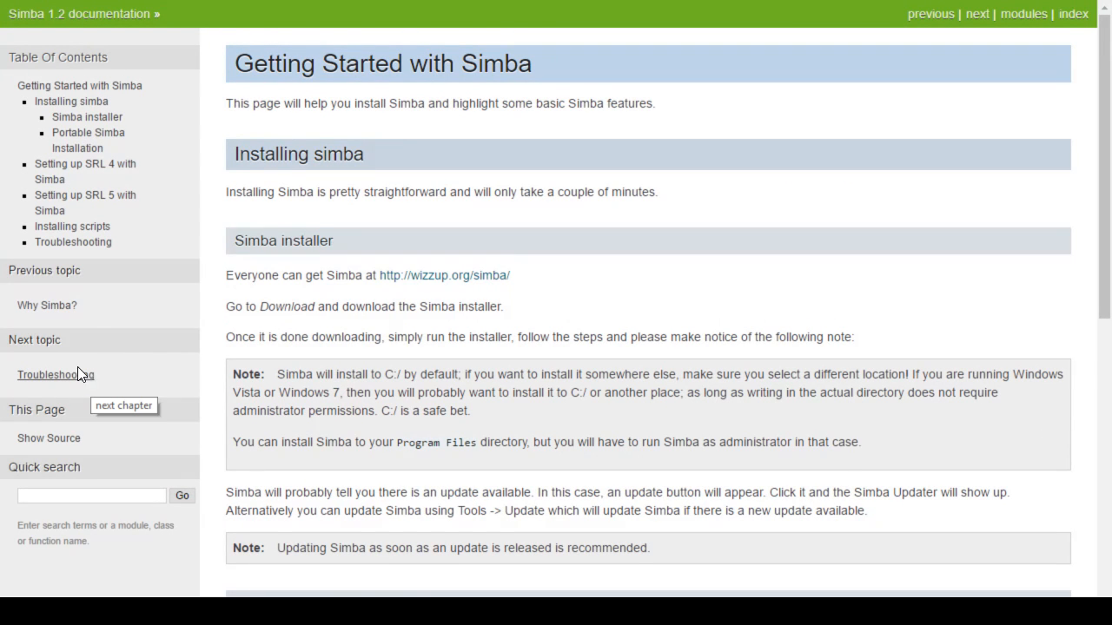
# Step: Return to the welcome page and scroll its contents to the Tutorial and Scripting Reference entries
pyautogui.click(931, 14)
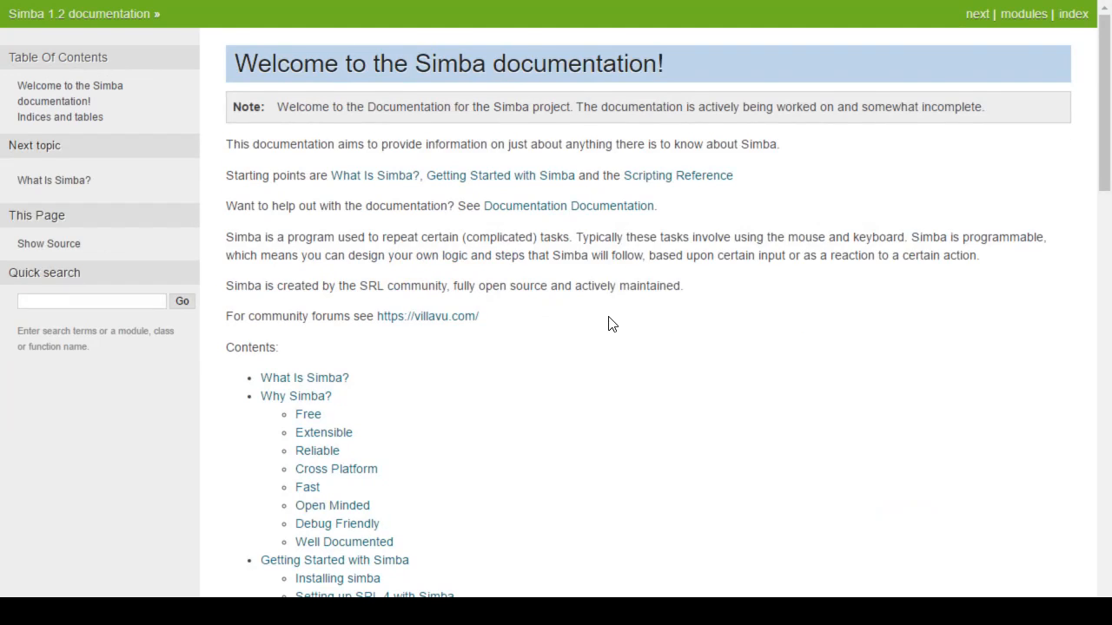
pyautogui.scroll(-3)
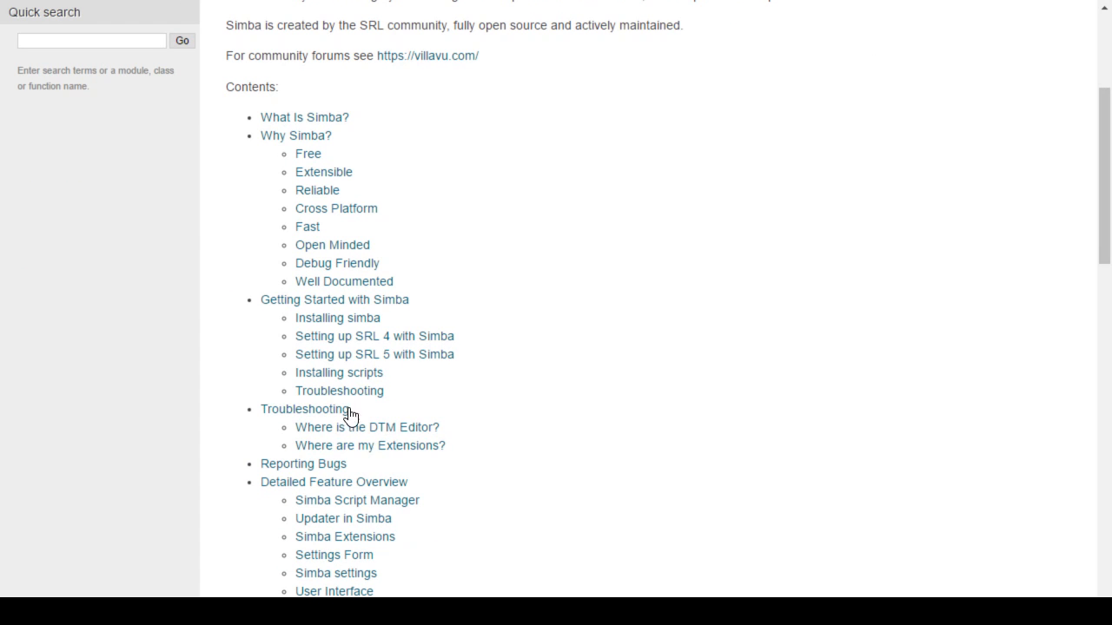
pyautogui.scroll(-3)
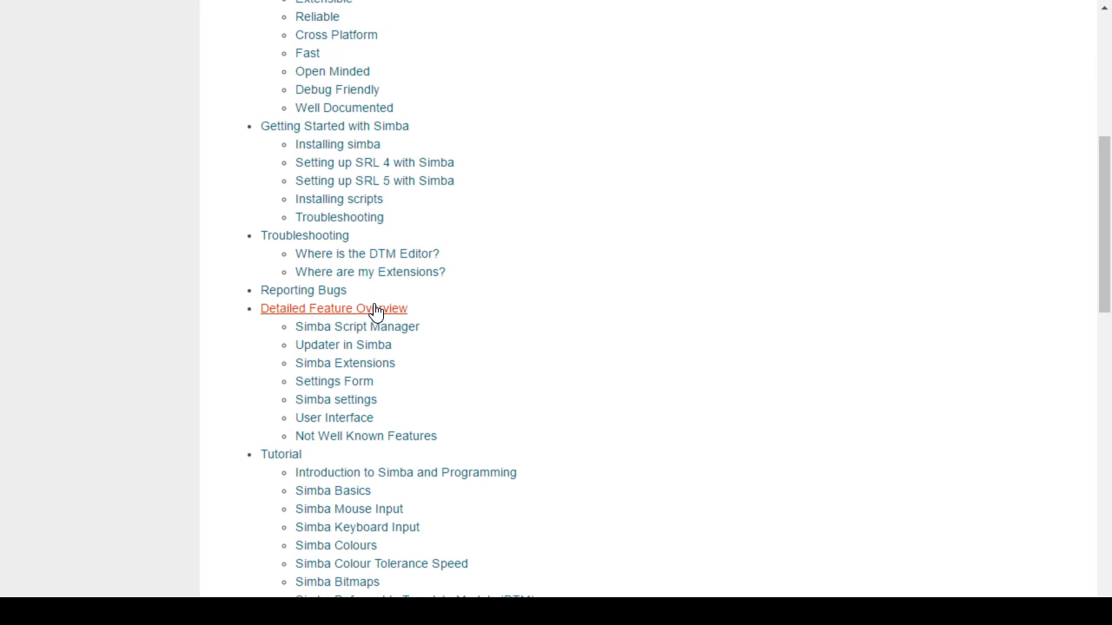
pyautogui.moveTo(469, 321)
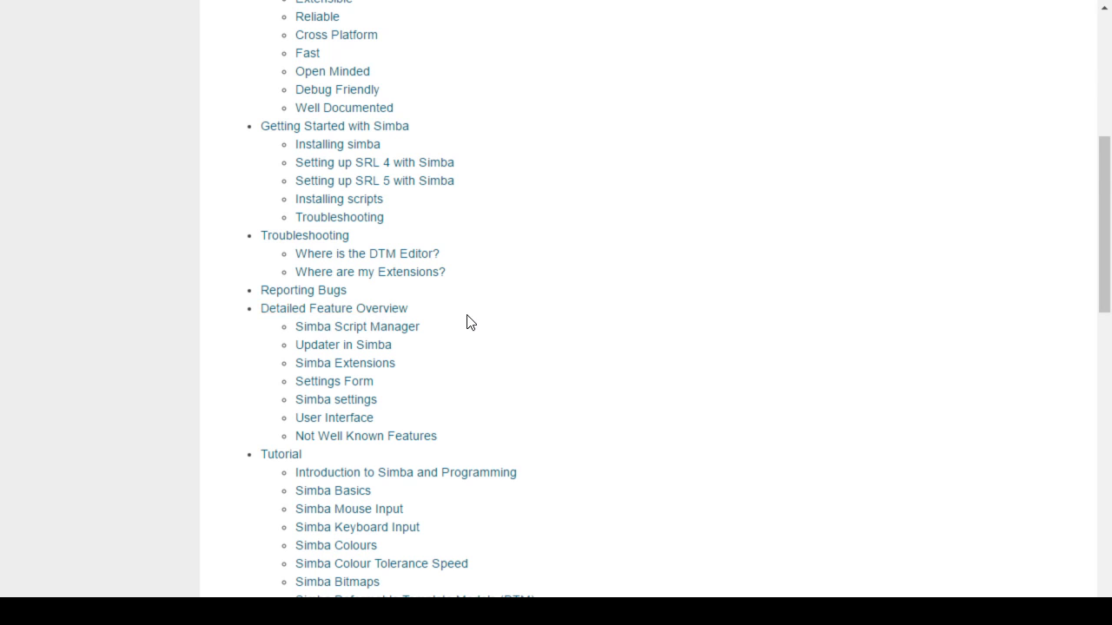
pyautogui.scroll(-3)
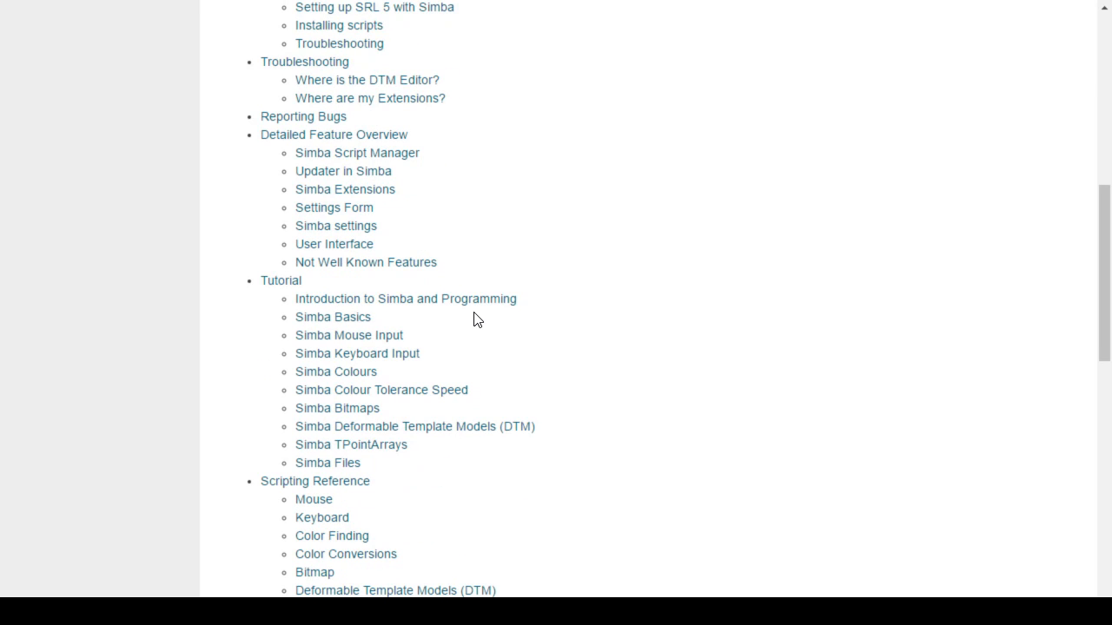
pyautogui.moveTo(413, 188)
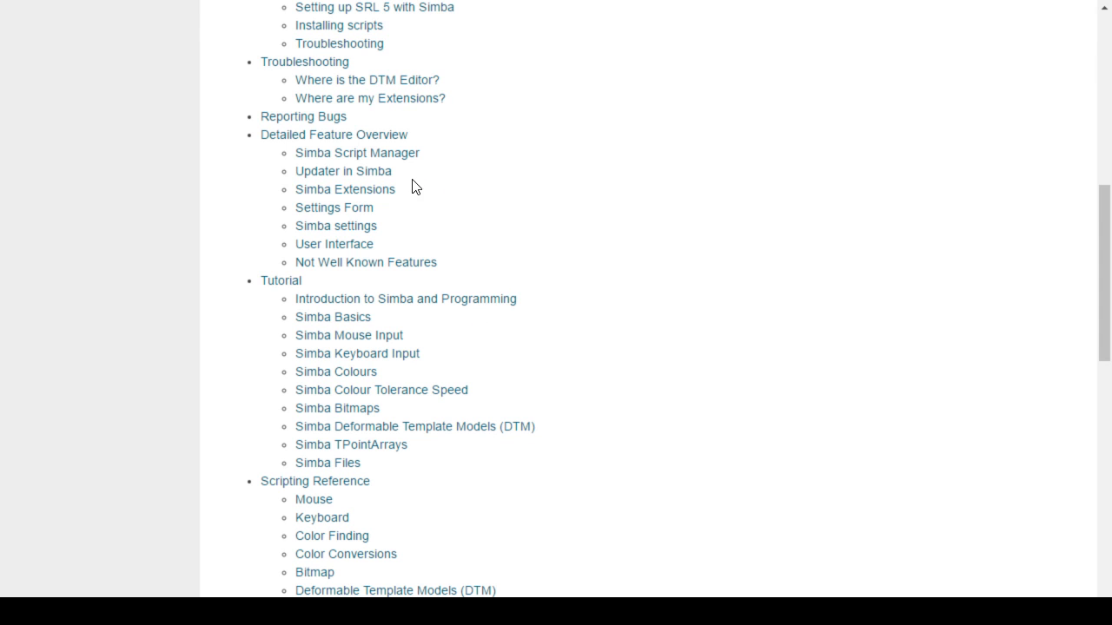
pyautogui.click(333, 135)
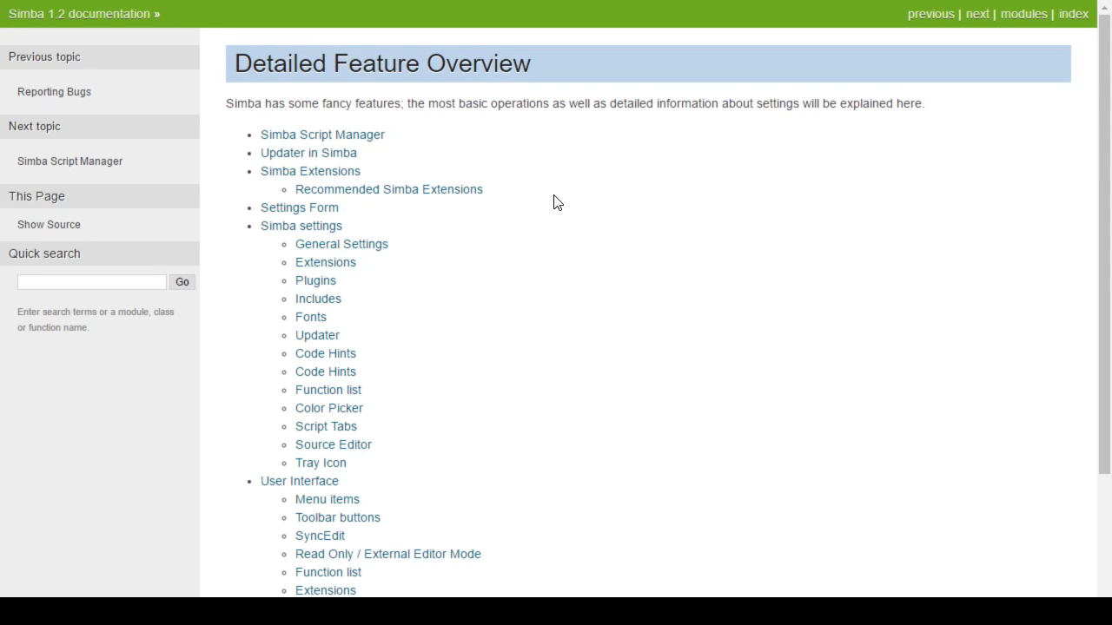
pyautogui.moveTo(596, 165)
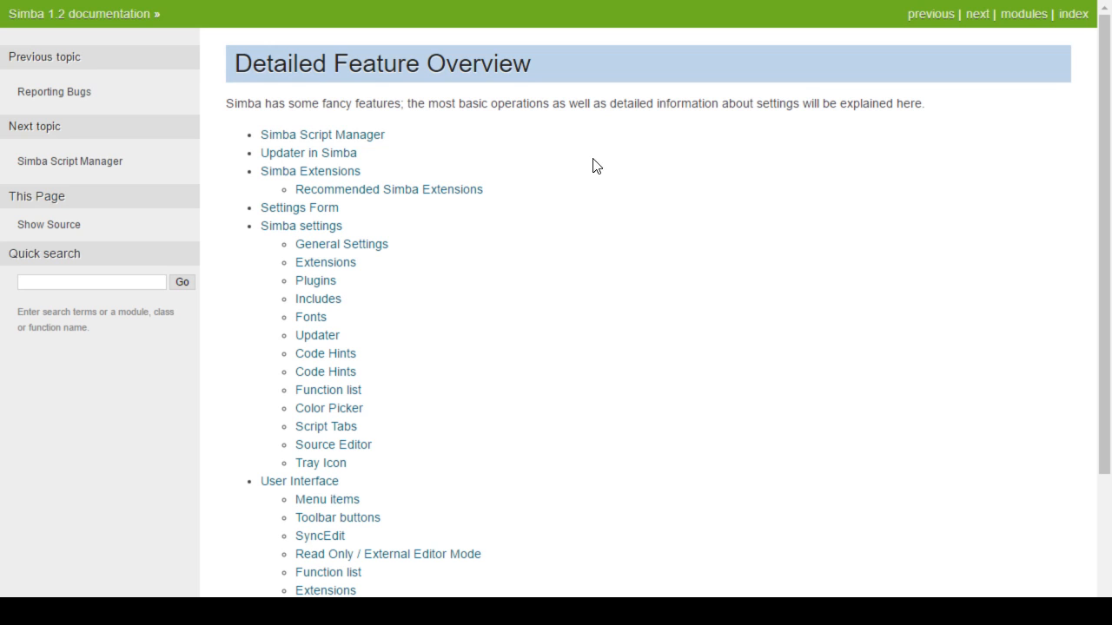
pyautogui.moveTo(598, 202)
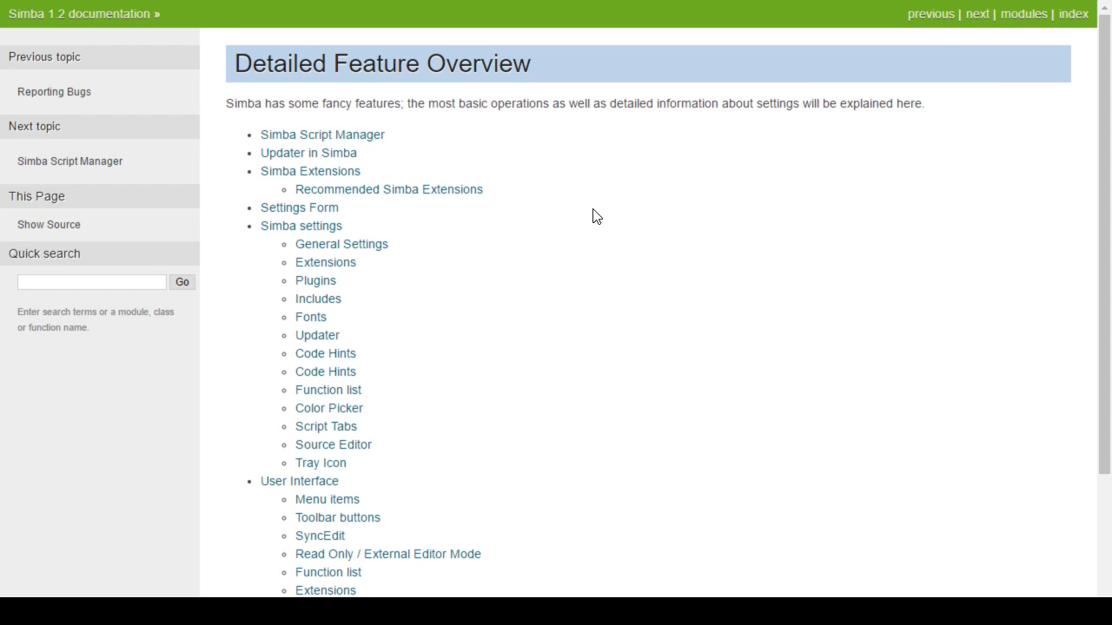
pyautogui.moveTo(565, 320)
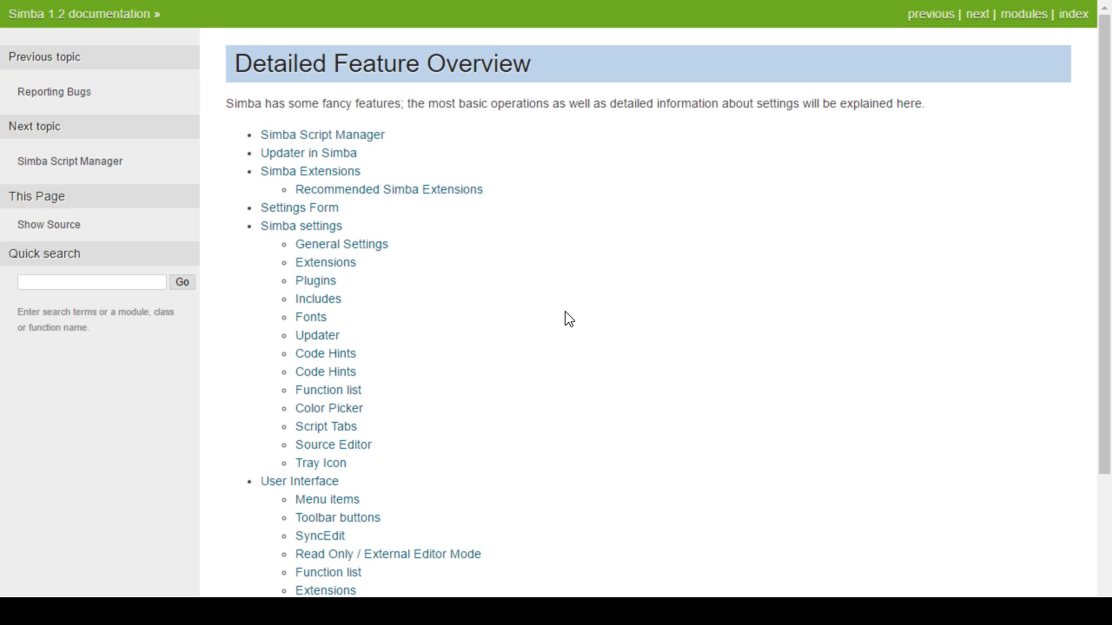
pyautogui.moveTo(452, 163)
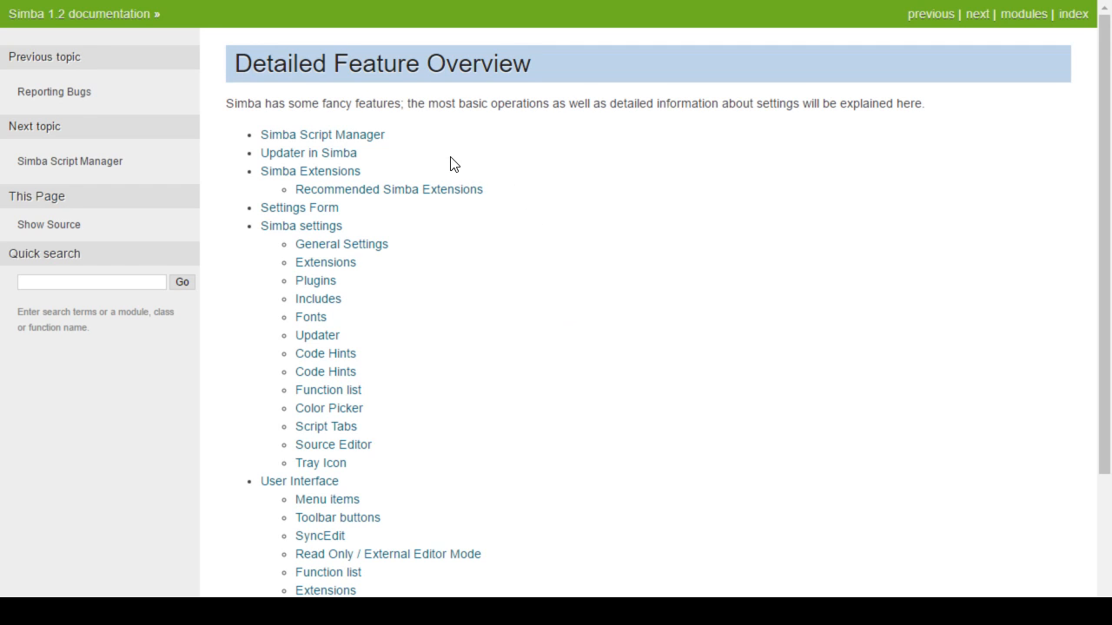
pyautogui.moveTo(246, 118)
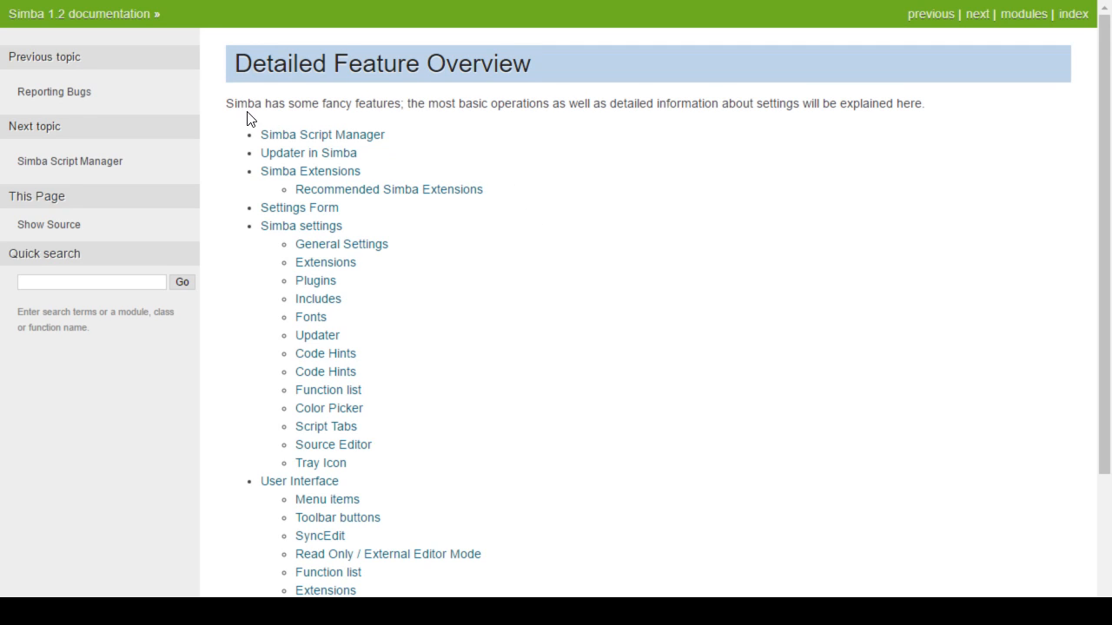
pyautogui.moveTo(309, 153)
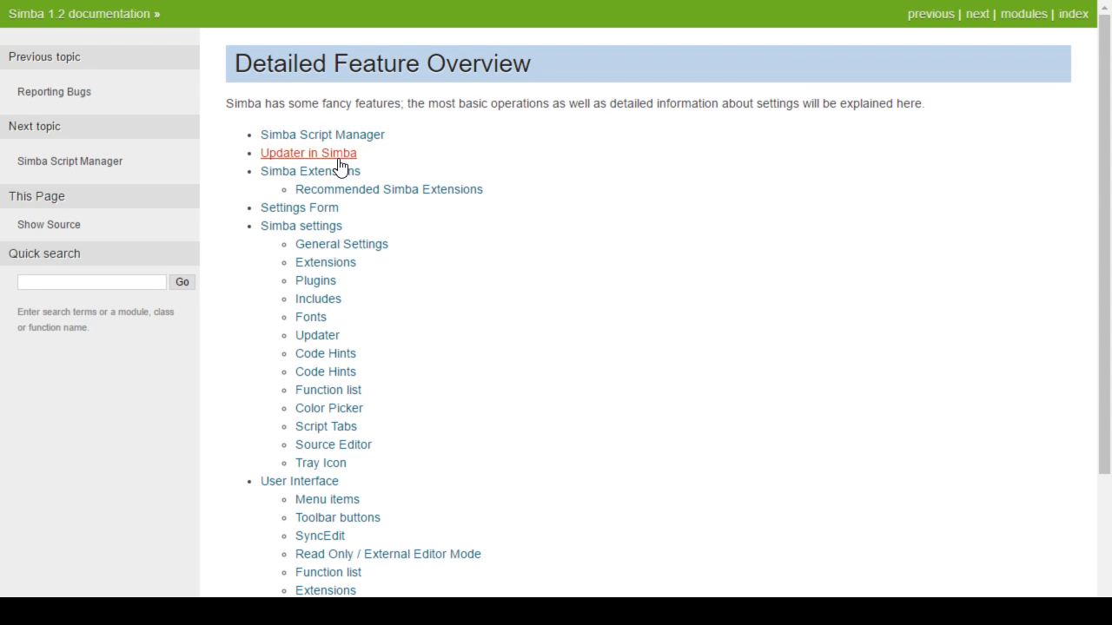
pyautogui.click(323, 135)
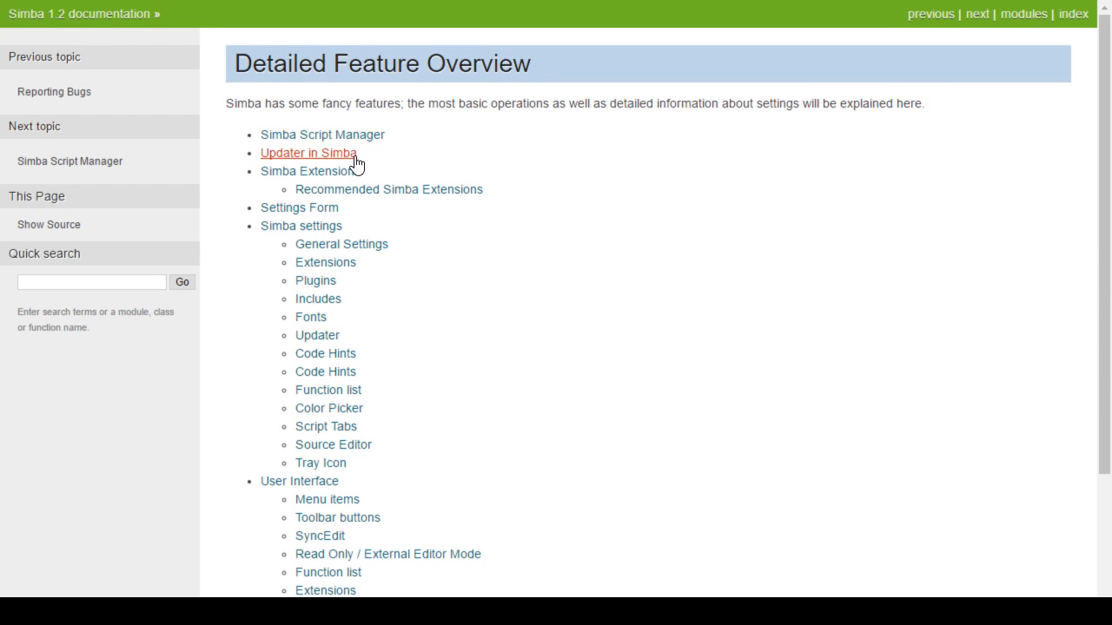
pyautogui.moveTo(299, 209)
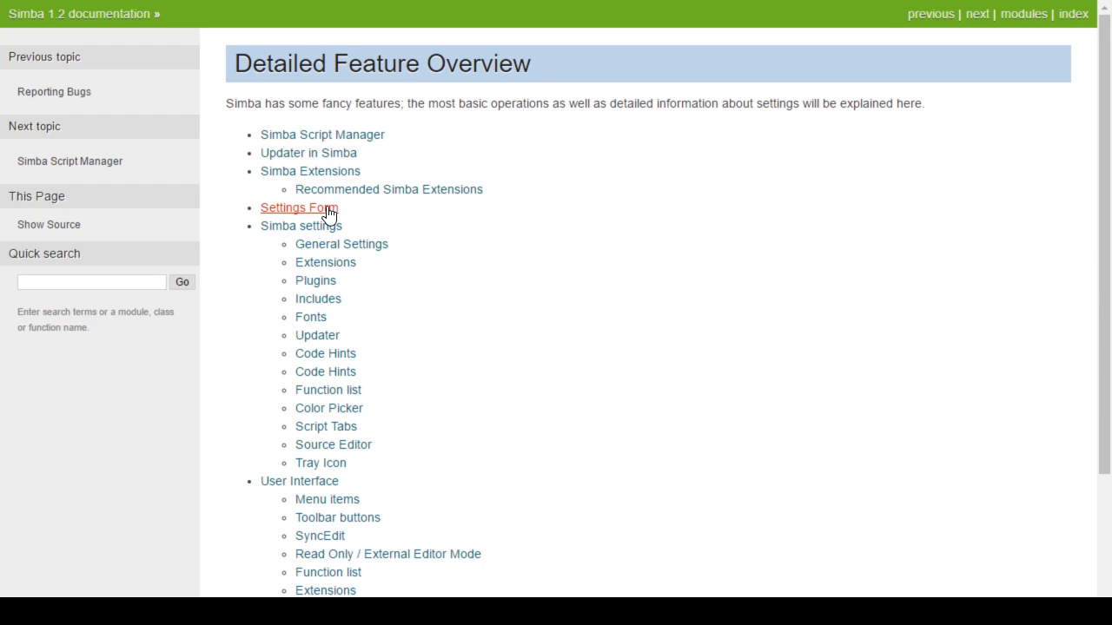
pyautogui.moveTo(302, 226)
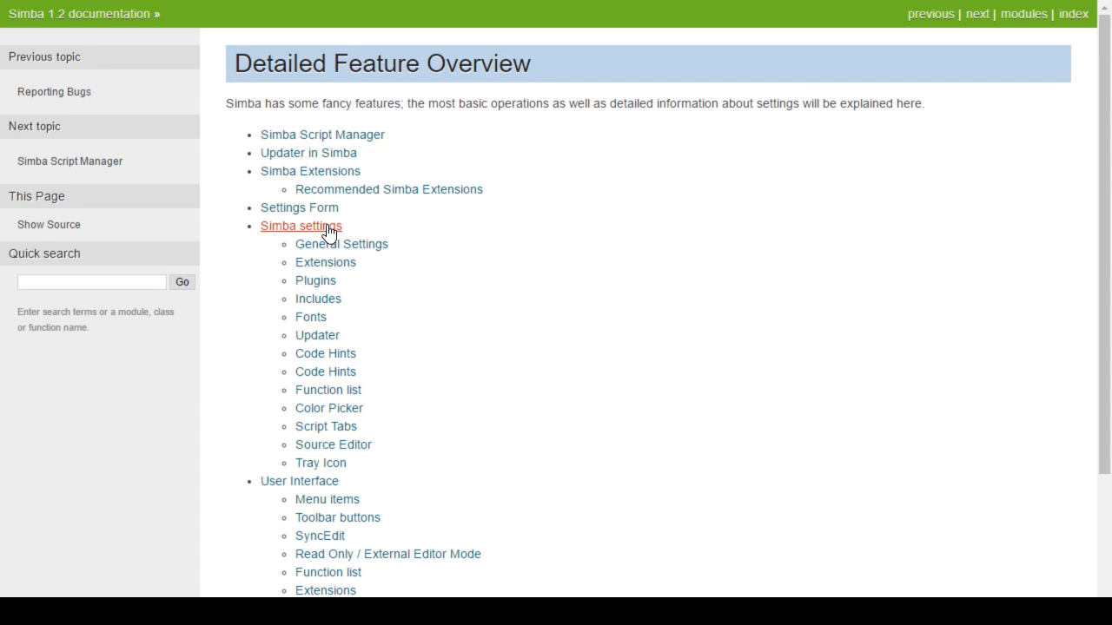
# Step: Read the Simba settings (Settings Form) page, then go back to the contents list
pyautogui.click(302, 226)
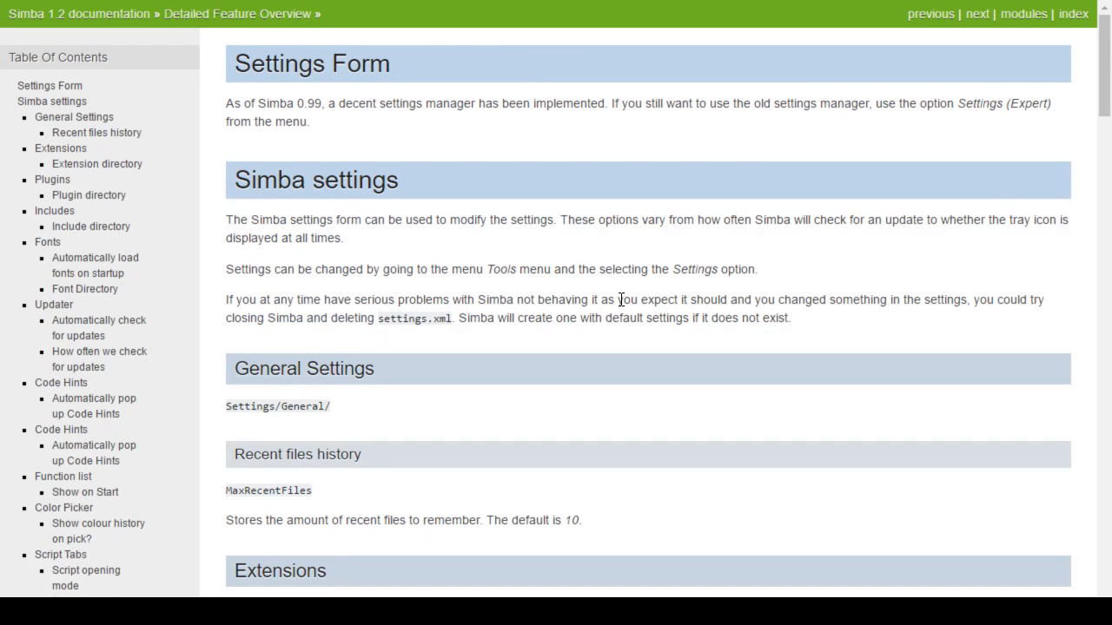
pyautogui.moveTo(657, 356)
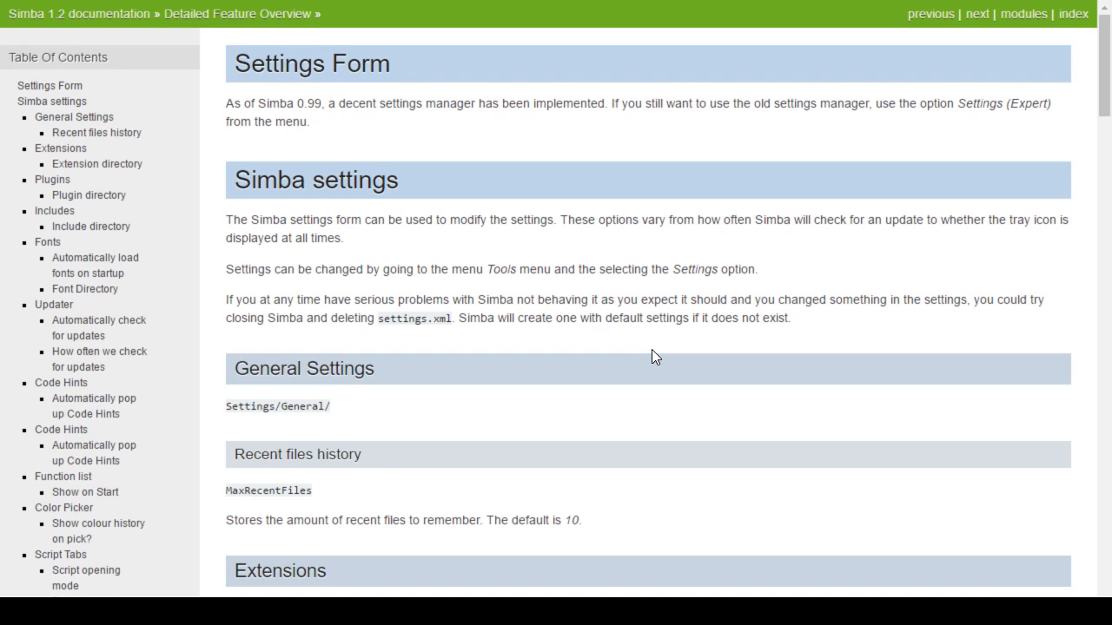
pyautogui.scroll(-3)
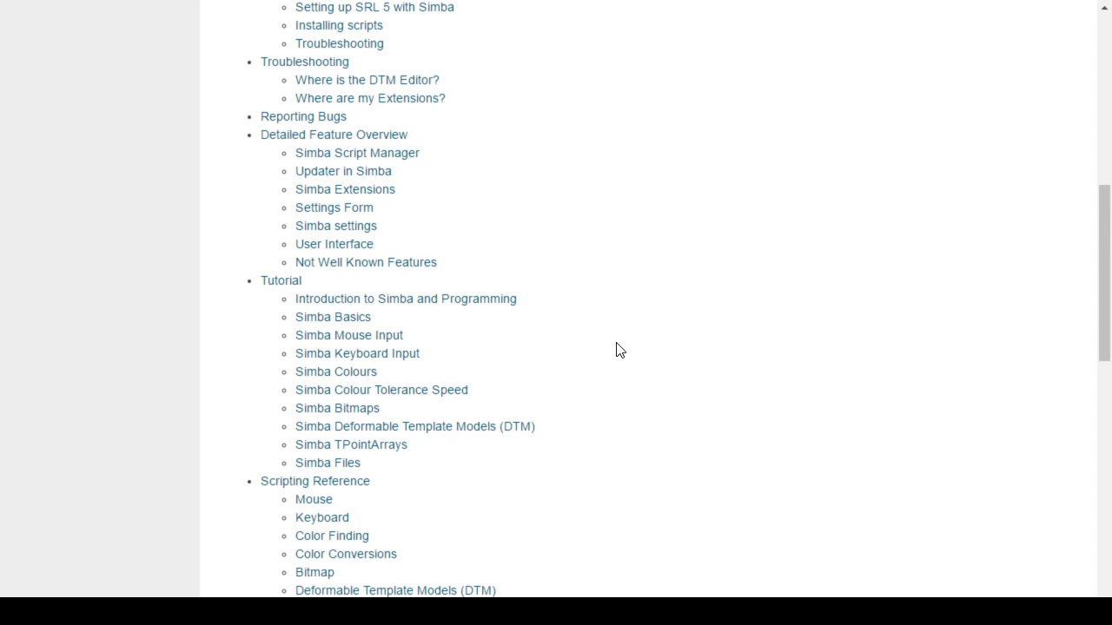
pyautogui.scroll(-3)
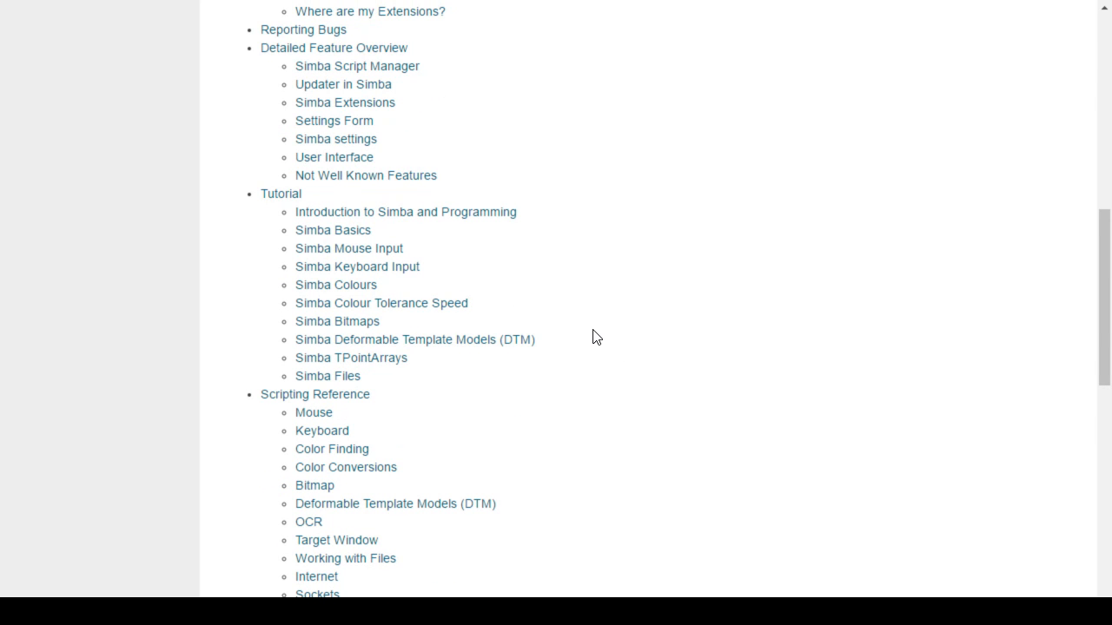
pyautogui.scroll(3)
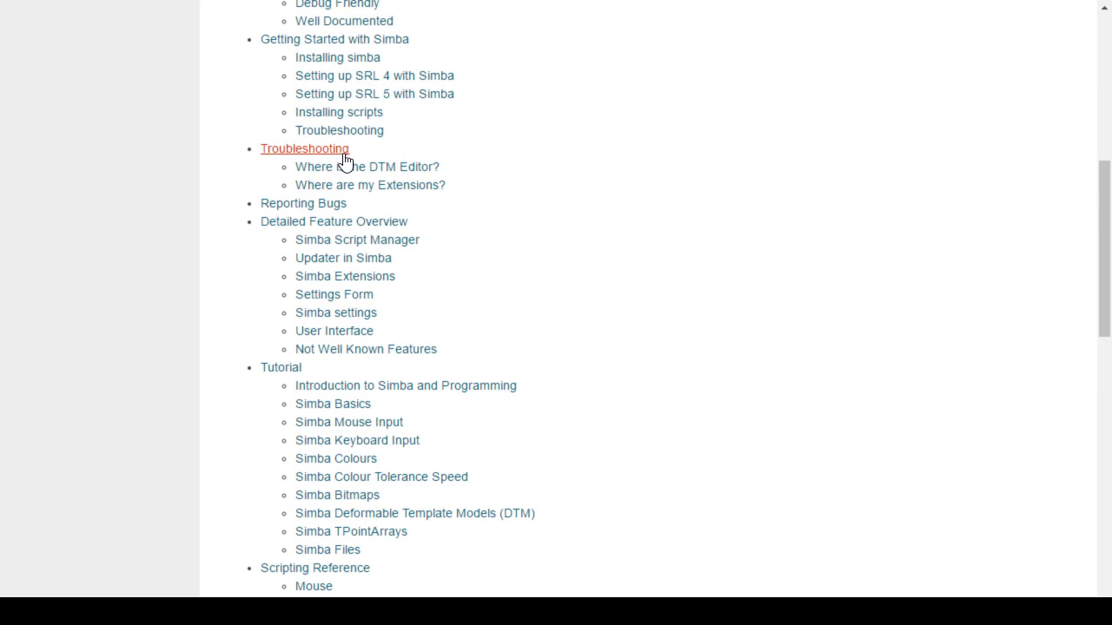
pyautogui.click(304, 149)
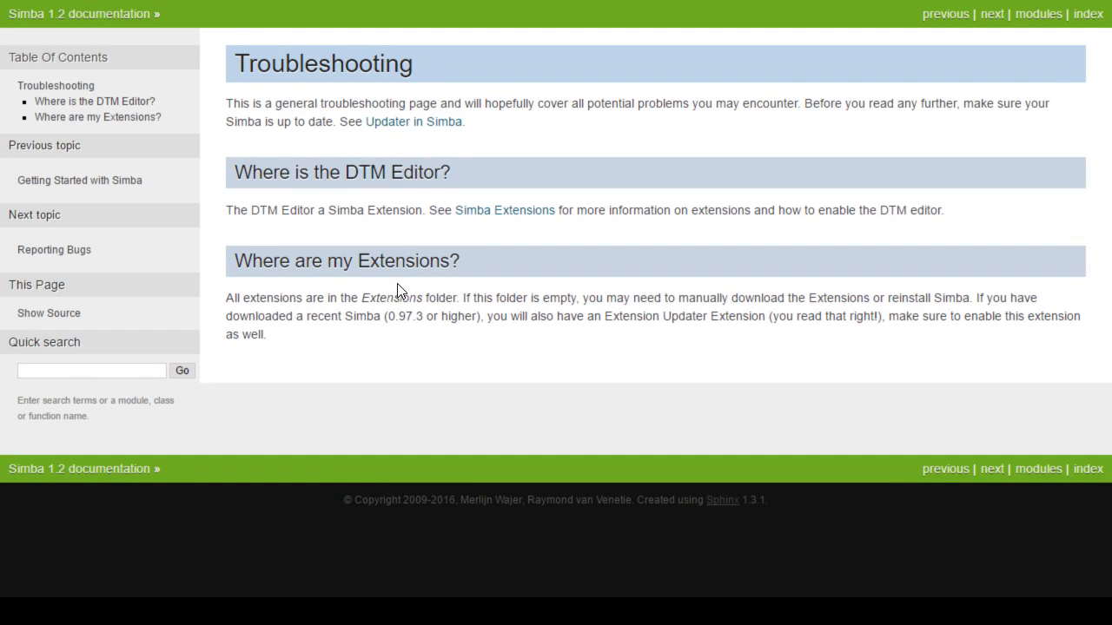
pyautogui.moveTo(438, 295)
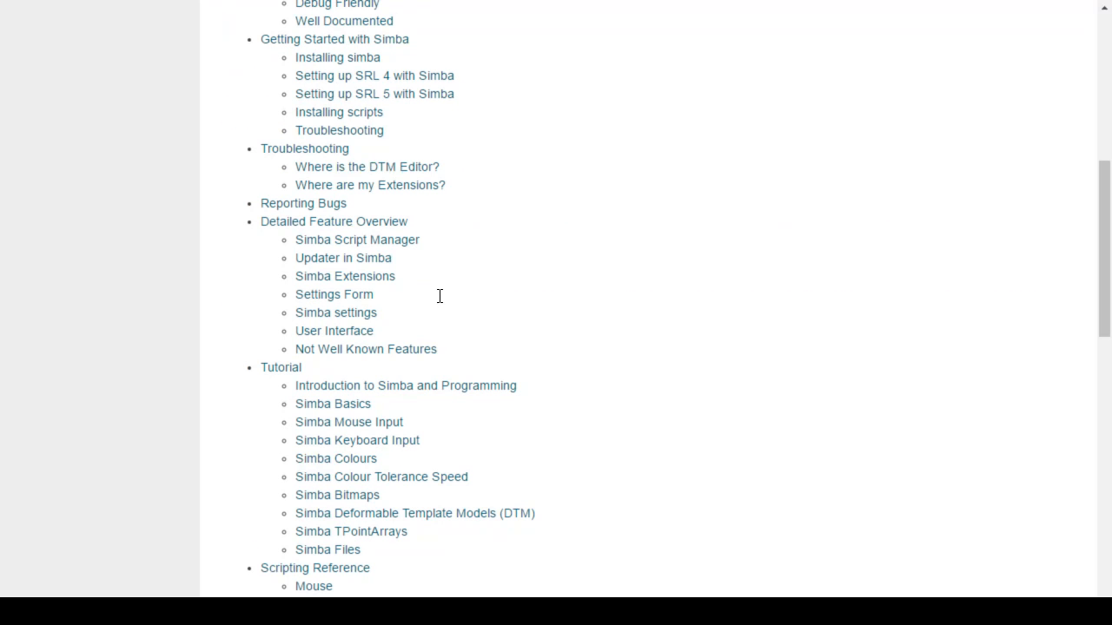
pyautogui.moveTo(511, 254)
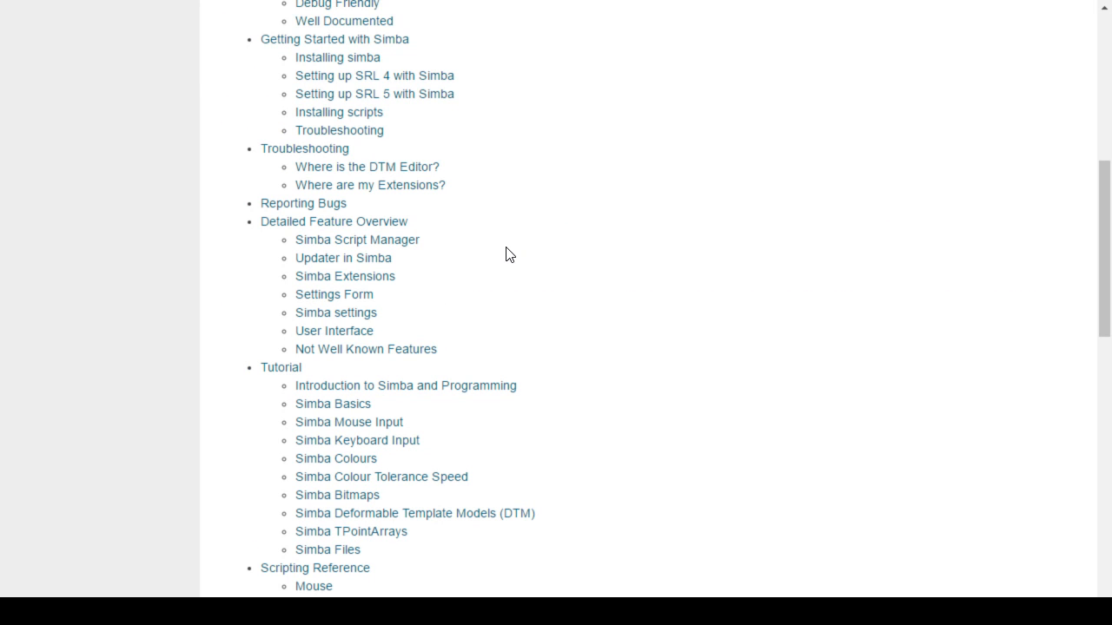
pyautogui.moveTo(554, 219)
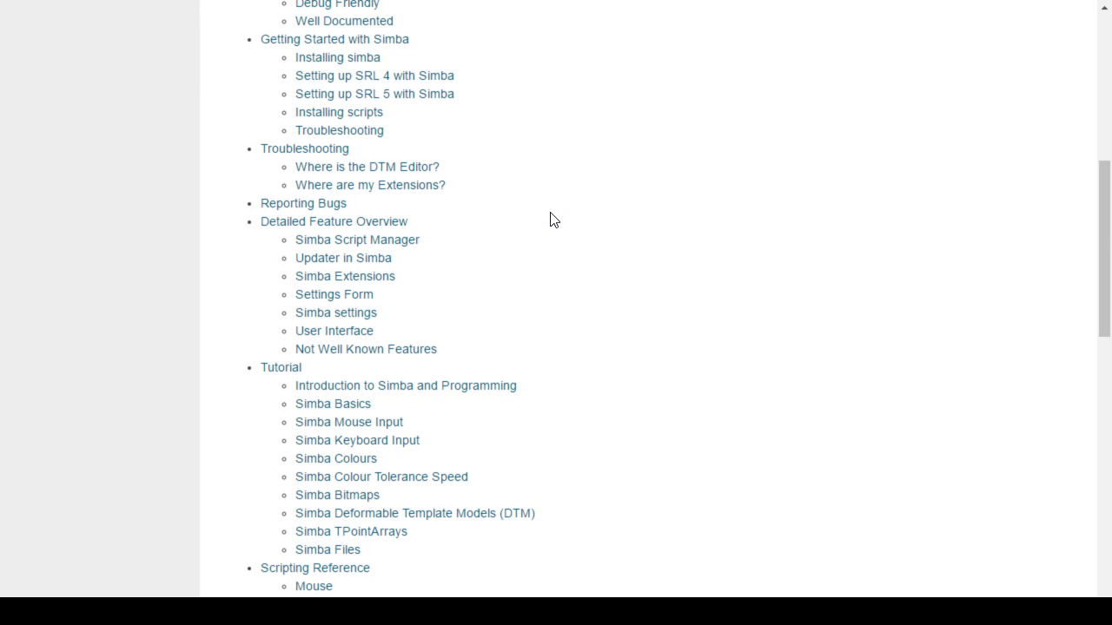
pyautogui.scroll(-3)
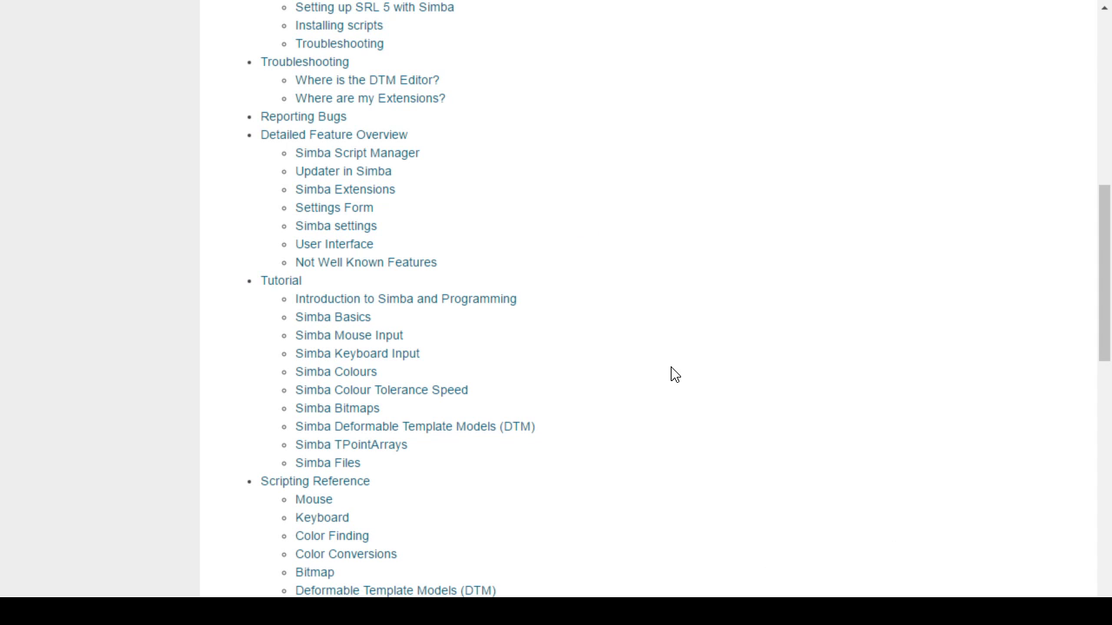
pyautogui.scroll(-3)
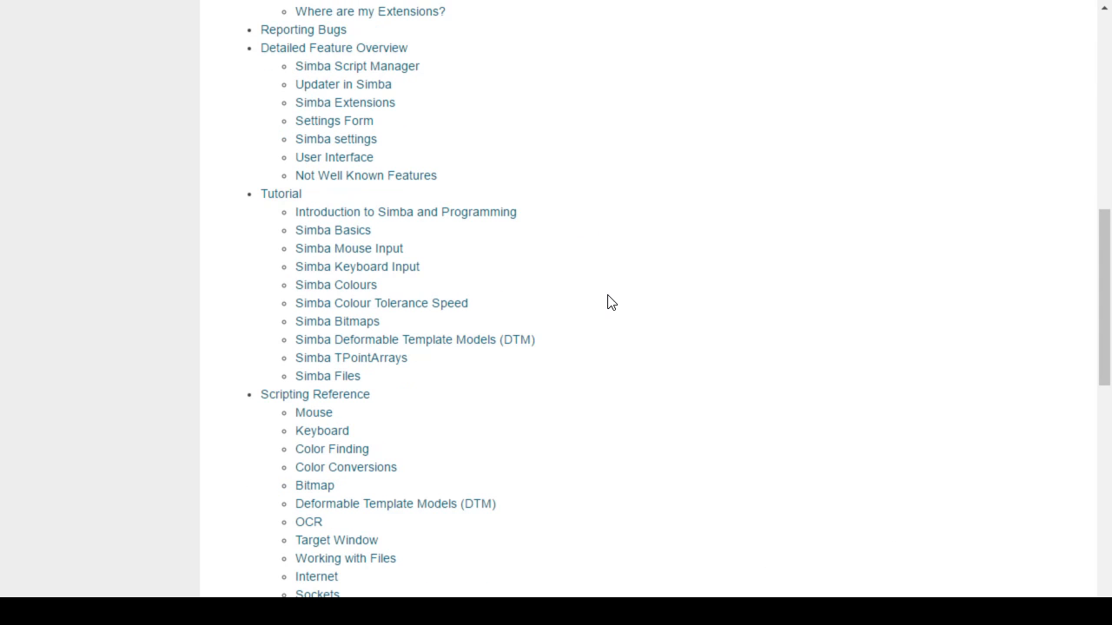
pyautogui.moveTo(493, 189)
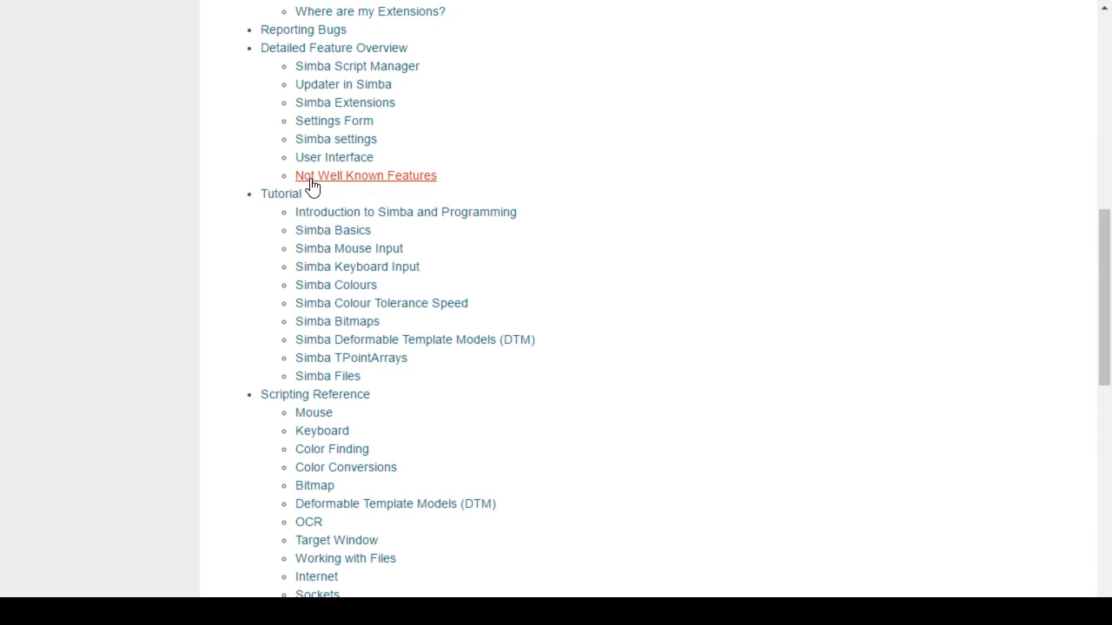
pyautogui.moveTo(280, 194)
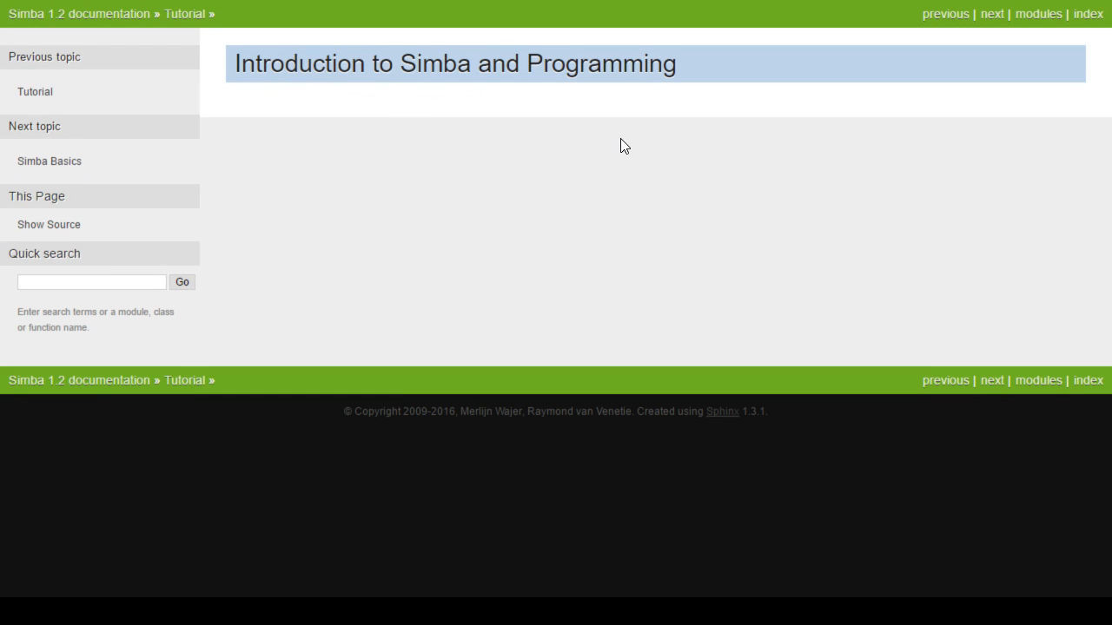
pyautogui.moveTo(897, 339)
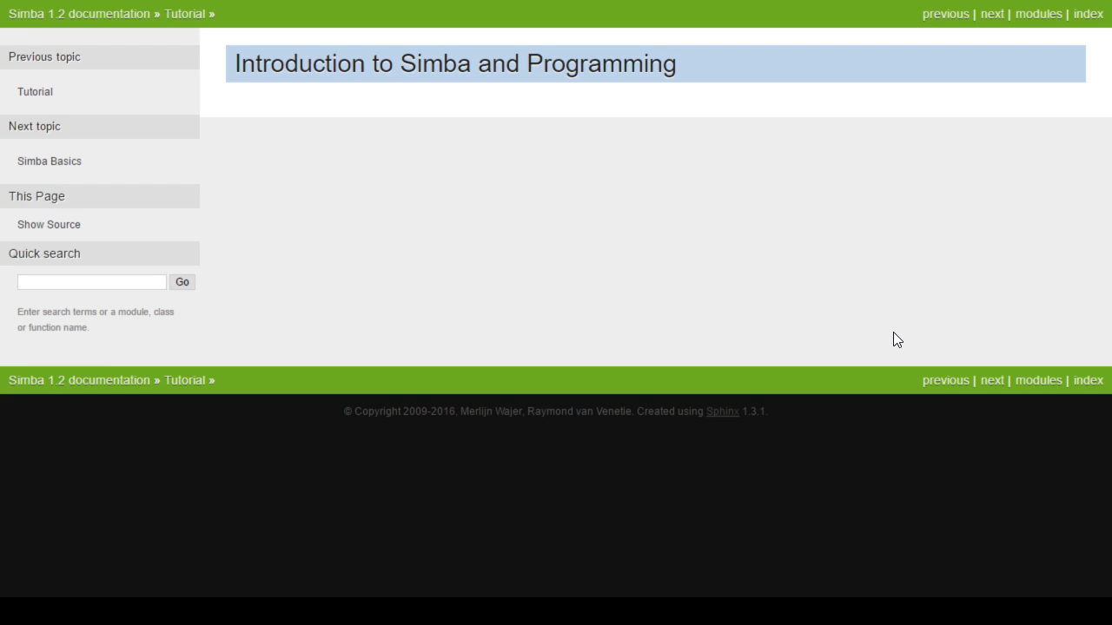
pyautogui.moveTo(982, 541)
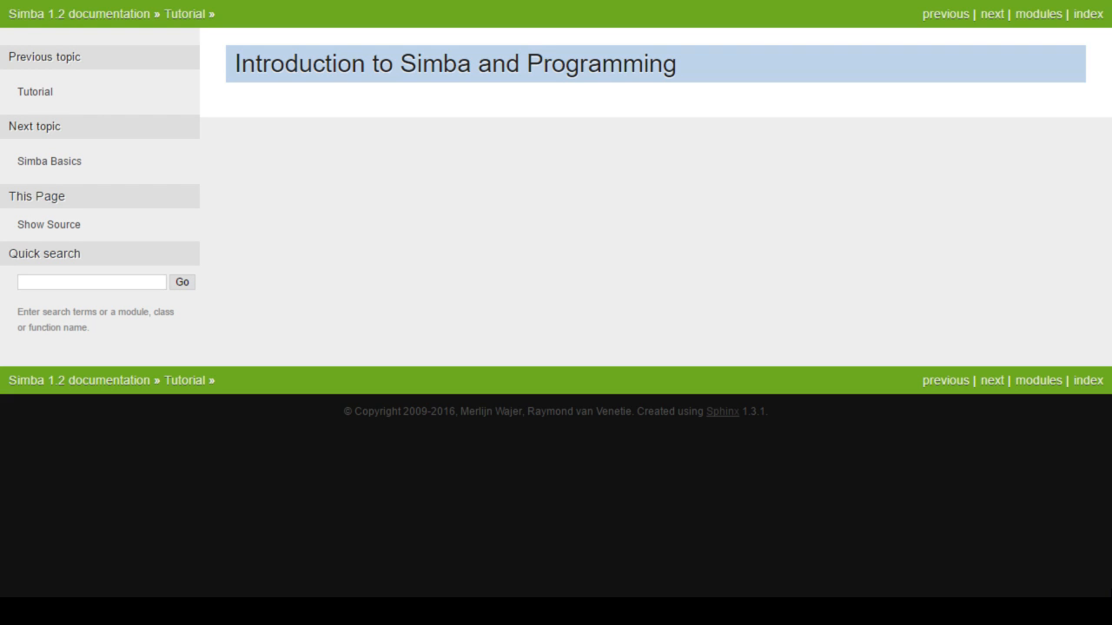
pyautogui.click(188, 14)
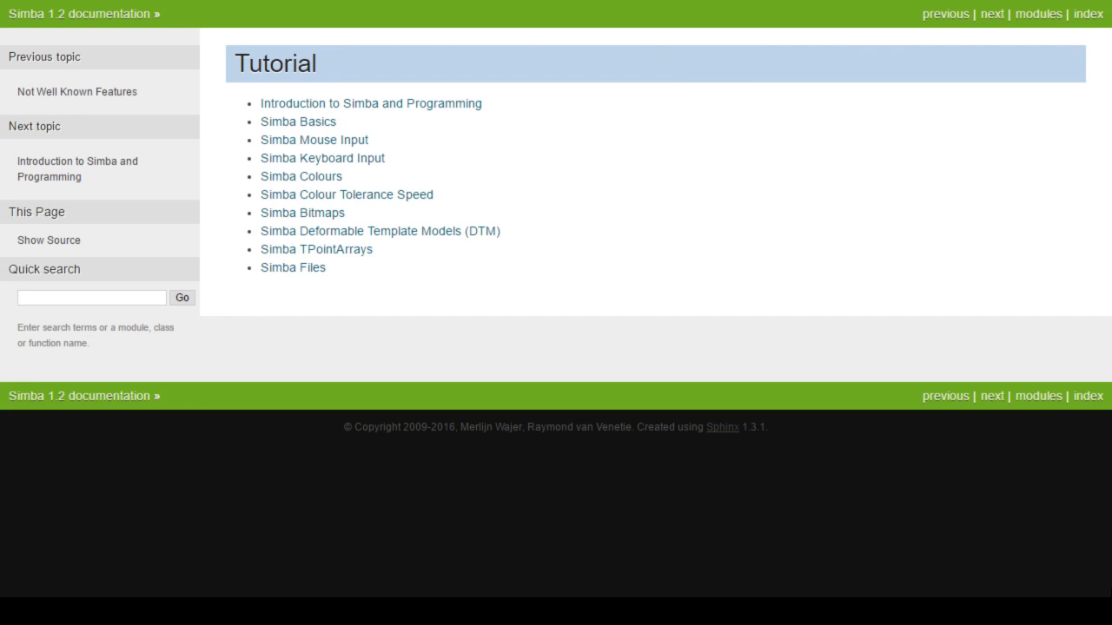
pyautogui.click(299, 121)
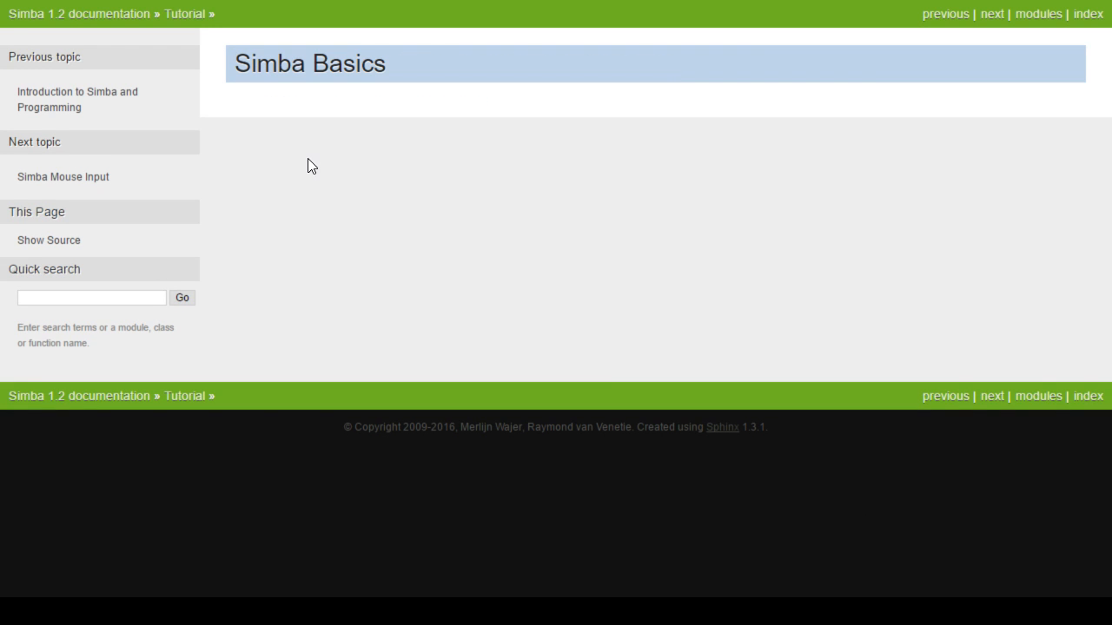
pyautogui.click(184, 14)
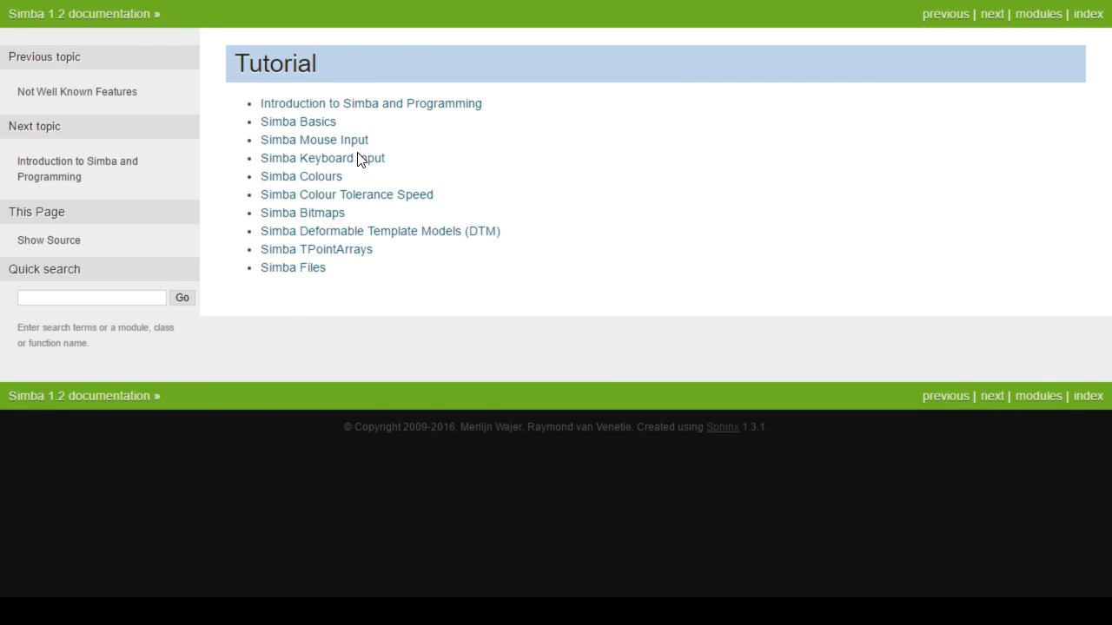
pyautogui.moveTo(479, 115)
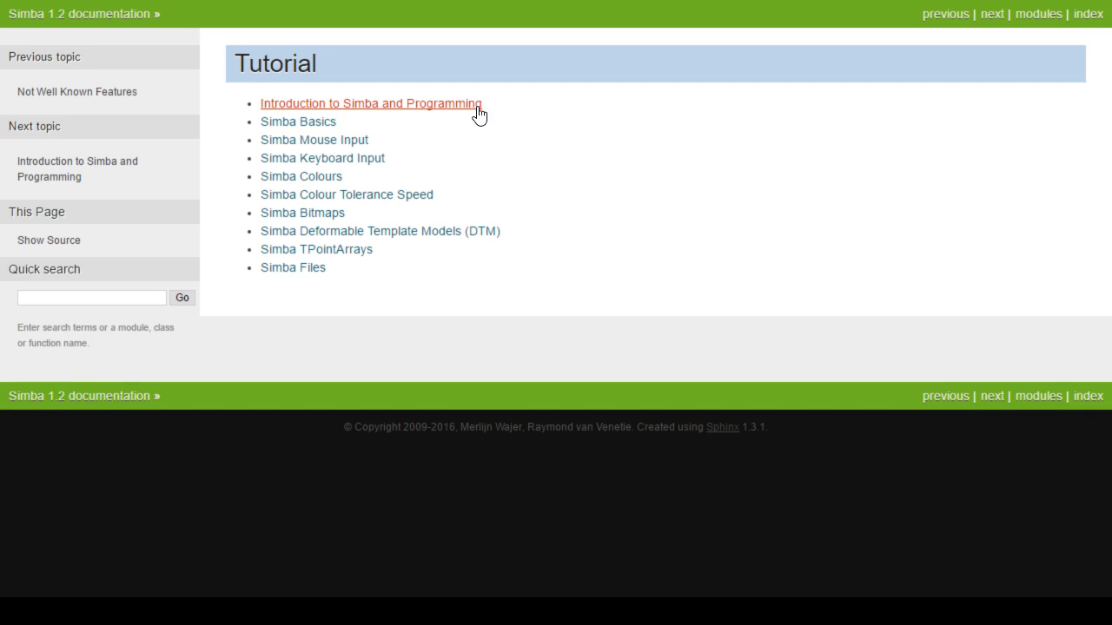
pyautogui.moveTo(389, 170)
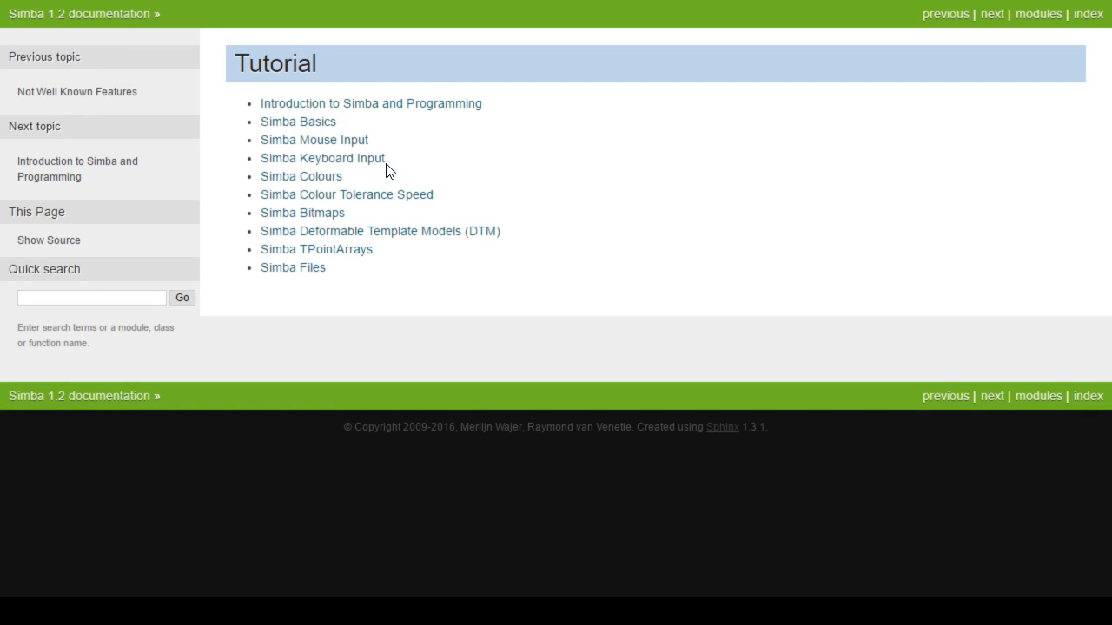
pyautogui.moveTo(552, 282)
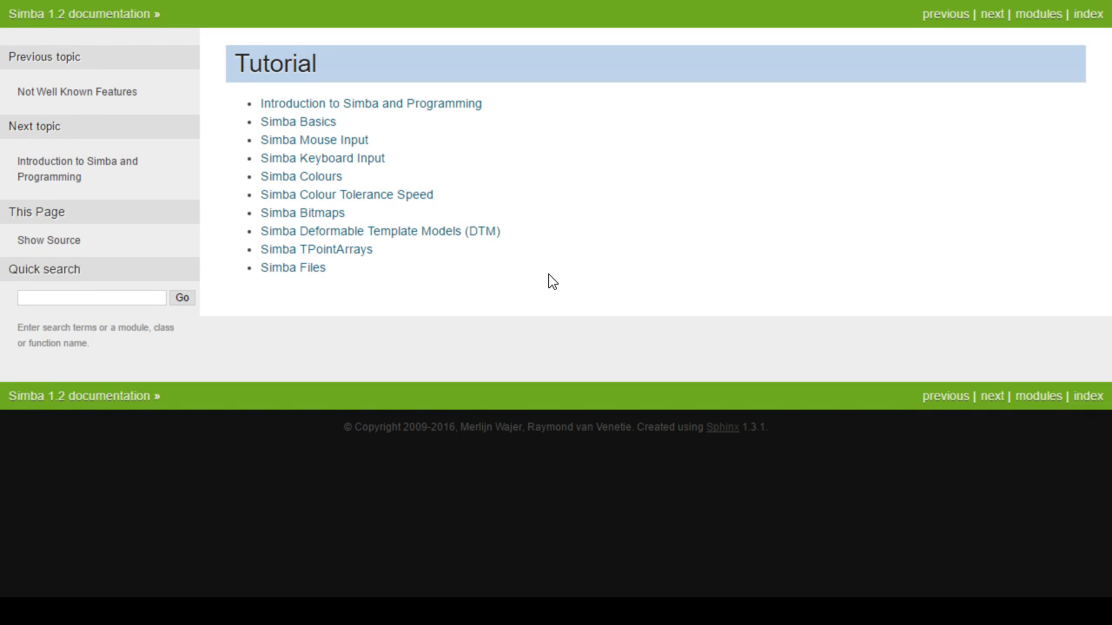
pyautogui.moveTo(623, 265)
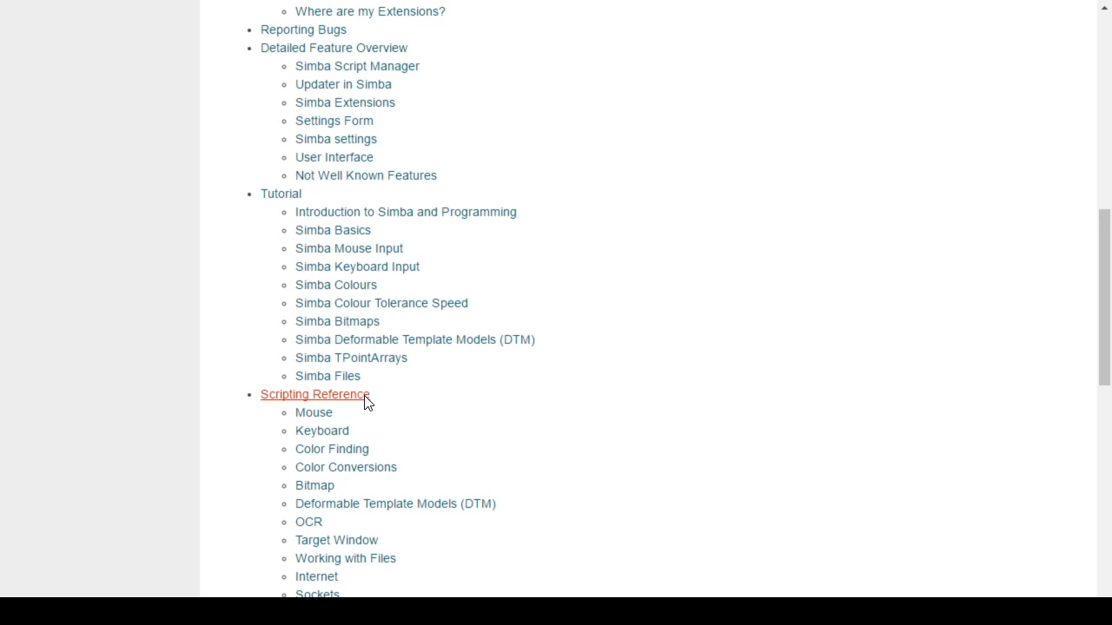
# Step: Read through the Scripting Reference overview and Mouse reference, ending back on the contents list
pyautogui.click(313, 393)
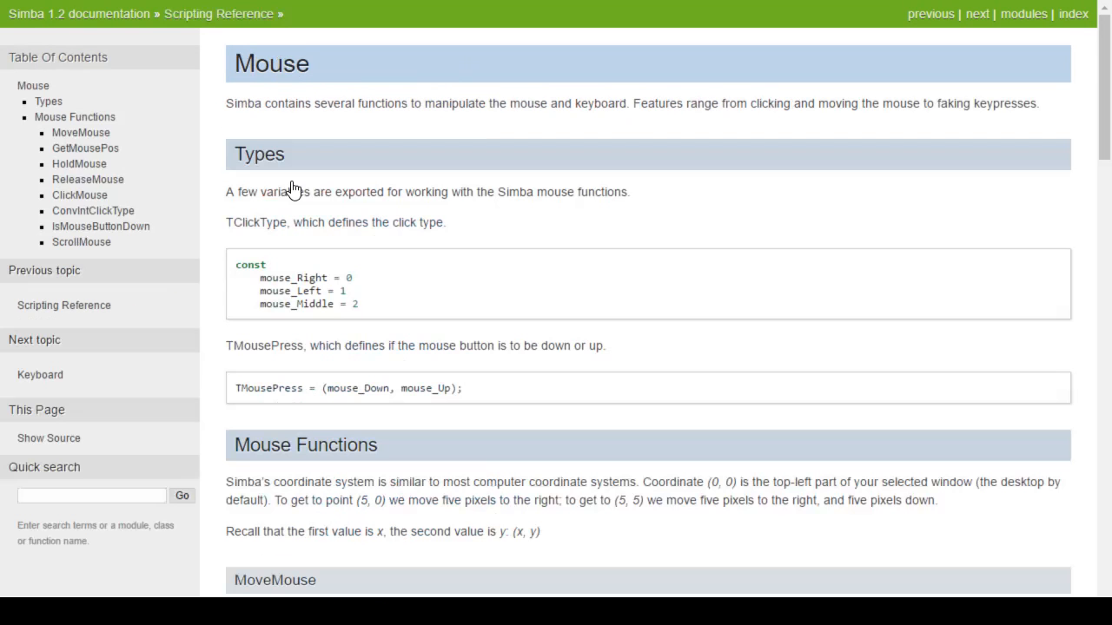
pyautogui.scroll(-3)
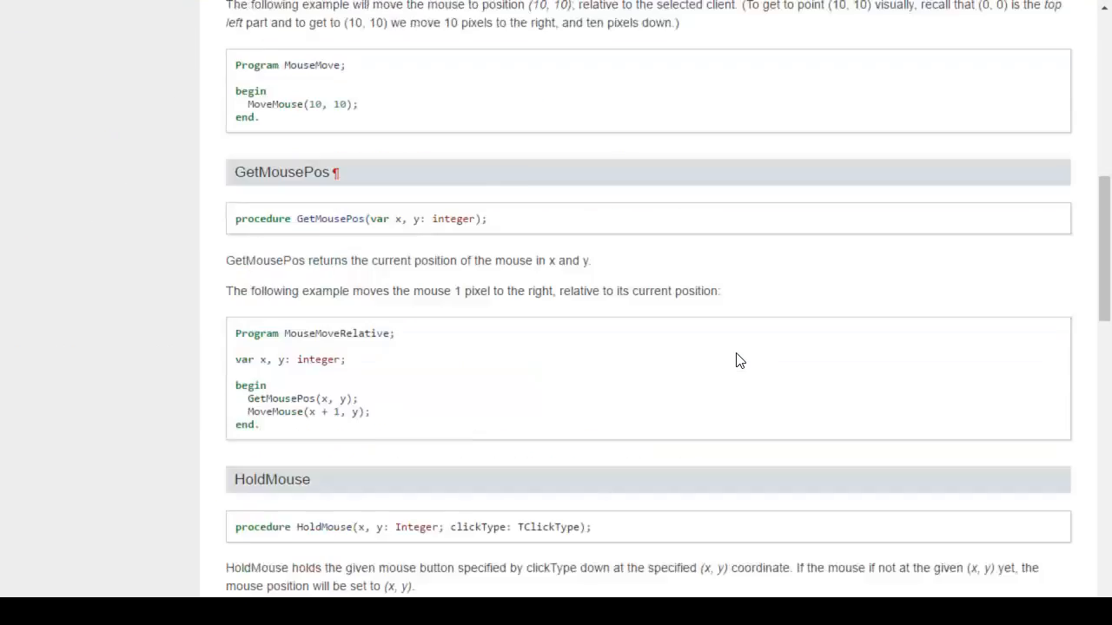
pyautogui.scroll(-3)
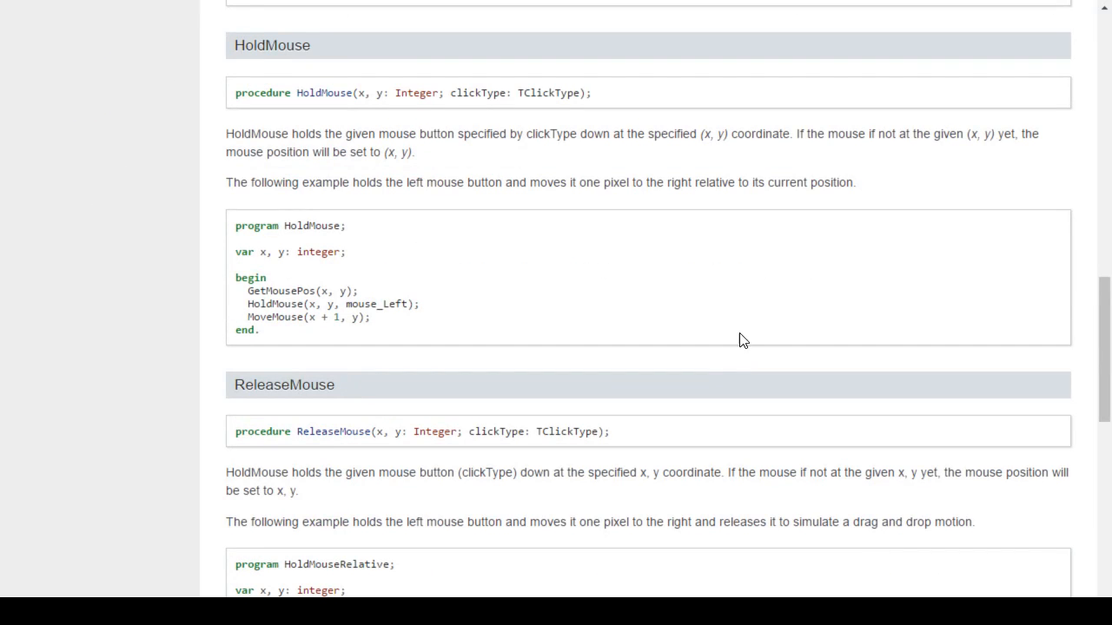
pyautogui.scroll(-3)
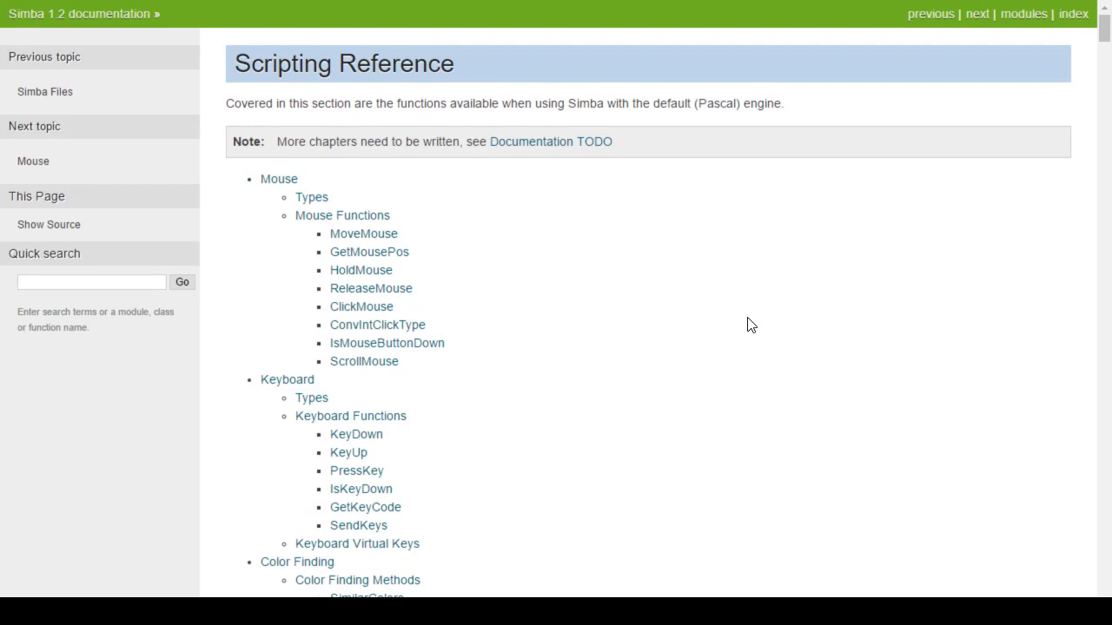
pyautogui.scroll(-3)
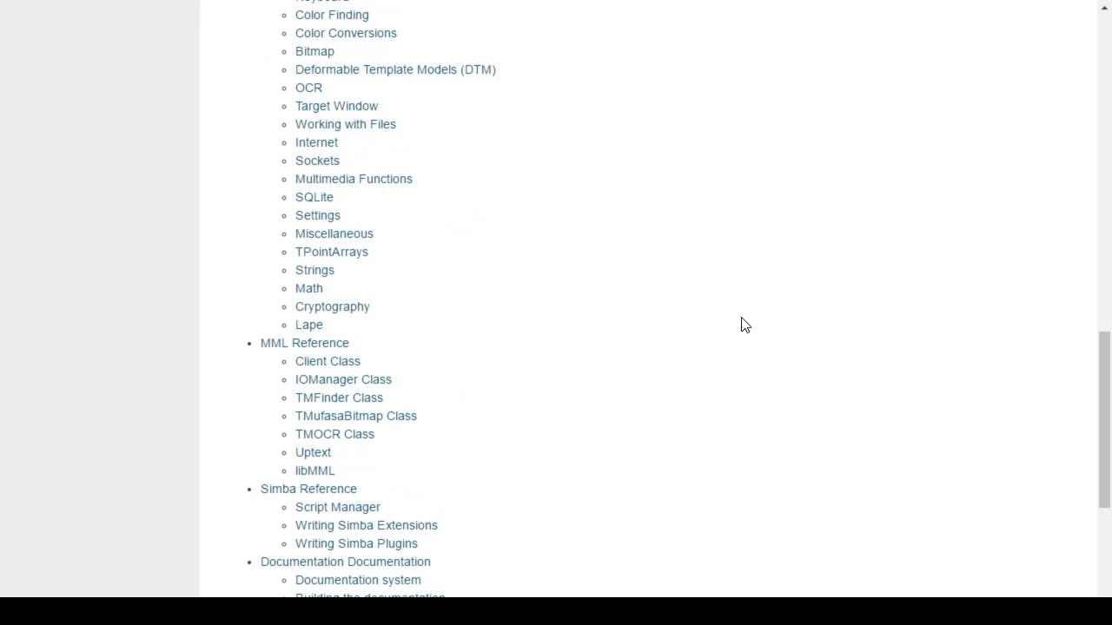
pyautogui.scroll(3)
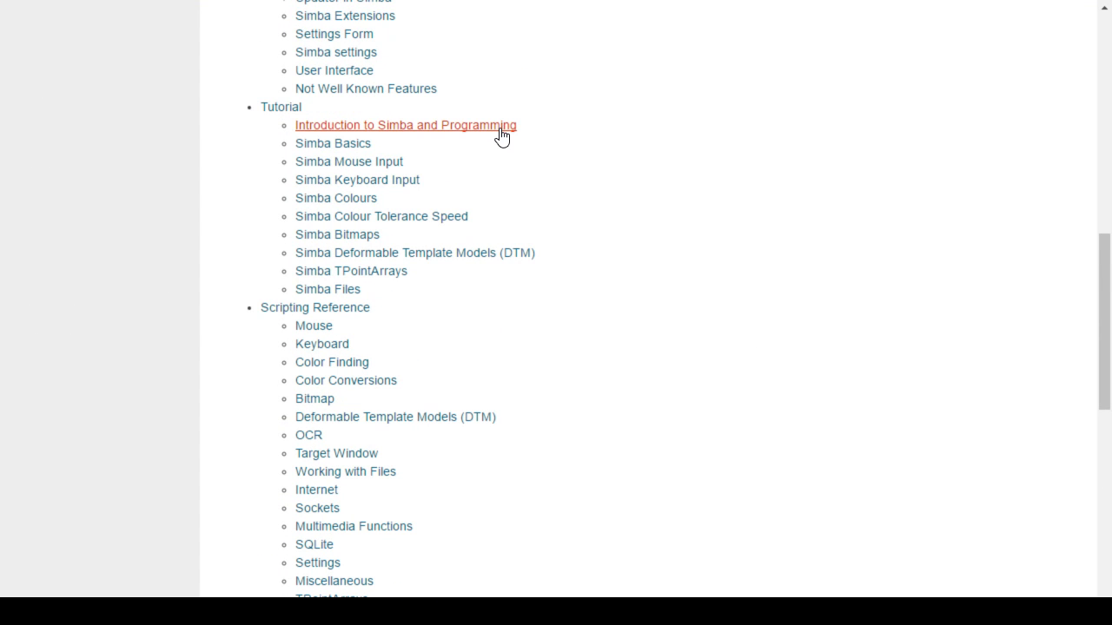
pyautogui.moveTo(382, 132)
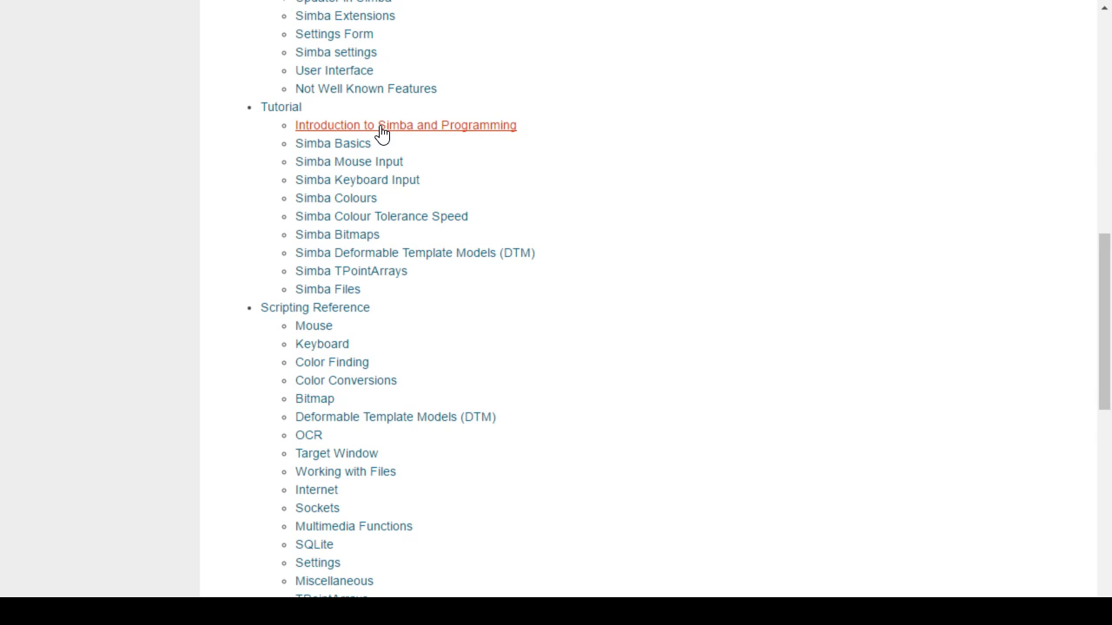
# Step: Scroll the contents past Scripting Reference until MML Reference and Simba Reference are visible
pyautogui.scroll(-3)
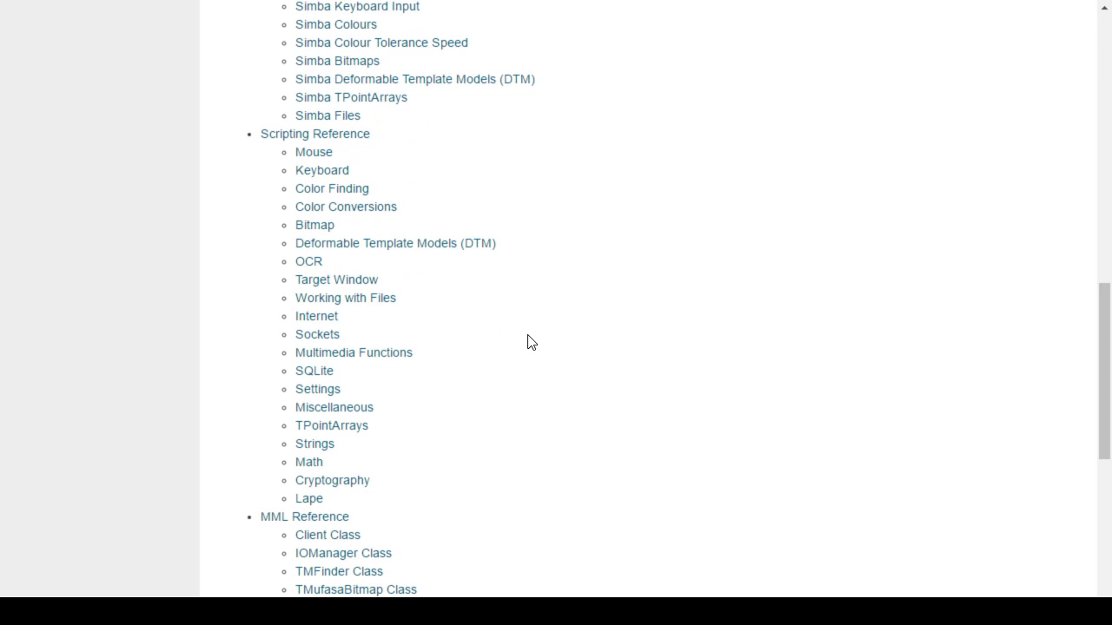
pyautogui.moveTo(530, 208)
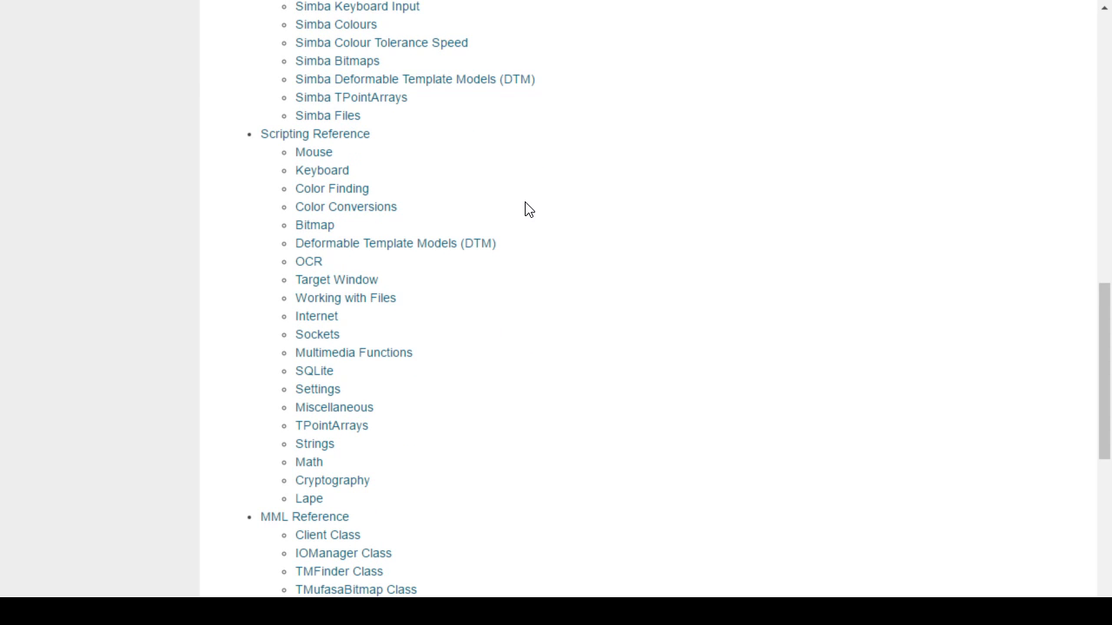
pyautogui.moveTo(582, 334)
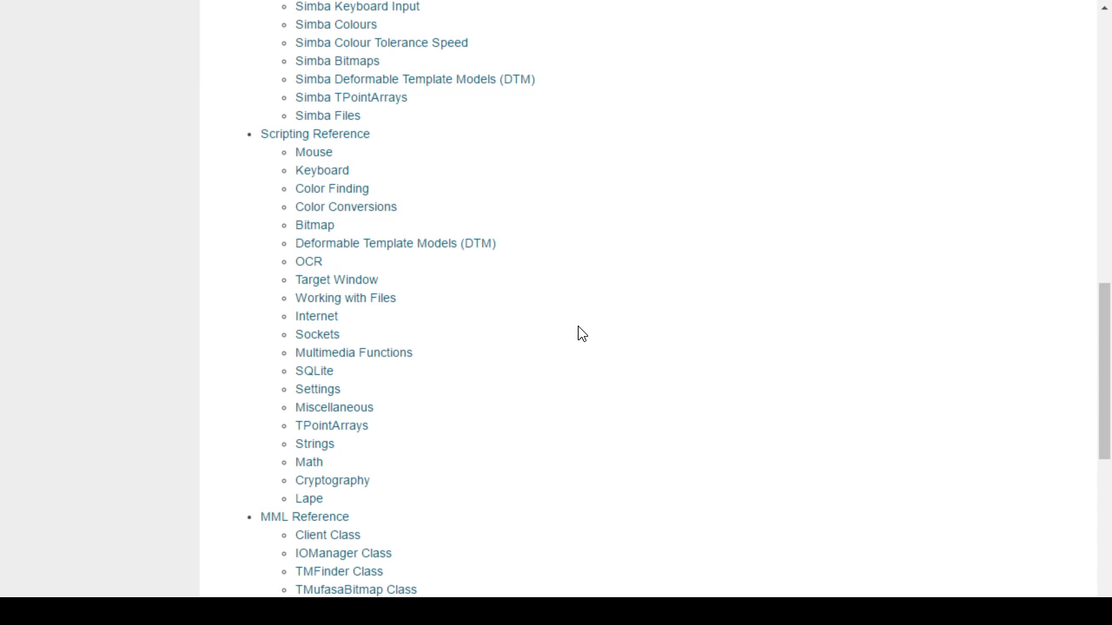
pyautogui.moveTo(595, 333)
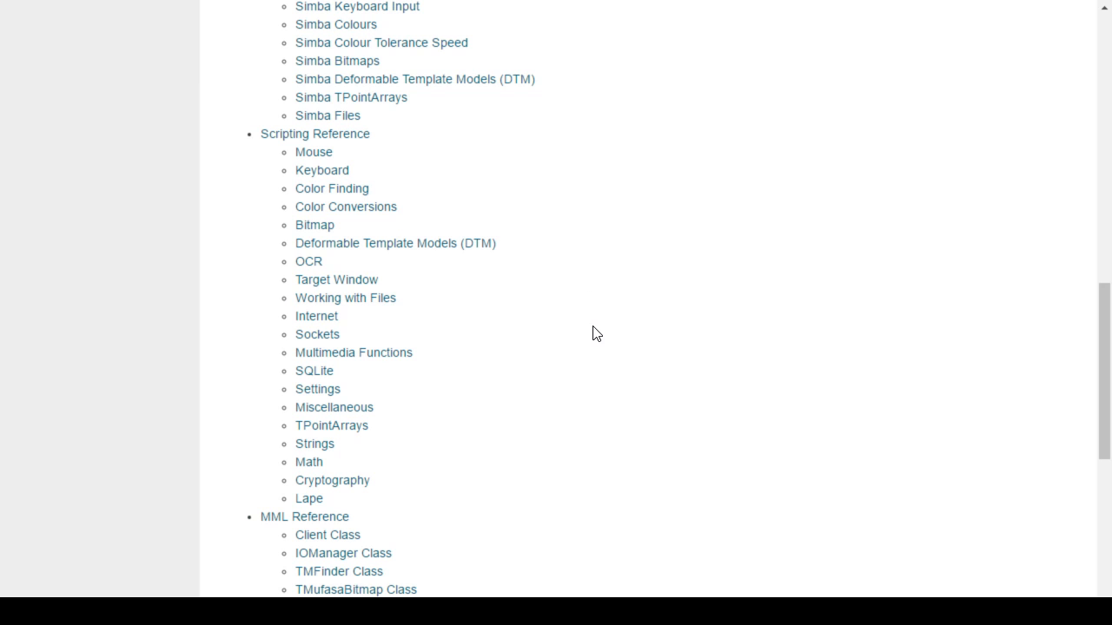
pyautogui.moveTo(591, 344)
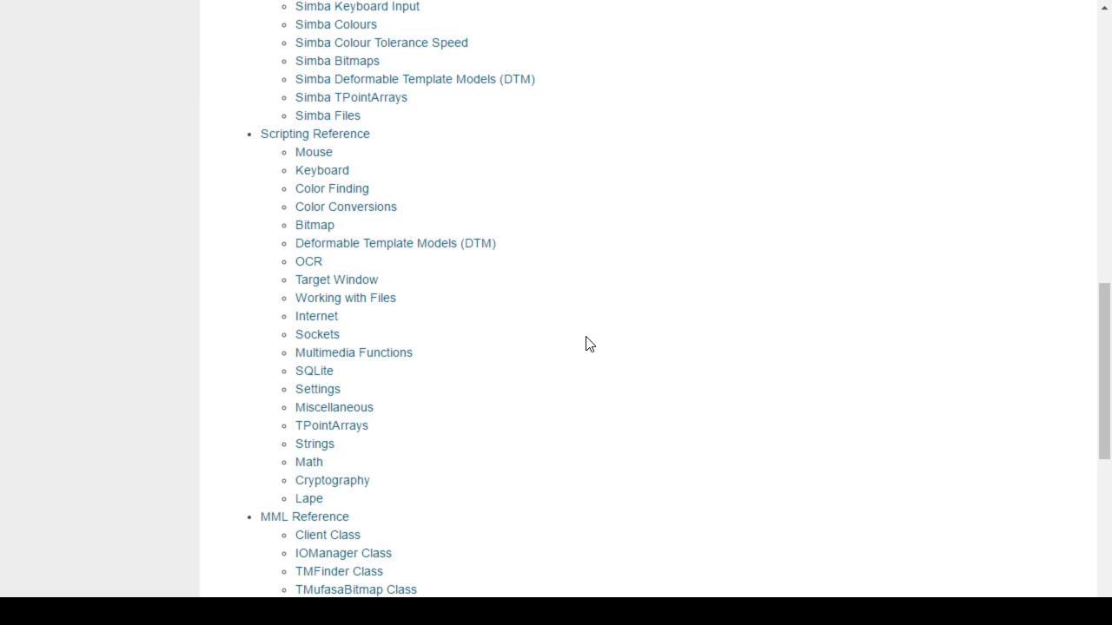
pyautogui.moveTo(582, 354)
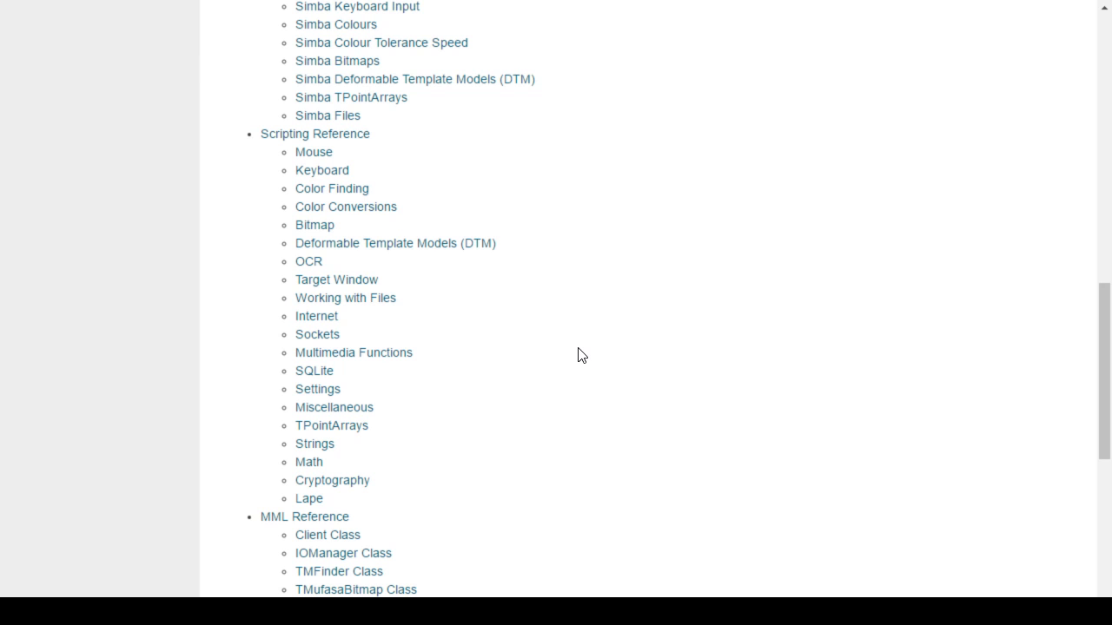
pyautogui.moveTo(640, 243)
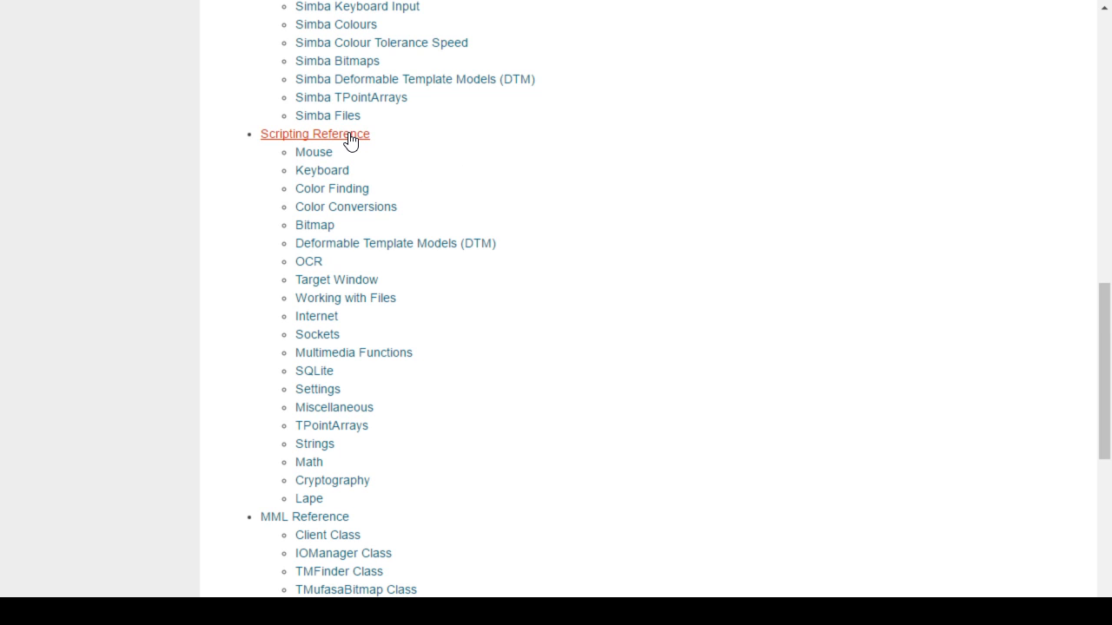
pyautogui.moveTo(417, 268)
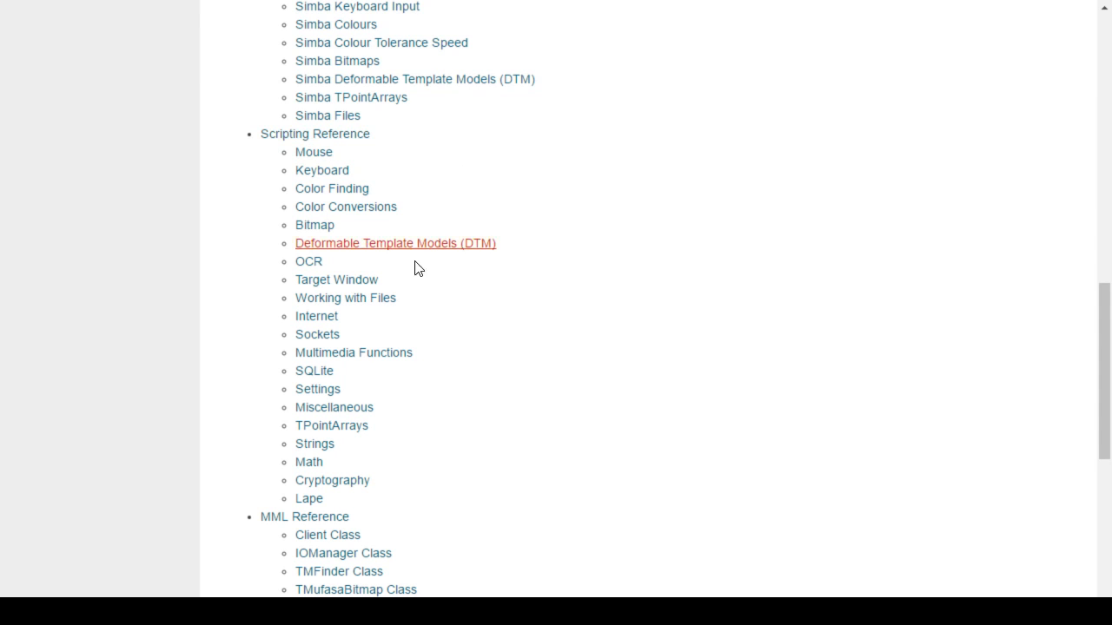
pyautogui.scroll(-3)
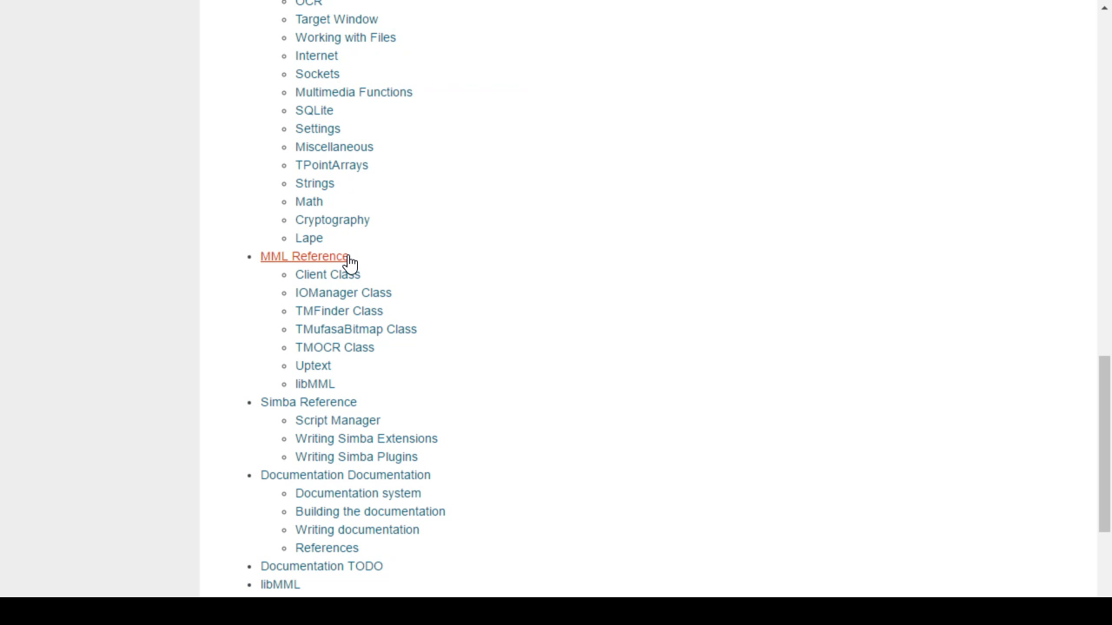
# Step: Read the MML Reference page on the Mufasa Macro Library and its class list
pyautogui.click(302, 258)
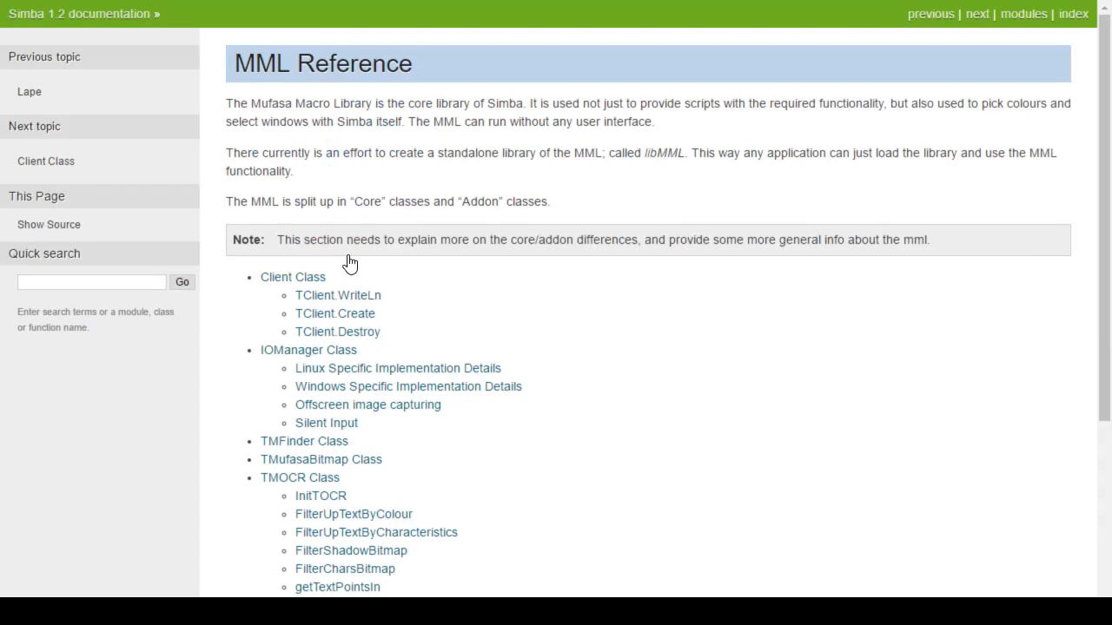
pyautogui.moveTo(489, 148)
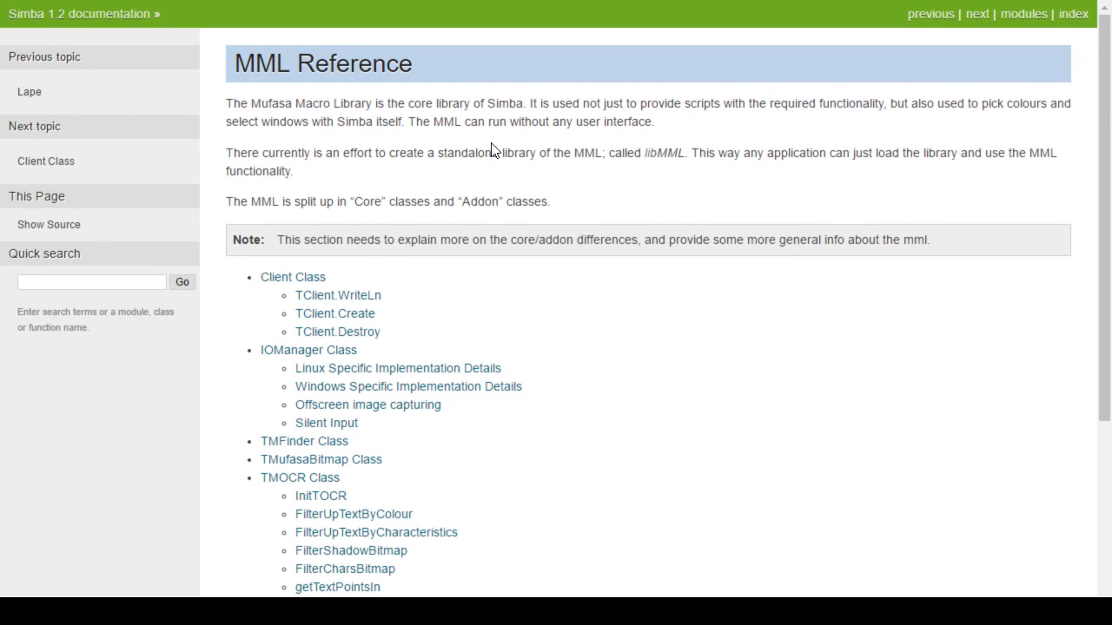
pyautogui.moveTo(669, 235)
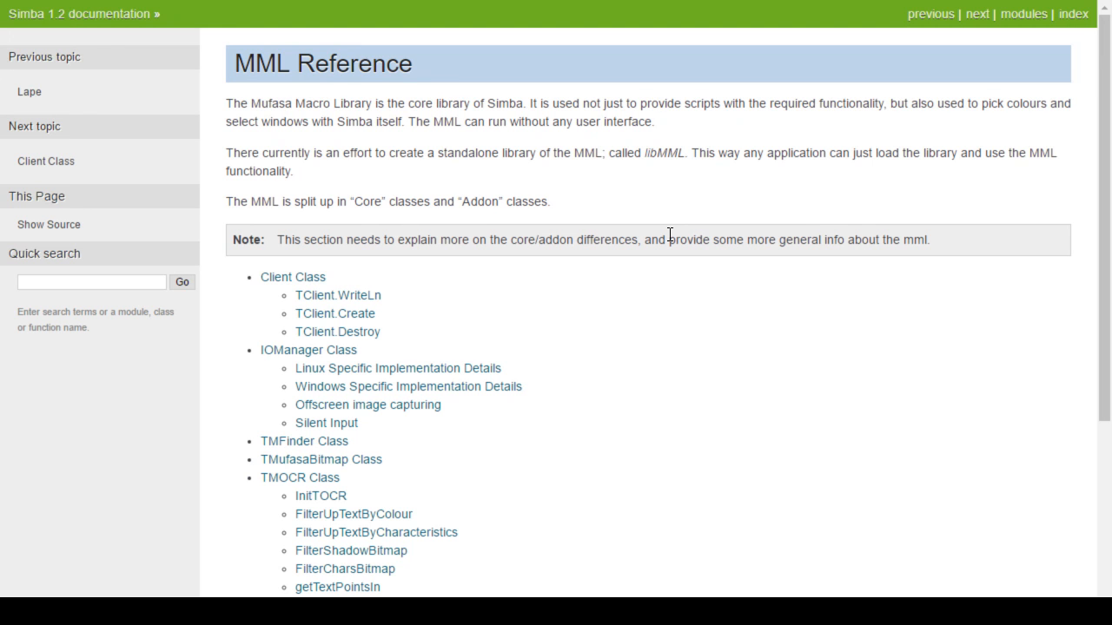
pyautogui.moveTo(650, 275)
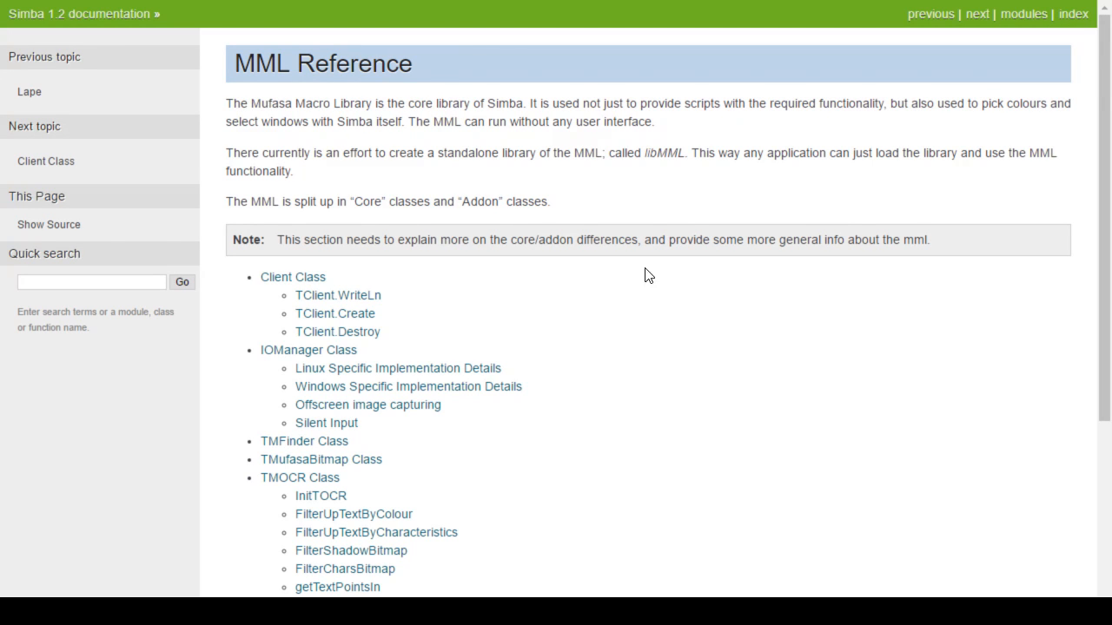
pyautogui.scroll(-3)
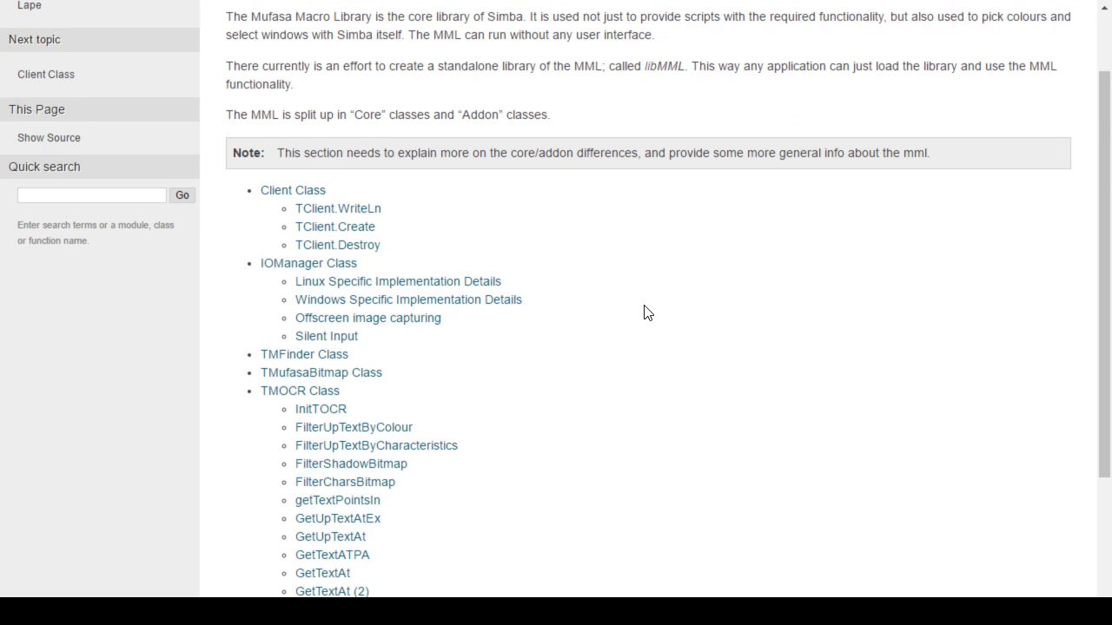
pyautogui.scroll(3)
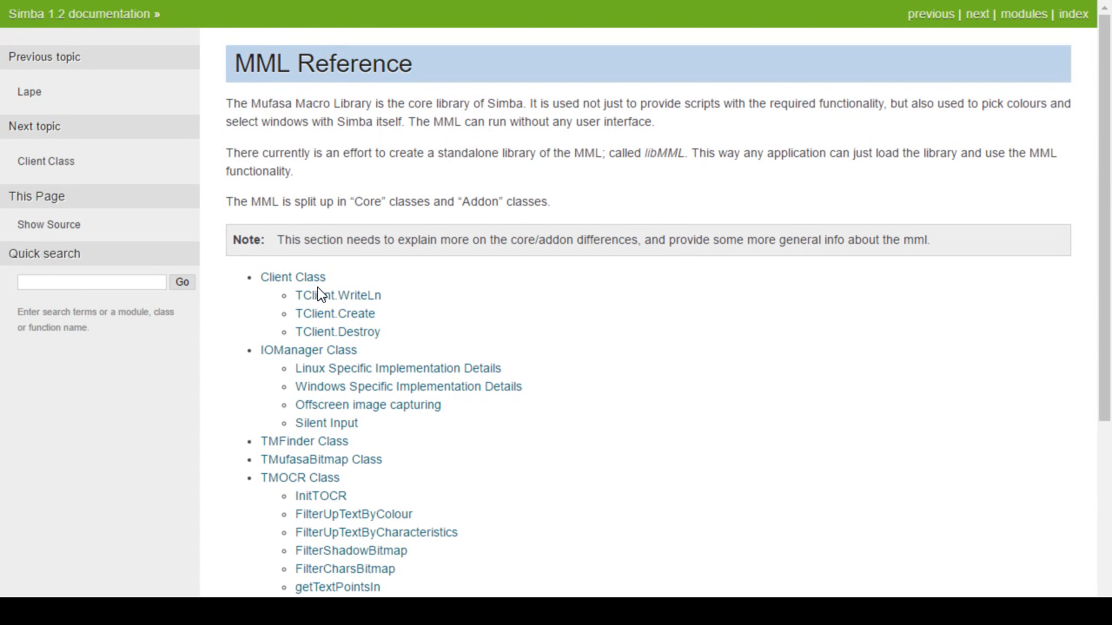
pyautogui.moveTo(410, 287)
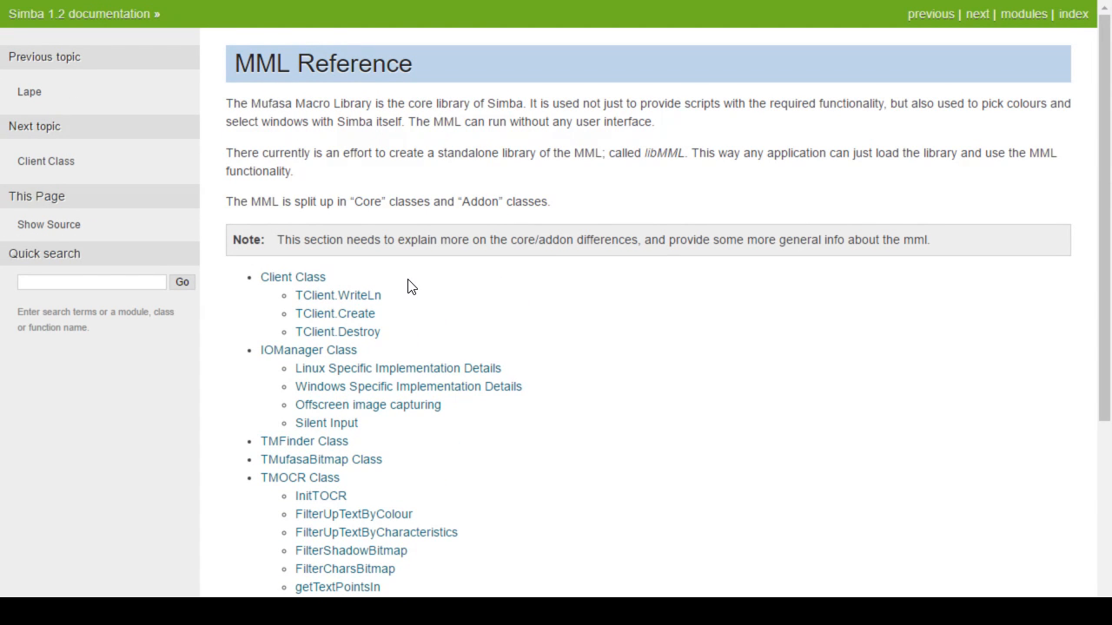
pyautogui.moveTo(417, 314)
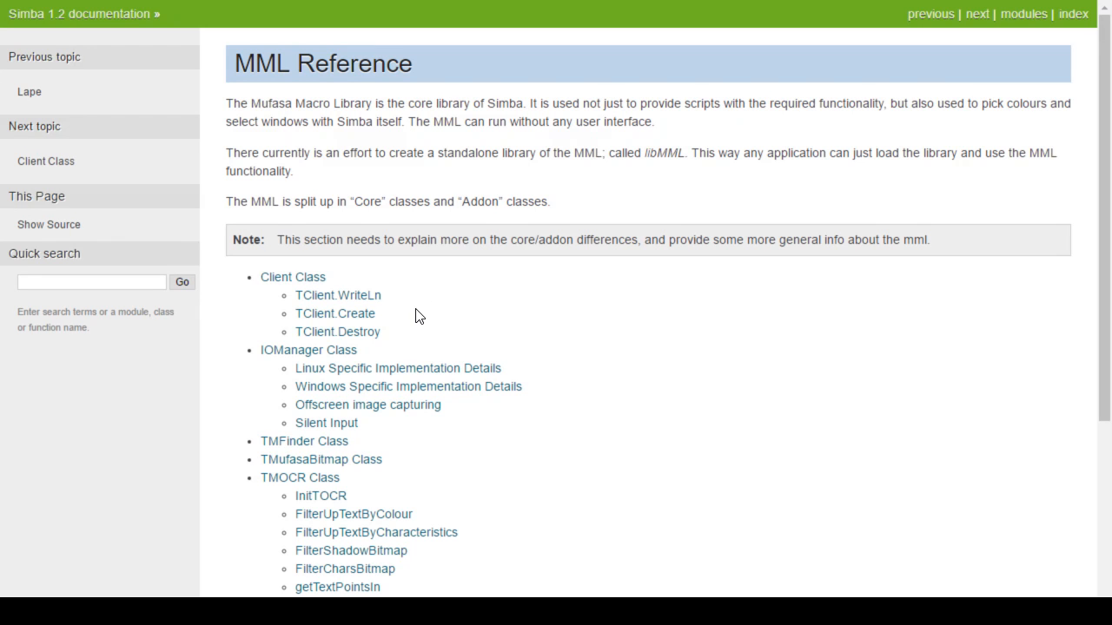
pyautogui.moveTo(416, 264)
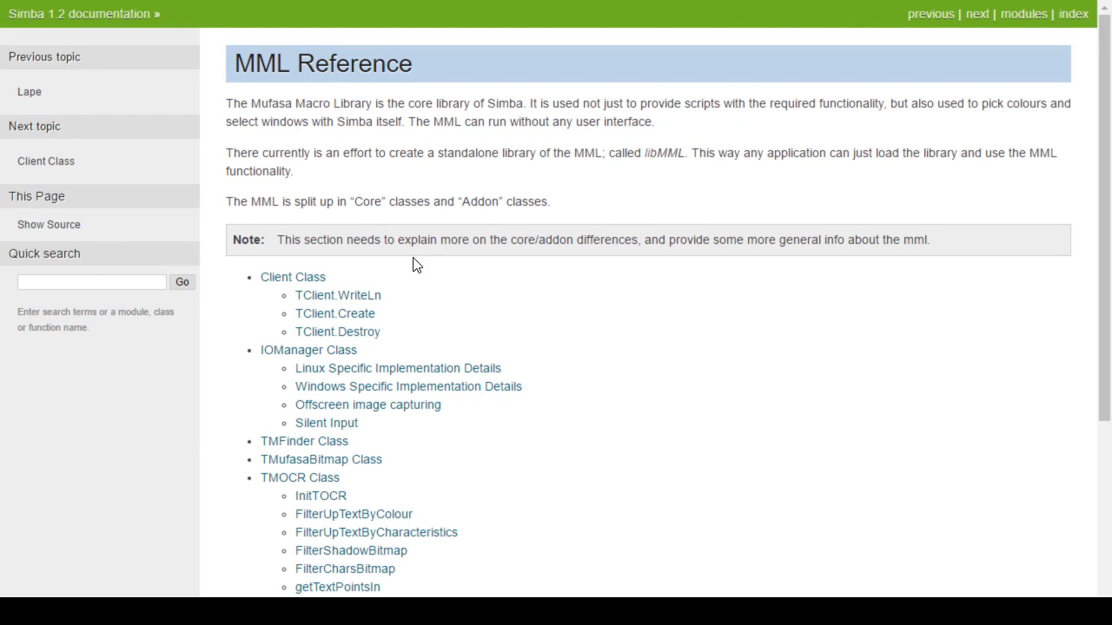
pyautogui.moveTo(493, 262)
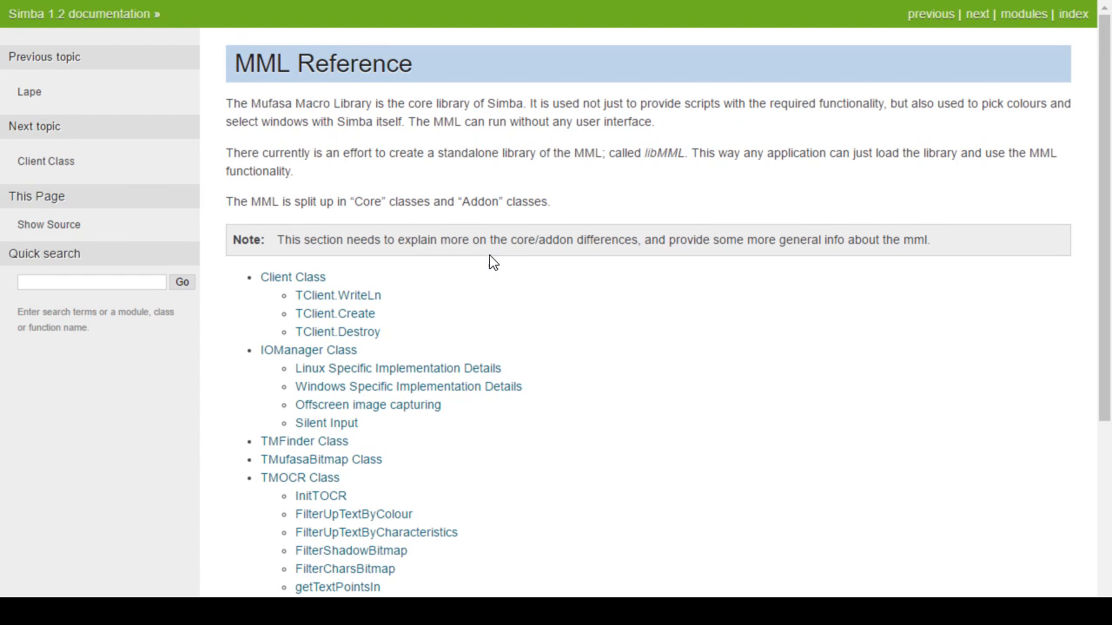
pyautogui.moveTo(515, 261)
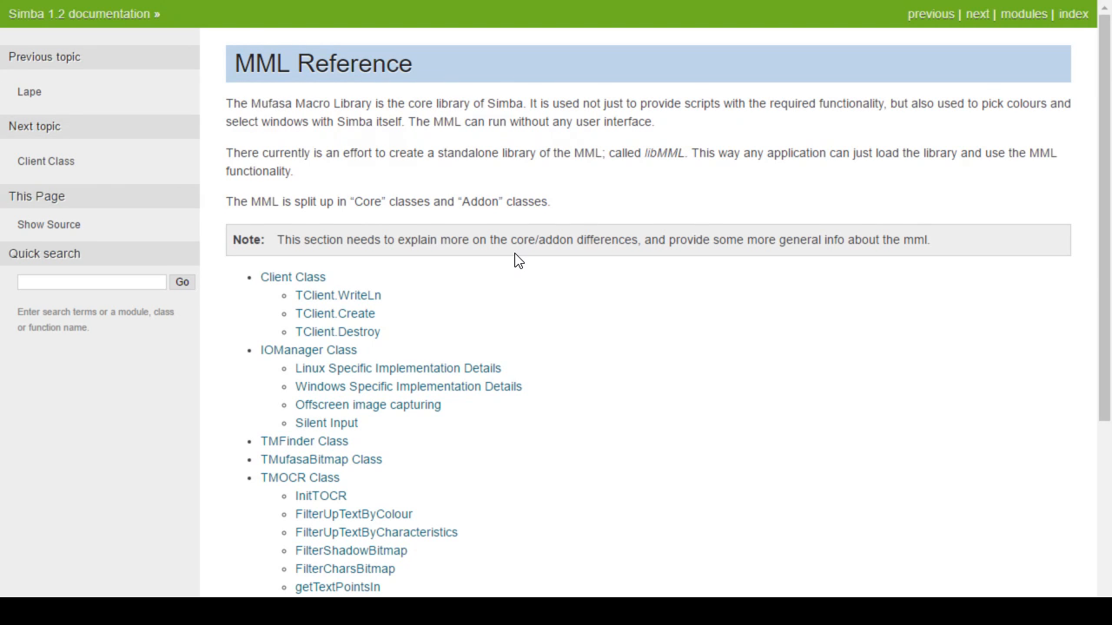
pyautogui.moveTo(476, 129)
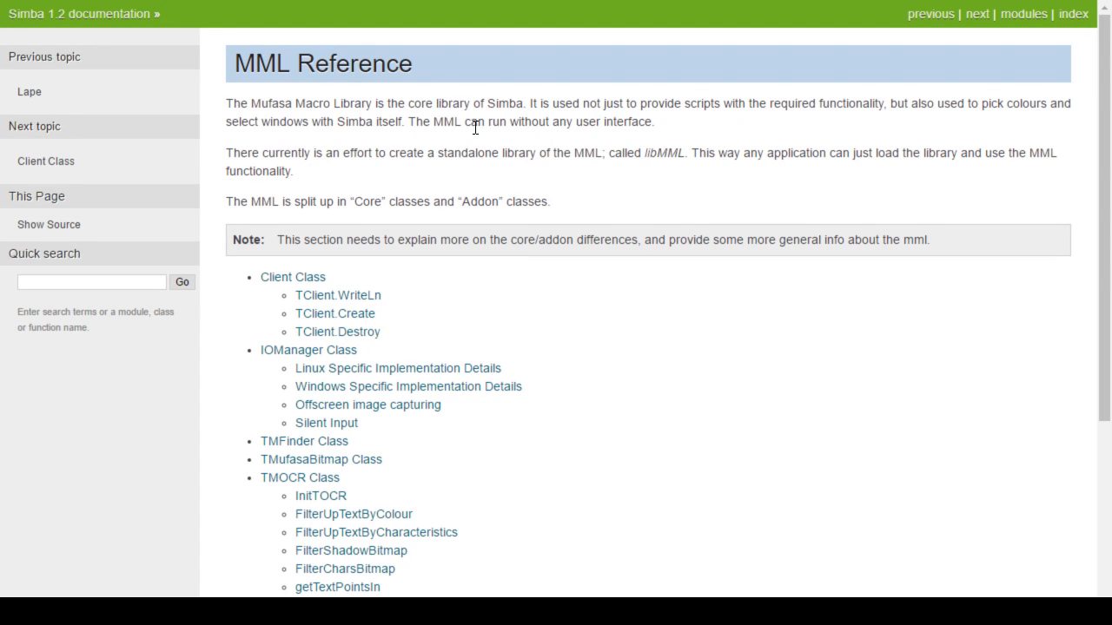
pyautogui.moveTo(519, 112)
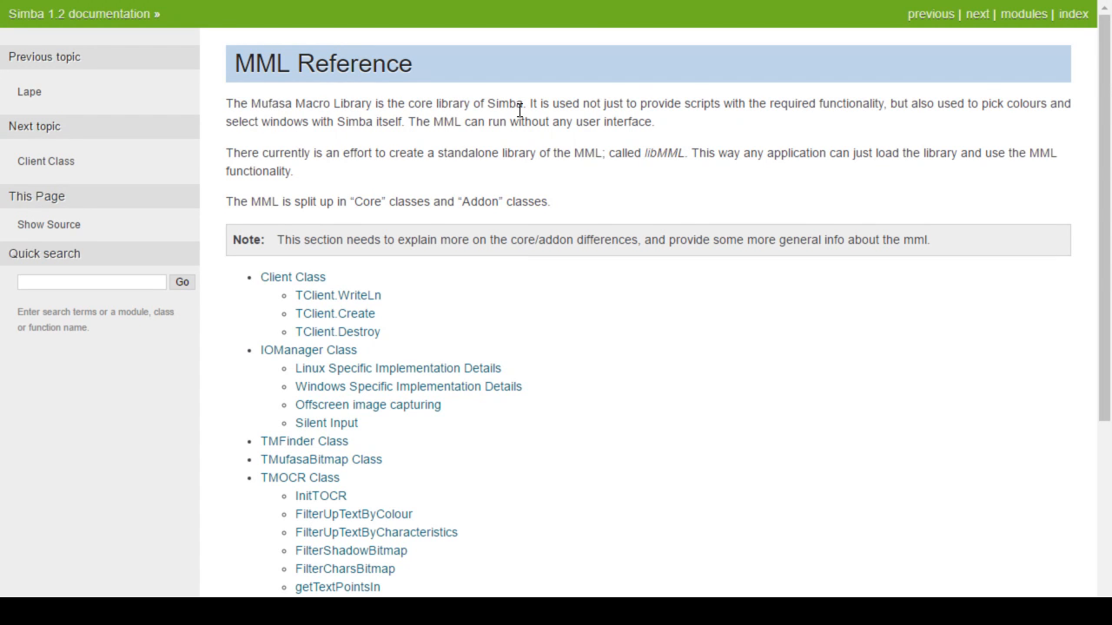
pyautogui.moveTo(535, 97)
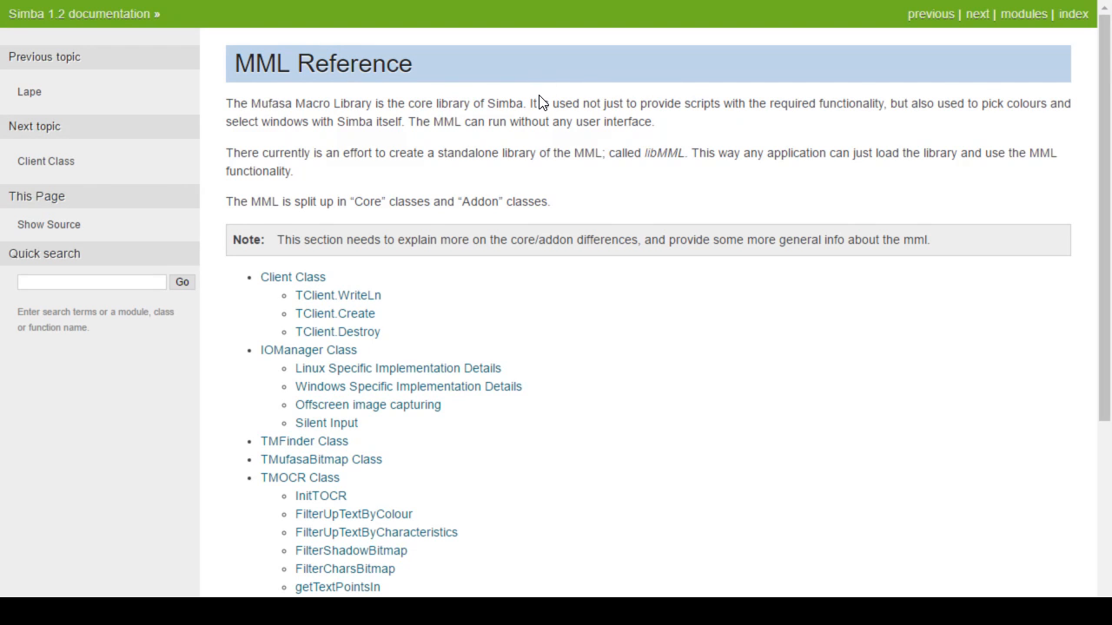
pyautogui.moveTo(528, 149)
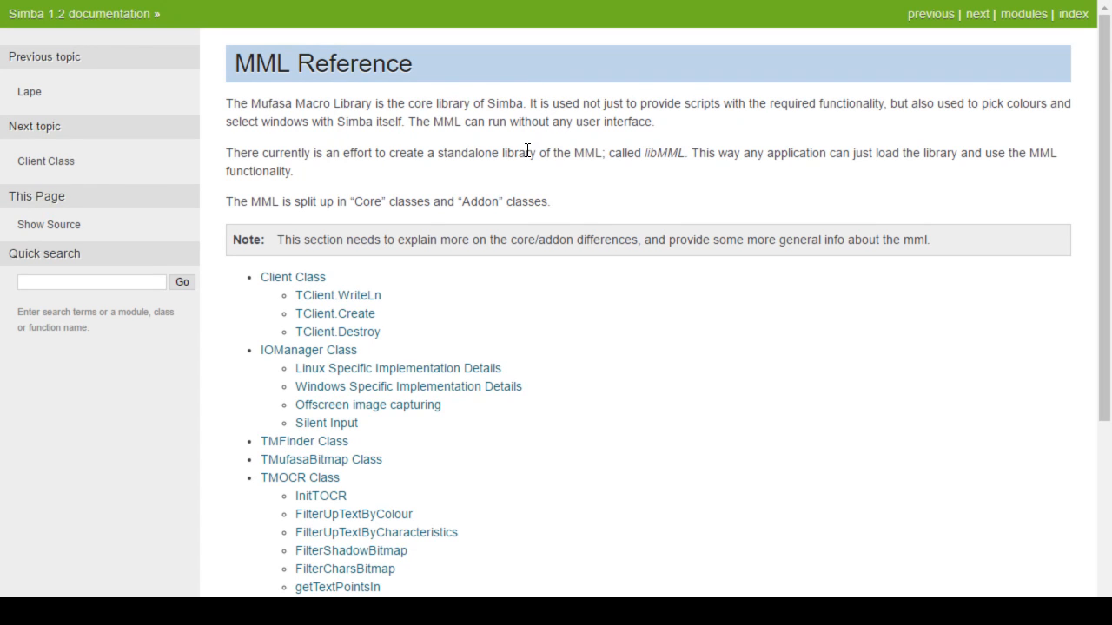
pyautogui.moveTo(350, 125)
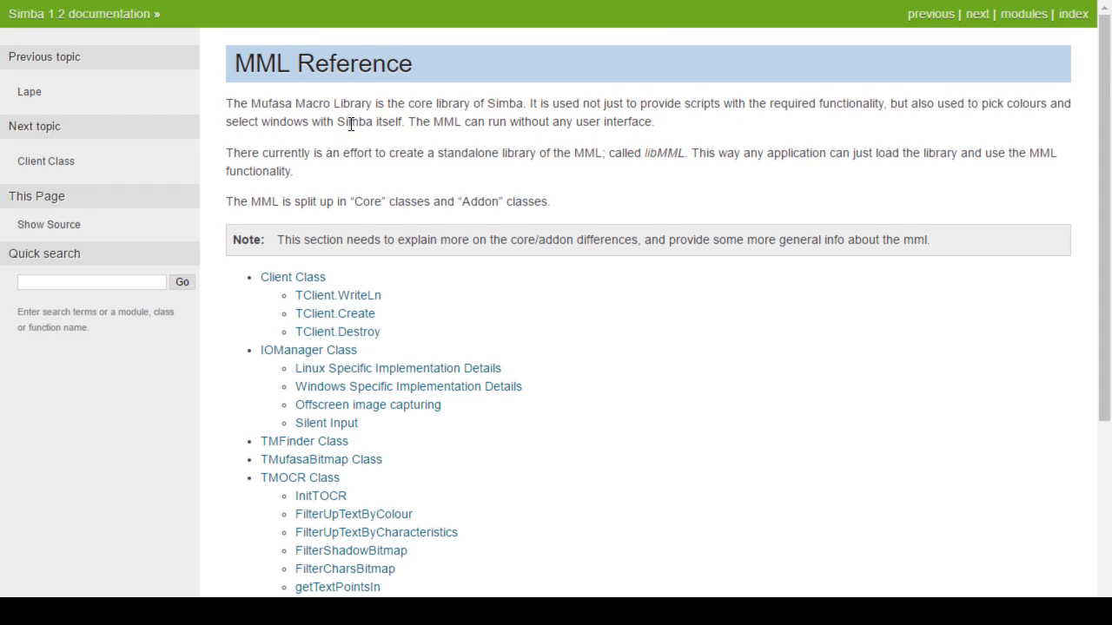
pyautogui.moveTo(372, 139)
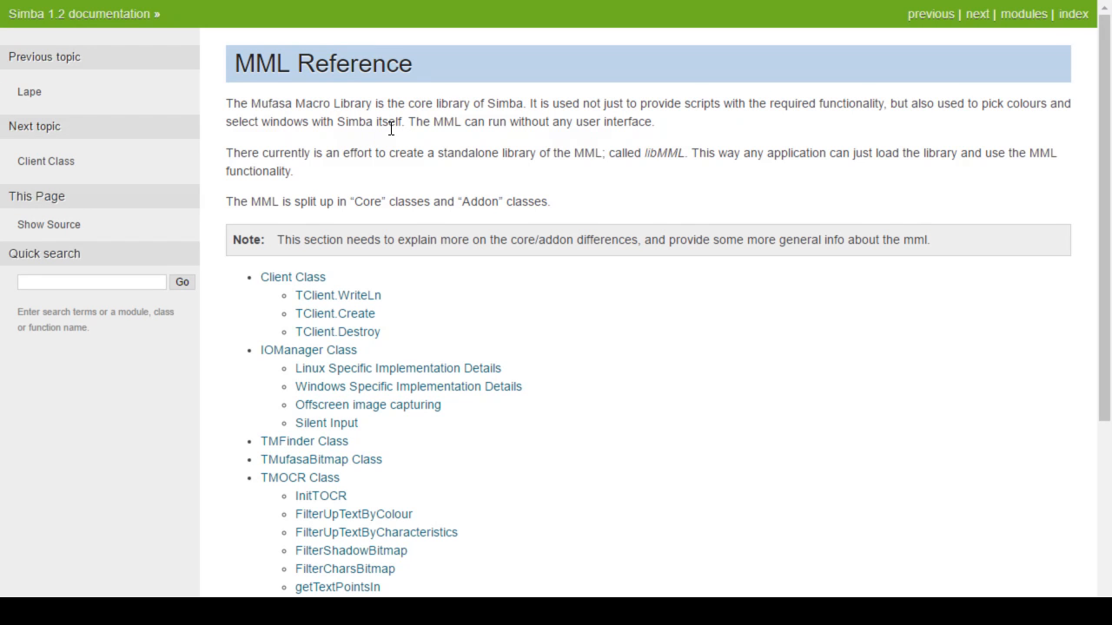
pyautogui.moveTo(276, 107)
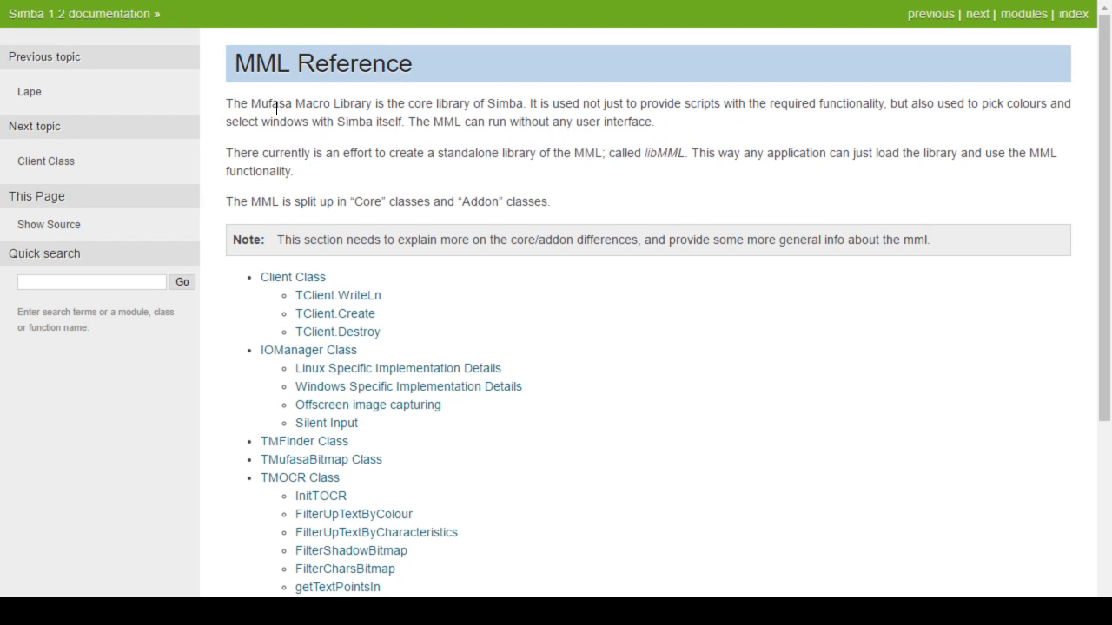
pyautogui.moveTo(340, 145)
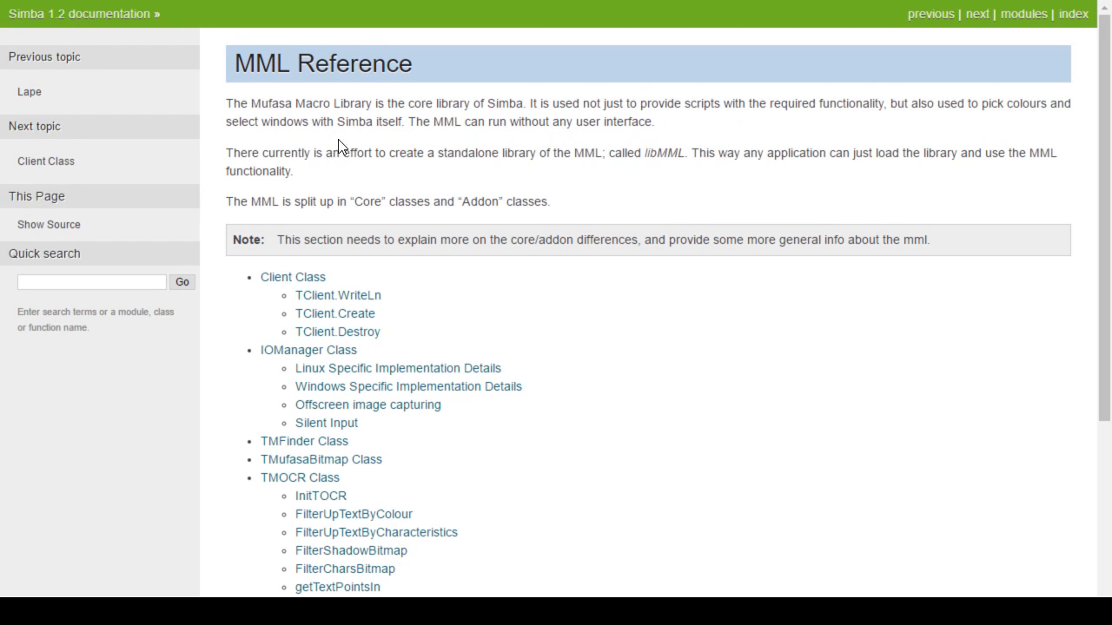
pyautogui.moveTo(351, 153)
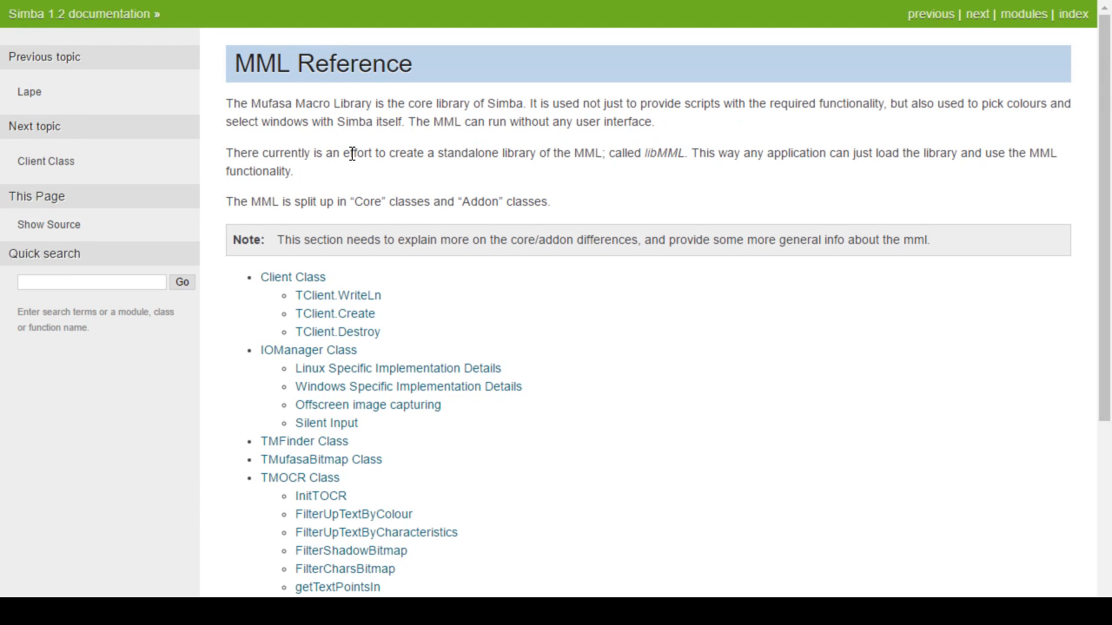
pyautogui.moveTo(653, 226)
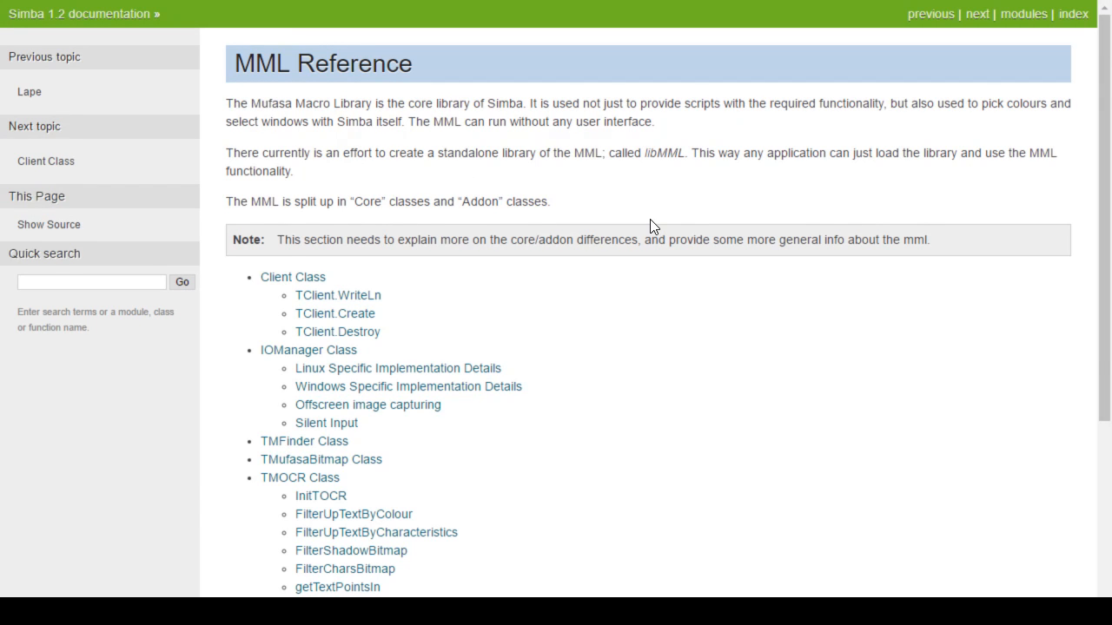
pyautogui.scroll(-3)
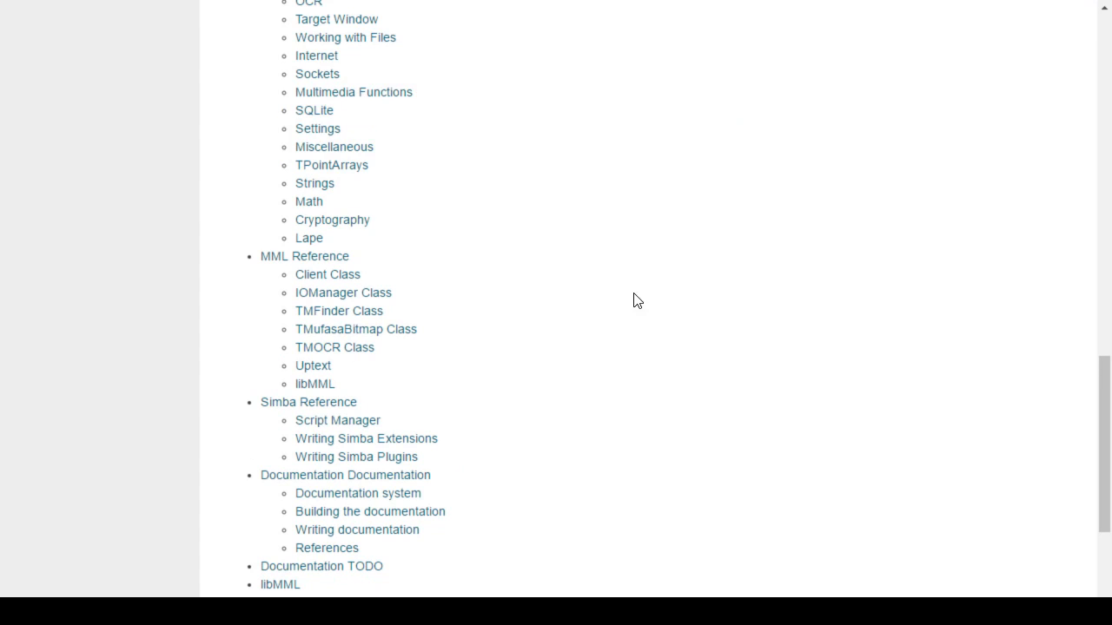
pyautogui.scroll(-3)
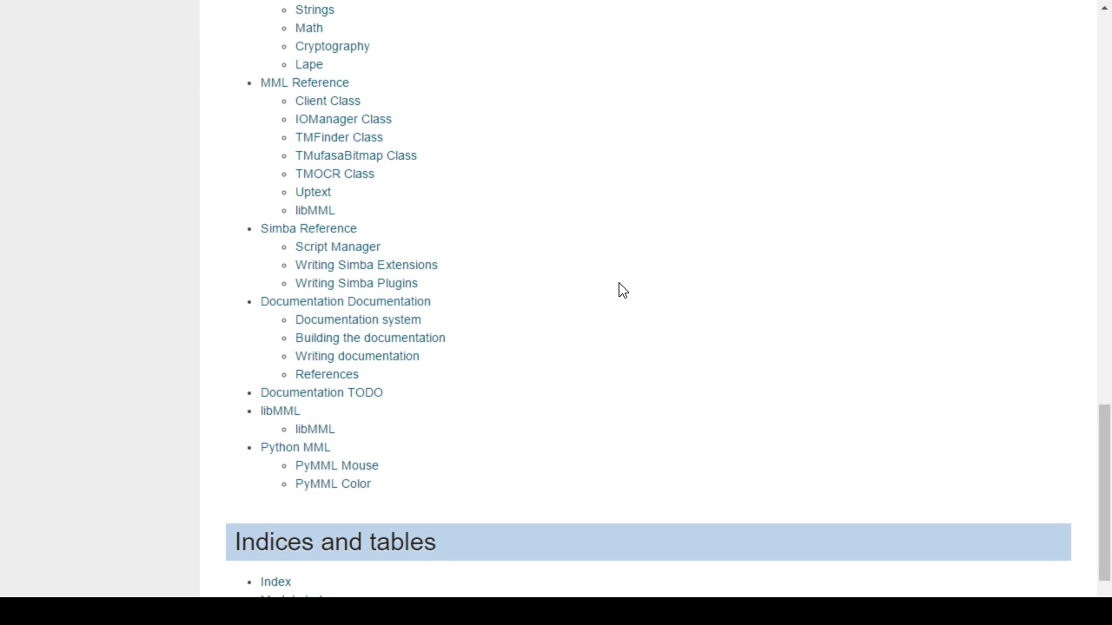
pyautogui.moveTo(361, 240)
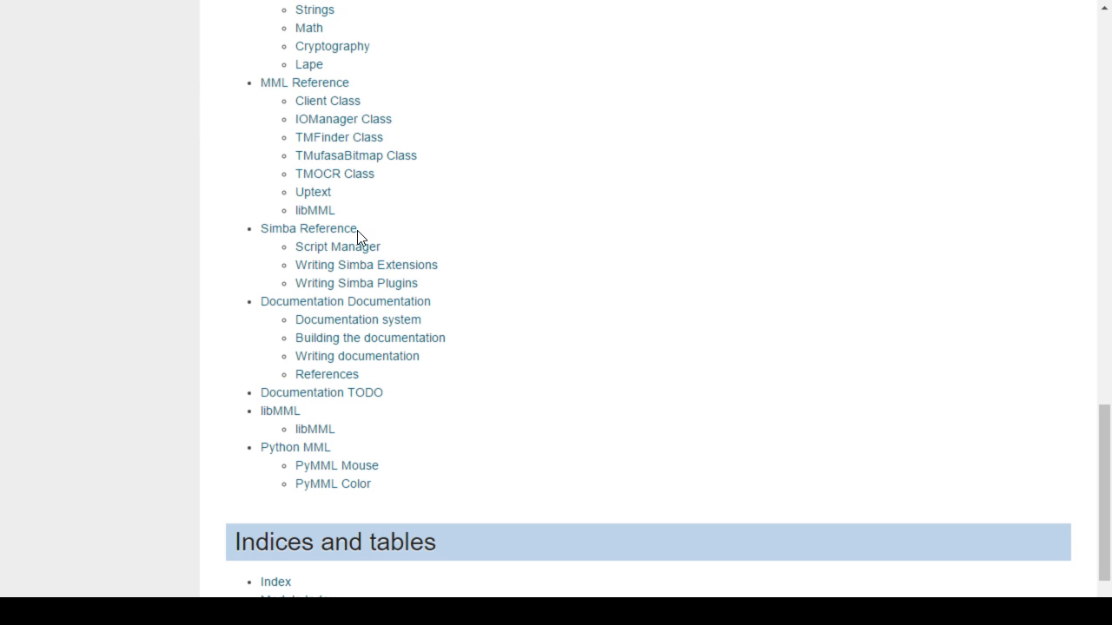
pyautogui.click(309, 229)
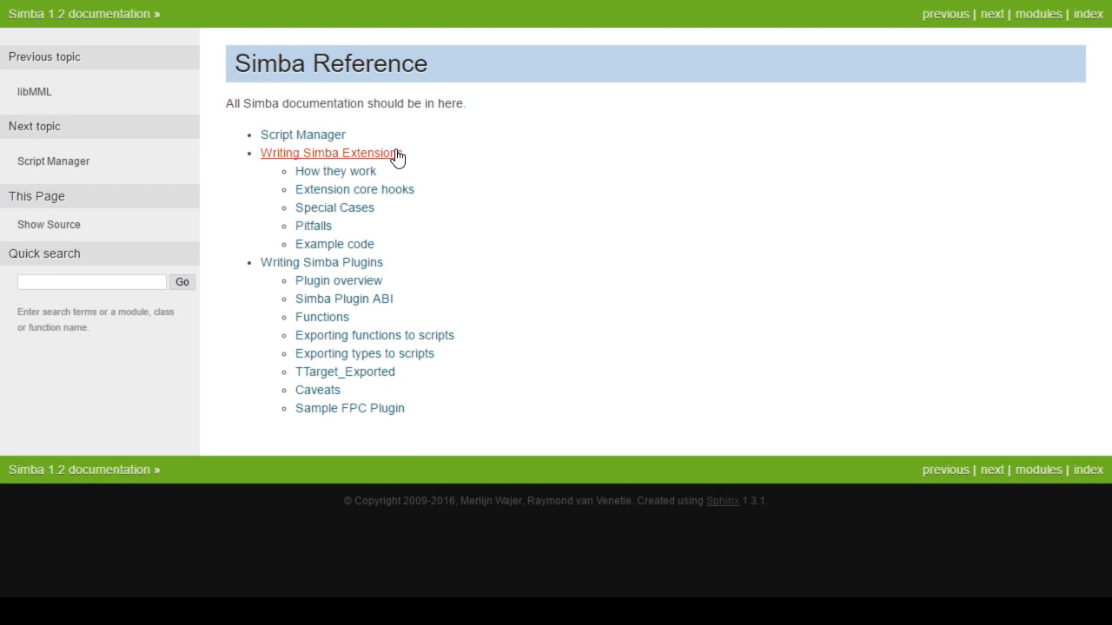
pyautogui.moveTo(513, 184)
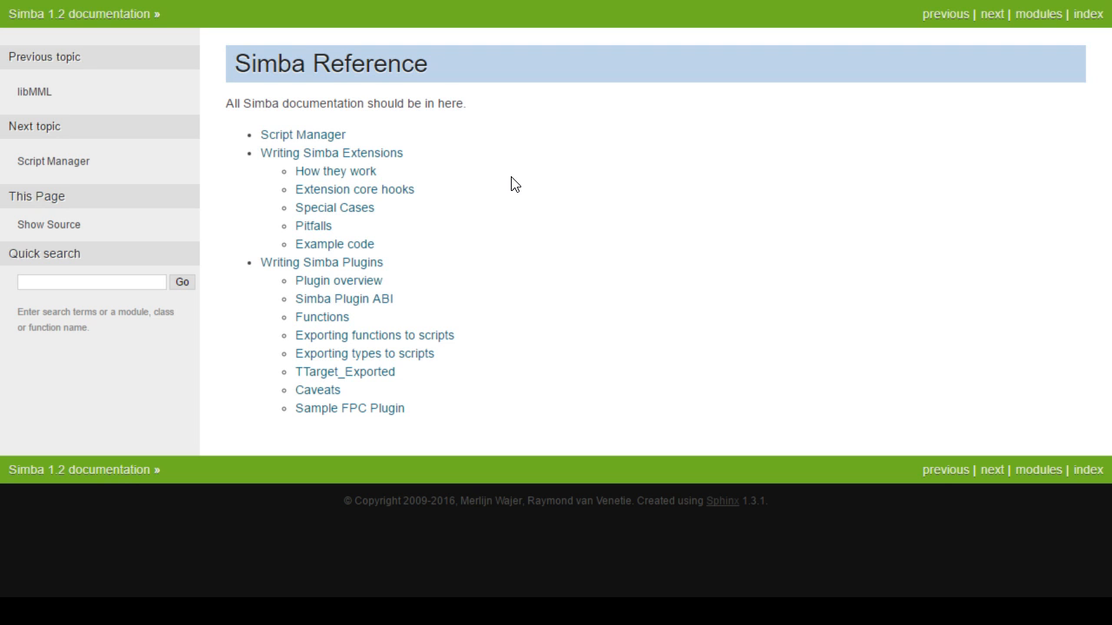
pyautogui.scroll(-3)
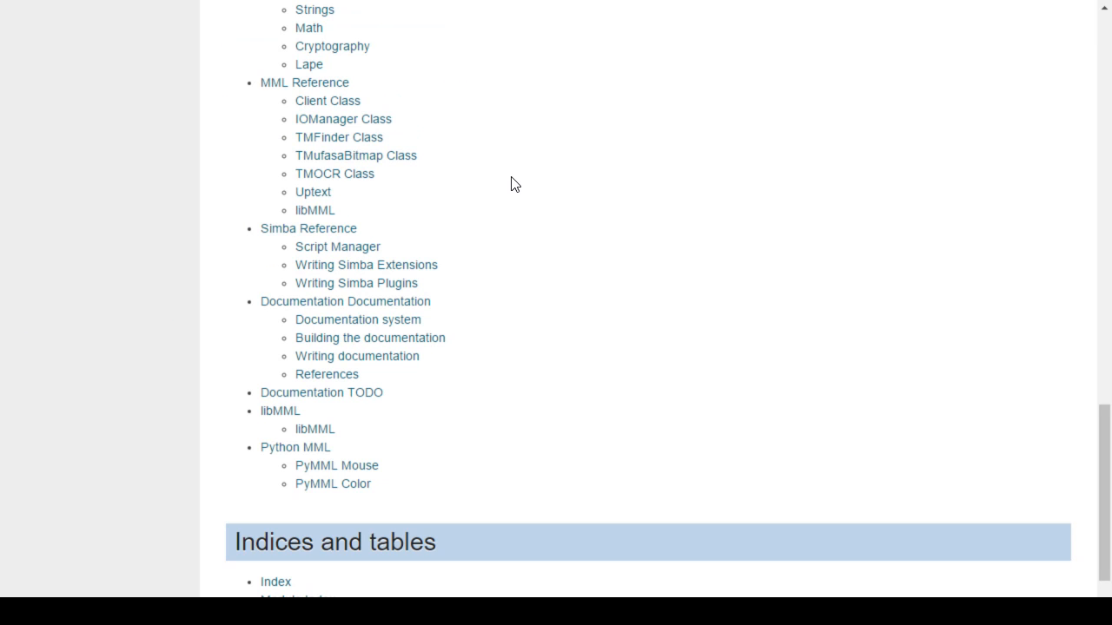
pyautogui.moveTo(198, 216)
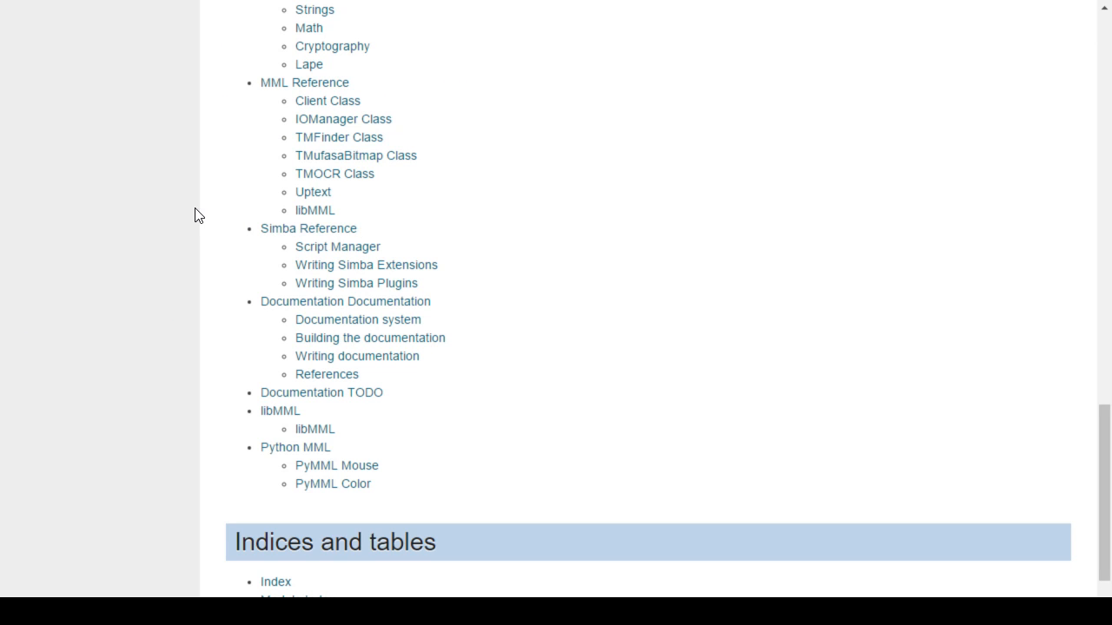
pyautogui.scroll(3)
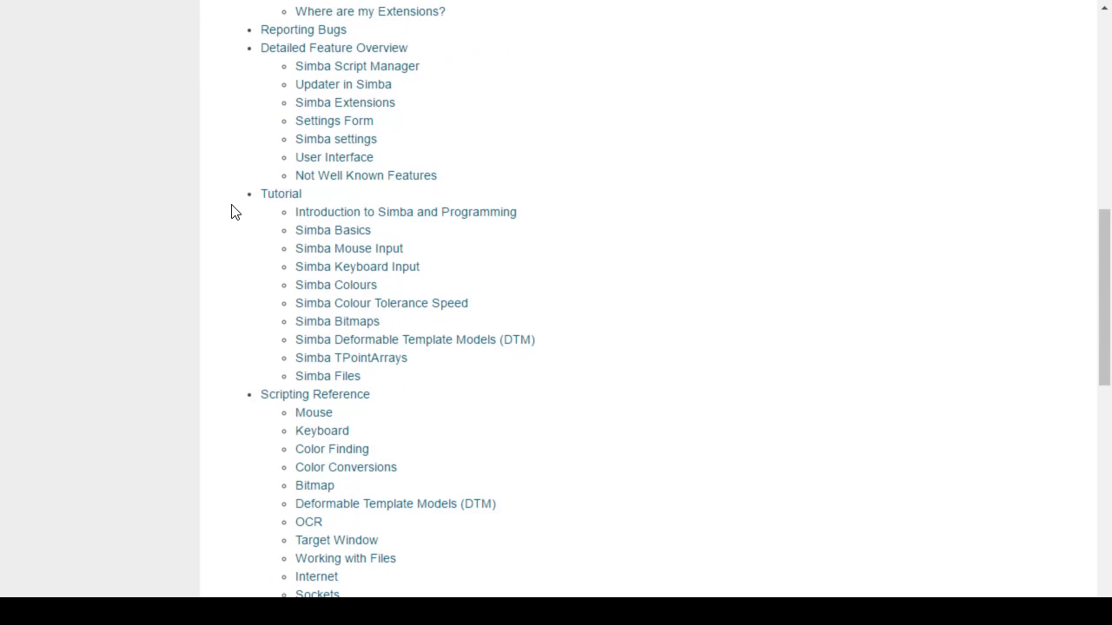
pyautogui.scroll(3)
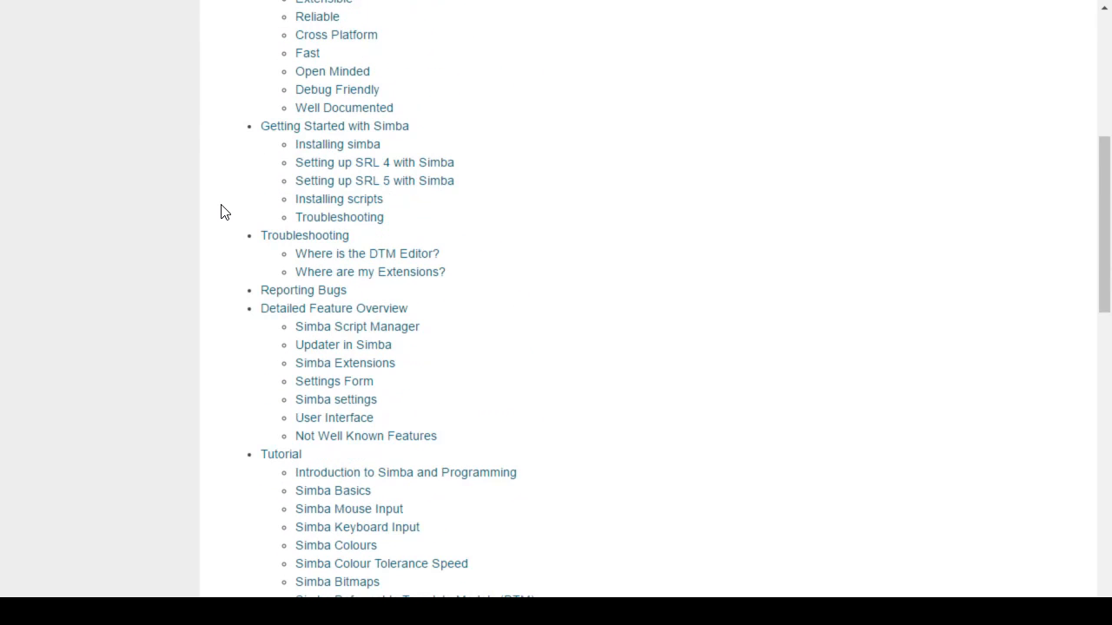
pyautogui.scroll(3)
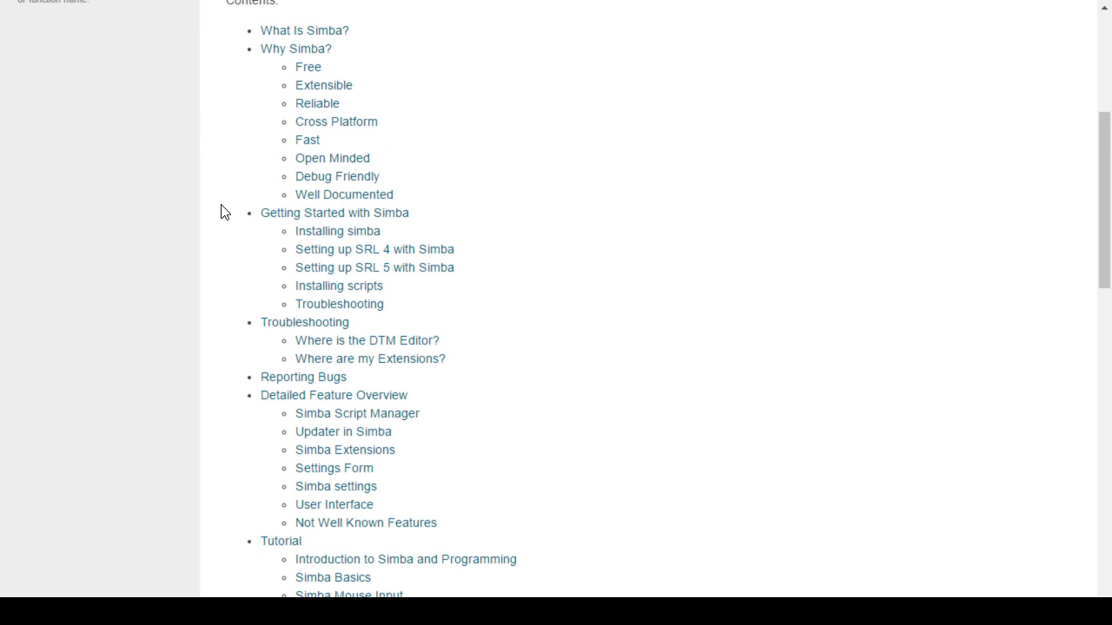
pyautogui.scroll(-3)
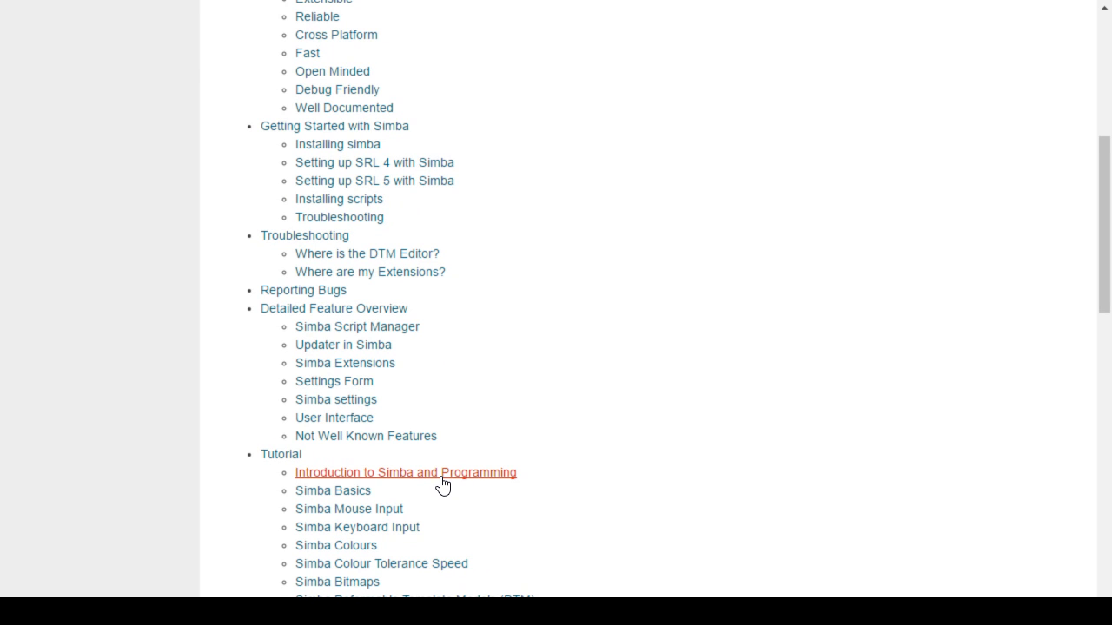
pyautogui.scroll(-3)
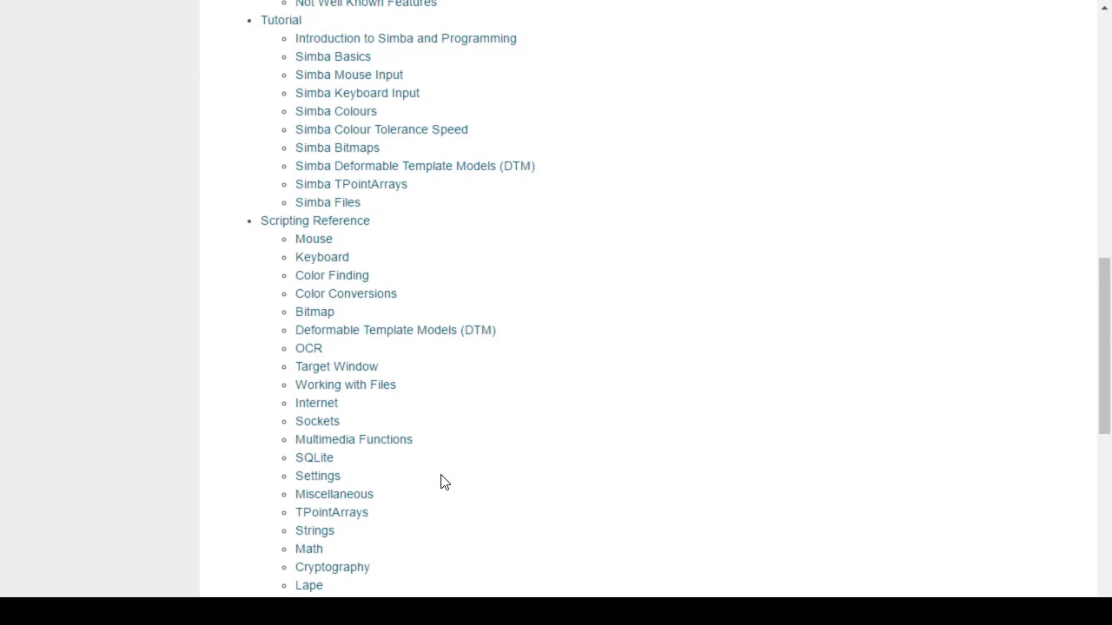
pyautogui.scroll(-3)
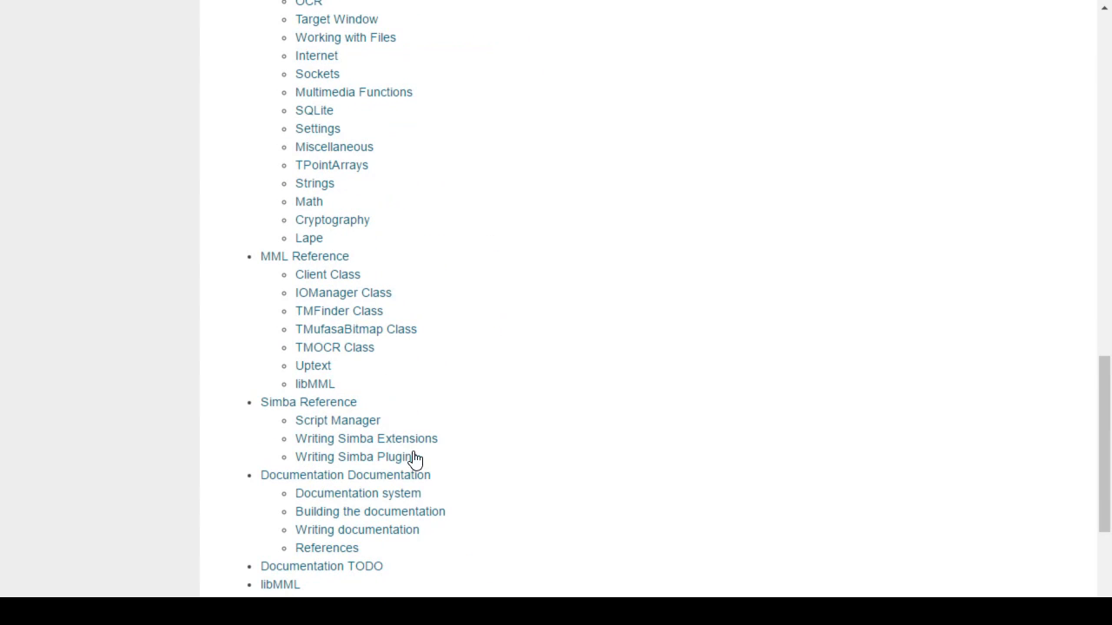
# Step: Go to the Simba Reference overview listing Script Manager, extension and plugin topics
pyautogui.click(309, 401)
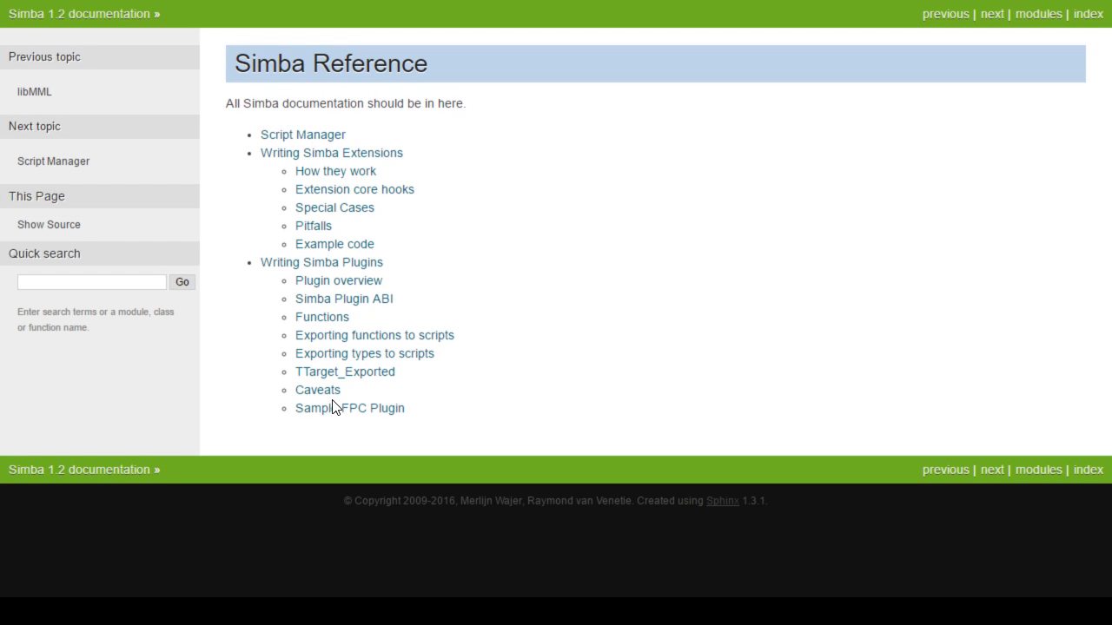
pyautogui.moveTo(657, 386)
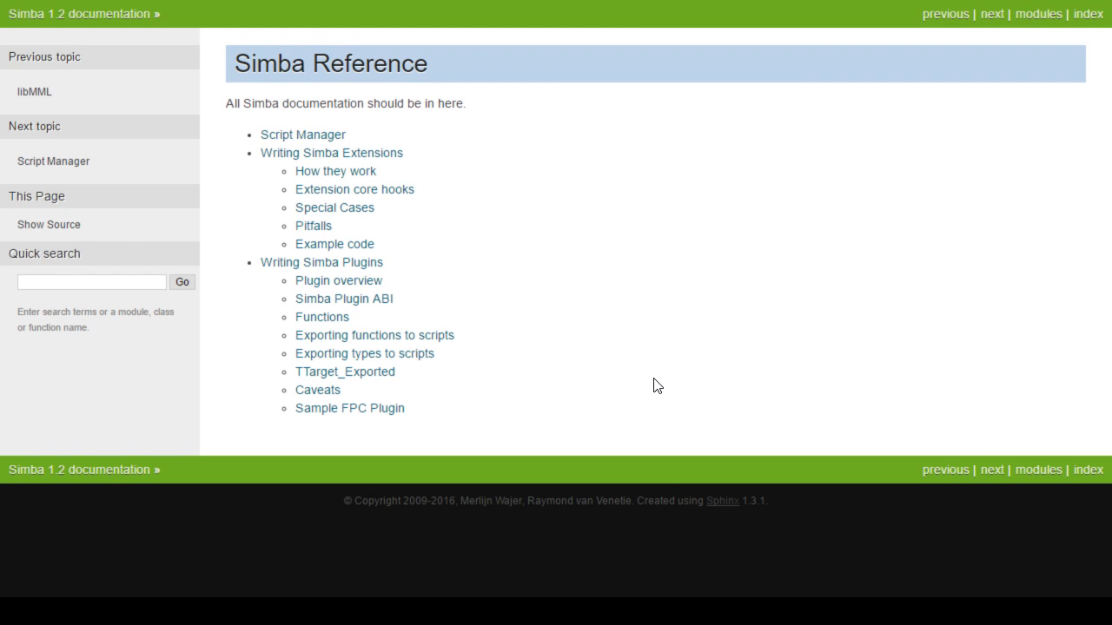
pyautogui.moveTo(539, 115)
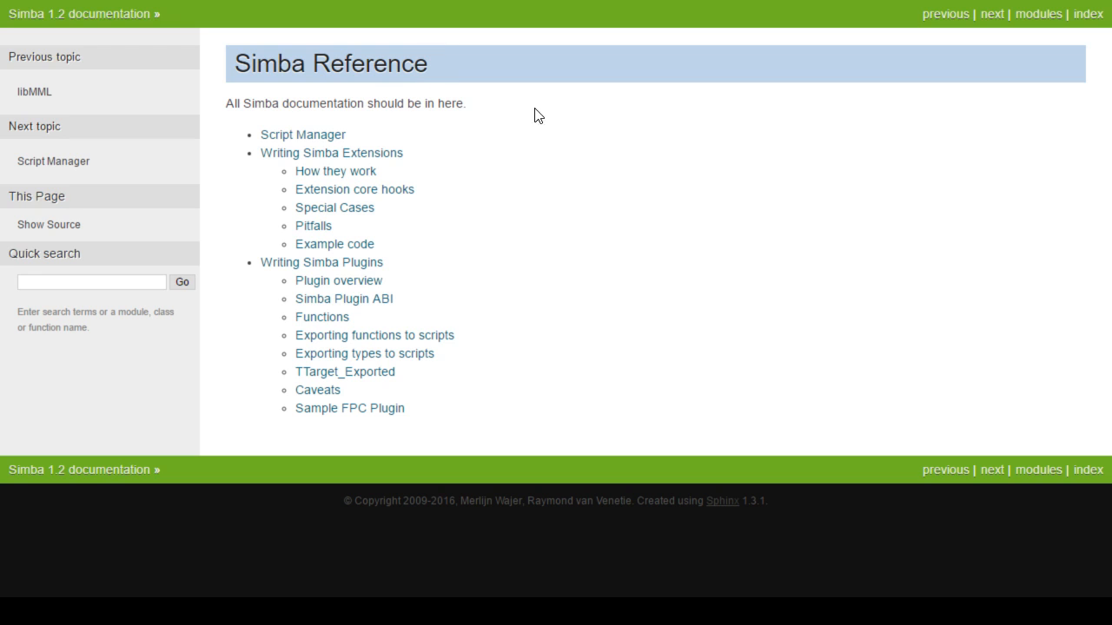
pyautogui.moveTo(560, 171)
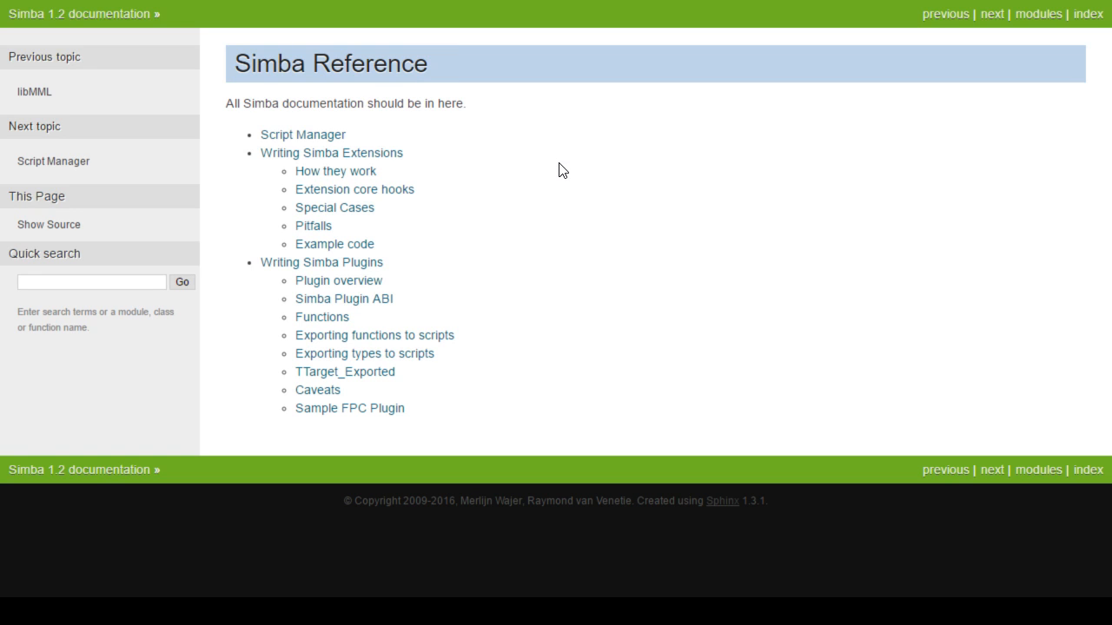
pyautogui.moveTo(547, 146)
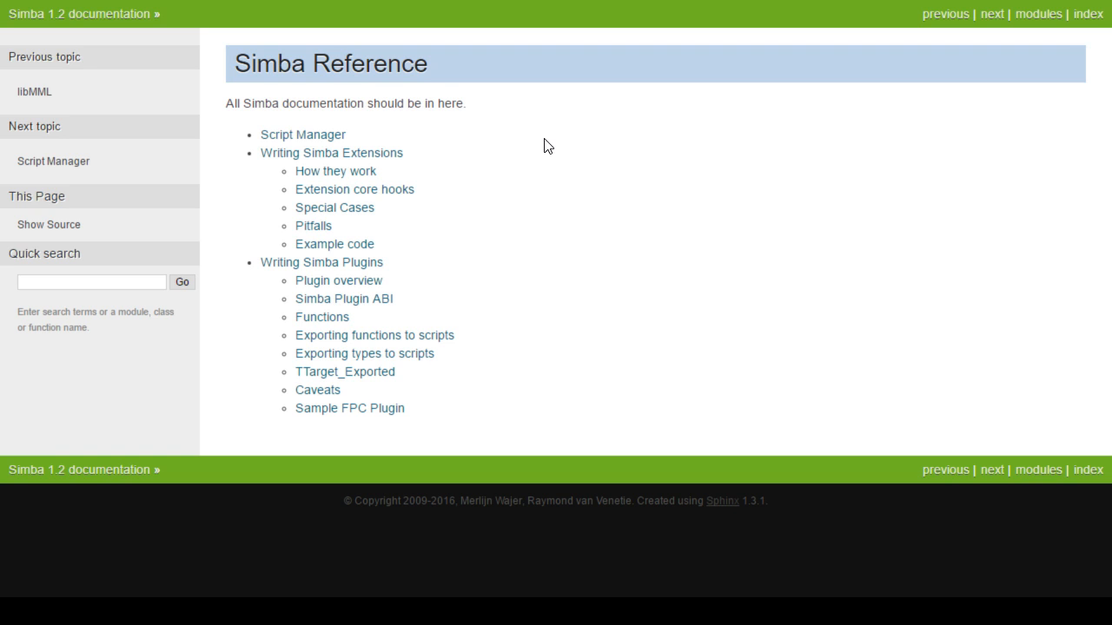
pyautogui.moveTo(500, 125)
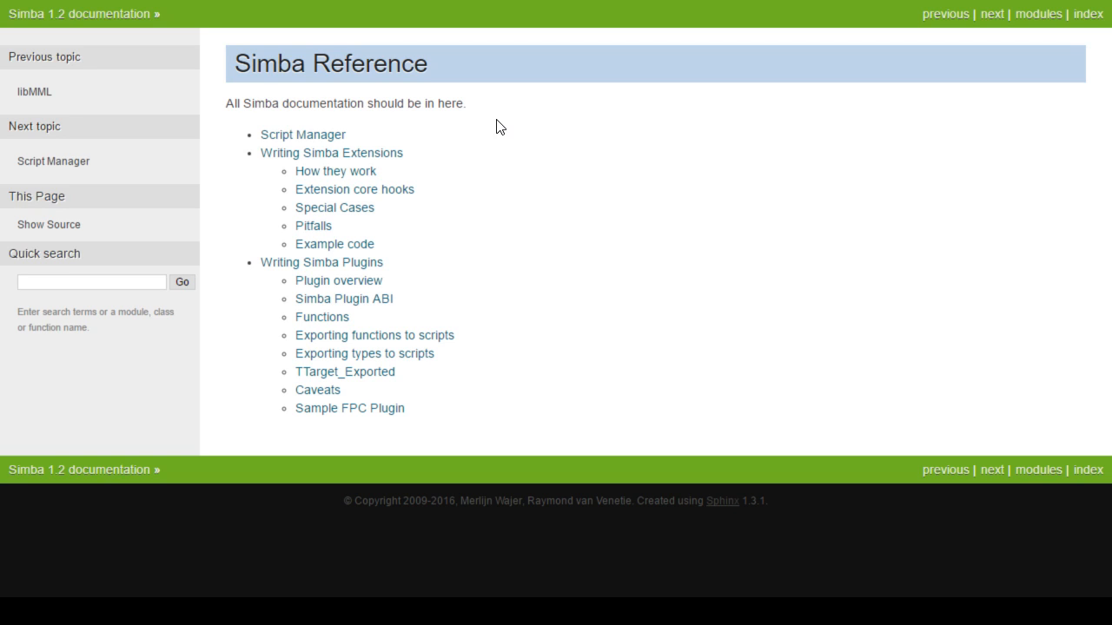
pyautogui.moveTo(378, 132)
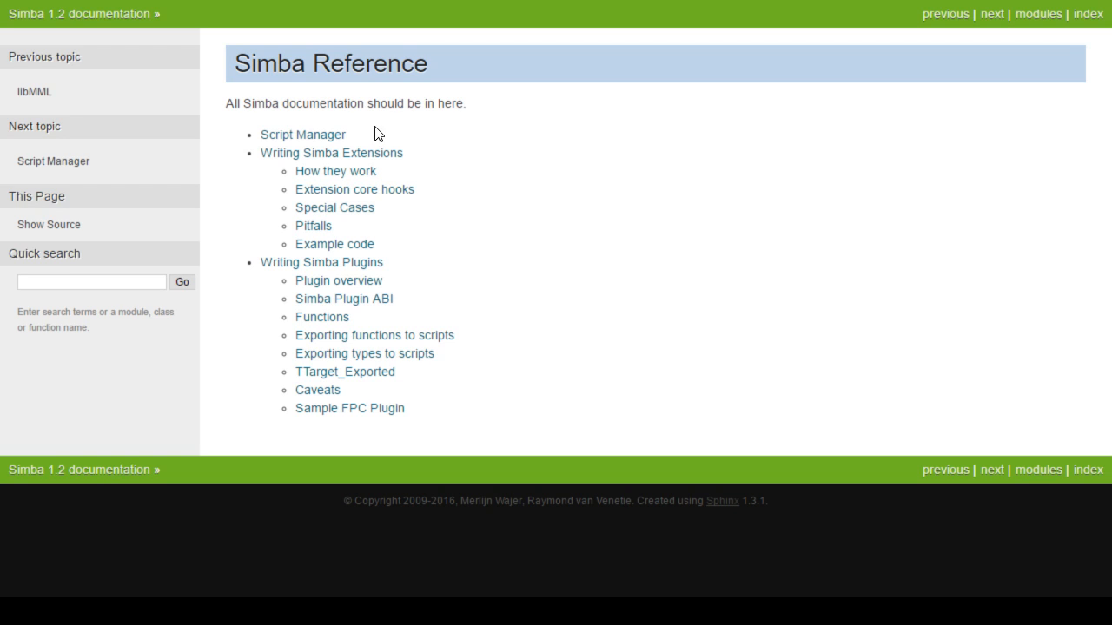
pyautogui.click(302, 135)
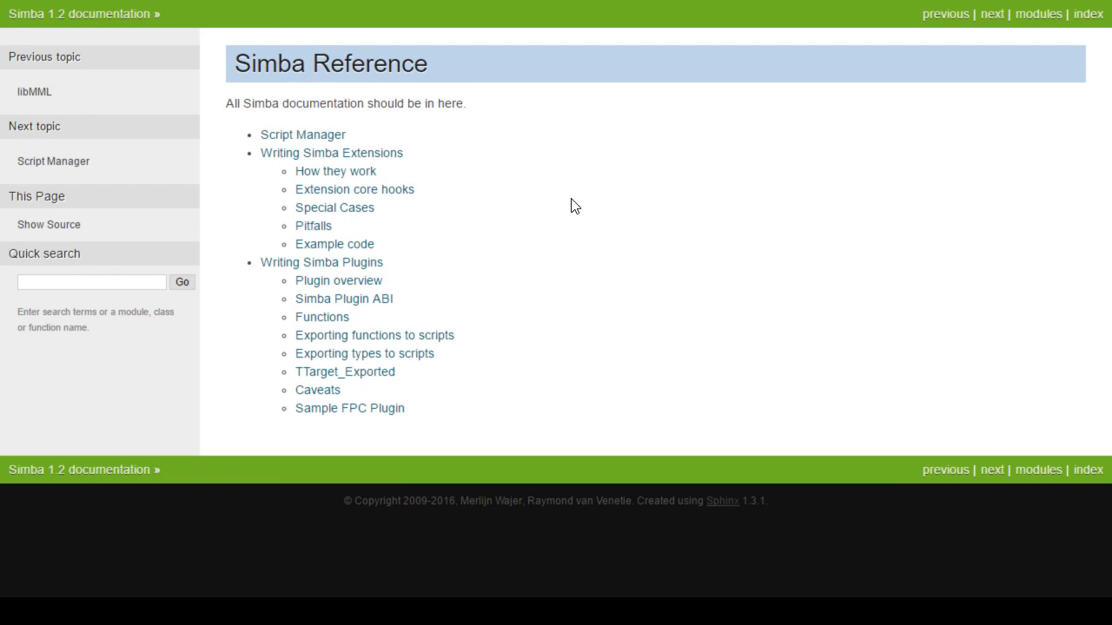
# Step: Go to the Writing Simba Extensions article from the Simba Reference page
pyautogui.click(330, 152)
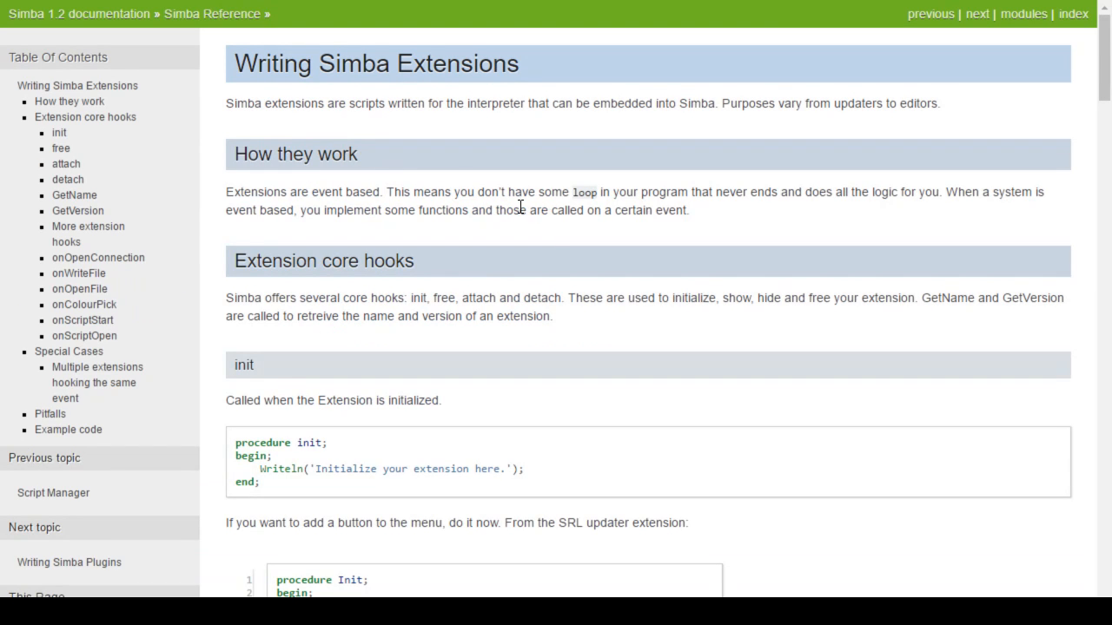
pyautogui.moveTo(670, 399)
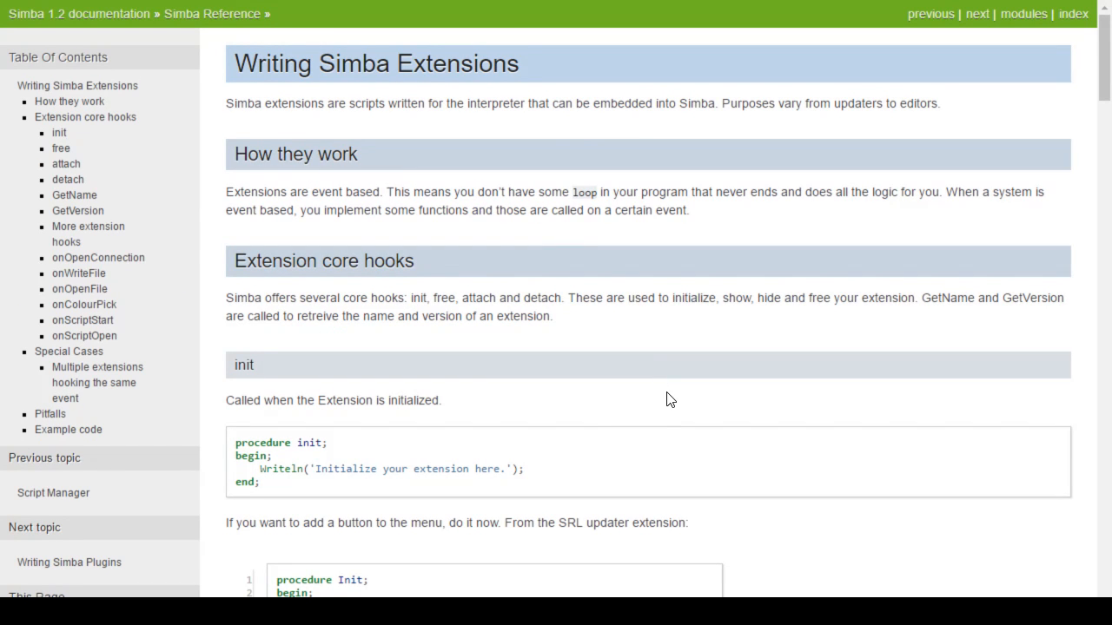
pyautogui.moveTo(888, 398)
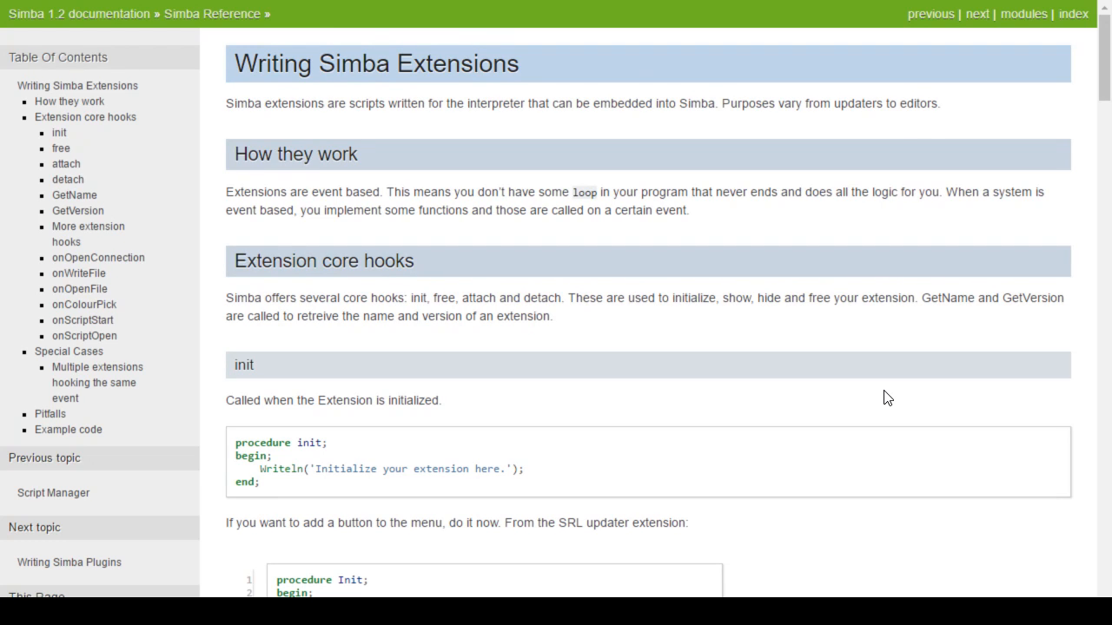
pyautogui.click(210, 14)
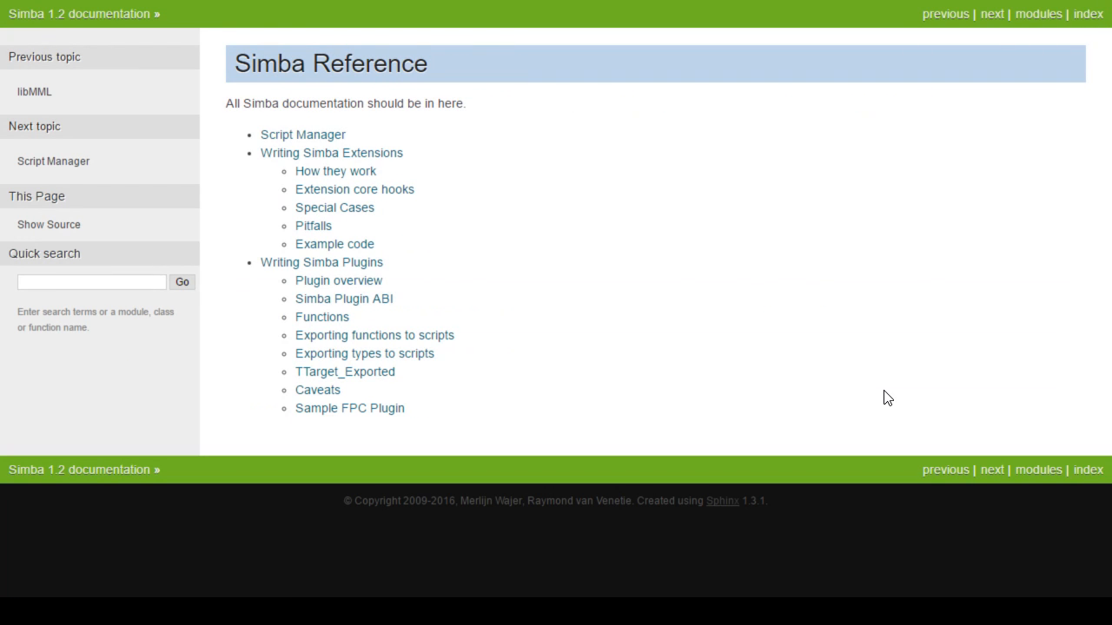
pyautogui.moveTo(426, 194)
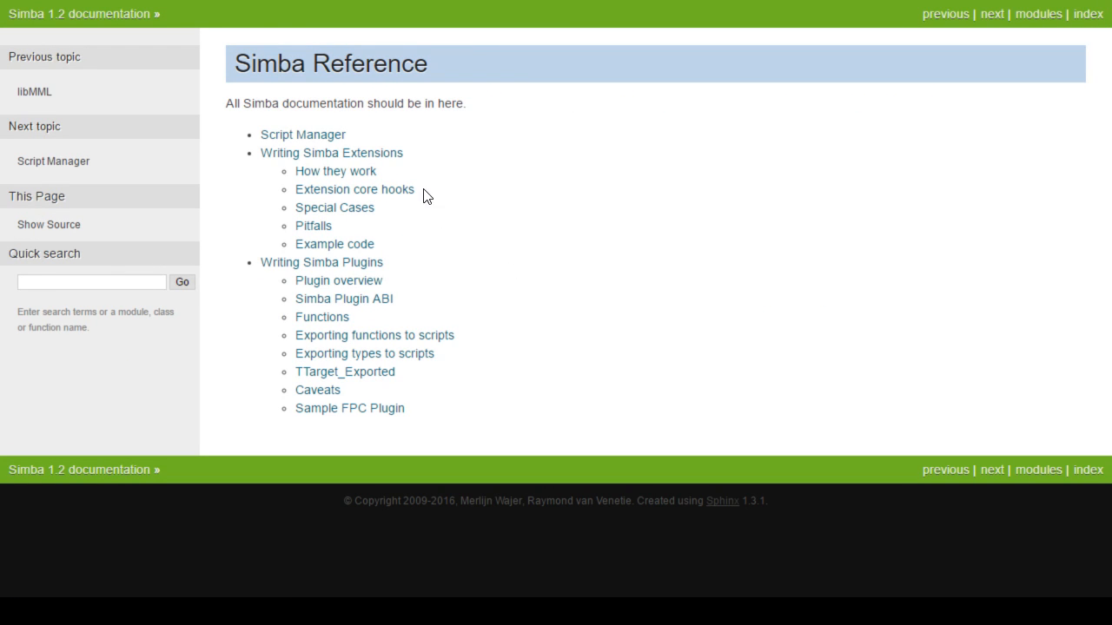
pyautogui.moveTo(431, 236)
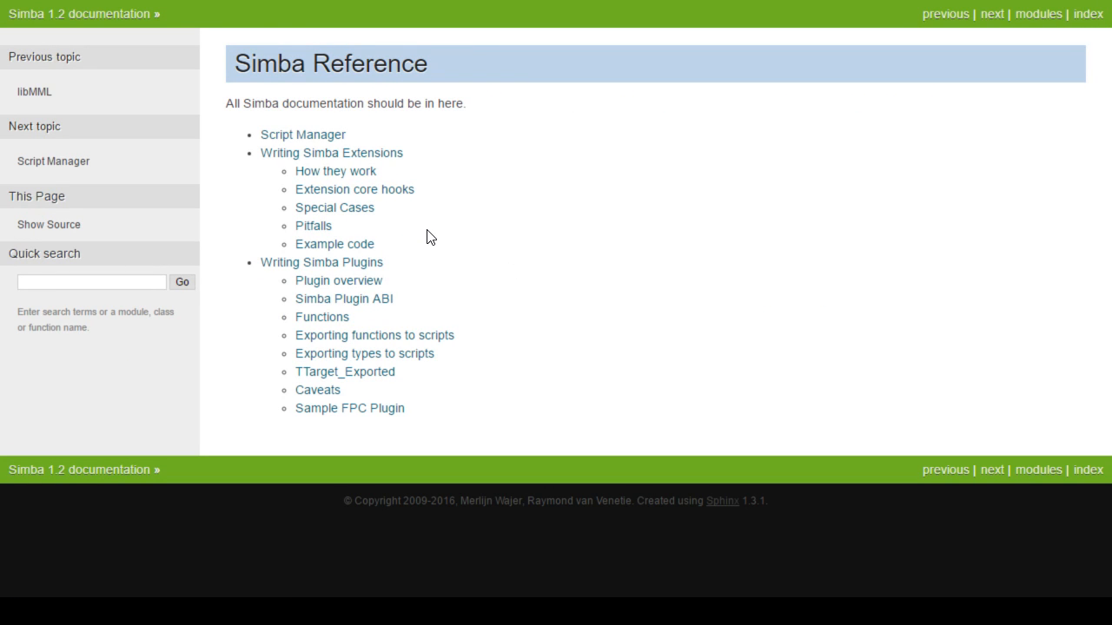
pyautogui.scroll(-3)
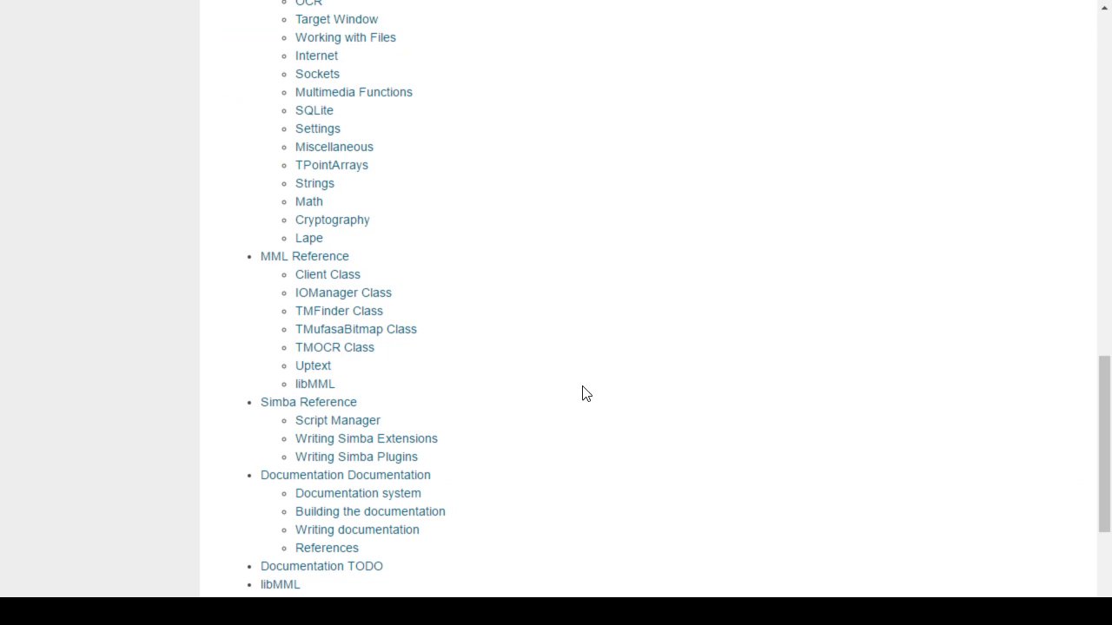
pyautogui.scroll(-3)
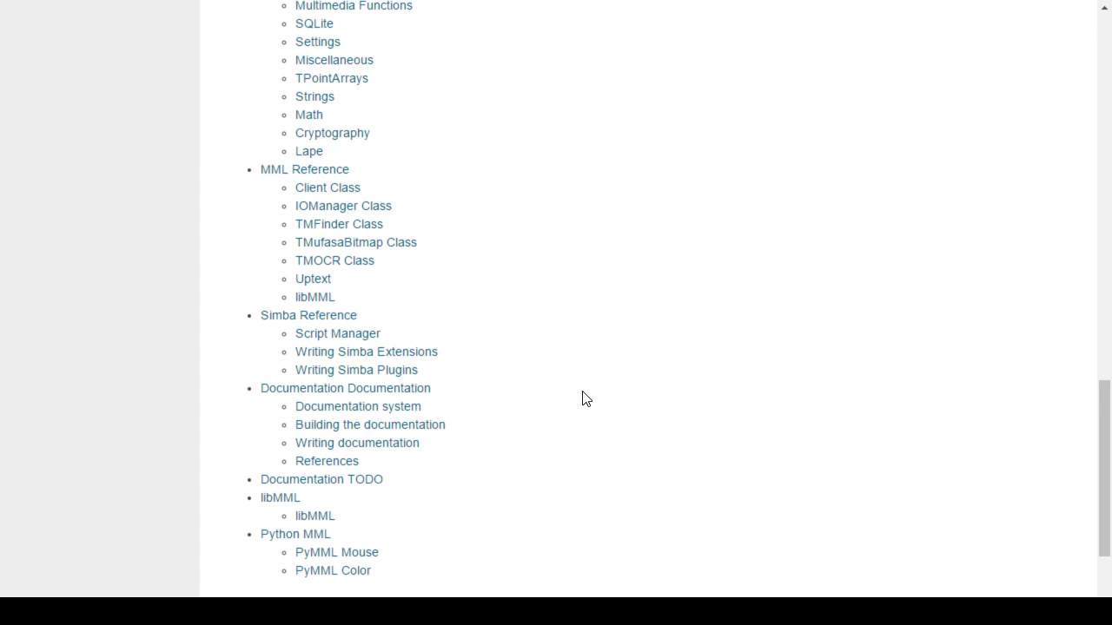
pyautogui.scroll(-3)
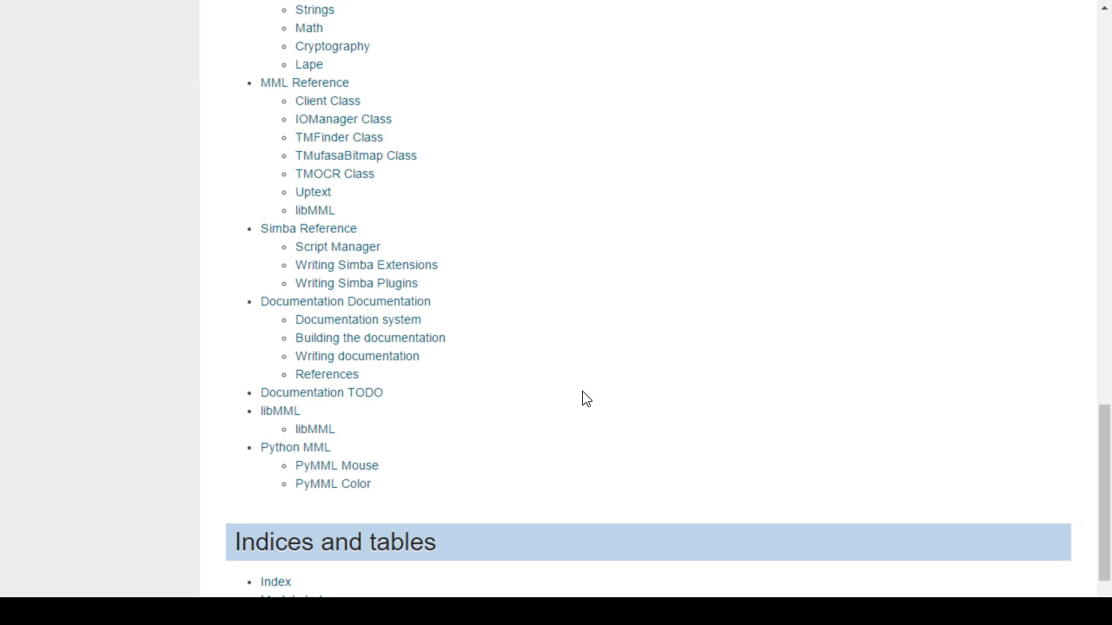
pyautogui.scroll(-3)
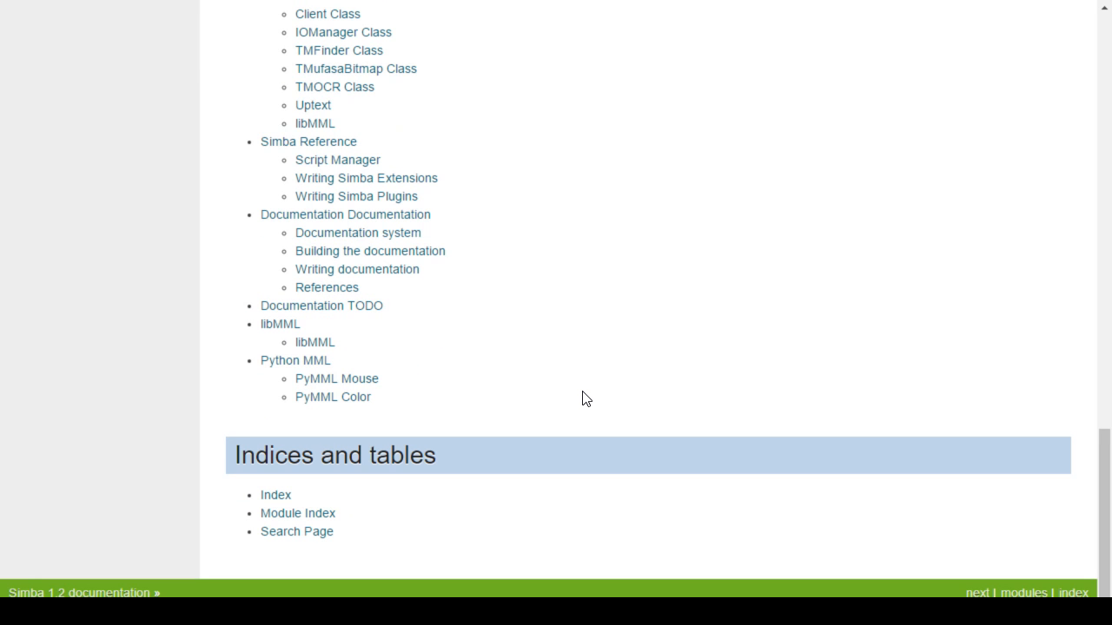
pyautogui.moveTo(567, 396)
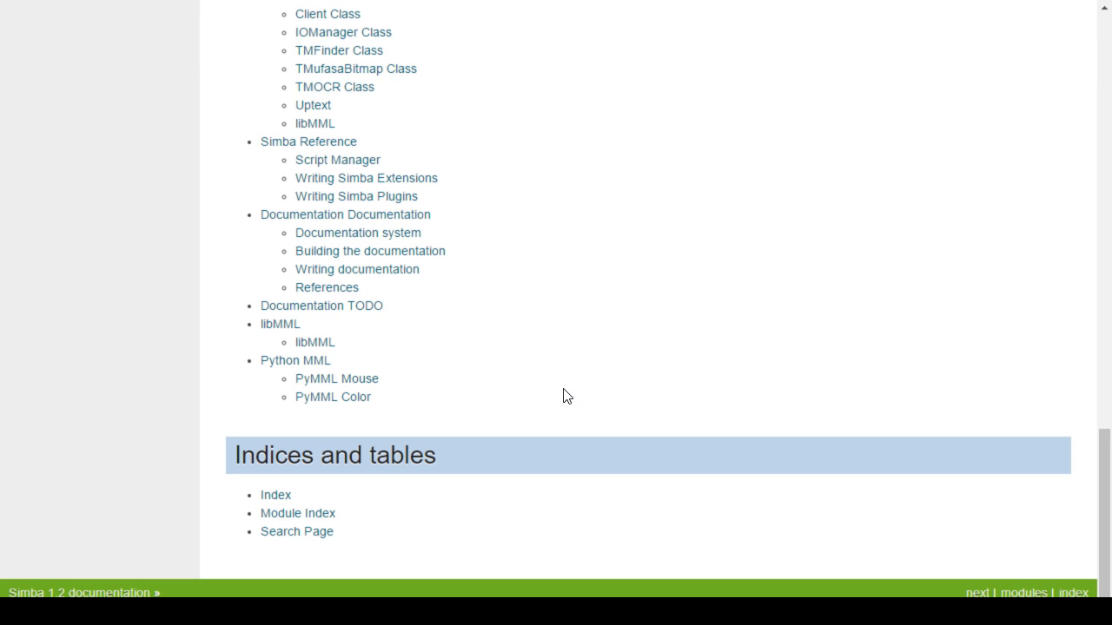
pyautogui.scroll(3)
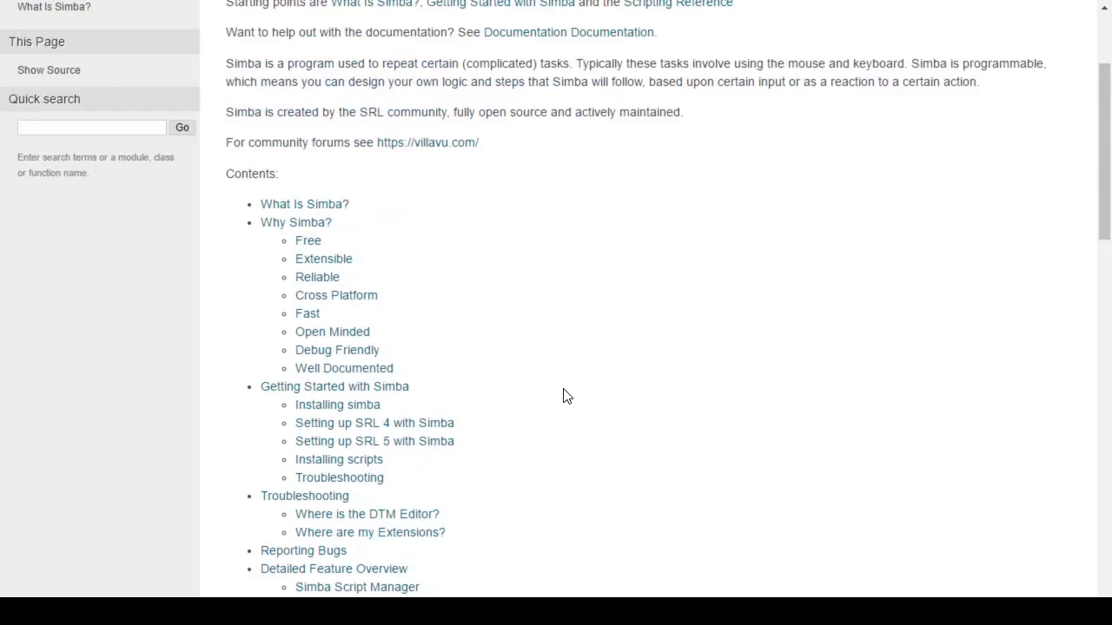
pyautogui.scroll(3)
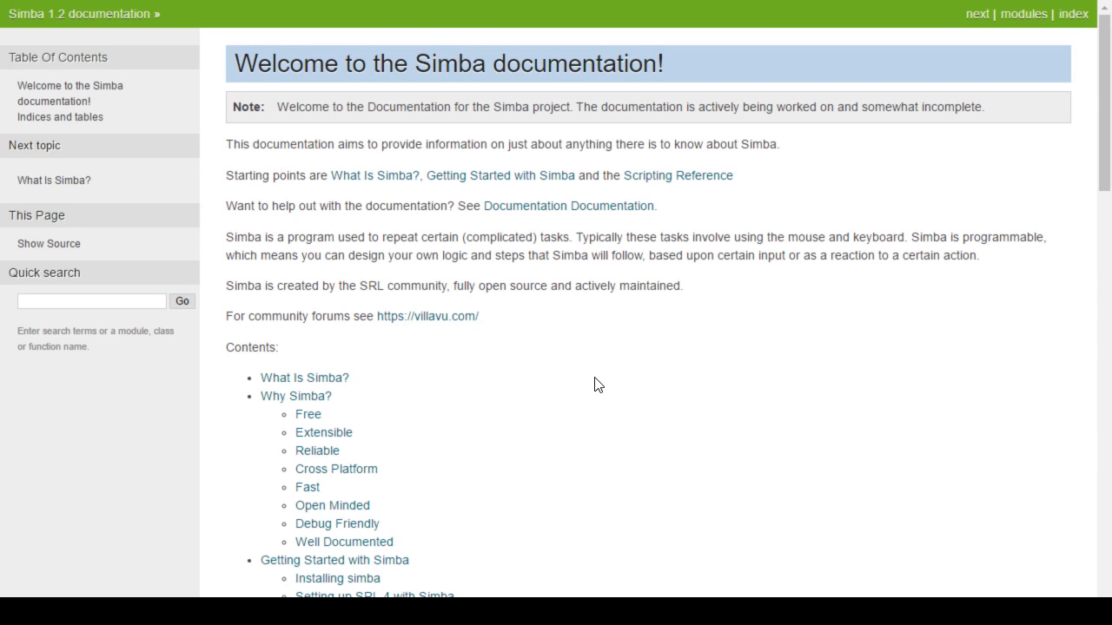
pyautogui.moveTo(584, 393)
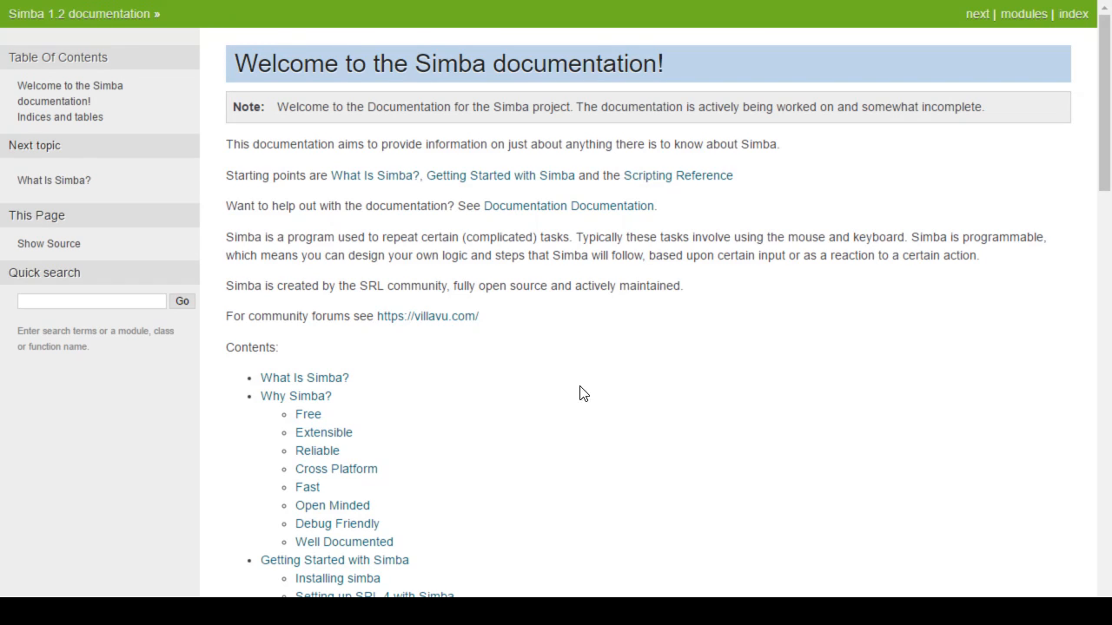
pyautogui.moveTo(427, 316)
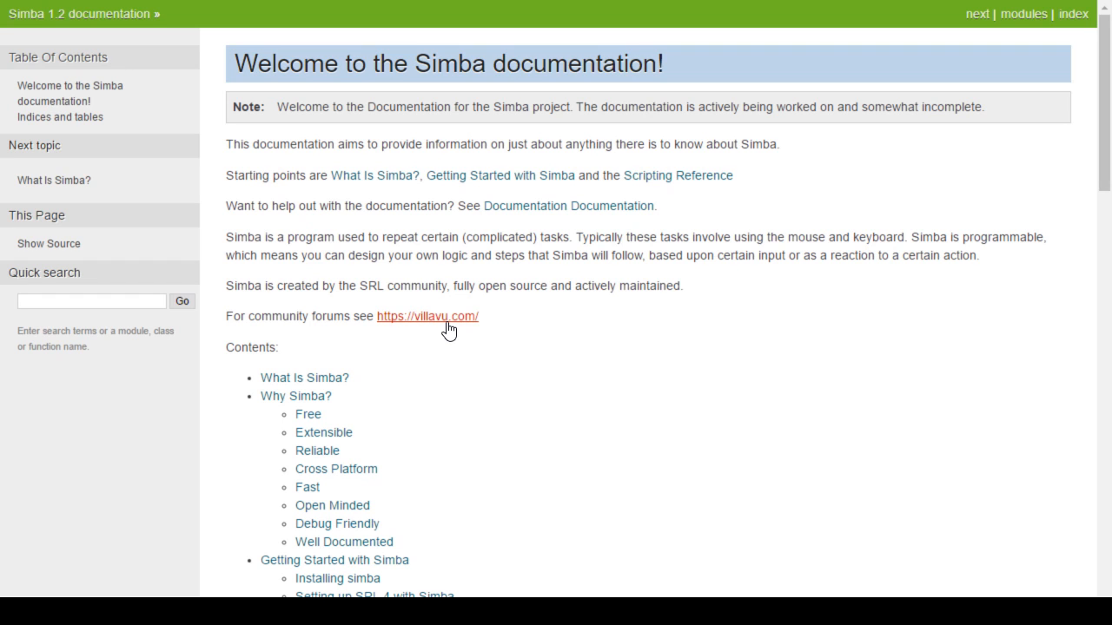
pyautogui.moveTo(380, 188)
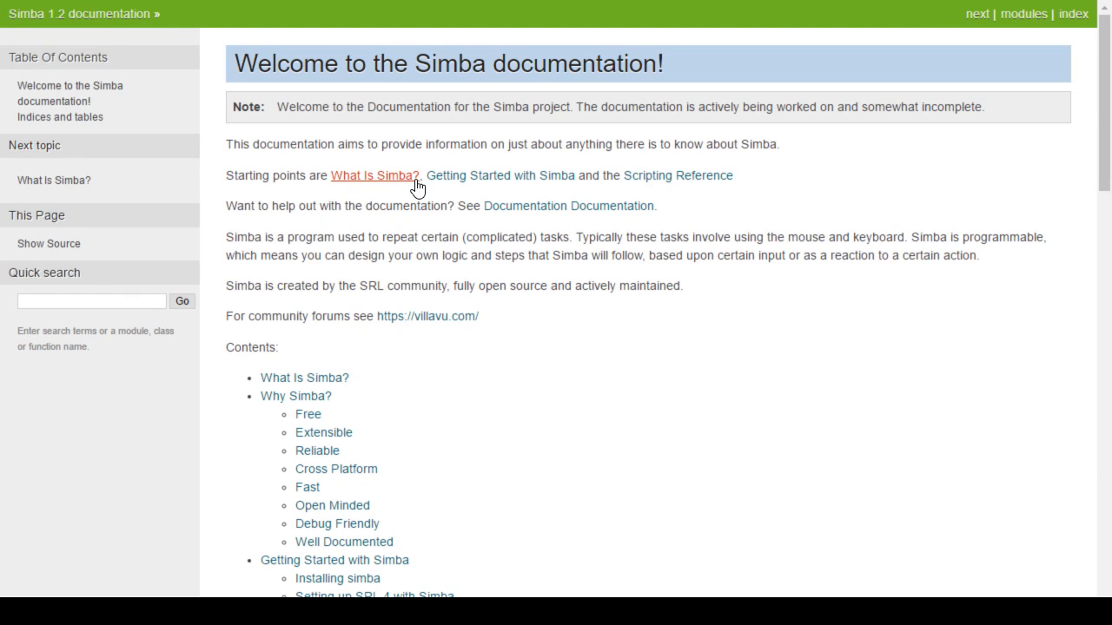
pyautogui.click(499, 176)
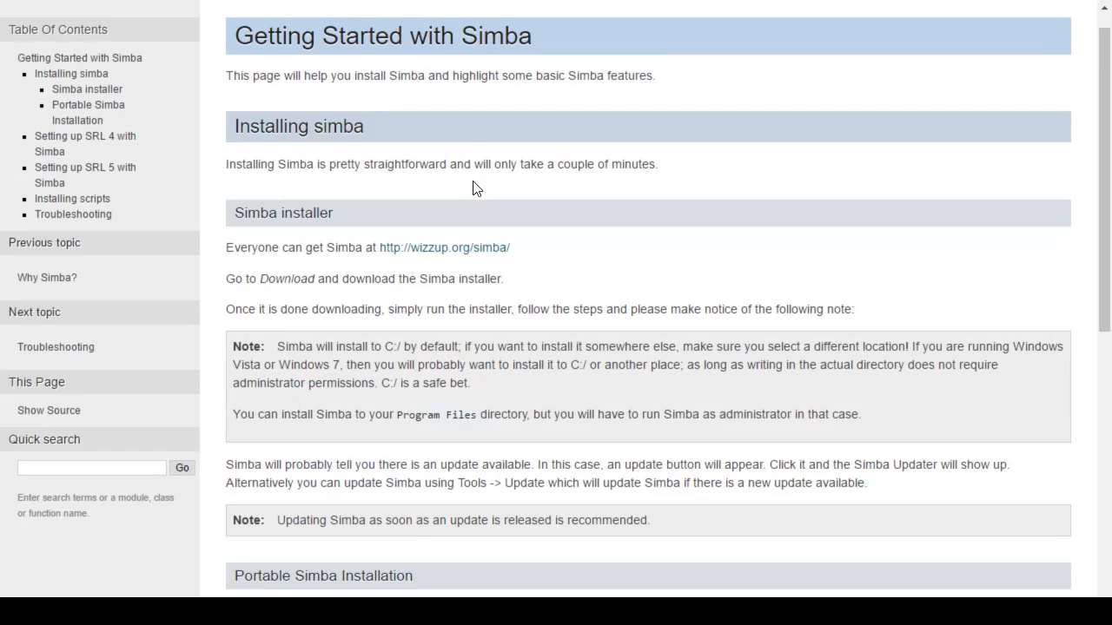
pyautogui.moveTo(489, 242)
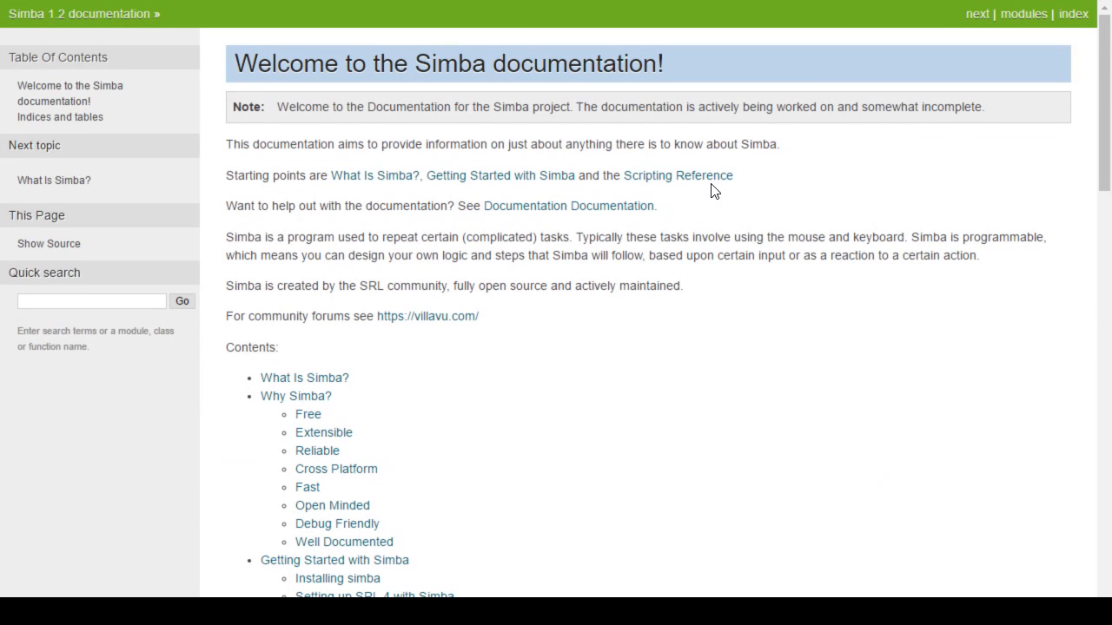
# Step: Browse the Scripting Reference function index through bitmap functions to Deformable Template Models
pyautogui.click(677, 173)
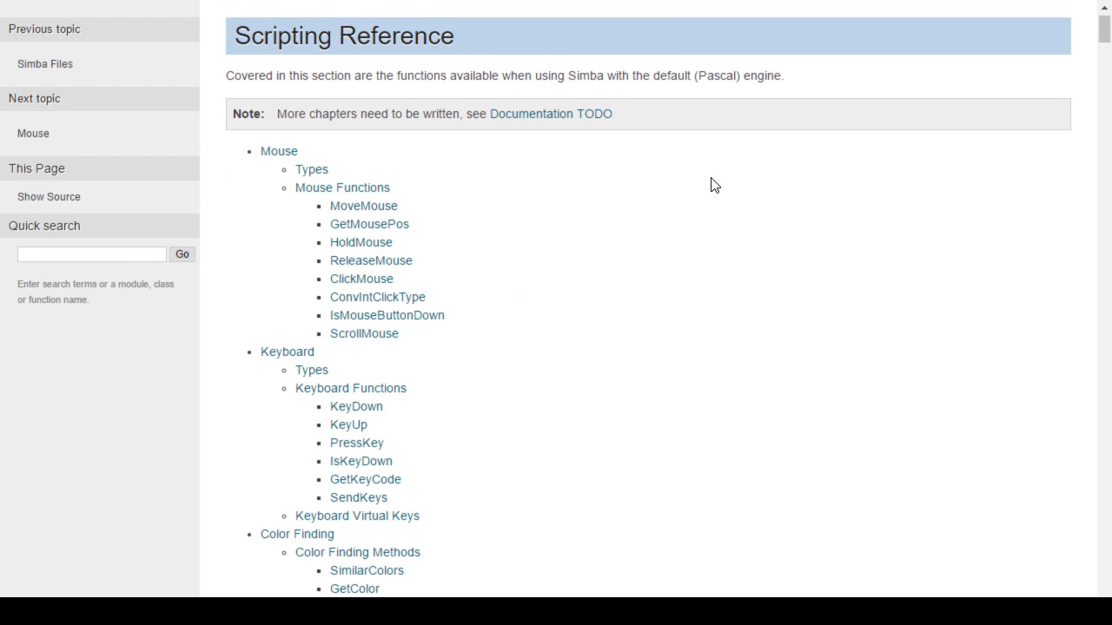
pyautogui.scroll(3)
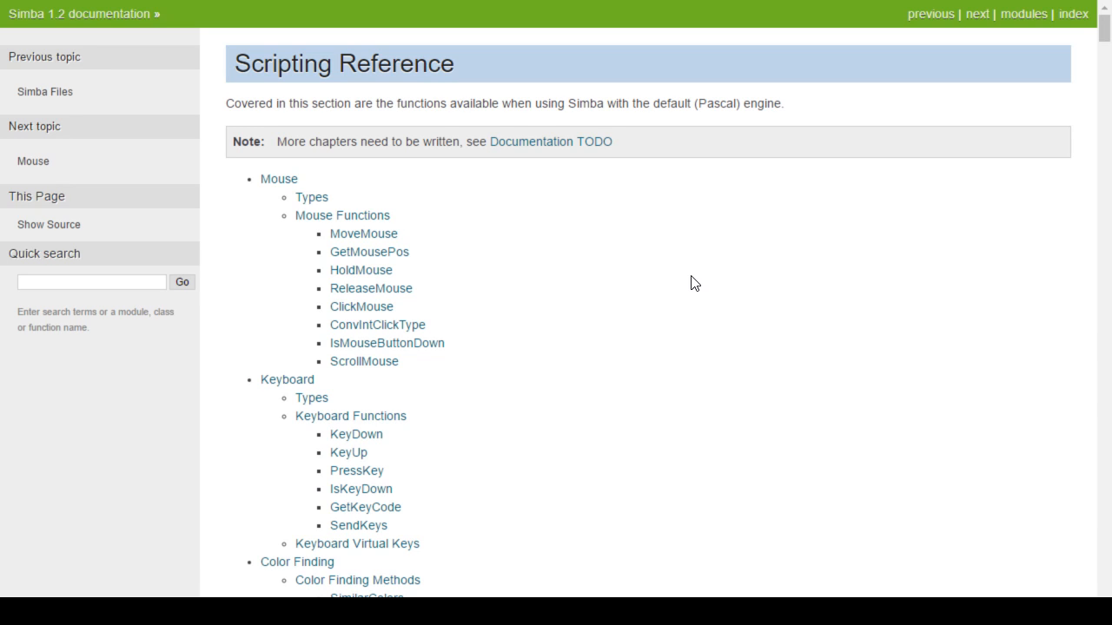
pyautogui.moveTo(323, 241)
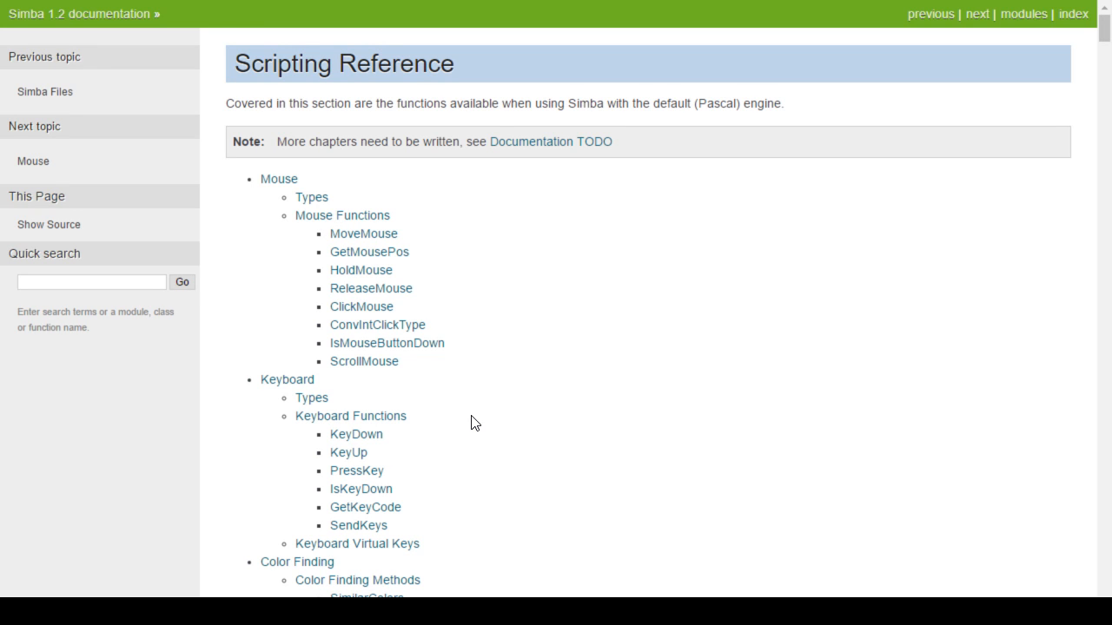
pyautogui.scroll(-3)
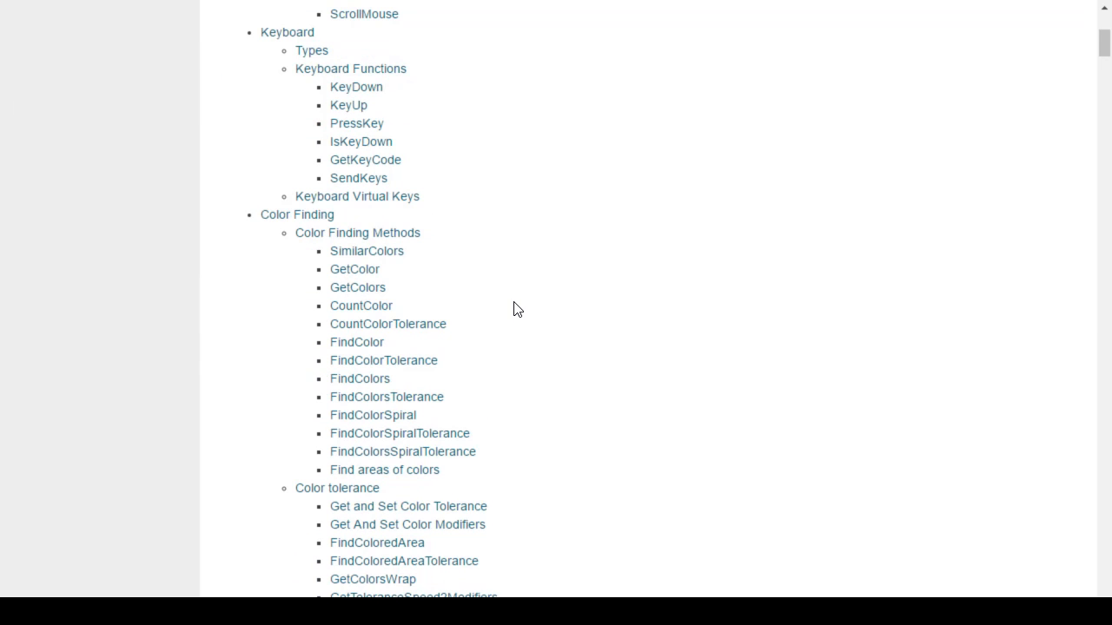
pyautogui.scroll(-3)
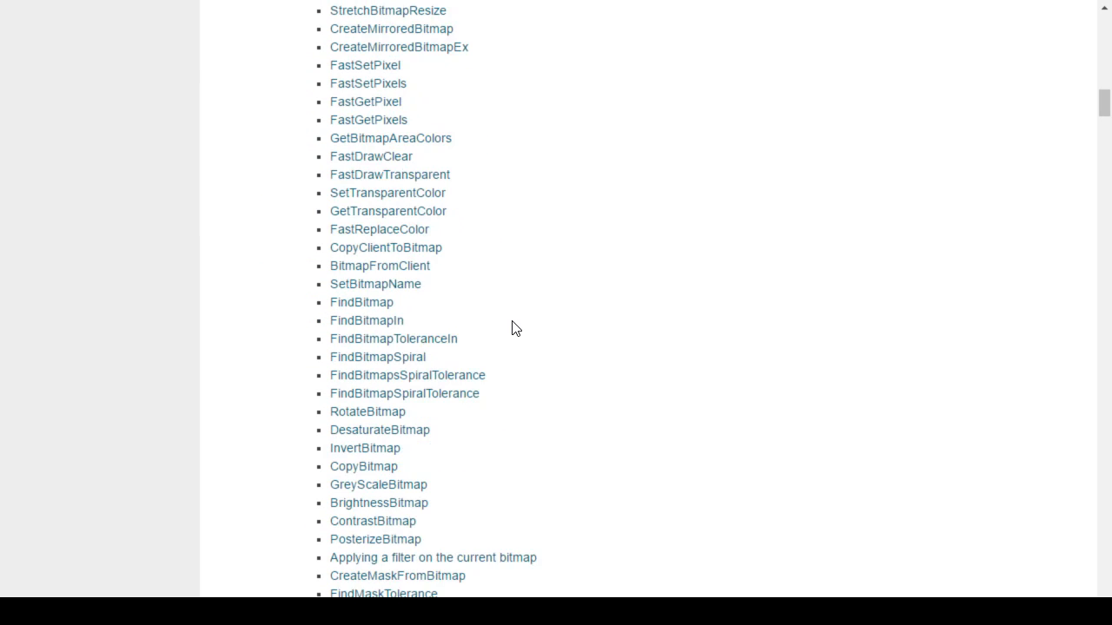
pyautogui.scroll(-3)
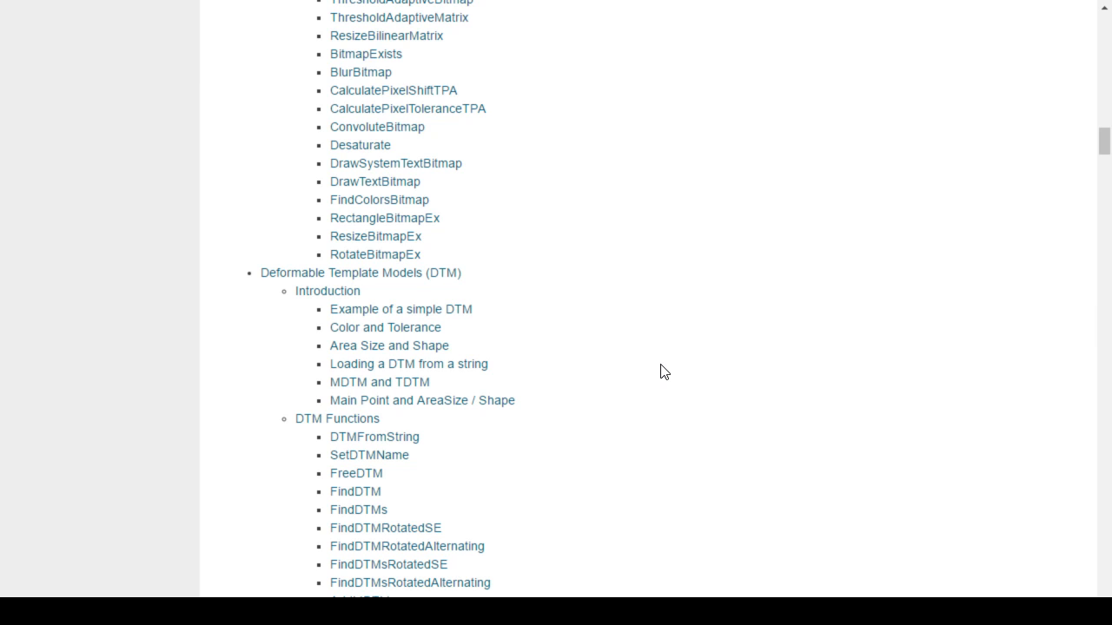
pyautogui.moveTo(389, 302)
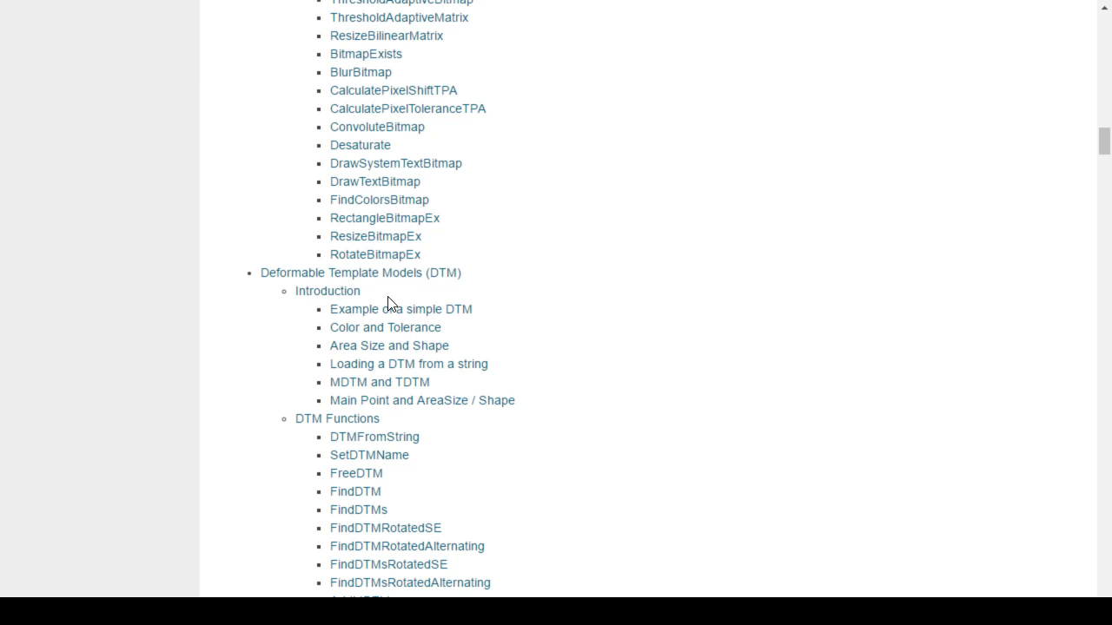
pyautogui.moveTo(327, 292)
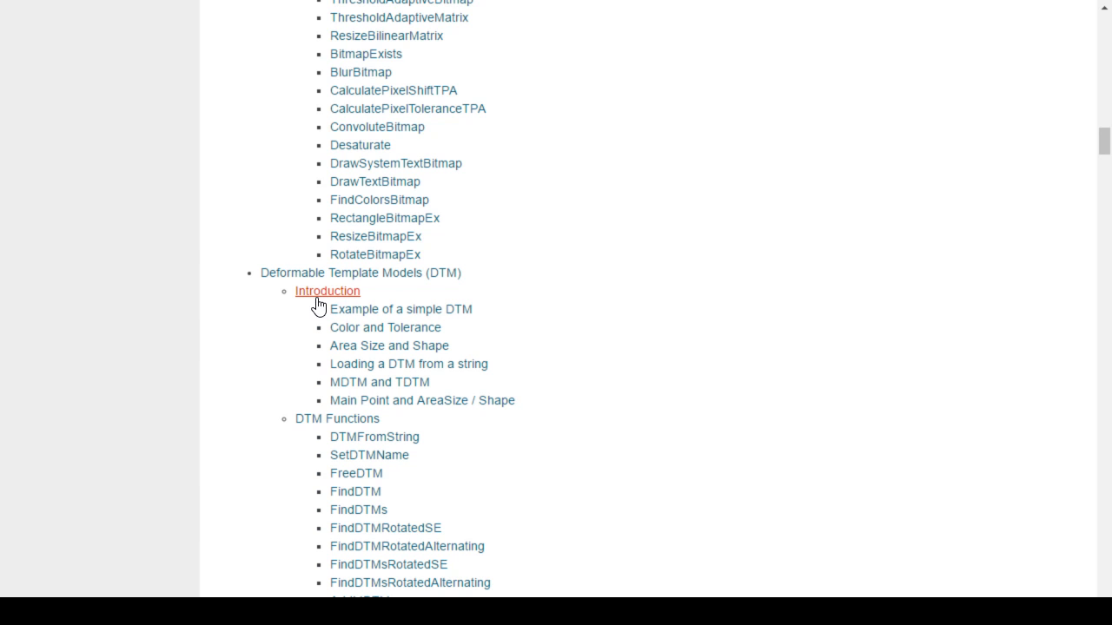
pyautogui.scroll(3)
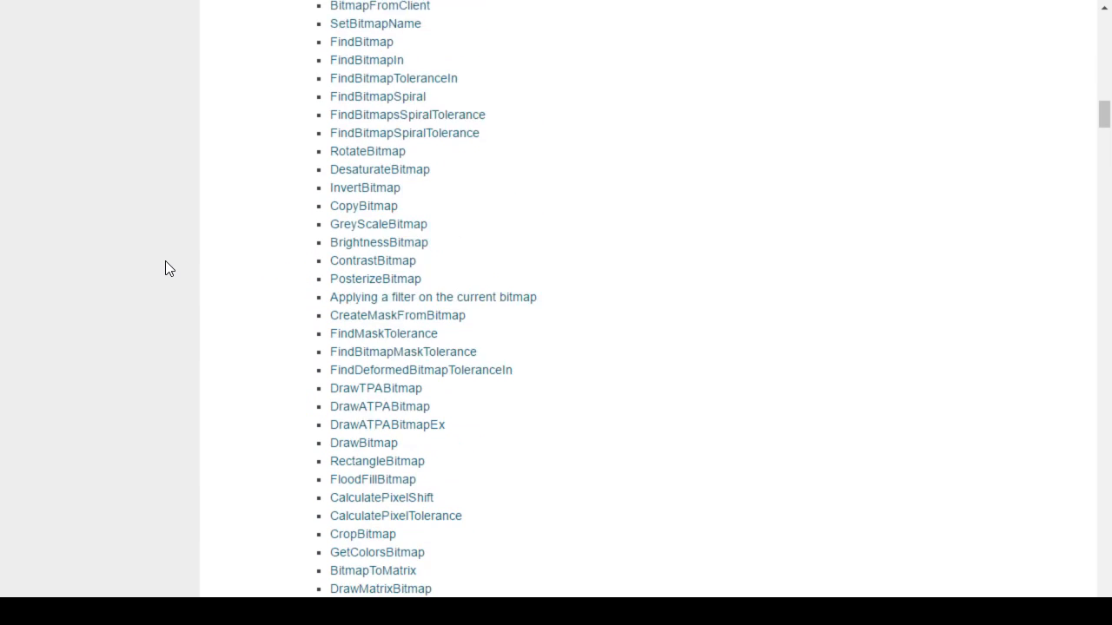
pyautogui.scroll(-3)
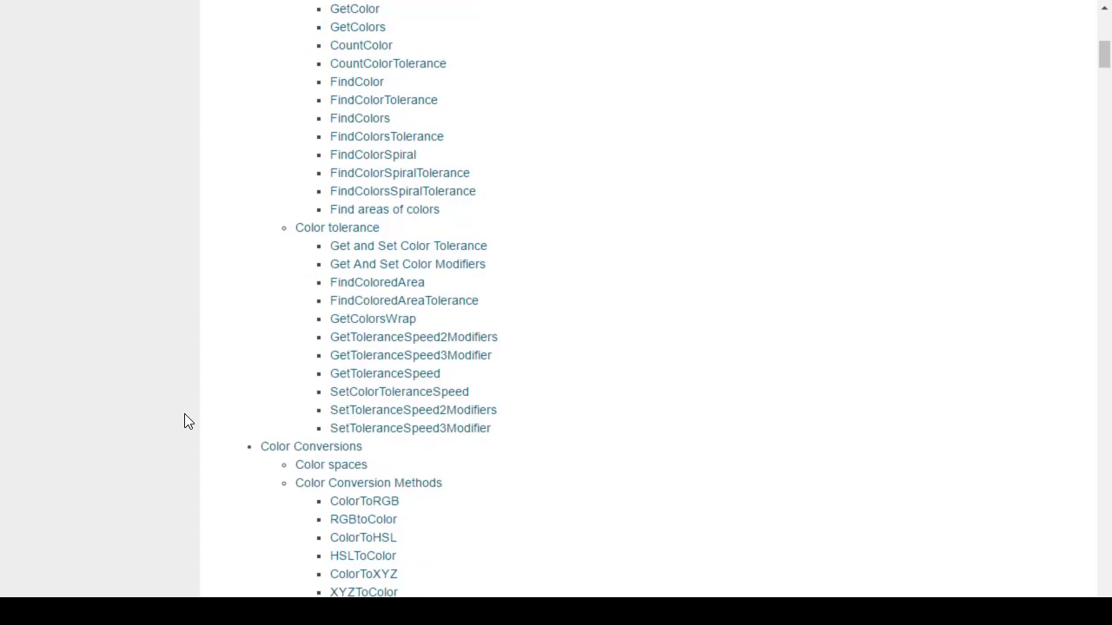
pyautogui.scroll(-3)
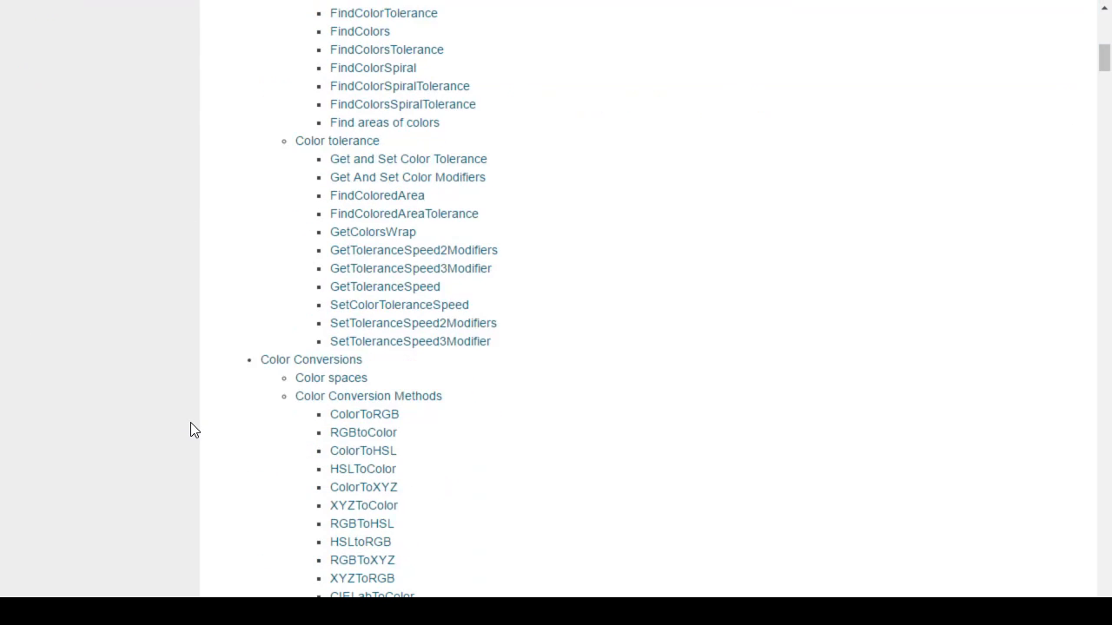
pyautogui.scroll(3)
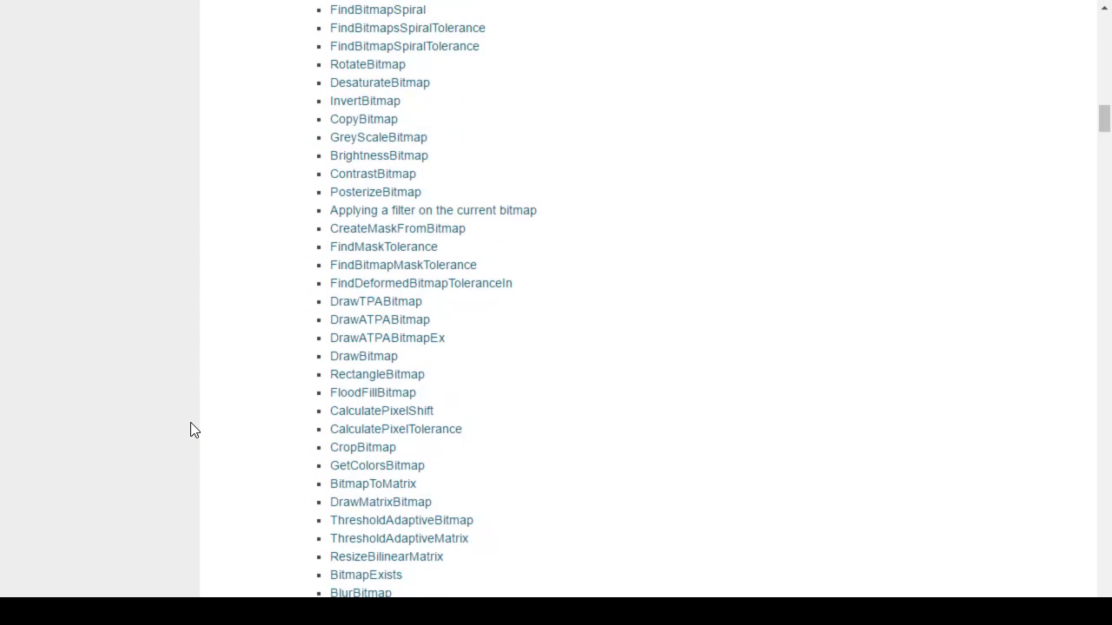
pyautogui.scroll(-3)
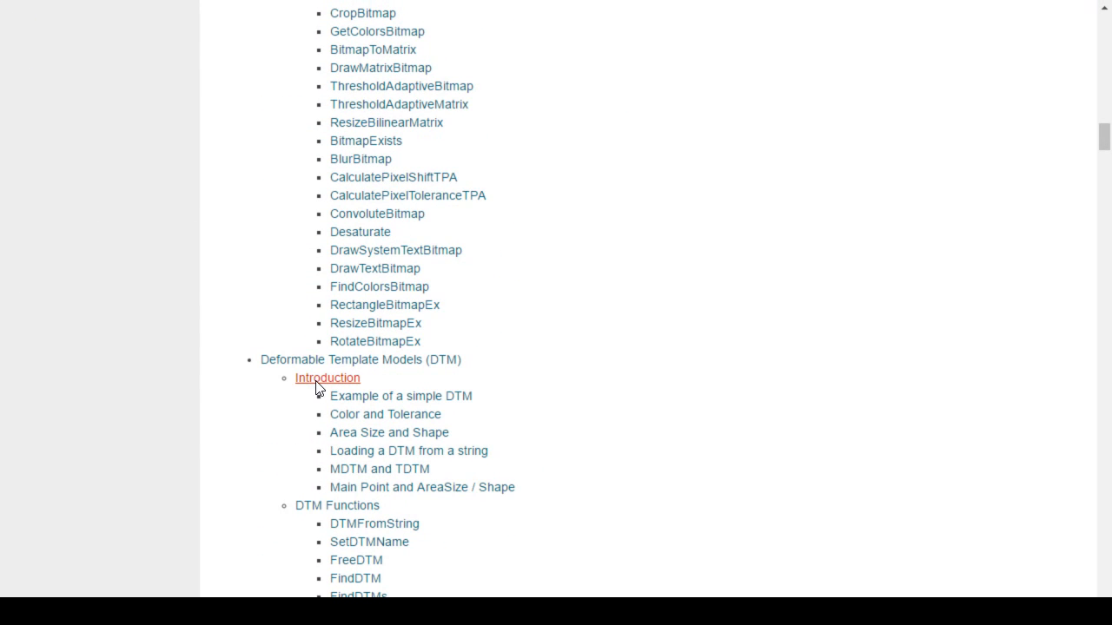
# Step: Open the Deformable Template Models introduction and read through its DTM function descriptions
pyautogui.click(326, 377)
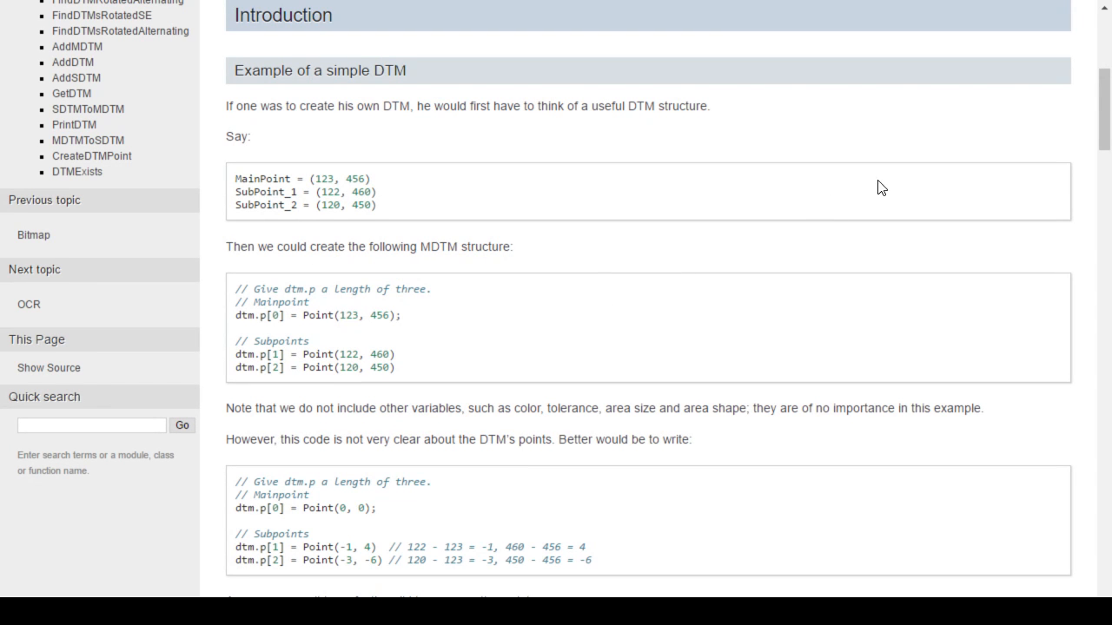
pyautogui.moveTo(950, 160)
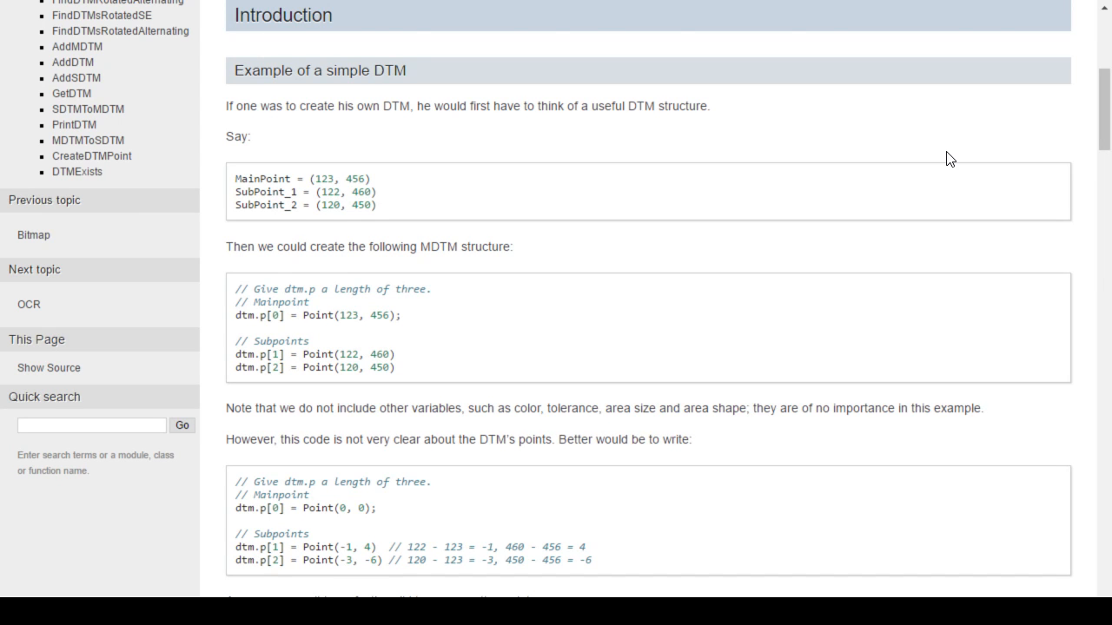
pyautogui.scroll(3)
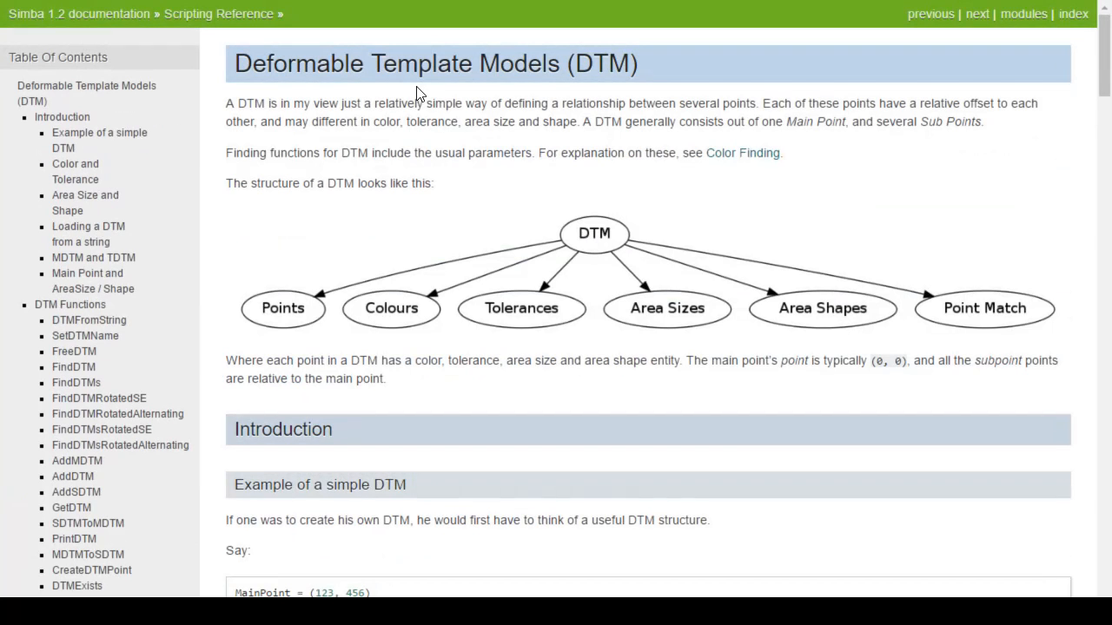
pyautogui.moveTo(513, 172)
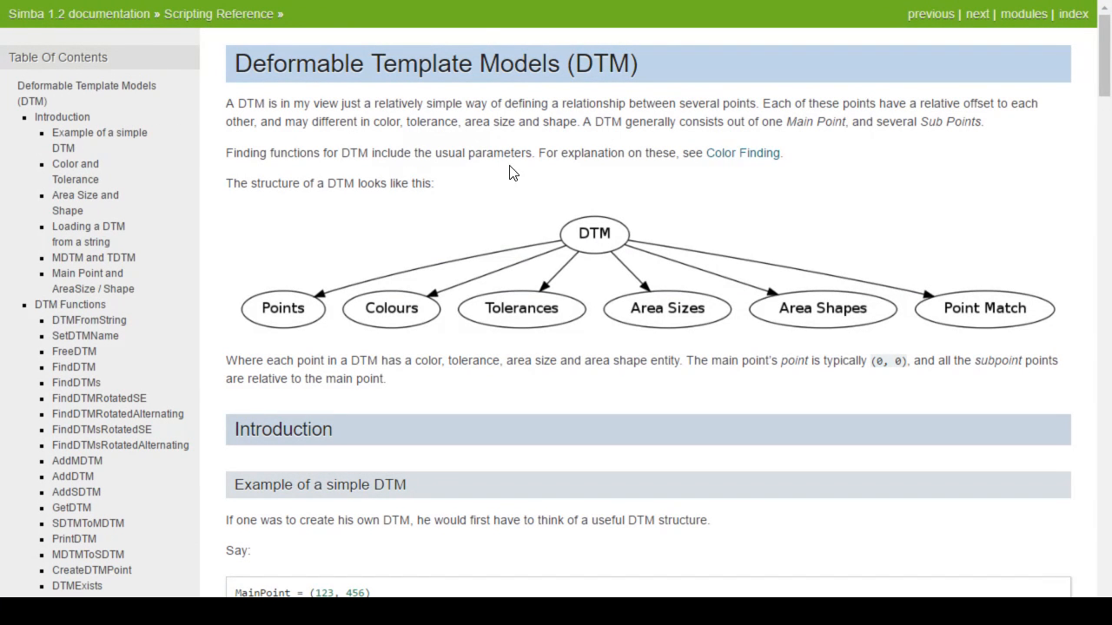
pyautogui.moveTo(473, 115)
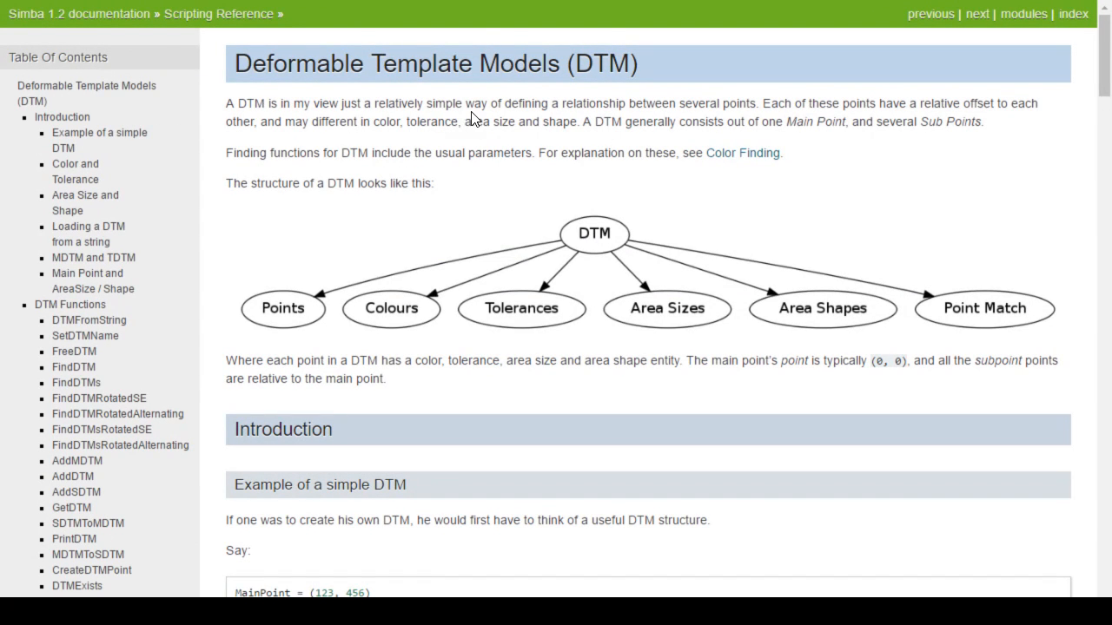
pyautogui.moveTo(704, 142)
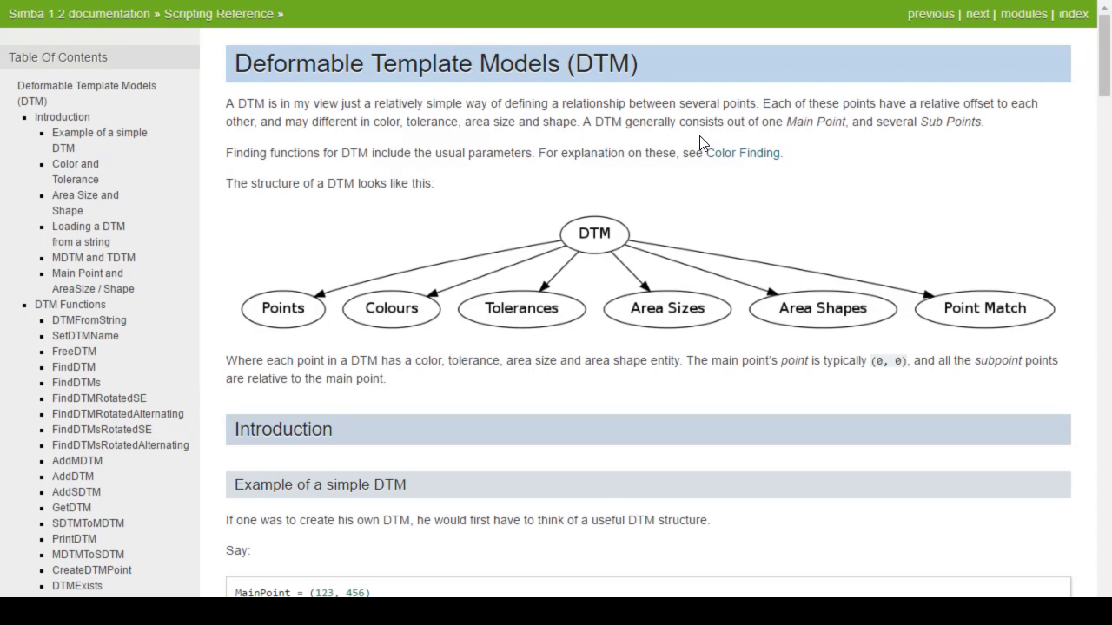
pyautogui.moveTo(872, 176)
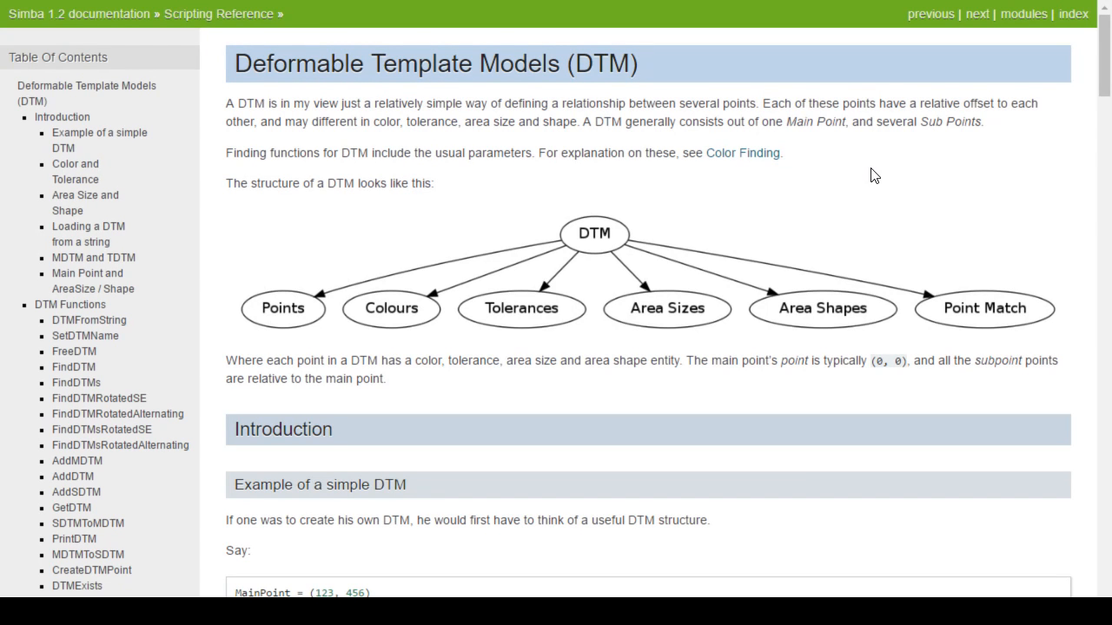
pyautogui.scroll(-3)
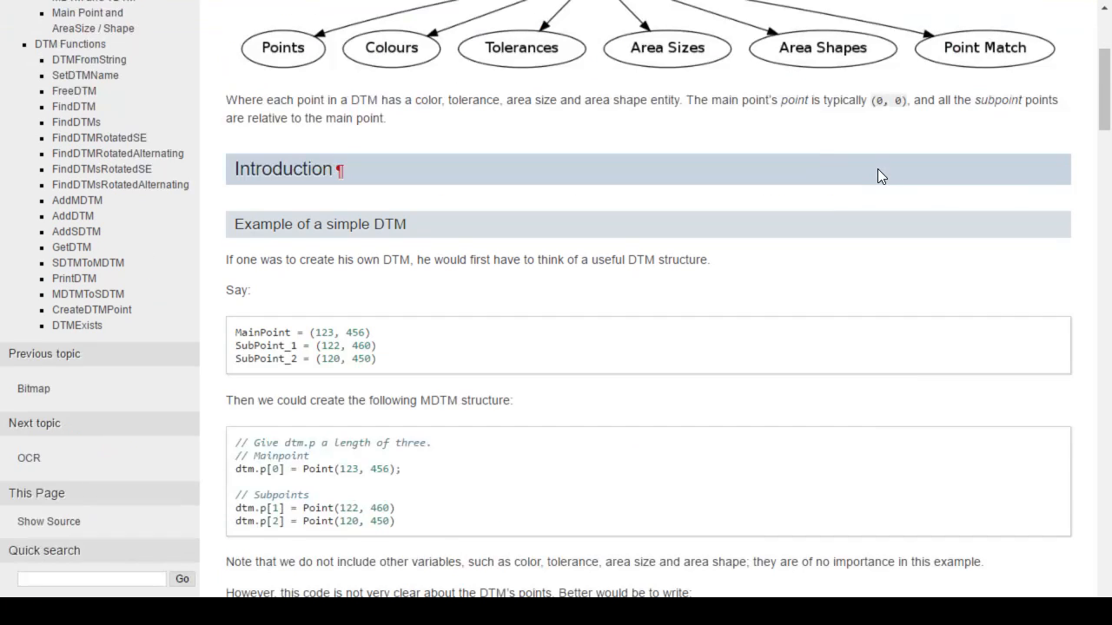
pyautogui.scroll(-3)
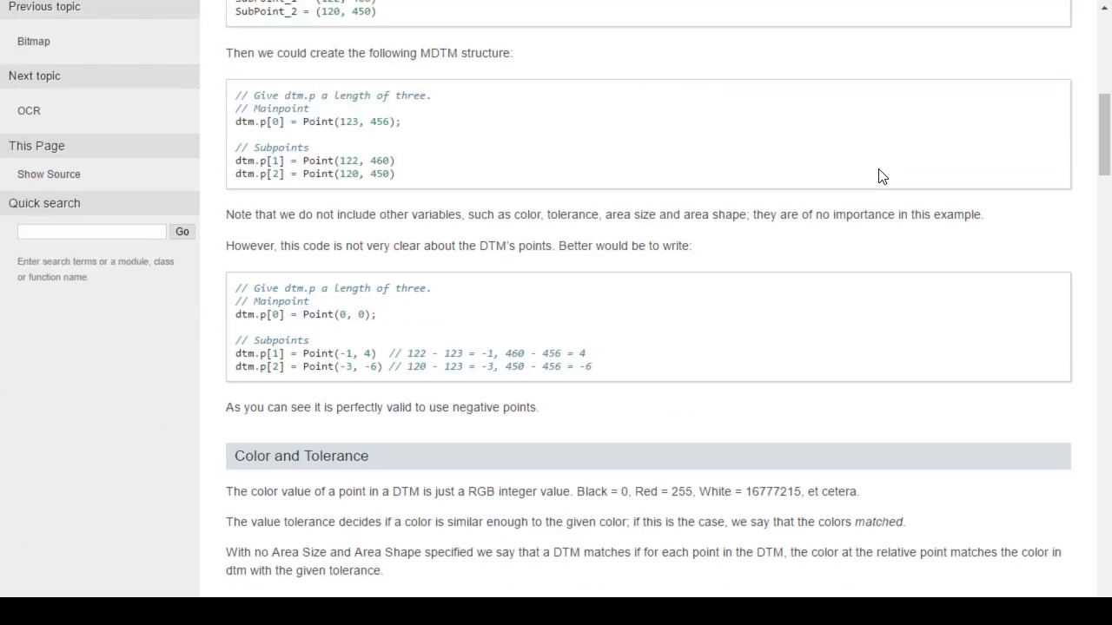
pyautogui.scroll(-3)
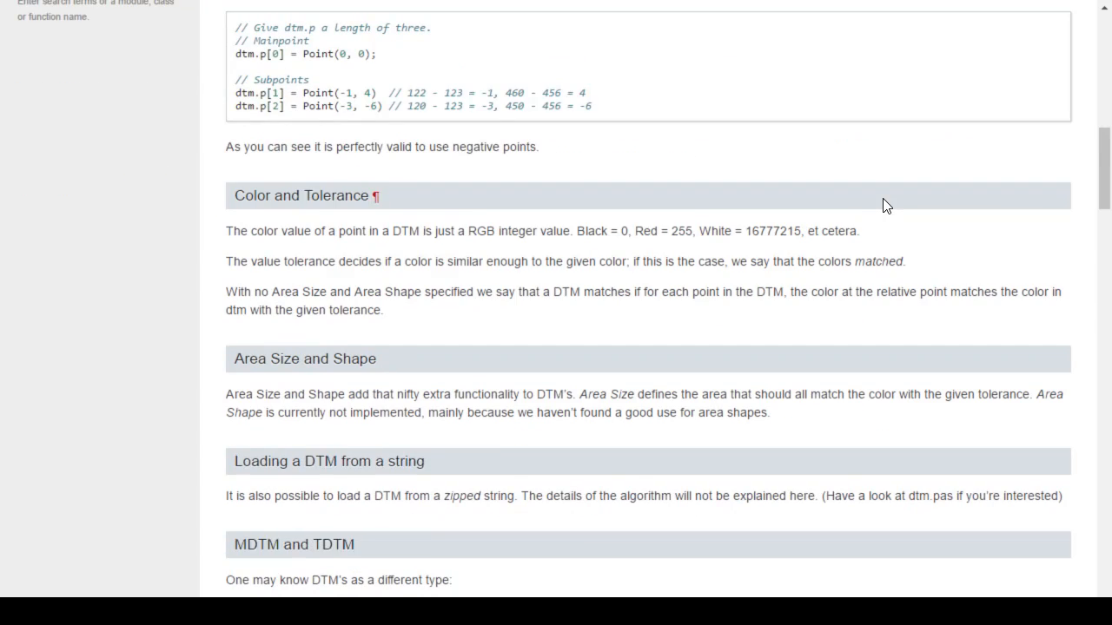
pyautogui.scroll(-3)
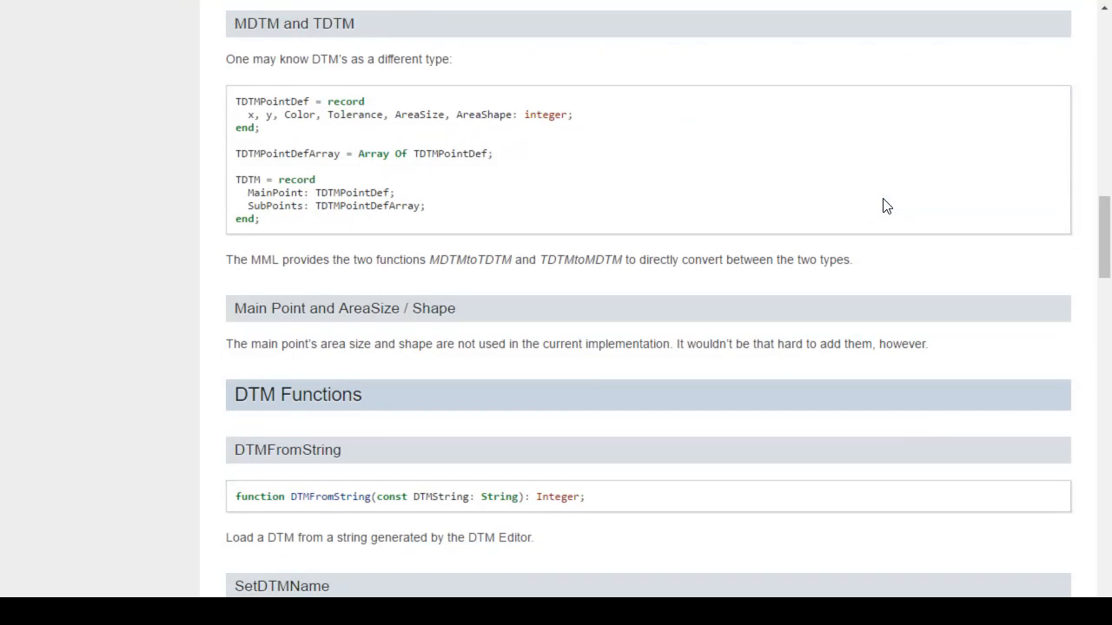
pyautogui.scroll(-3)
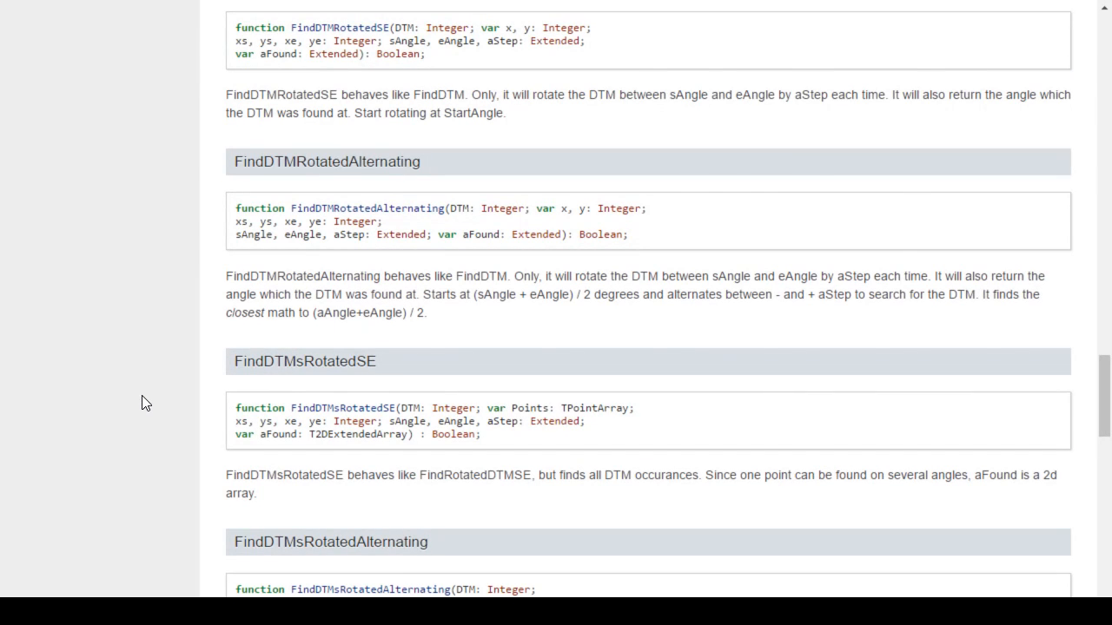
pyautogui.scroll(3)
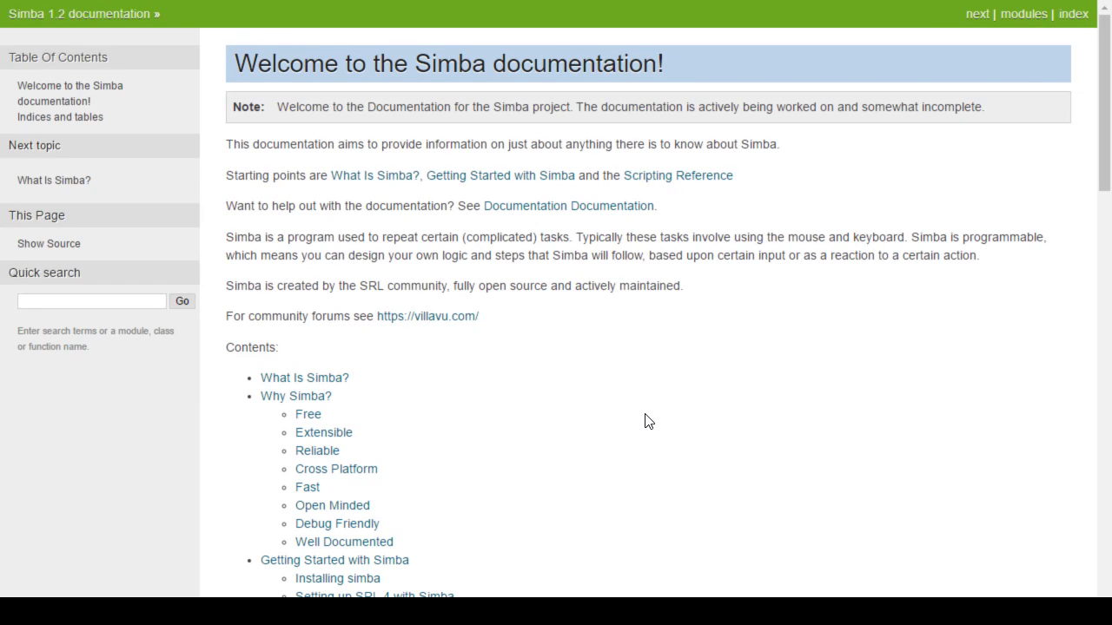
pyautogui.moveTo(514, 451)
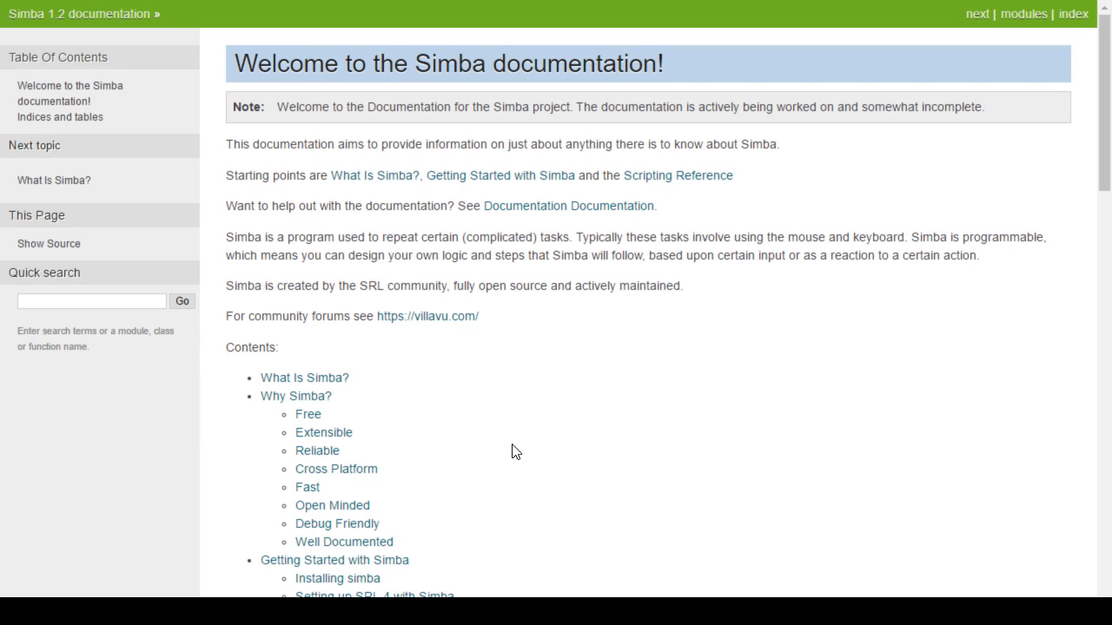
# Step: Open the villavu.com community forums link from the Simba docs in a new tab
pyautogui.rightClick(427, 316)
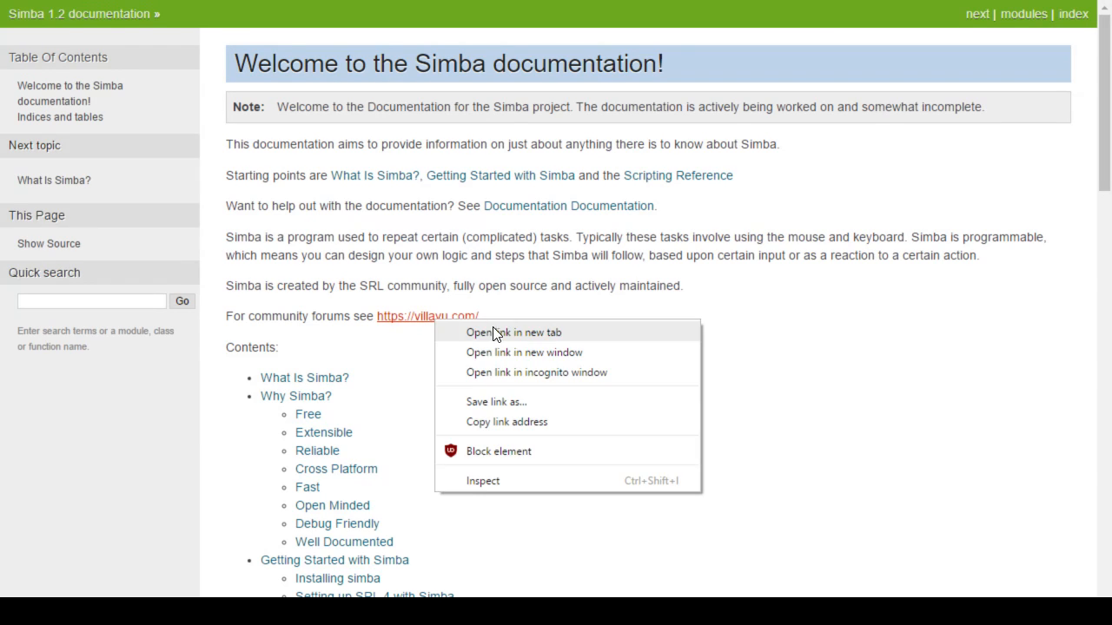
pyautogui.click(514, 332)
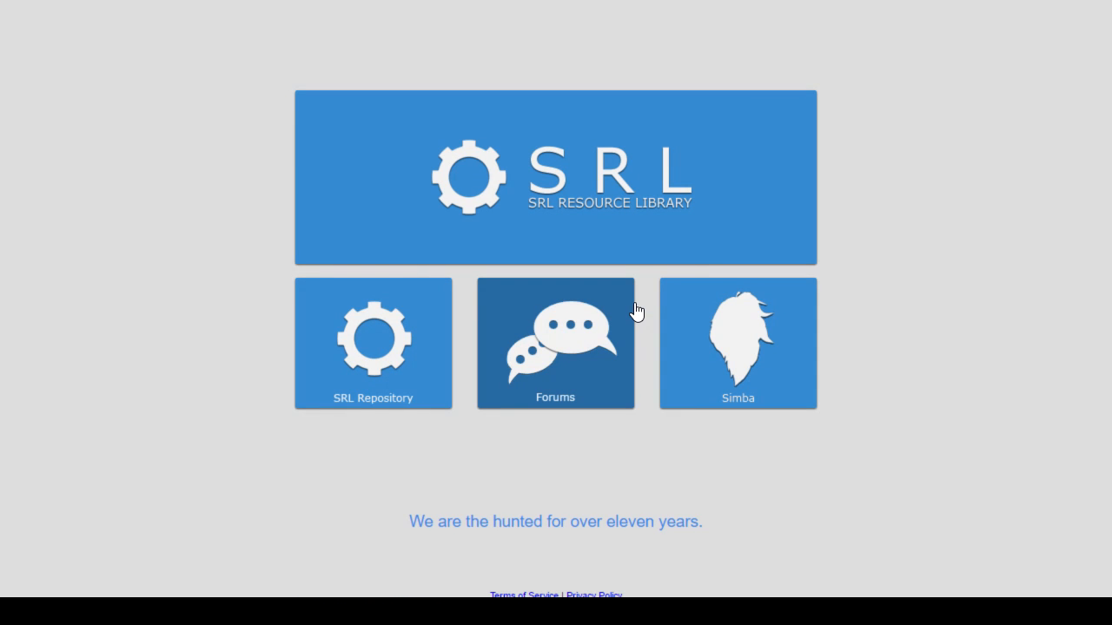
pyautogui.moveTo(577, 351)
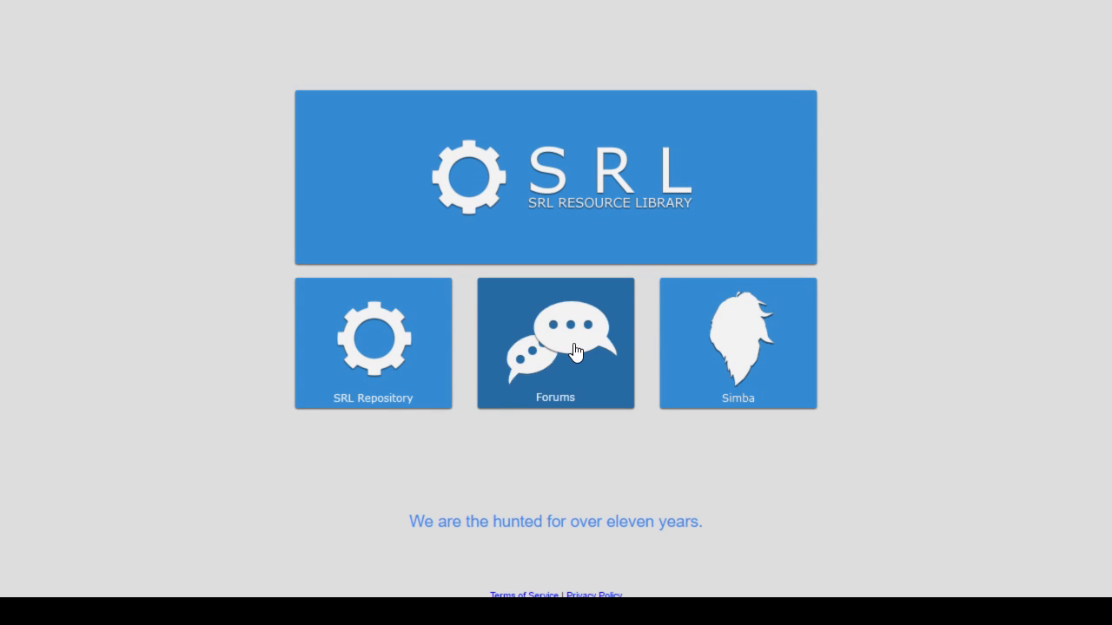
# Step: Enter the SRL forums from the landing page and look over the forum index
pyautogui.click(556, 344)
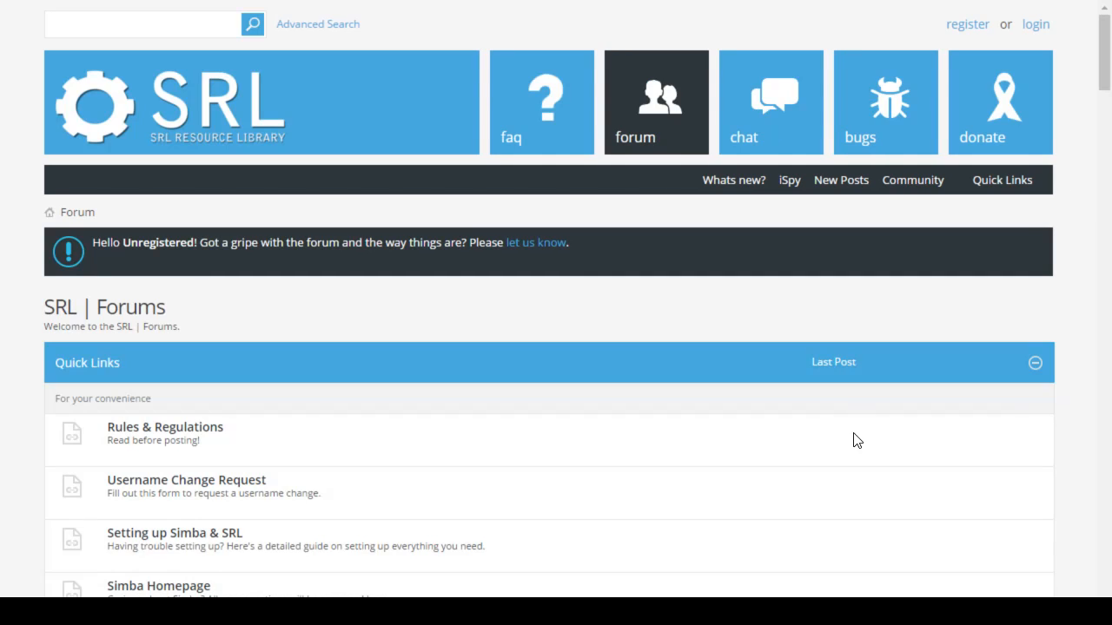
pyautogui.scroll(-3)
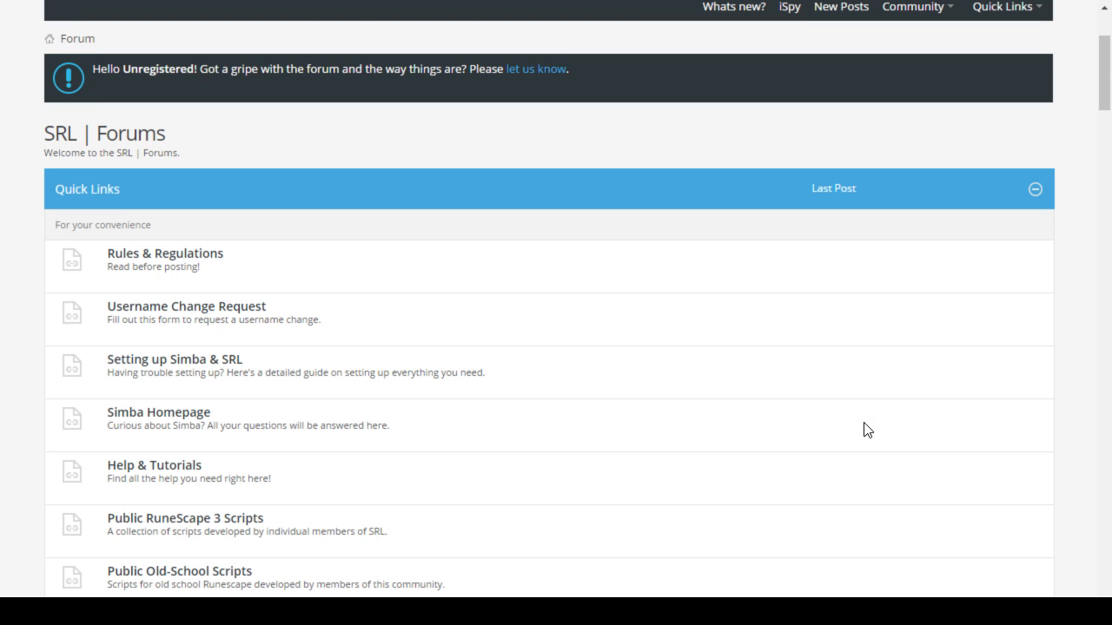
pyautogui.moveTo(587, 353)
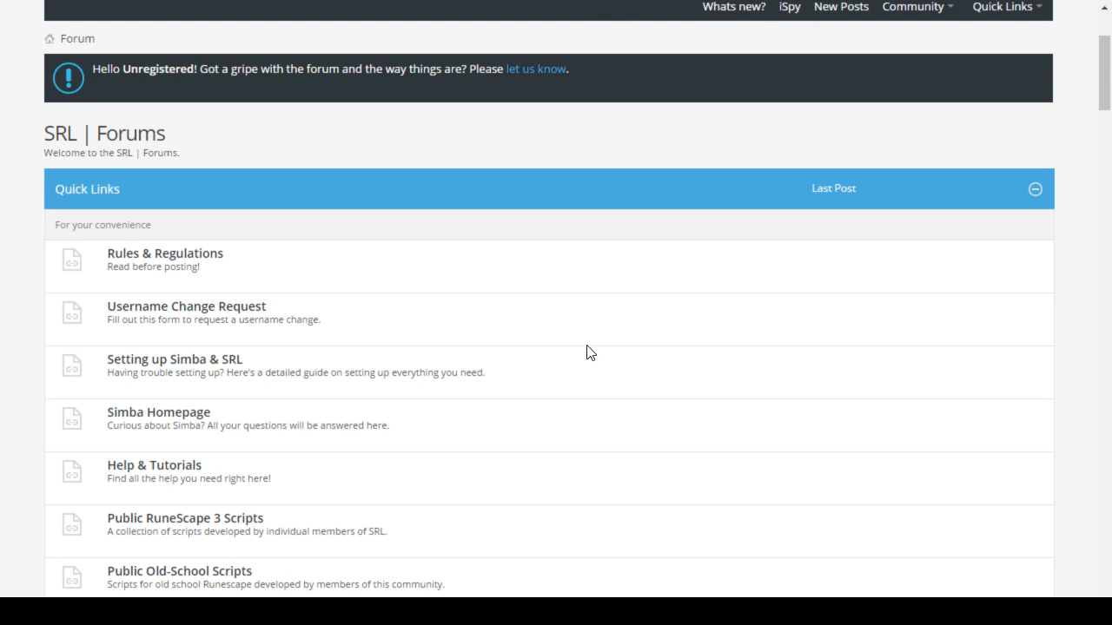
pyautogui.moveTo(512, 368)
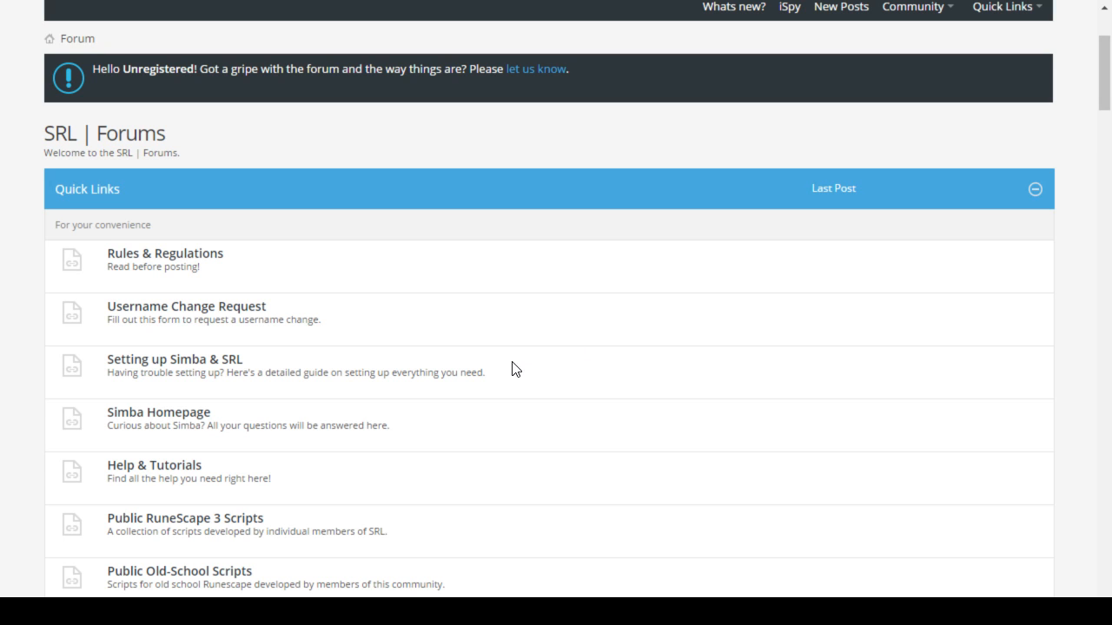
pyautogui.scroll(-3)
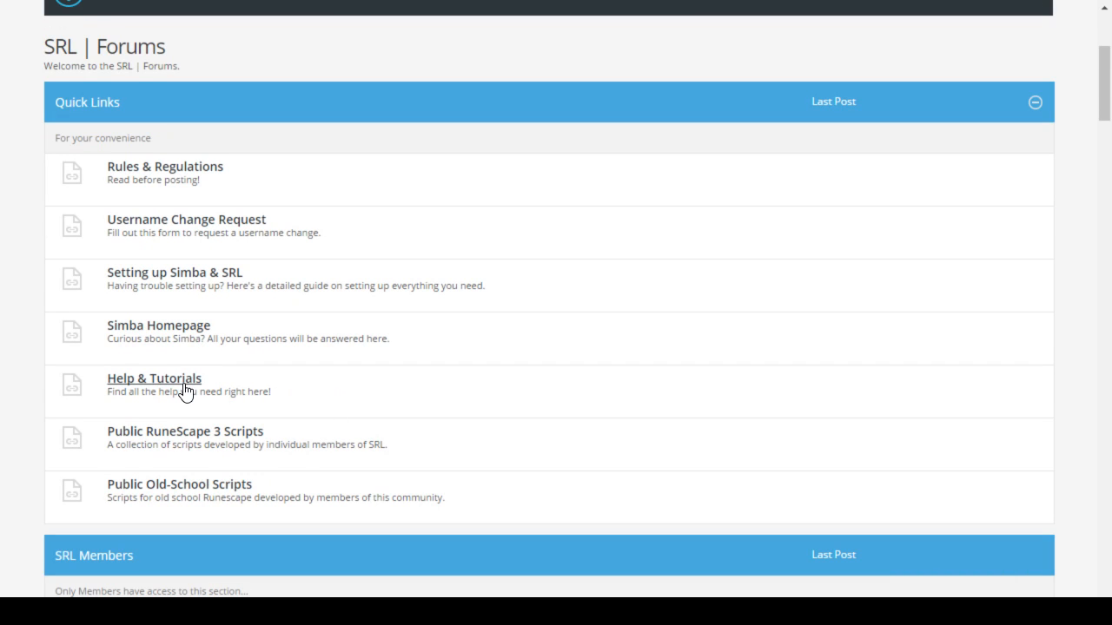
# Step: Open the Help & Tutorials section and scan its sub-forums from Forum Guides to Outdated Tutorials
pyautogui.click(153, 379)
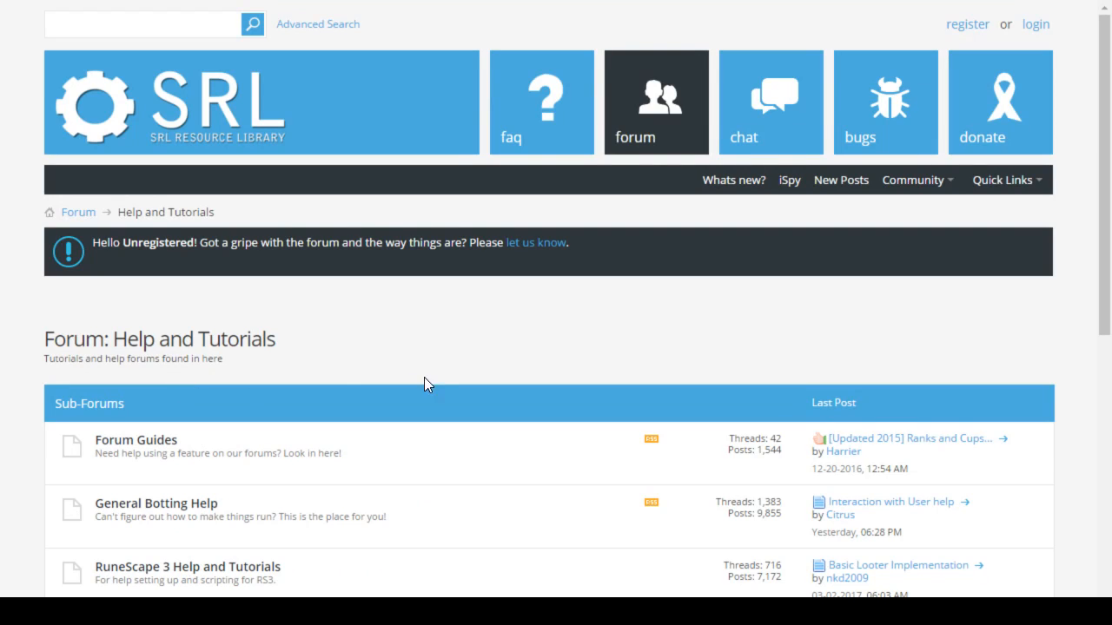
pyautogui.scroll(-3)
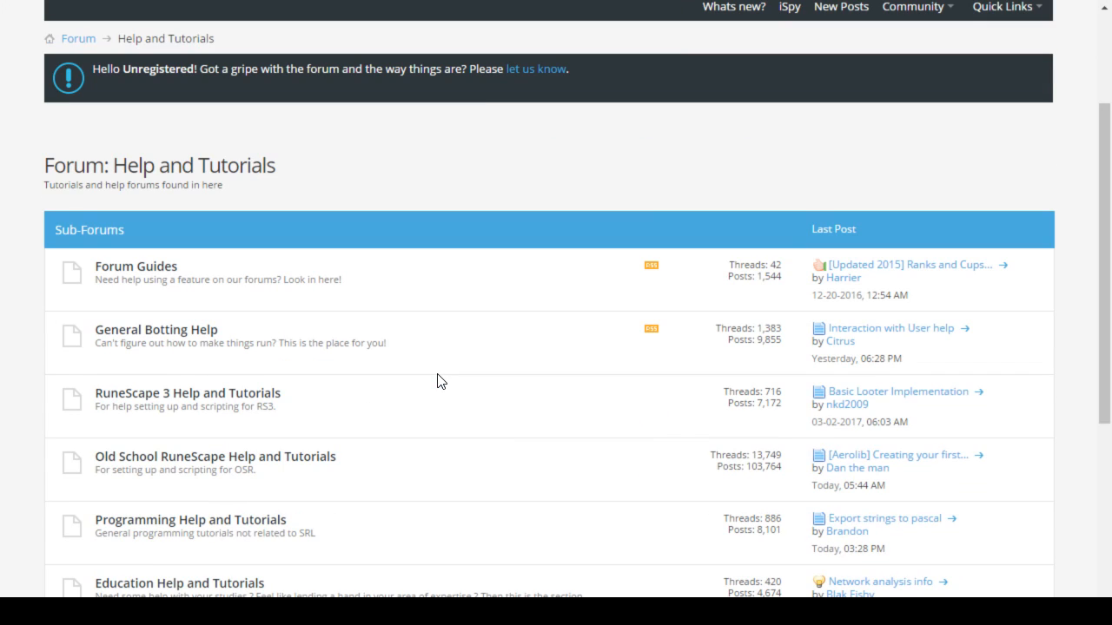
pyautogui.scroll(-3)
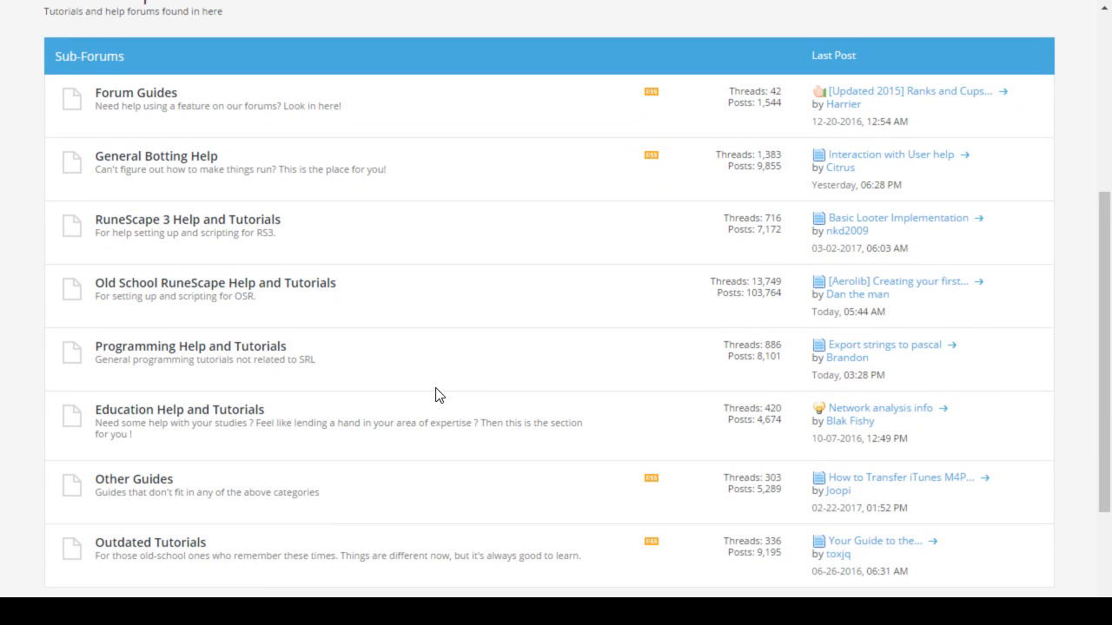
pyautogui.moveTo(413, 396)
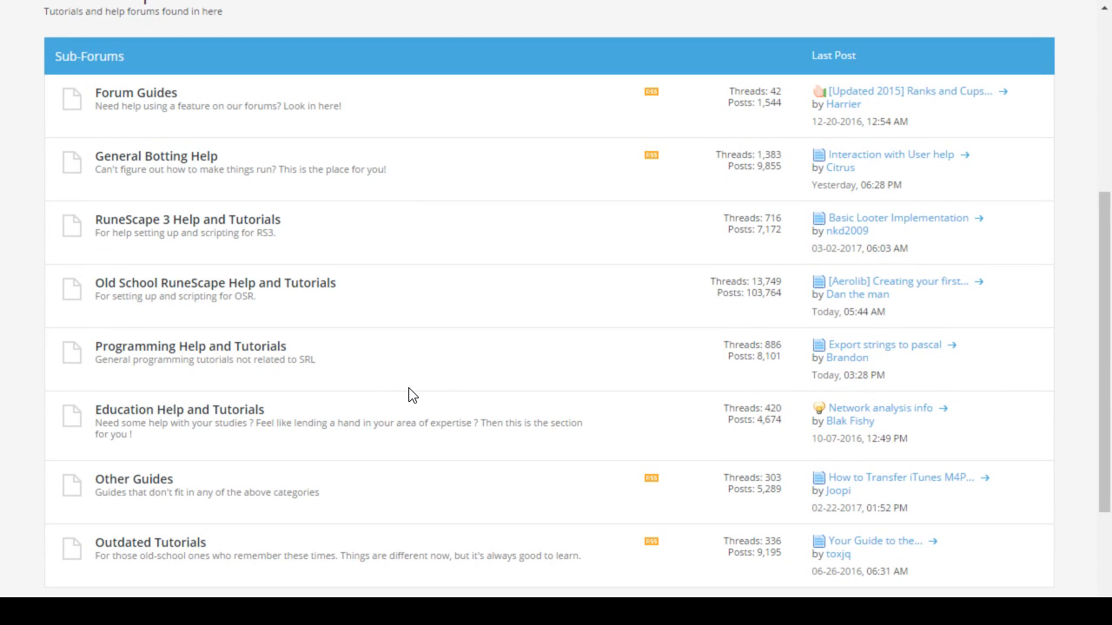
pyautogui.moveTo(476, 68)
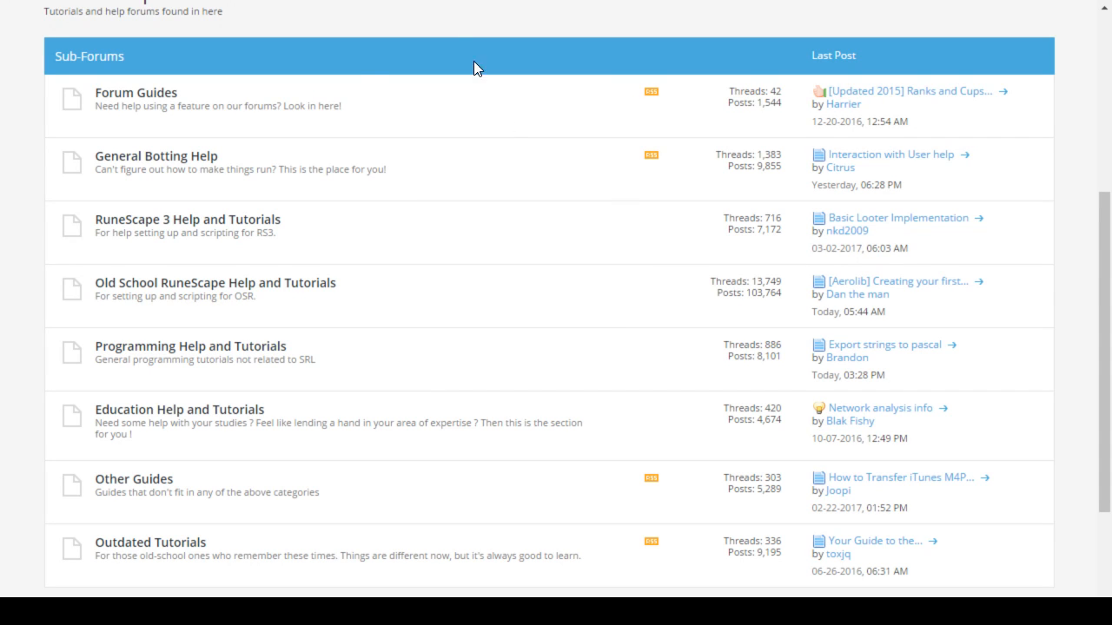
pyautogui.moveTo(328, 153)
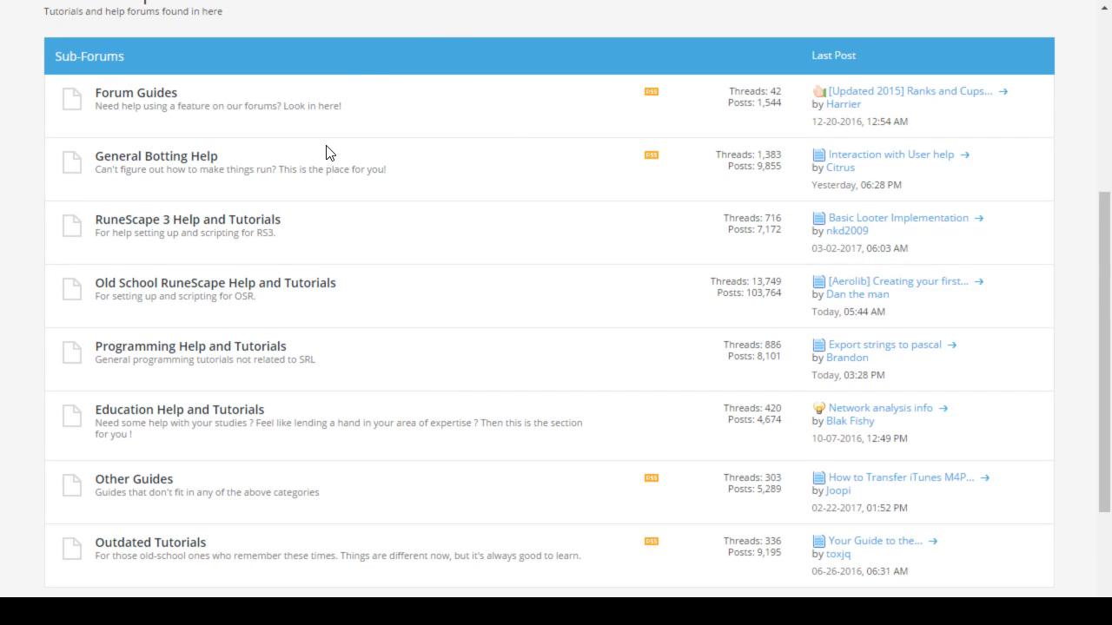
pyautogui.moveTo(339, 172)
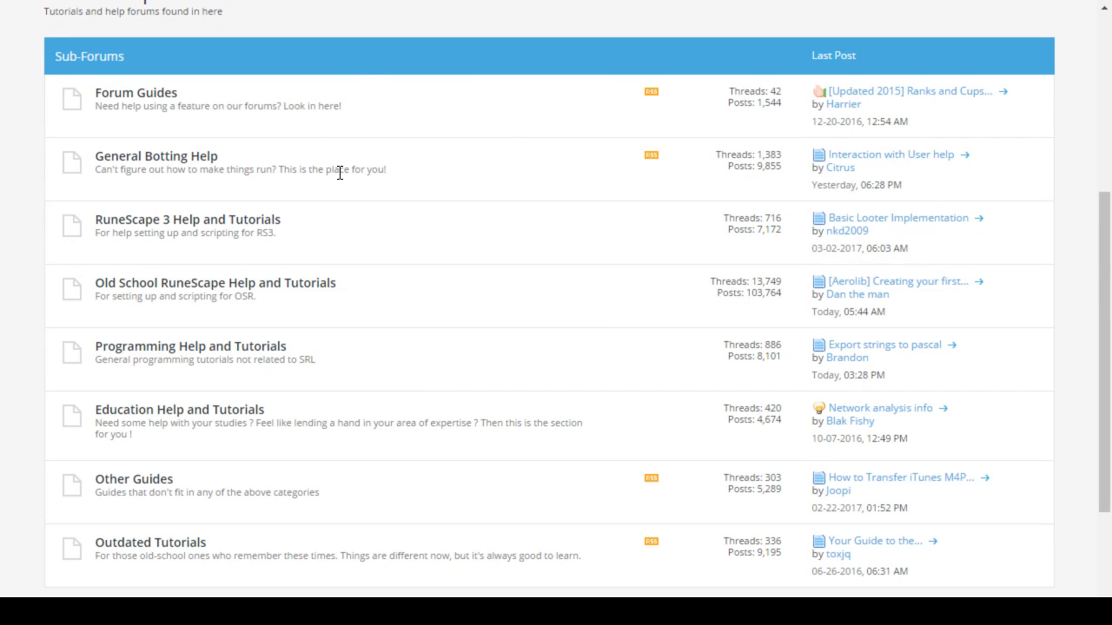
pyautogui.moveTo(136, 92)
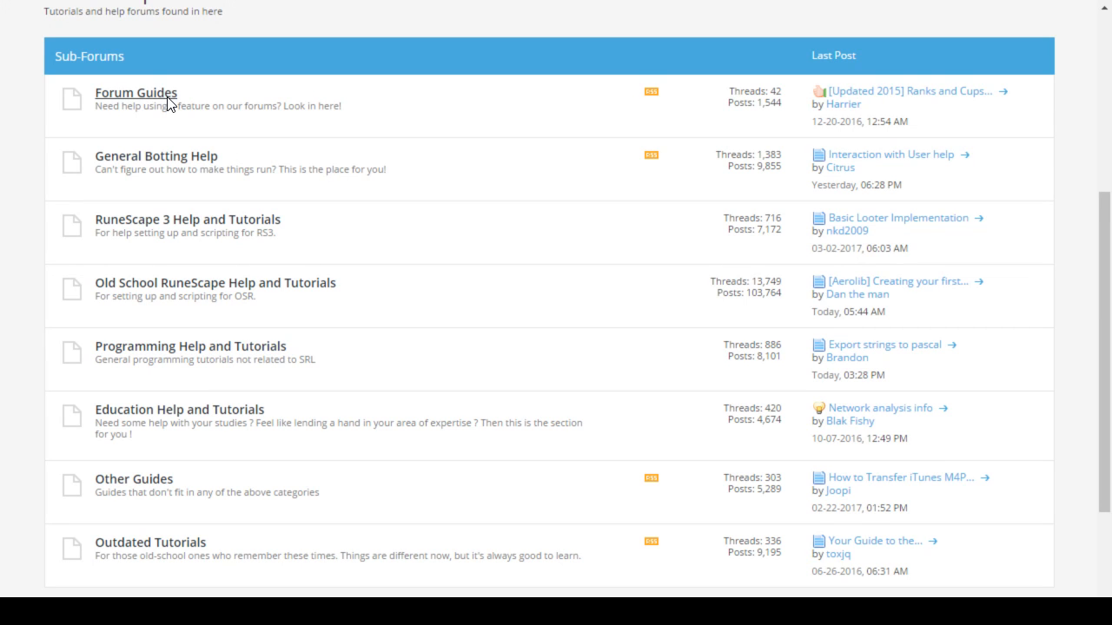
pyautogui.moveTo(155, 103)
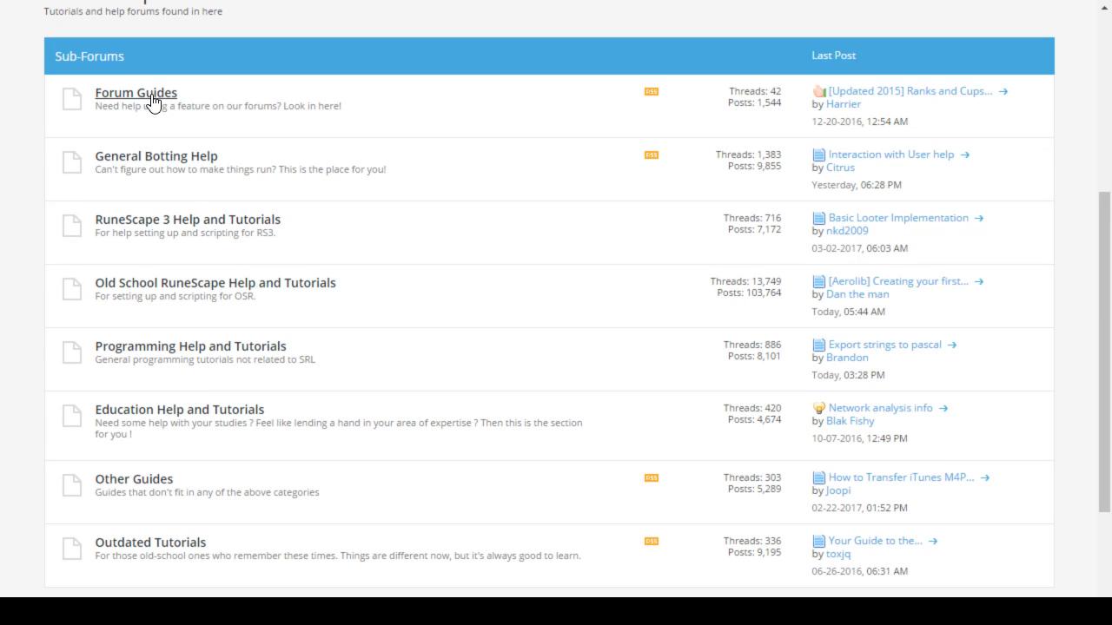
pyautogui.moveTo(403, 445)
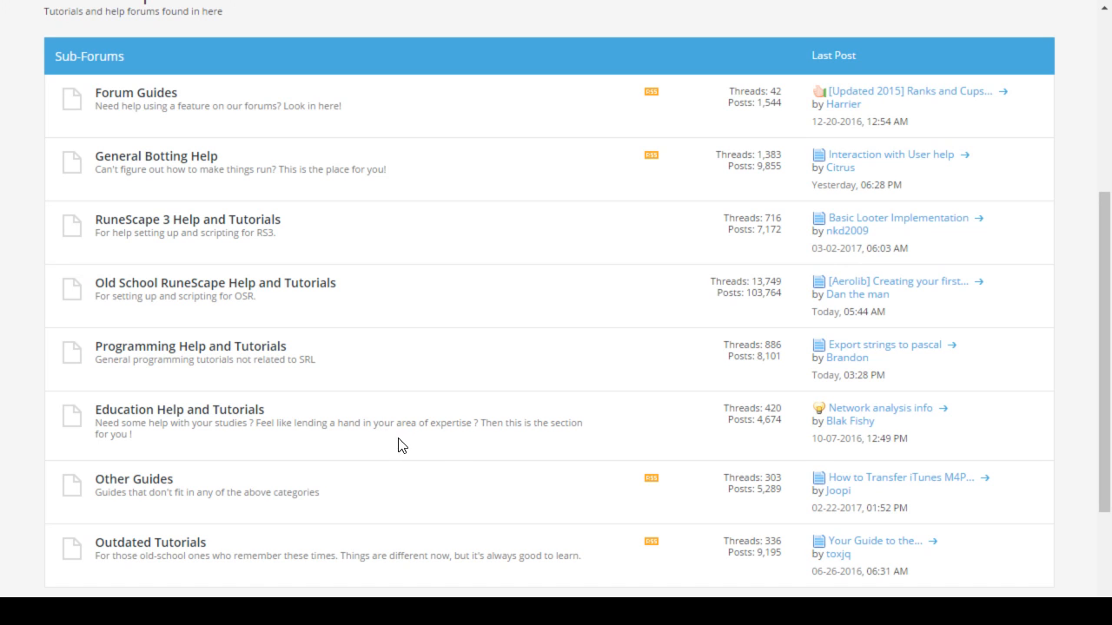
pyautogui.scroll(3)
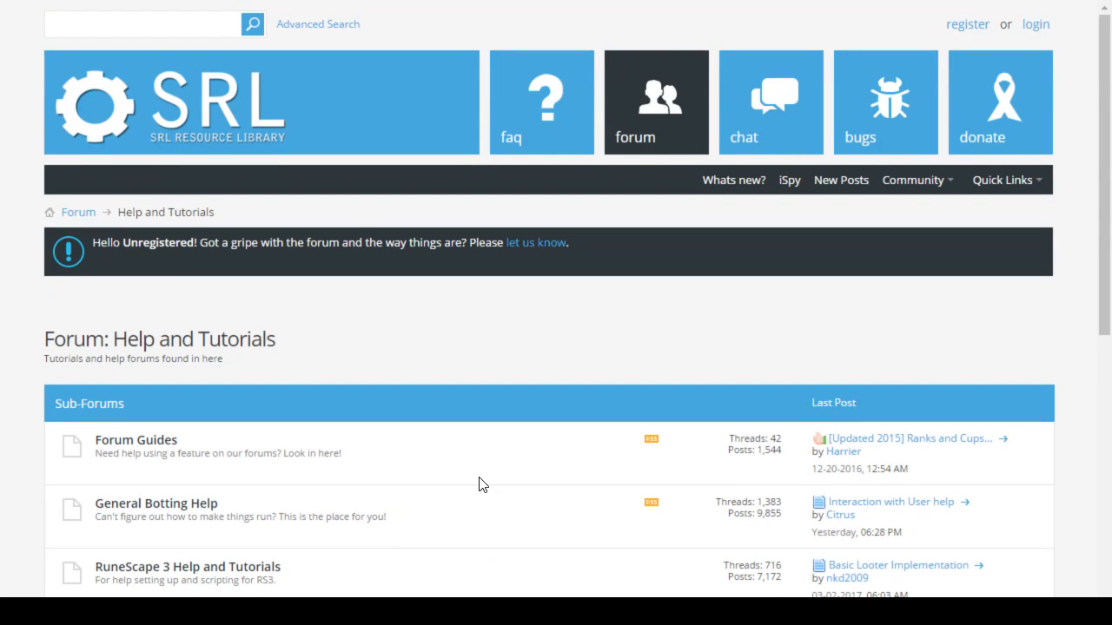
pyautogui.moveTo(535, 130)
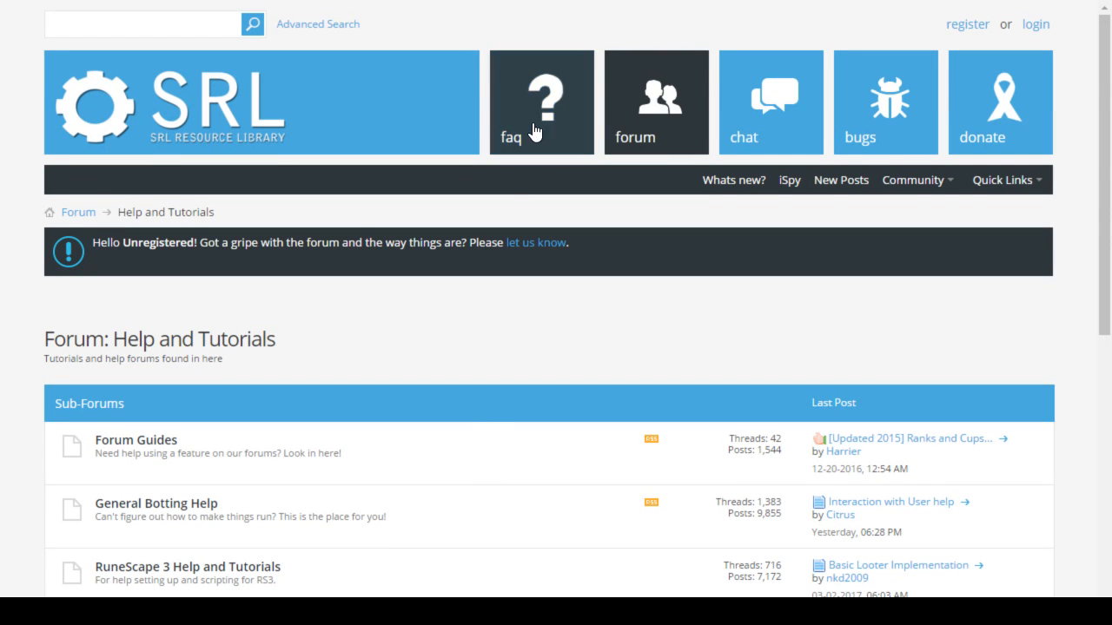
# Step: Open the forums FAQ page and look through its topics down to the FAQ search form
pyautogui.click(542, 101)
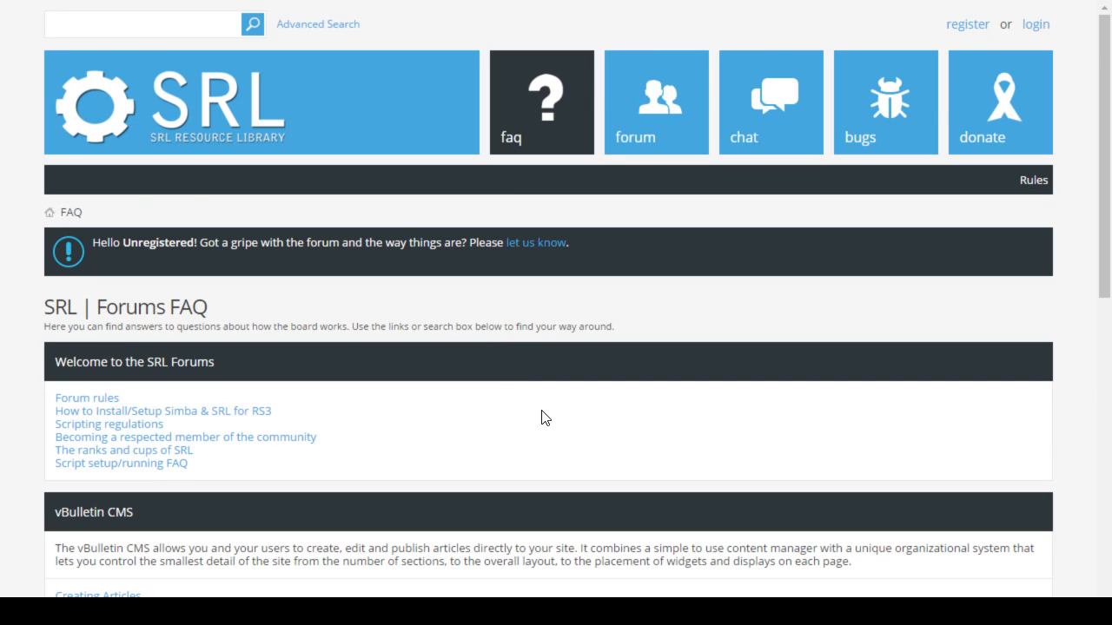
pyautogui.scroll(-3)
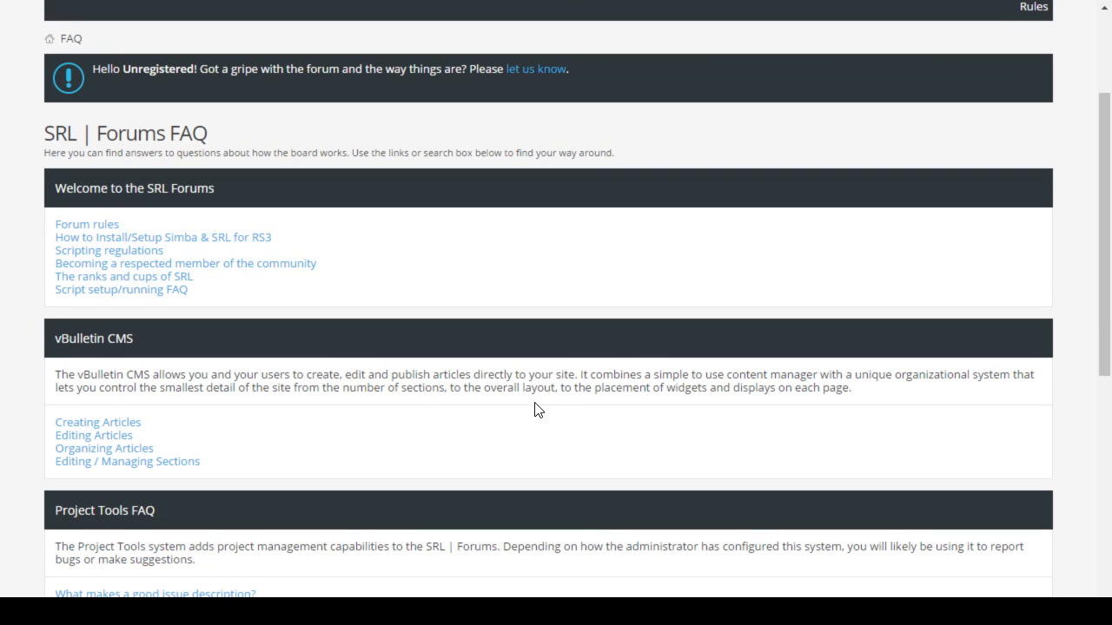
pyautogui.moveTo(400, 275)
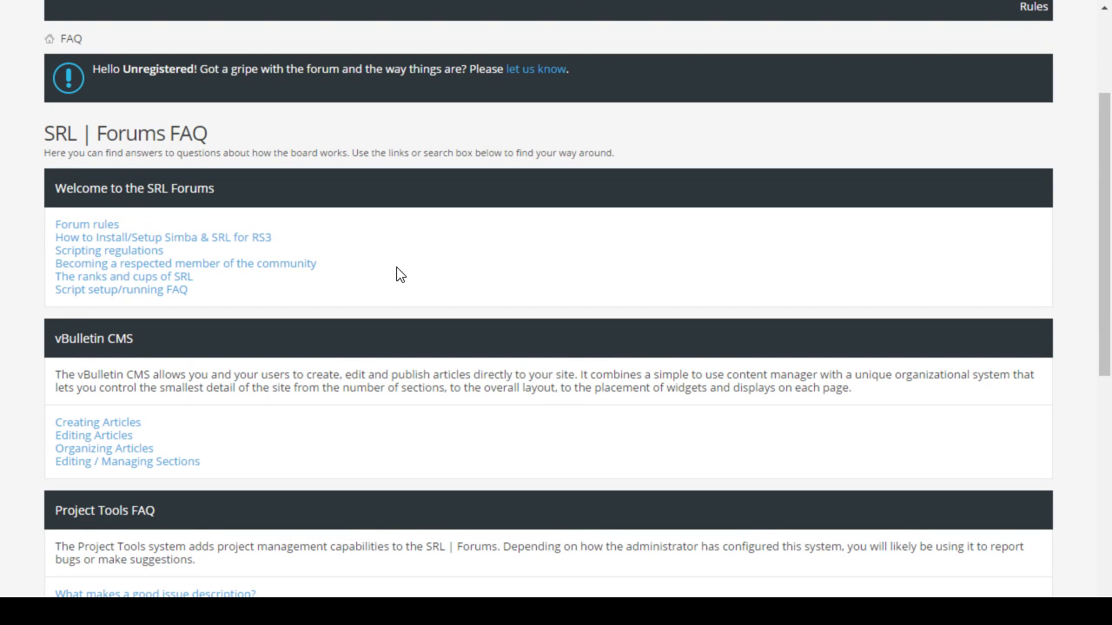
pyautogui.moveTo(309, 247)
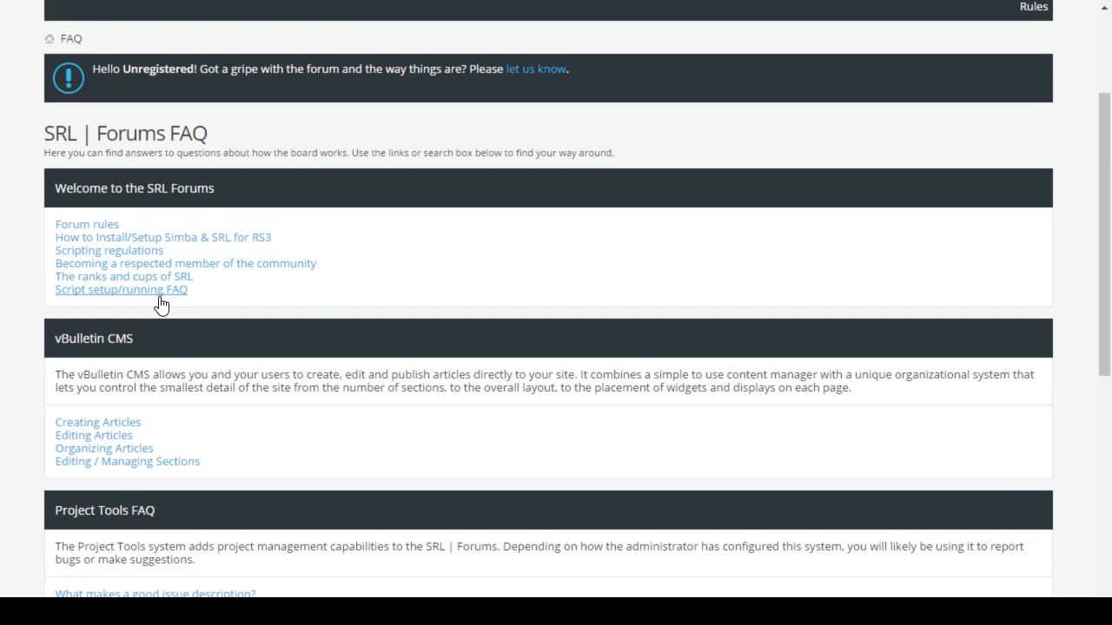
pyautogui.moveTo(216, 364)
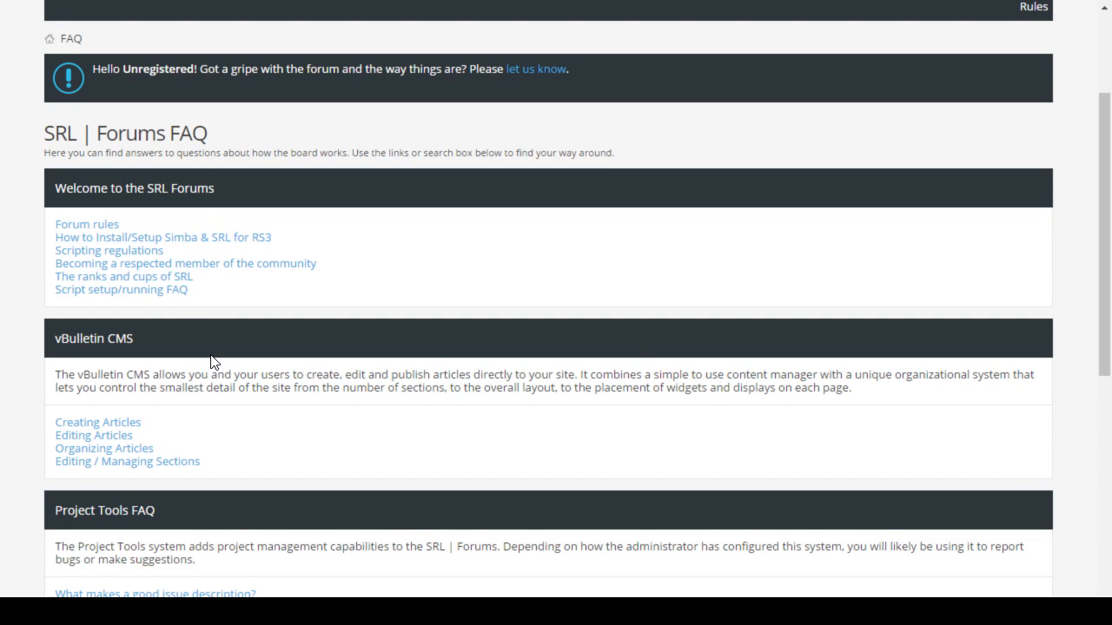
pyautogui.scroll(-3)
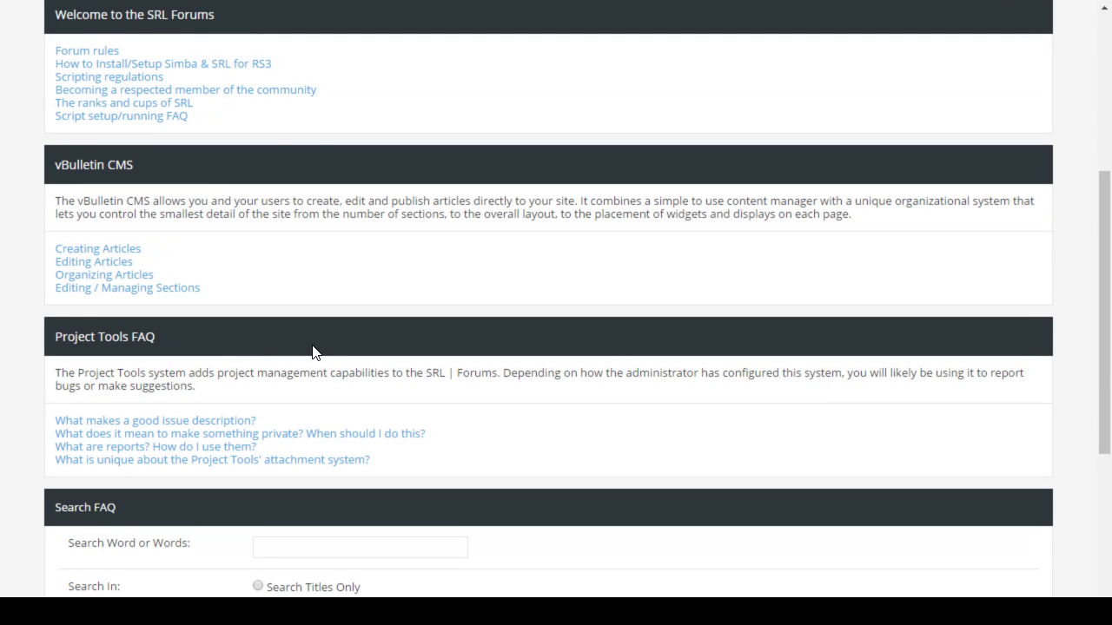
pyautogui.scroll(-3)
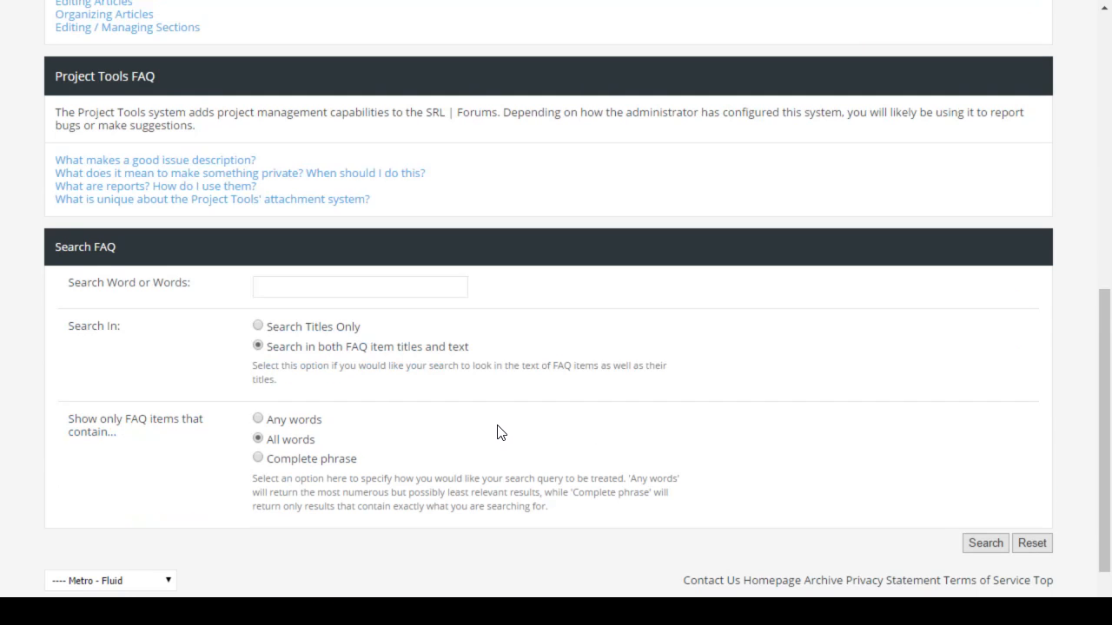
pyautogui.scroll(3)
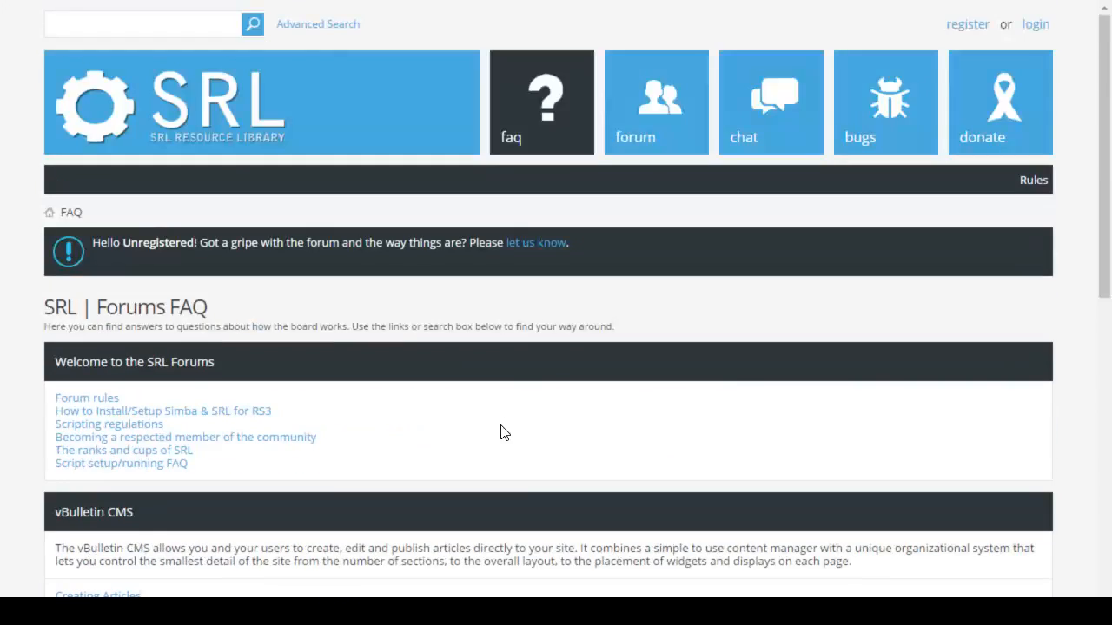
# Step: Return to the Help and Tutorials forum and scan its sub-forum list
pyautogui.click(657, 101)
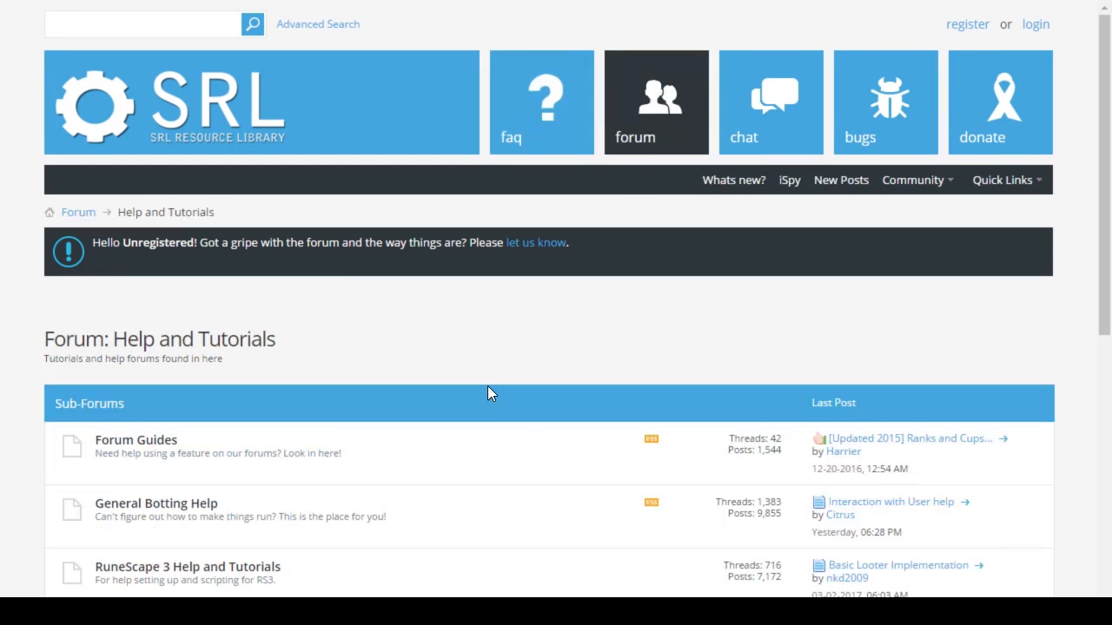
pyautogui.moveTo(627, 322)
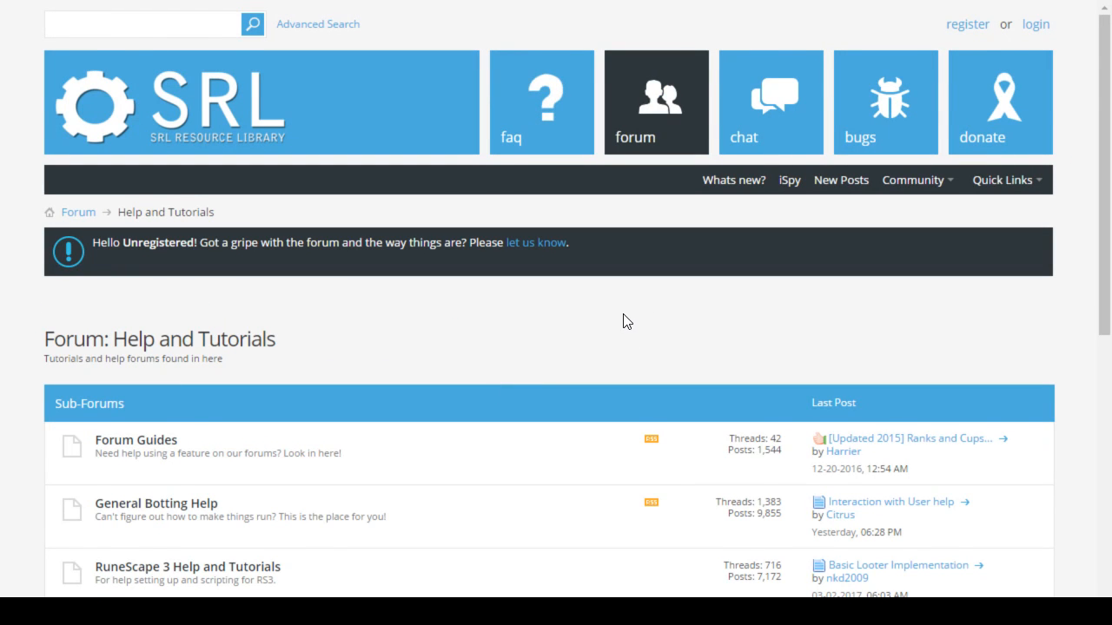
pyautogui.scroll(-3)
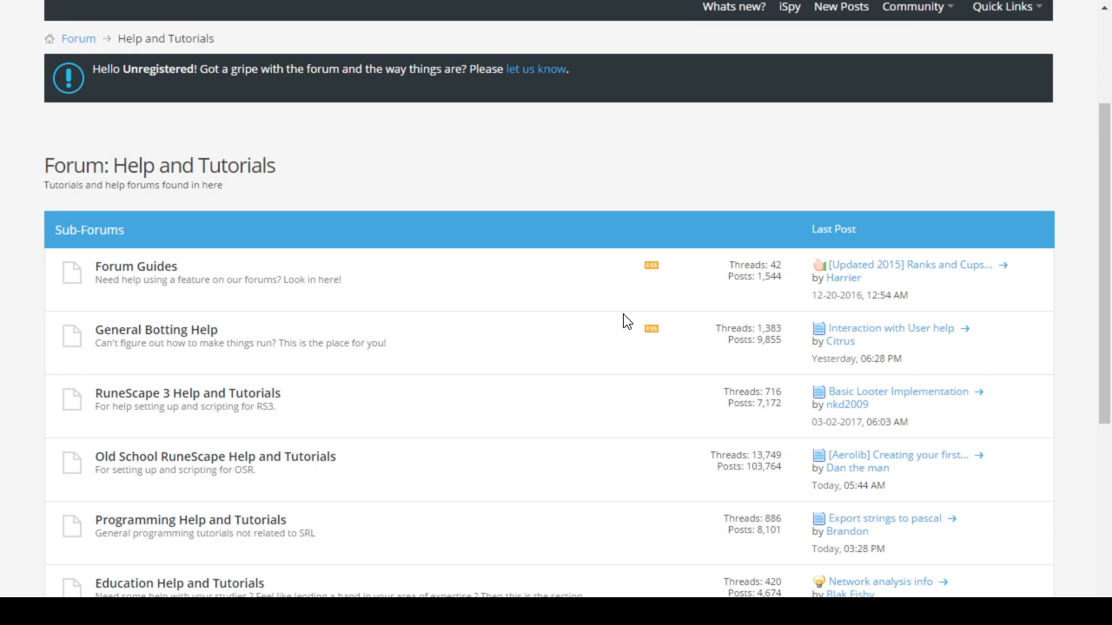
pyautogui.scroll(-3)
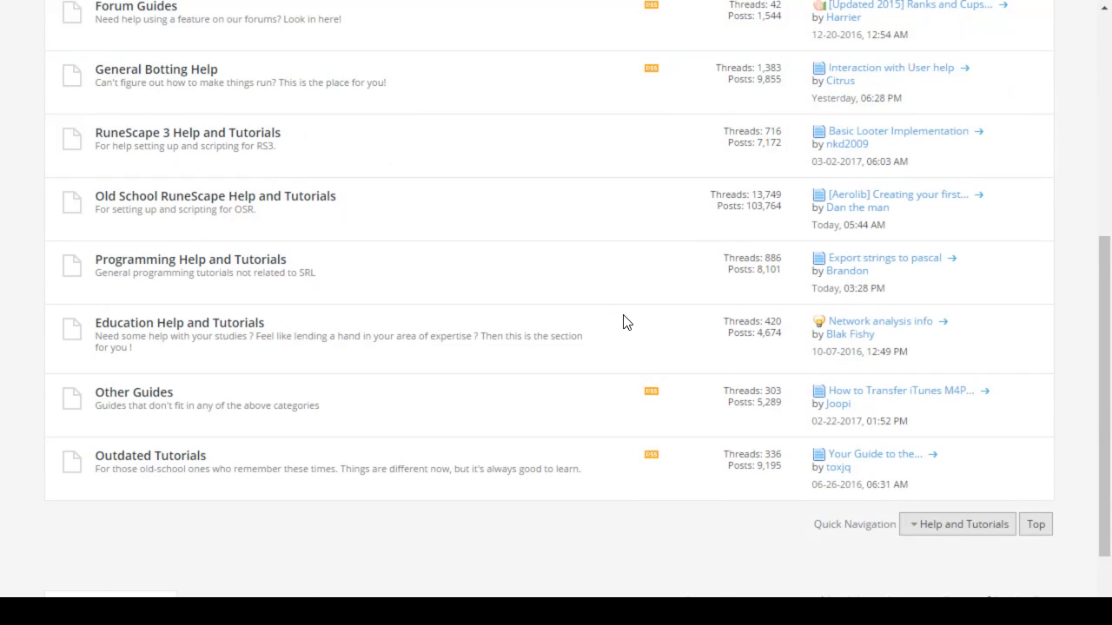
pyautogui.scroll(-3)
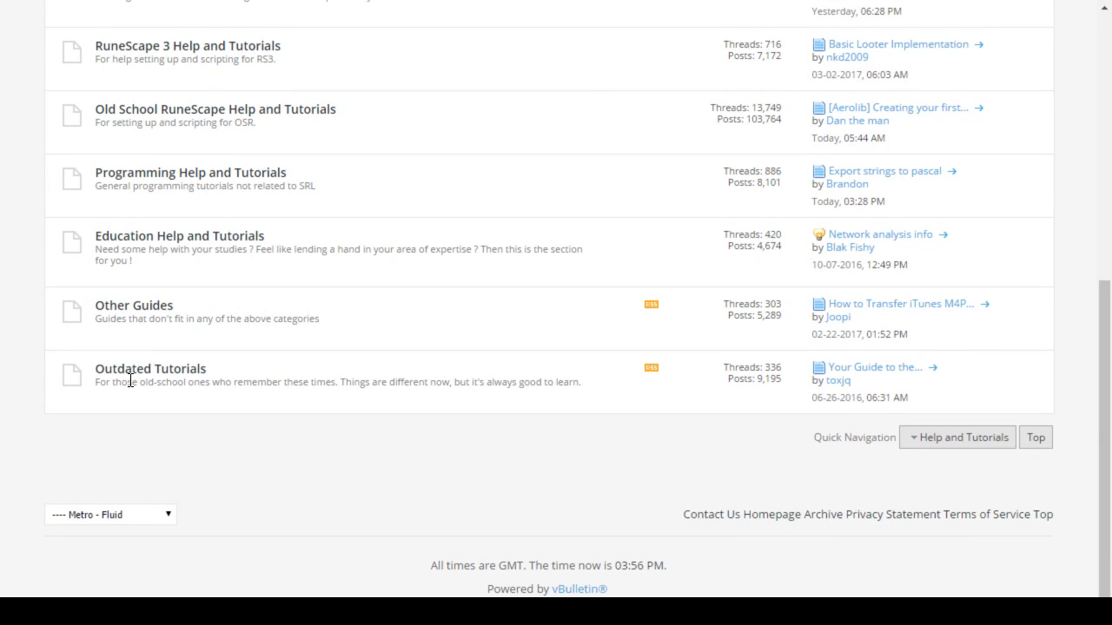
pyautogui.scroll(3)
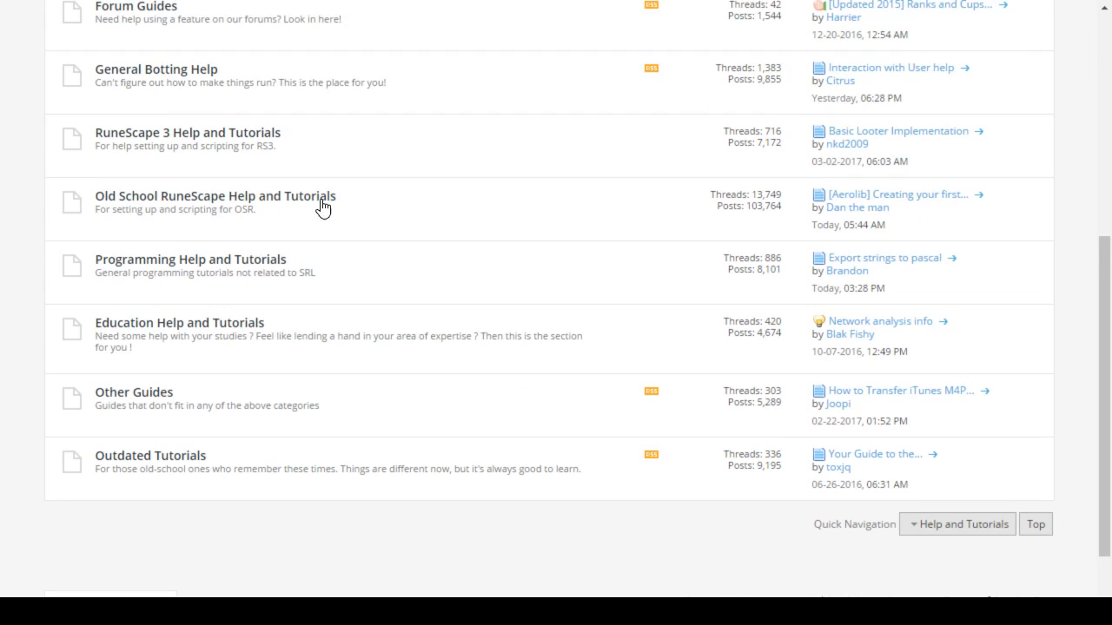
pyautogui.scroll(3)
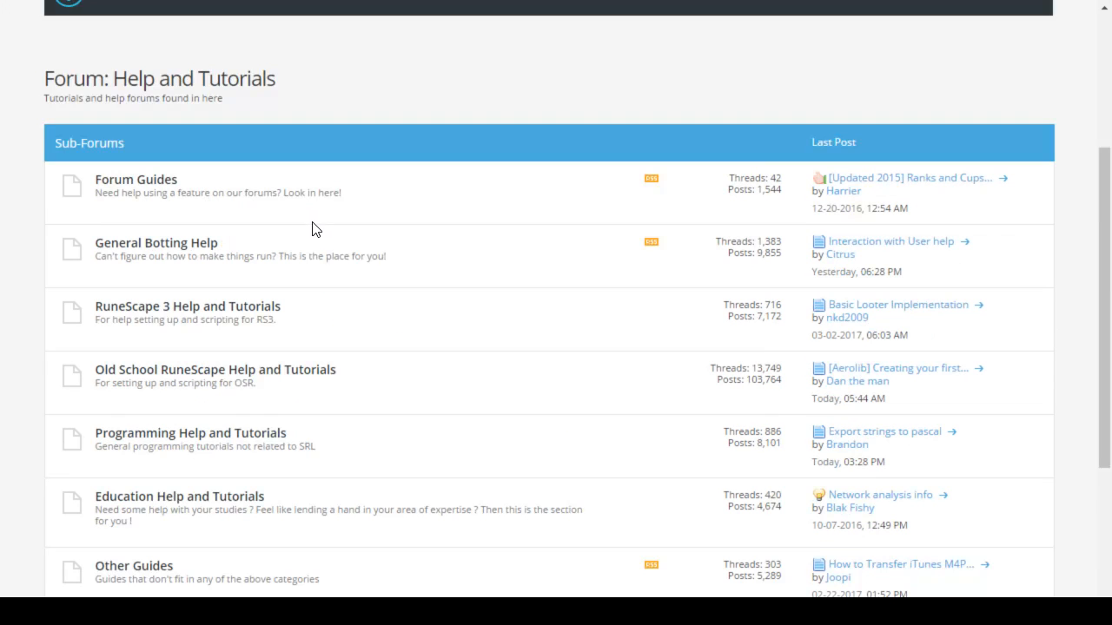
pyautogui.moveTo(153, 186)
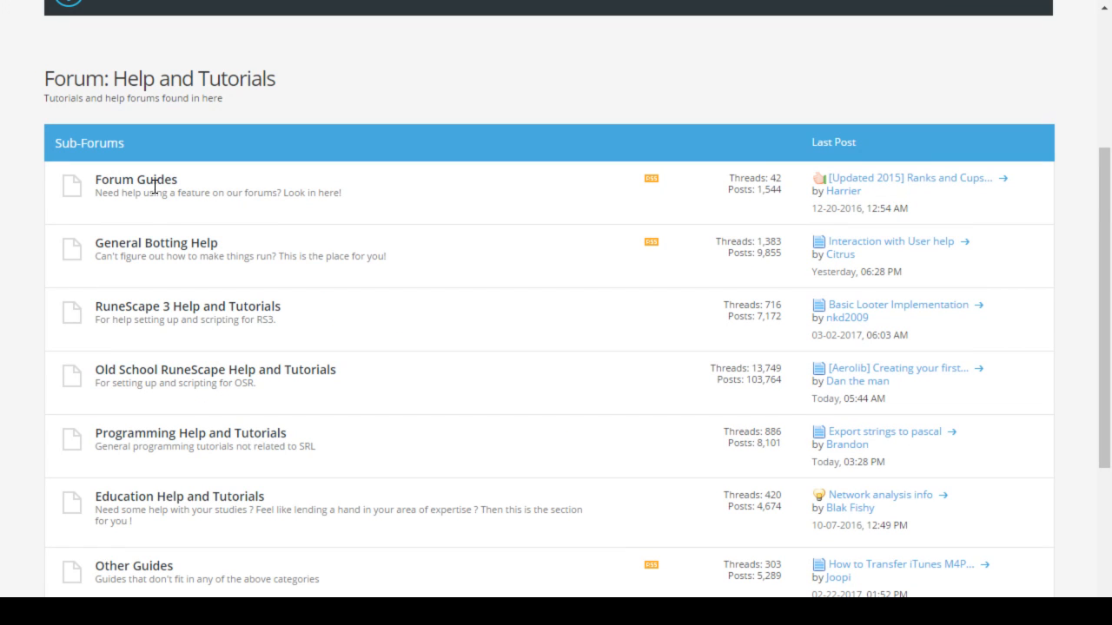
pyautogui.moveTo(156, 243)
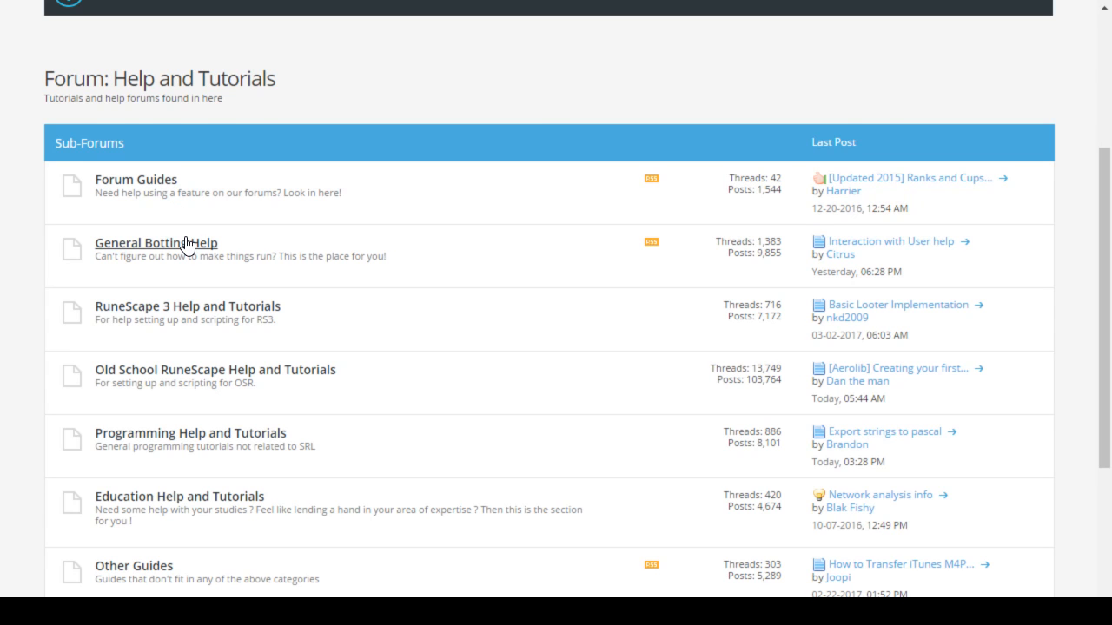
# Step: Open the General Botting Help subforum and look over its threads
pyautogui.click(156, 244)
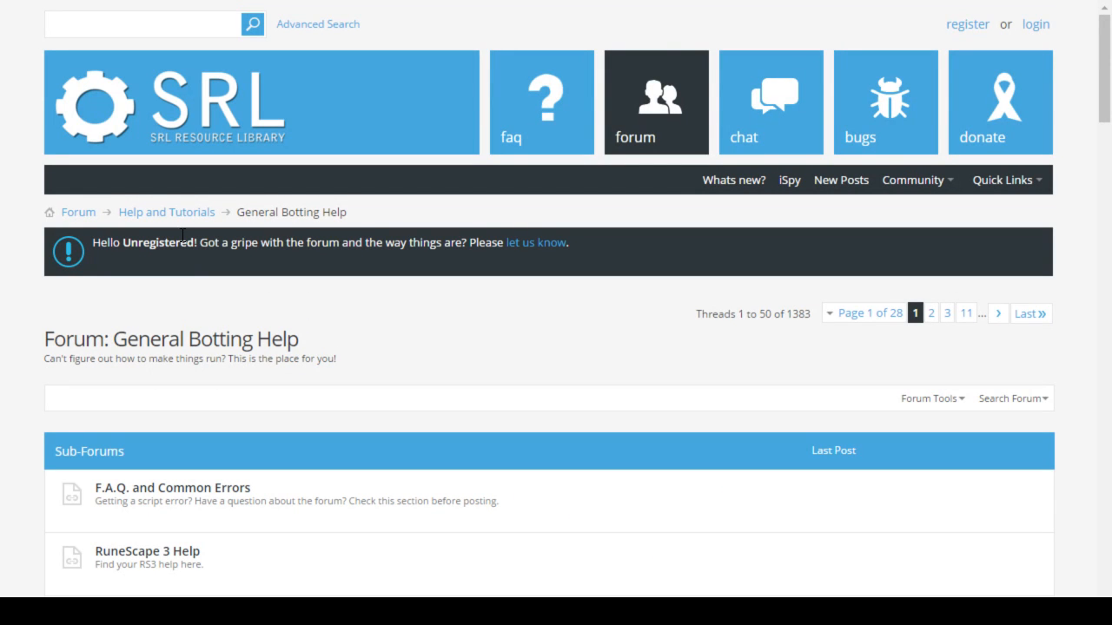
pyautogui.scroll(-3)
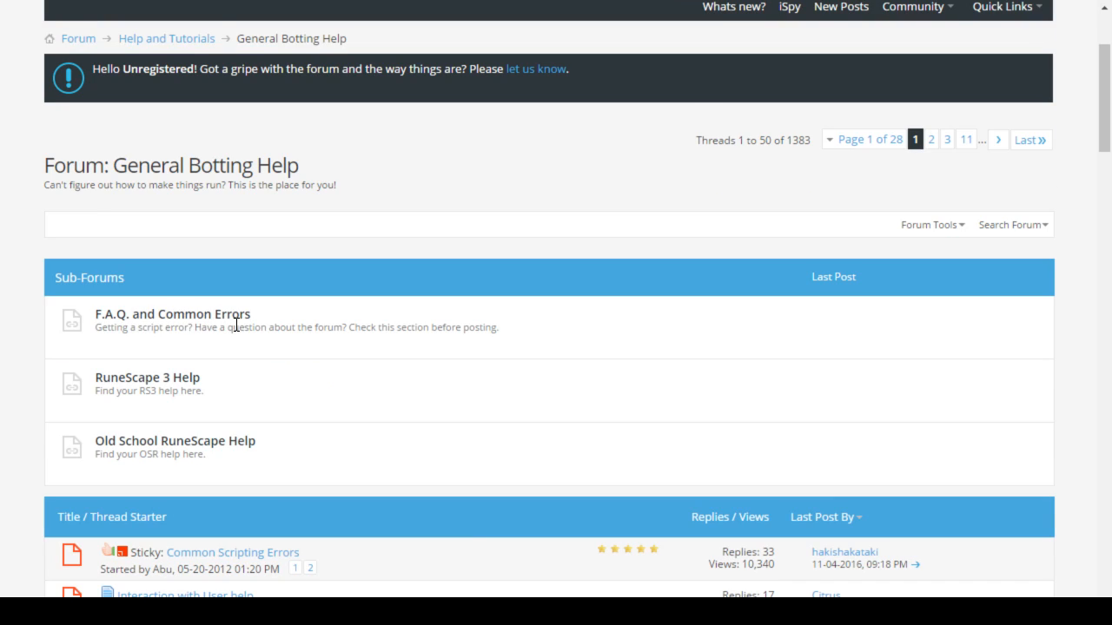
pyautogui.scroll(-3)
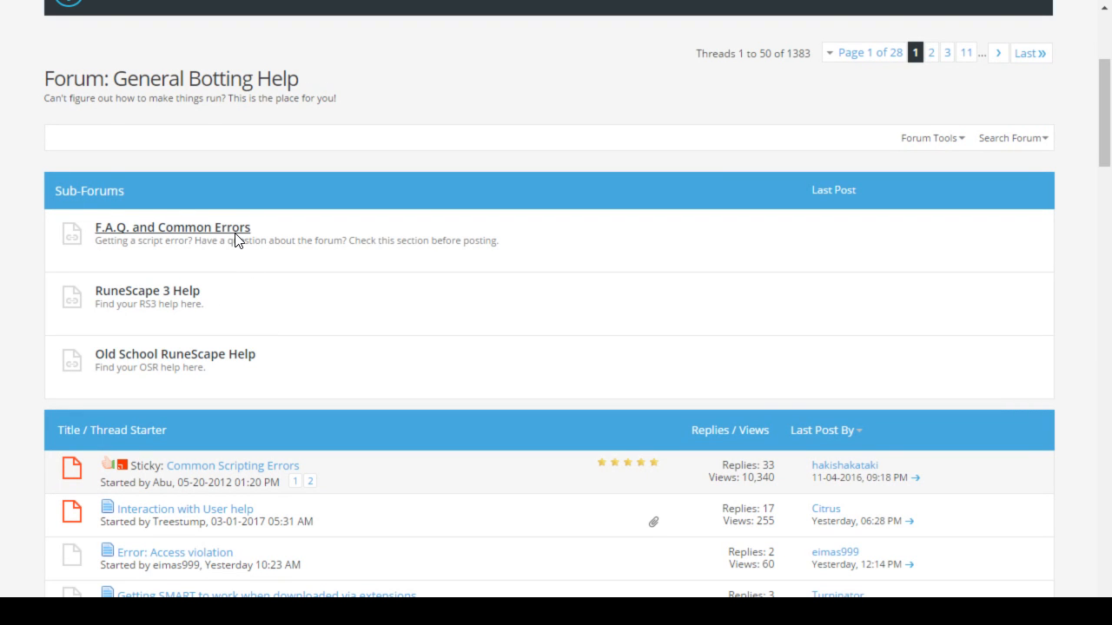
# Step: Open the F.A.Q. and Common Errors section and its SRL Frequently Asked Questions thread
pyautogui.click(171, 226)
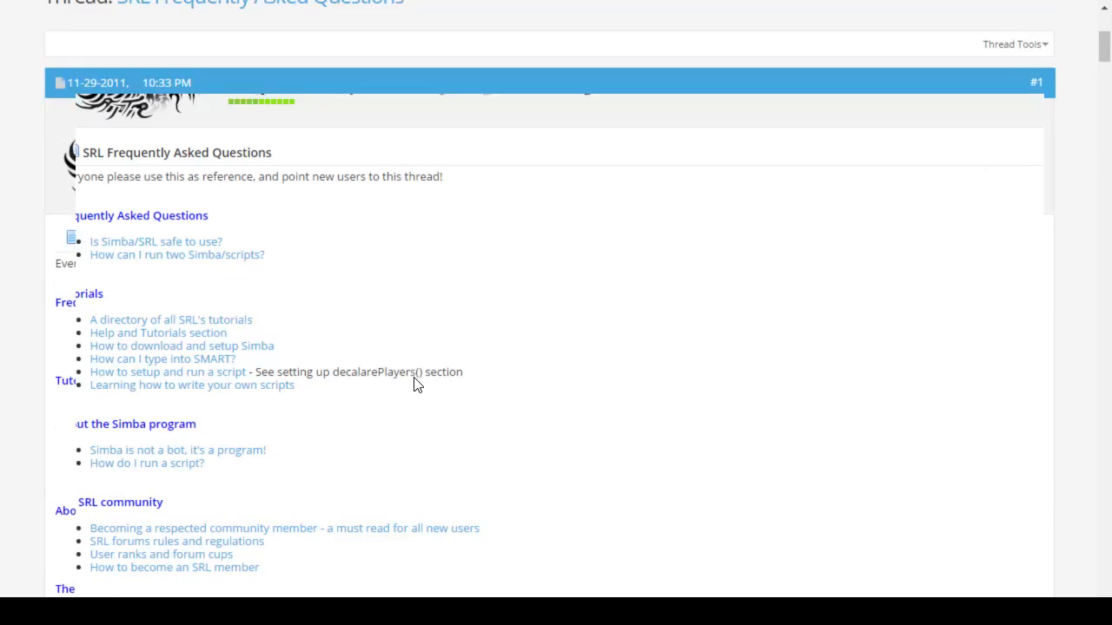
pyautogui.scroll(3)
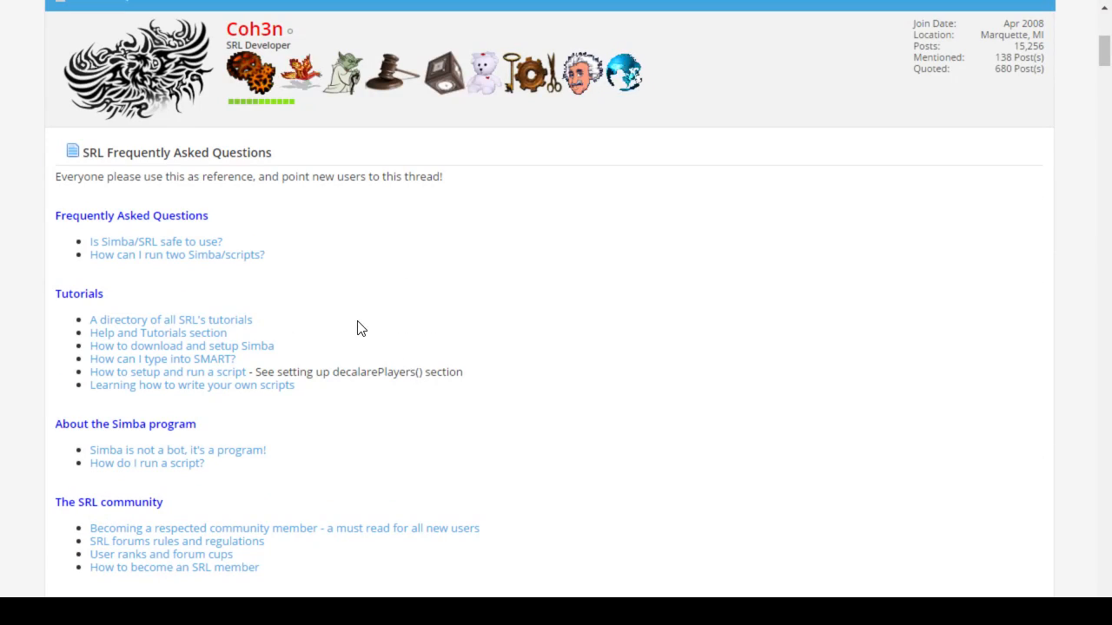
pyautogui.moveTo(264, 245)
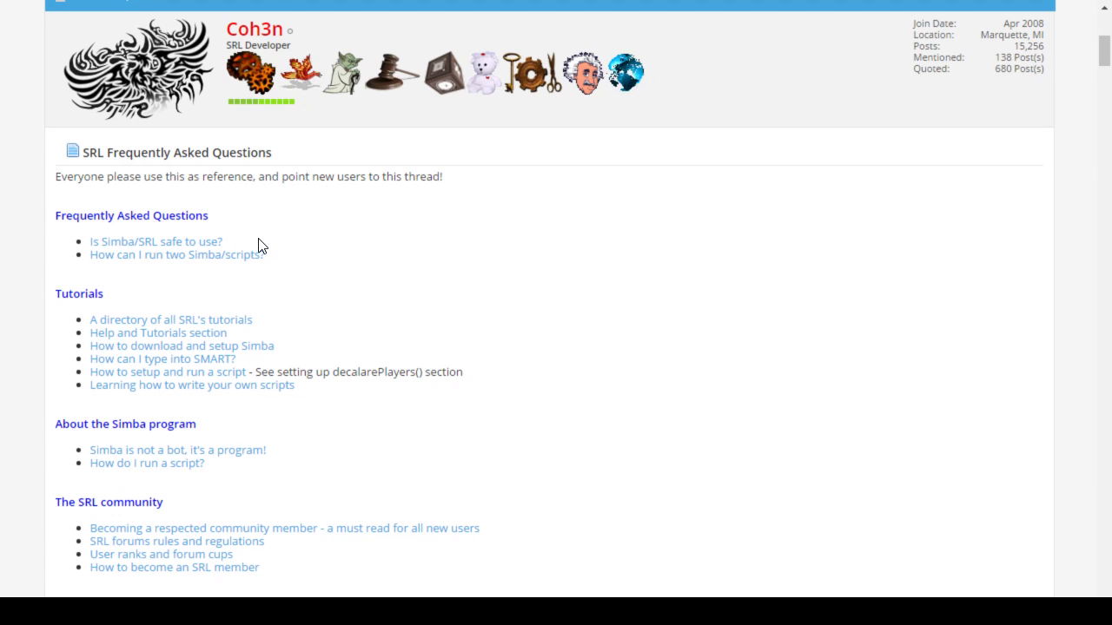
pyautogui.moveTo(282, 326)
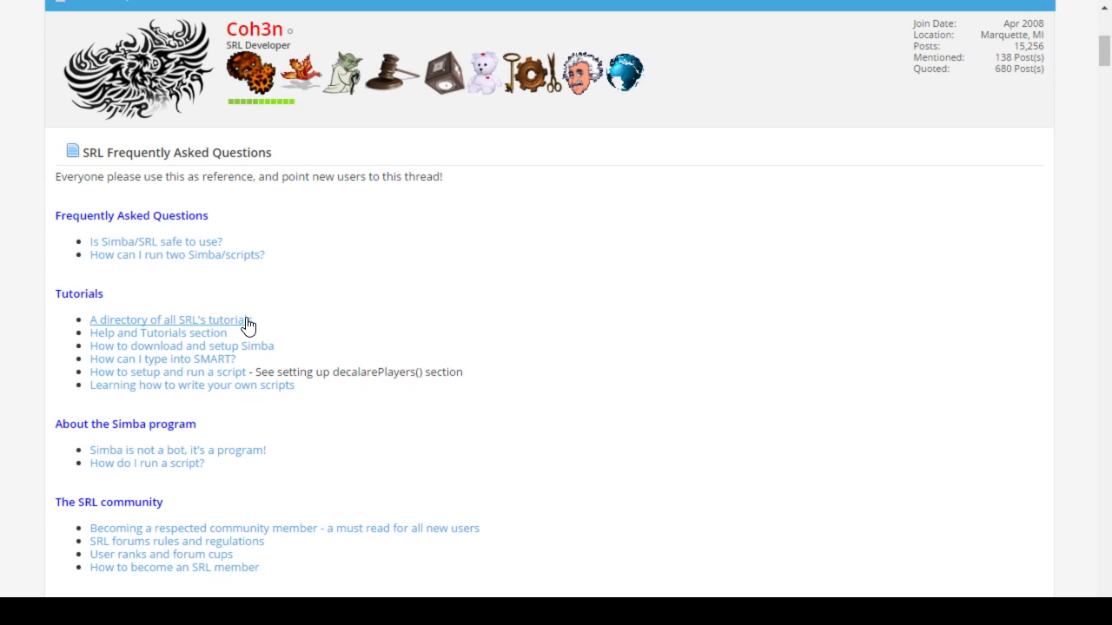
pyautogui.moveTo(125, 418)
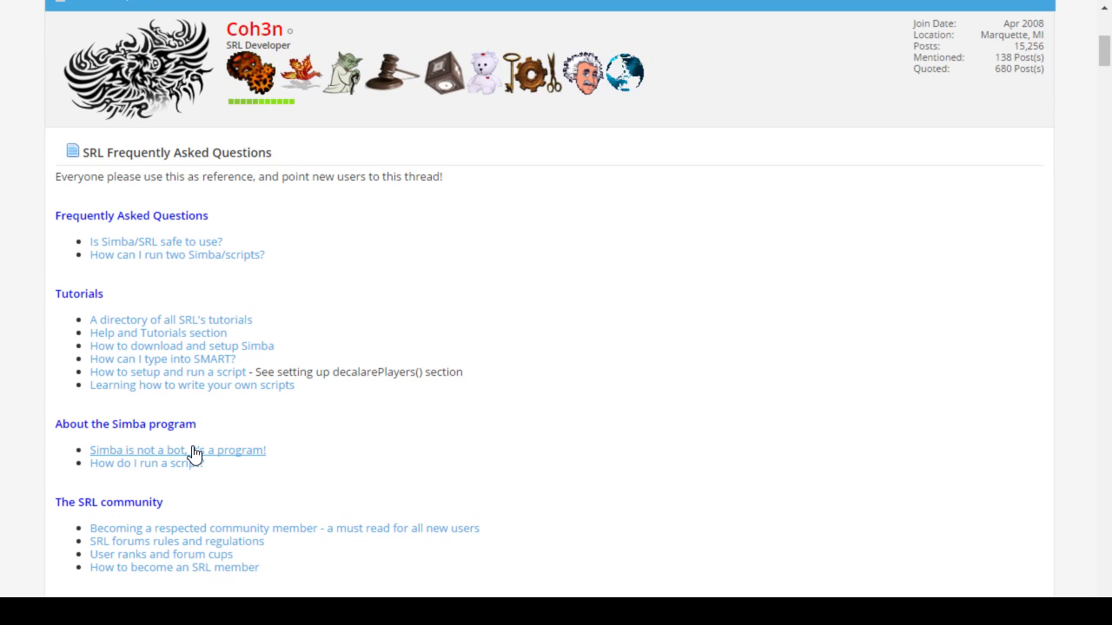
pyautogui.scroll(-3)
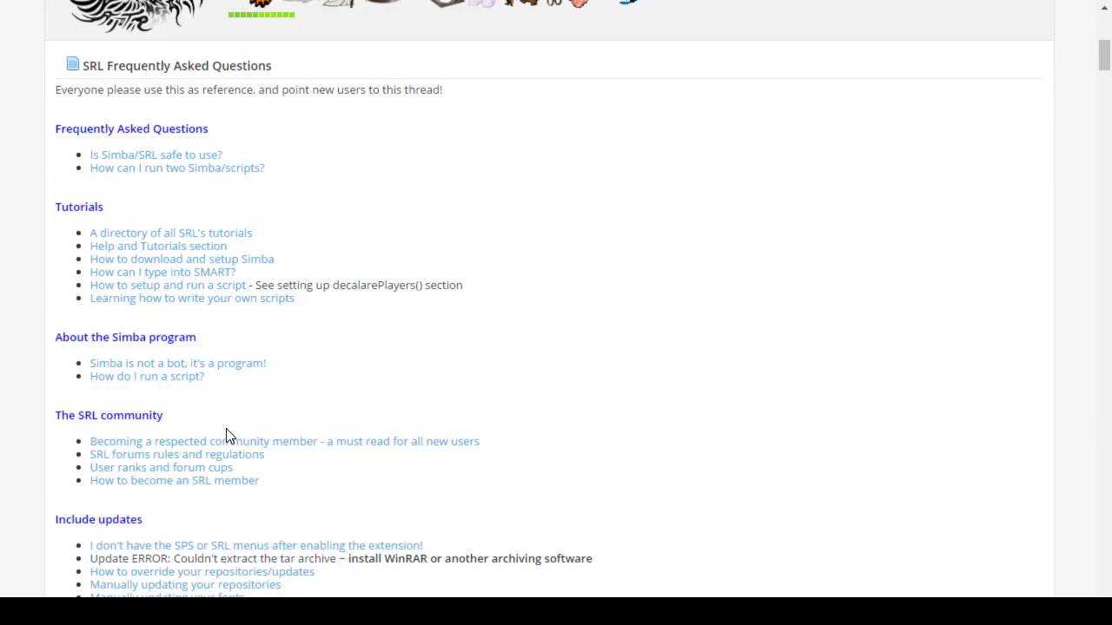
pyautogui.moveTo(288, 391)
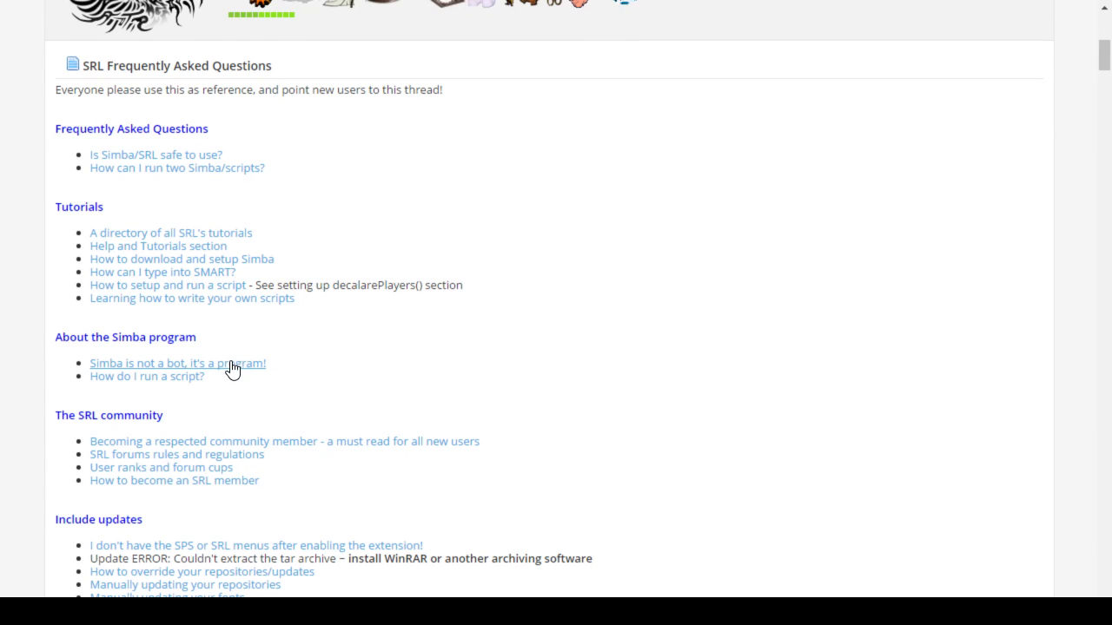
pyautogui.moveTo(247, 233)
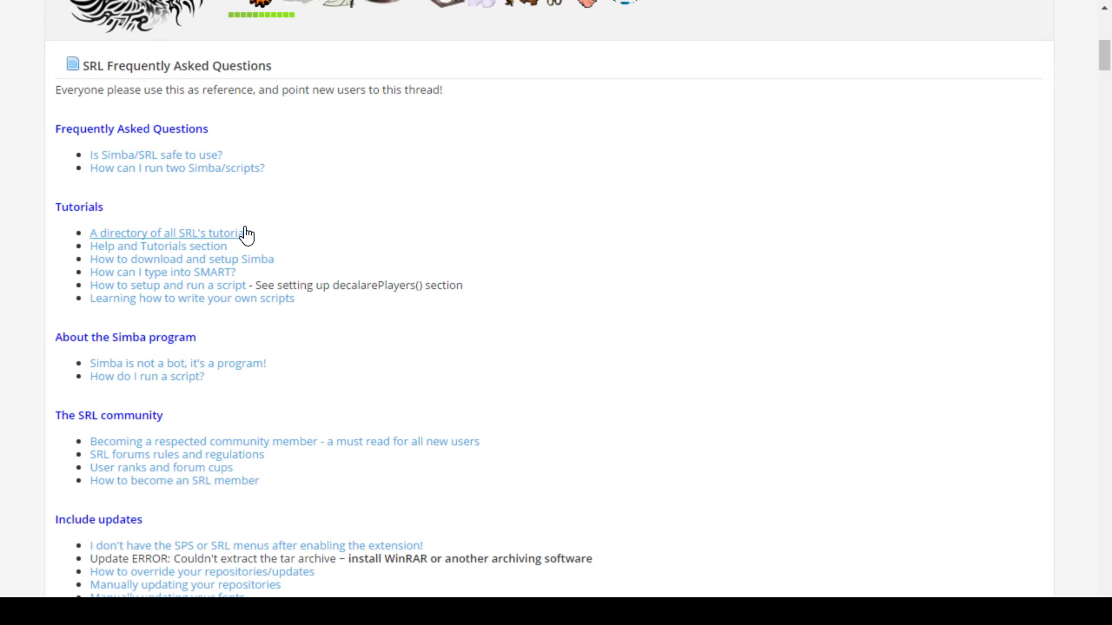
pyautogui.moveTo(268, 237)
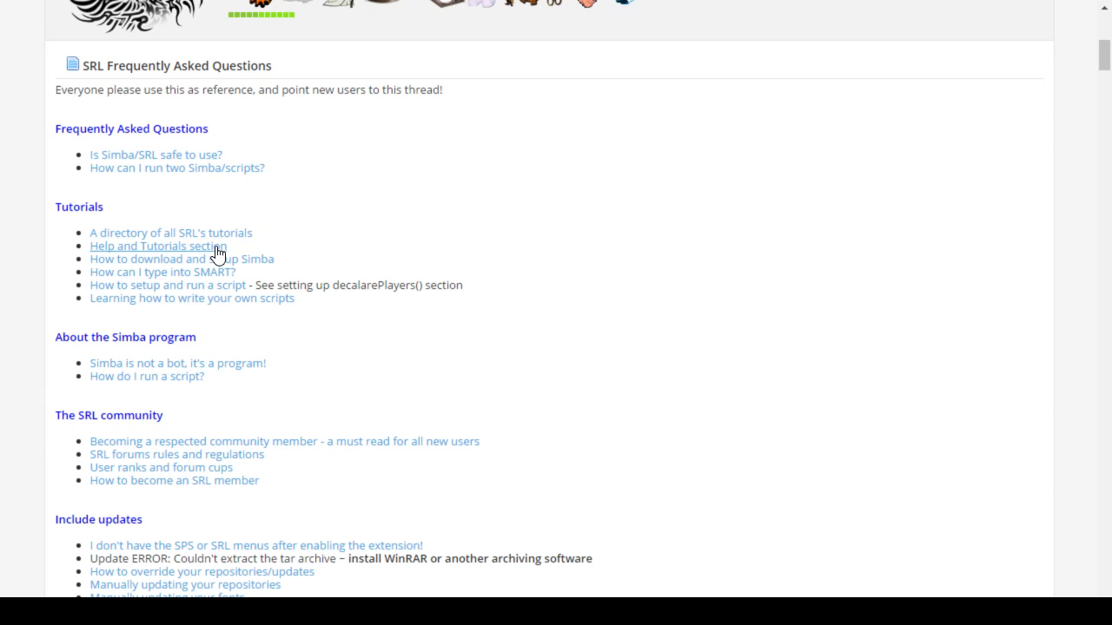
pyautogui.moveTo(294, 271)
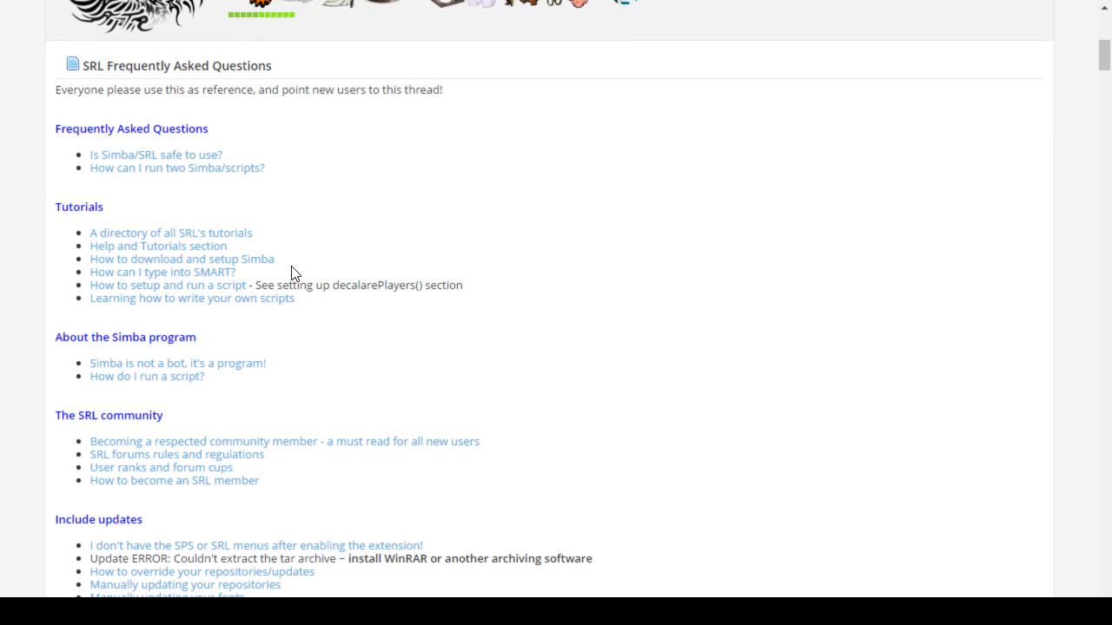
pyautogui.moveTo(252, 271)
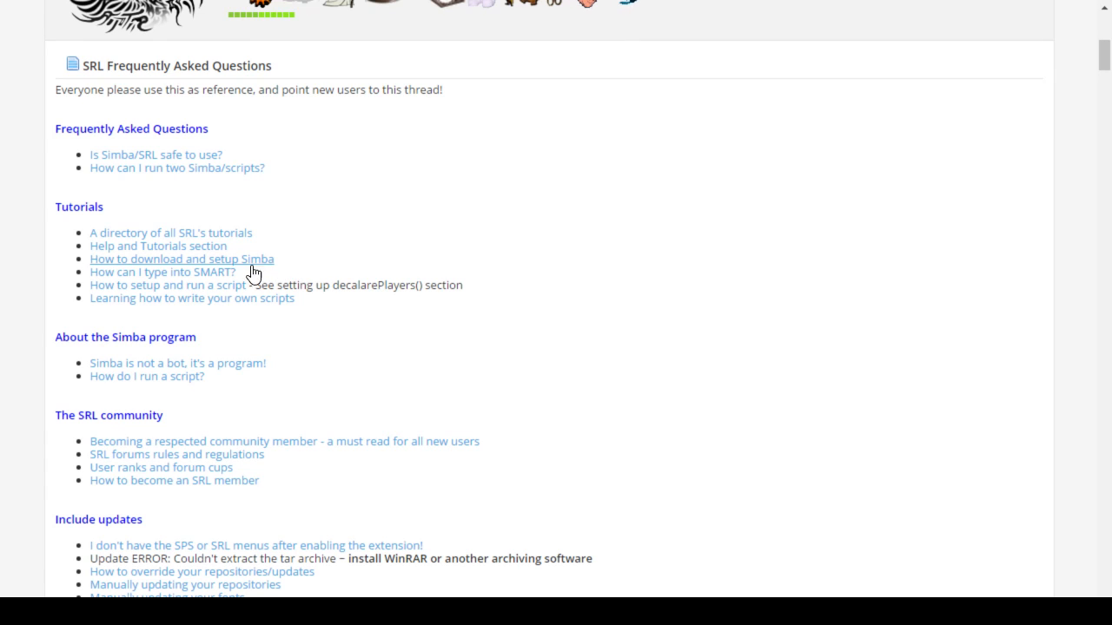
pyautogui.moveTo(207, 278)
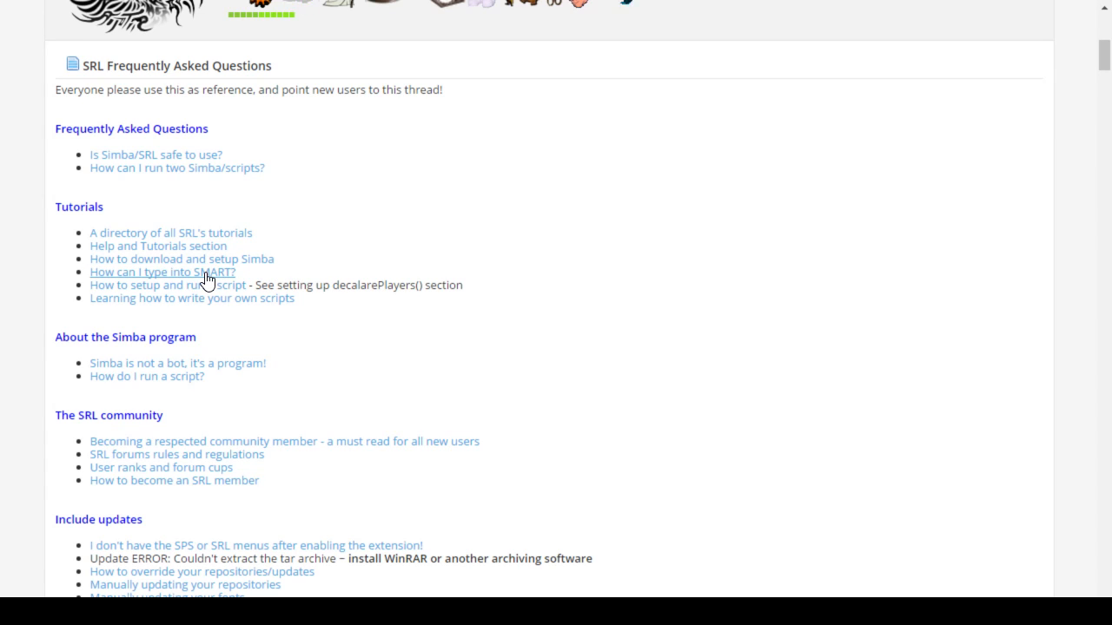
pyautogui.click(160, 271)
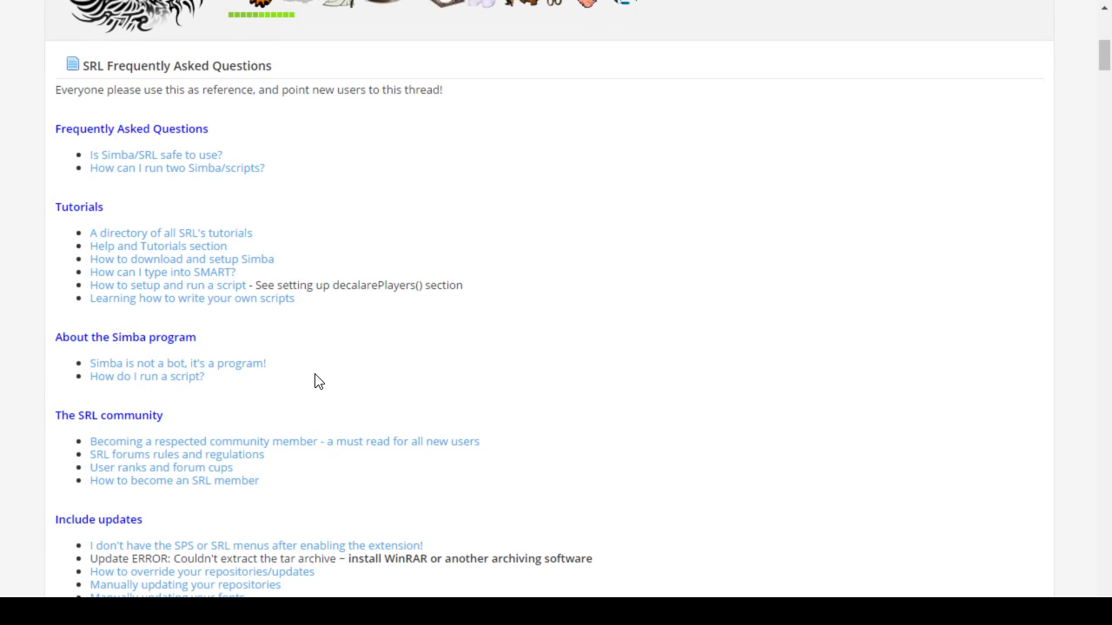
# Step: Read through the SRL FAQ thread's script-start problems and back to its opening topic list
pyautogui.scroll(-3)
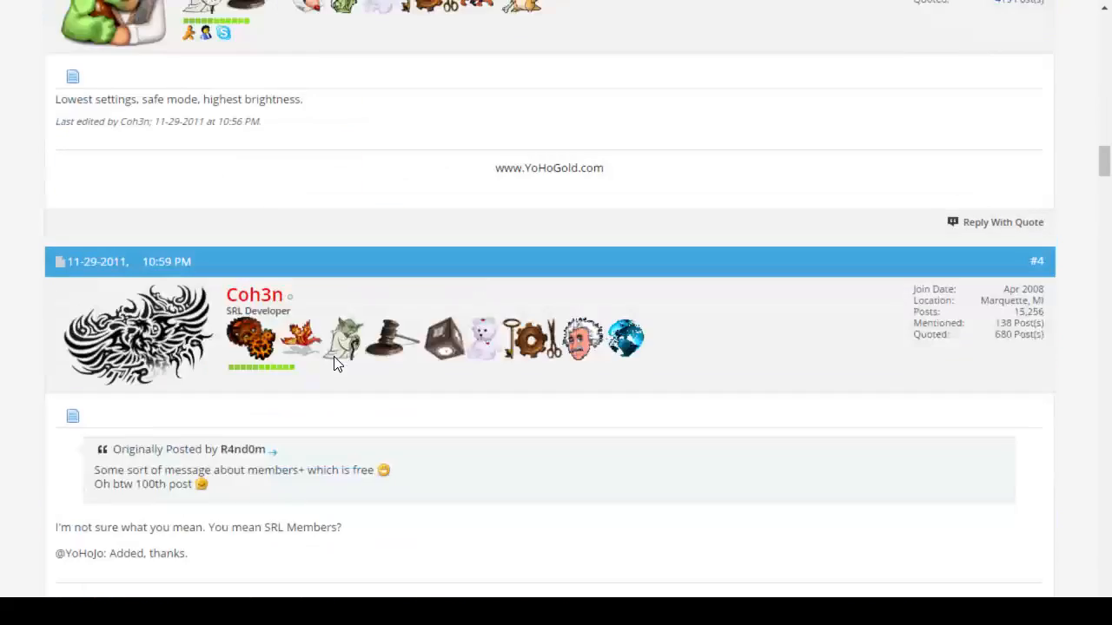
pyautogui.scroll(3)
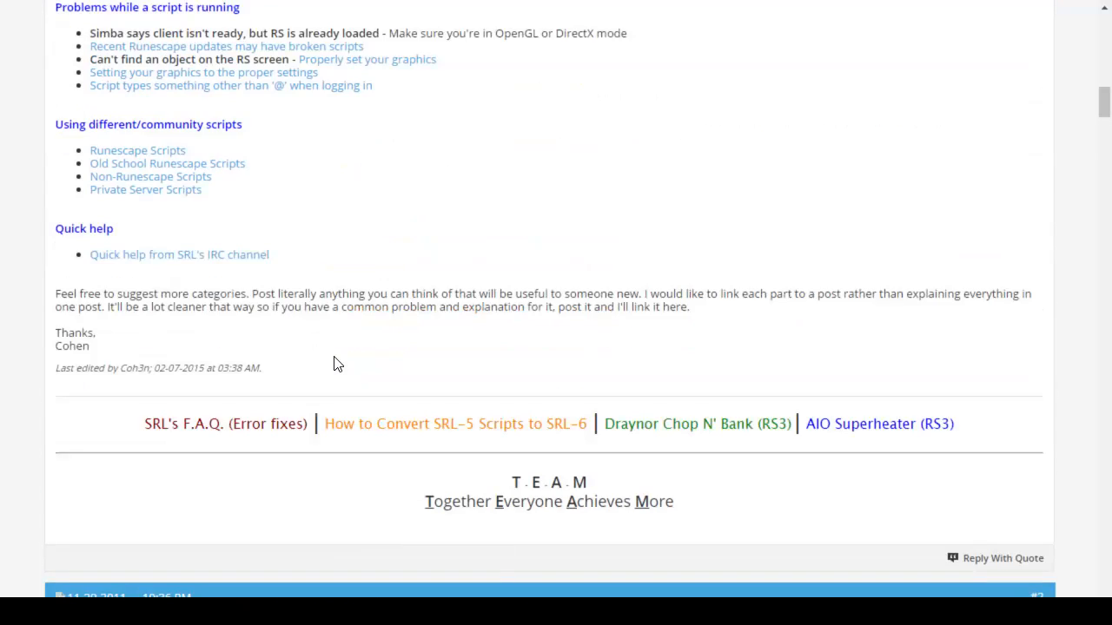
pyautogui.scroll(3)
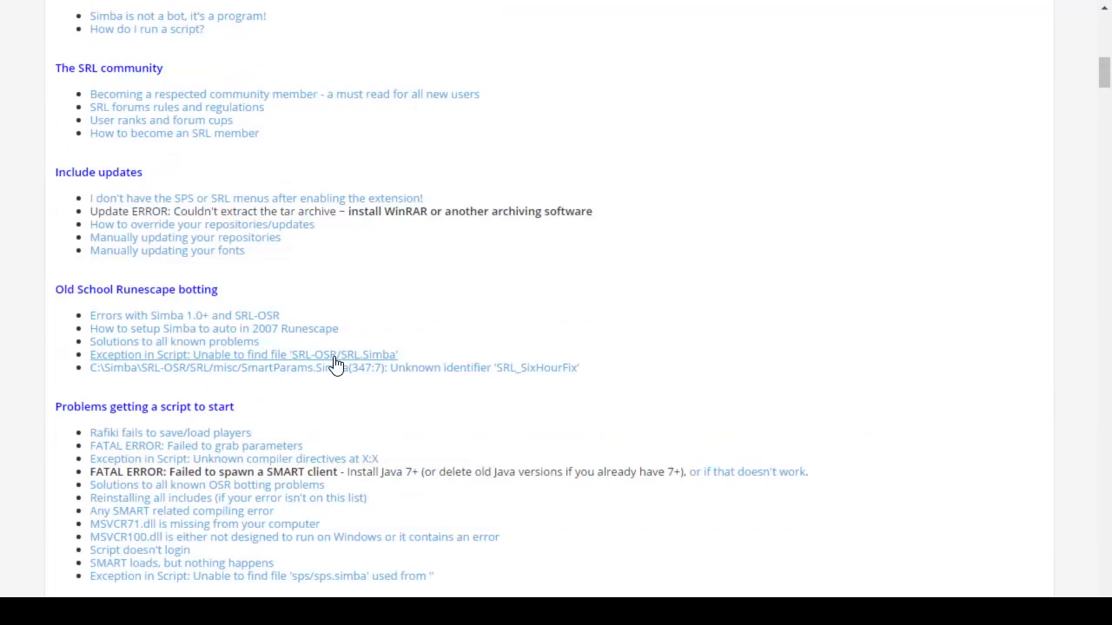
pyautogui.scroll(3)
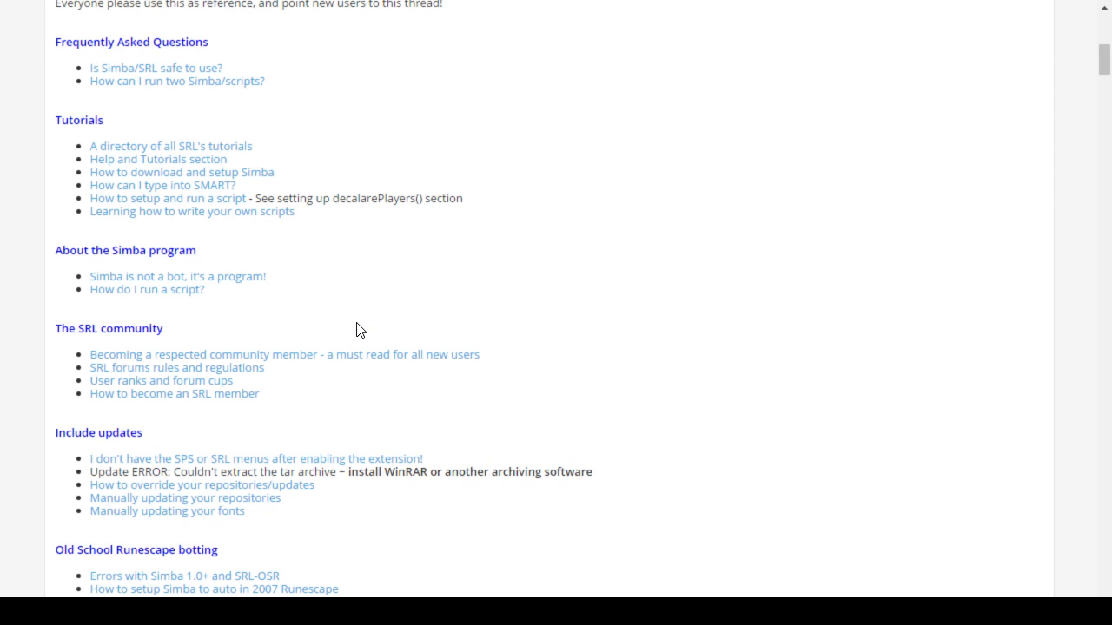
pyautogui.scroll(-3)
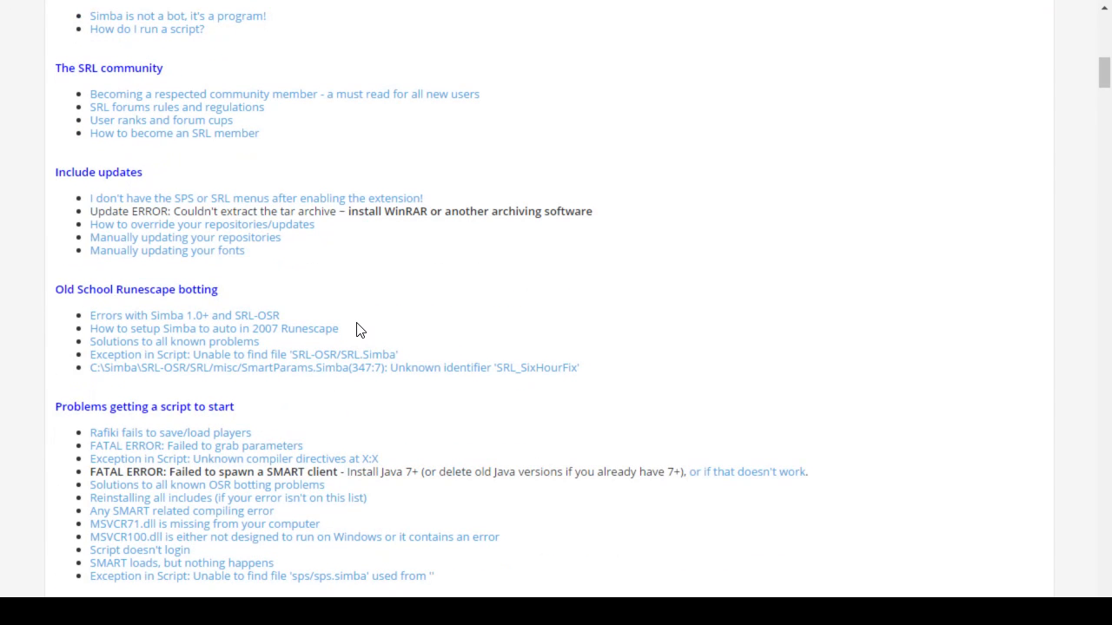
pyautogui.scroll(3)
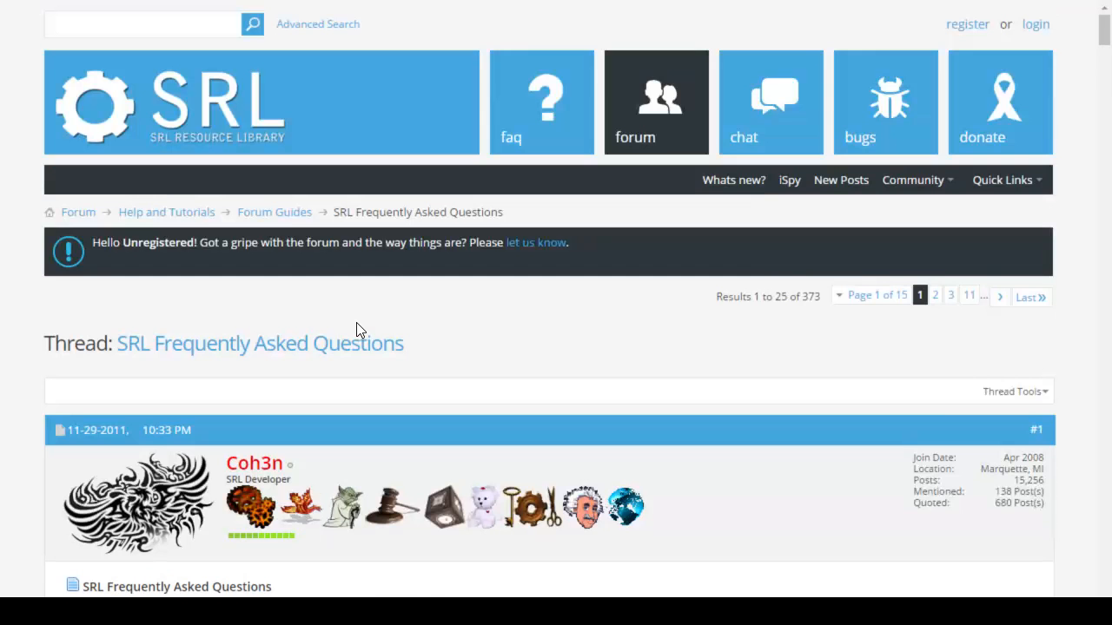
pyautogui.scroll(-3)
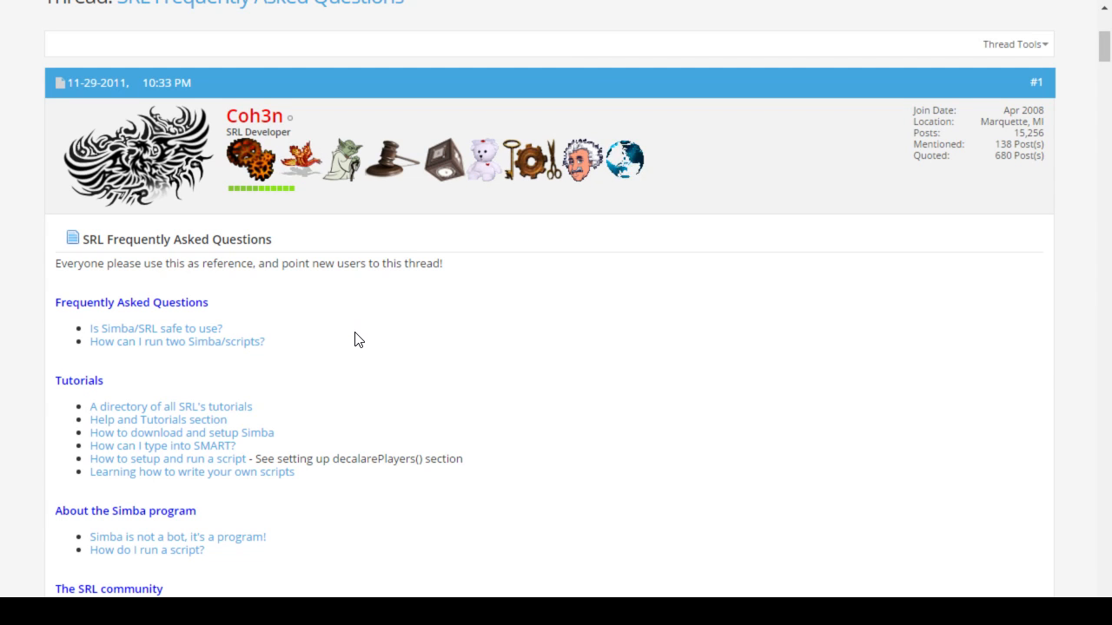
pyautogui.moveTo(448, 429)
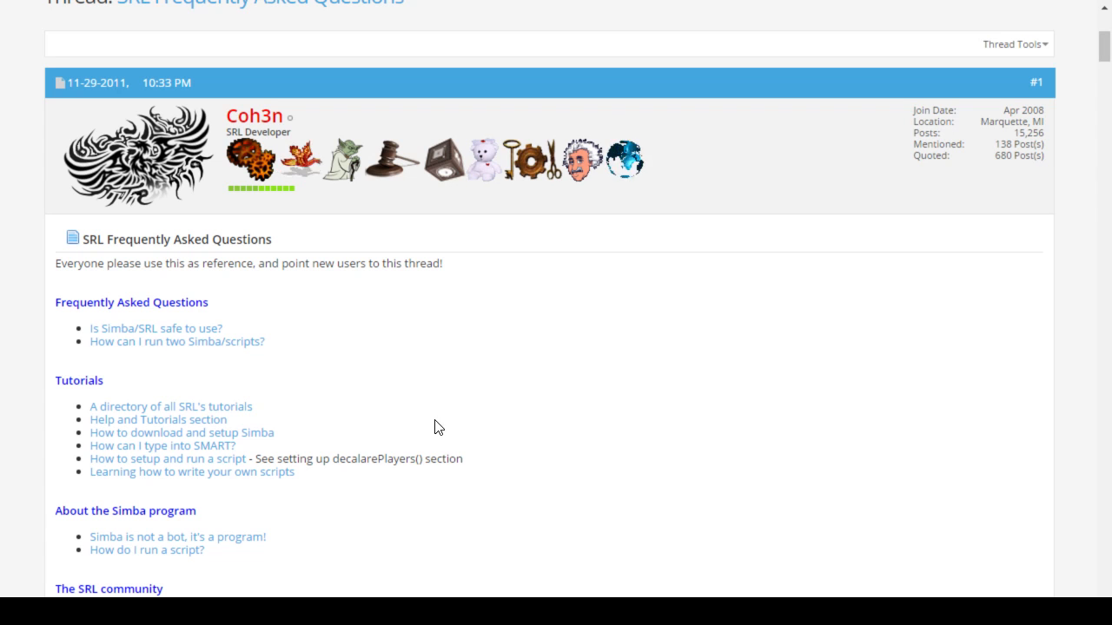
pyautogui.moveTo(451, 358)
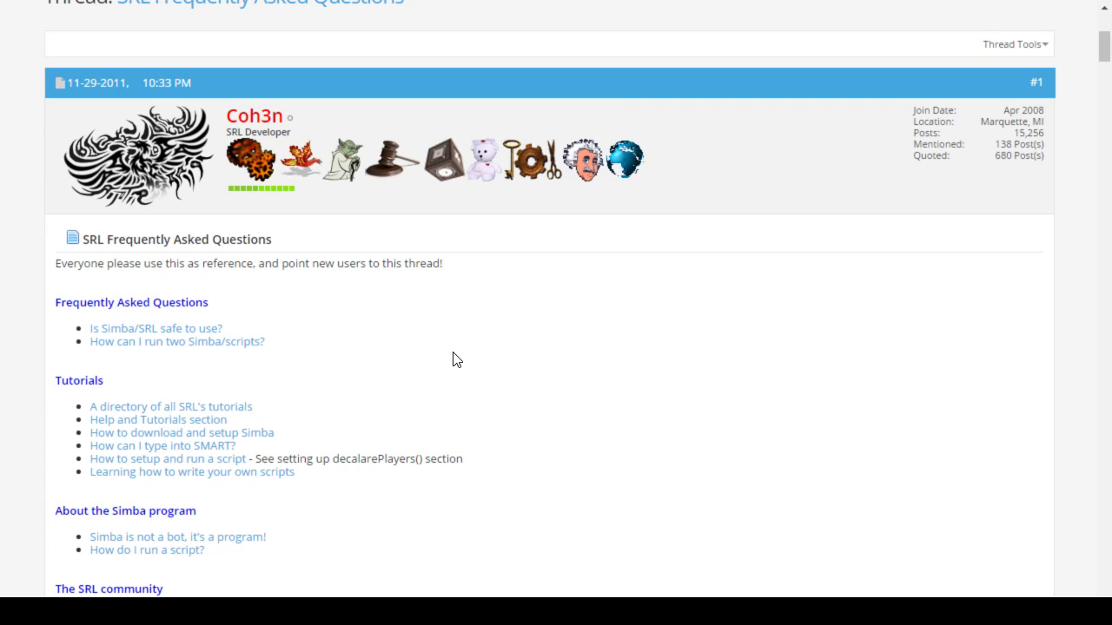
pyautogui.moveTo(618, 362)
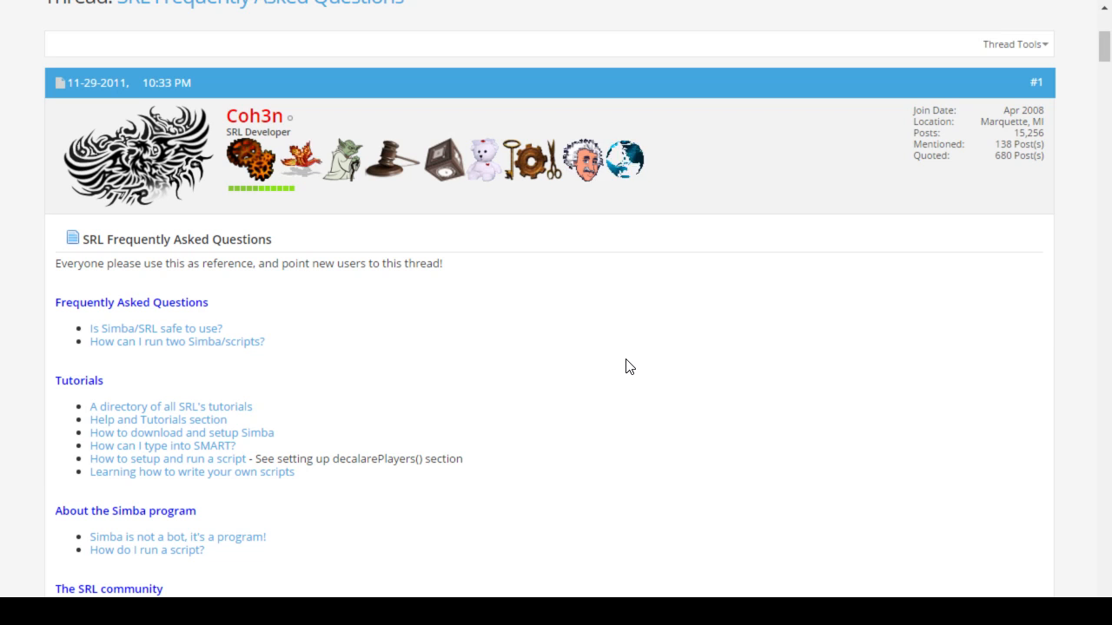
pyautogui.scroll(-3)
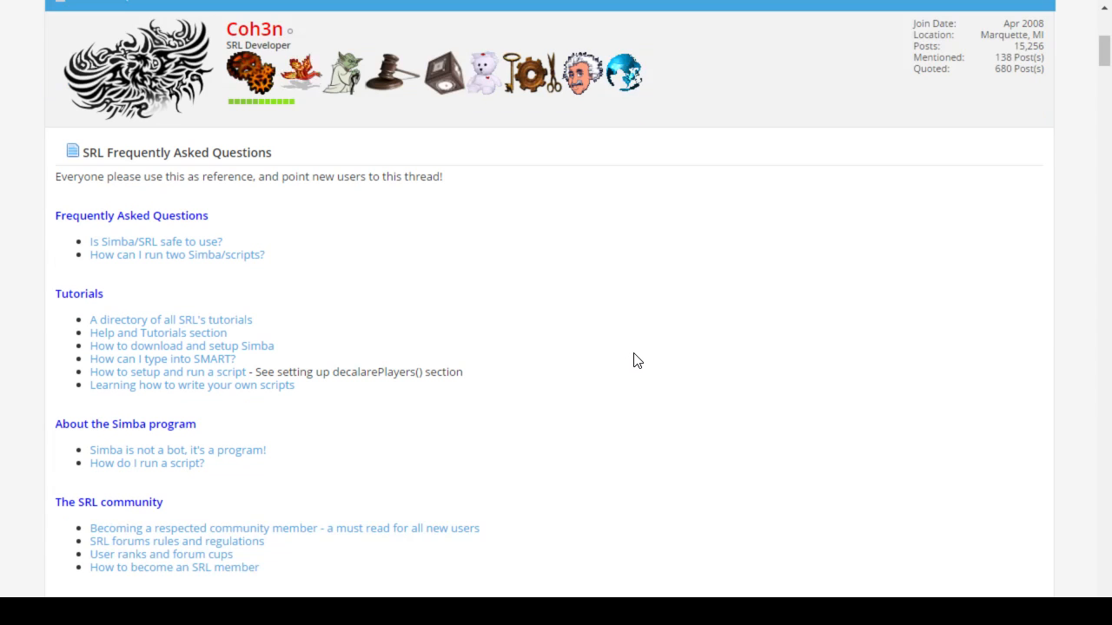
pyautogui.moveTo(205, 384)
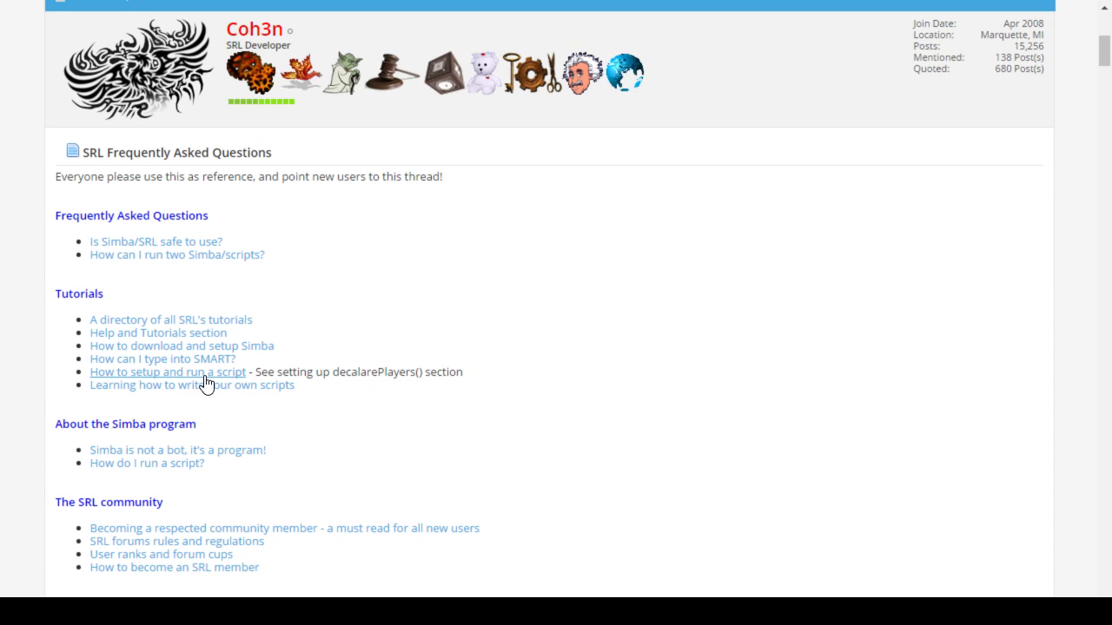
pyautogui.moveTo(205, 386)
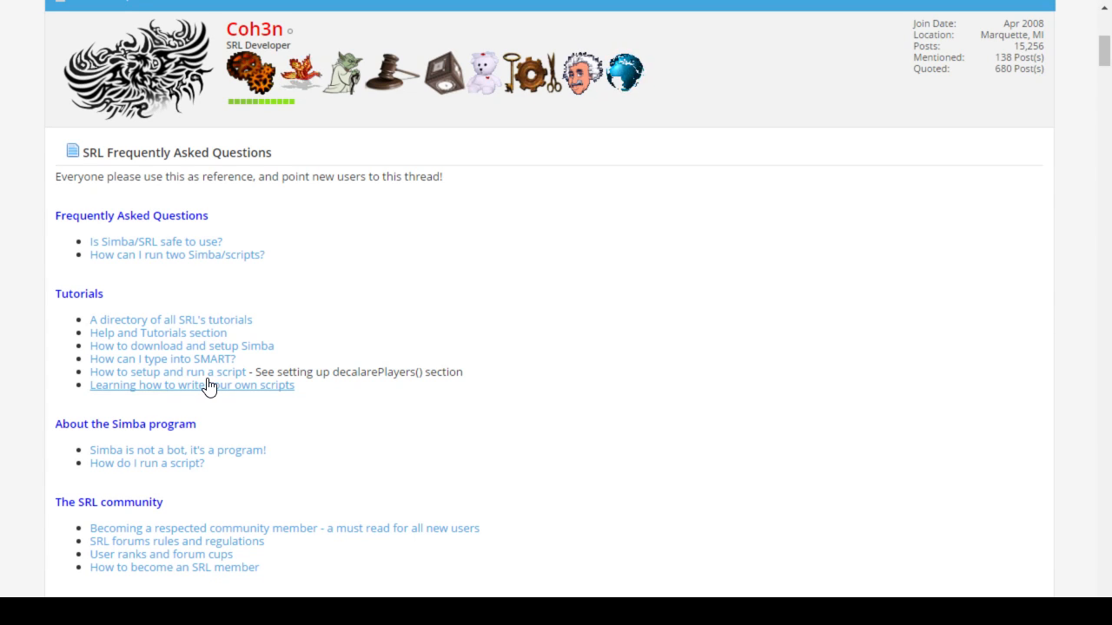
pyautogui.moveTo(233, 417)
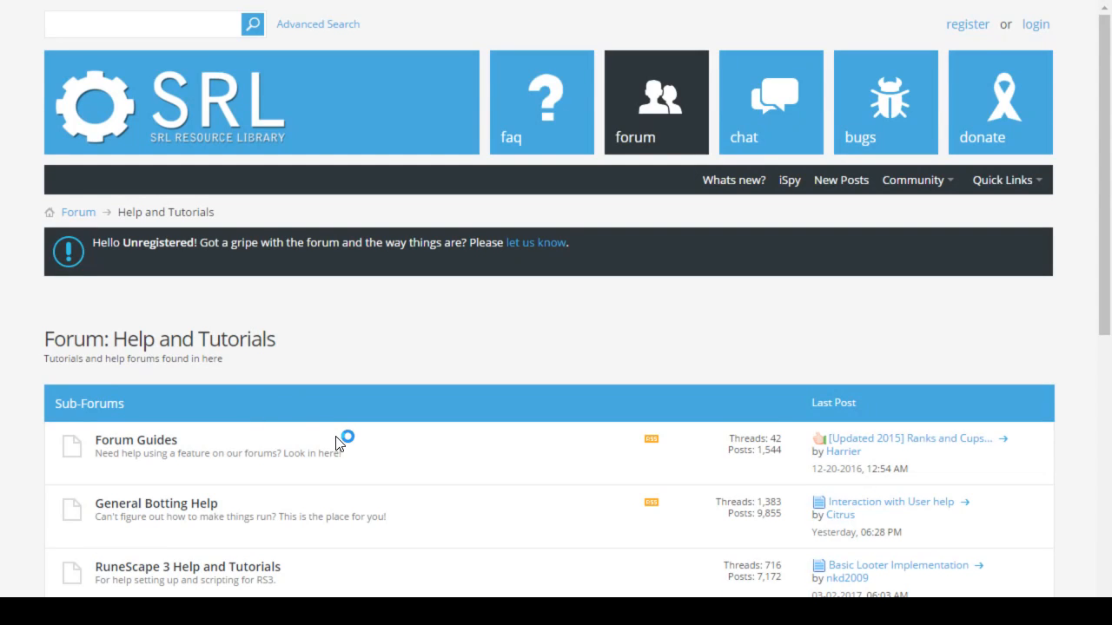
# Step: Open Programming Help and Tutorials and look through the Java Help and Tutorials forum
pyautogui.scroll(-3)
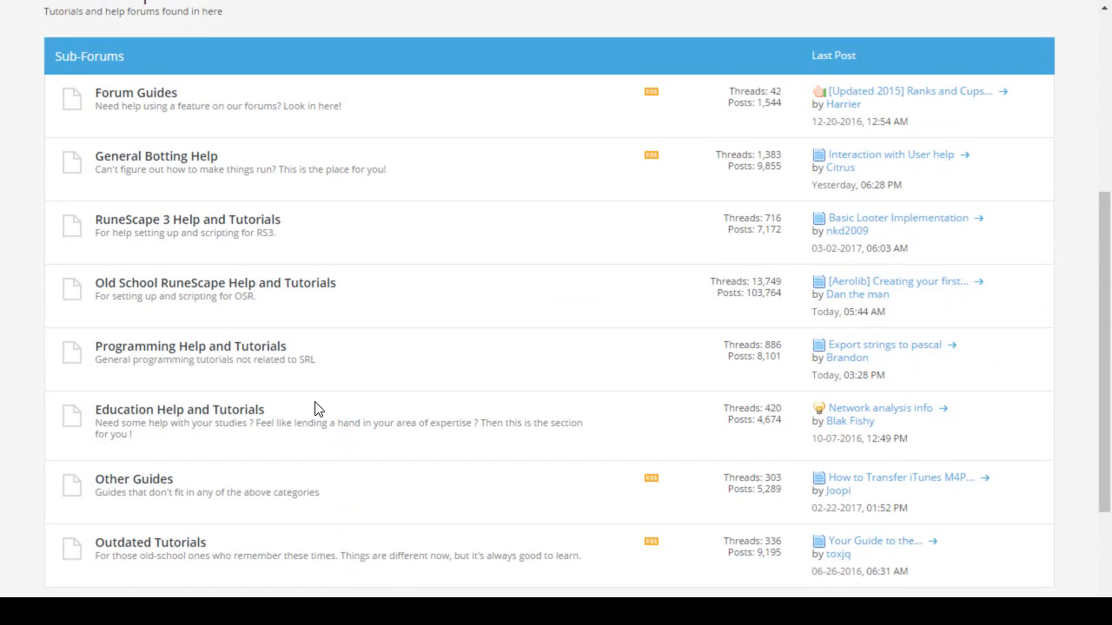
pyautogui.moveTo(216, 282)
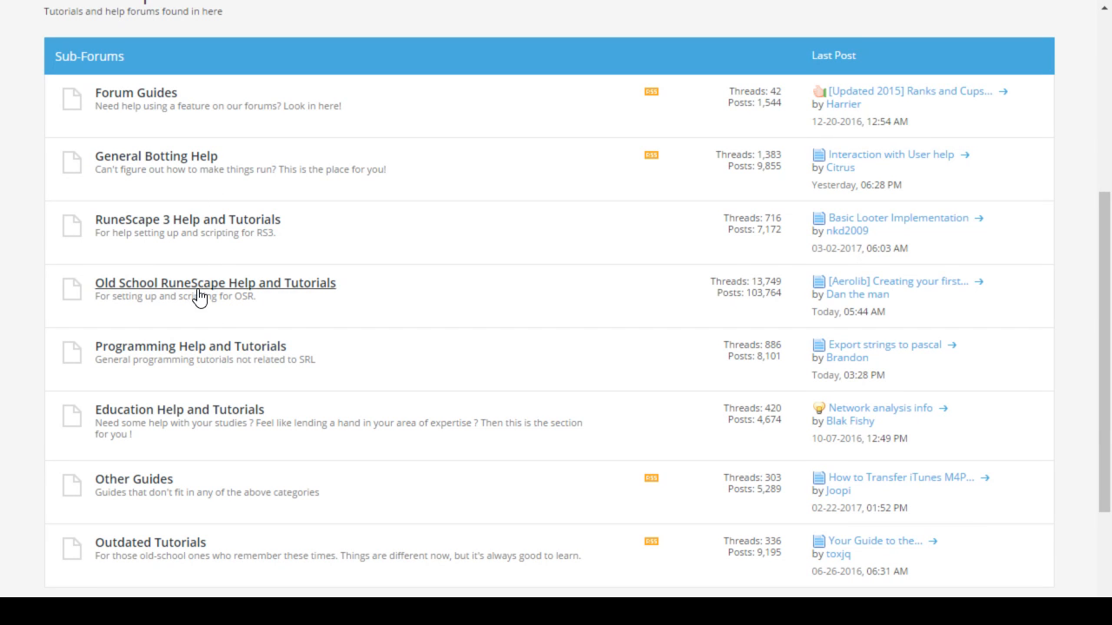
pyautogui.moveTo(245, 358)
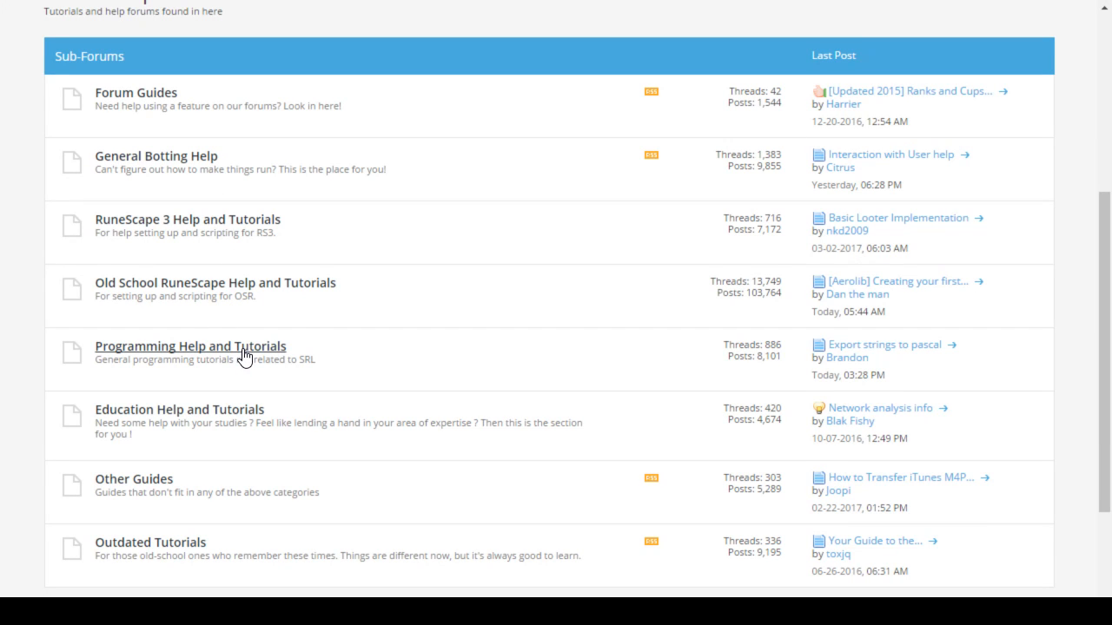
pyautogui.click(192, 346)
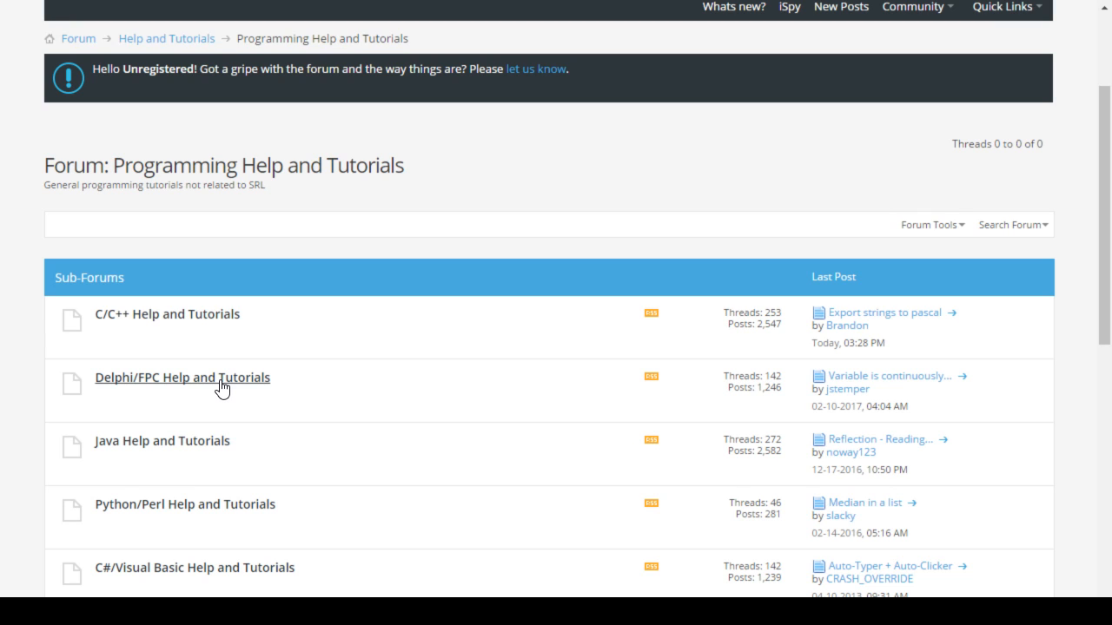
pyautogui.moveTo(186, 327)
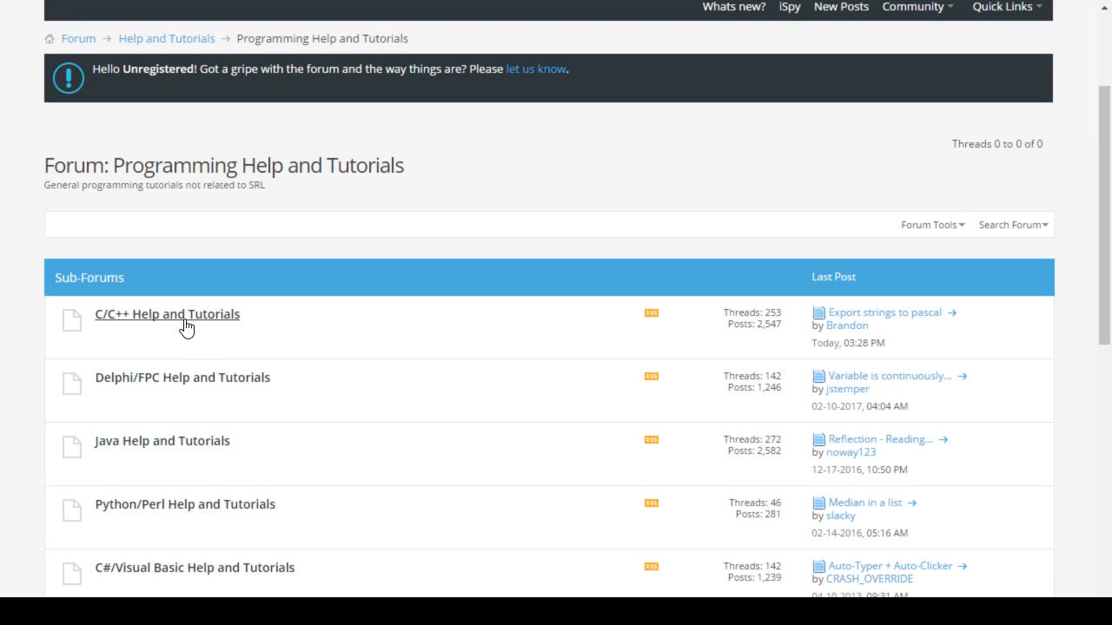
pyautogui.moveTo(212, 455)
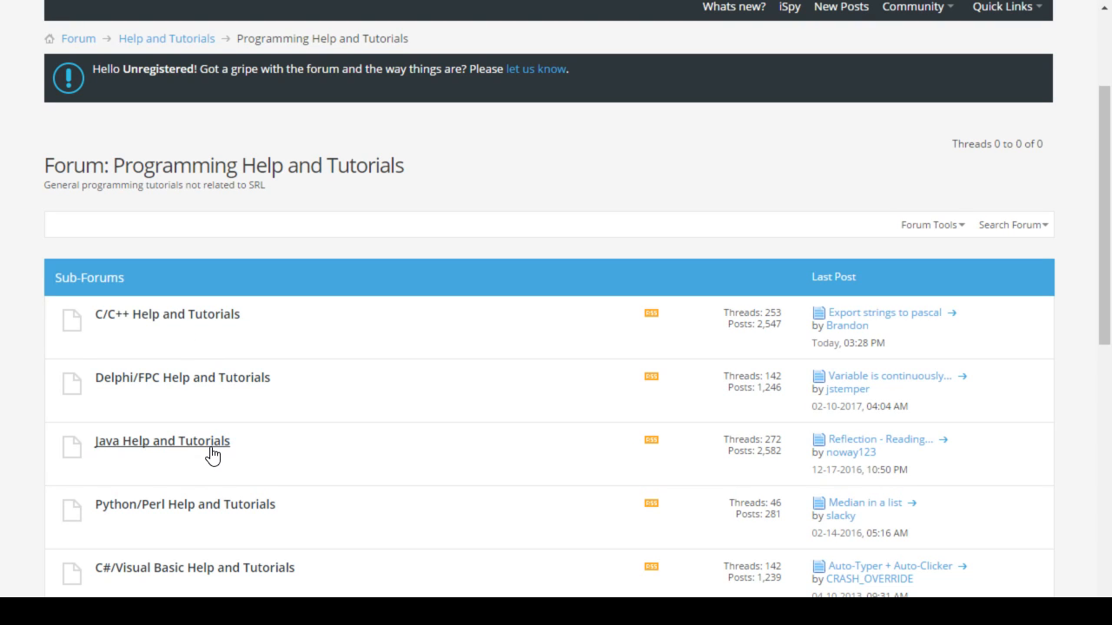
pyautogui.moveTo(217, 459)
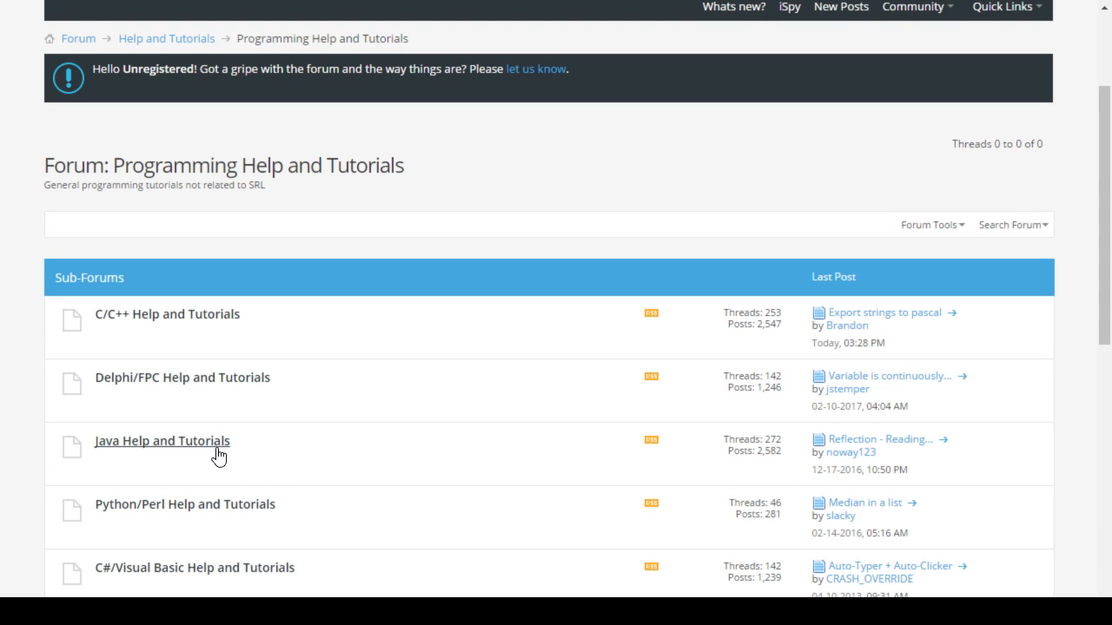
pyautogui.click(161, 441)
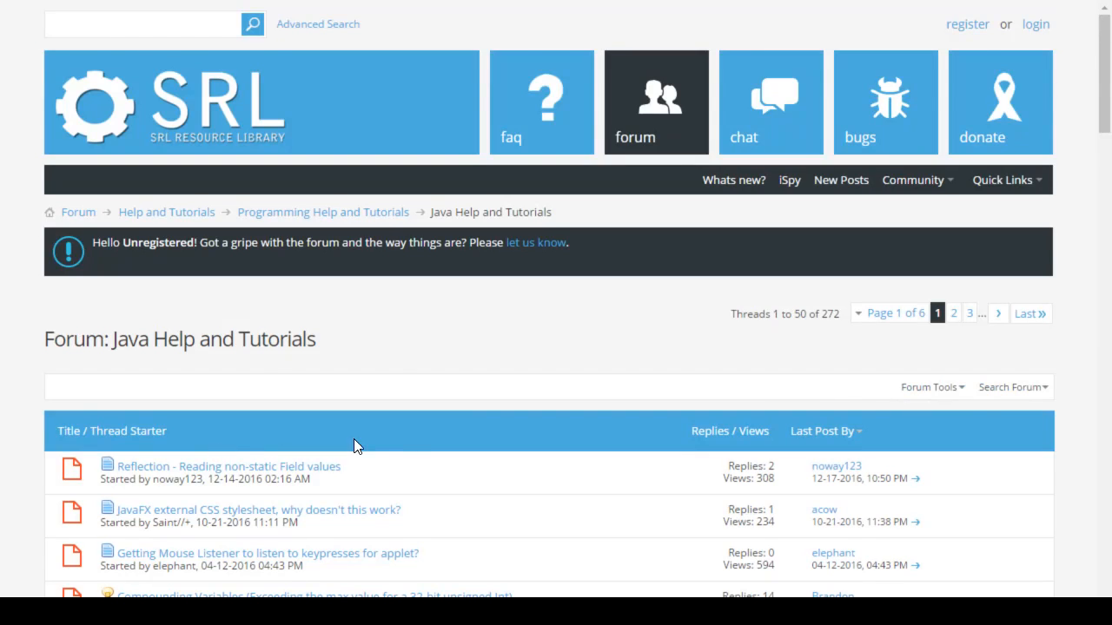
pyautogui.scroll(-3)
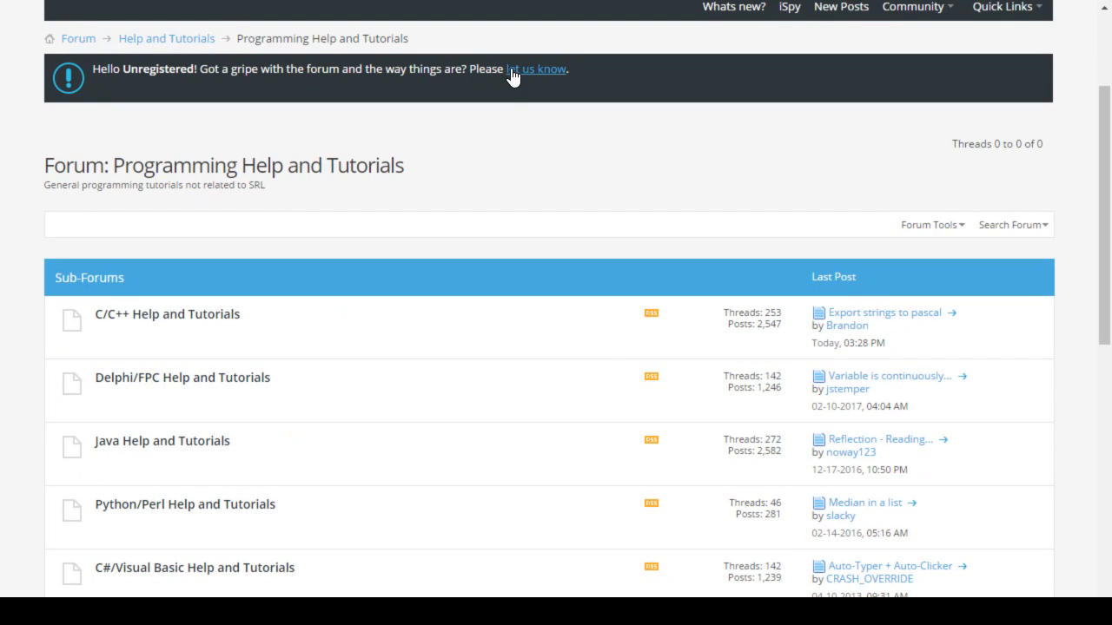
pyautogui.scroll(-3)
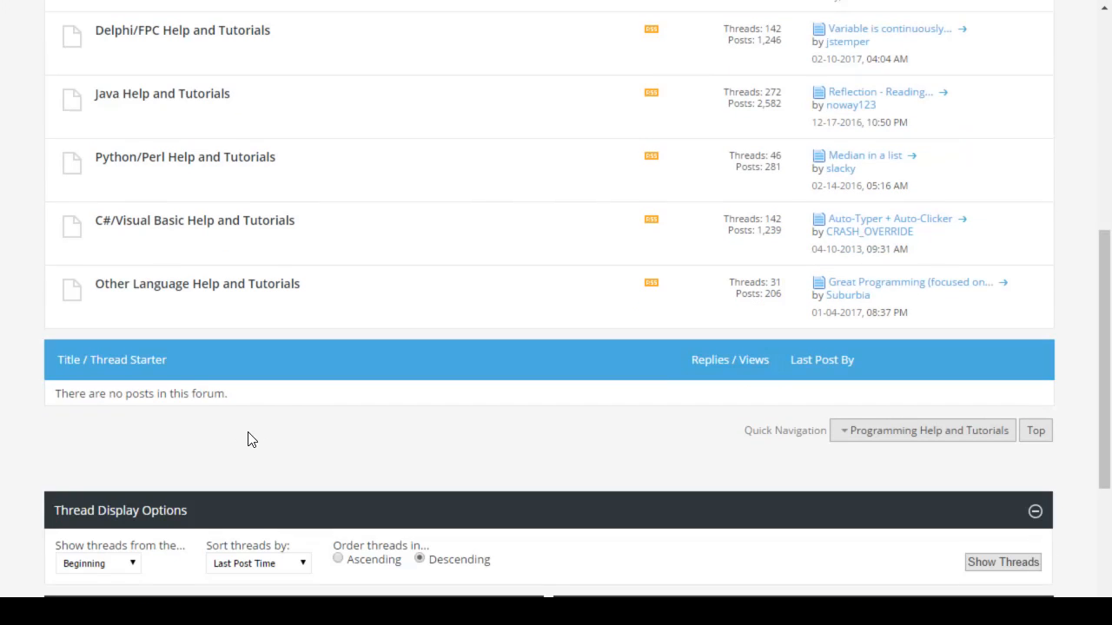
pyautogui.moveTo(288, 255)
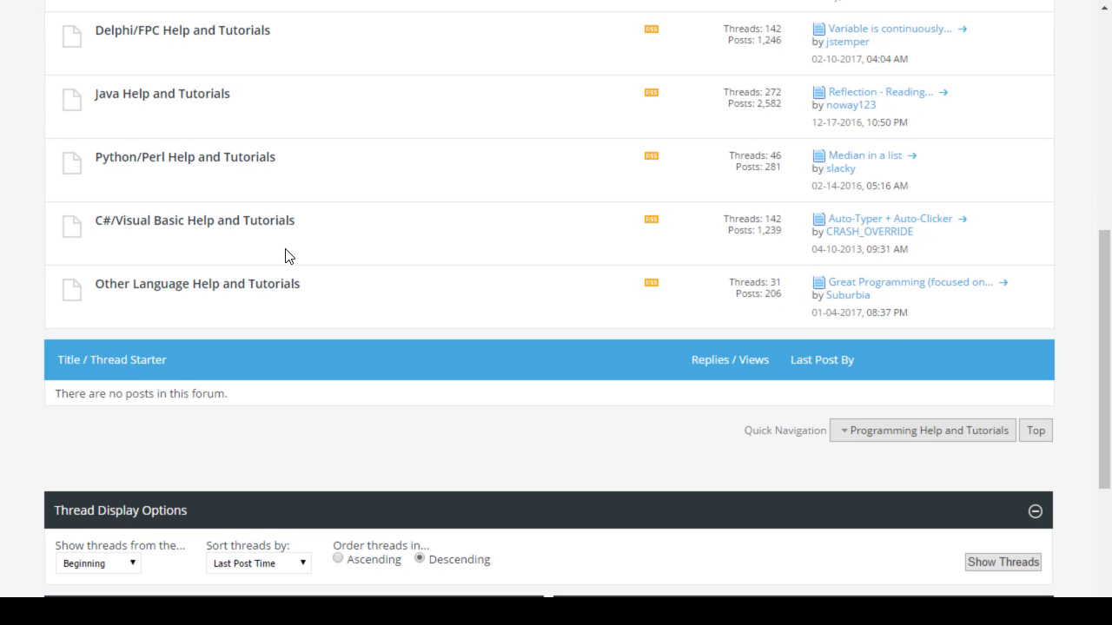
pyautogui.scroll(3)
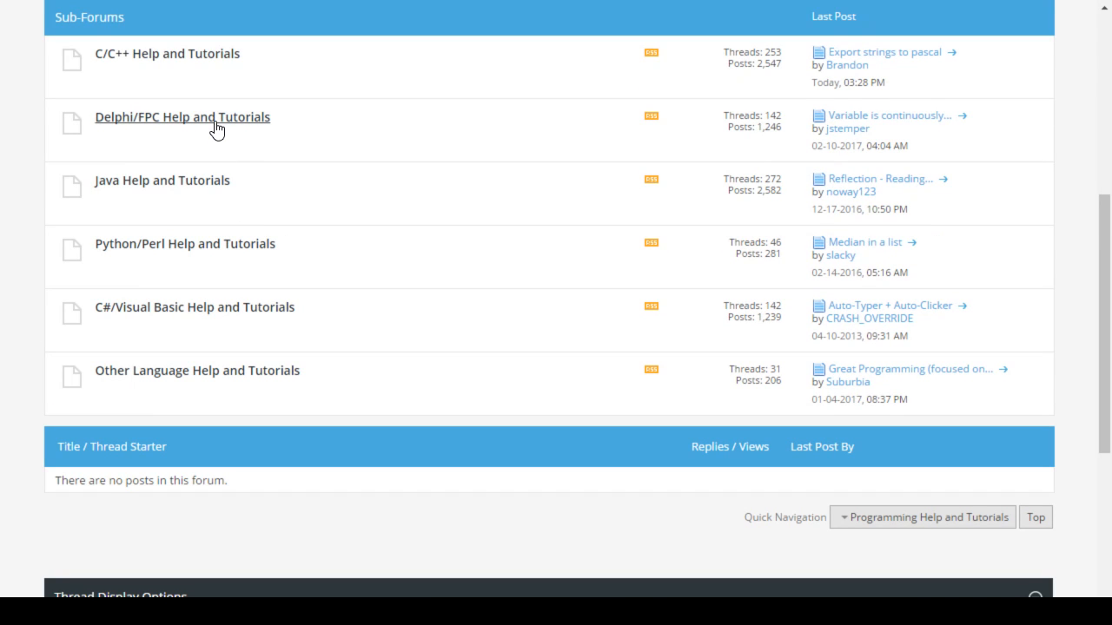
# Step: Open the Delphi/FPC Help and Tutorials forum and scan its threads
pyautogui.click(183, 117)
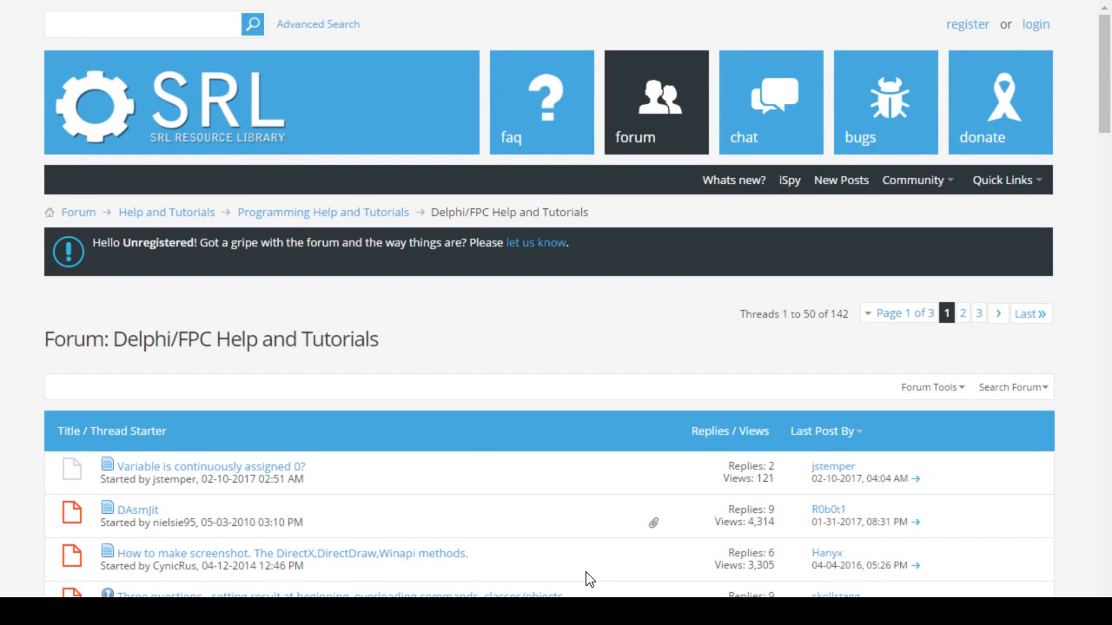
pyautogui.scroll(-3)
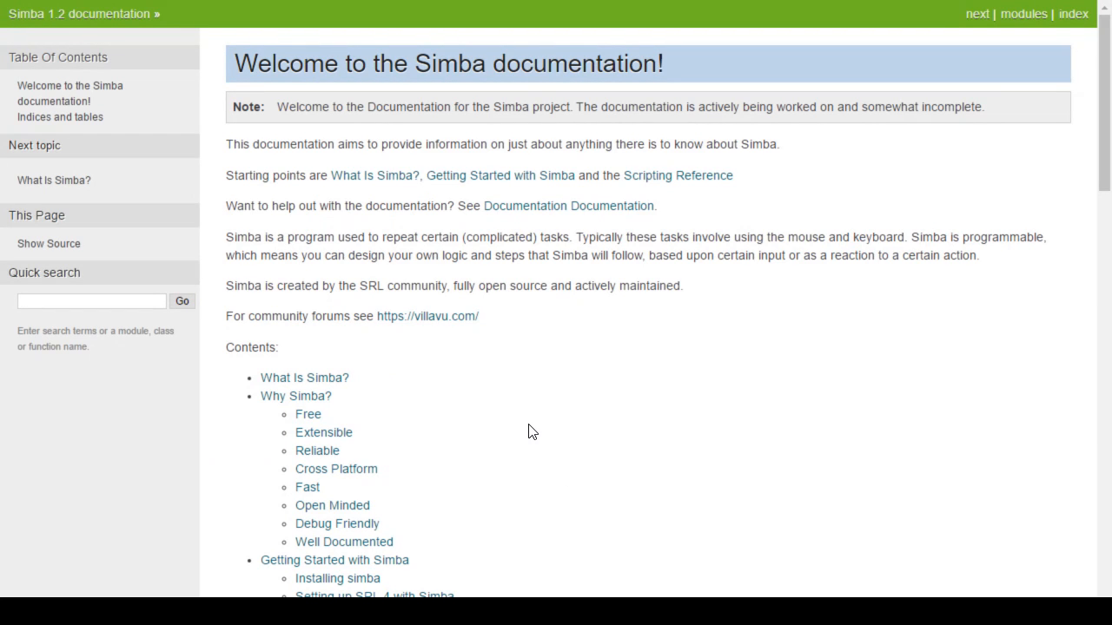
pyautogui.moveTo(462, 410)
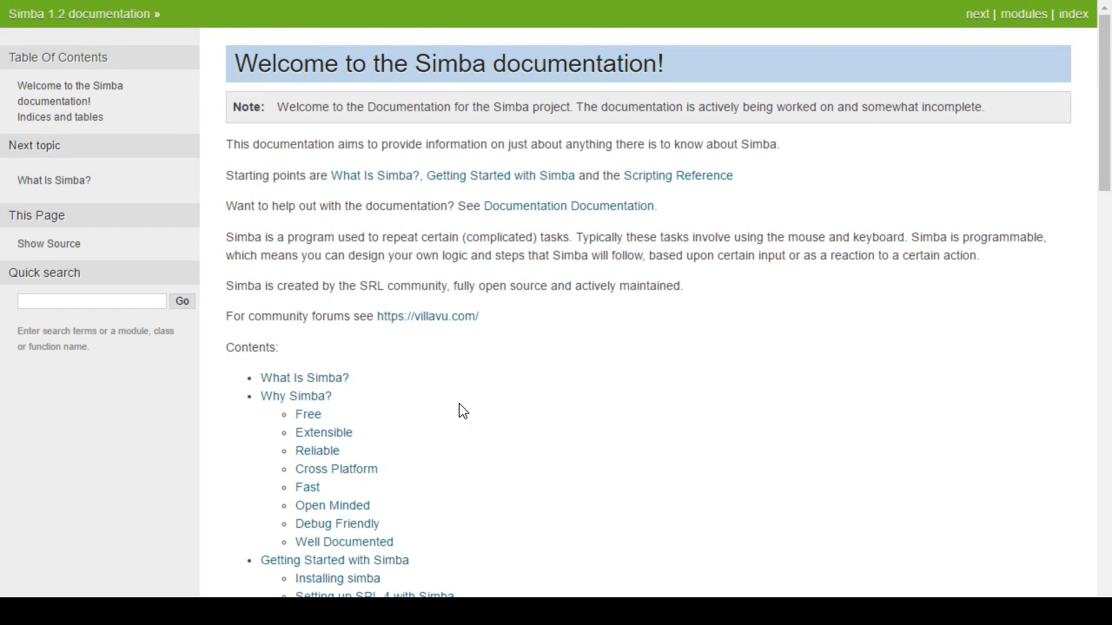
# Step: Search the docs for 'tutorial' and open the Introduction to Simba and Programming page
pyautogui.write('tu')
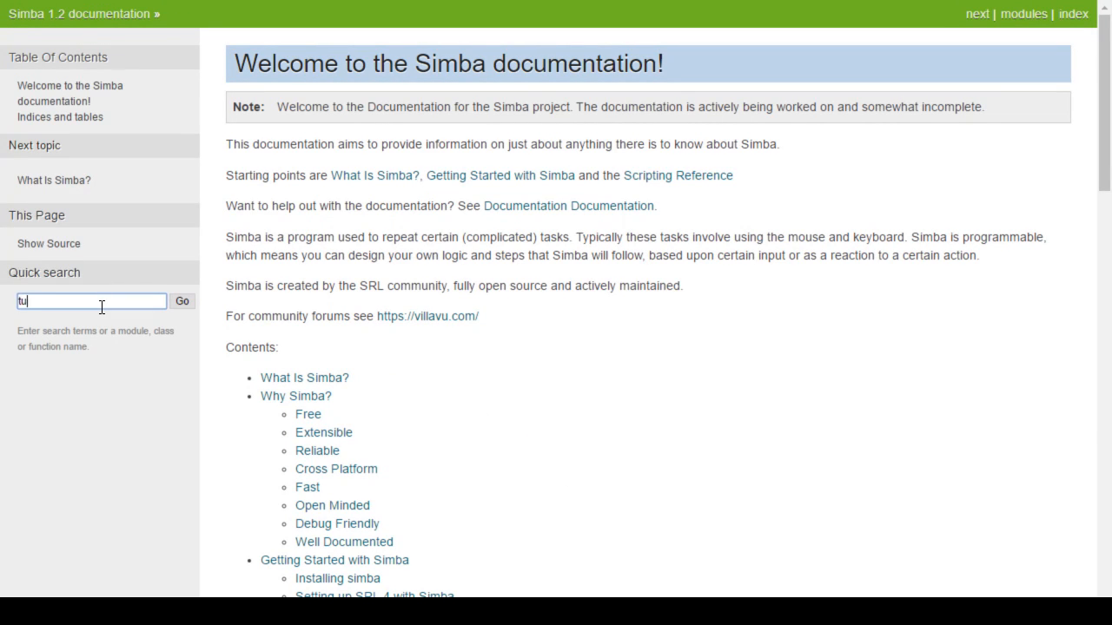
pyautogui.click(180, 301)
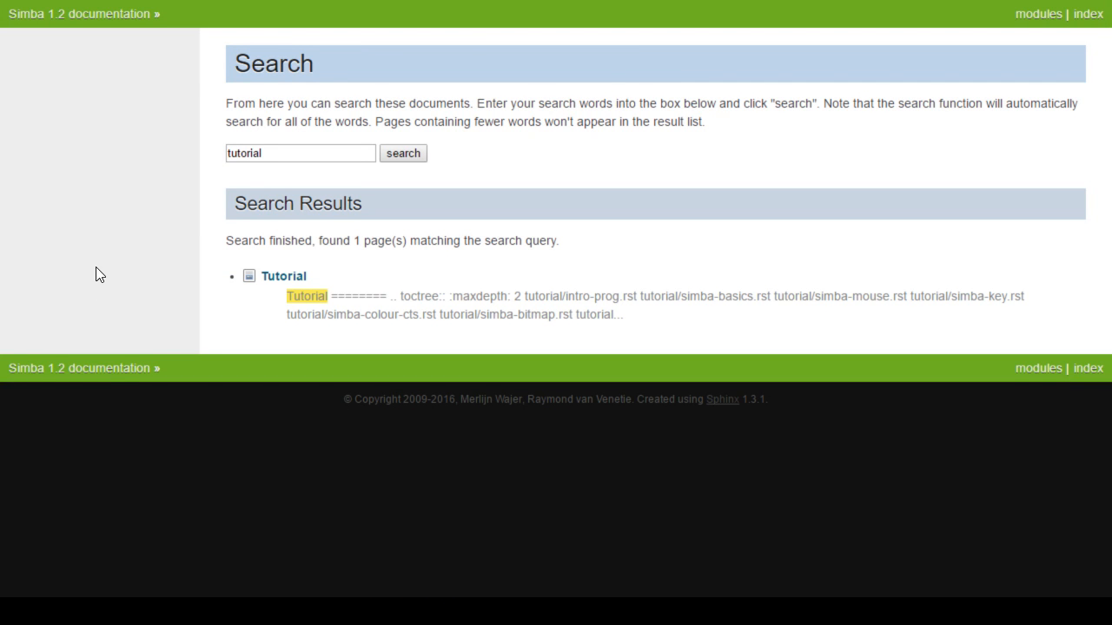
pyautogui.click(284, 275)
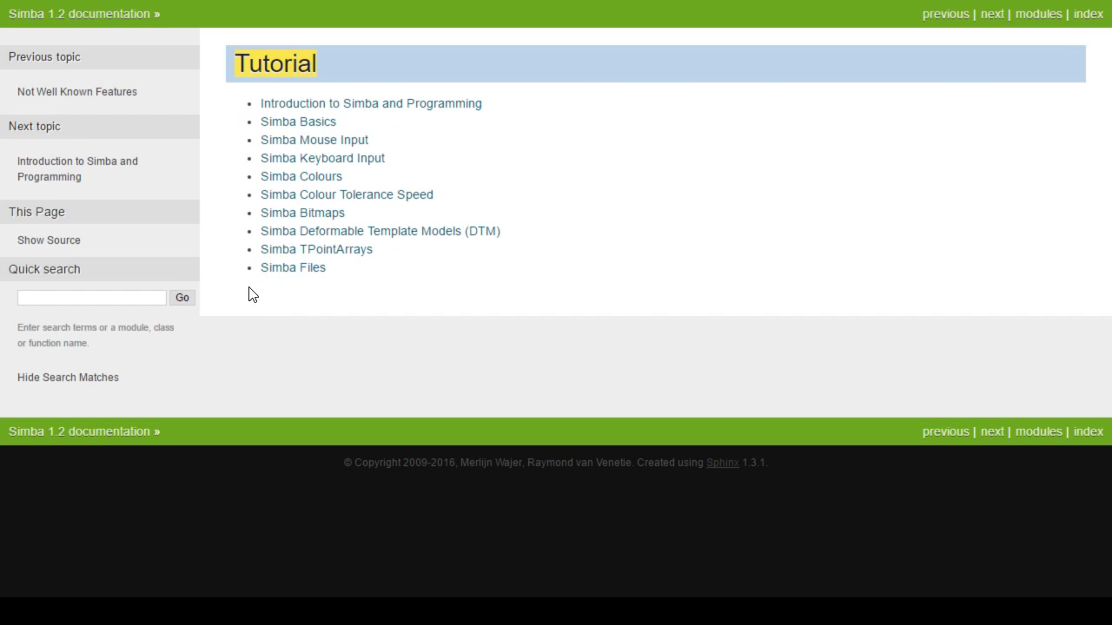
pyautogui.moveTo(200, 325)
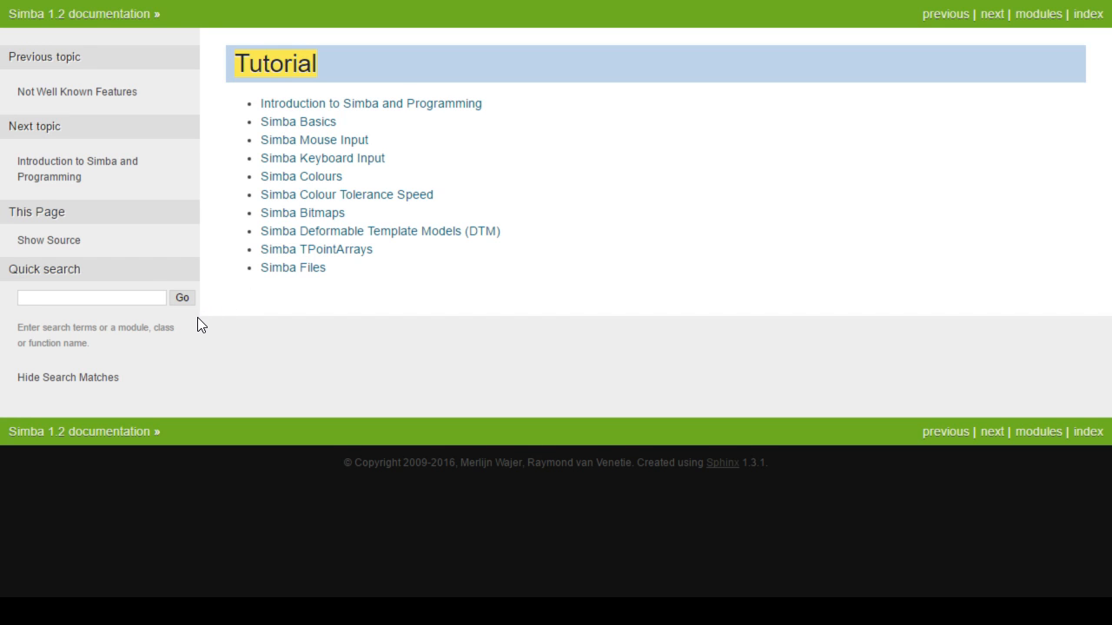
pyautogui.moveTo(229, 344)
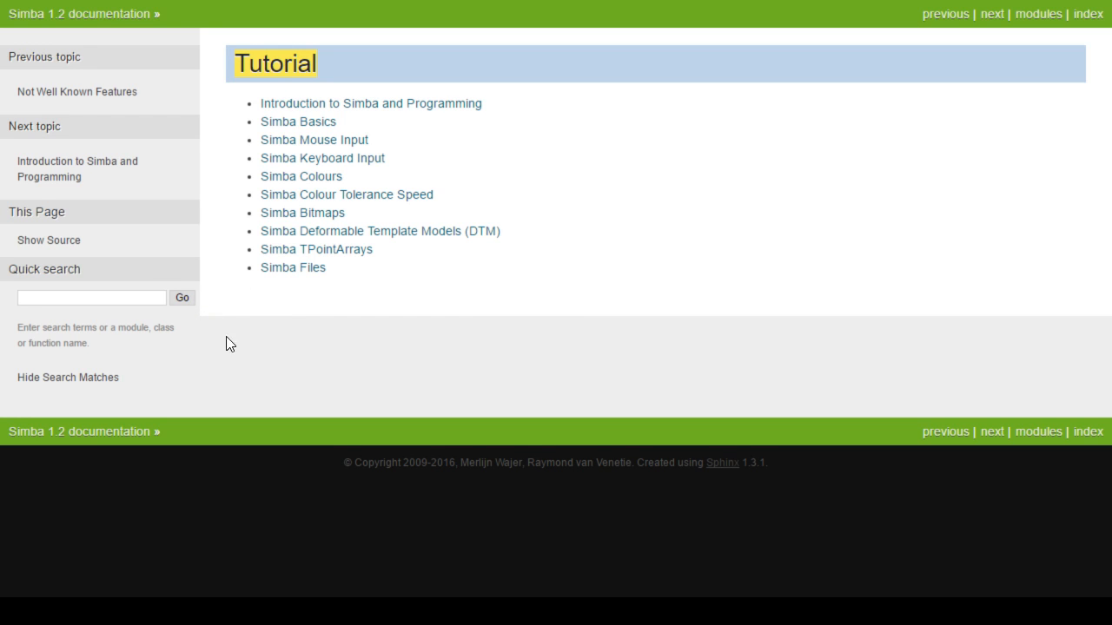
pyautogui.click(372, 103)
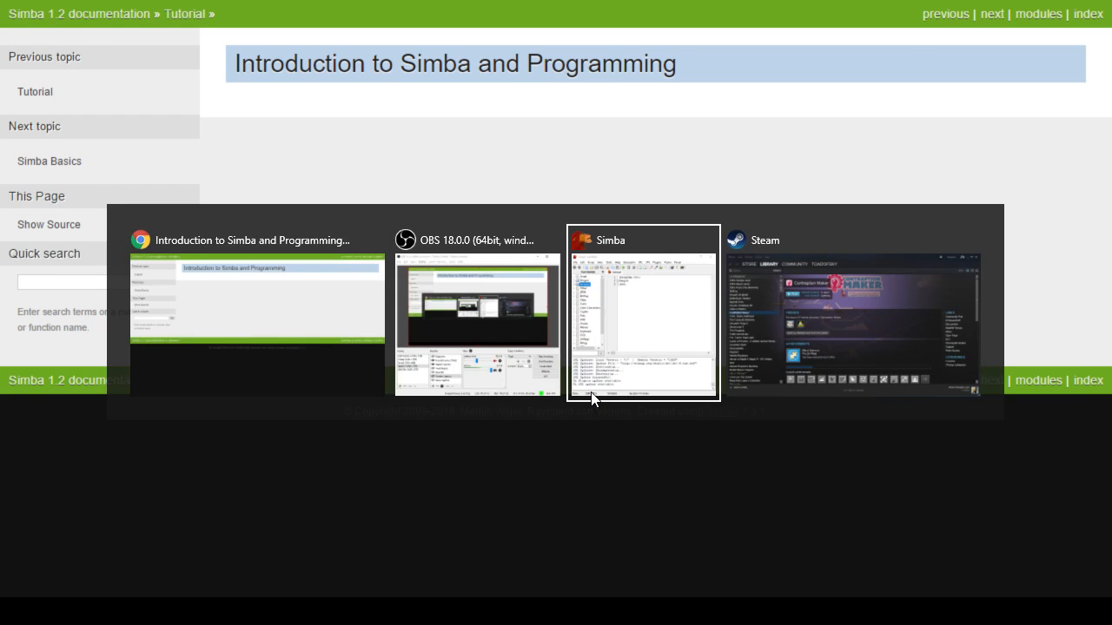
# Step: Switch to the Simba script editor window and browse its autocomplete function list
pyautogui.click(642, 313)
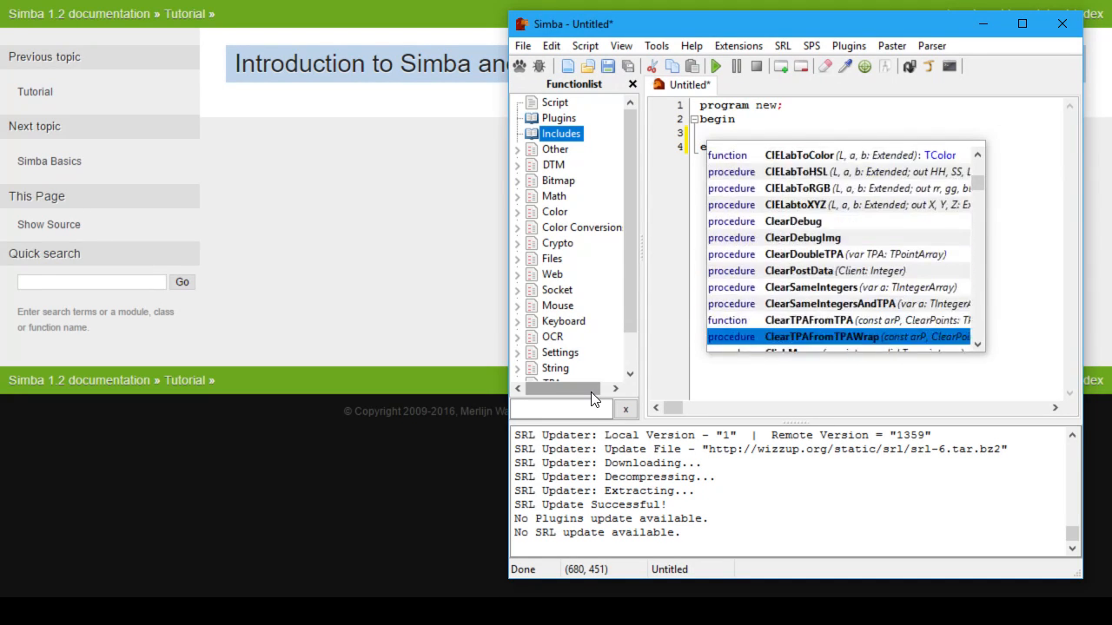
pyautogui.scroll(-3)
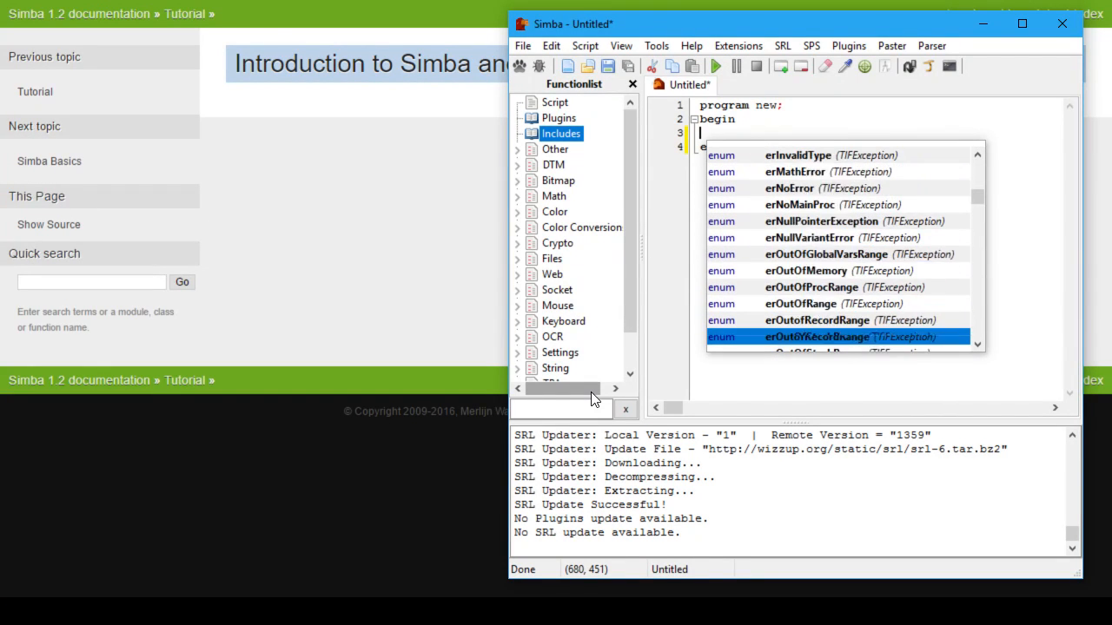
pyautogui.scroll(3)
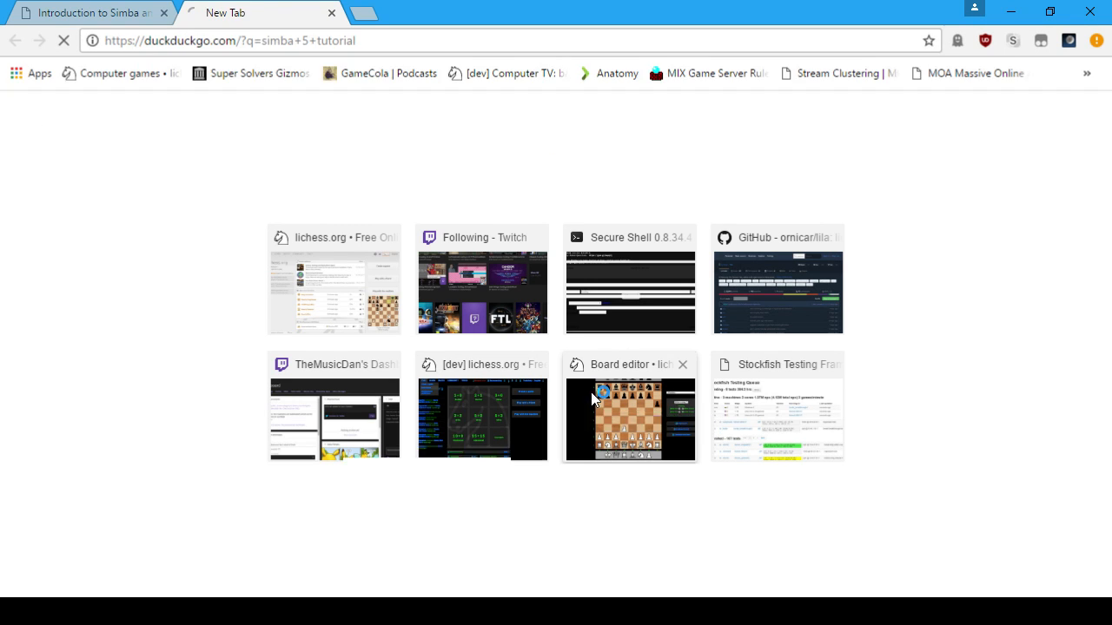
pyautogui.press('F11')
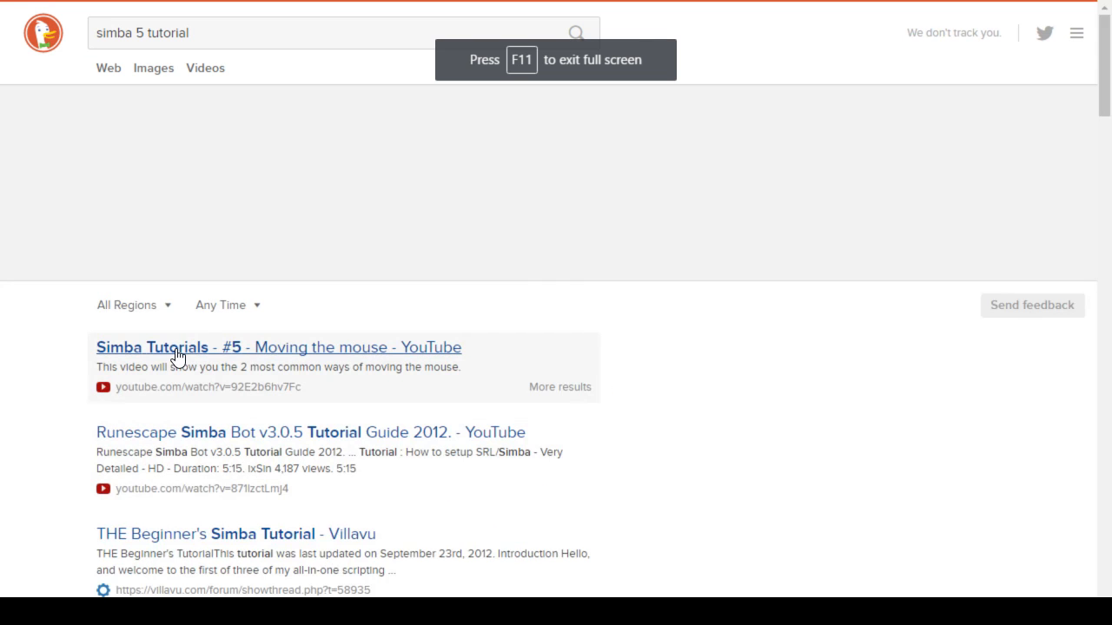
pyautogui.click(205, 68)
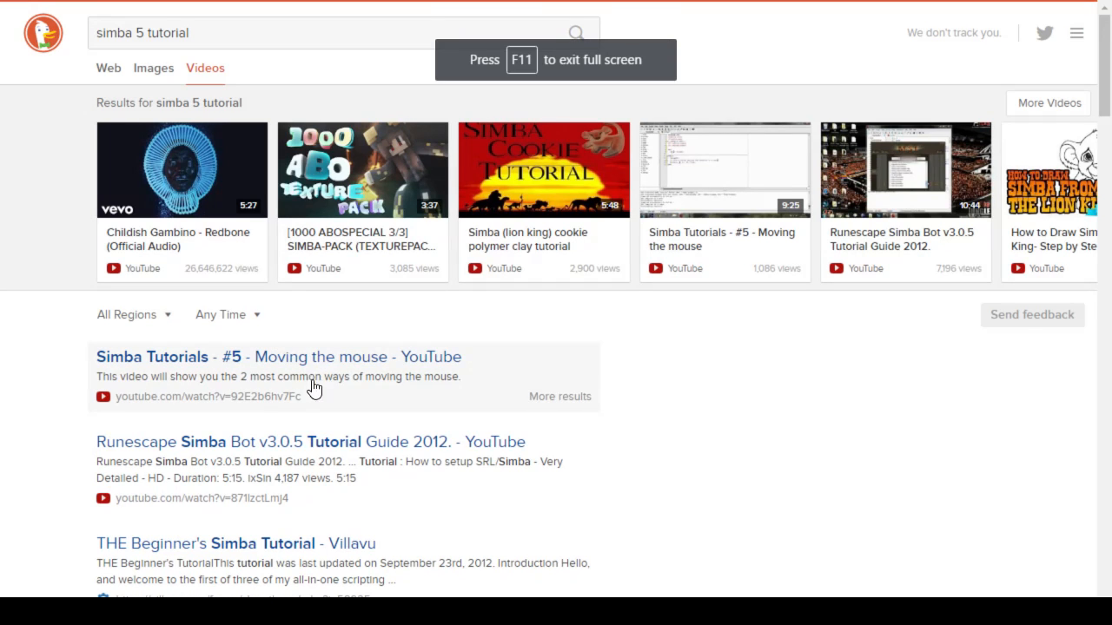
pyautogui.moveTo(453, 413)
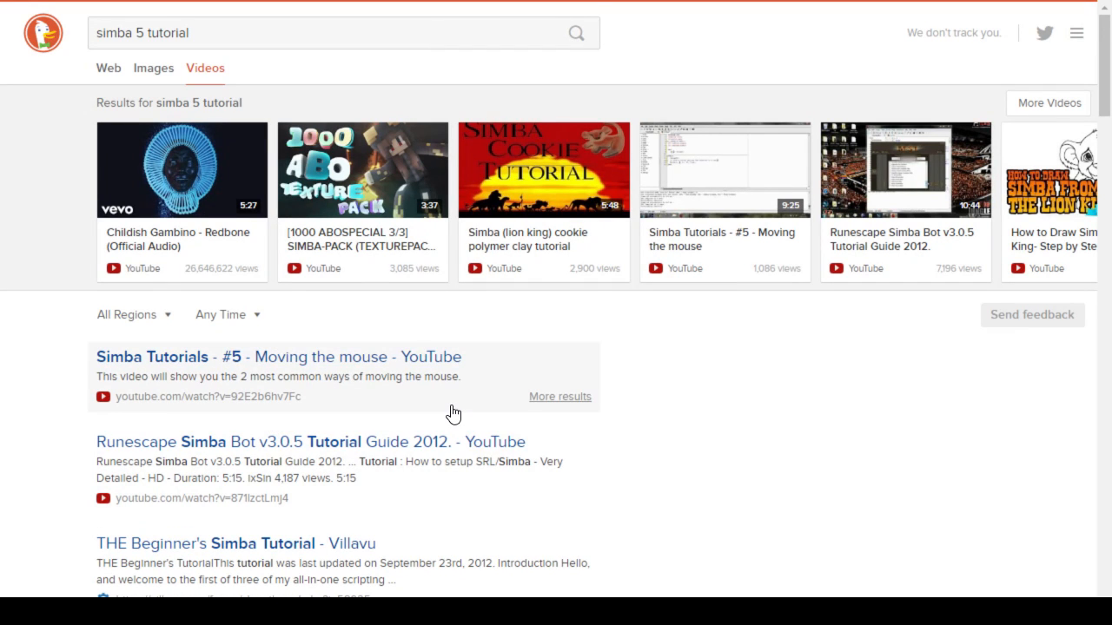
pyautogui.moveTo(399, 358)
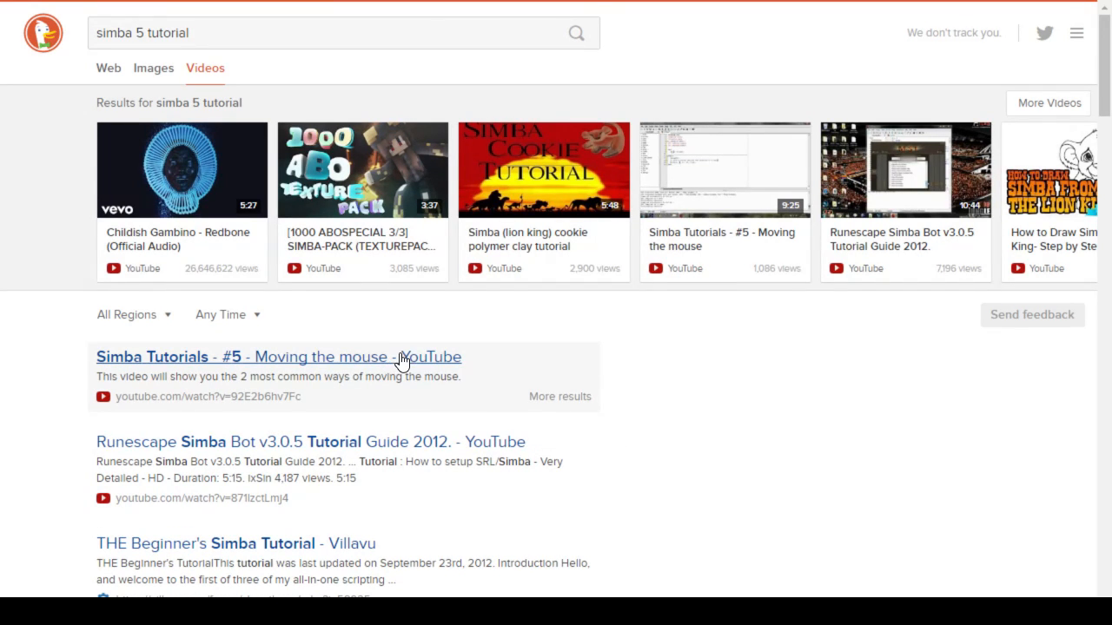
pyautogui.scroll(-3)
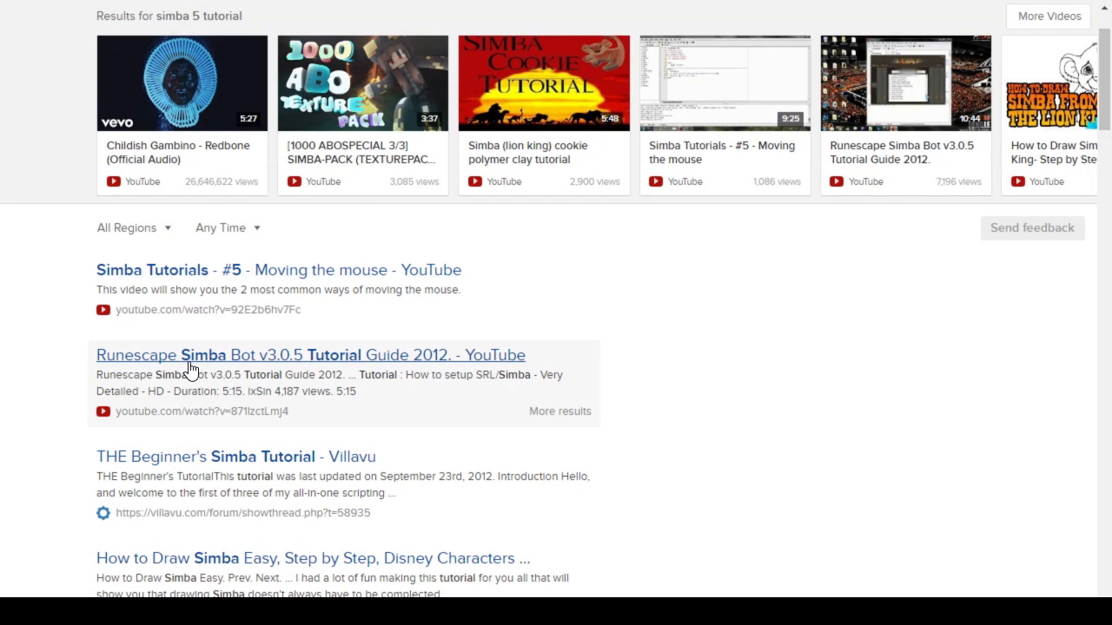
pyautogui.scroll(-3)
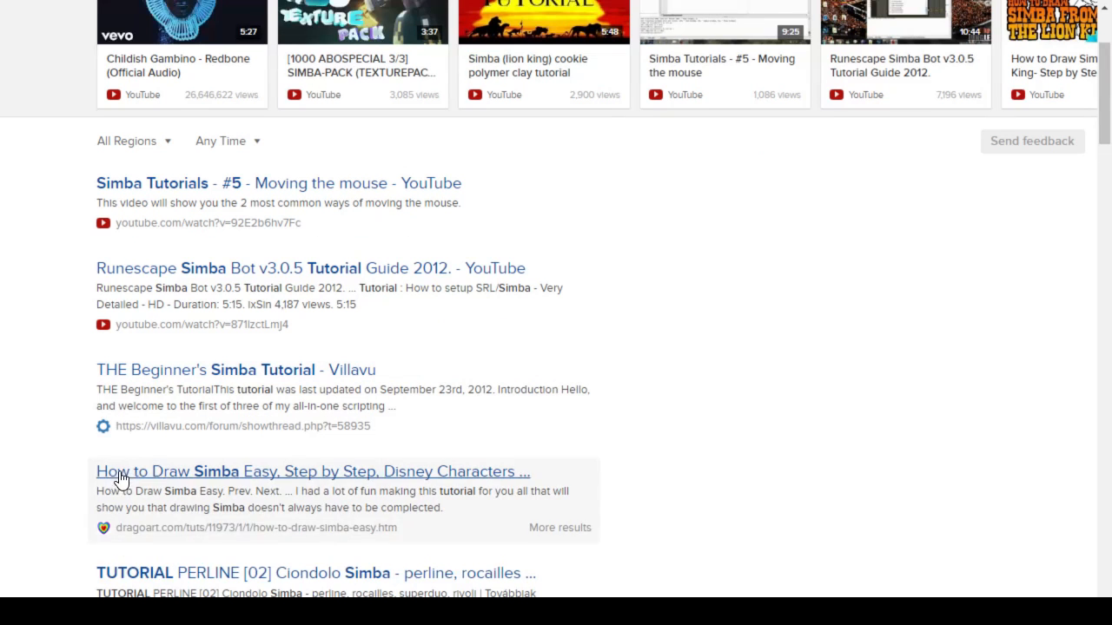
pyautogui.moveTo(51, 184)
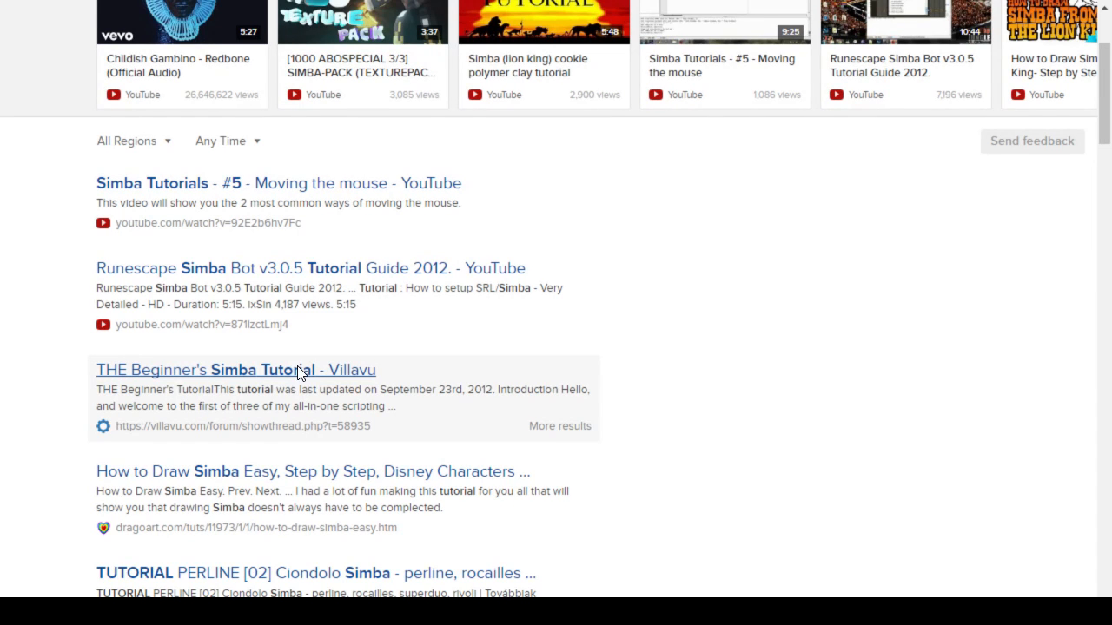
pyautogui.click(237, 368)
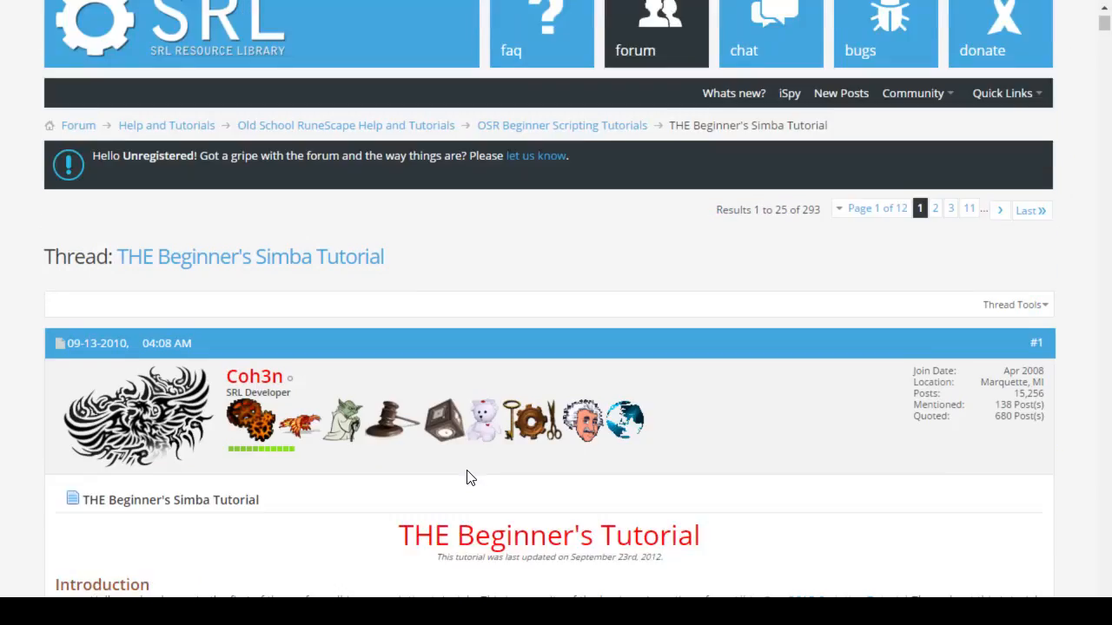
pyautogui.scroll(-3)
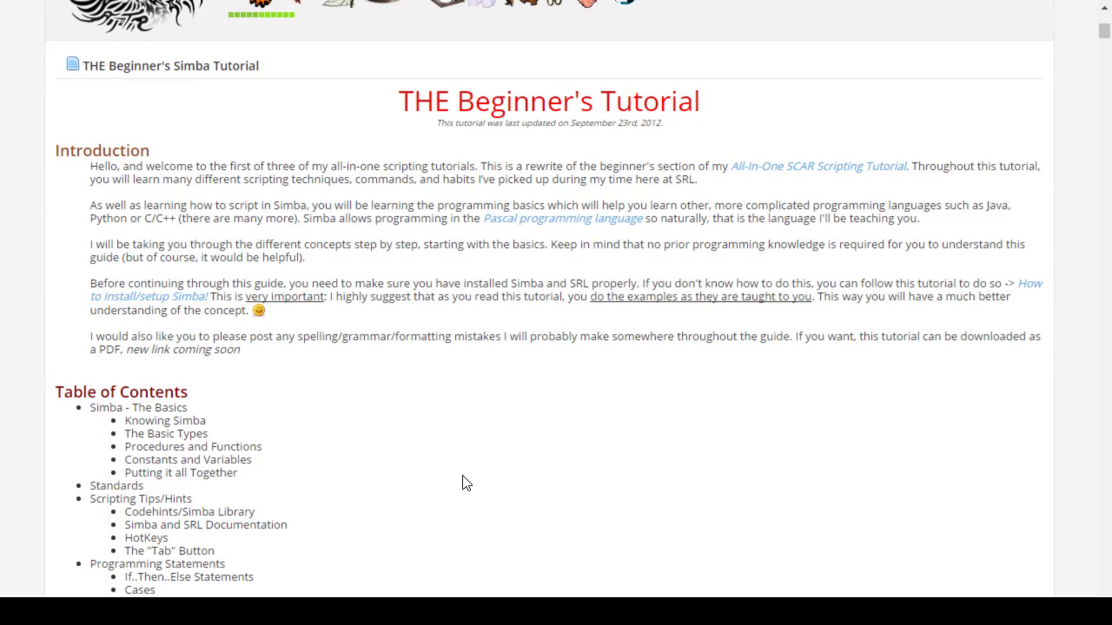
pyautogui.moveTo(389, 462)
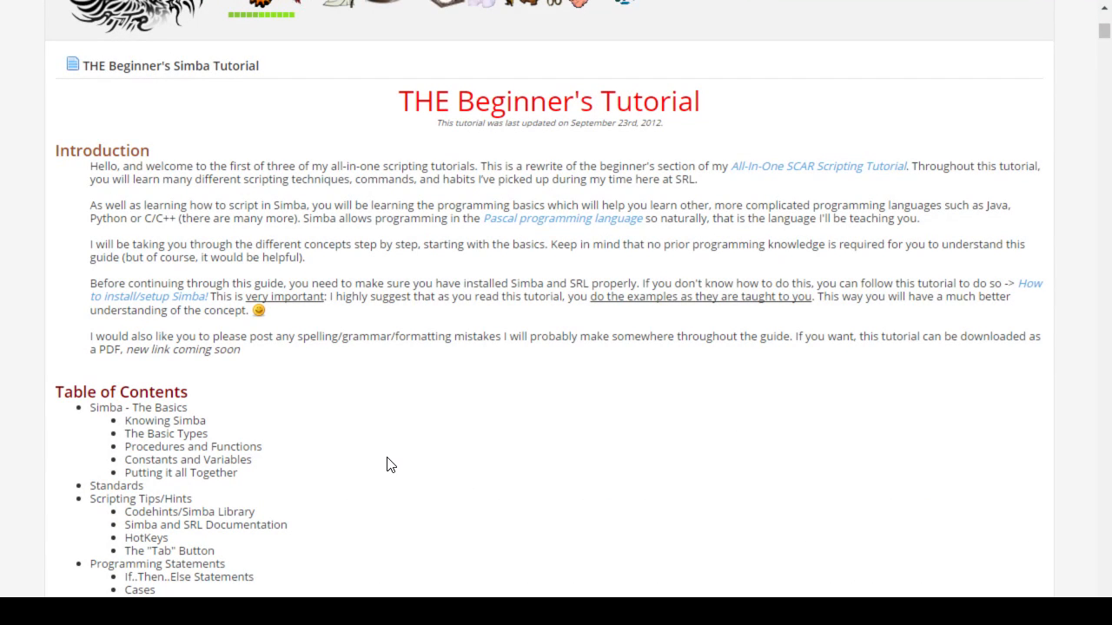
pyautogui.moveTo(510, 263)
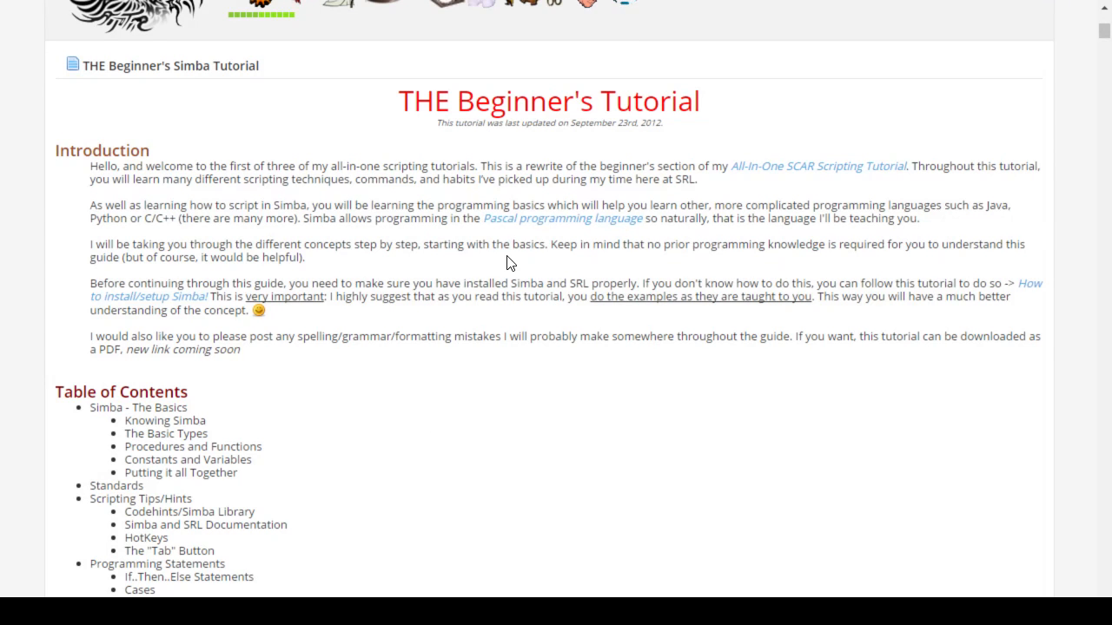
pyautogui.scroll(-3)
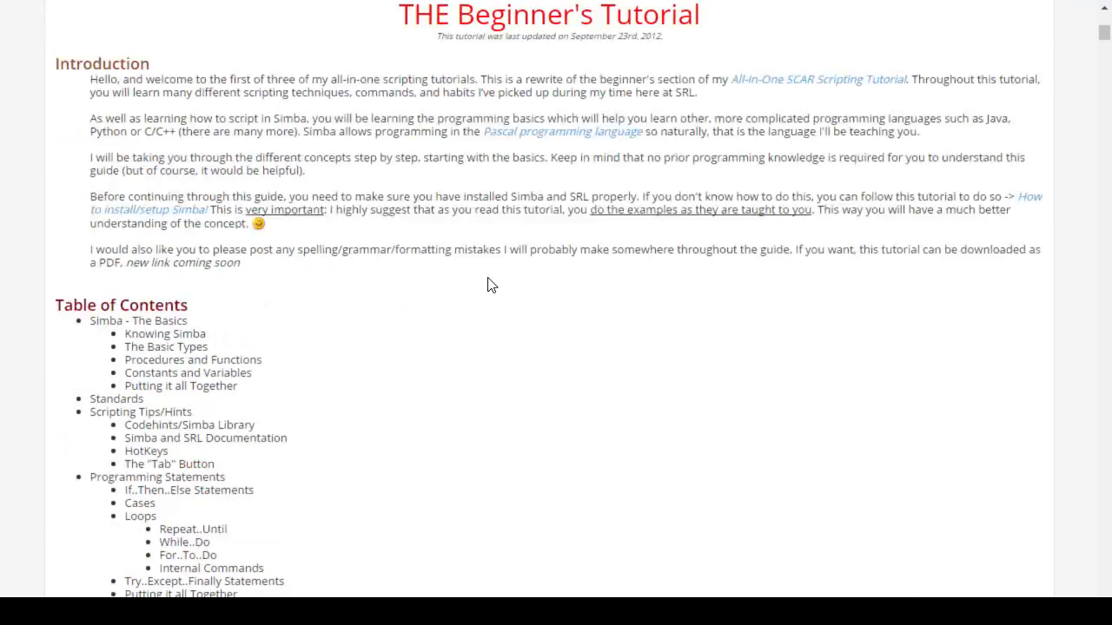
pyautogui.moveTo(299, 229)
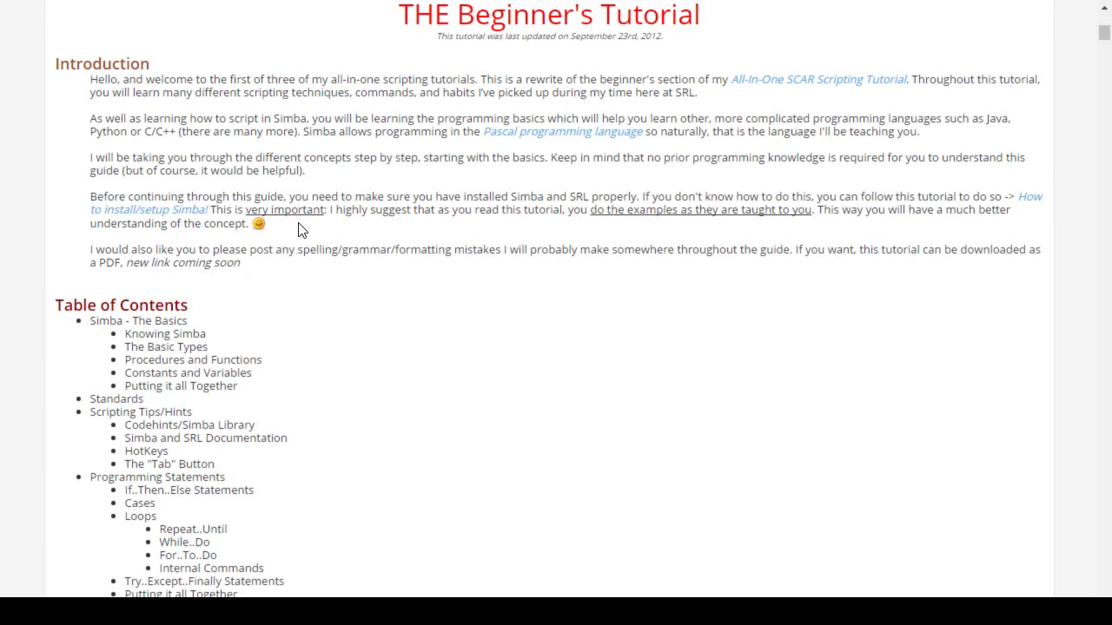
pyautogui.scroll(-3)
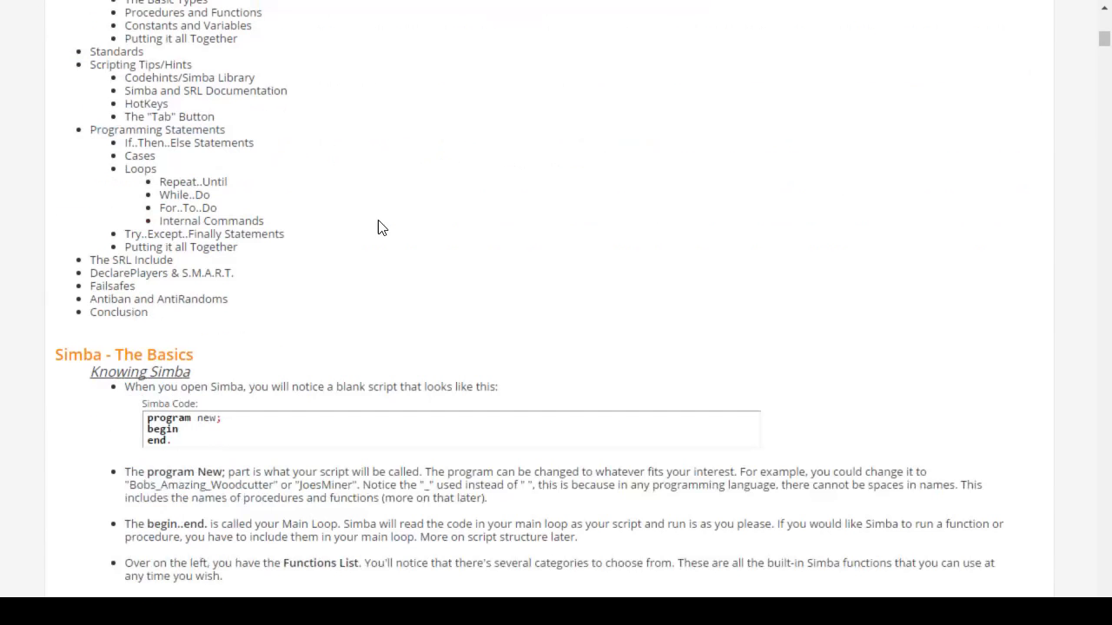
pyautogui.scroll(-3)
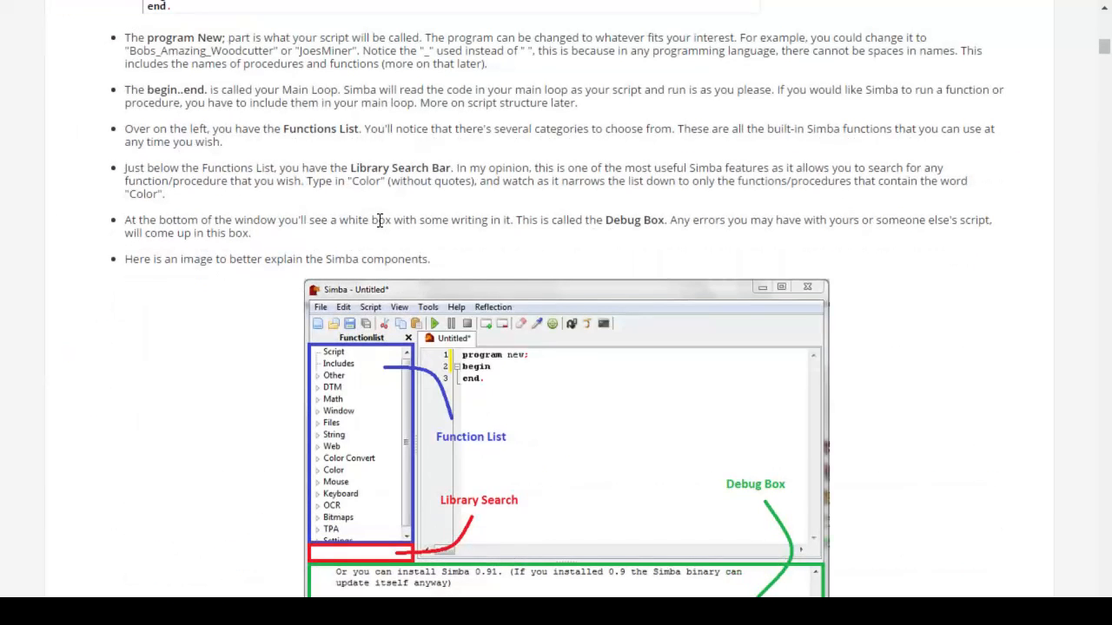
pyautogui.scroll(-3)
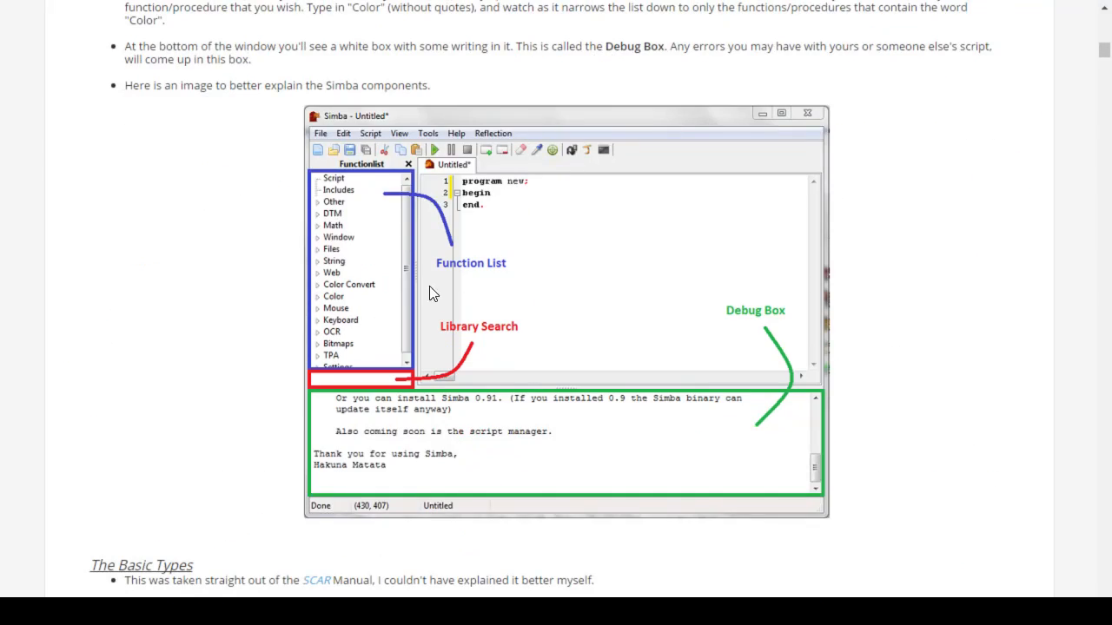
pyautogui.moveTo(415, 424)
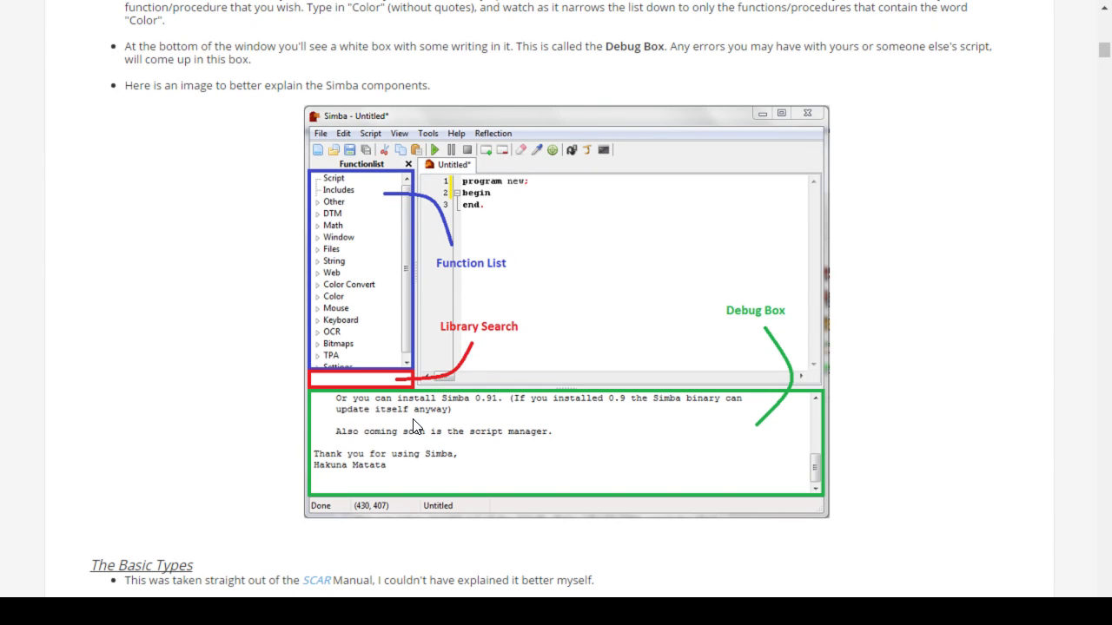
pyautogui.scroll(-3)
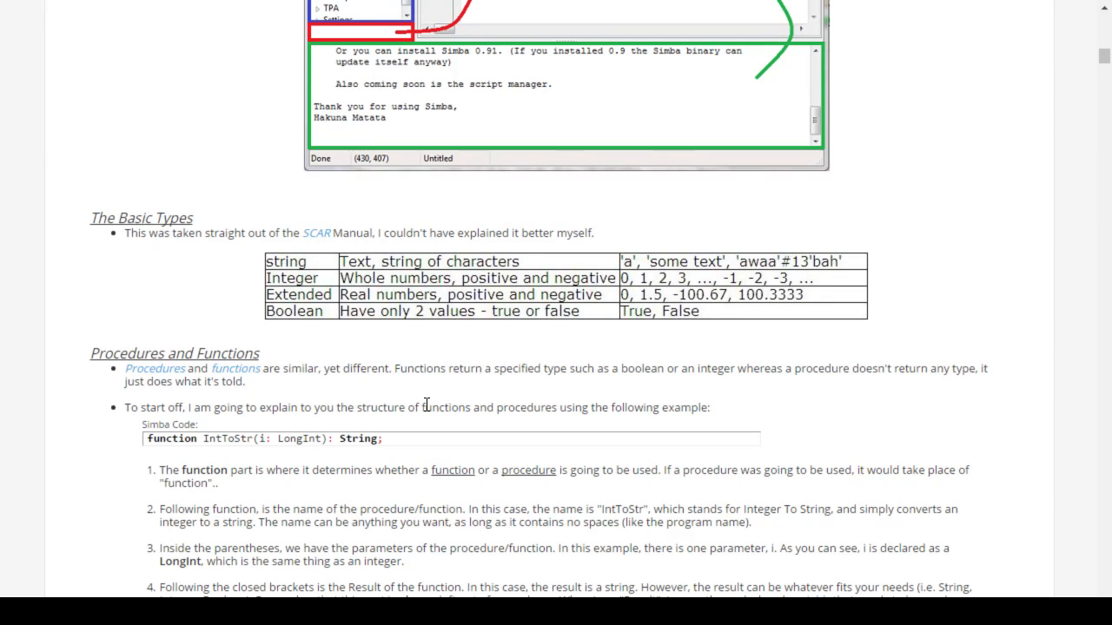
pyautogui.moveTo(361, 309)
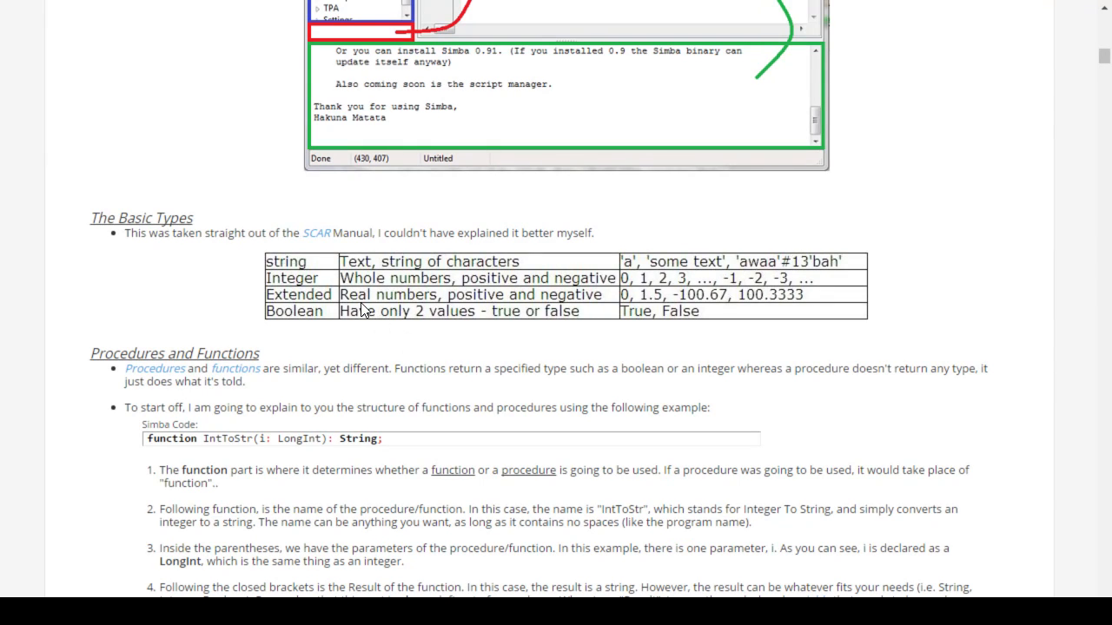
pyautogui.moveTo(339, 313)
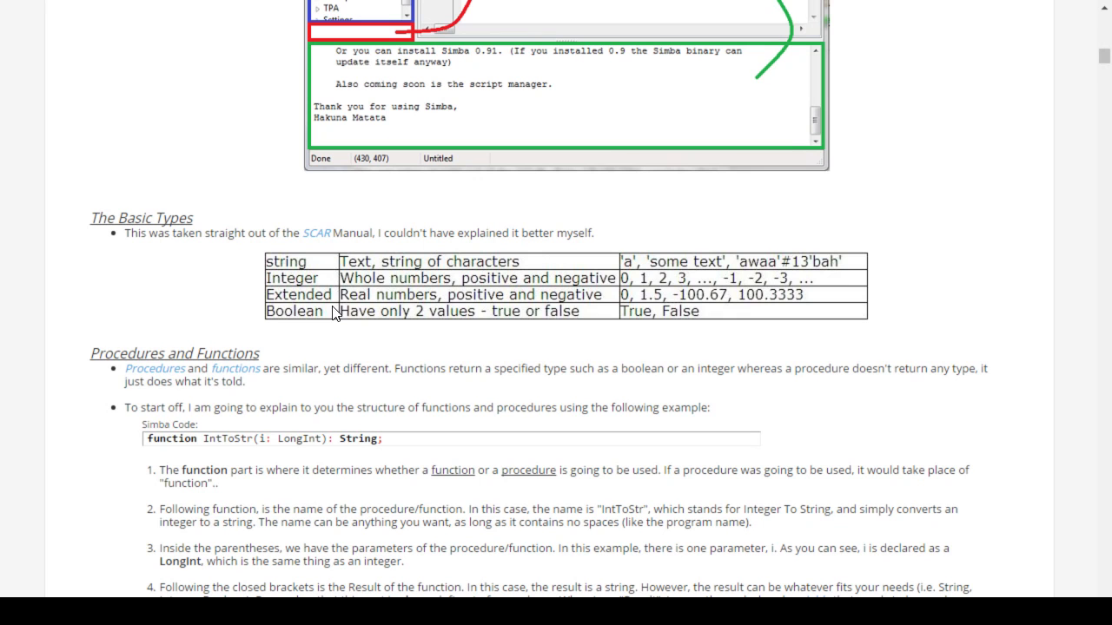
pyautogui.moveTo(337, 320)
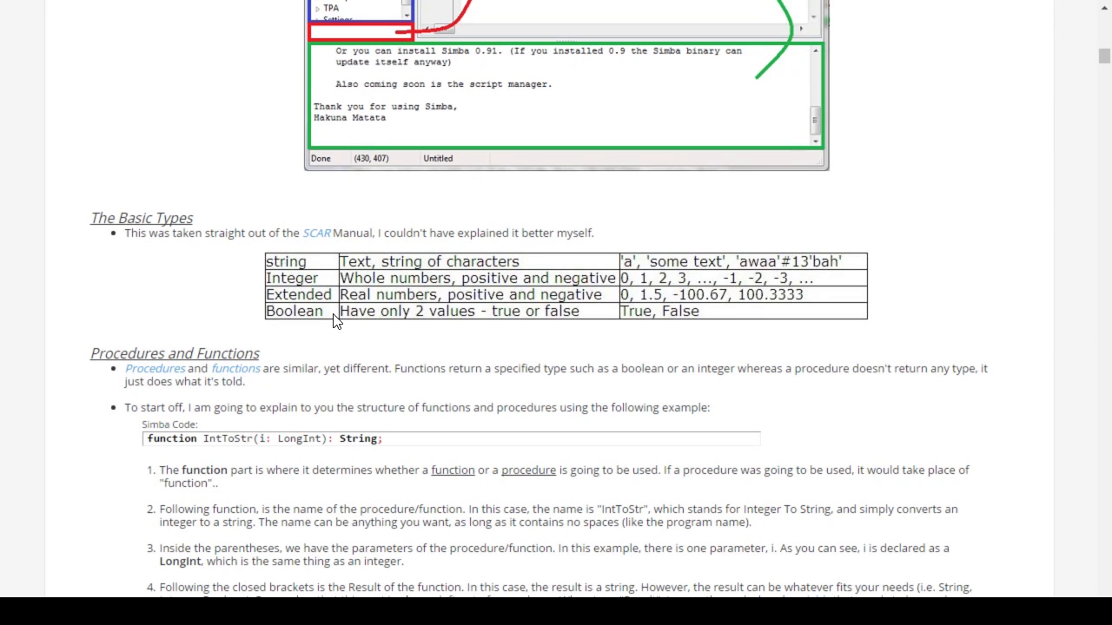
pyautogui.scroll(-3)
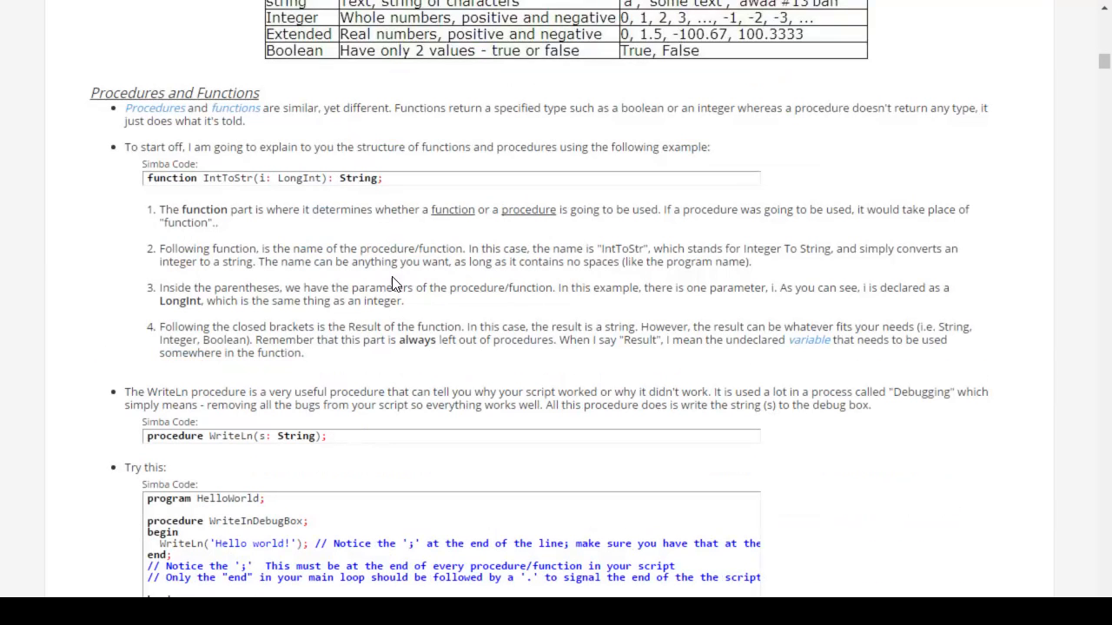
pyautogui.scroll(-3)
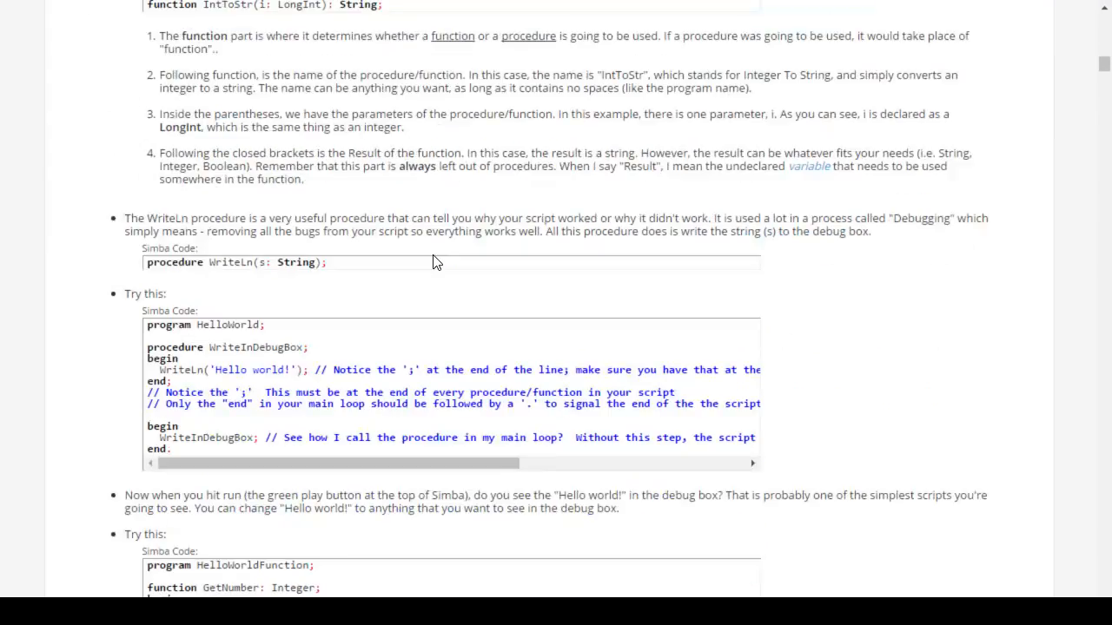
pyautogui.scroll(-3)
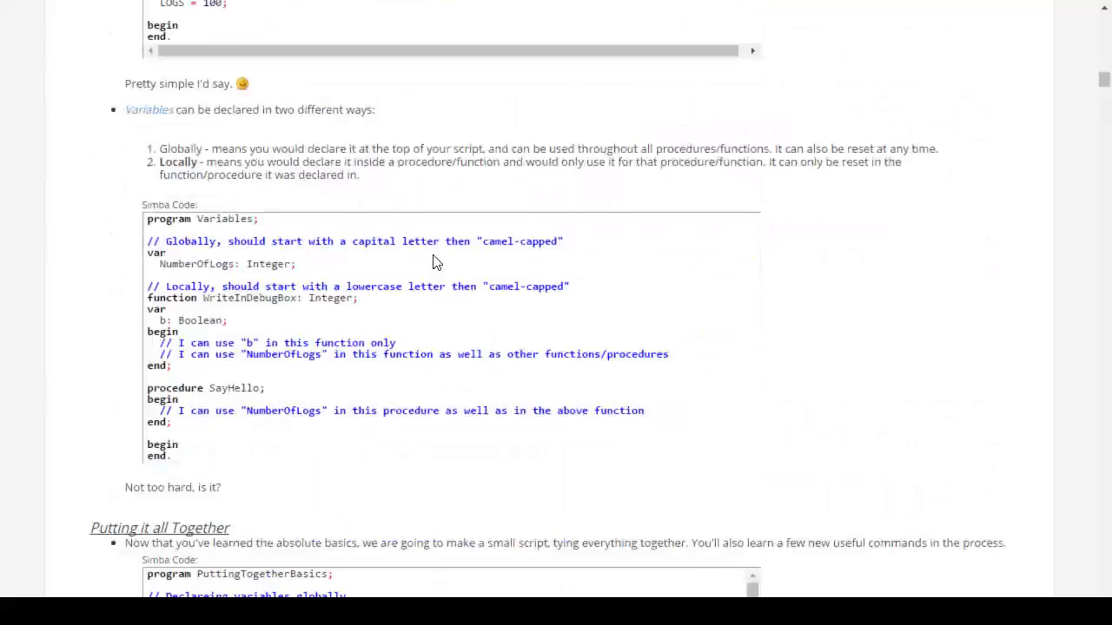
pyautogui.scroll(-3)
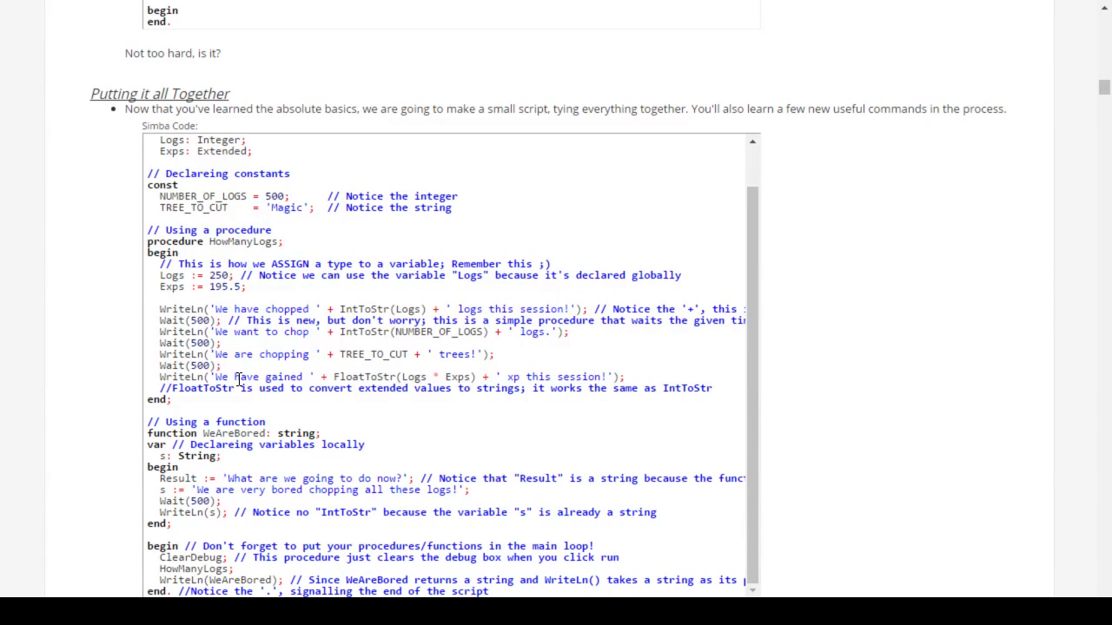
pyautogui.moveTo(279, 272)
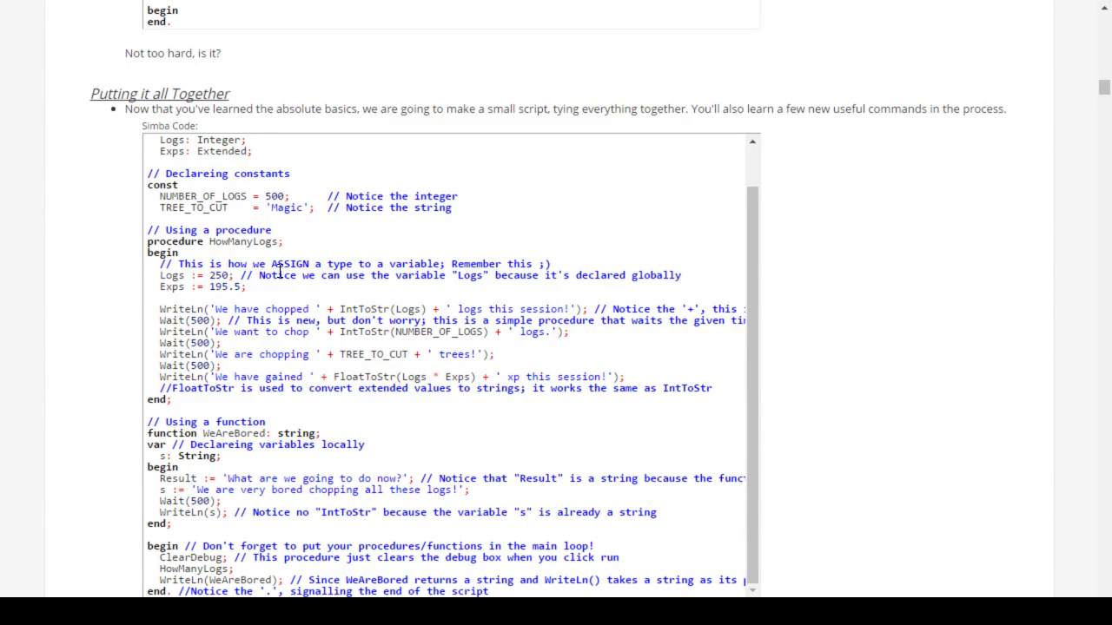
pyautogui.scroll(-3)
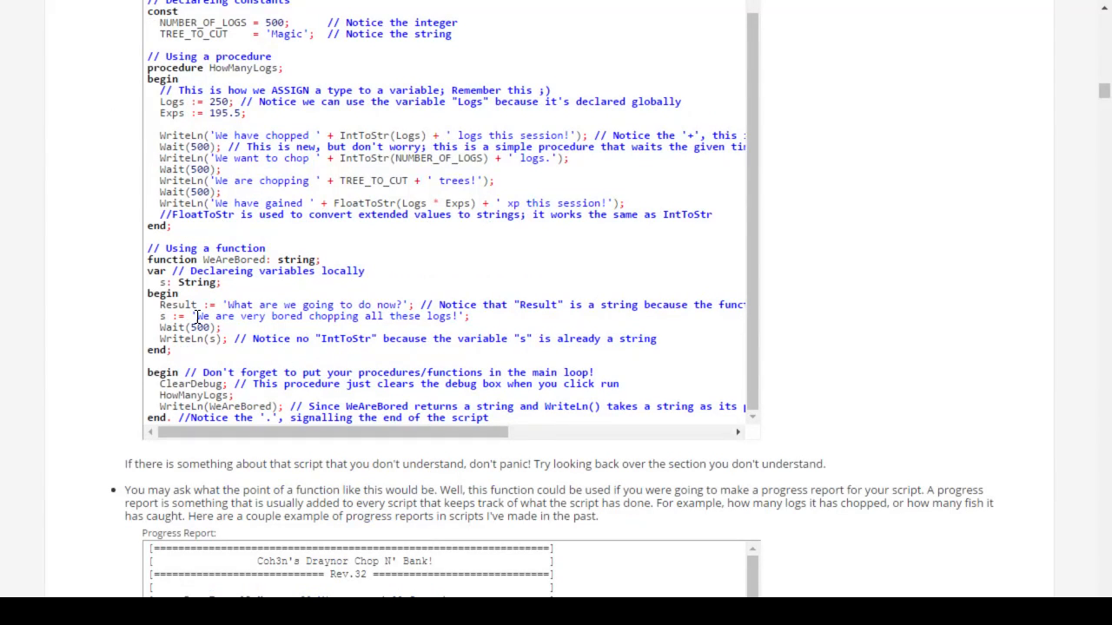
pyautogui.scroll(3)
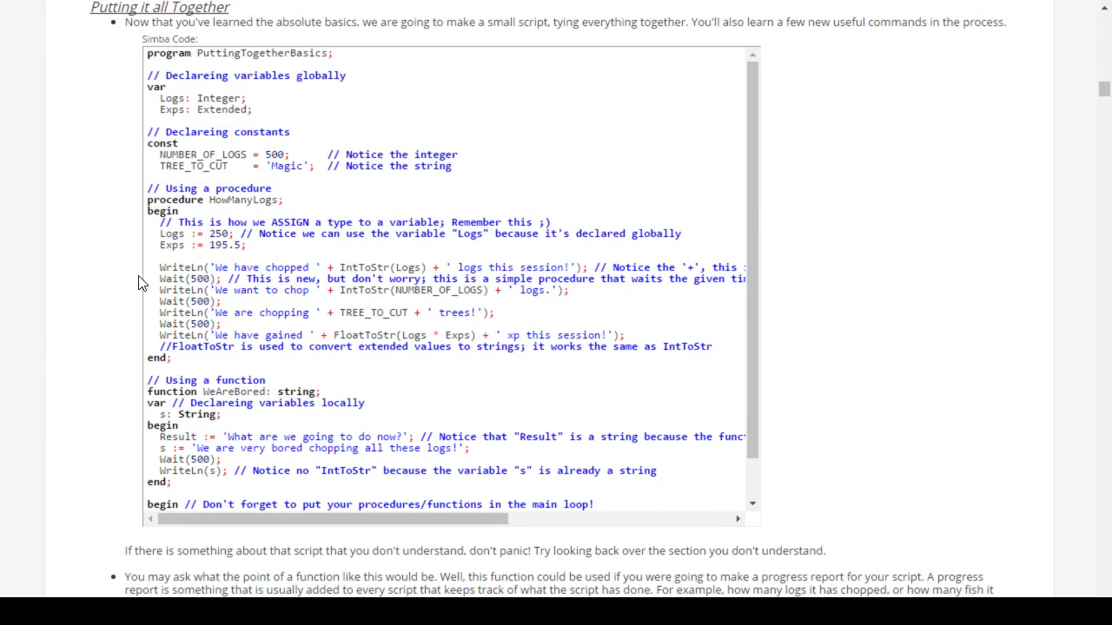
pyautogui.scroll(-3)
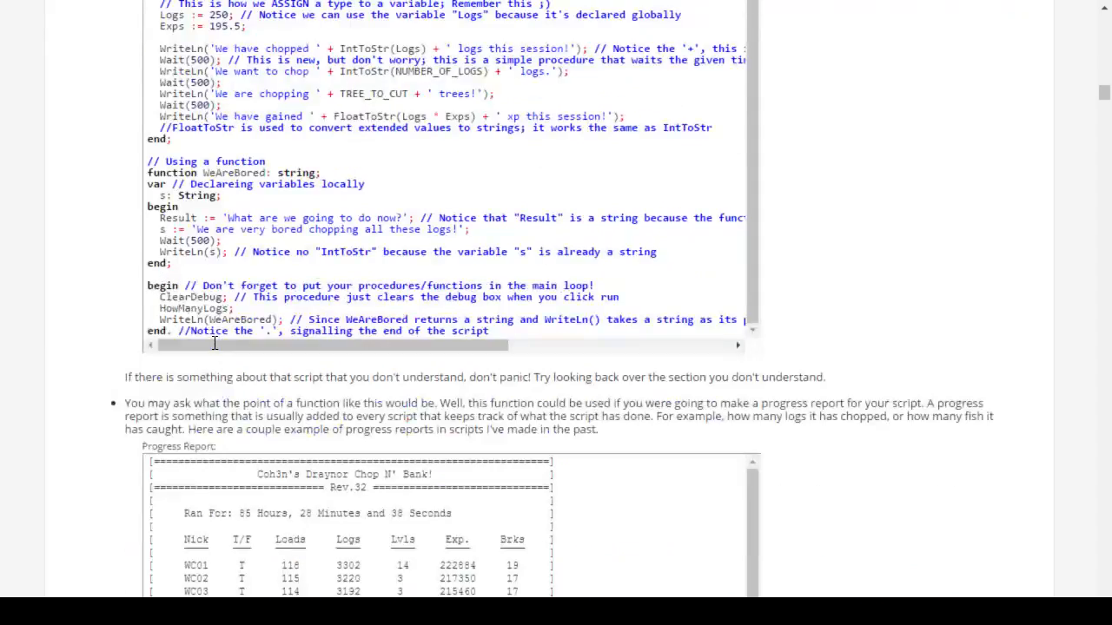
pyautogui.scroll(-3)
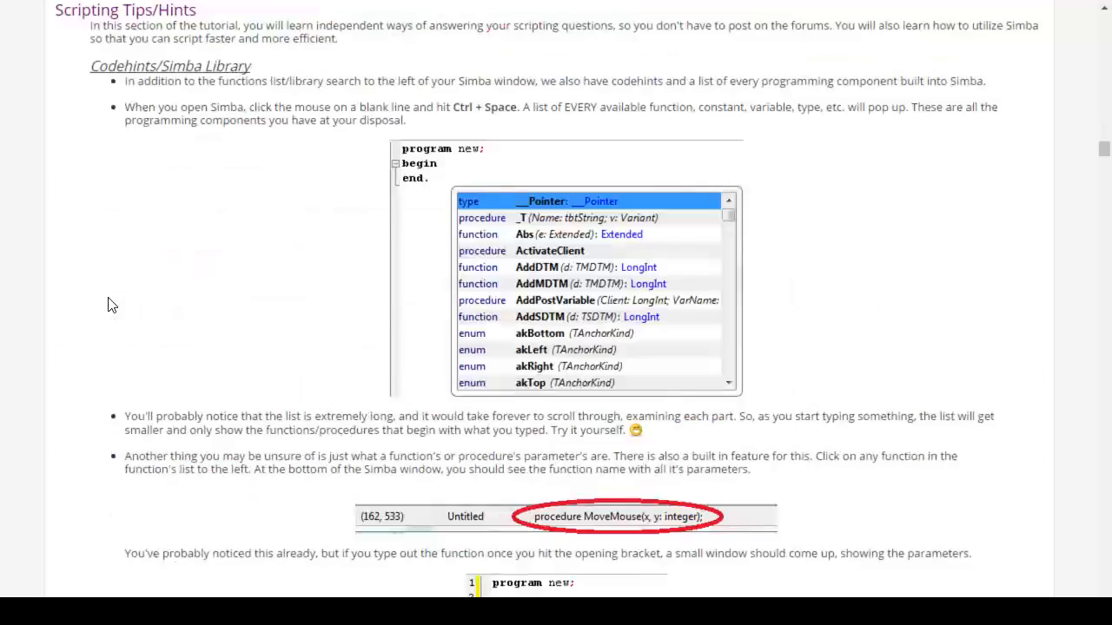
pyautogui.scroll(-3)
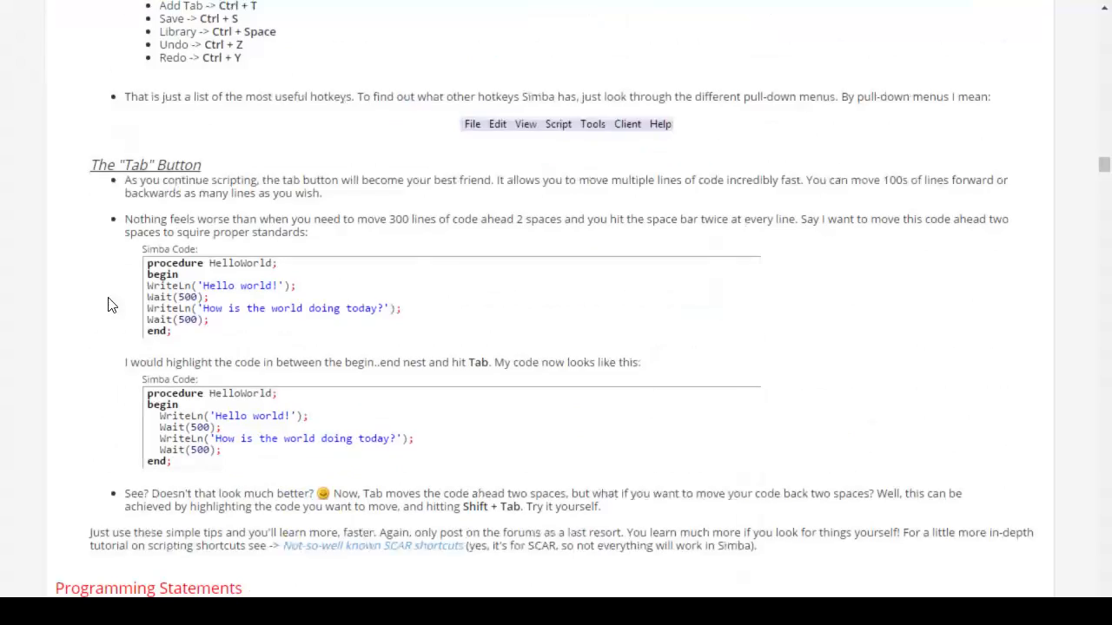
pyautogui.scroll(-3)
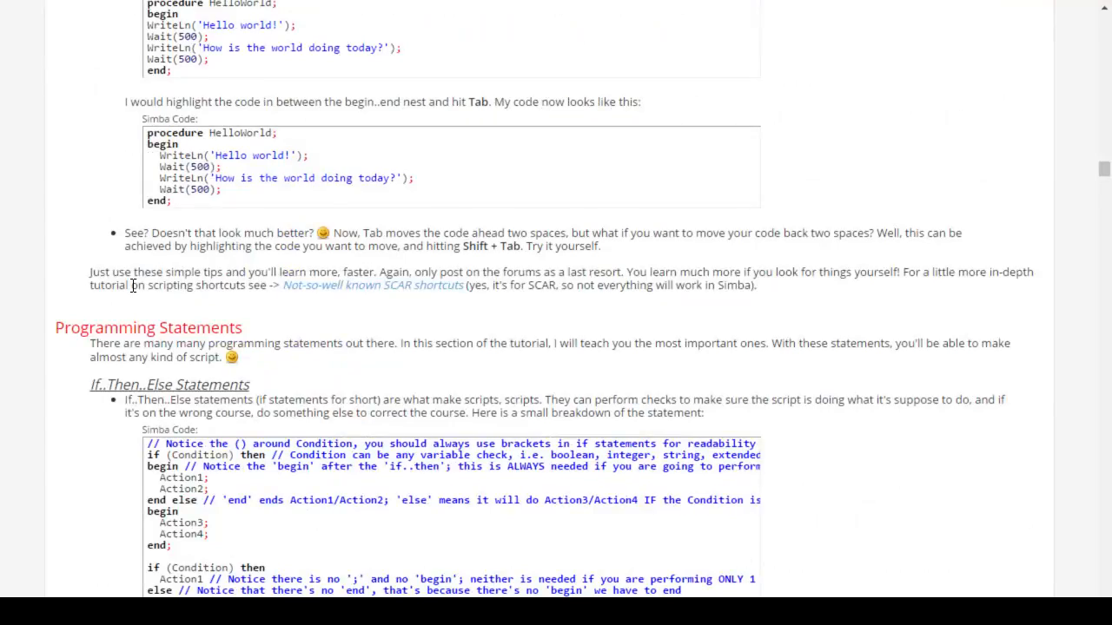
pyautogui.scroll(-3)
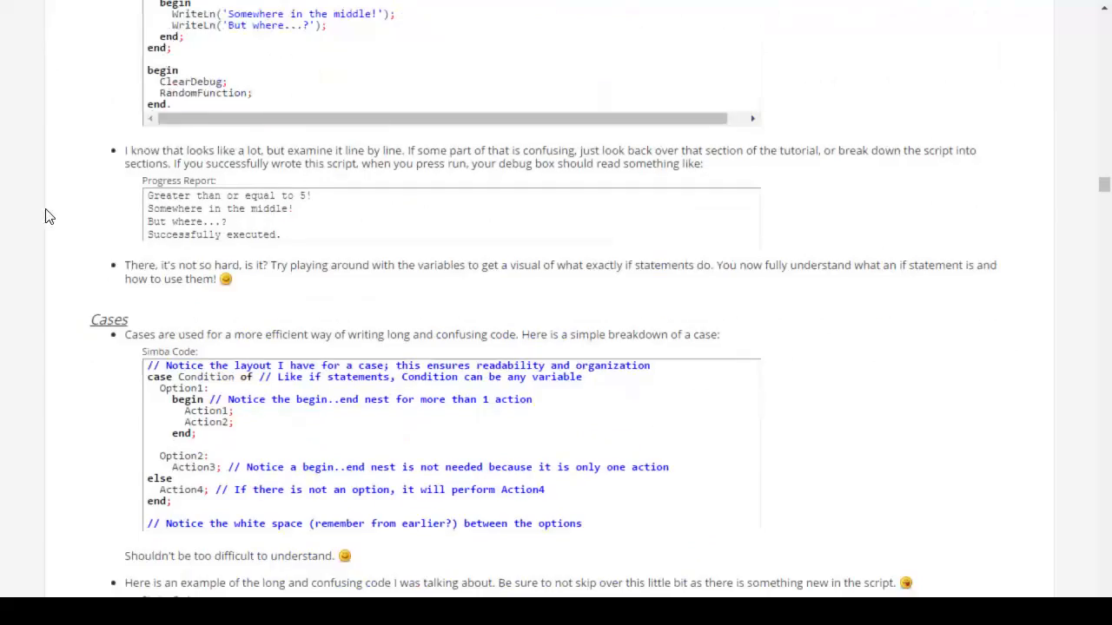
pyautogui.scroll(-3)
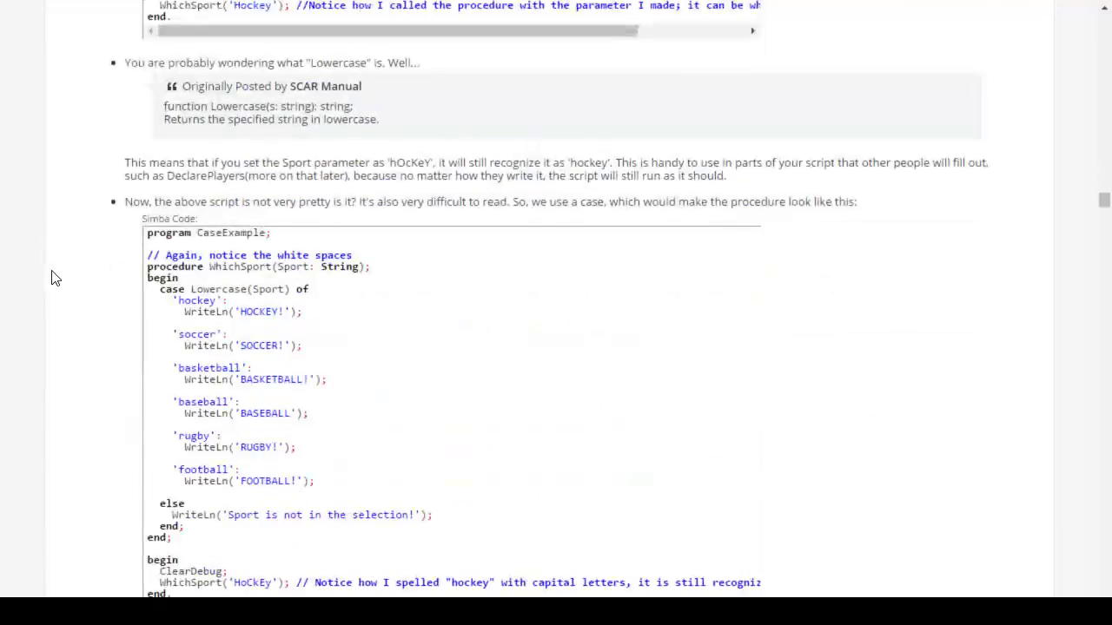
pyautogui.scroll(-3)
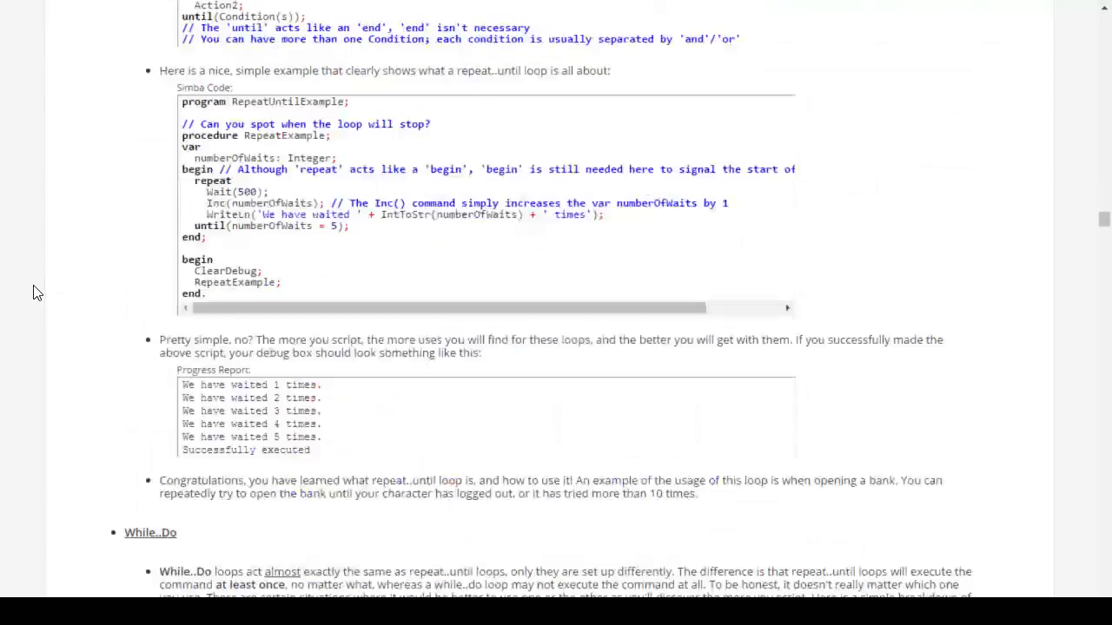
pyautogui.scroll(-3)
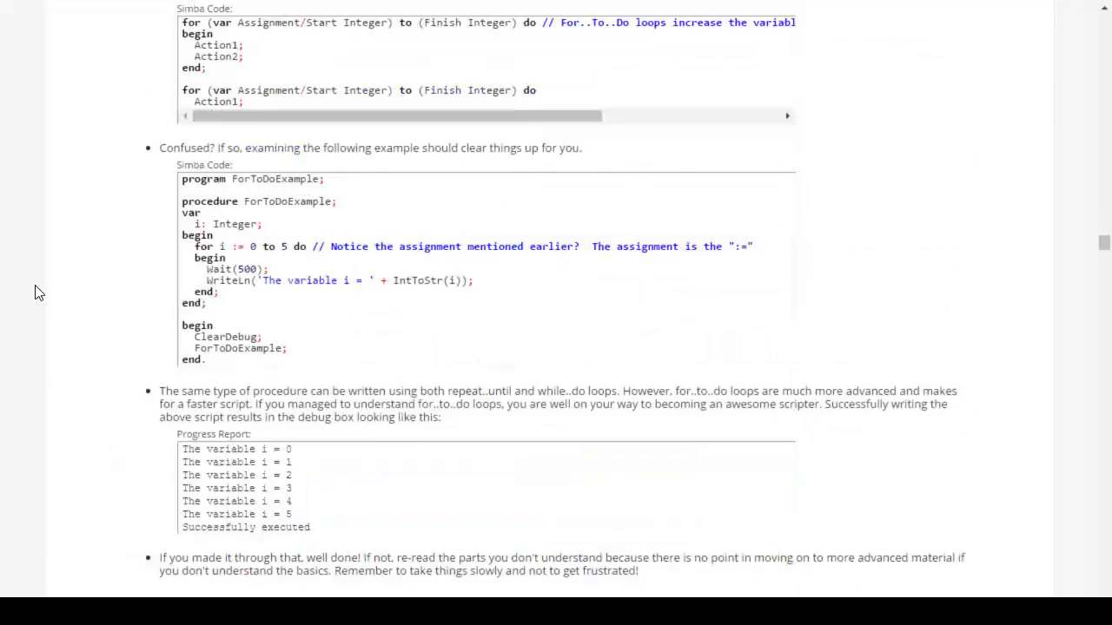
pyautogui.scroll(-3)
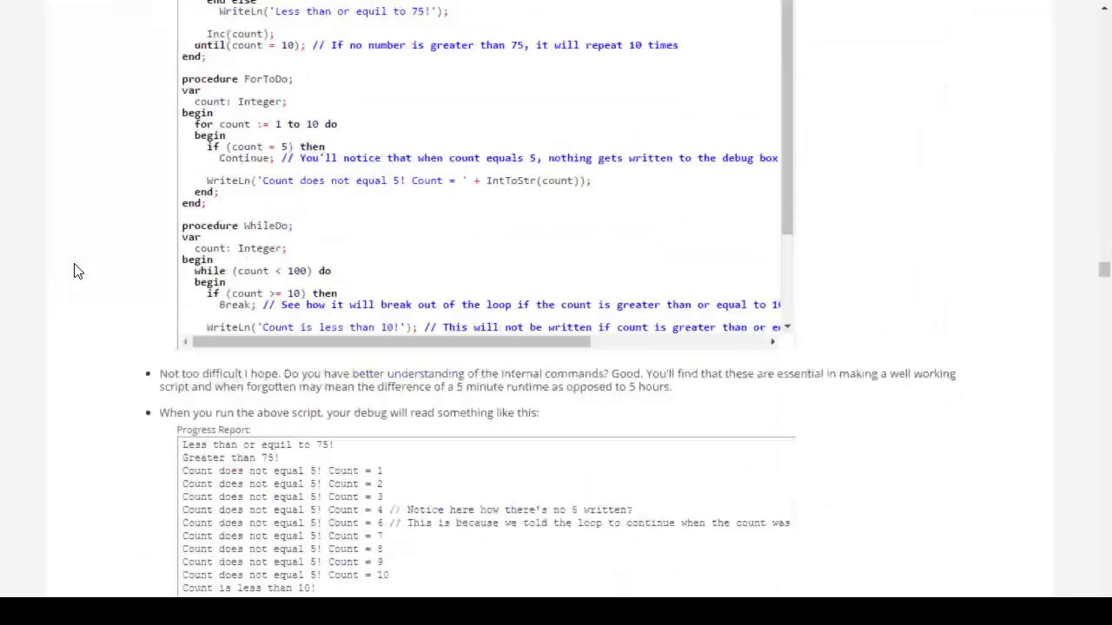
pyautogui.scroll(-3)
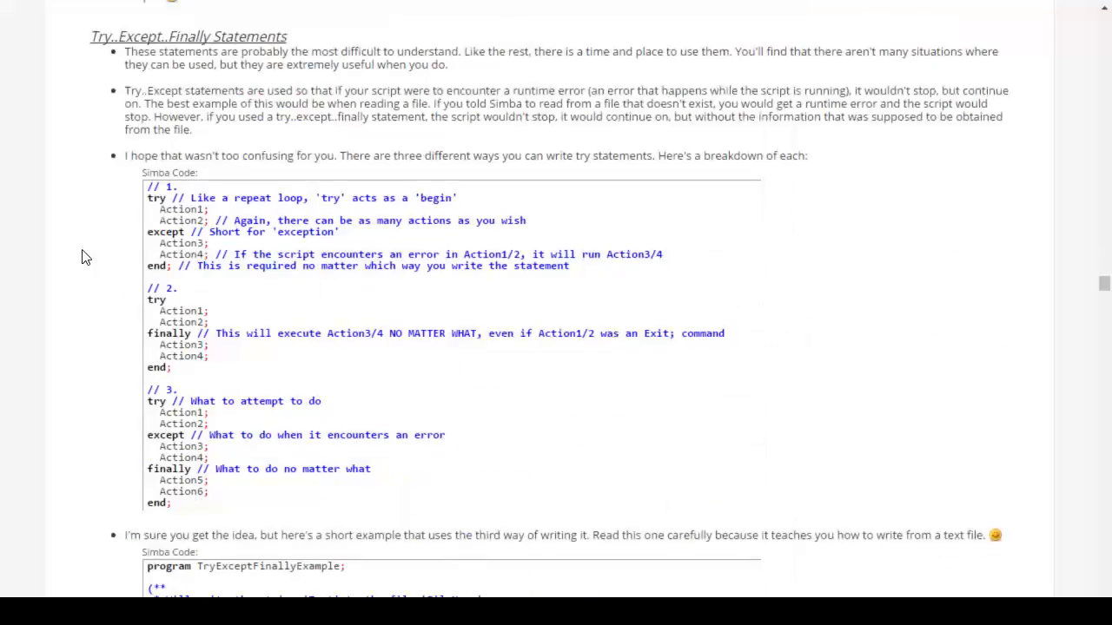
pyautogui.scroll(-3)
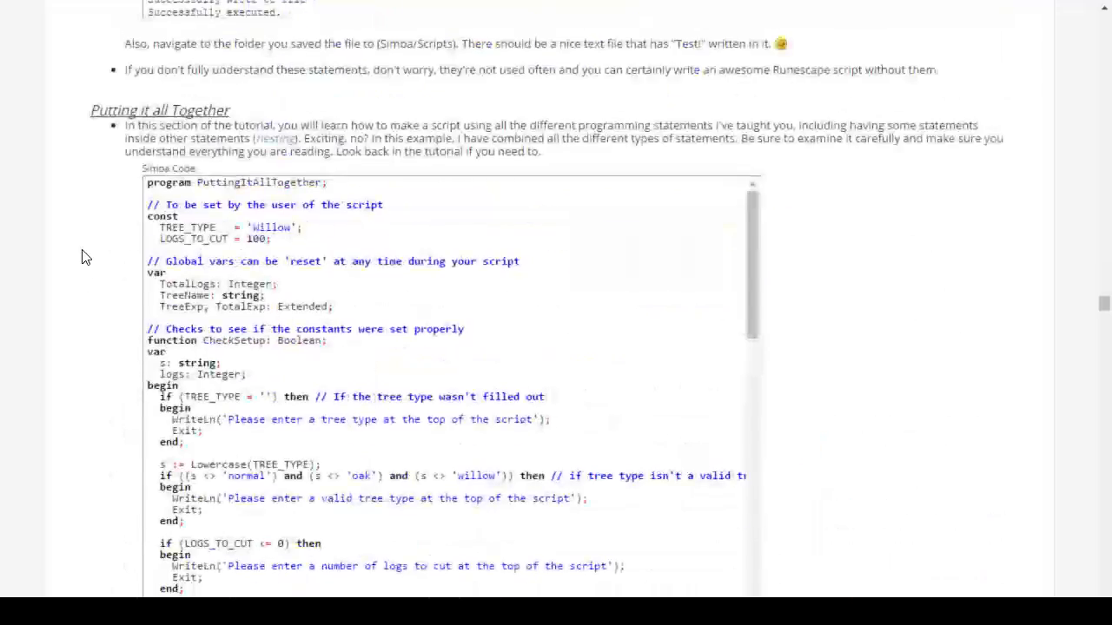
pyautogui.scroll(-3)
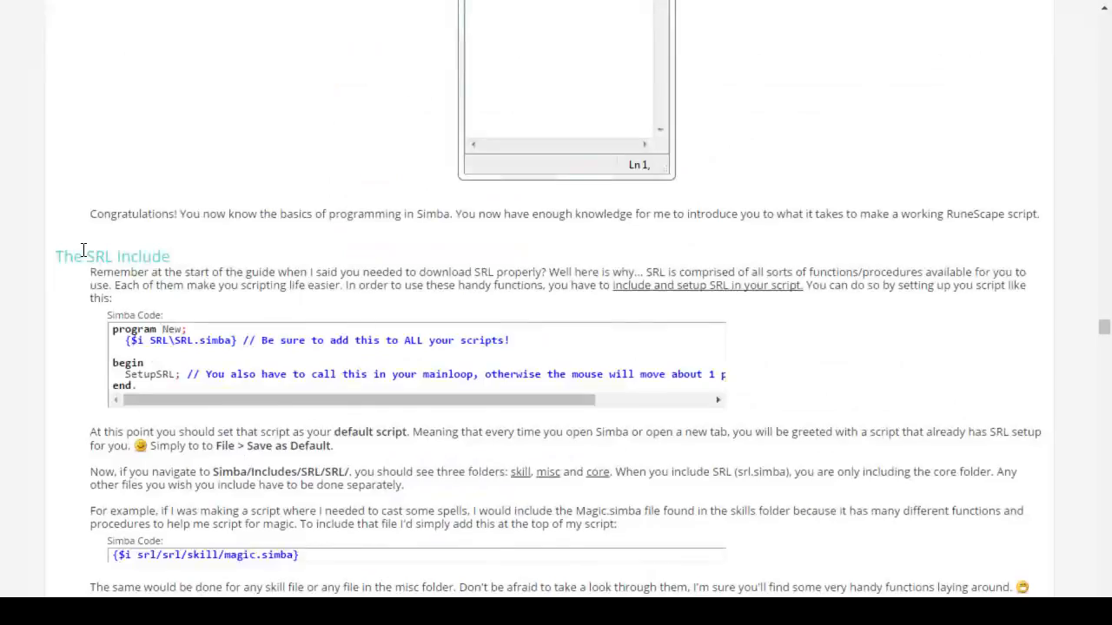
pyautogui.scroll(-3)
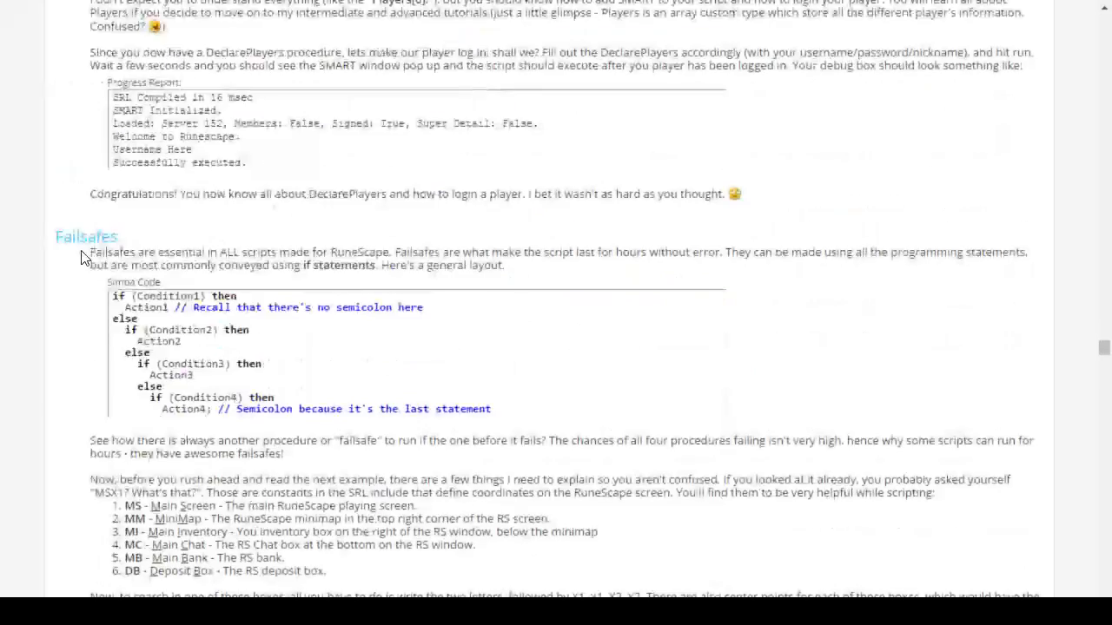
pyautogui.scroll(-3)
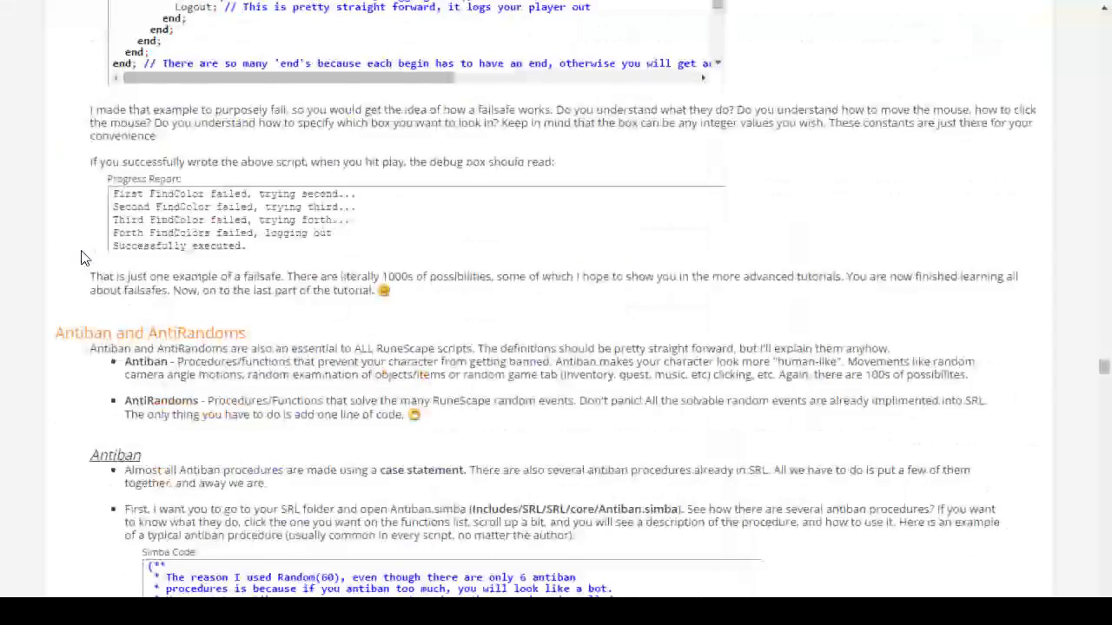
pyautogui.scroll(-3)
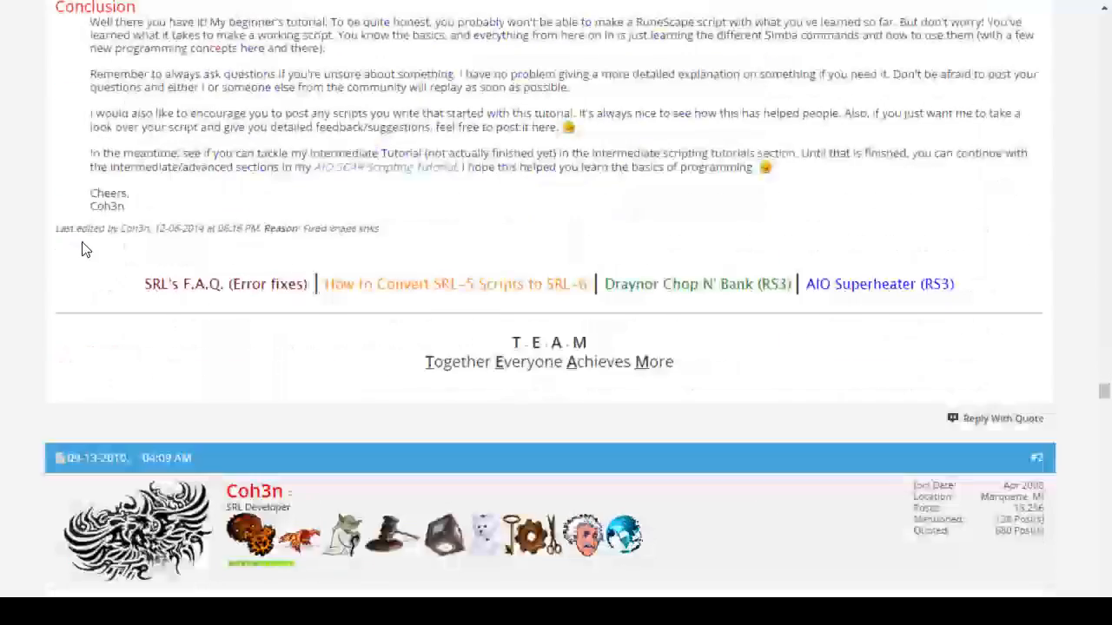
pyautogui.scroll(3)
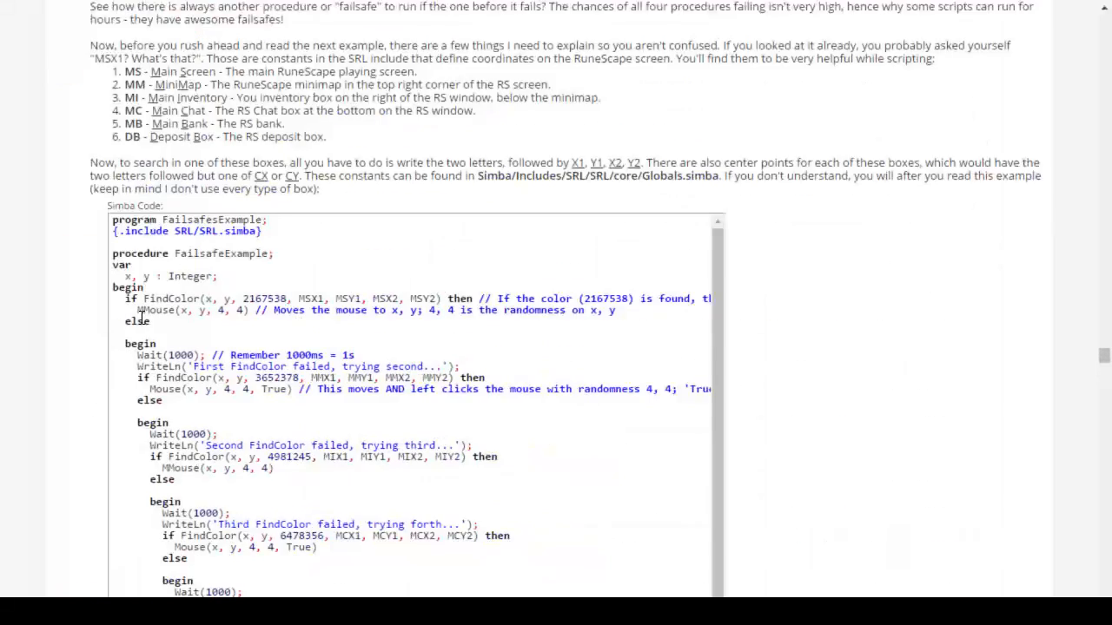
pyautogui.moveTo(209, 325)
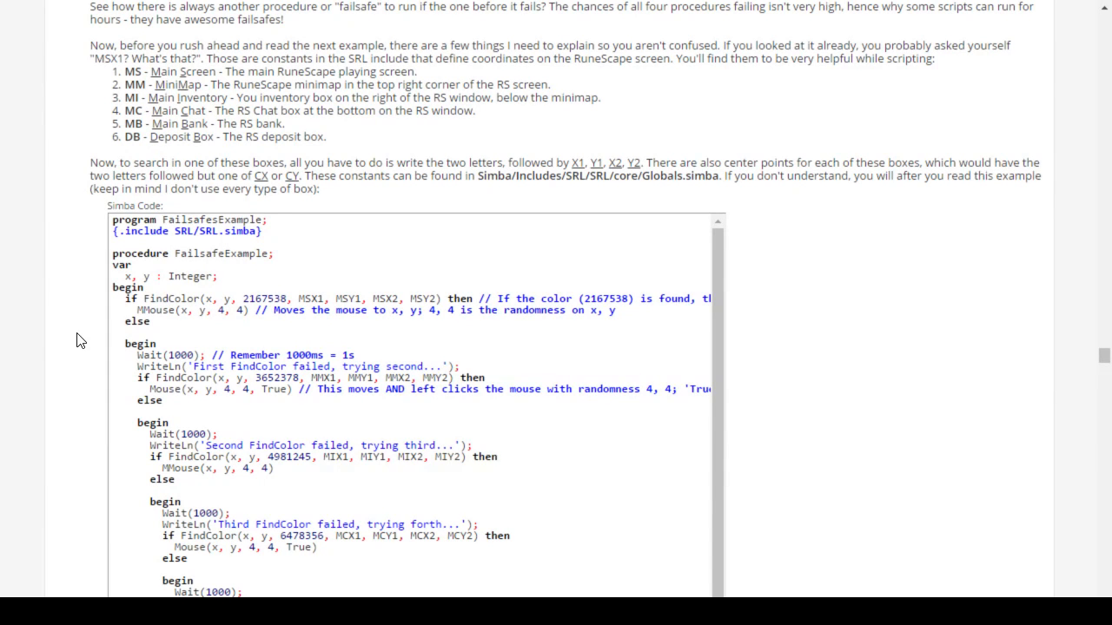
pyautogui.moveTo(135, 118)
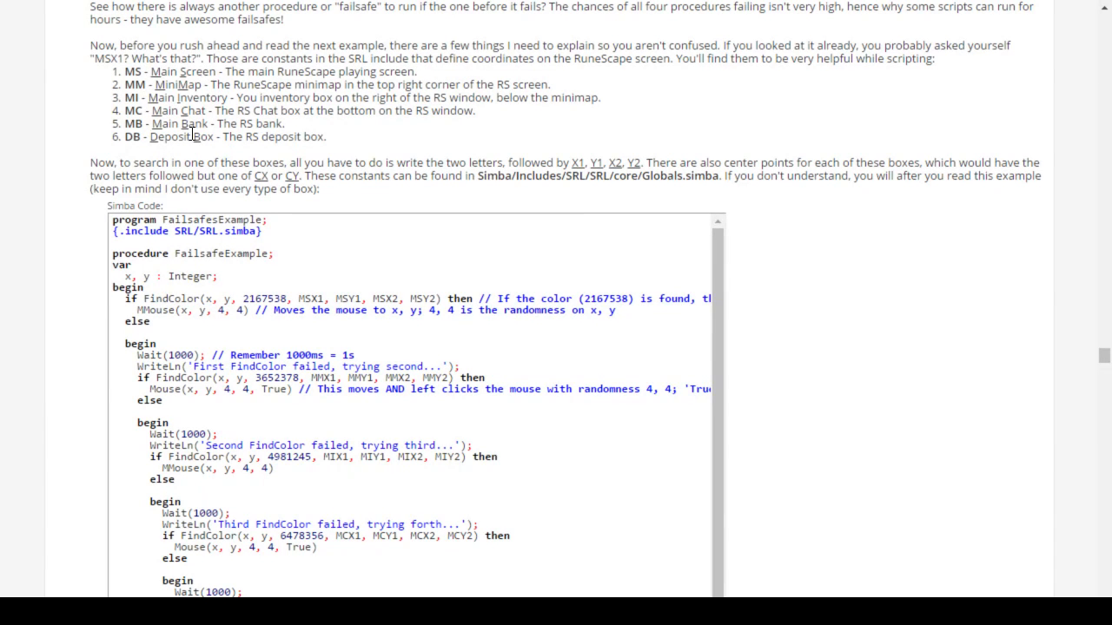
pyautogui.scroll(3)
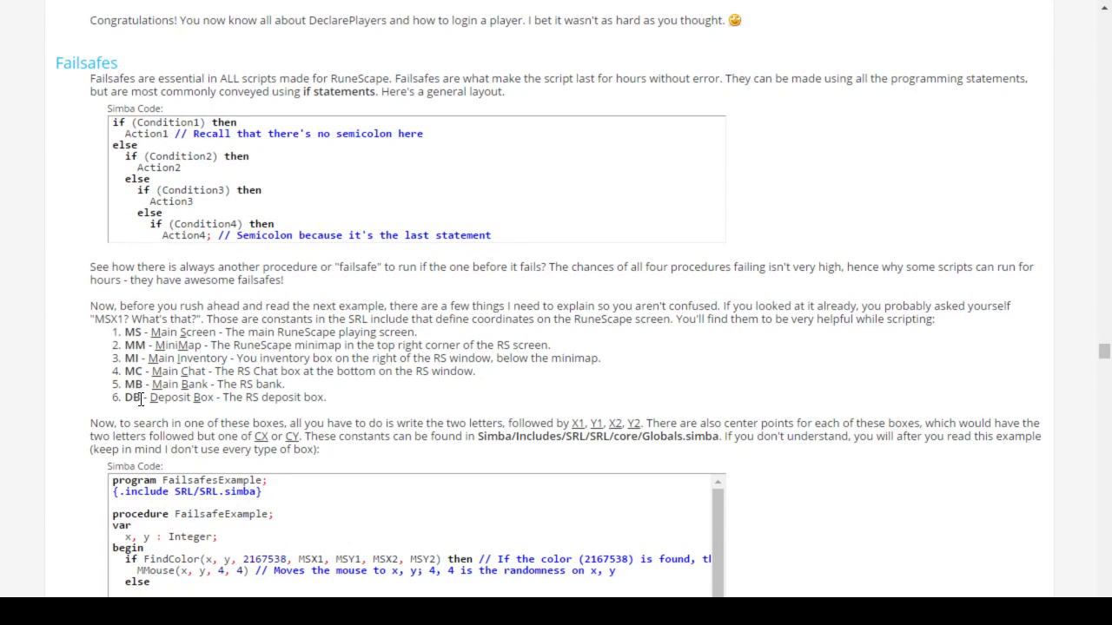
pyautogui.moveTo(401, 393)
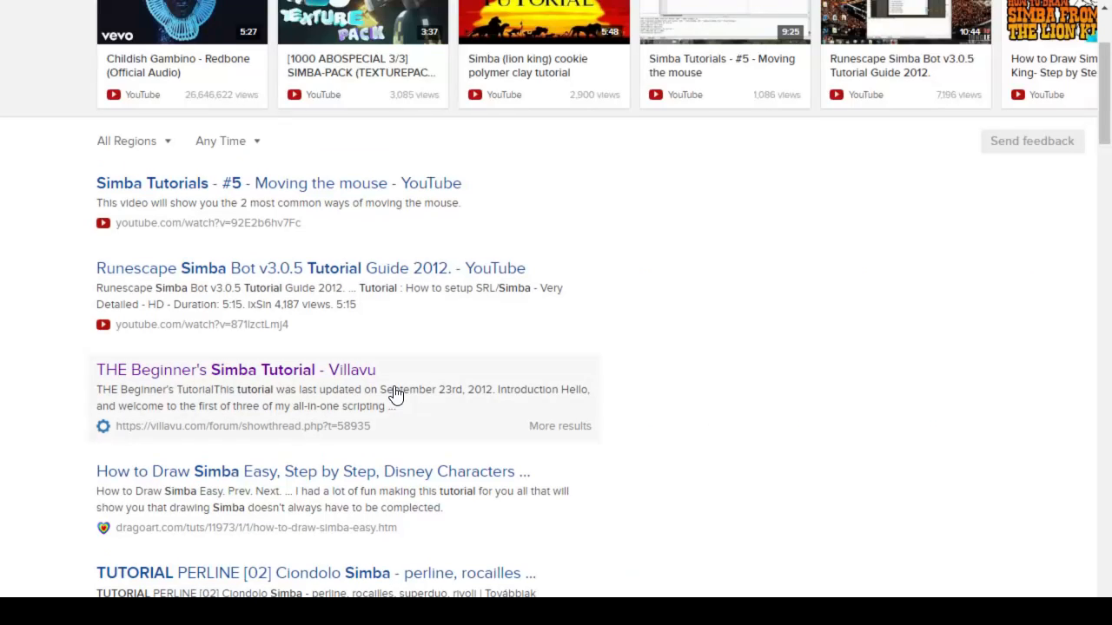
# Step: Run the 'simba 1.2 tutorial' search and scroll the results down to the Villavu Simba 1.2 issues thread
pyautogui.scroll(-3)
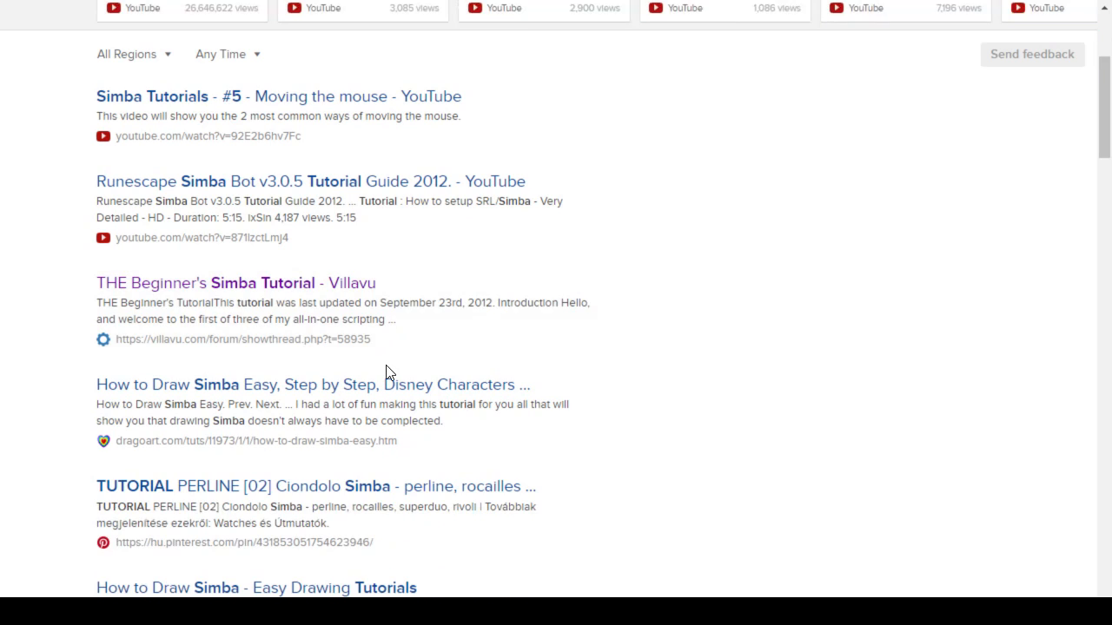
pyautogui.scroll(-3)
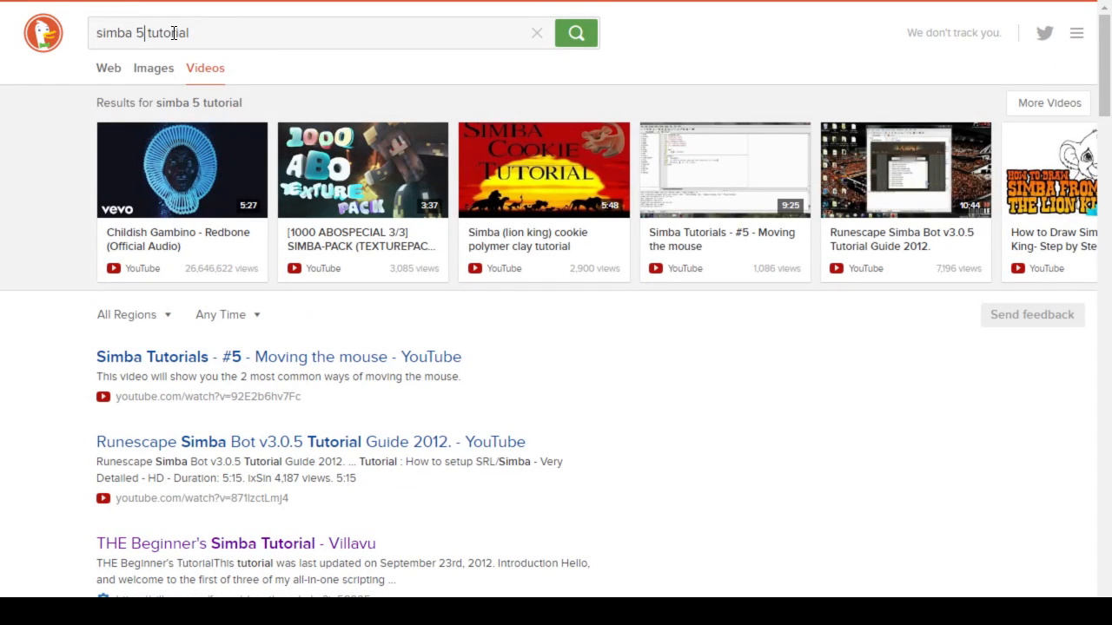
pyautogui.moveTo(333, 55)
pyautogui.write('1.2')
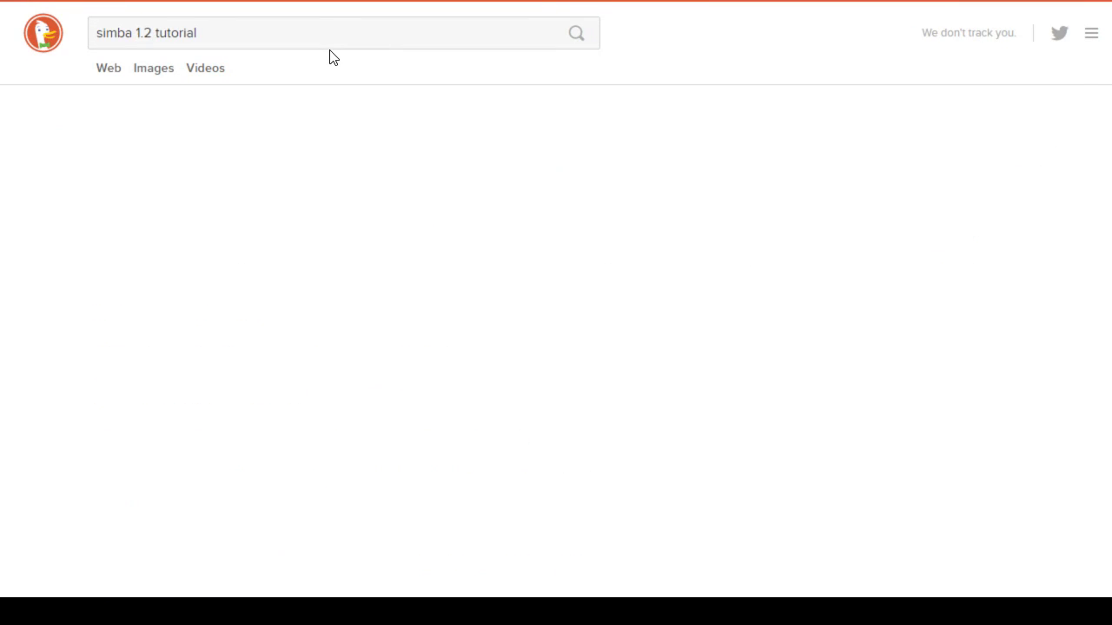
pyautogui.click(577, 33)
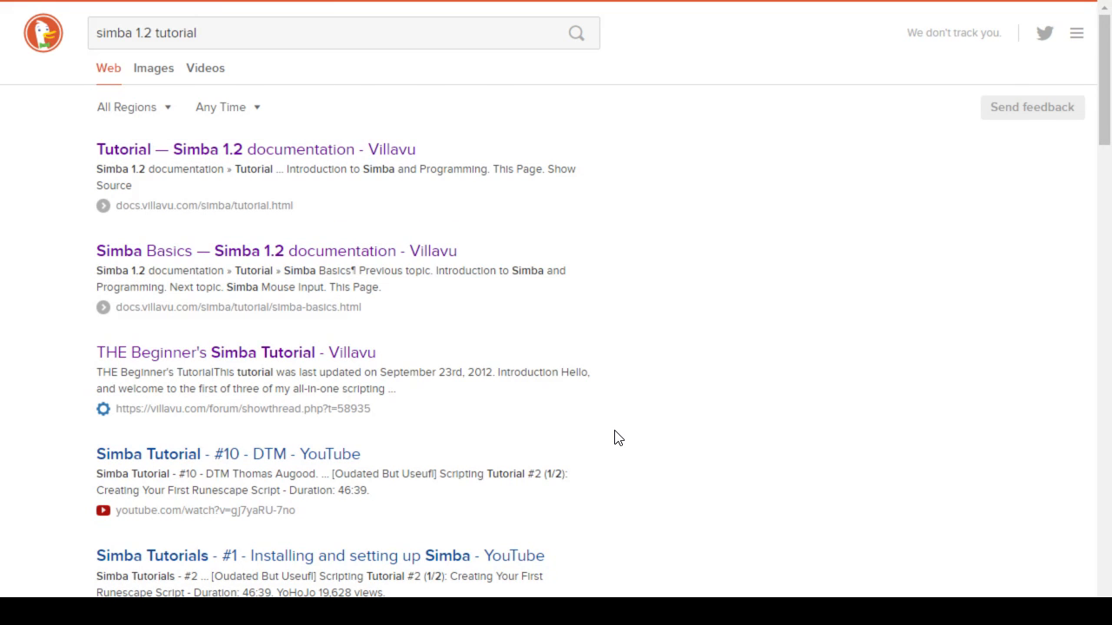
pyautogui.scroll(-3)
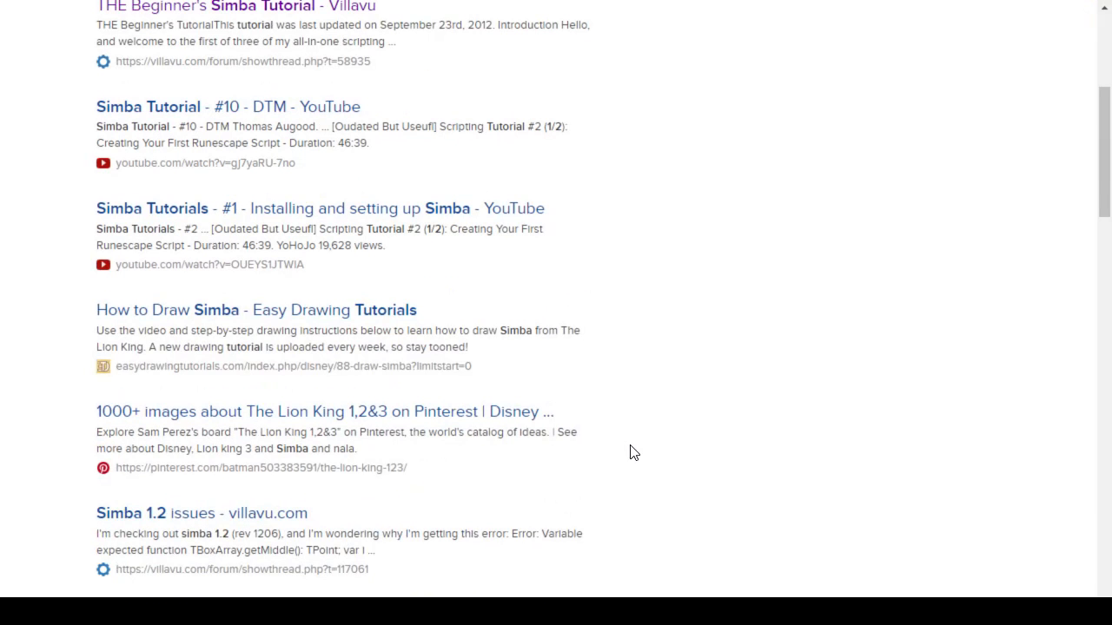
pyautogui.moveTo(706, 379)
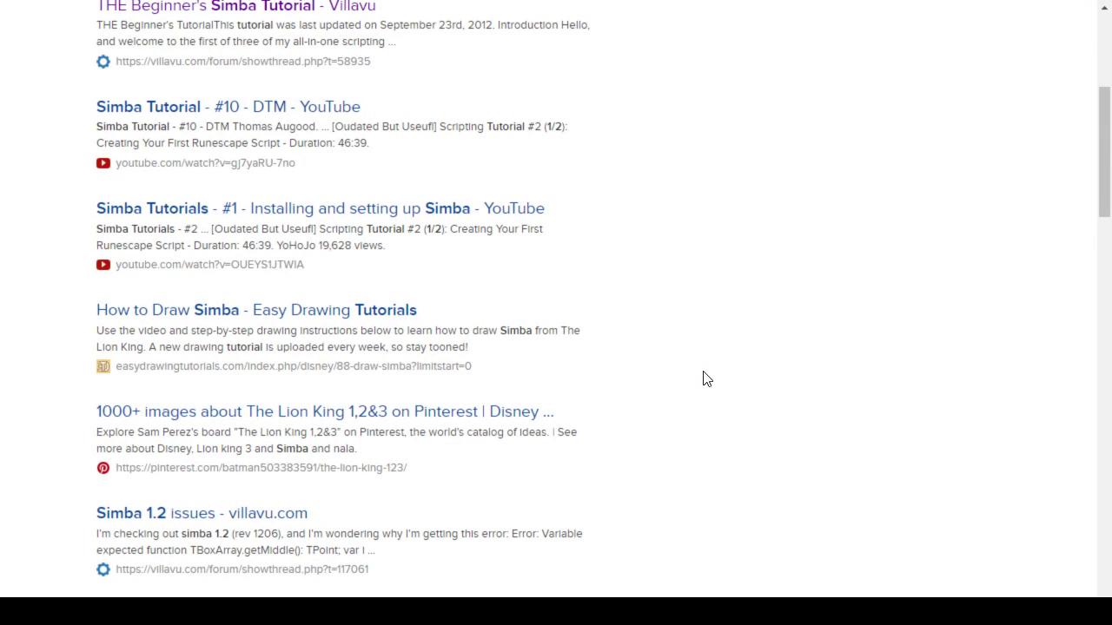
pyautogui.scroll(-3)
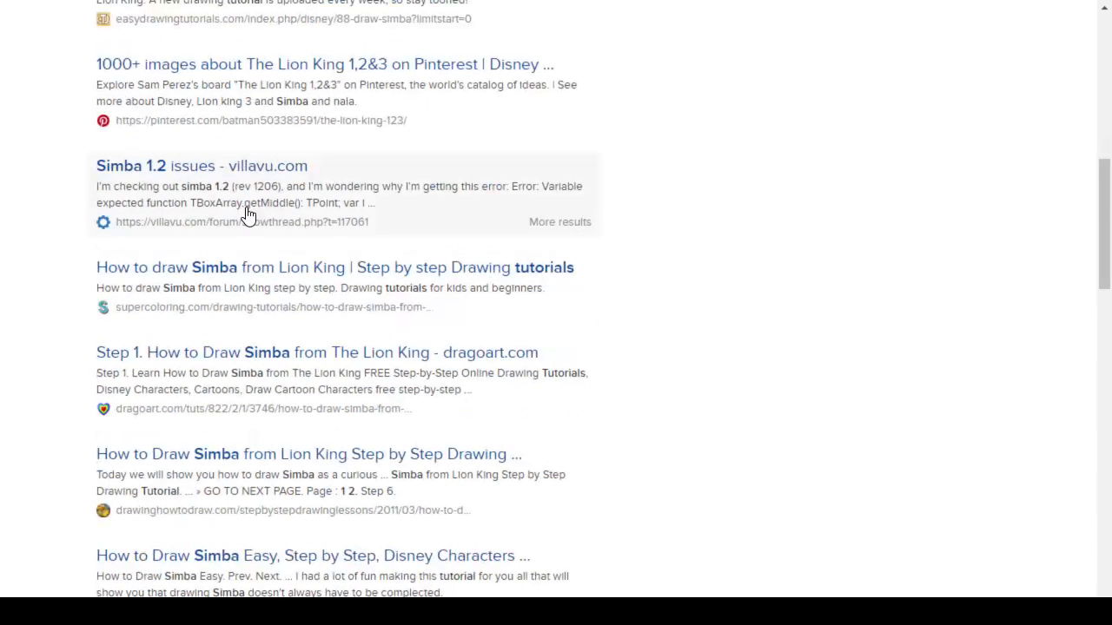
pyautogui.moveTo(212, 172)
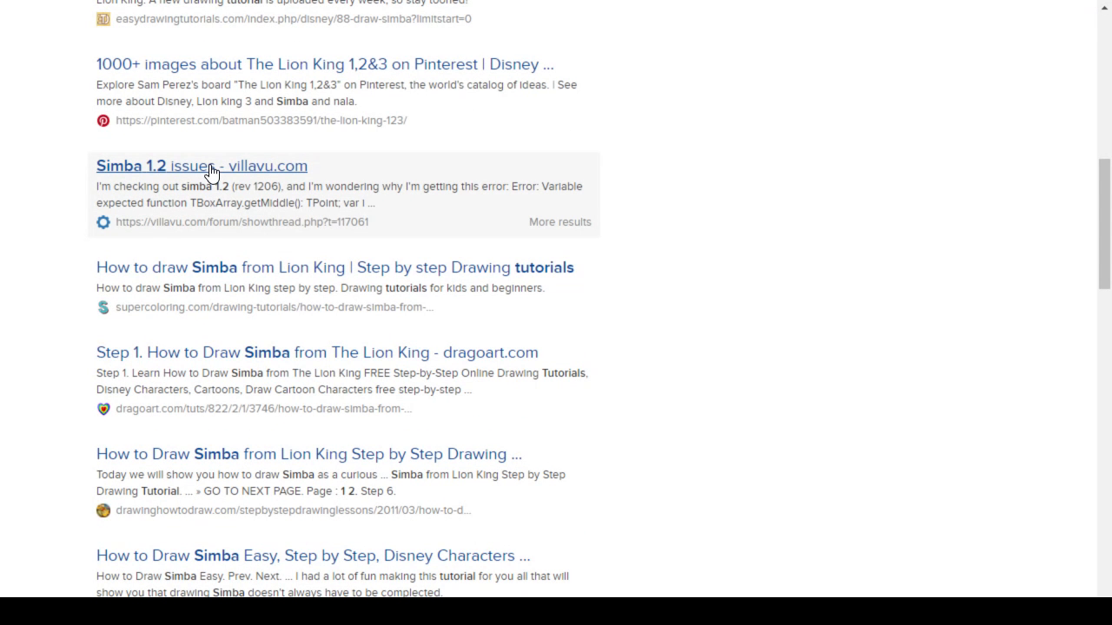
pyautogui.moveTo(560, 222)
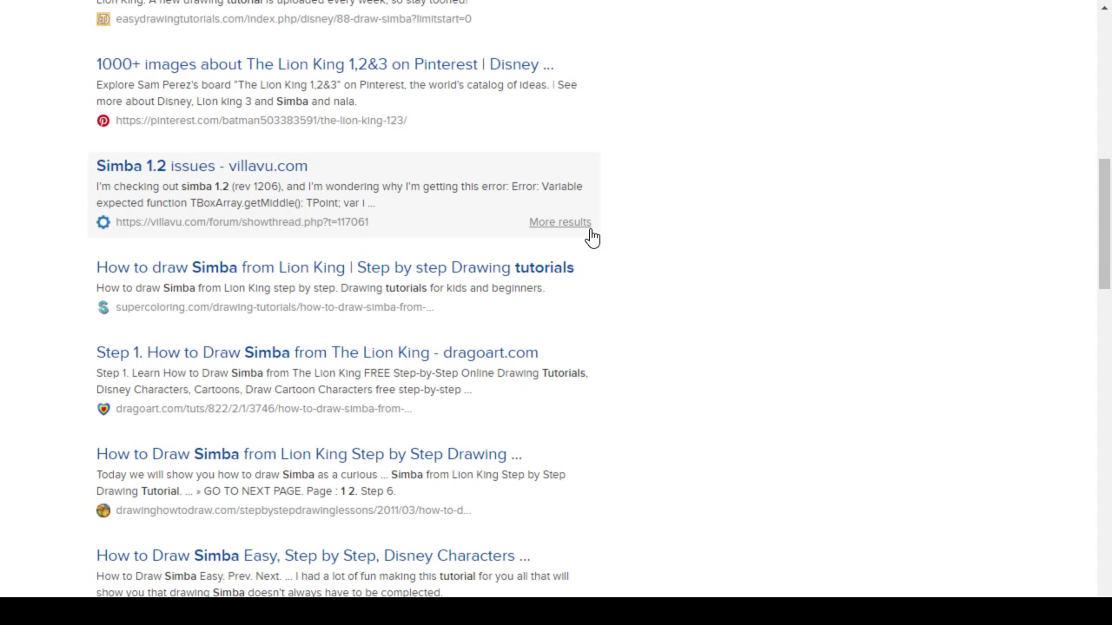
pyautogui.moveTo(171, 174)
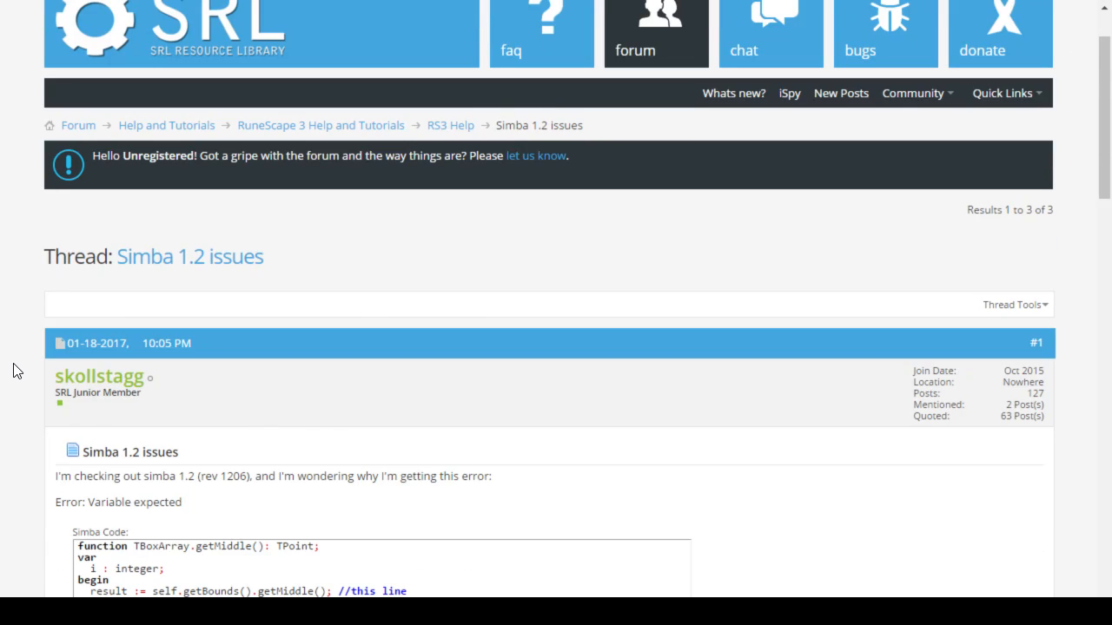
# Step: Scroll through the Simba 1.2 issues thread posts to read the reported code errors, then back up
pyautogui.scroll(-3)
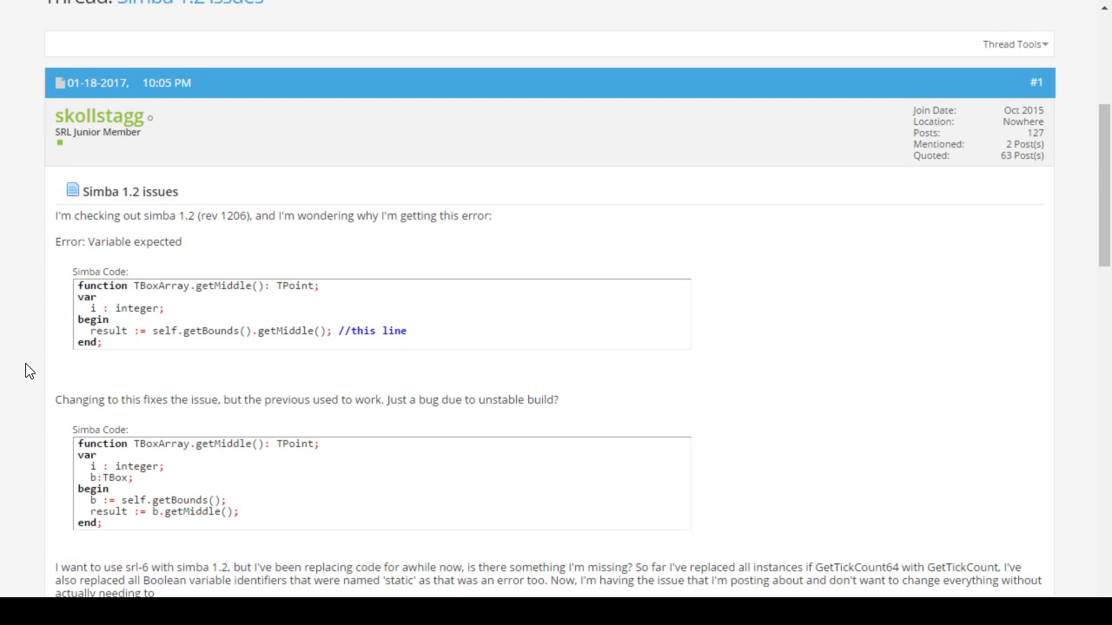
pyautogui.scroll(-3)
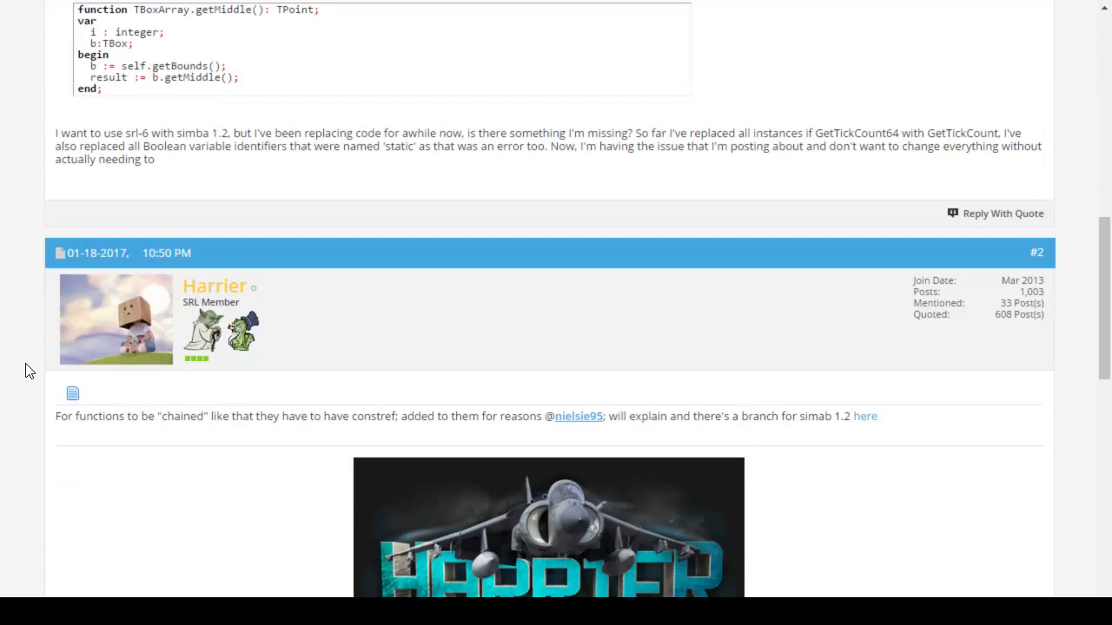
pyautogui.scroll(3)
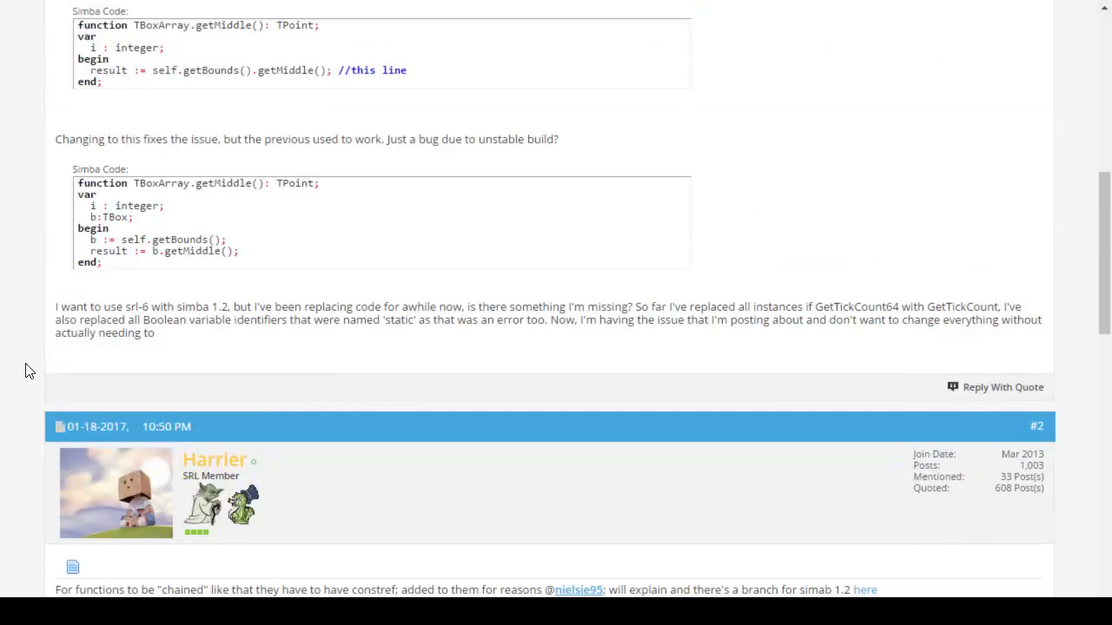
pyautogui.scroll(3)
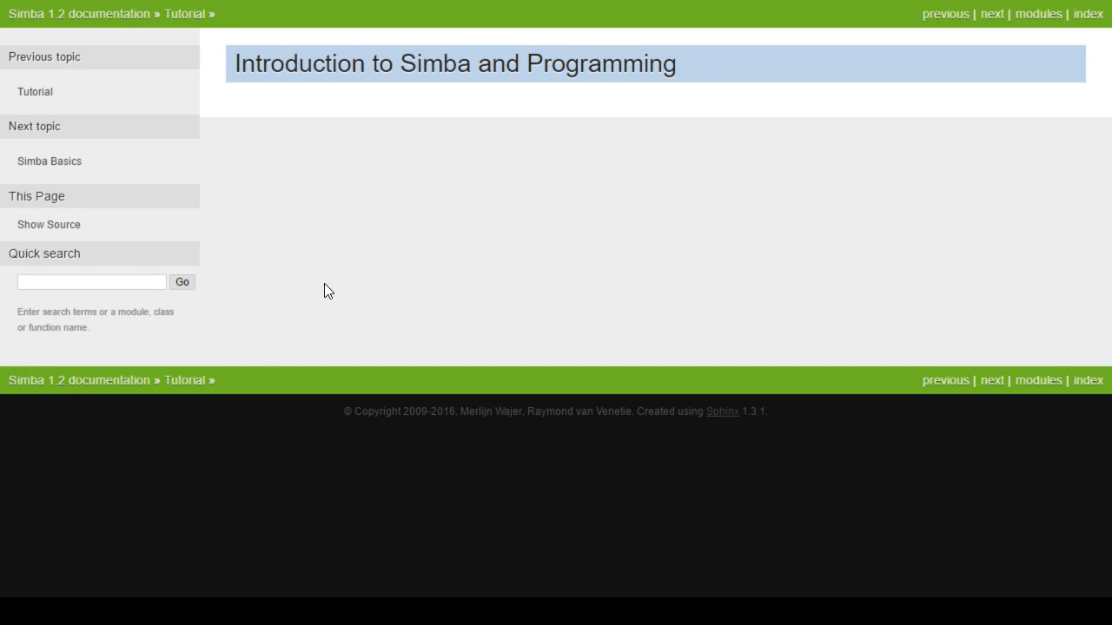
pyautogui.moveTo(264, 365)
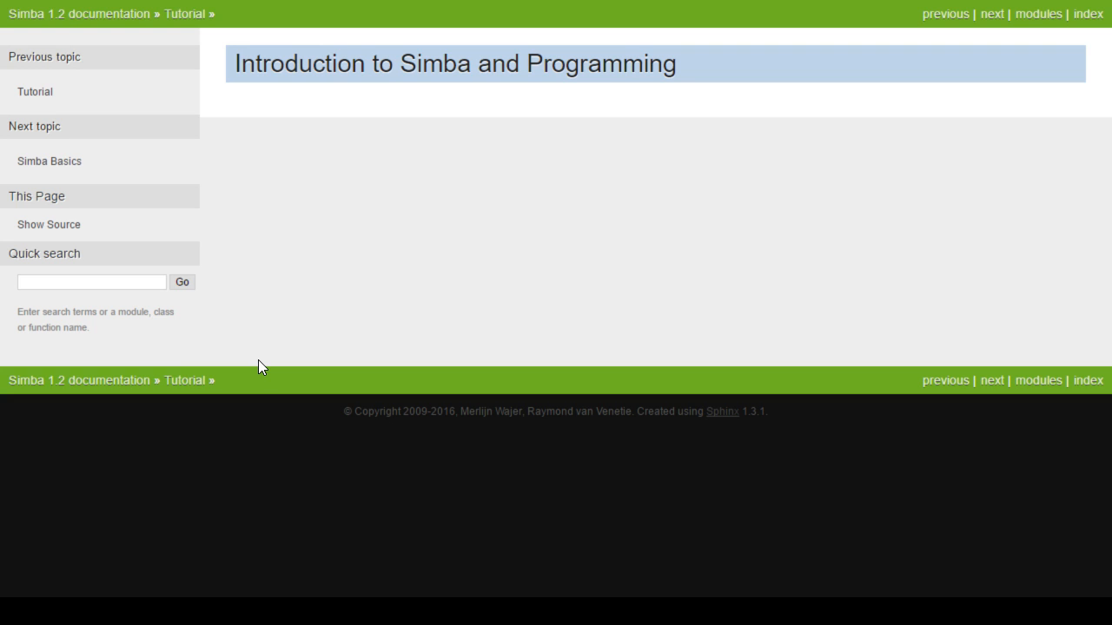
# Step: Switch from the Simba documentation Introduction page to the OBS Studio window via Alt+Tab
pyautogui.press('alt+tab')
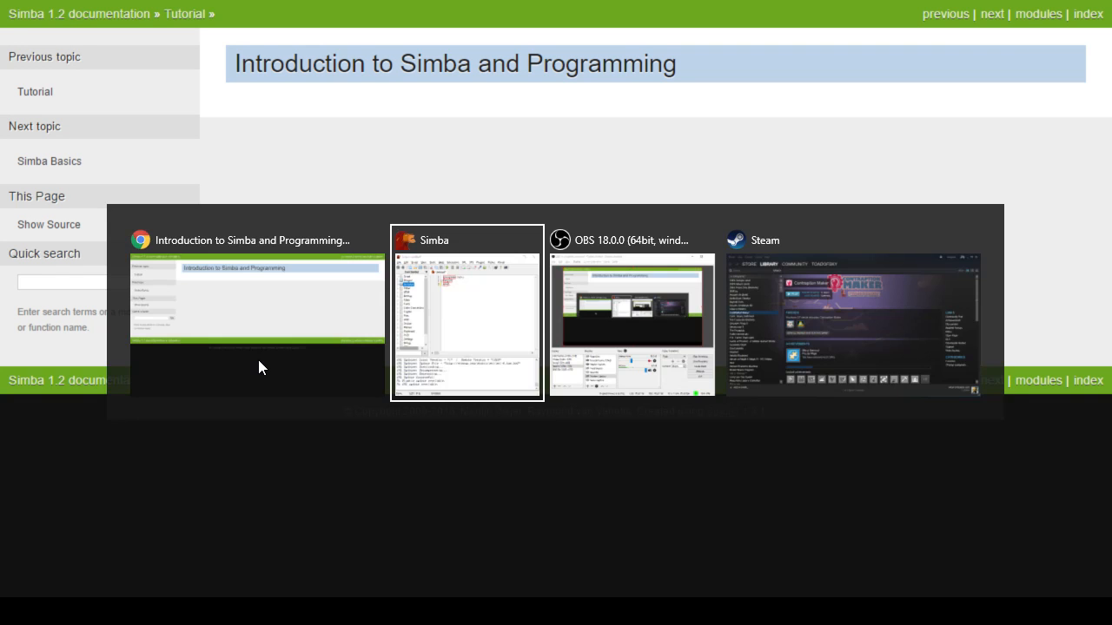
pyautogui.click(632, 312)
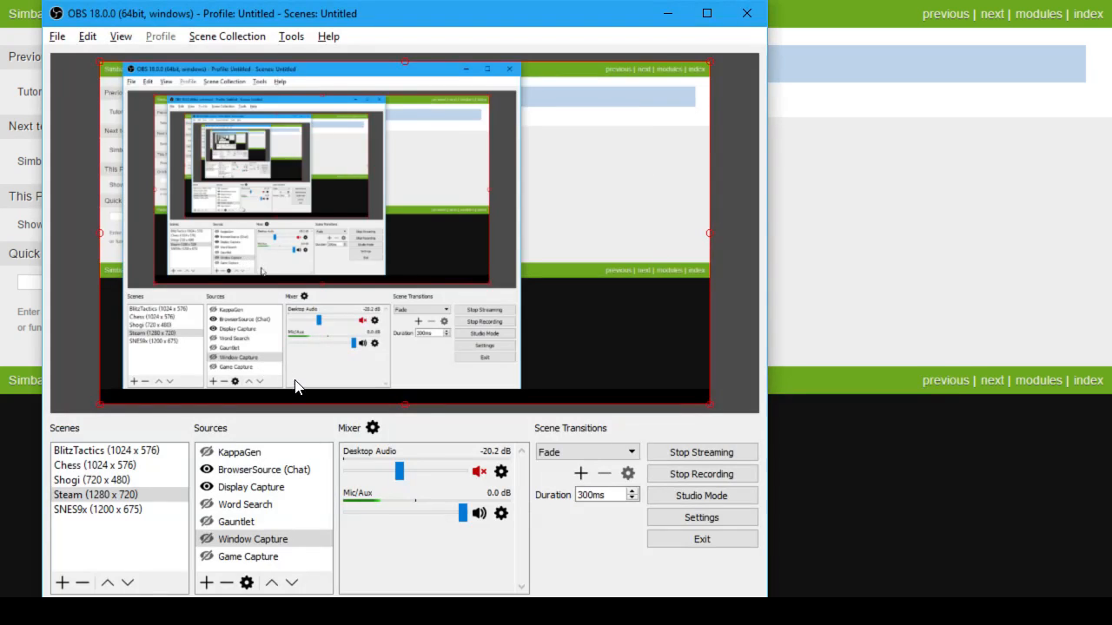